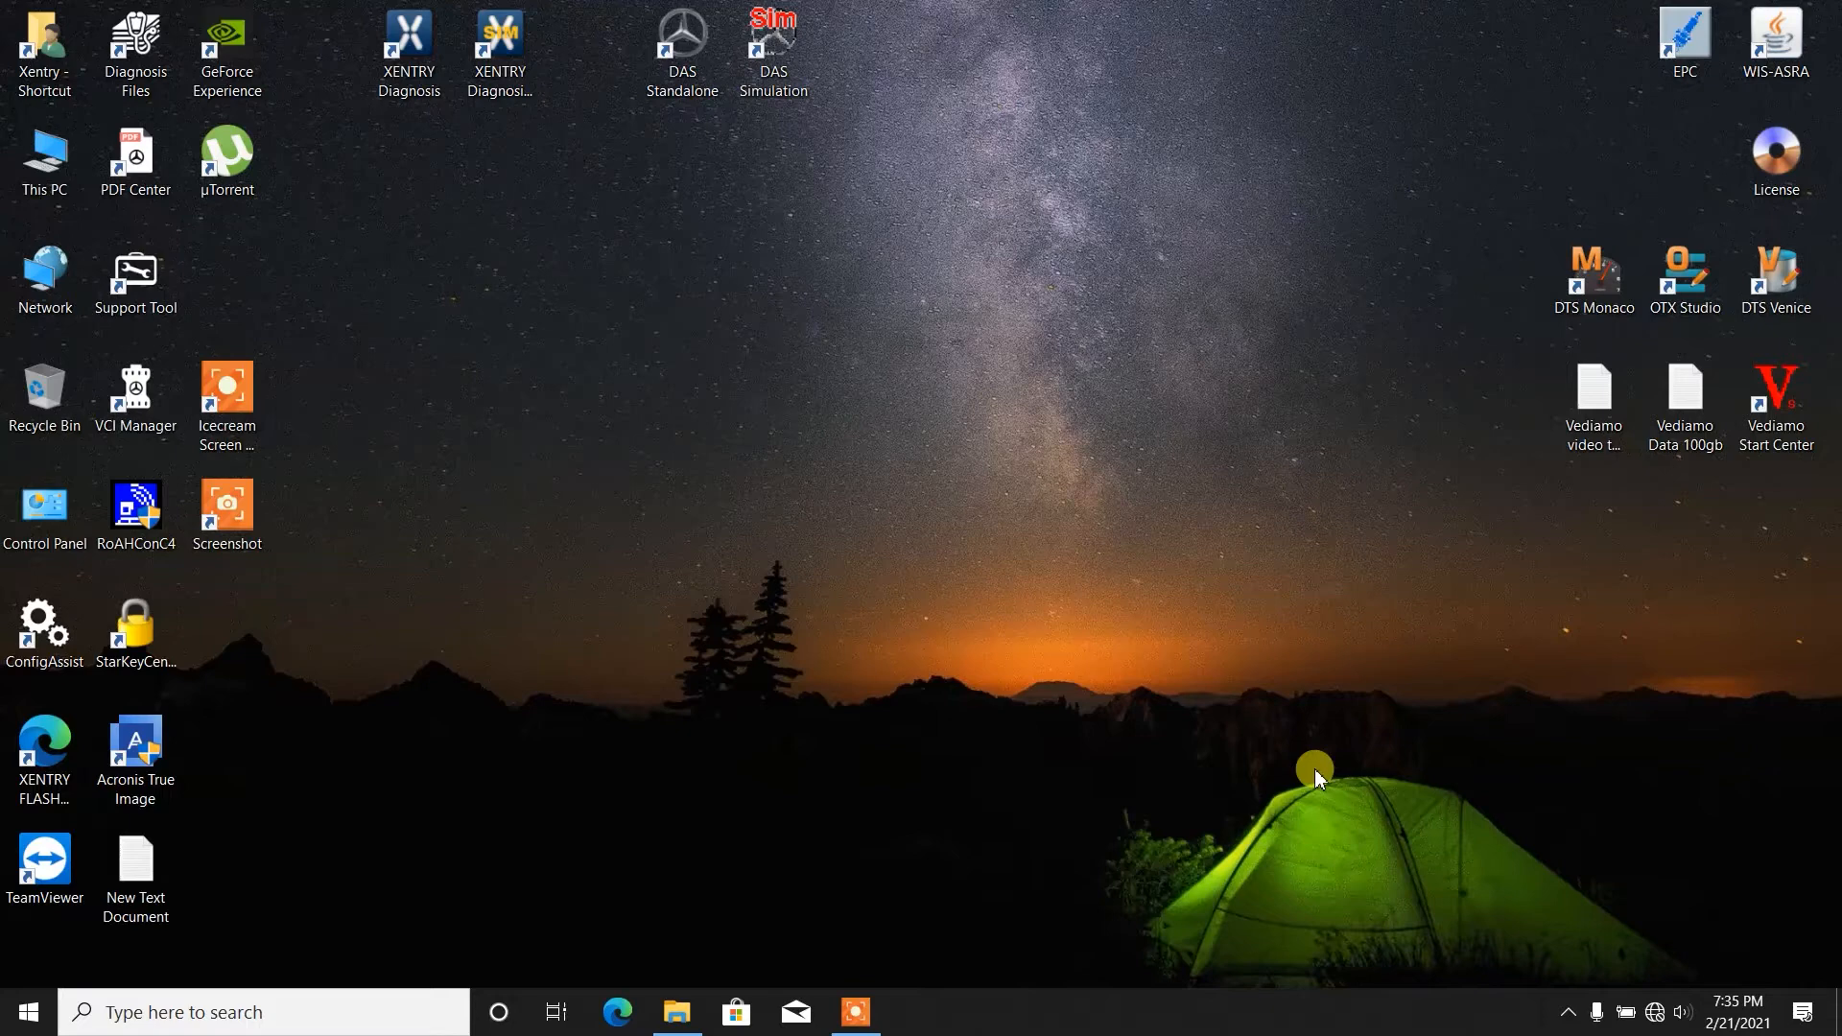
pyautogui.moveTo(1366, 507)
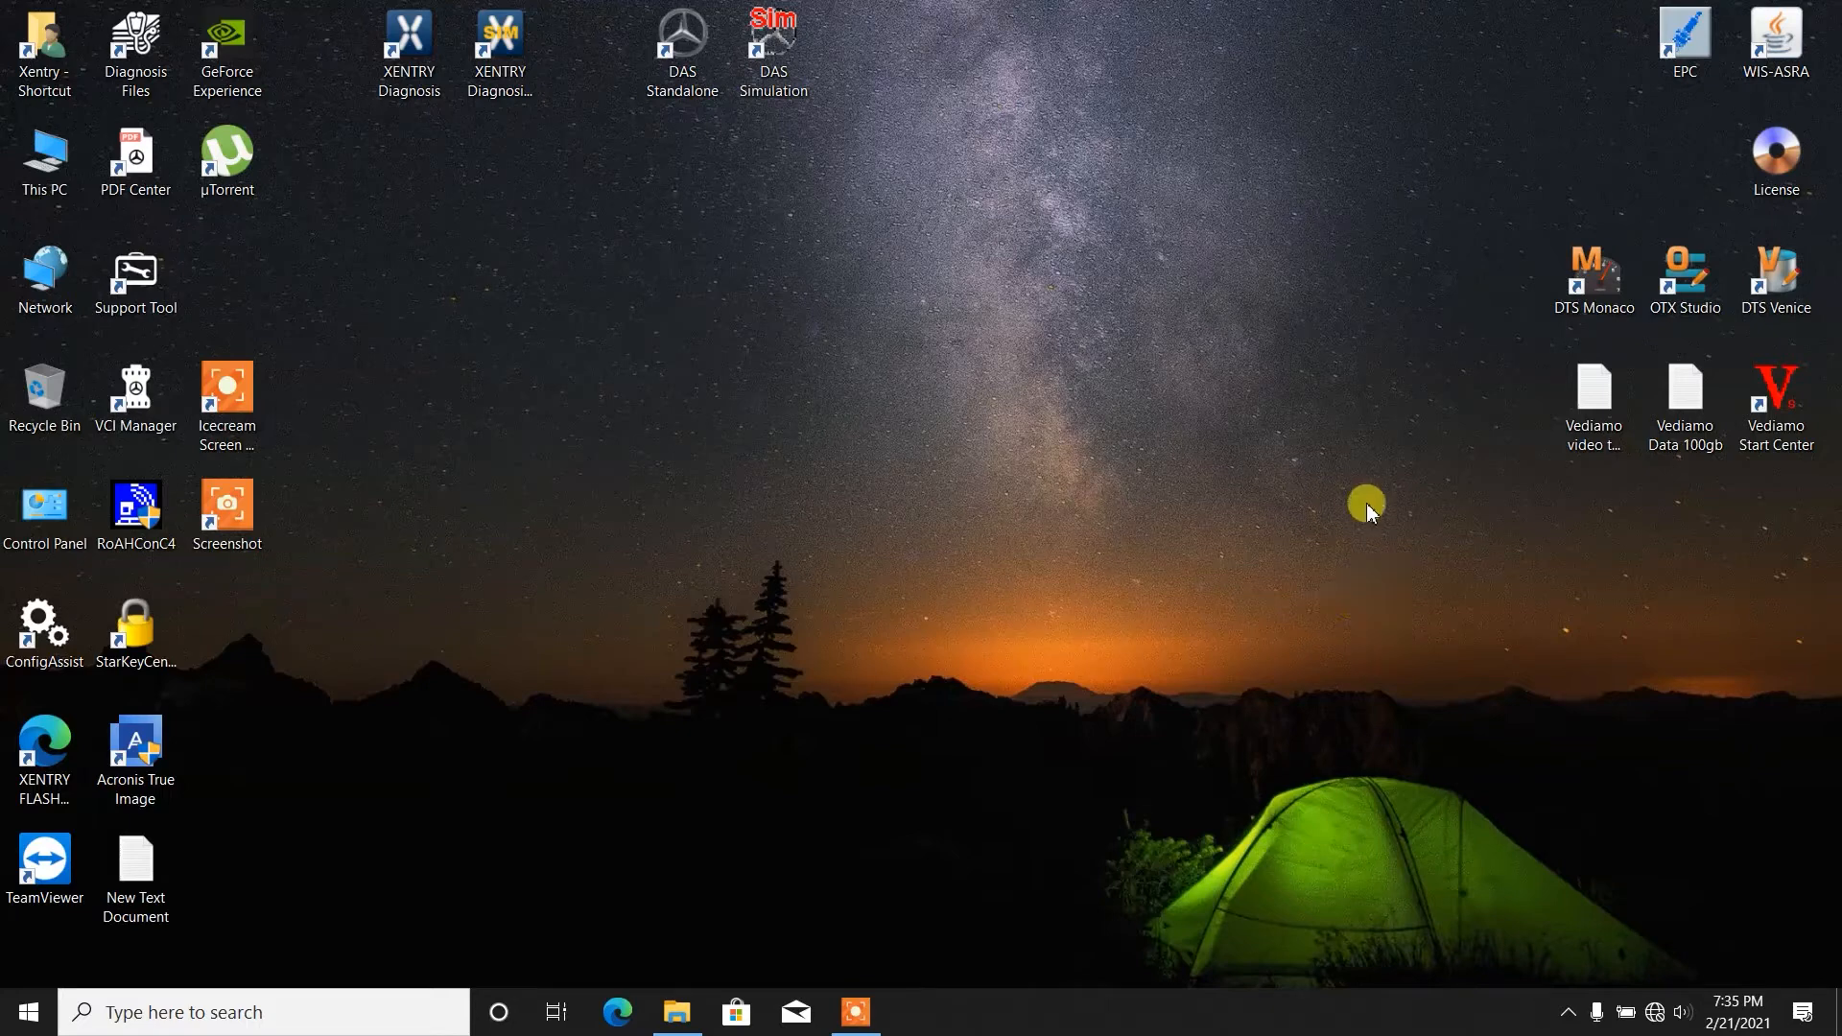
pyautogui.moveTo(1710, 65)
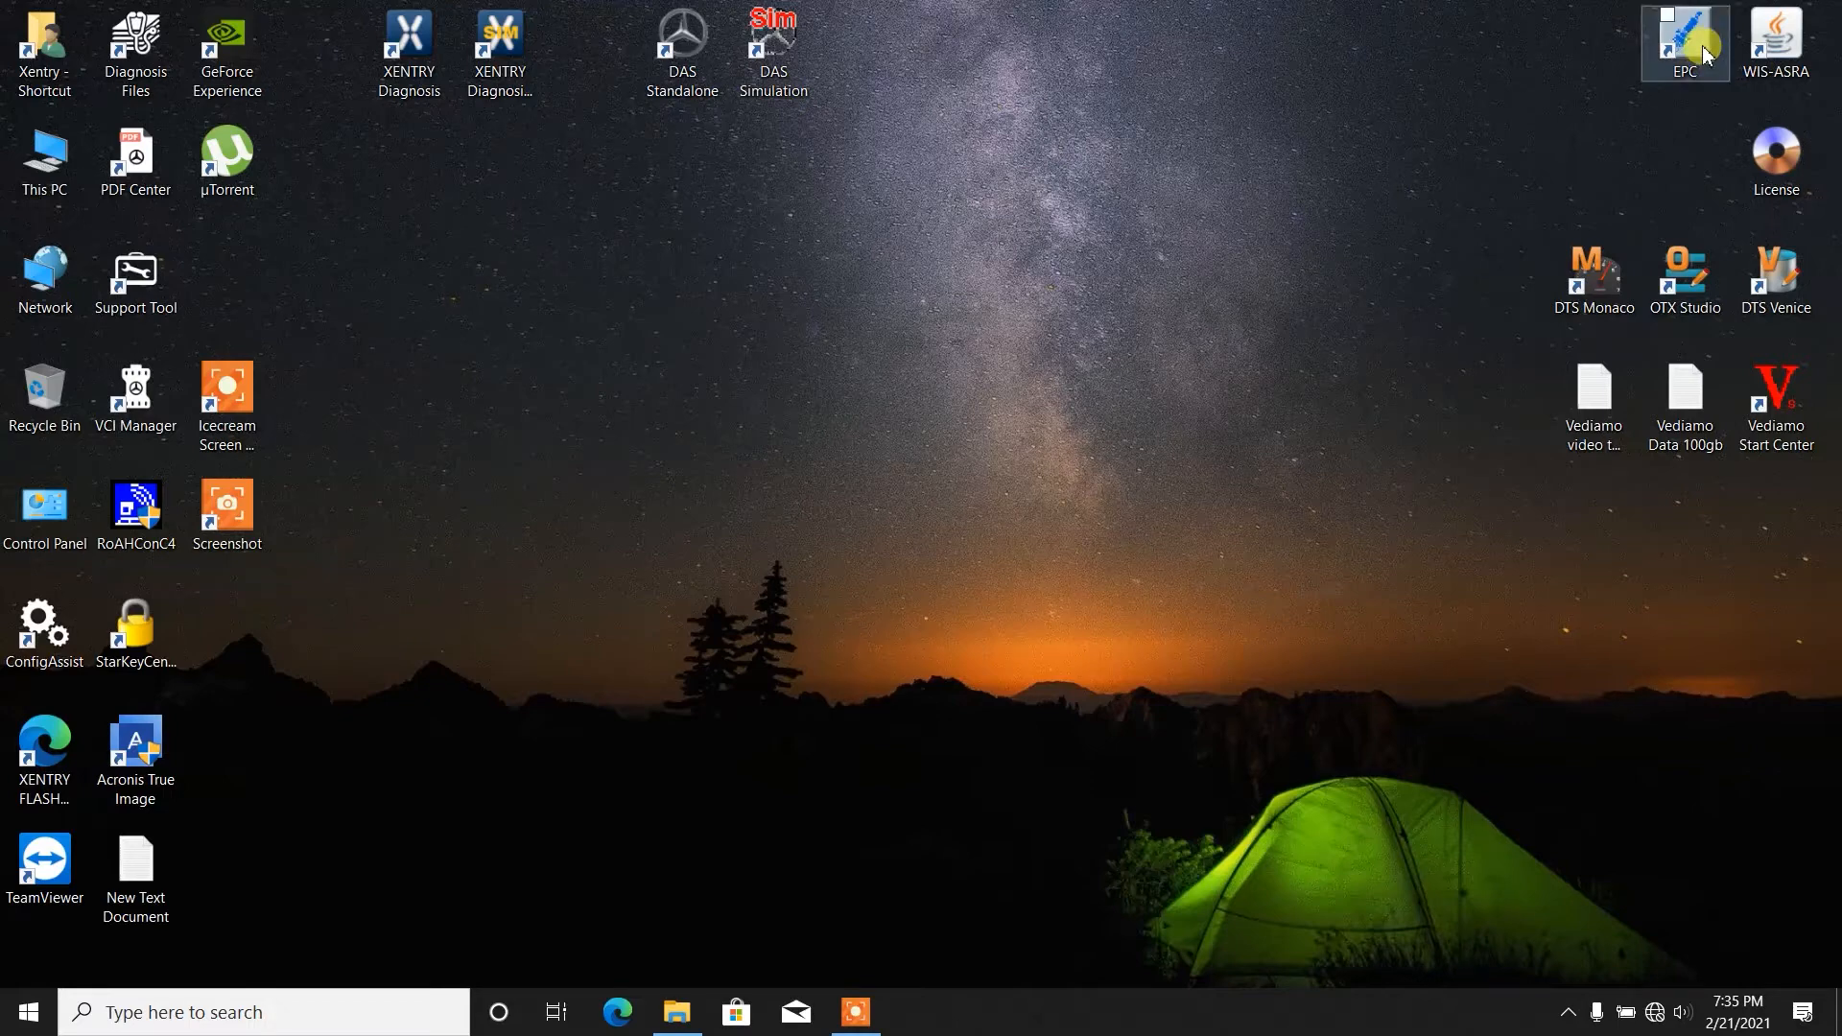
# Step: Launch the Mercedes-Benz EPC parts catalogue from its desktop shortcut
pyautogui.doubleClick(1685, 34)
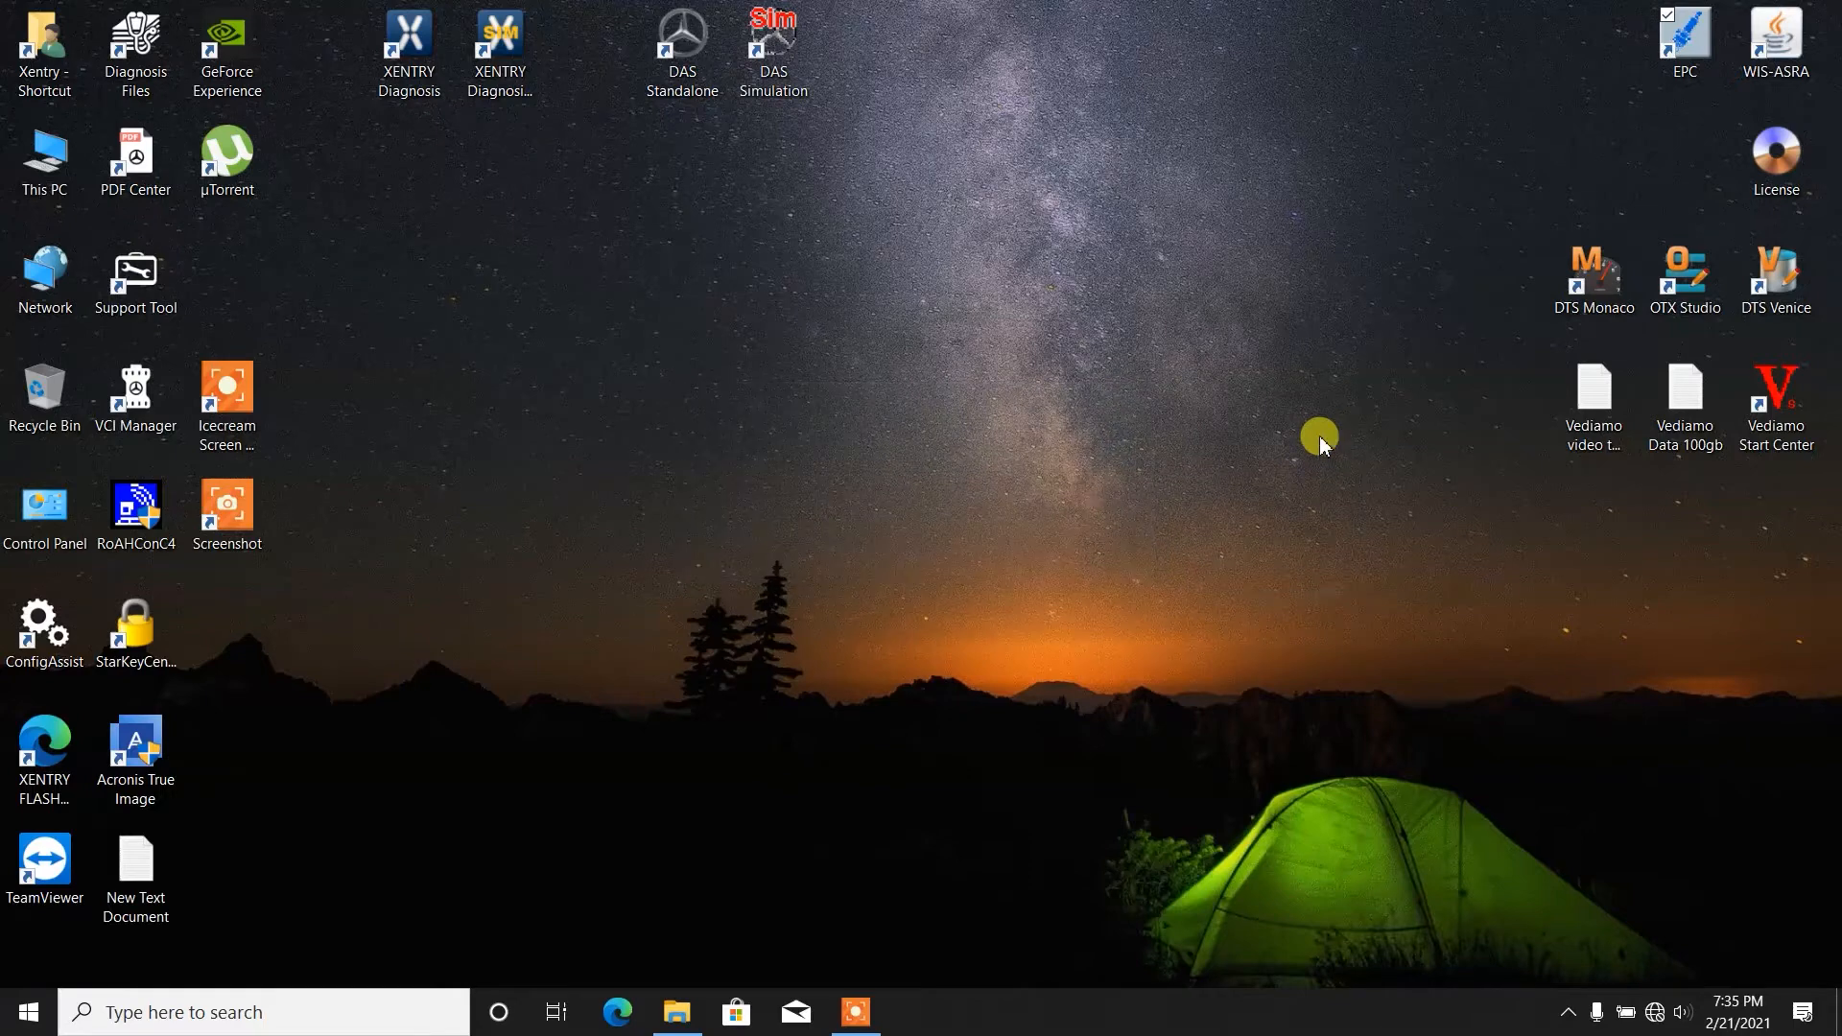
pyautogui.doubleClick(1682, 34)
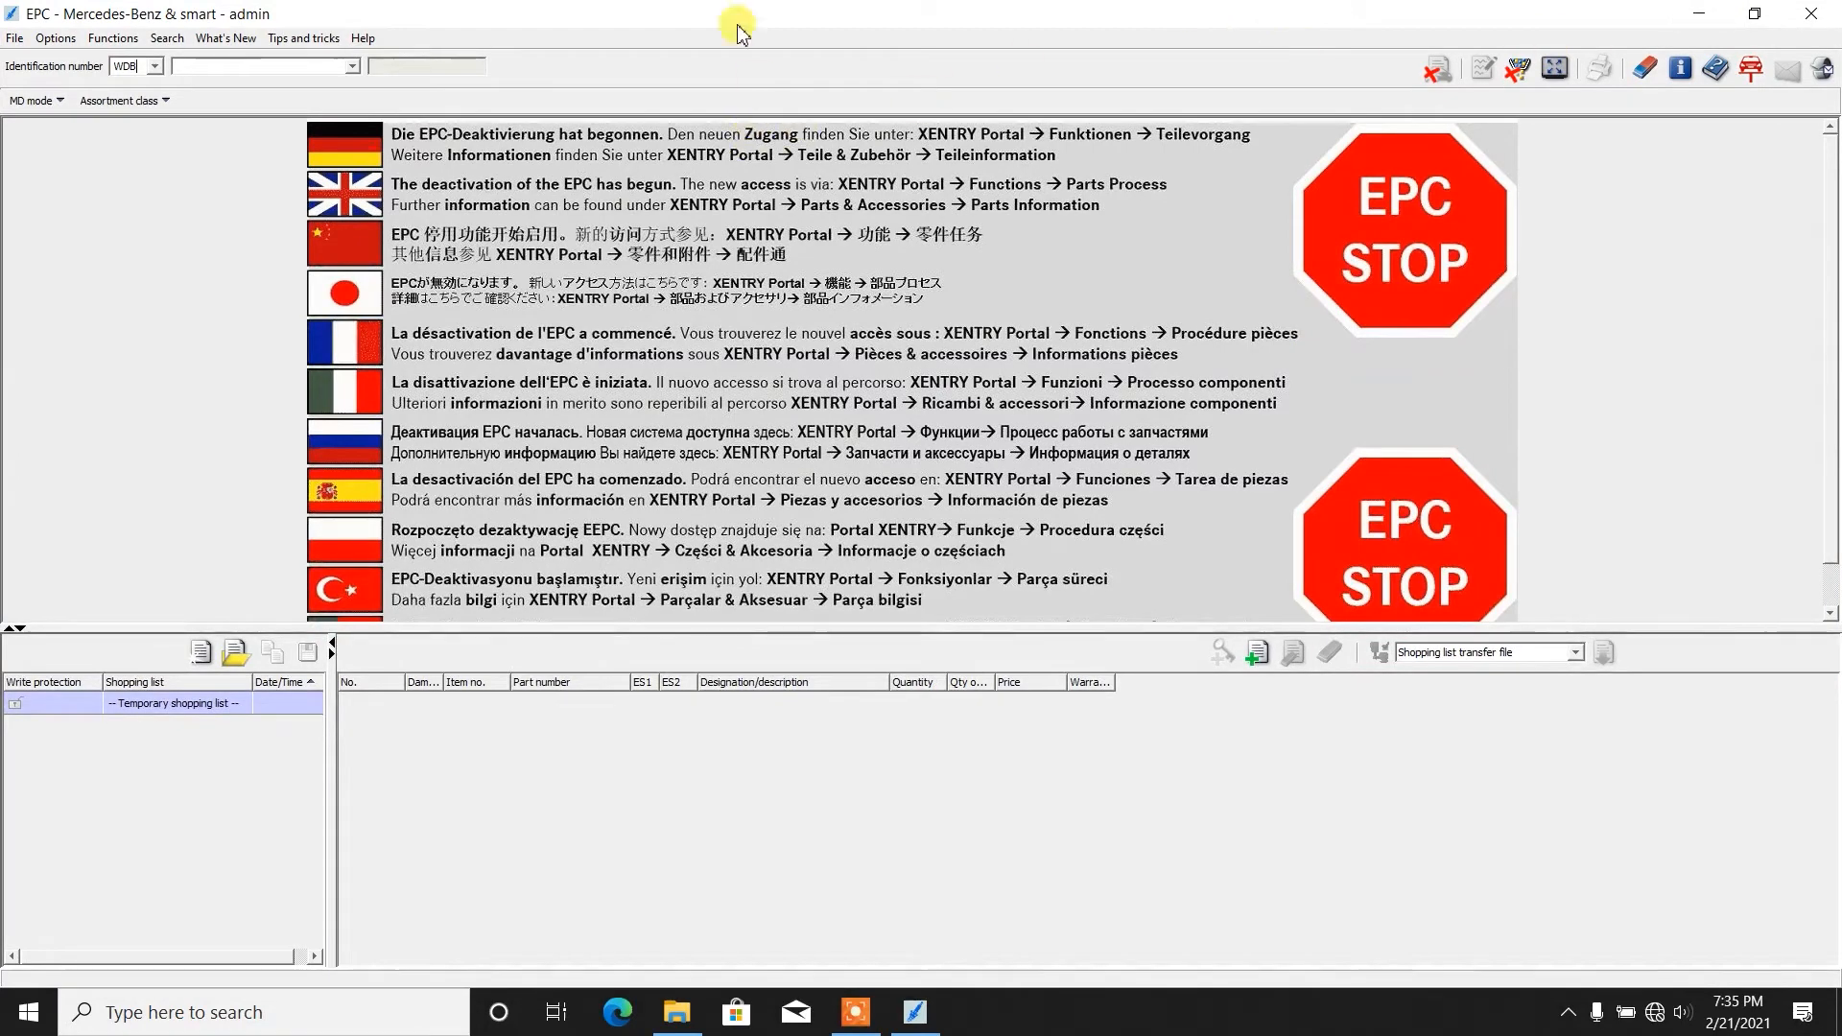
pyautogui.moveTo(393, 87)
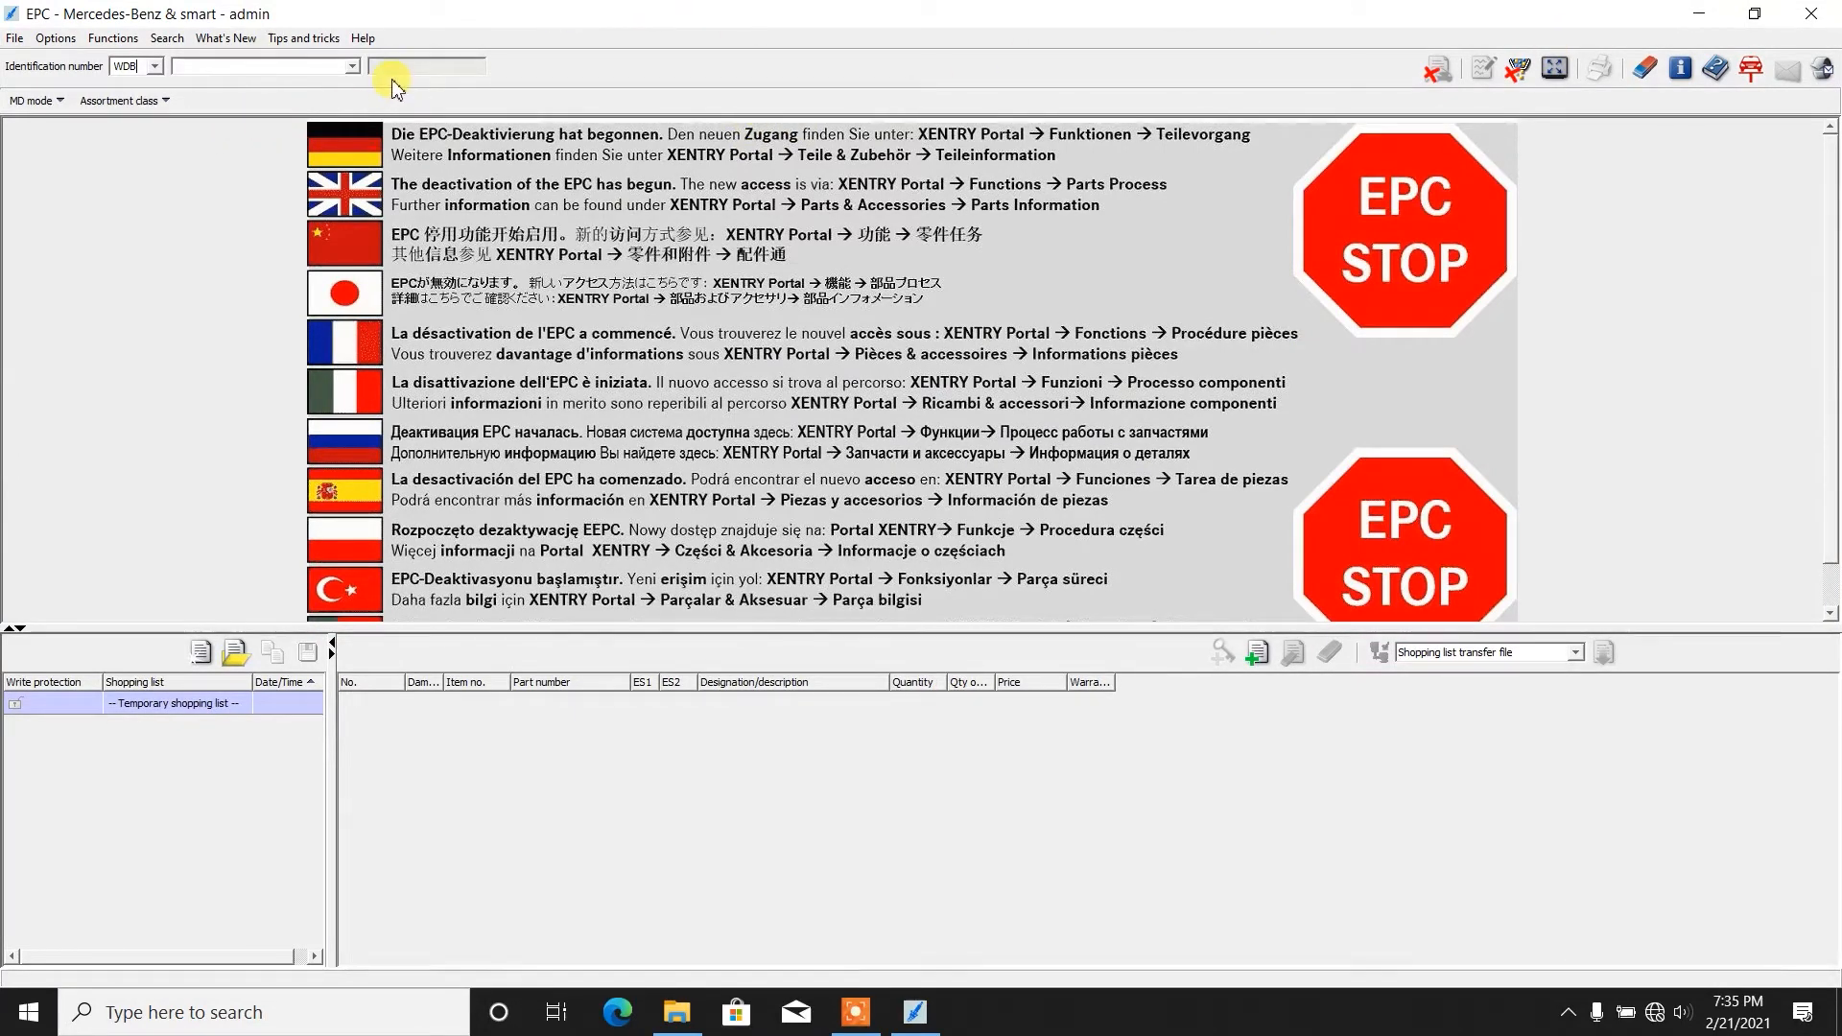
pyautogui.moveTo(376, 82)
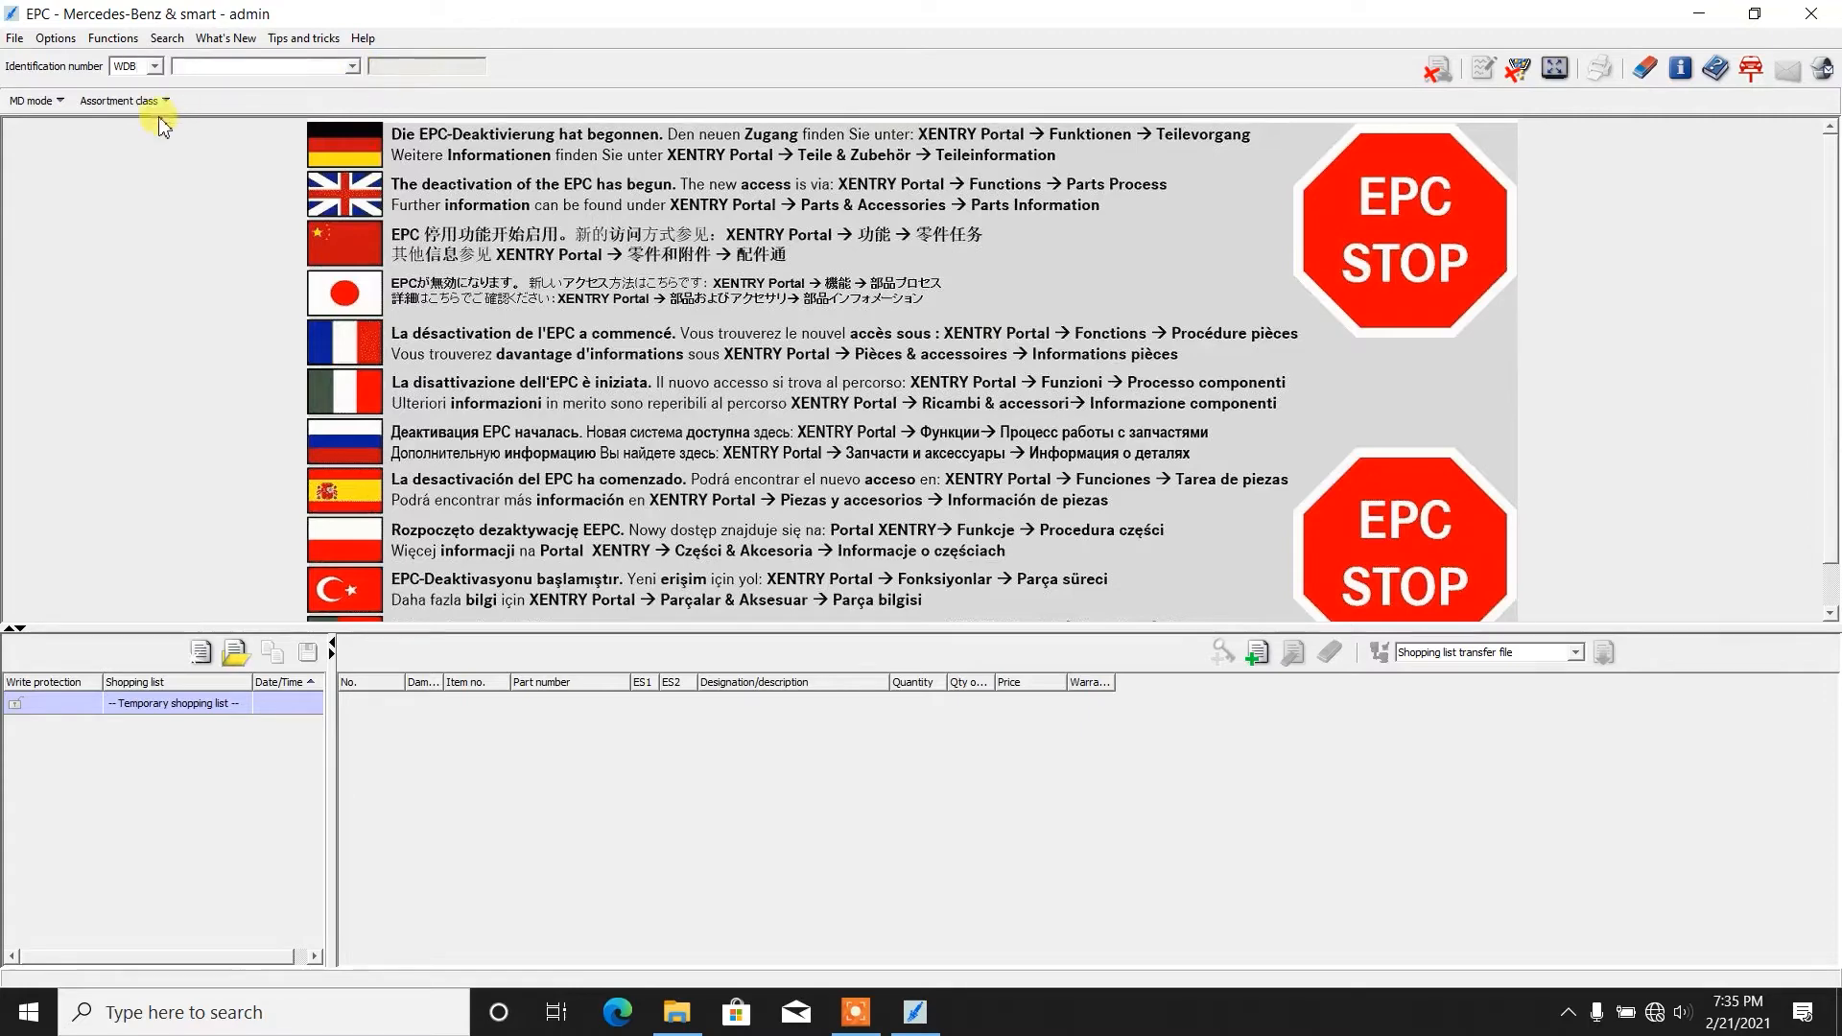
# Step: Check the catalogue MD modes, then list the vehicle assortment classes
pyautogui.click(32, 100)
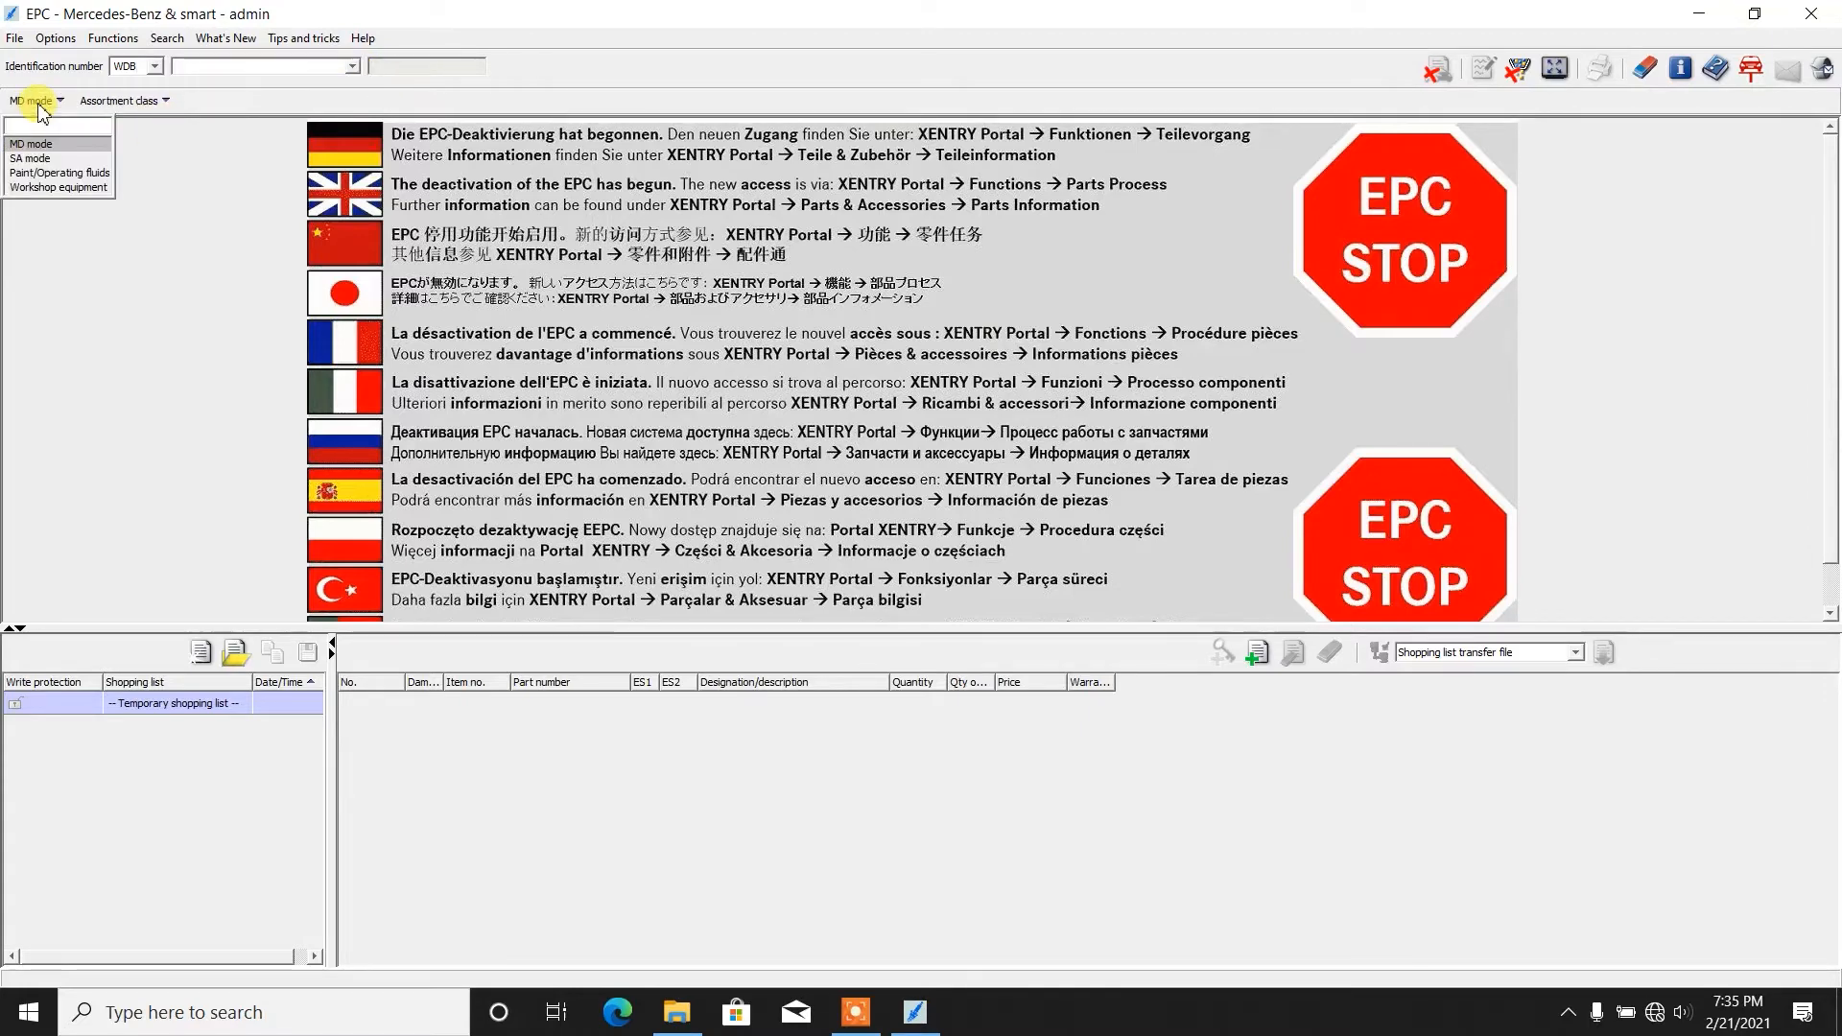
pyautogui.moveTo(73, 160)
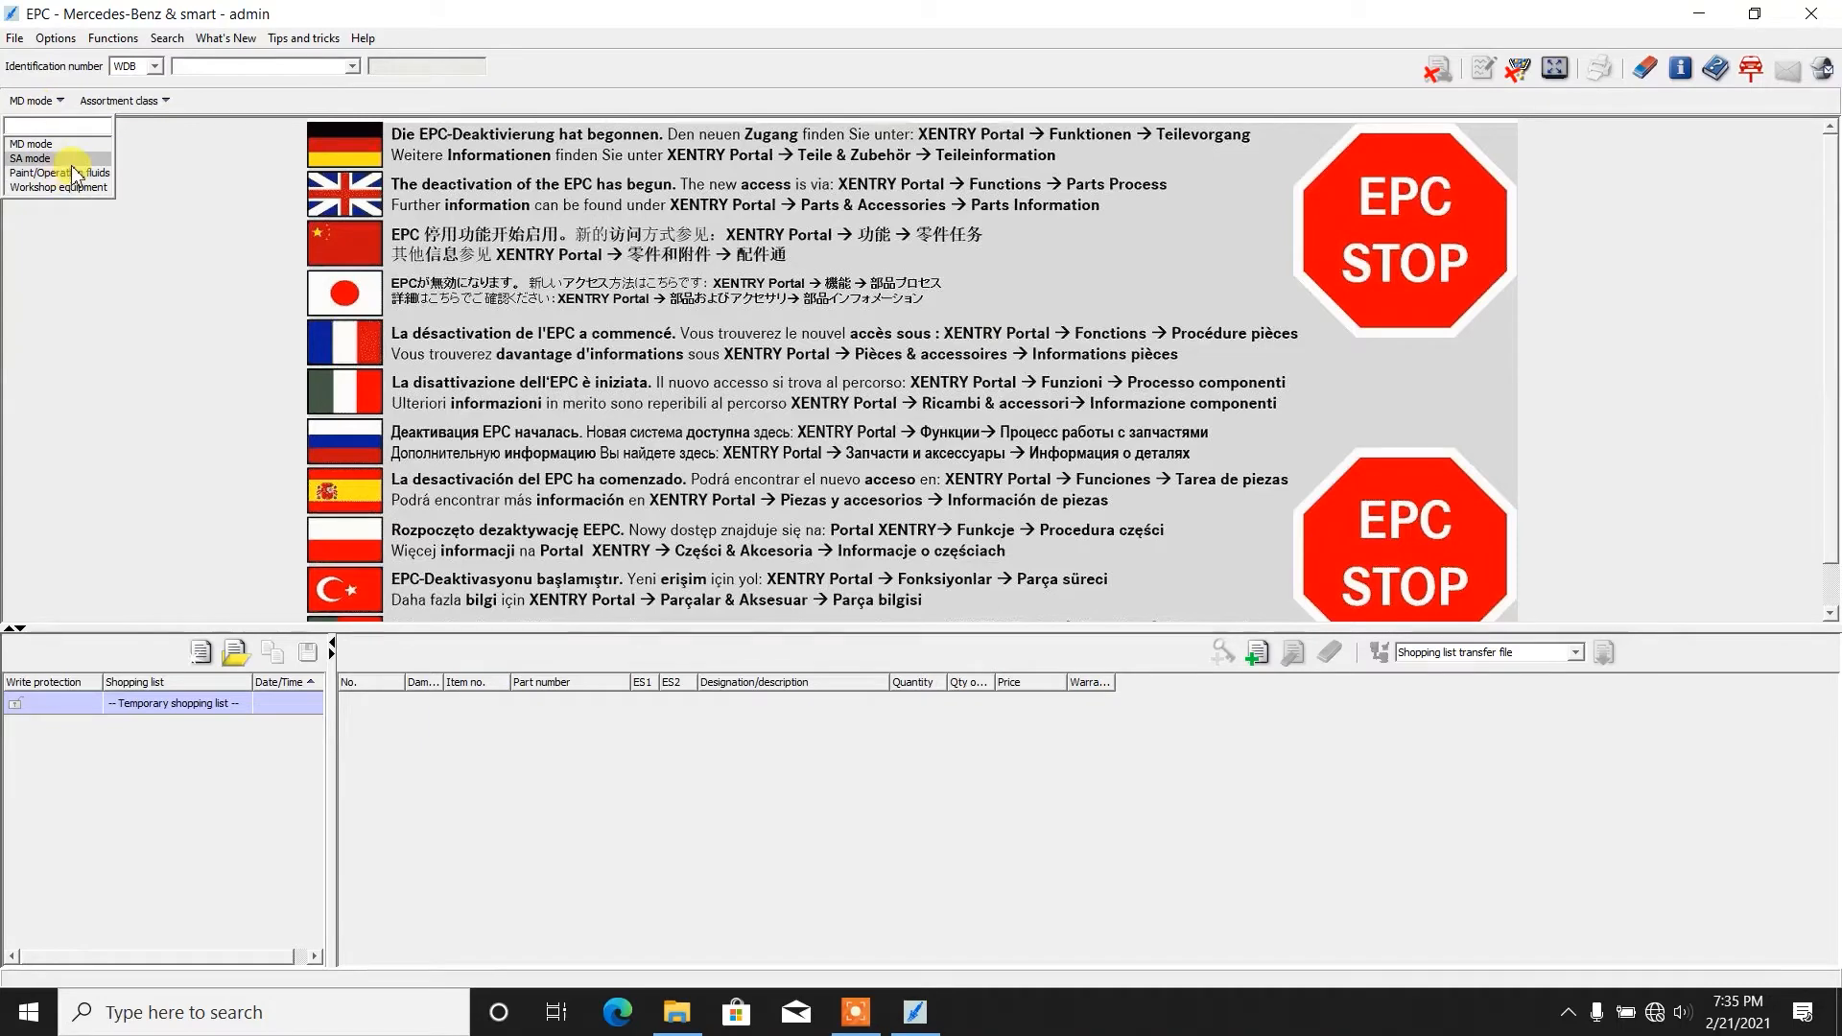
pyautogui.moveTo(56, 188)
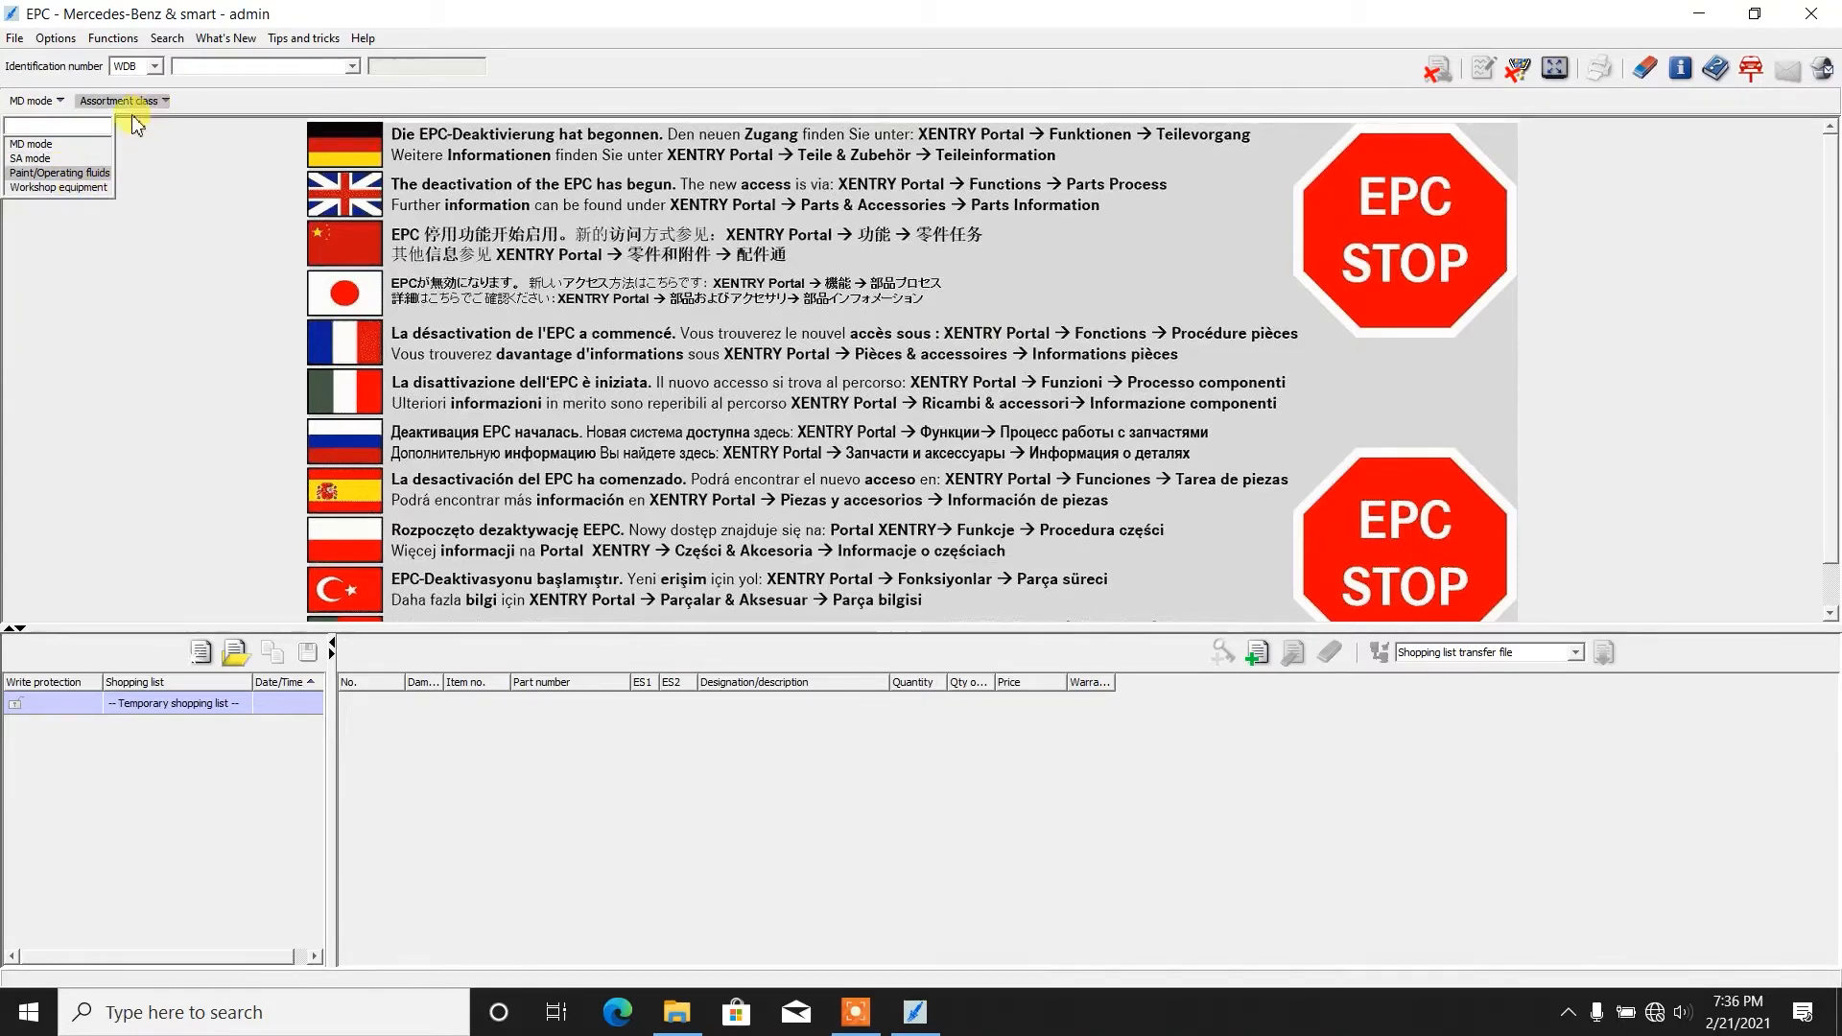
pyautogui.click(117, 100)
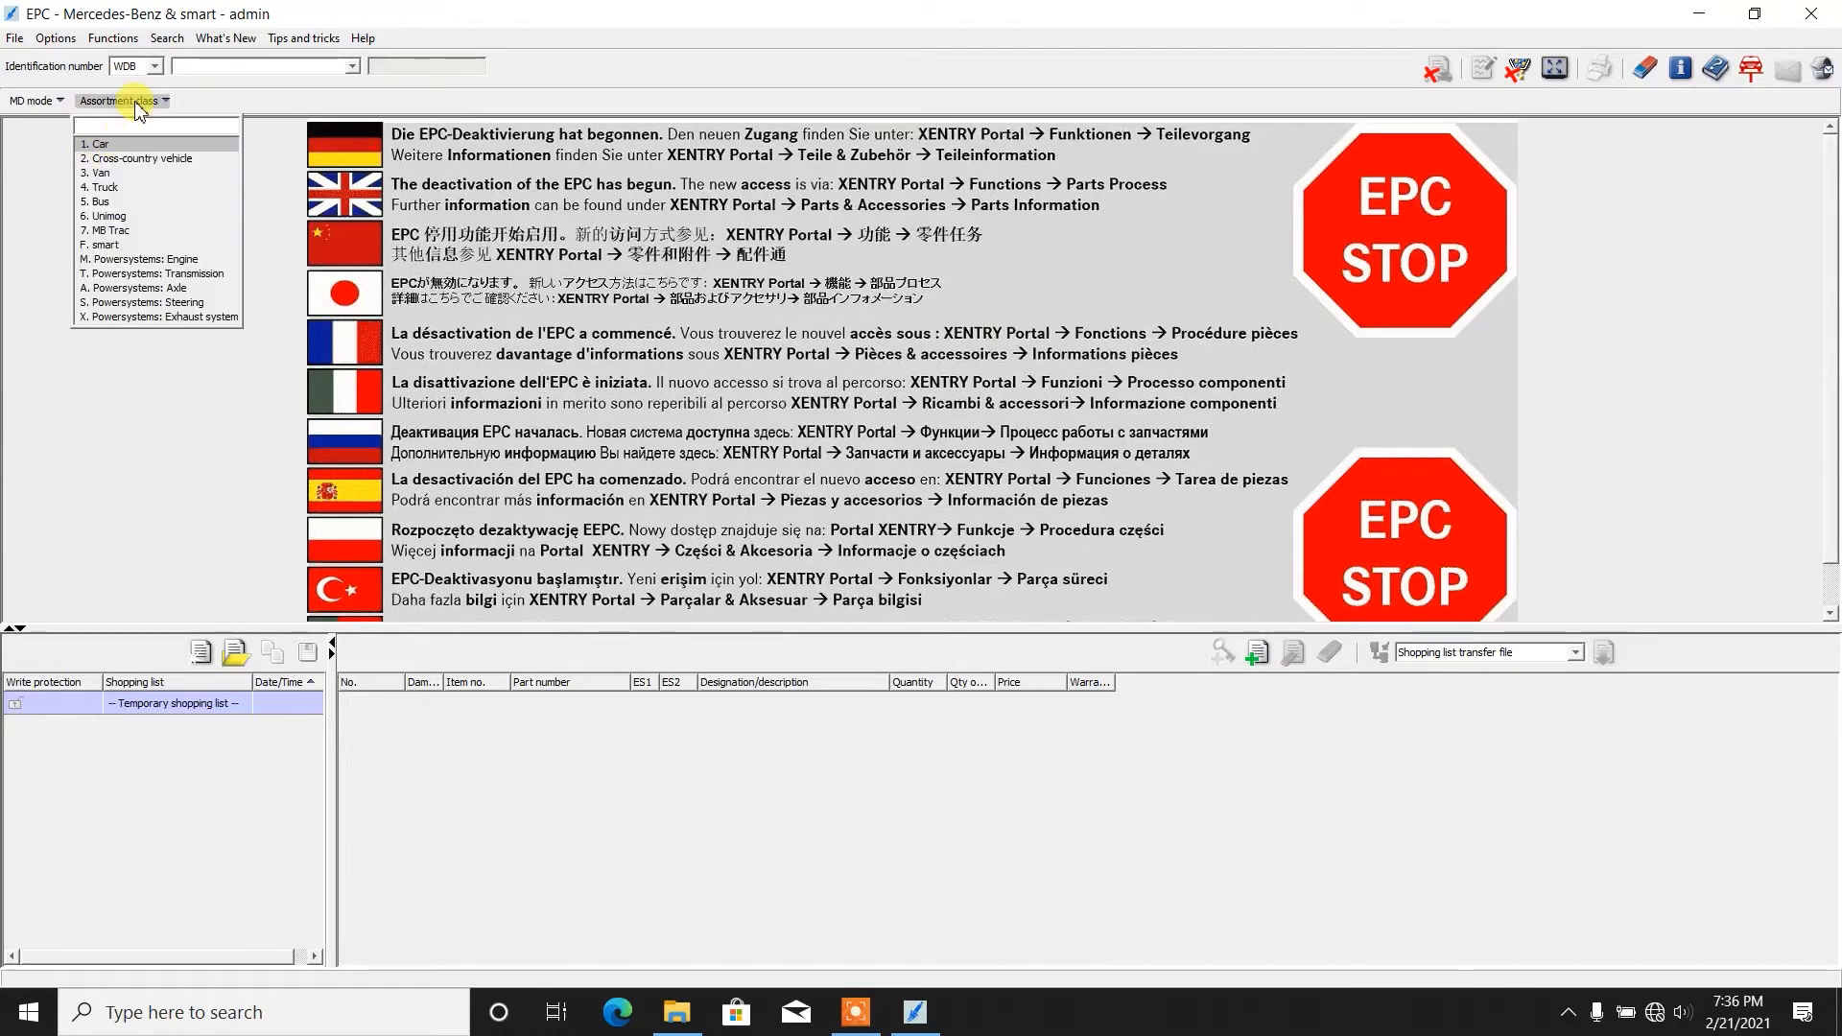
pyautogui.moveTo(182, 157)
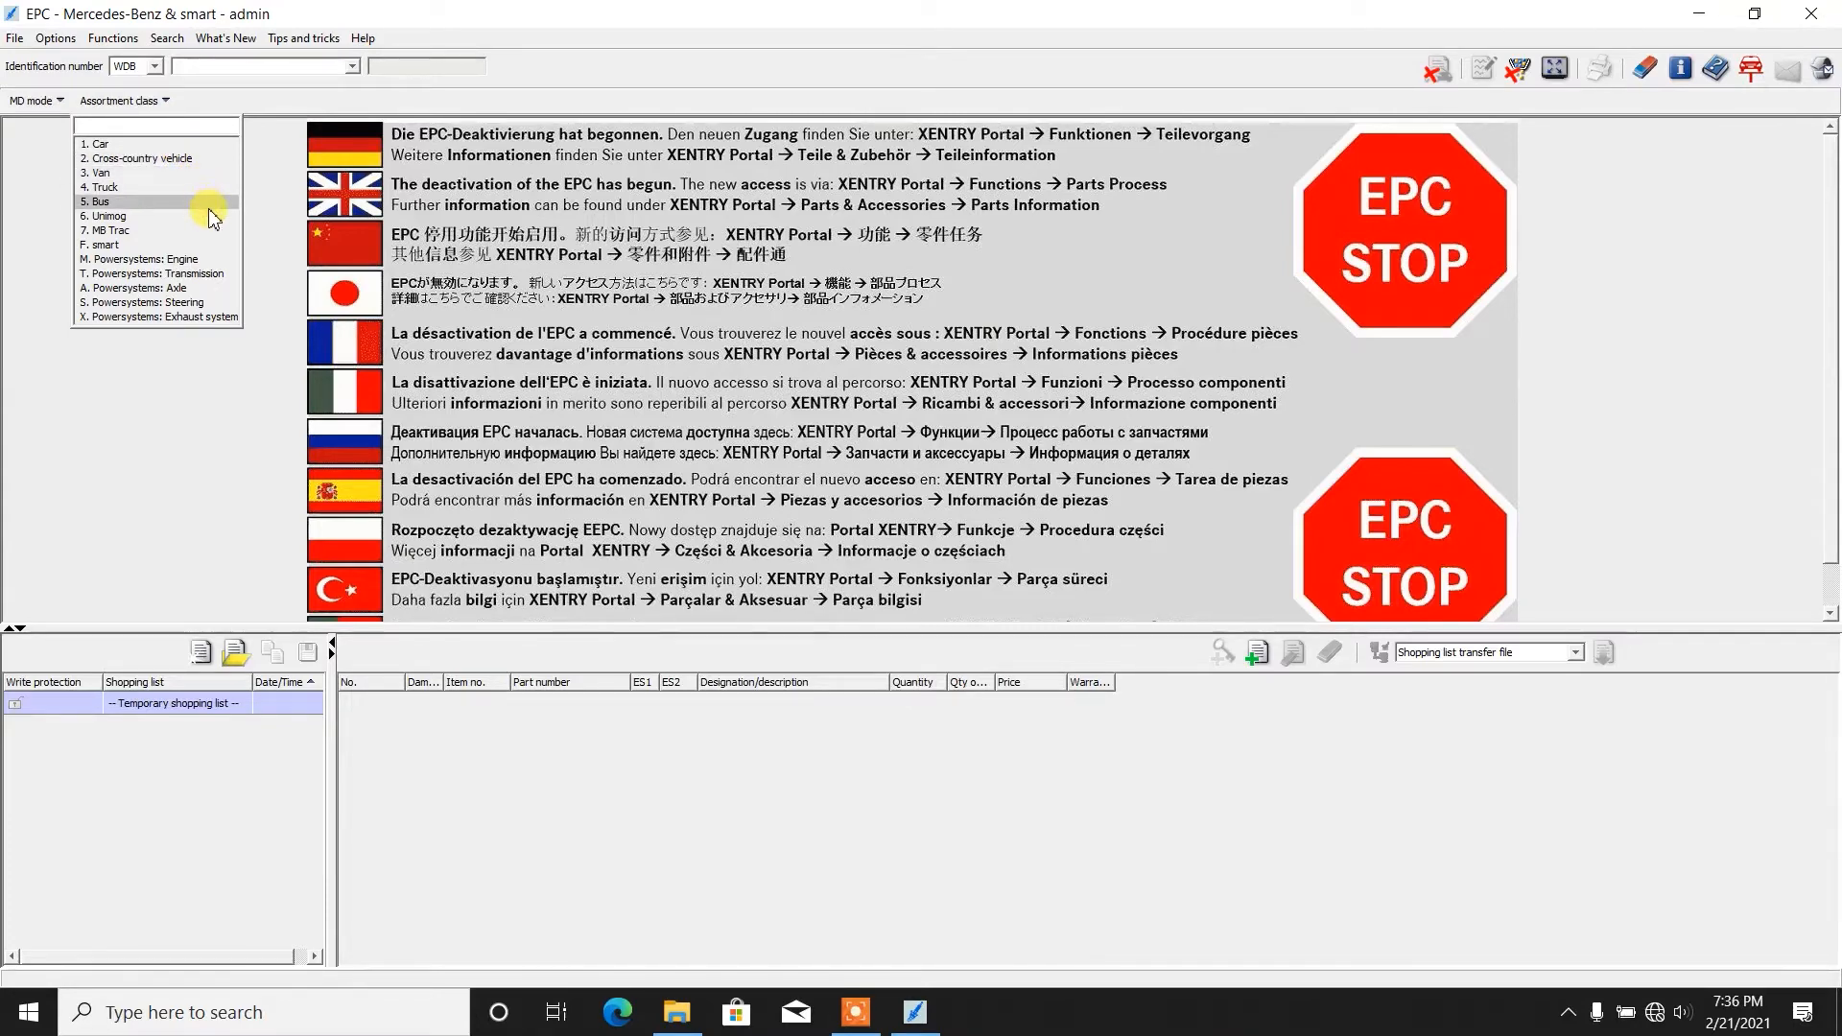
pyautogui.moveTo(206, 144)
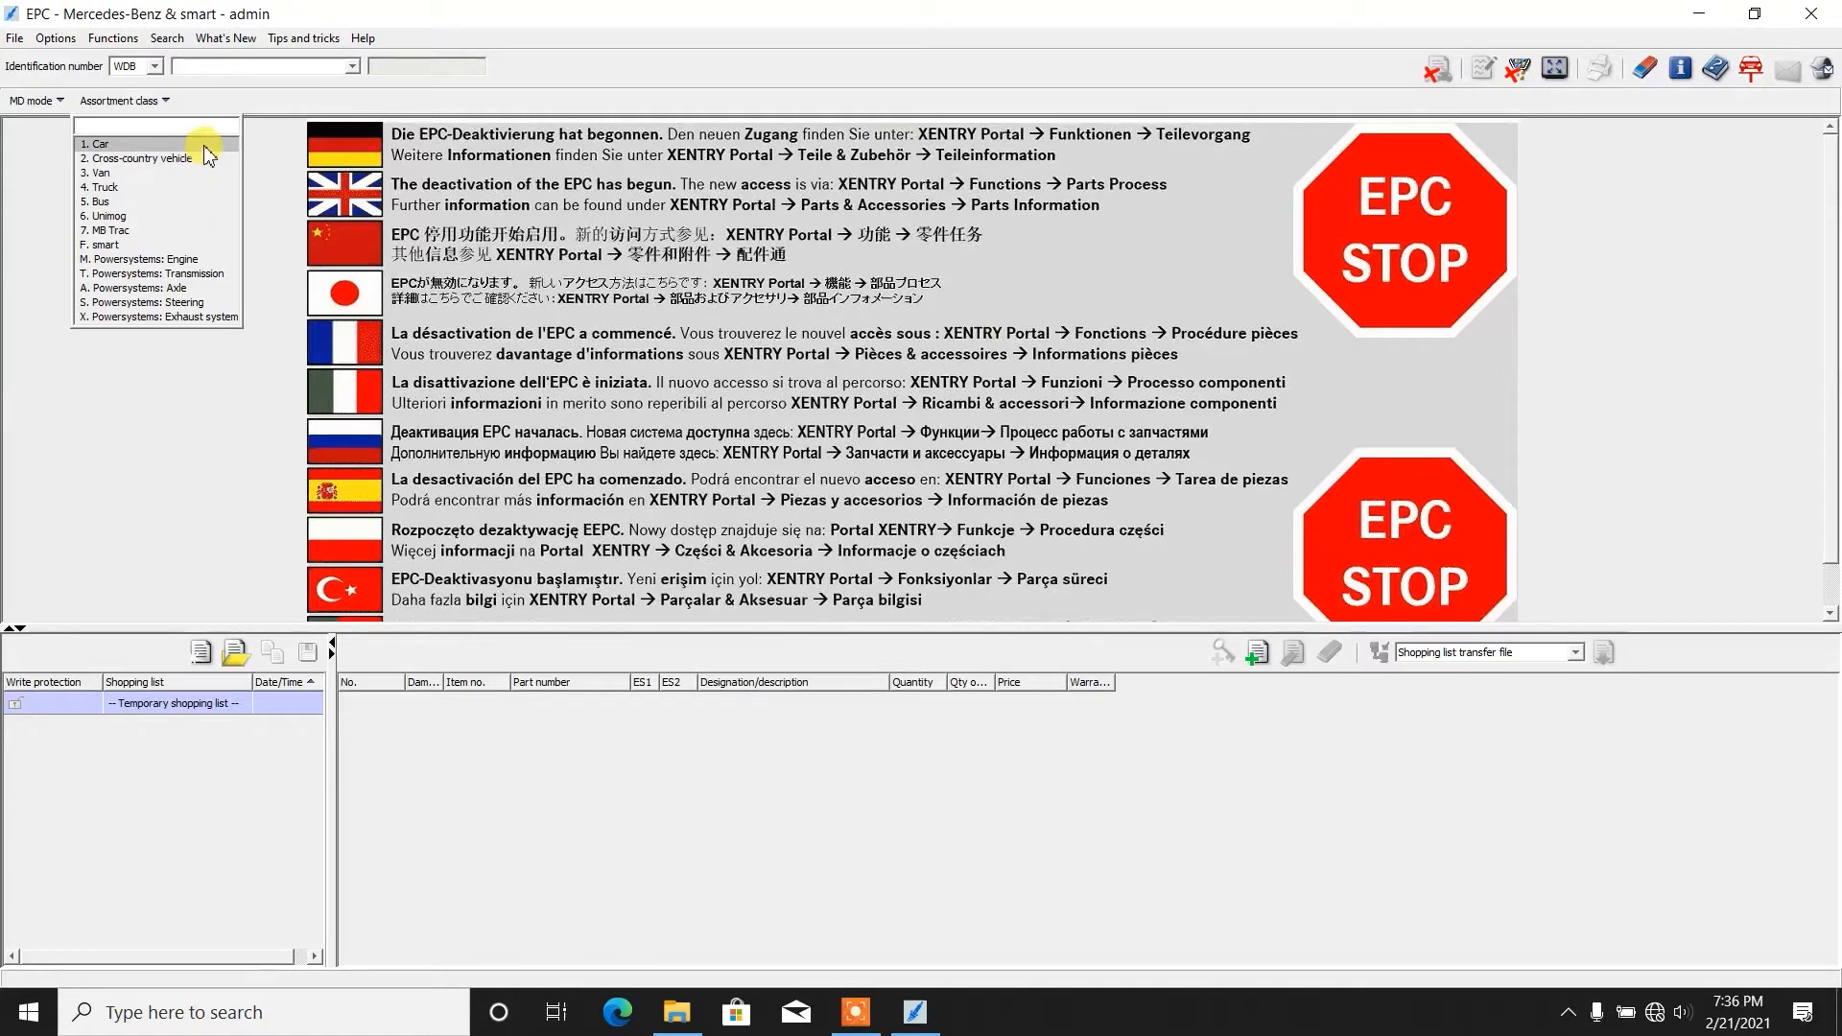
# Step: Choose the Car class and scroll the model designations down to 205015 C 220 D 4MATIC
pyautogui.click(98, 144)
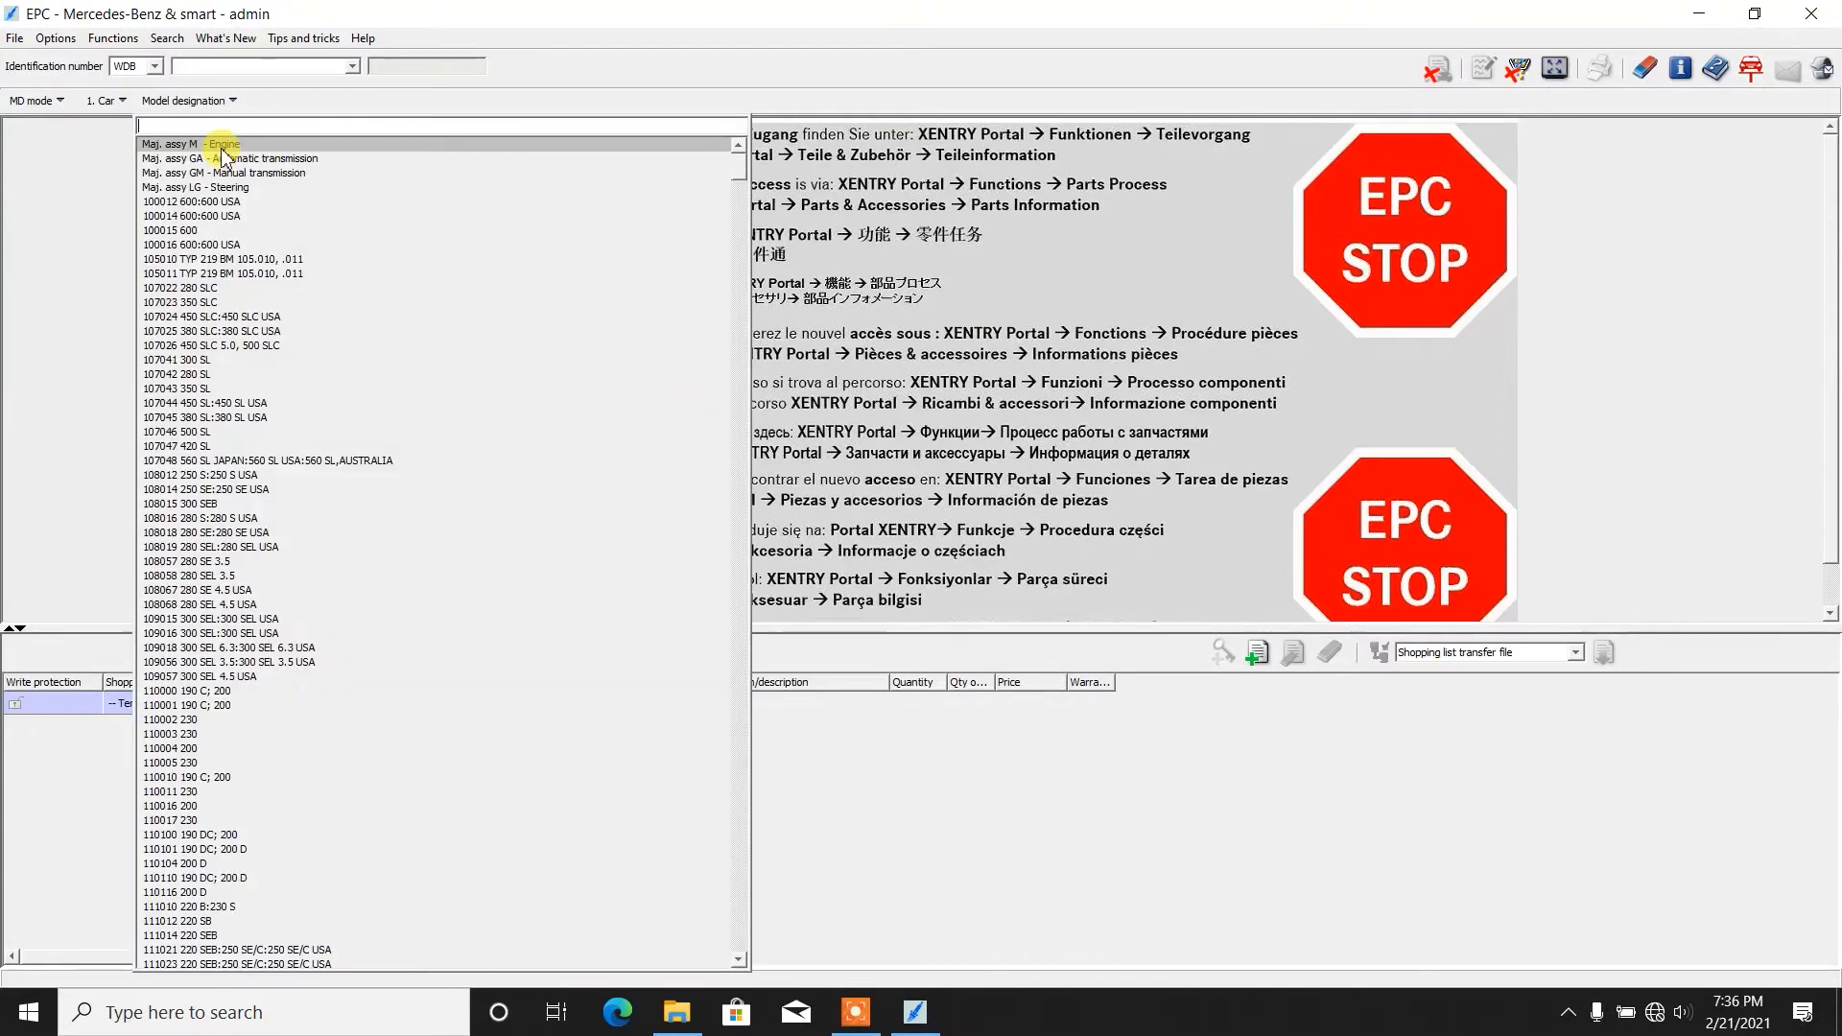
pyautogui.moveTo(248, 149)
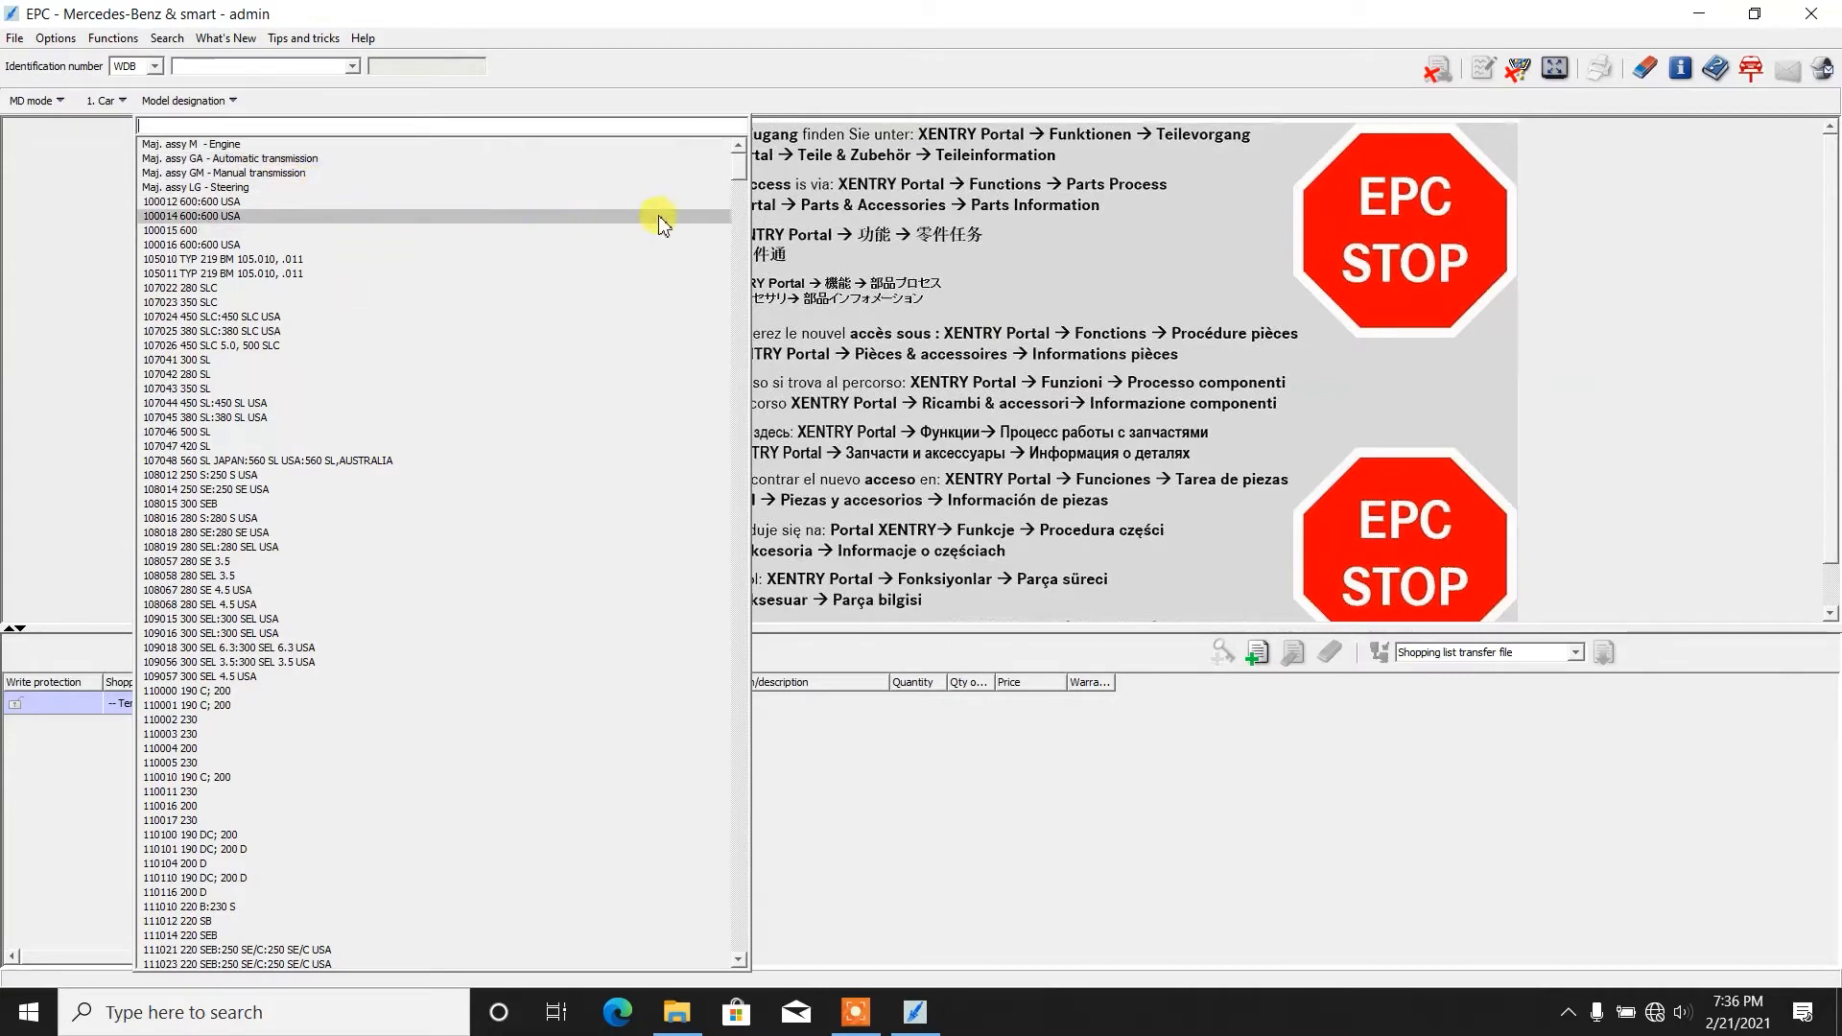
pyautogui.click(188, 201)
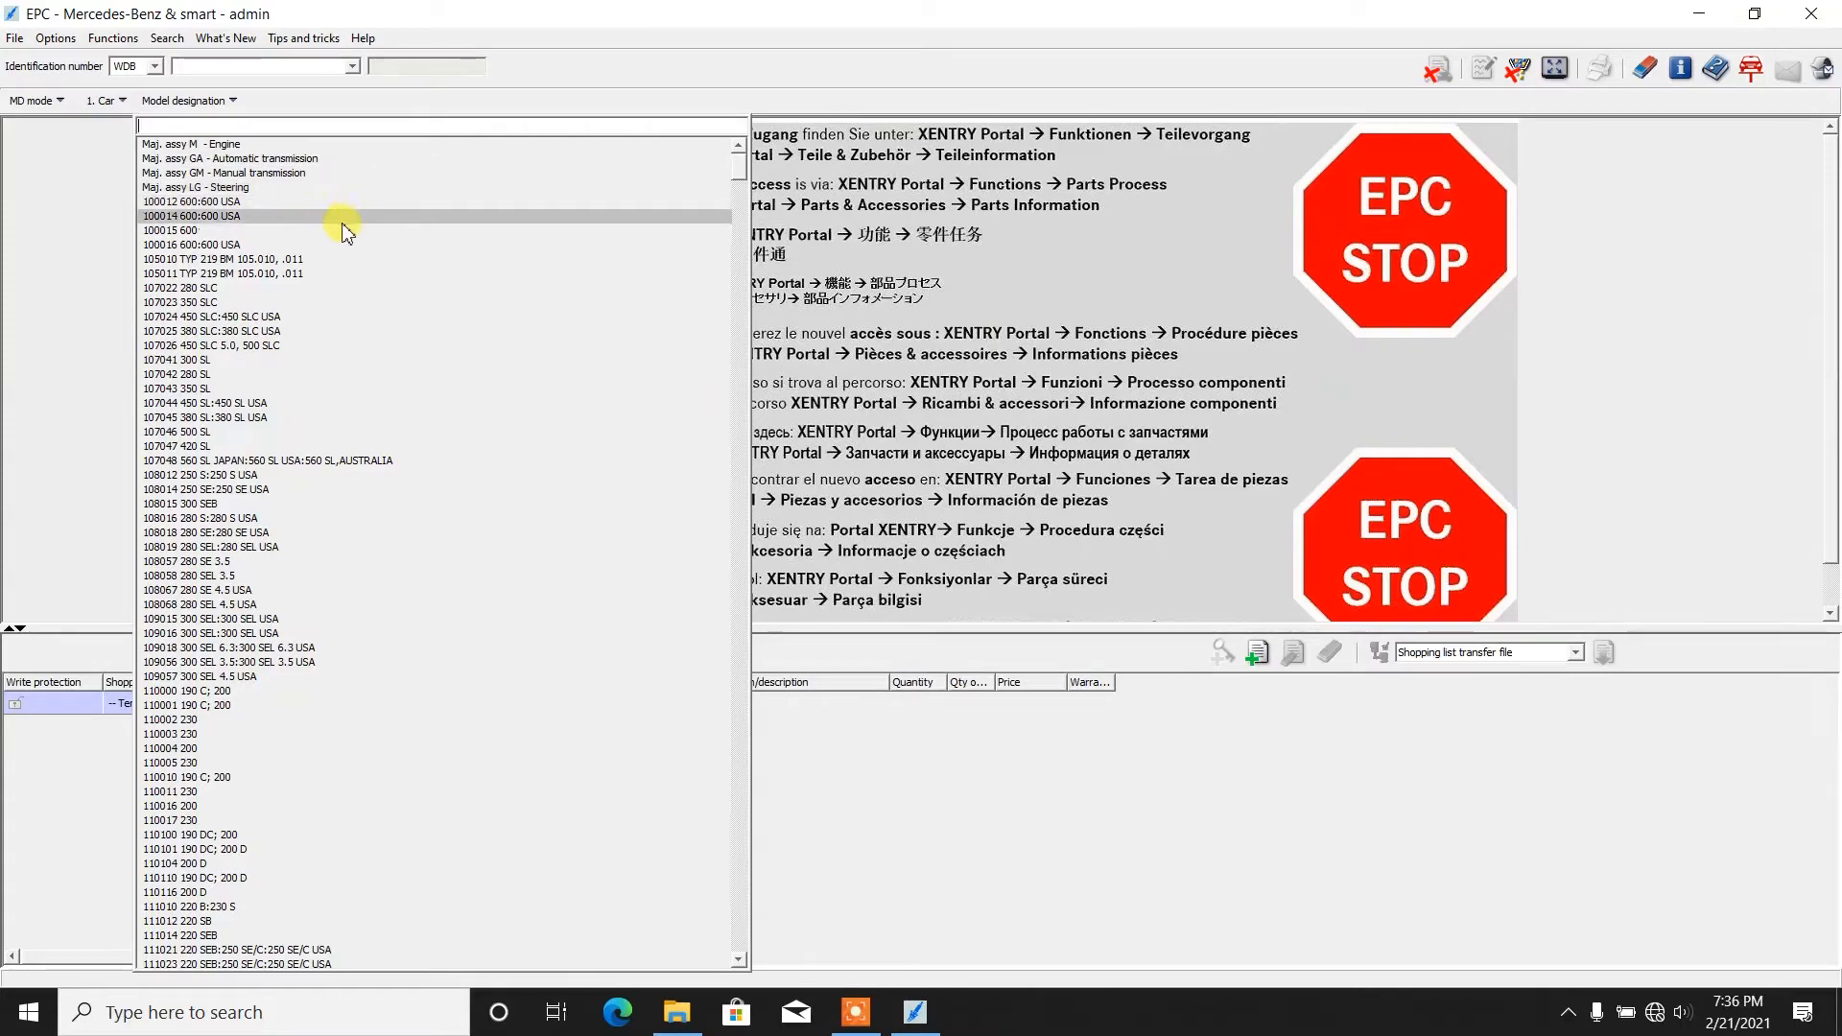
pyautogui.scroll(-3)
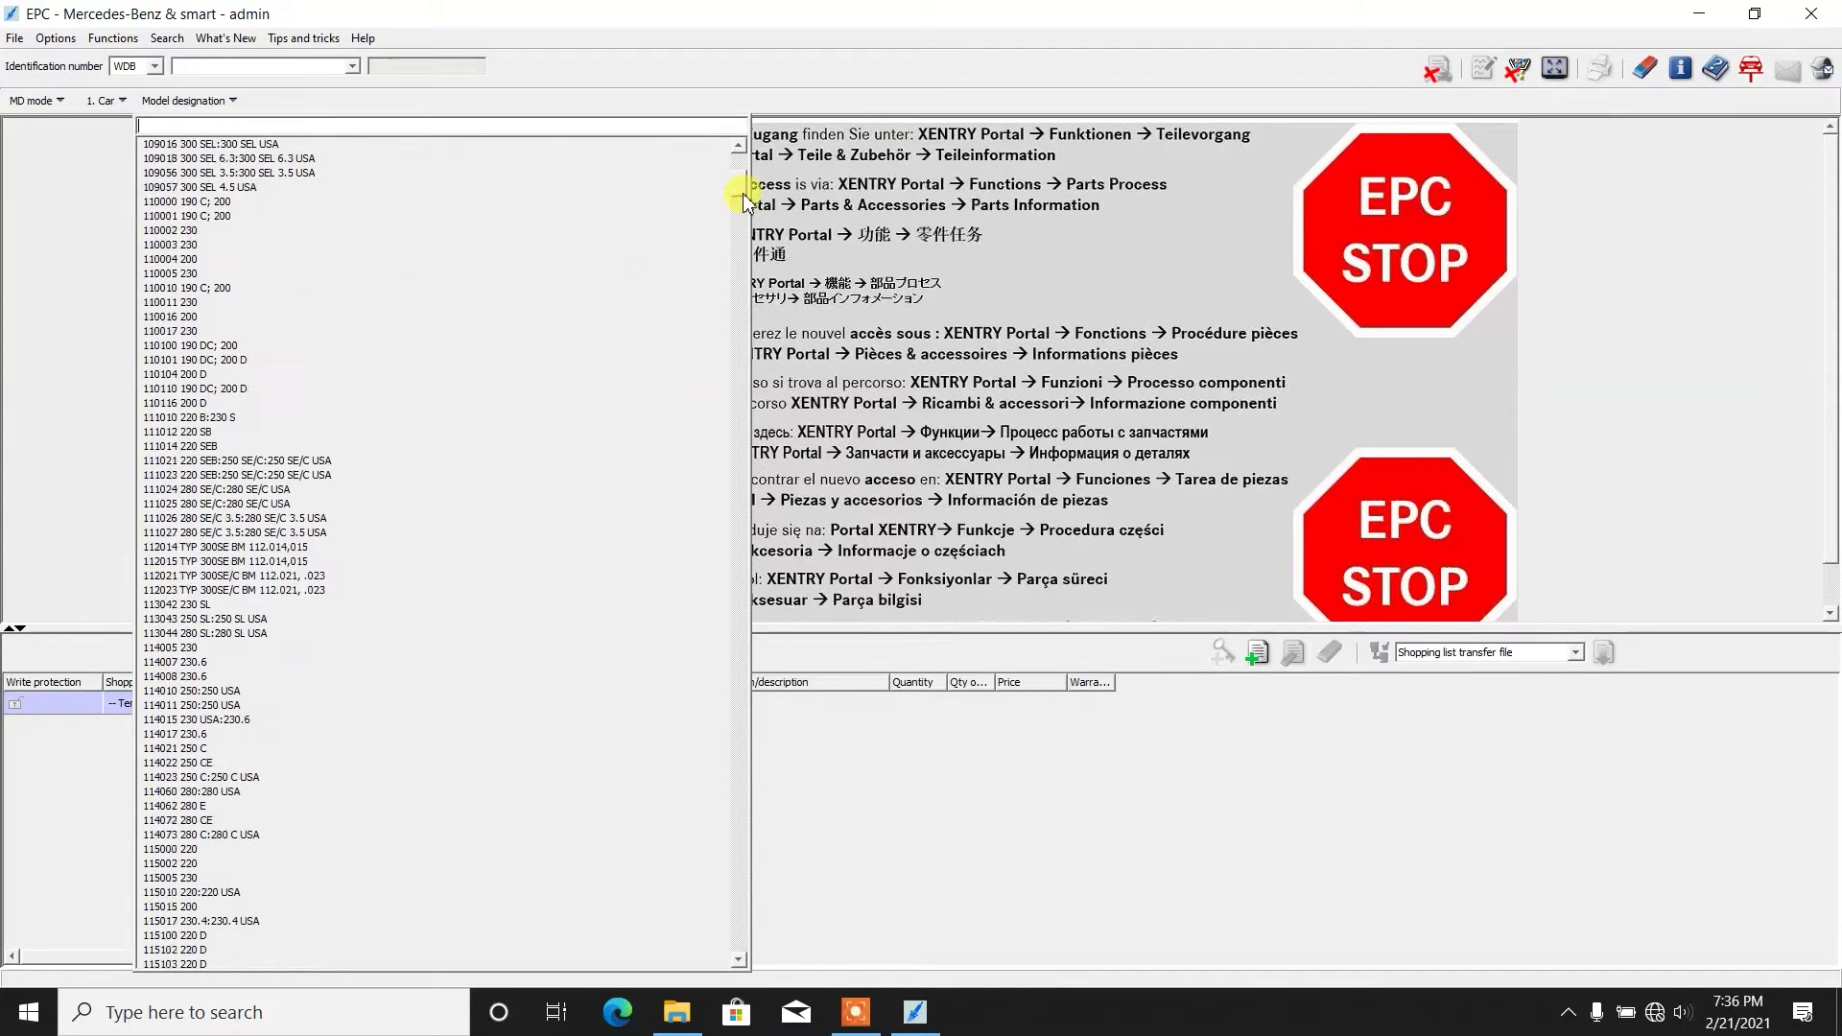
pyautogui.scroll(-3)
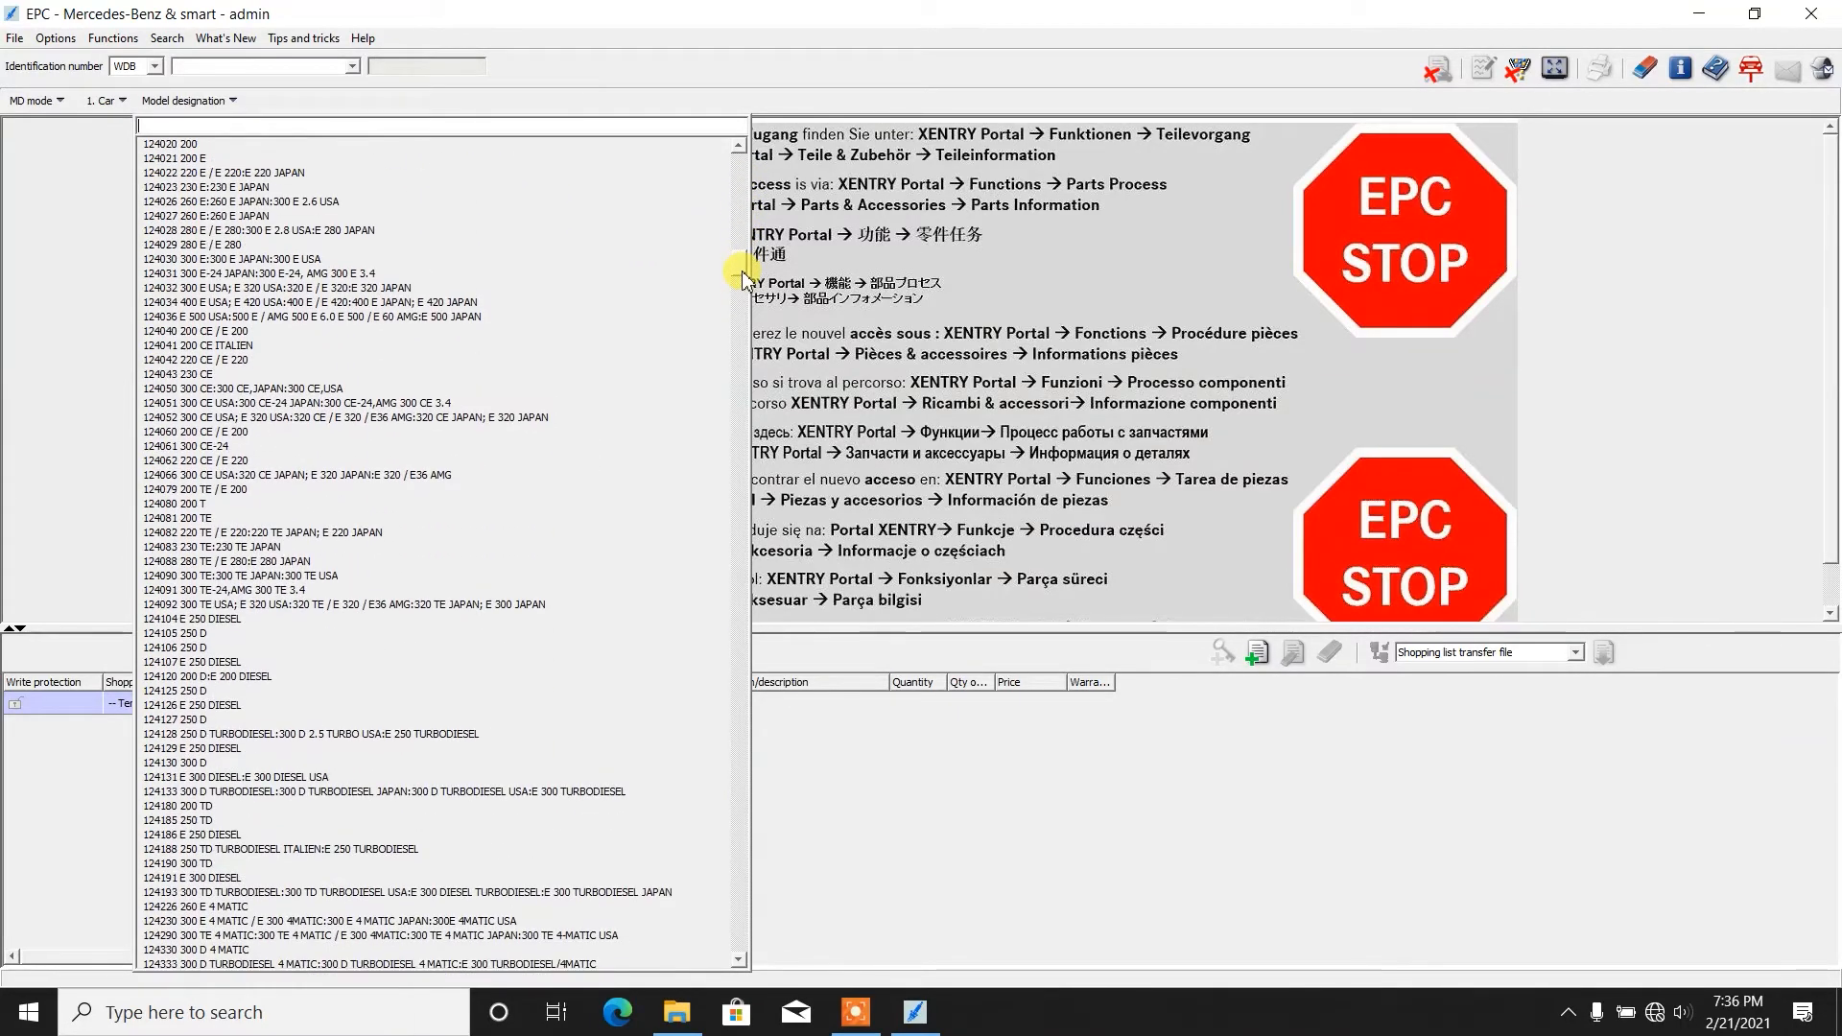
pyautogui.scroll(-3)
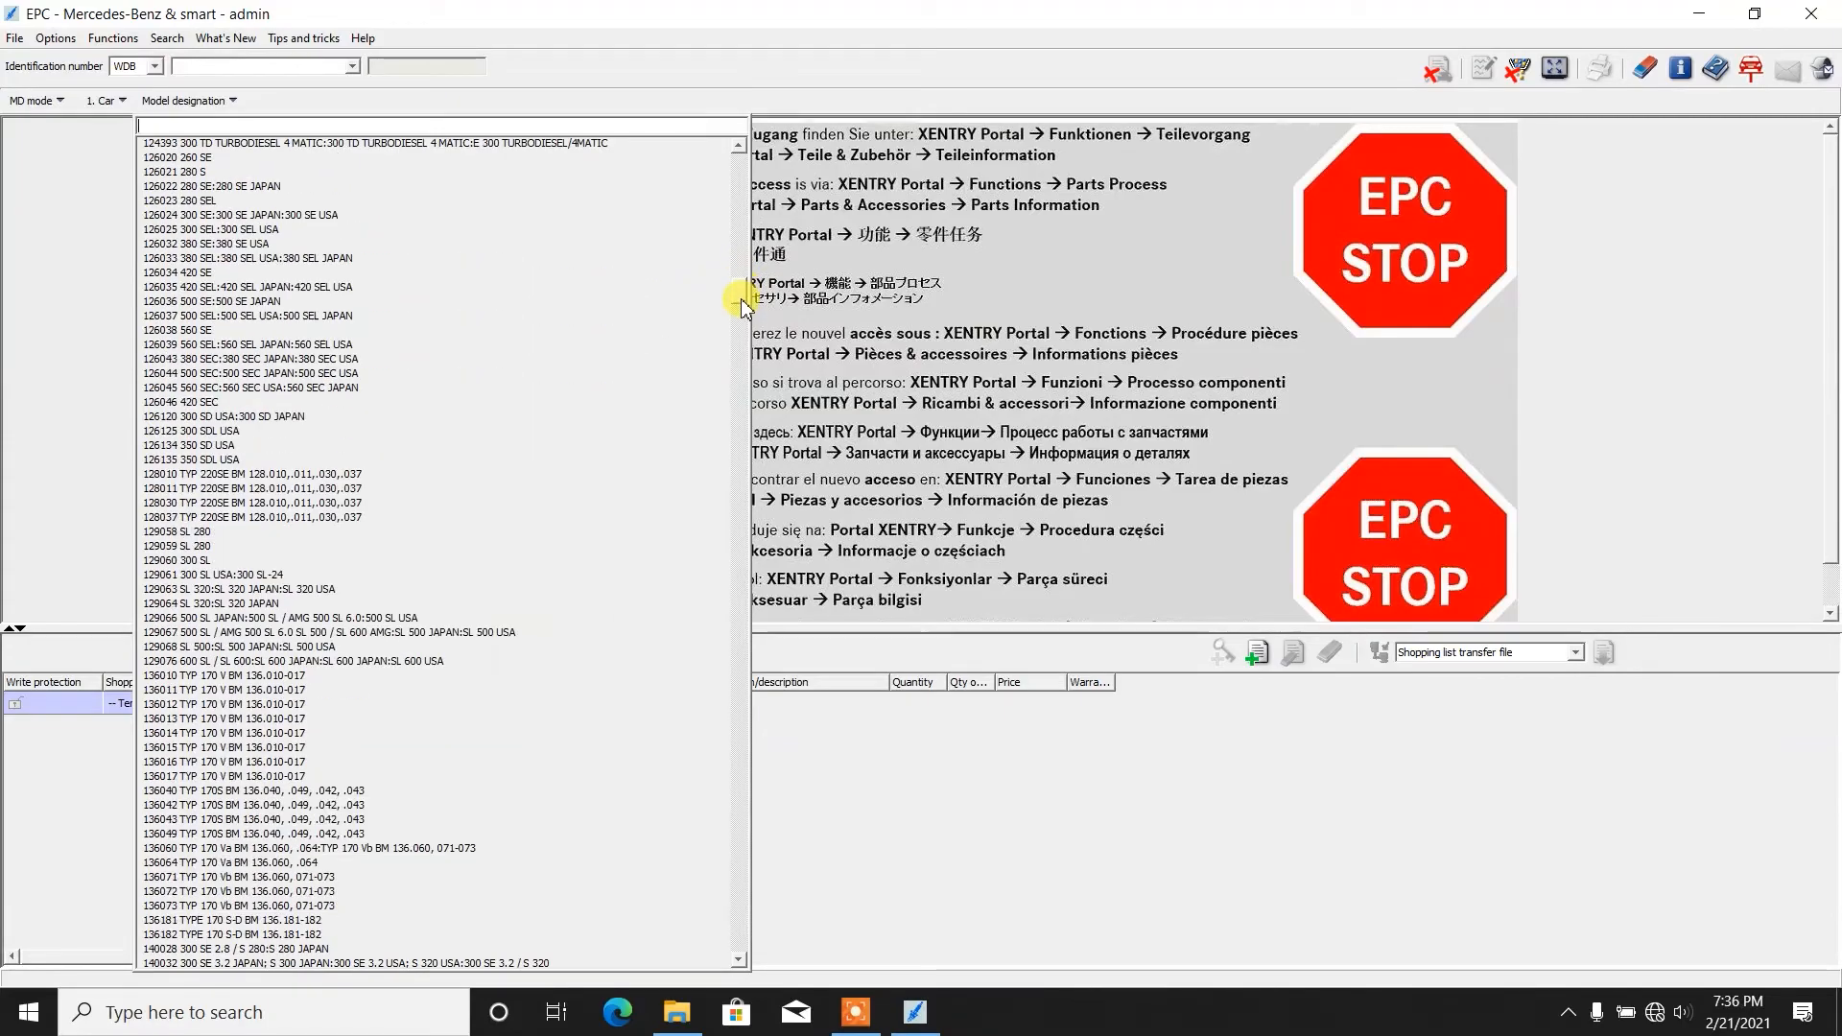
pyautogui.scroll(-3)
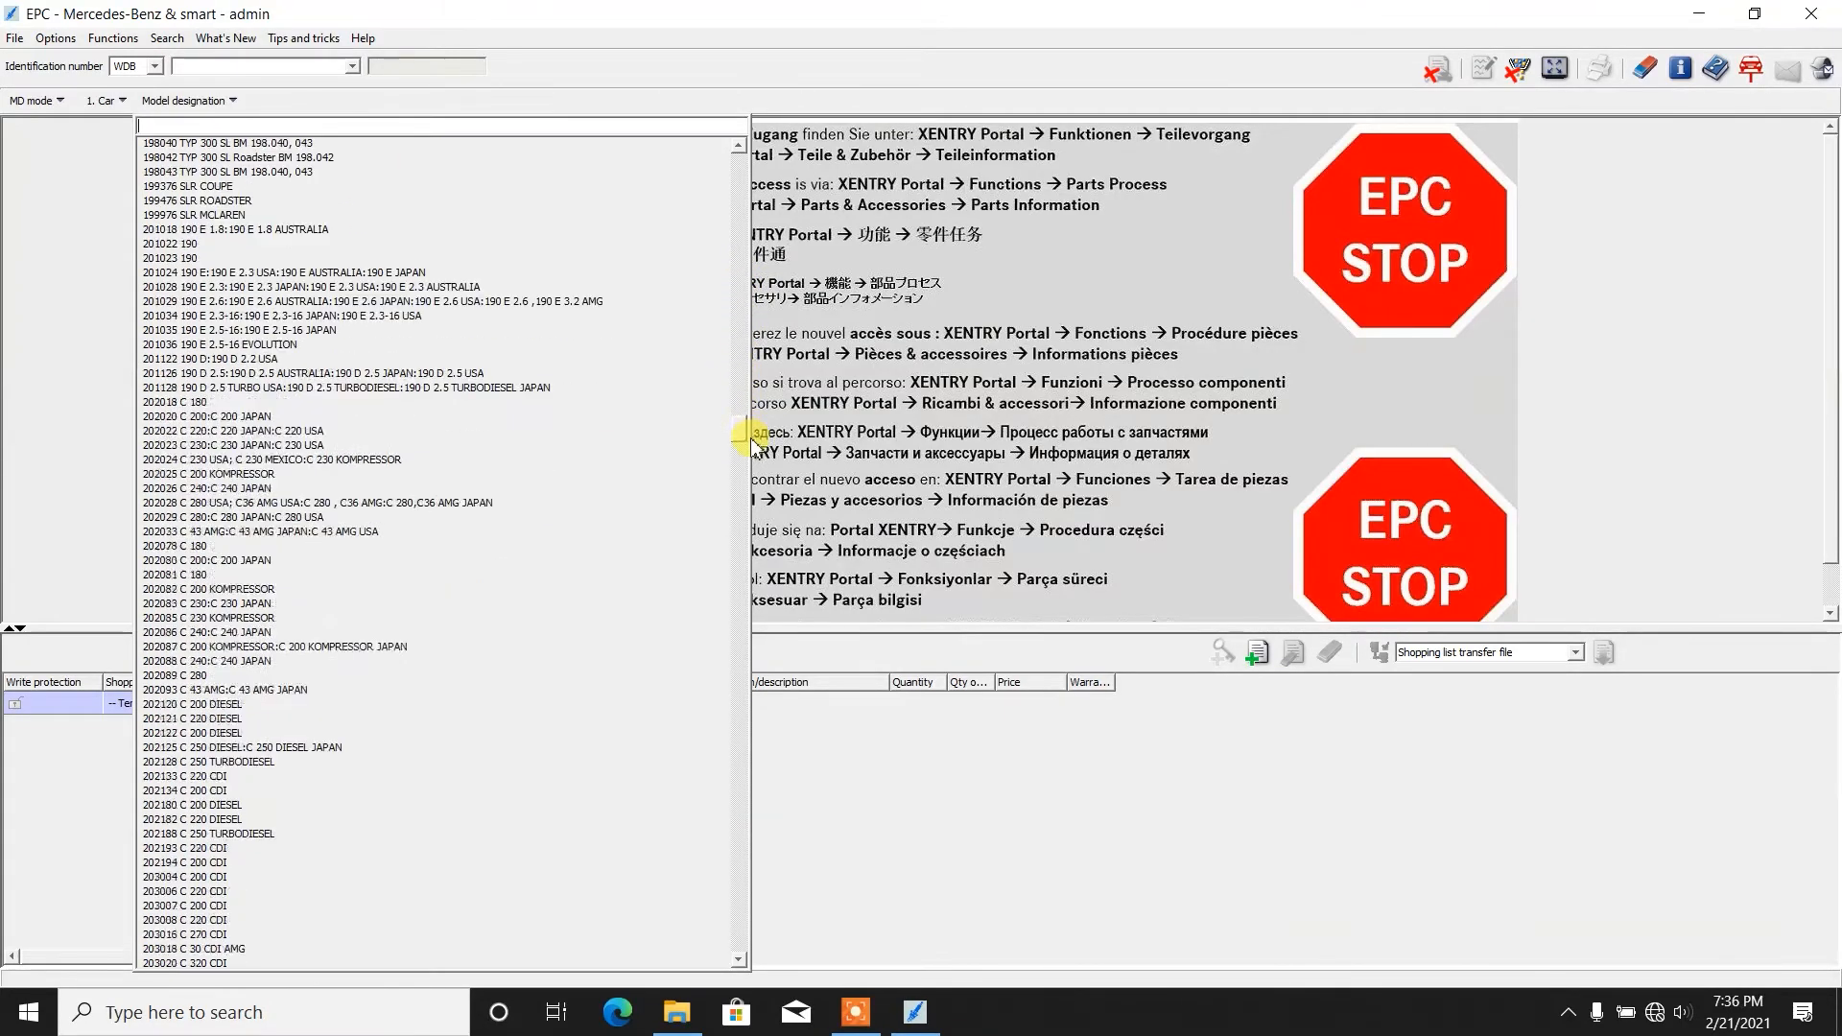
pyautogui.scroll(-3)
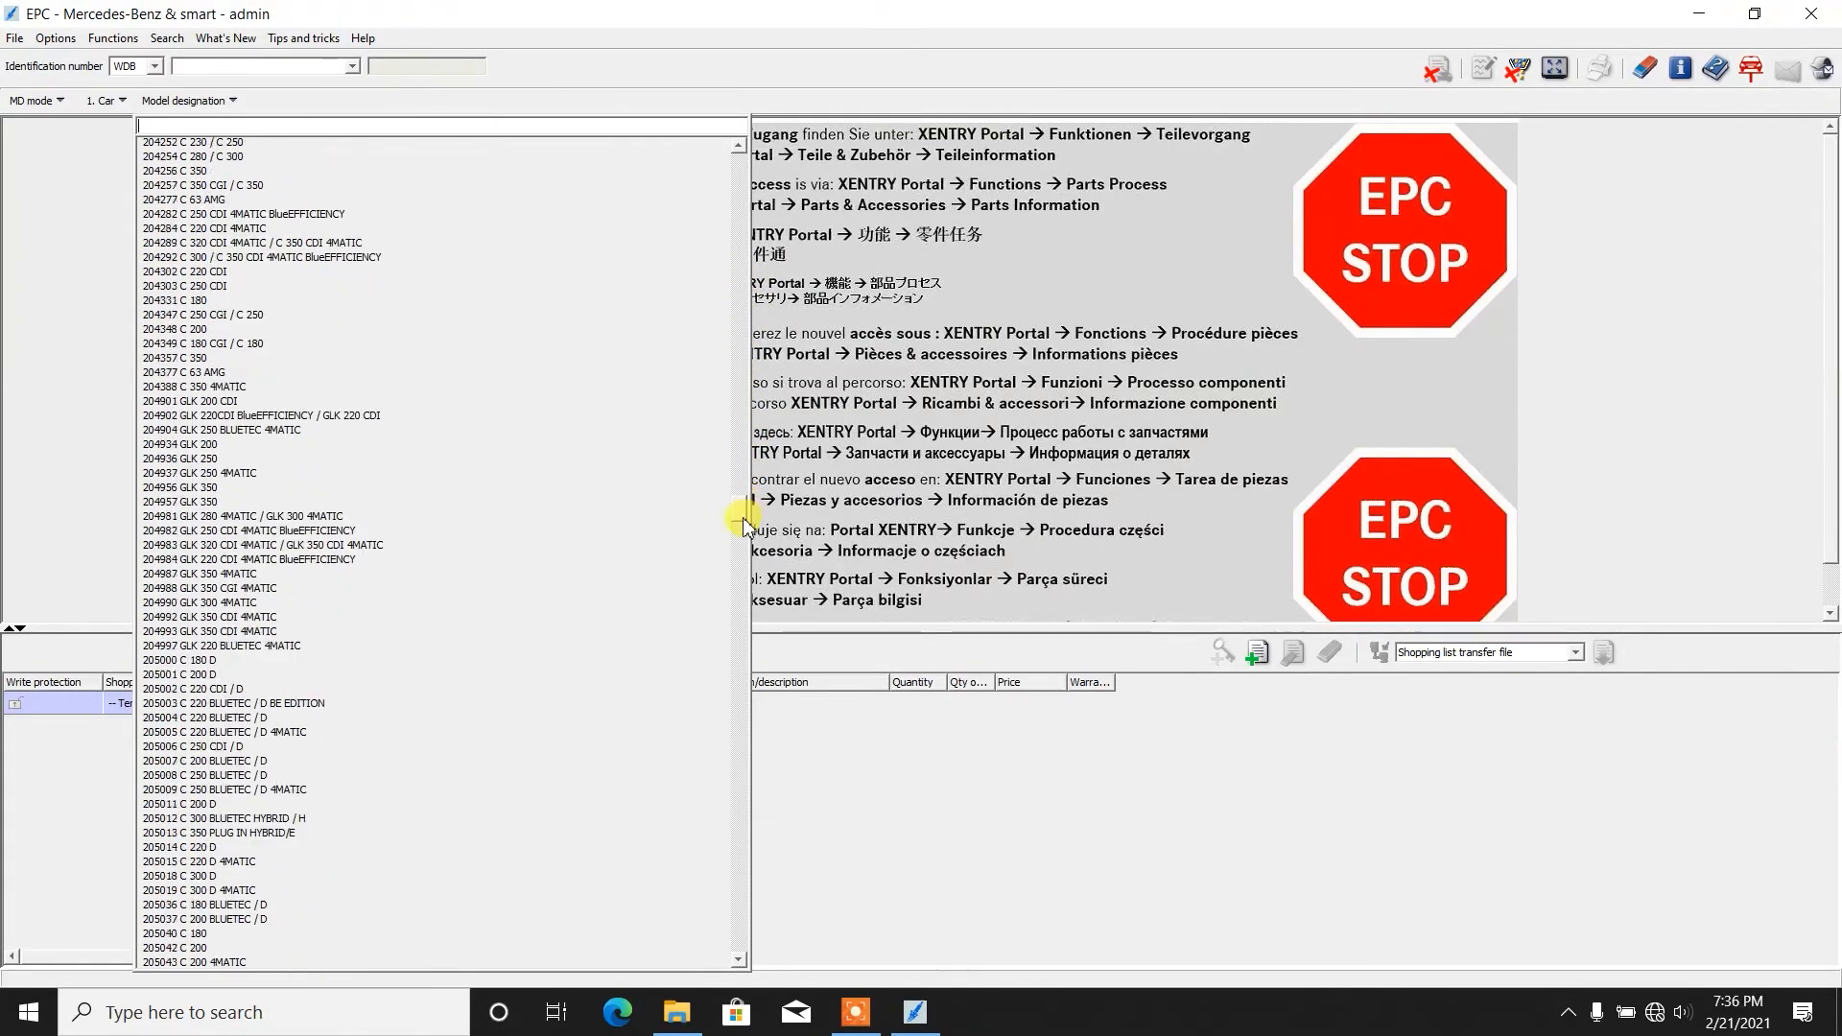
pyautogui.scroll(-3)
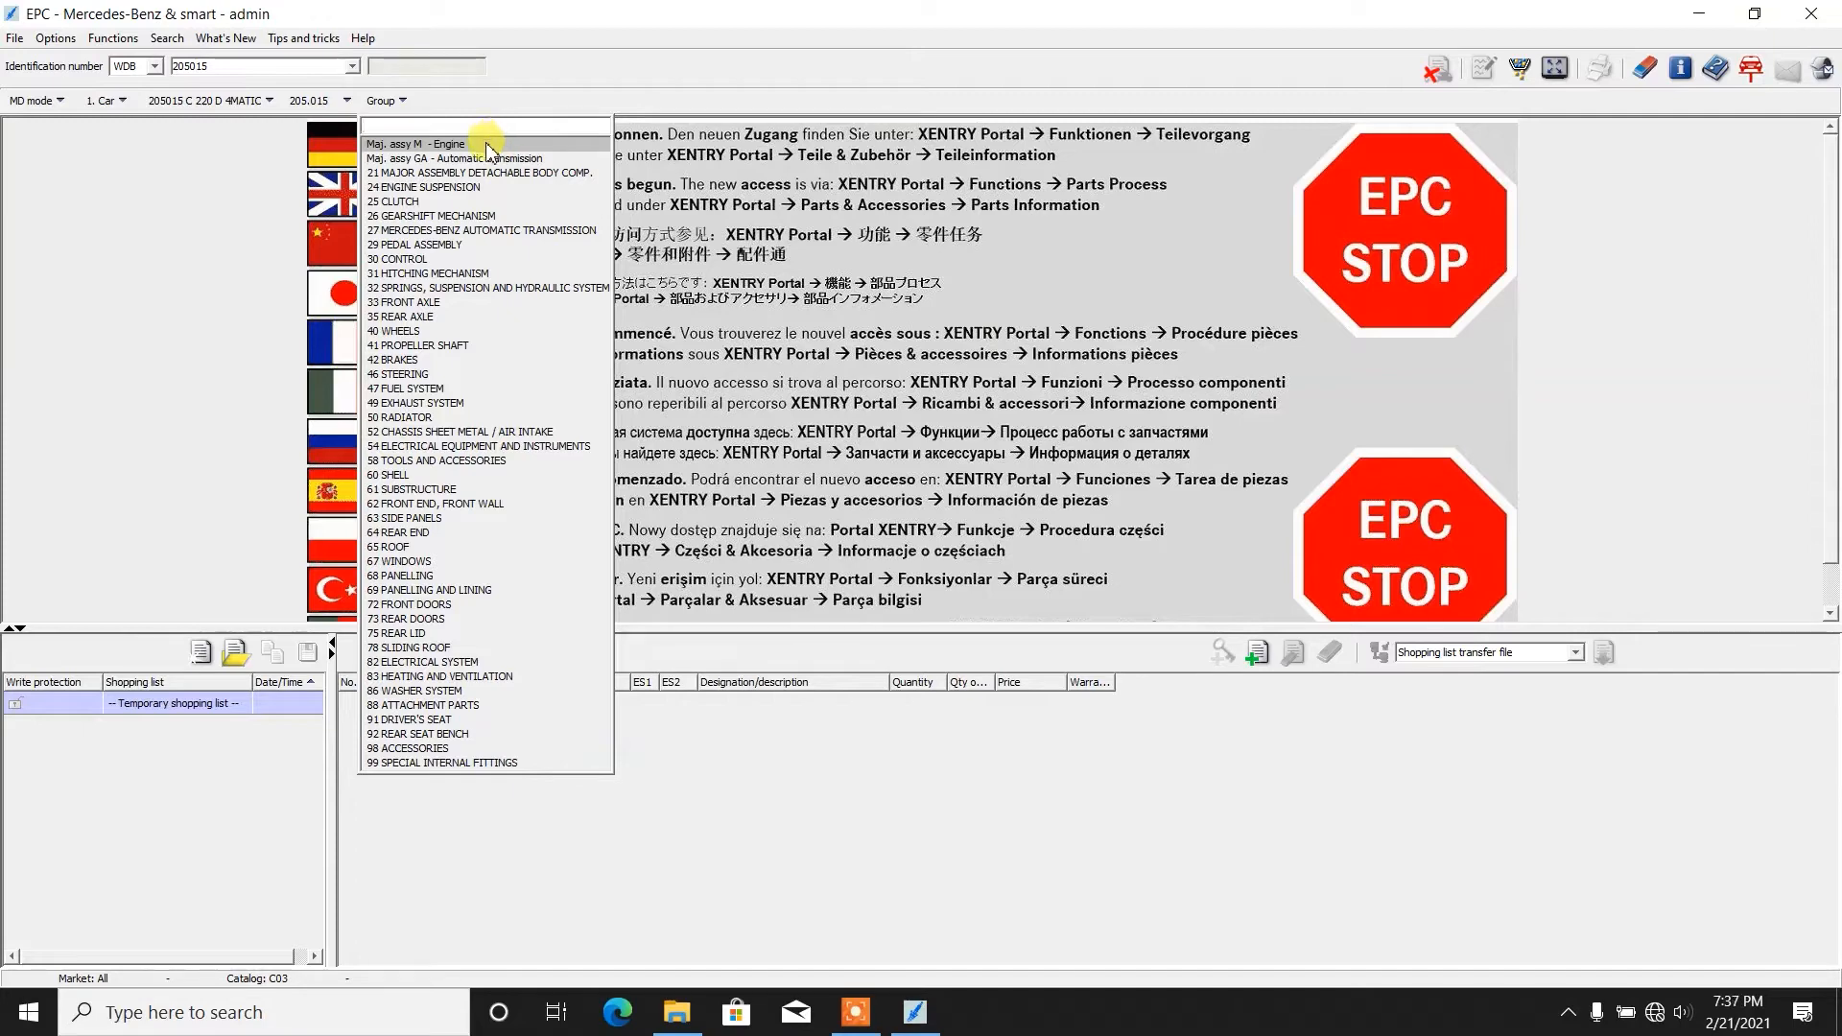
# Step: Choose the Engine major assembly and its 01 ENGINE HOUSING group
pyautogui.click(415, 144)
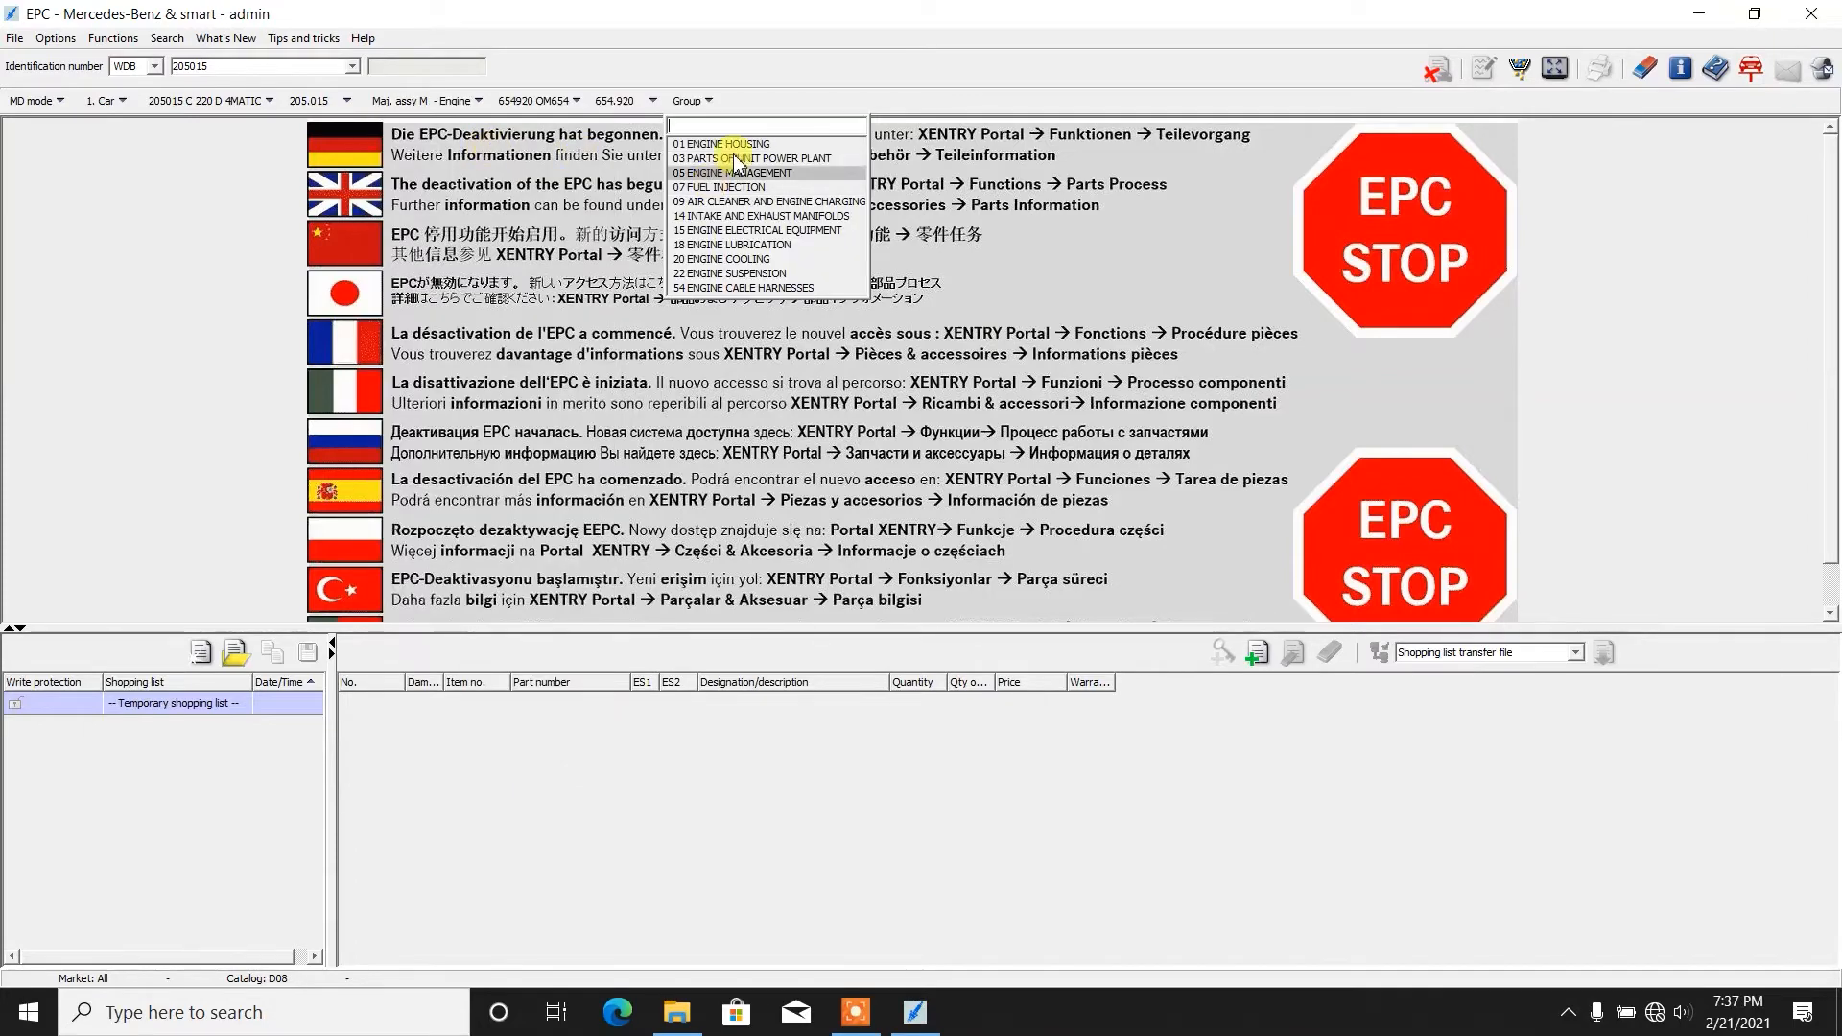
pyautogui.moveTo(740, 144)
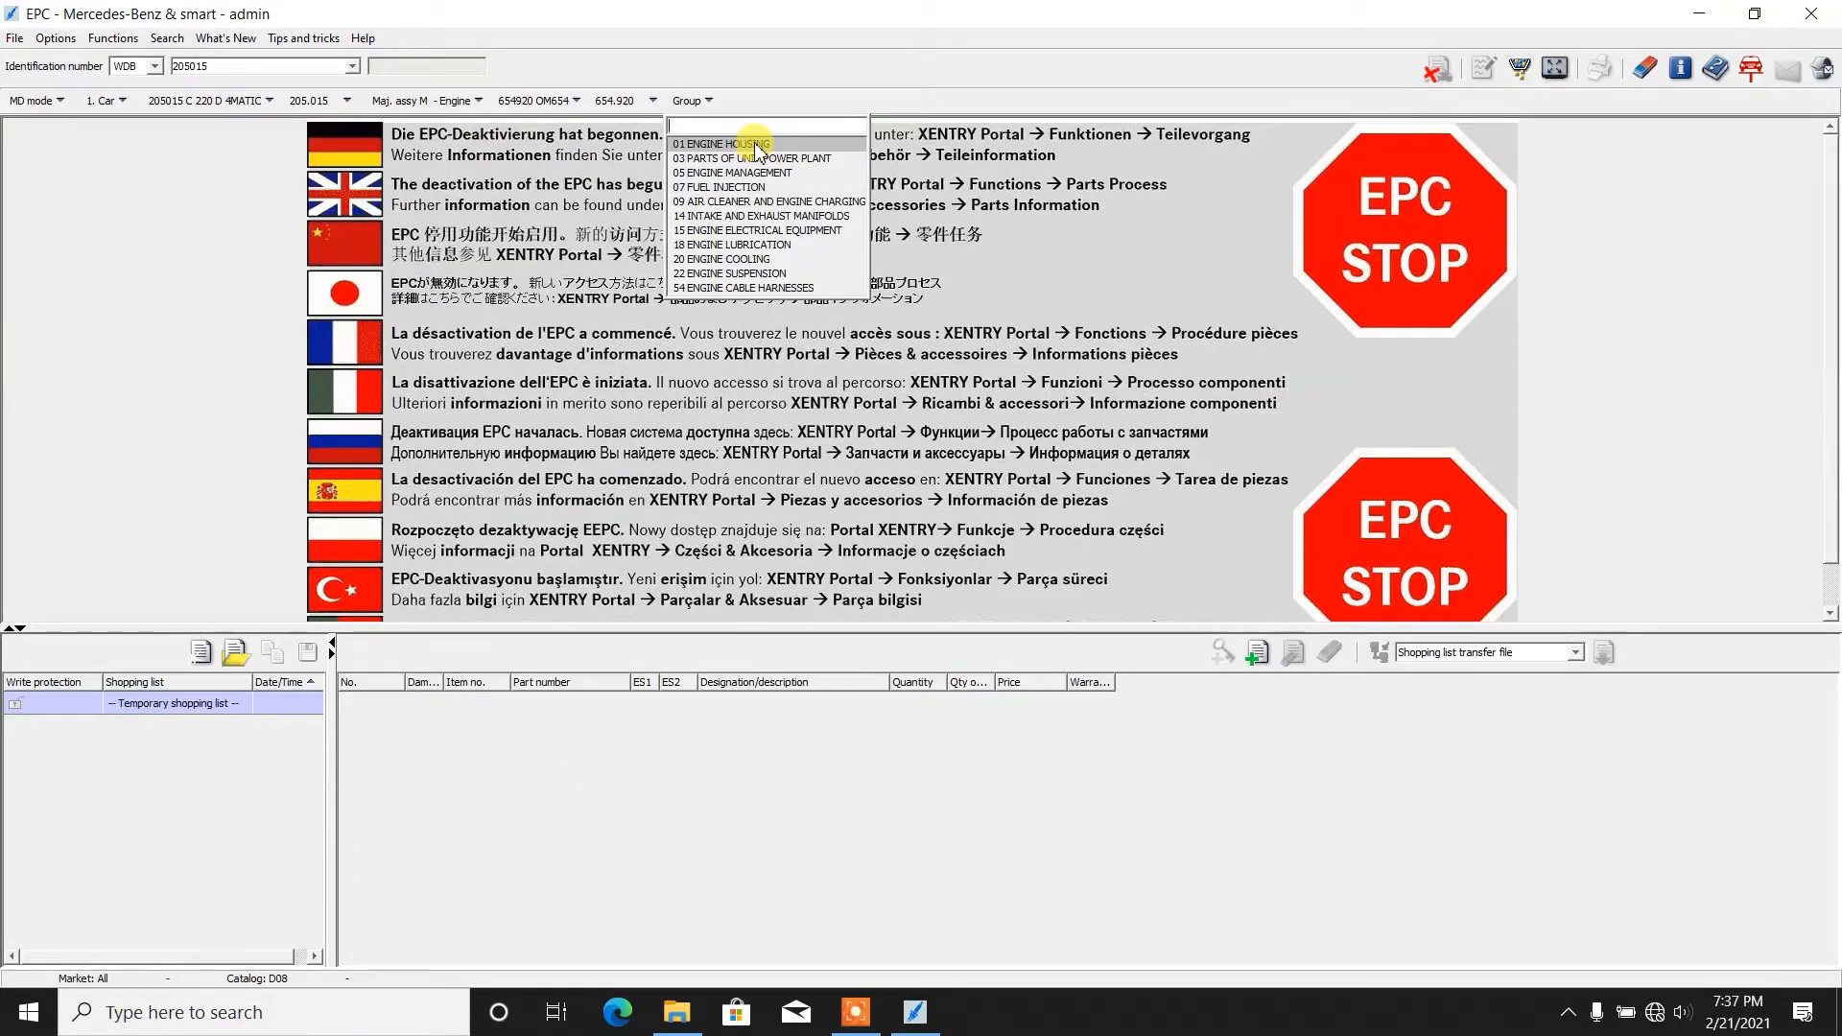
pyautogui.click(729, 144)
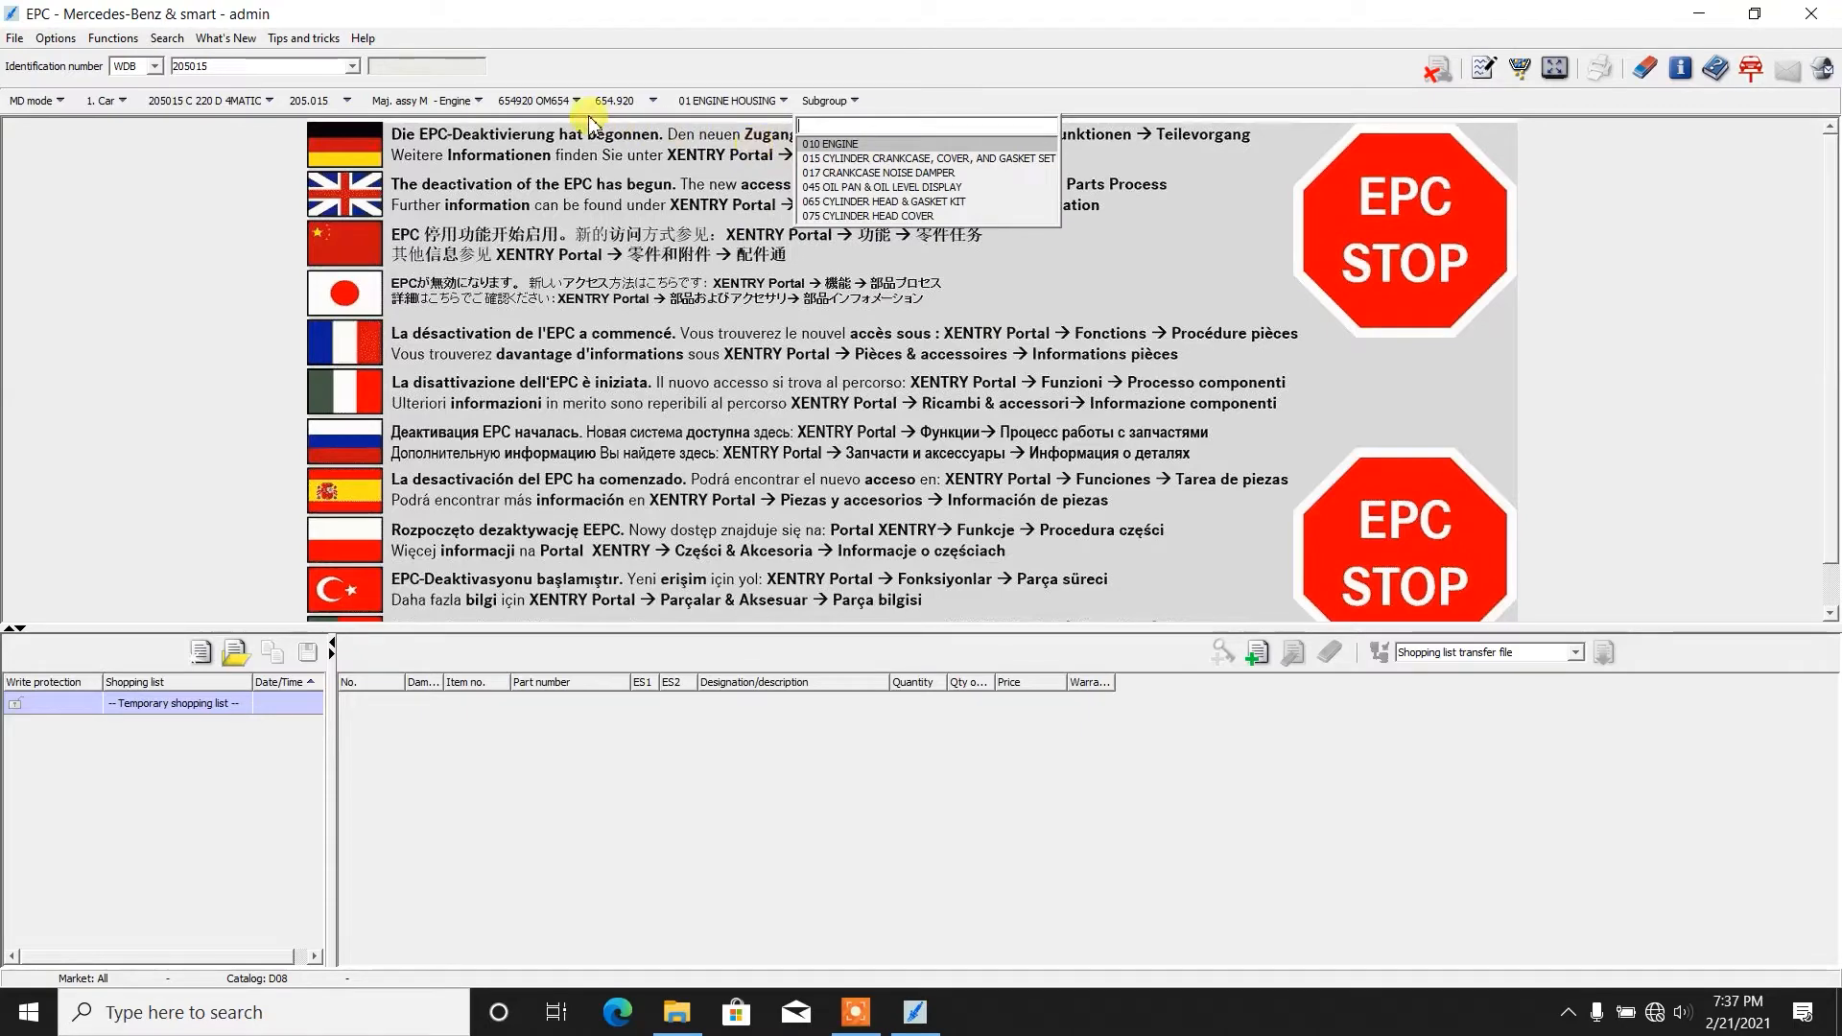
pyautogui.moveTo(829, 144)
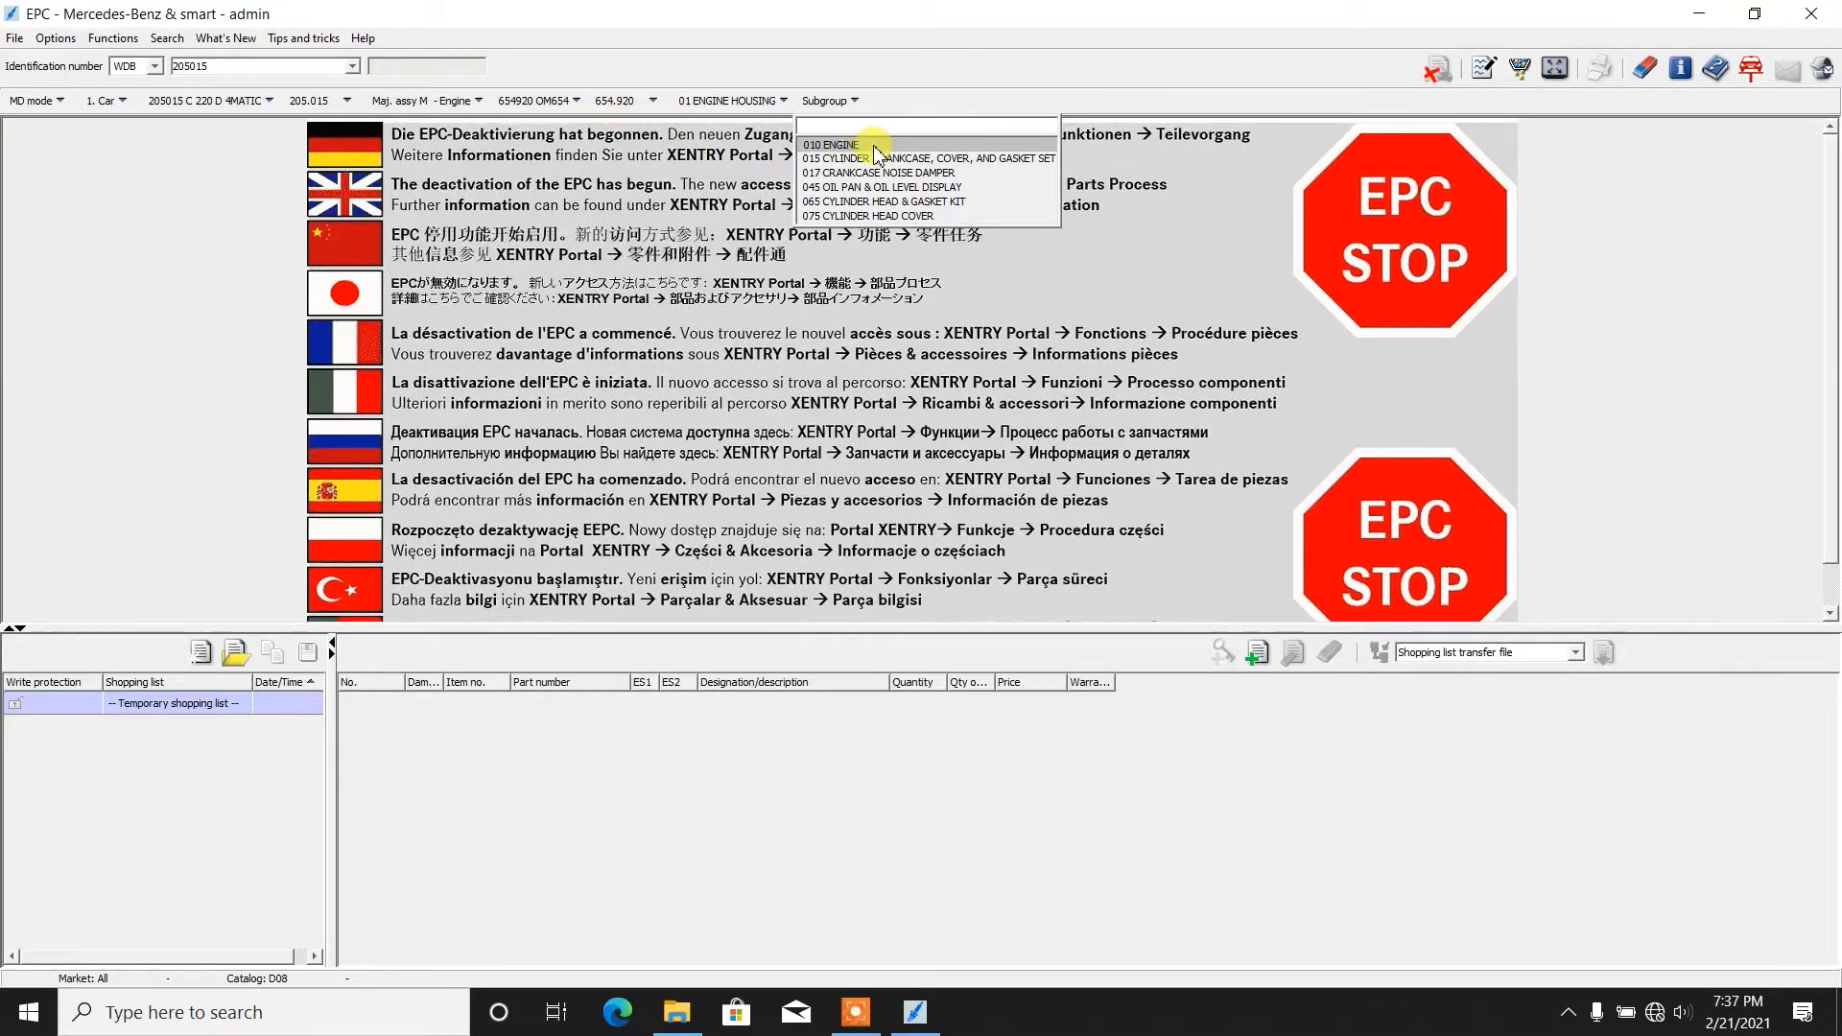
# Step: Show the 010 ENGINE subgroup and flip to the crankcase and noise damper pages
pyautogui.click(829, 144)
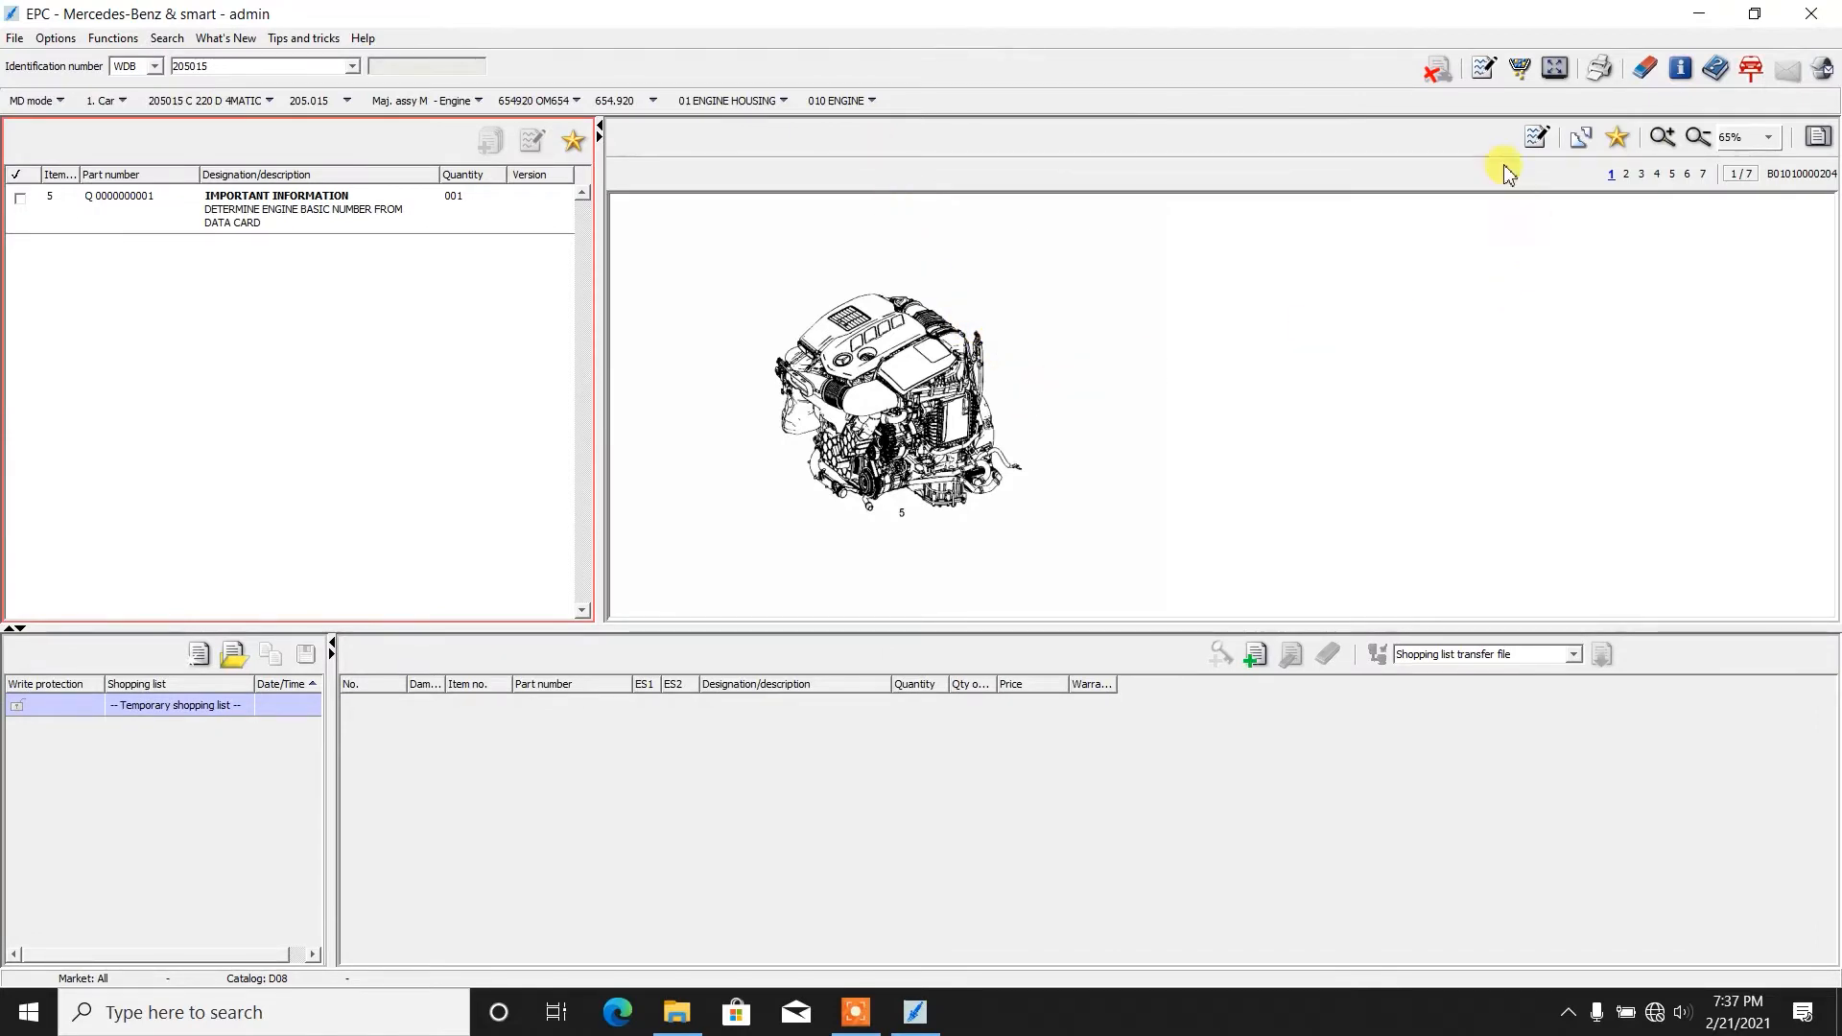
pyautogui.moveTo(1085, 307)
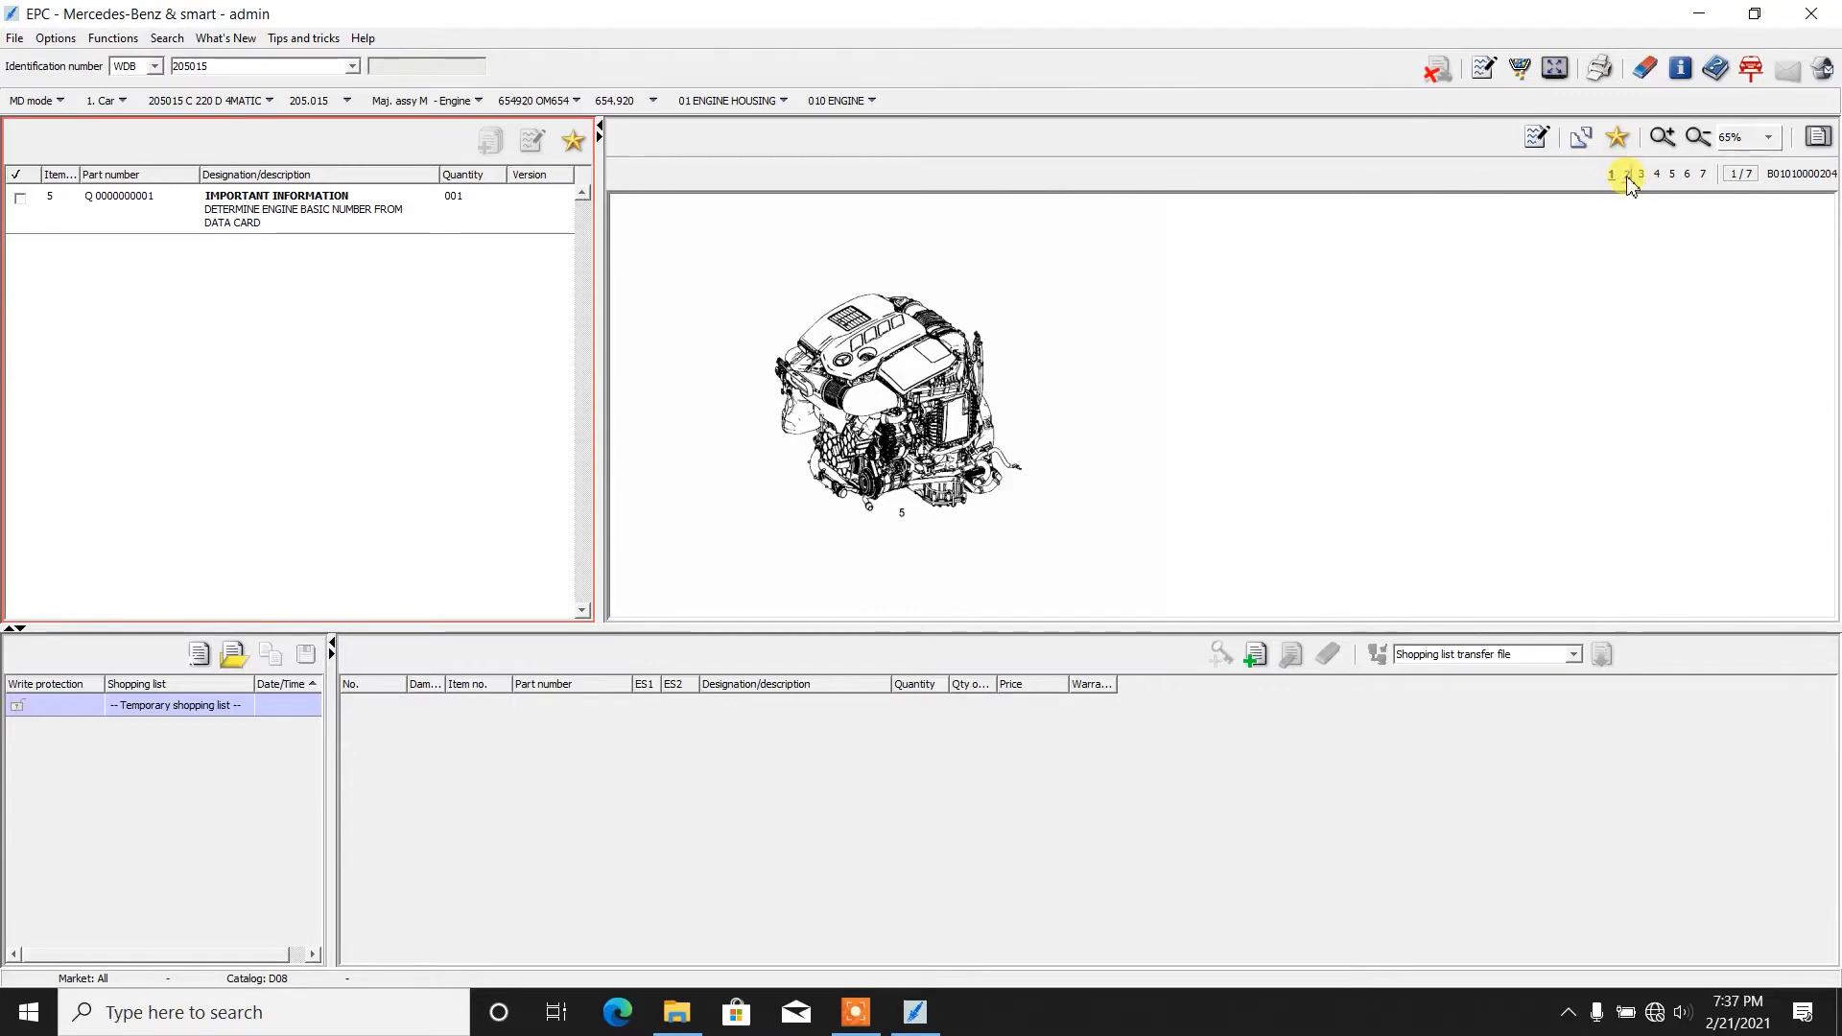
pyautogui.click(1625, 174)
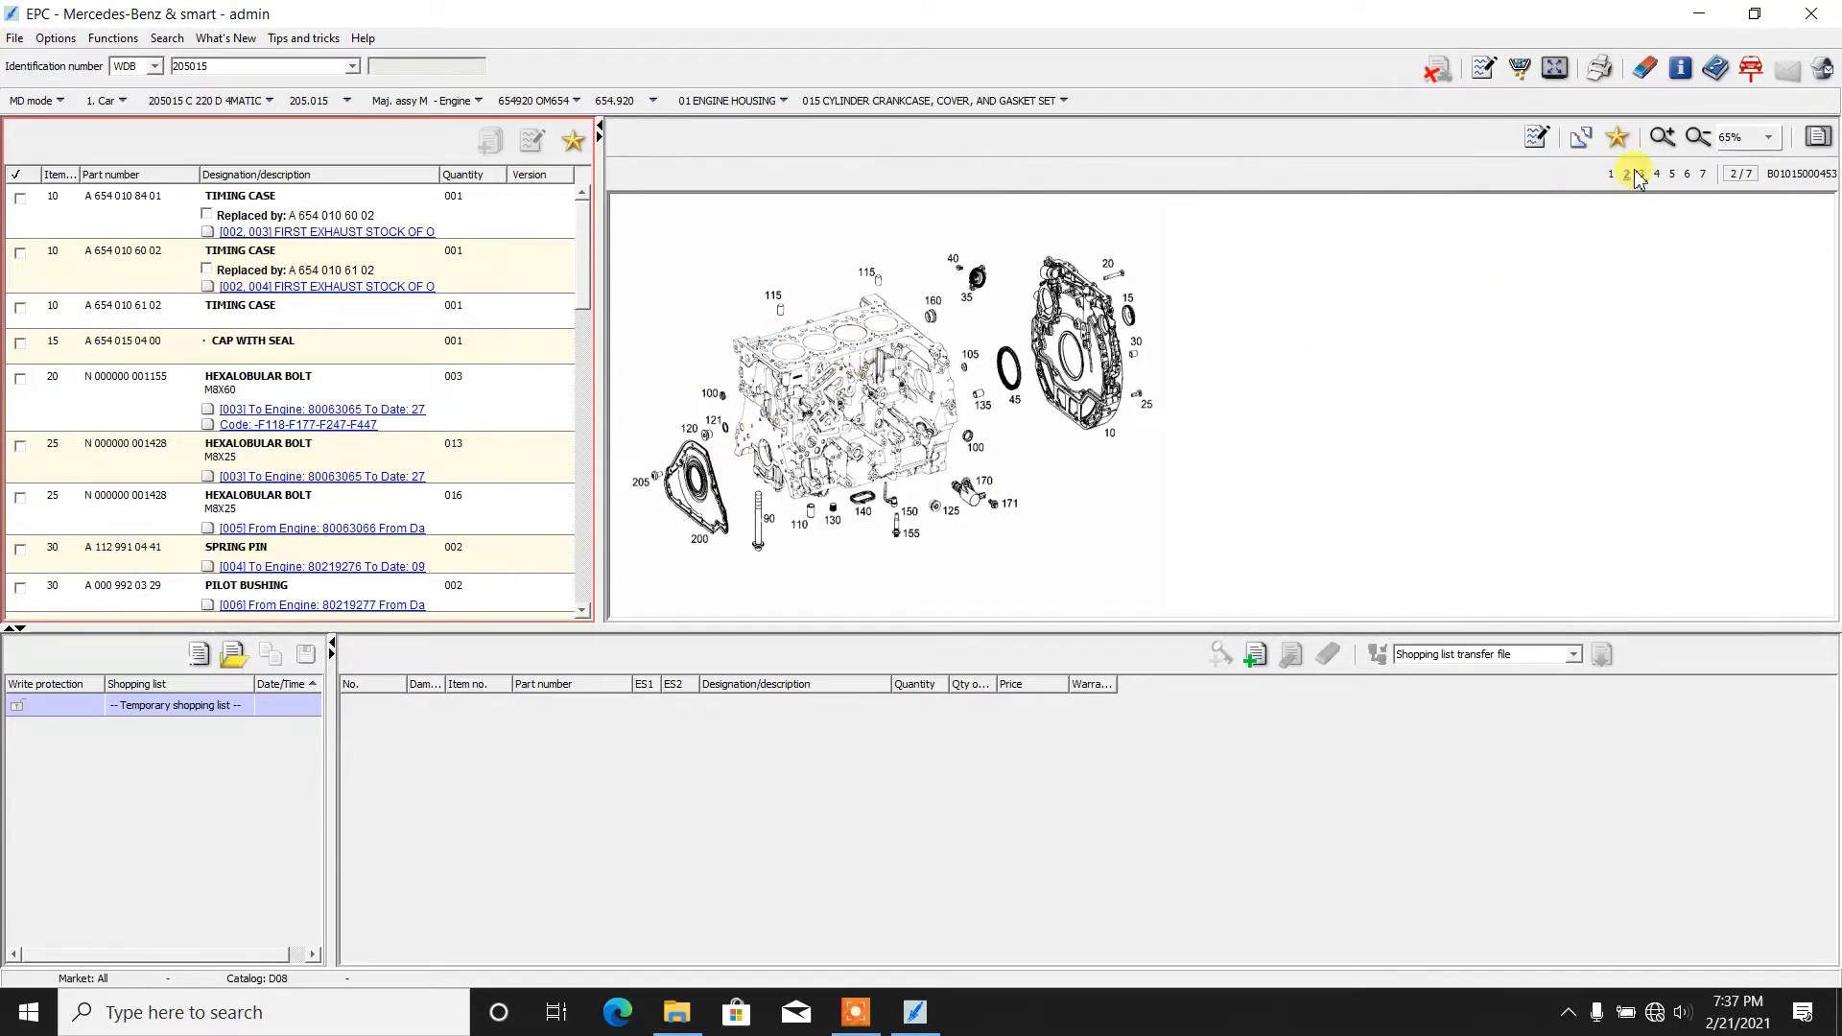
pyautogui.click(1656, 174)
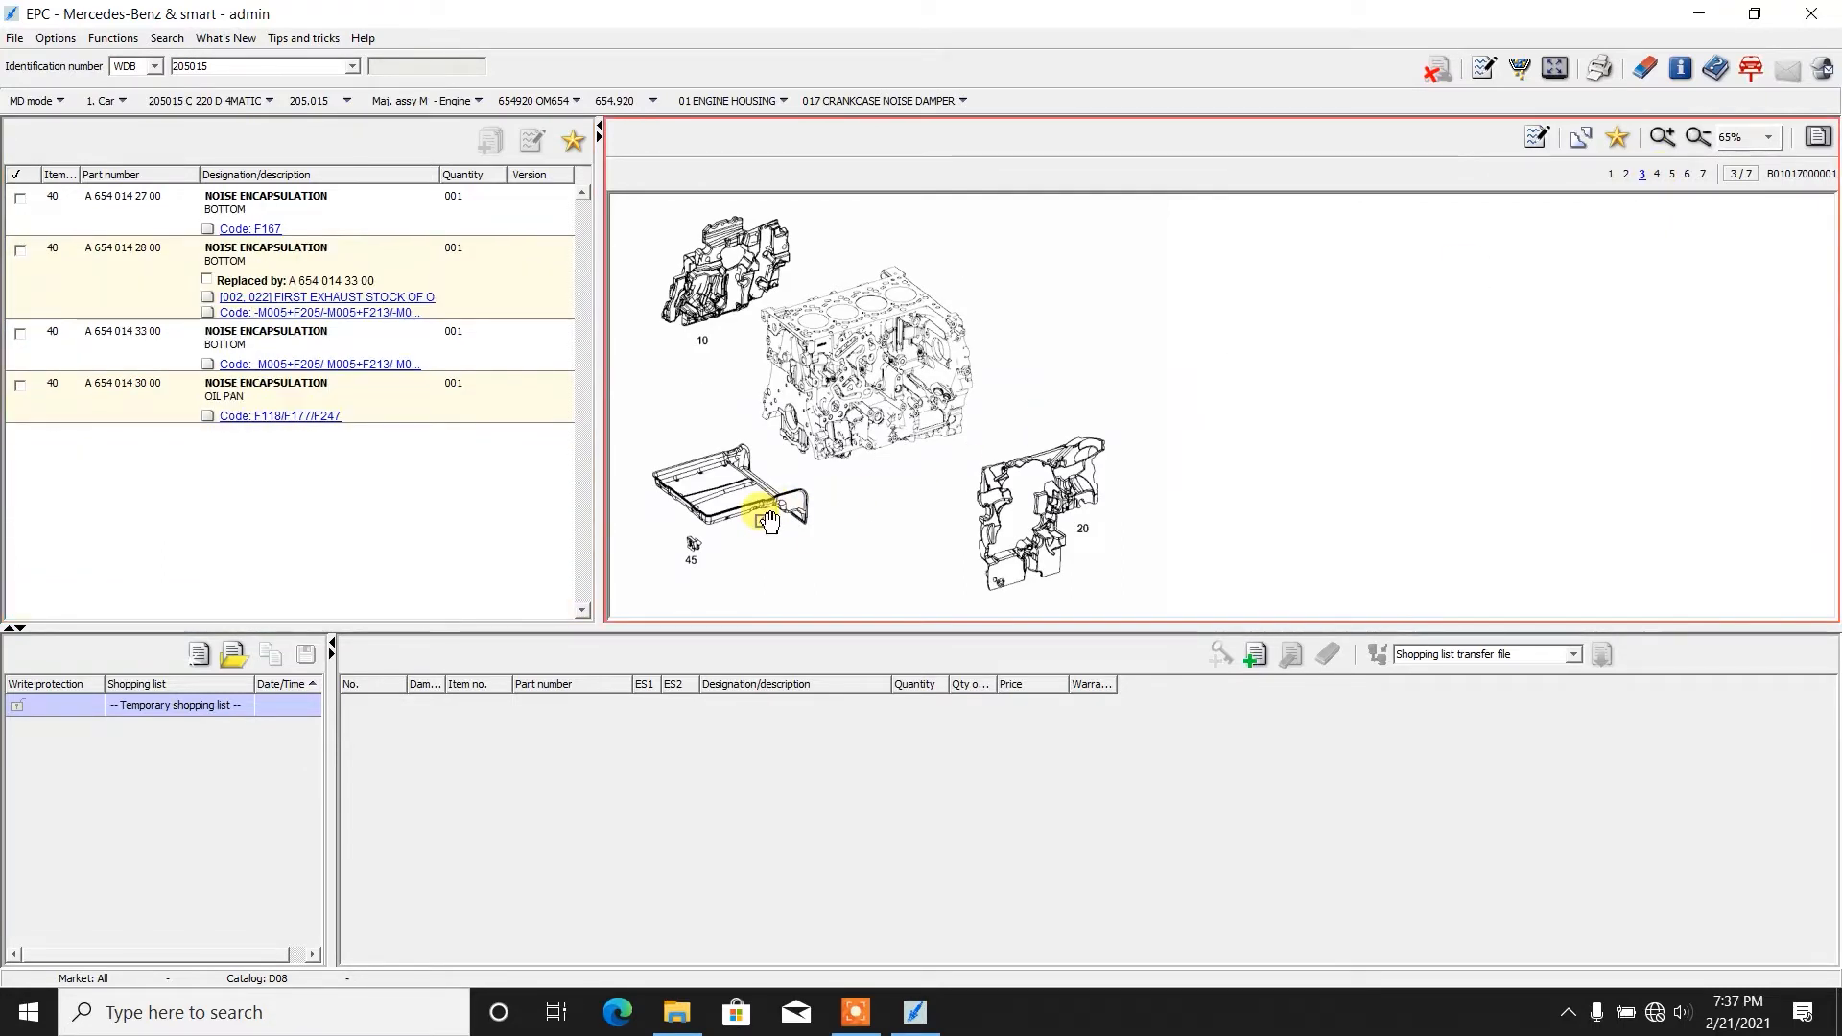
pyautogui.click(1063, 517)
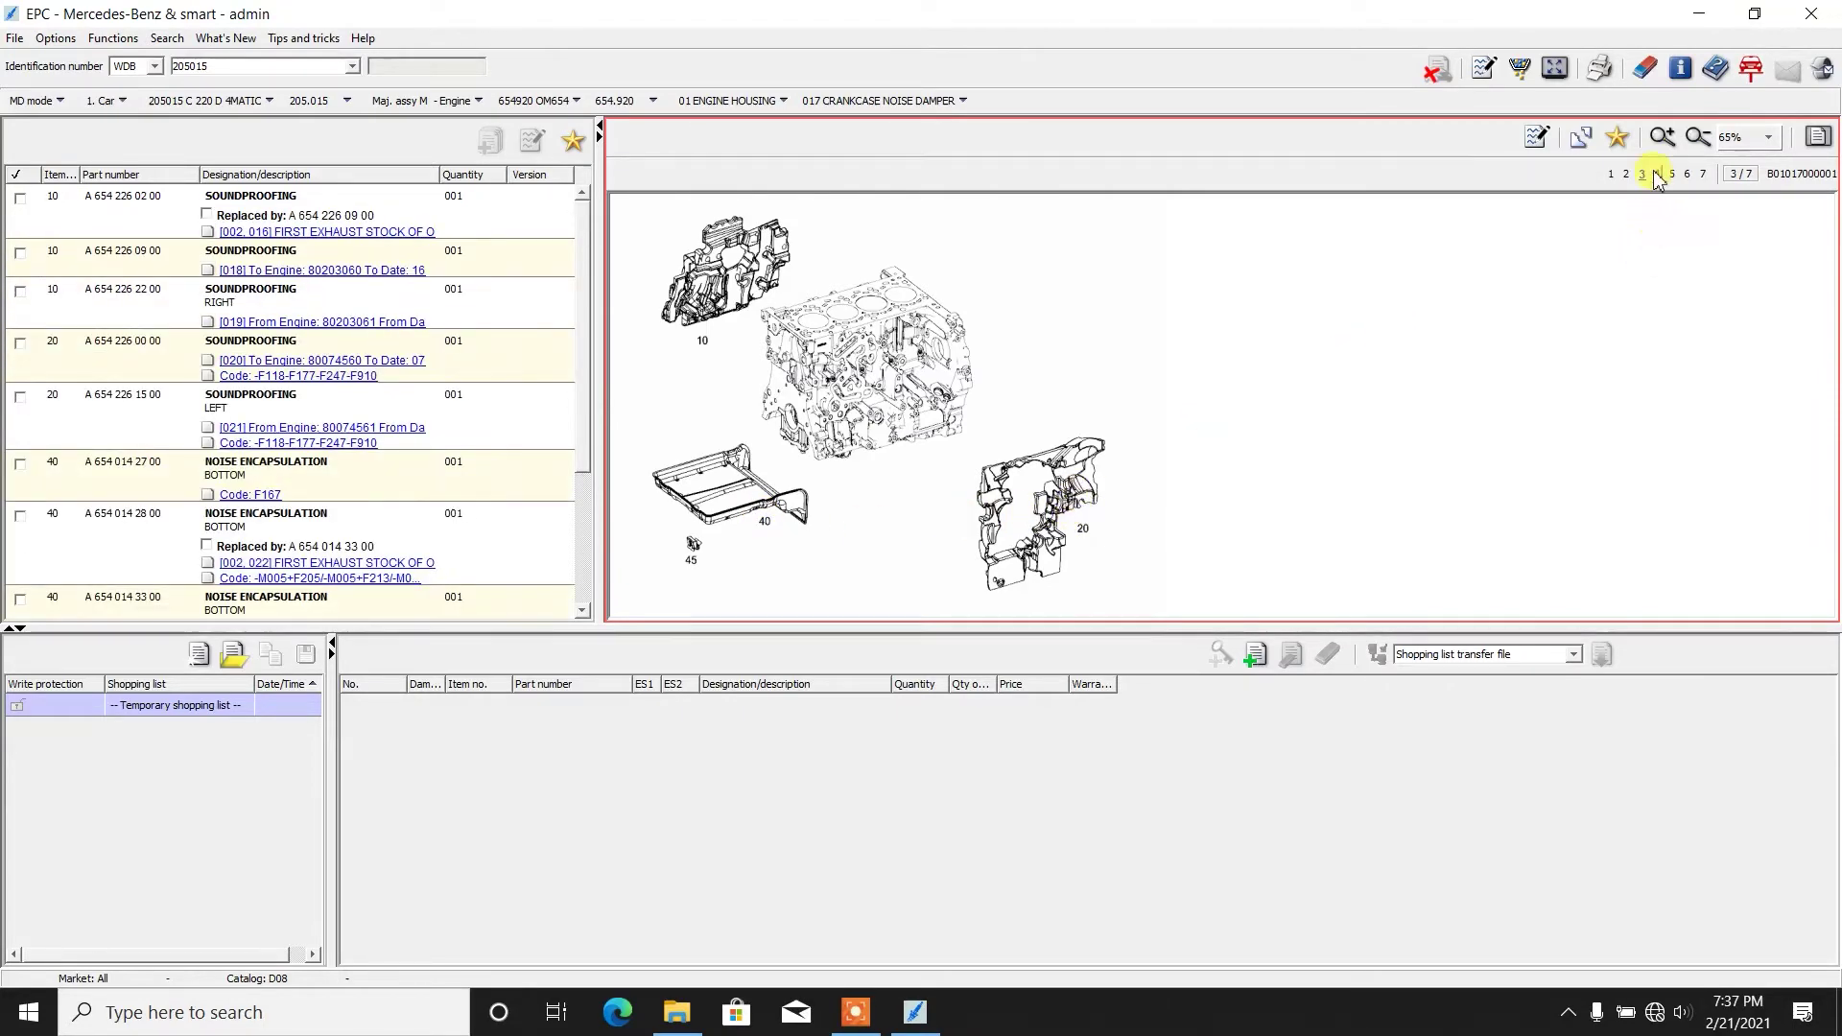
# Step: Page through the cylinder head cover and oil pan diagrams, ending on the crankcase, cover and gasket set page
pyautogui.click(1672, 175)
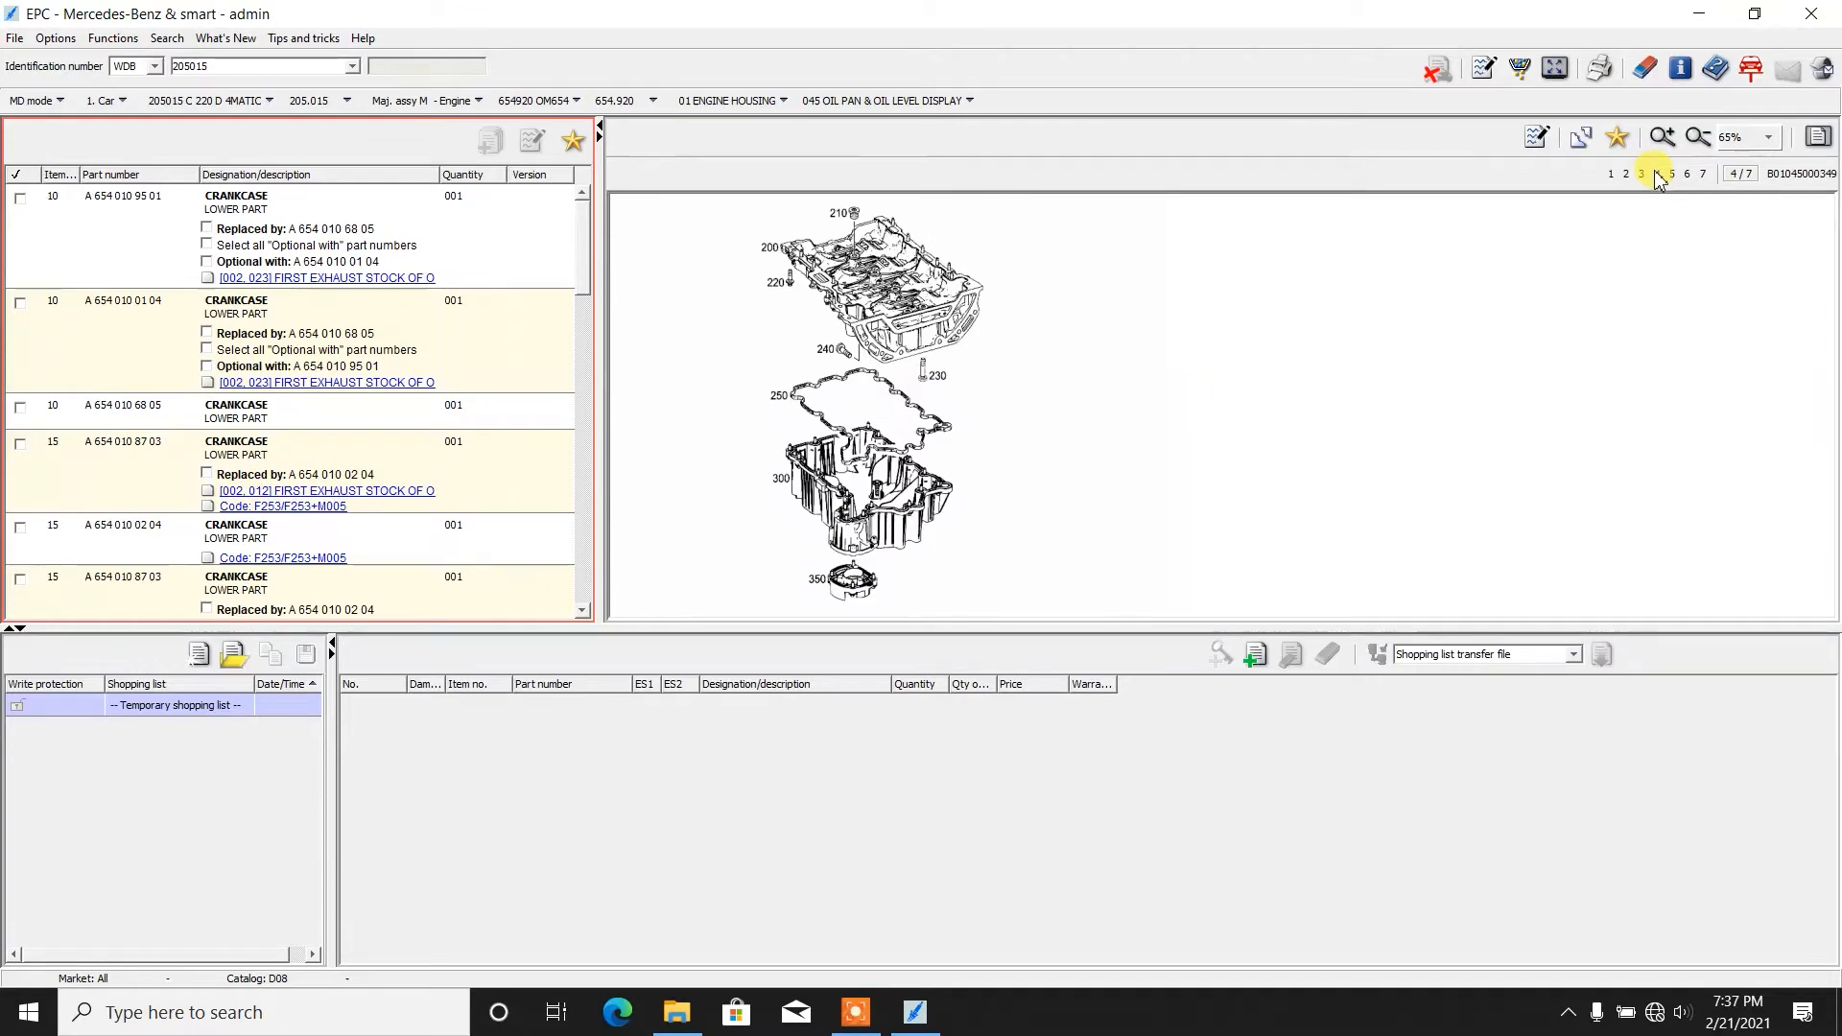
pyautogui.click(1656, 175)
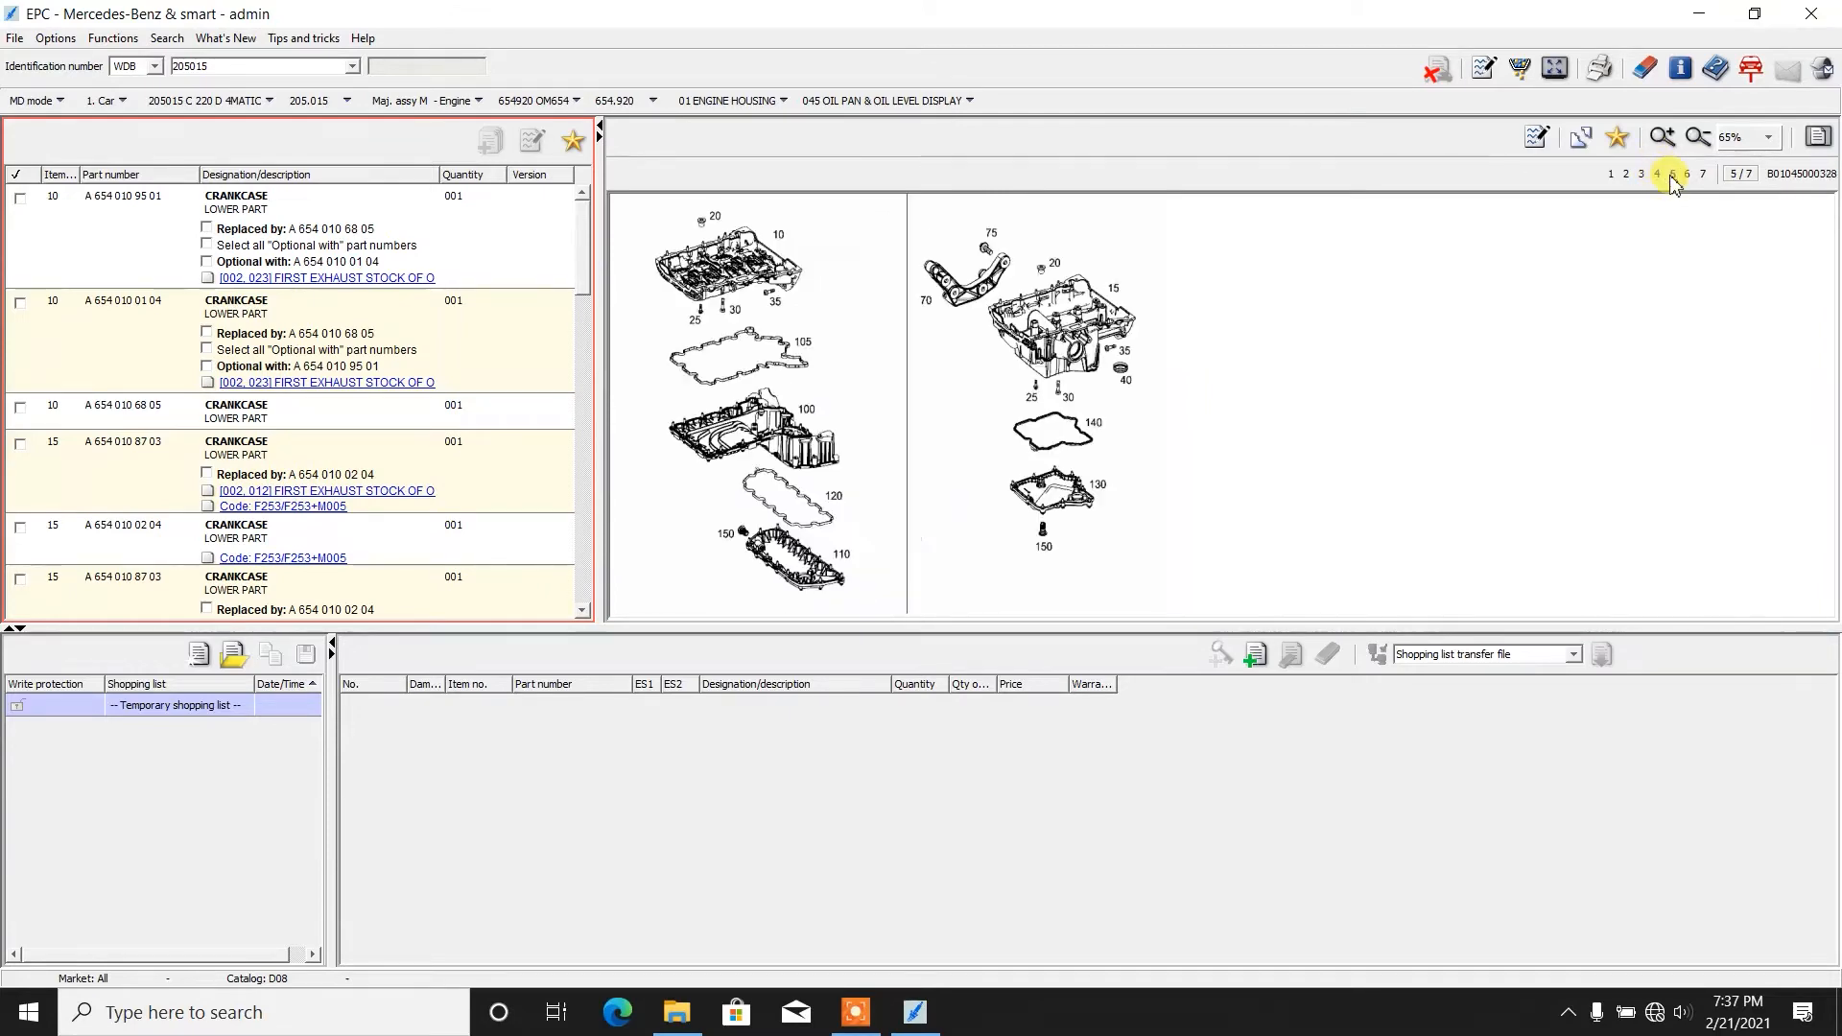
pyautogui.click(1702, 175)
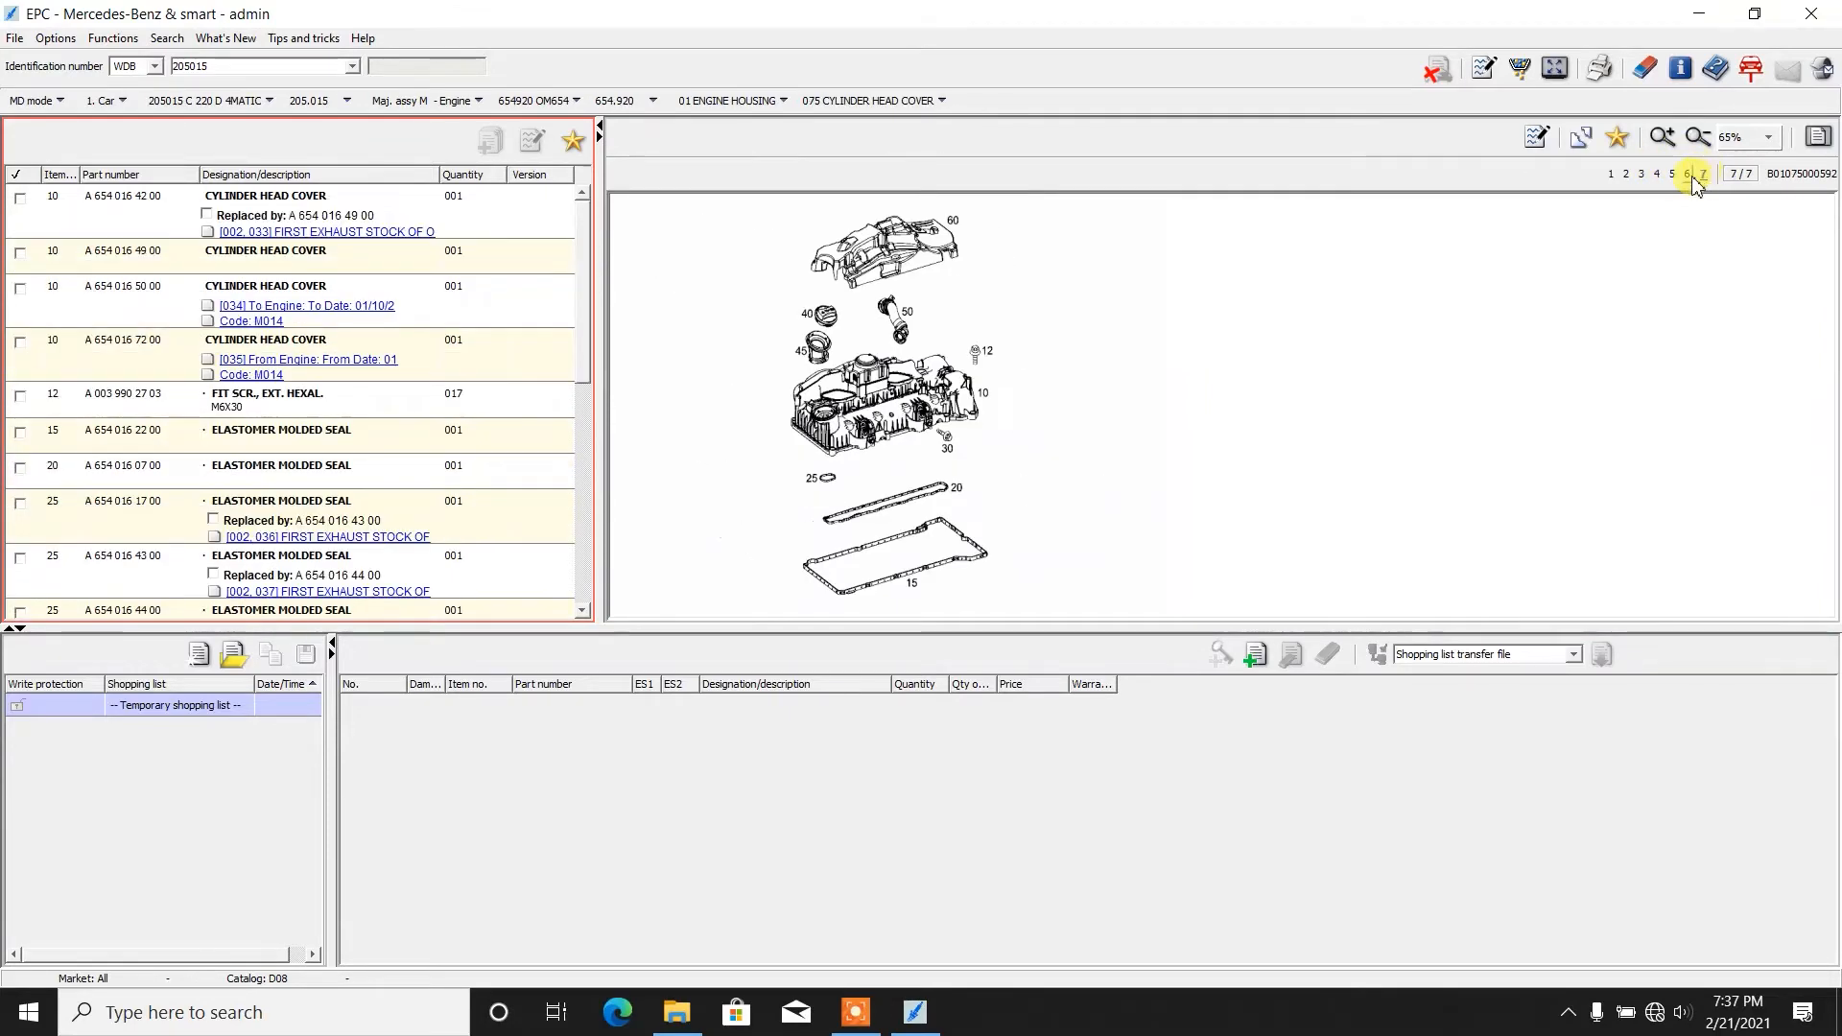
pyautogui.click(1625, 175)
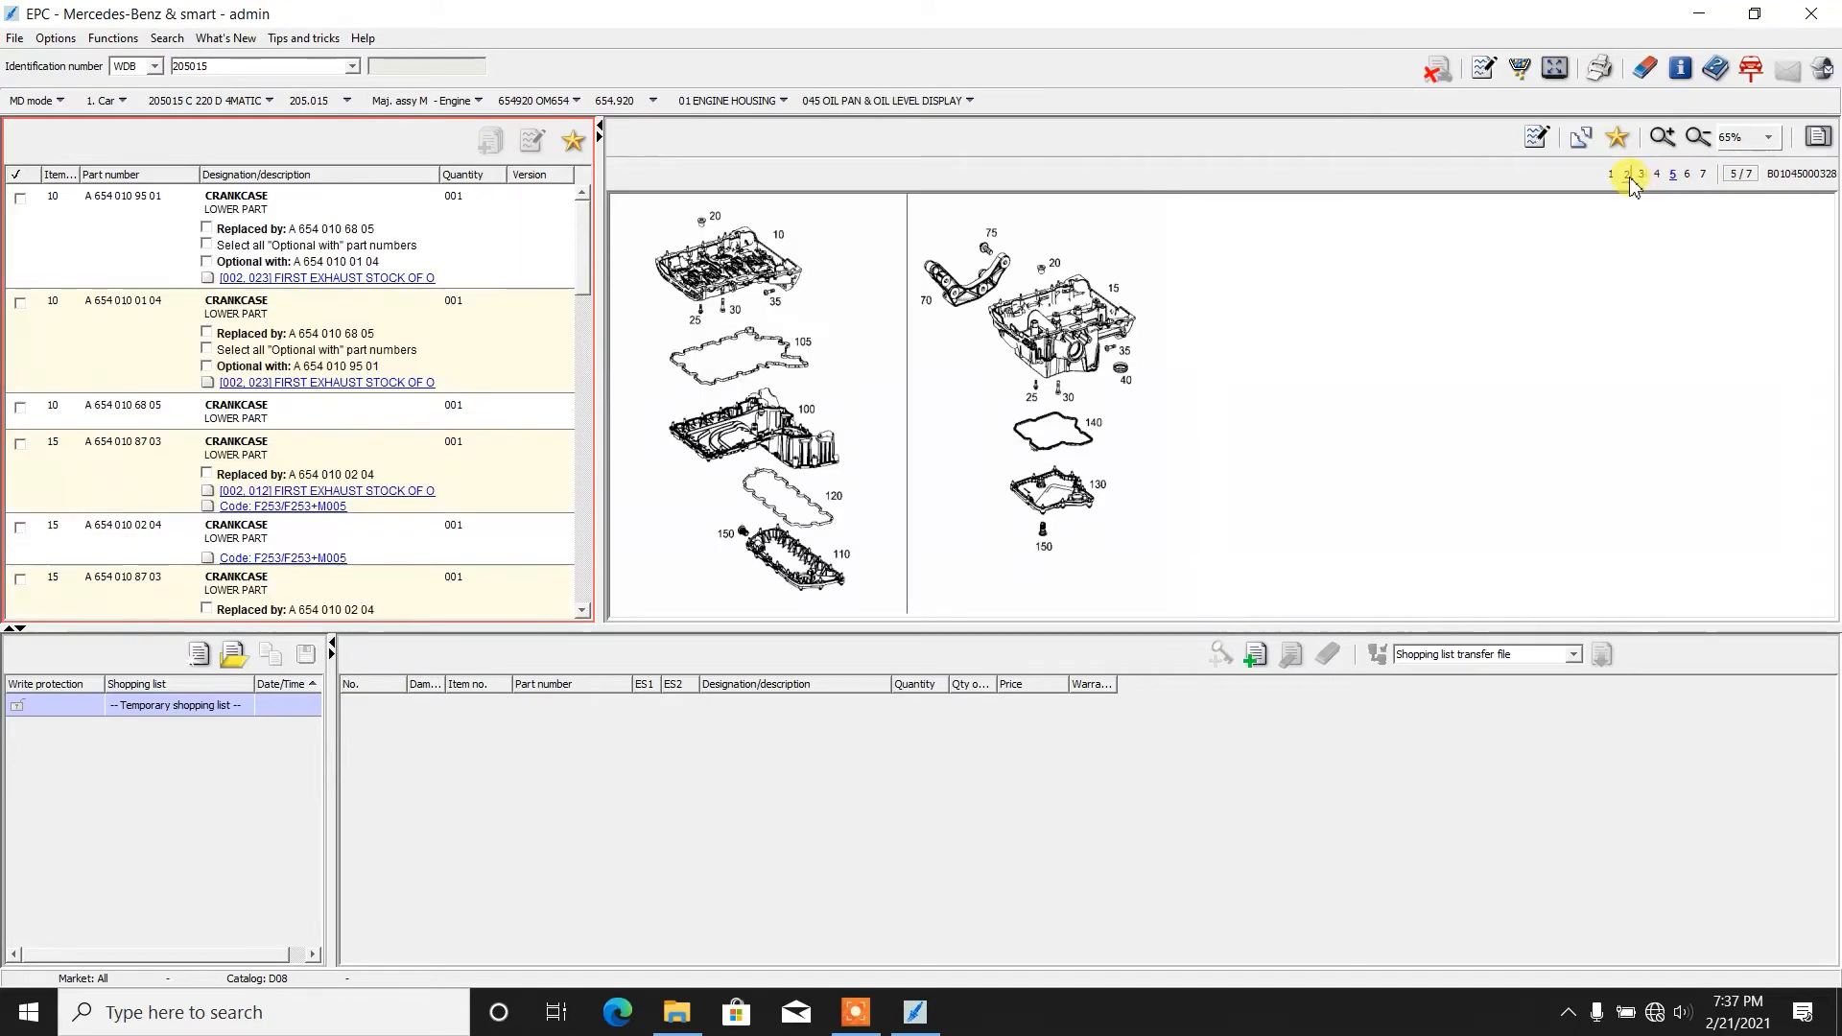
pyautogui.click(1625, 175)
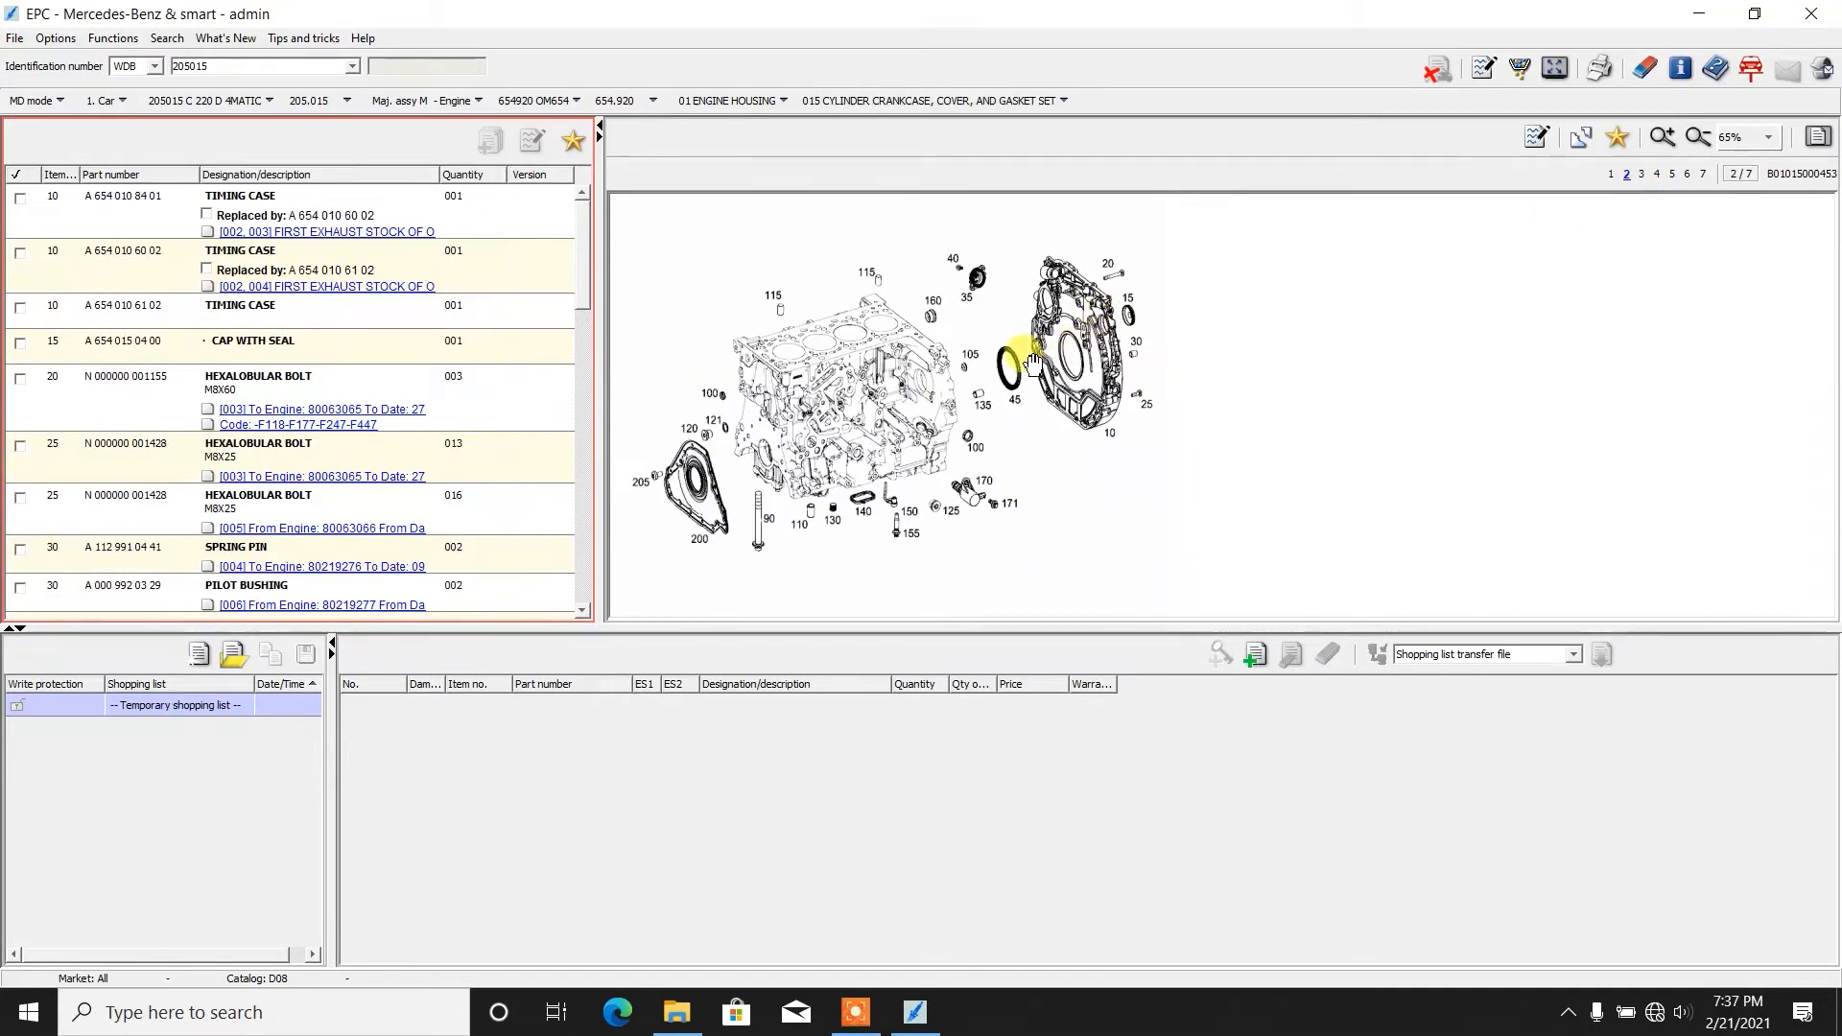
pyautogui.moveTo(1004, 394)
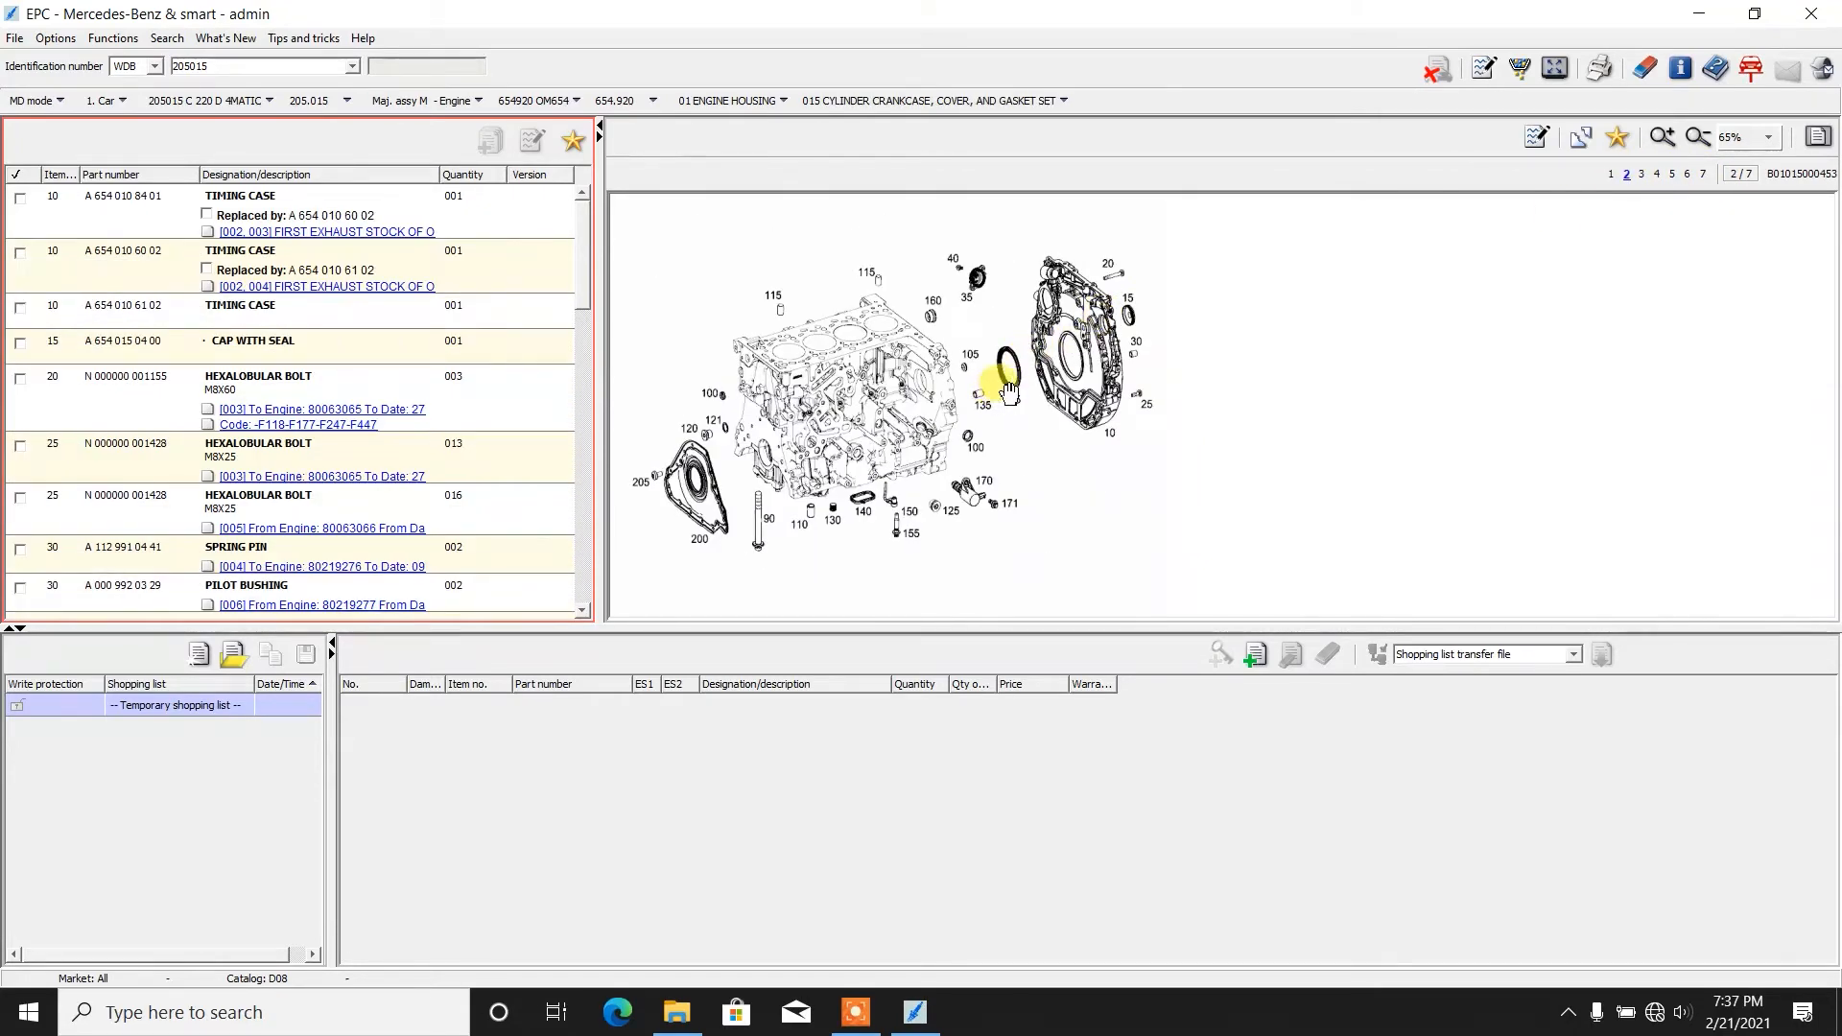
pyautogui.moveTo(1157, 420)
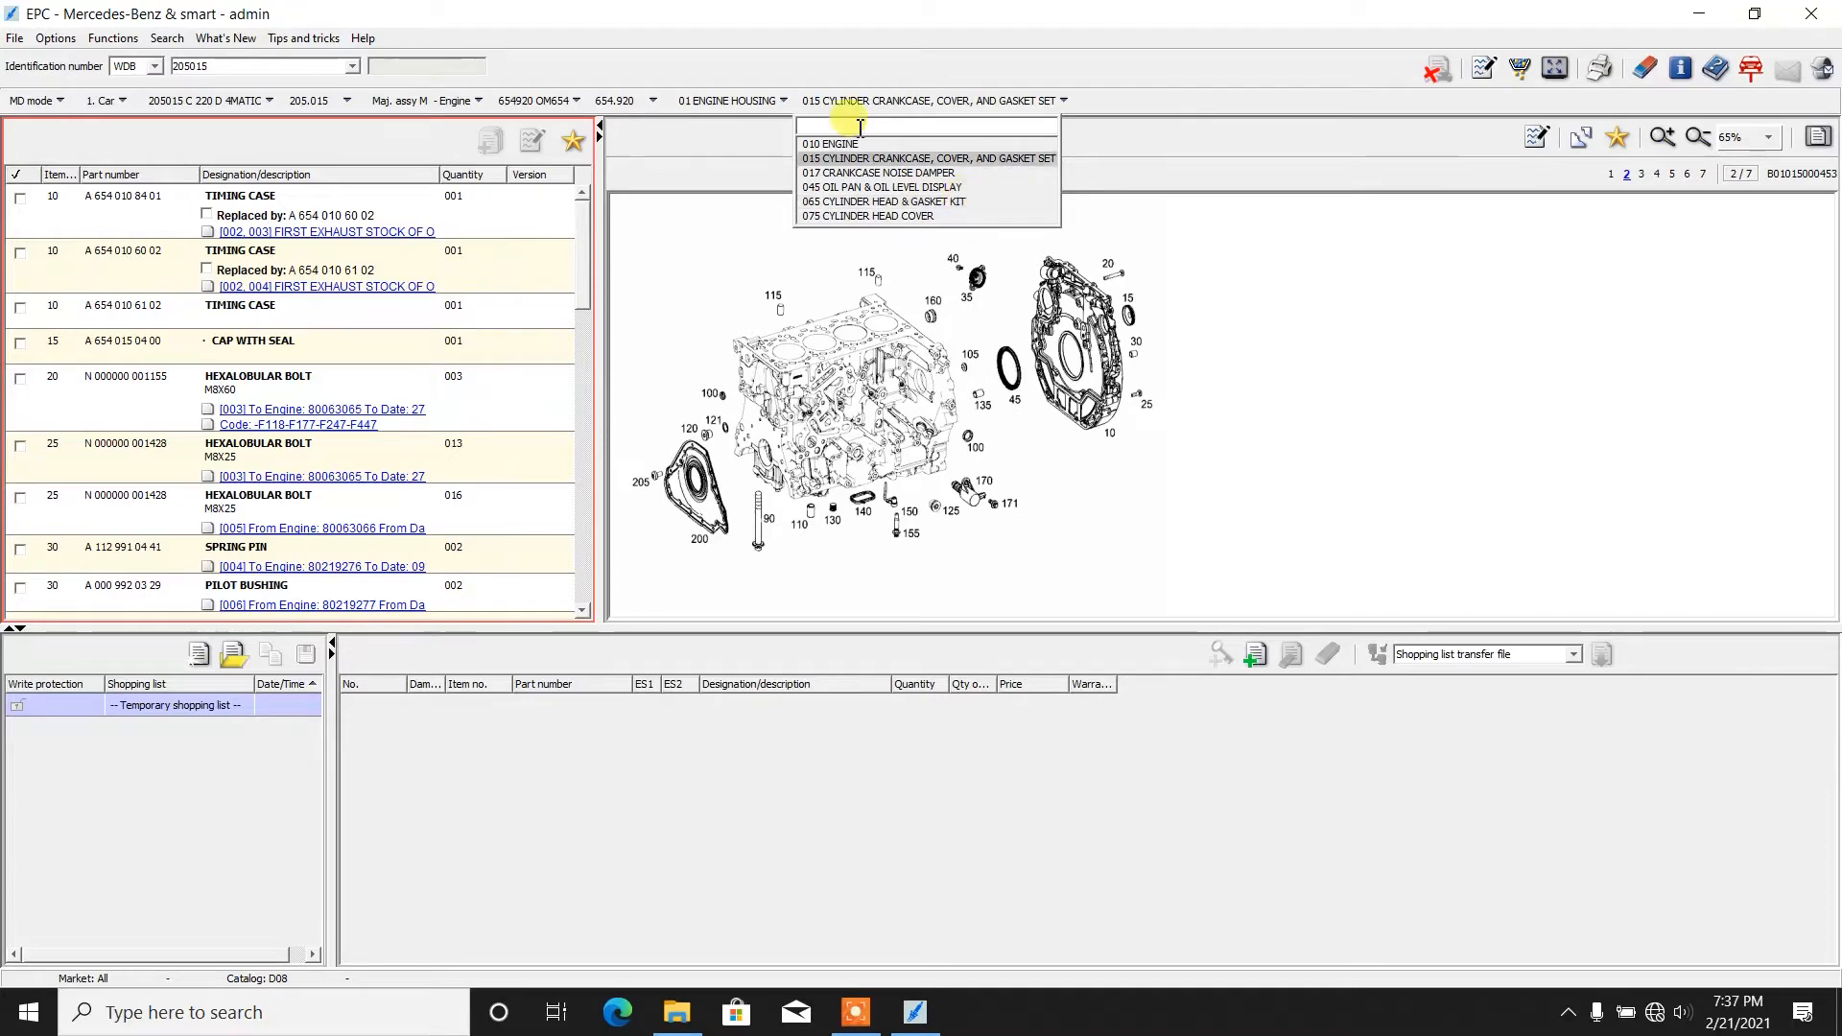
# Step: Show group 03 PARTS OF UNIT POWER PLANT, subgroup 015 CRANKSHAFT AND FLYWHEEL
pyautogui.click(731, 100)
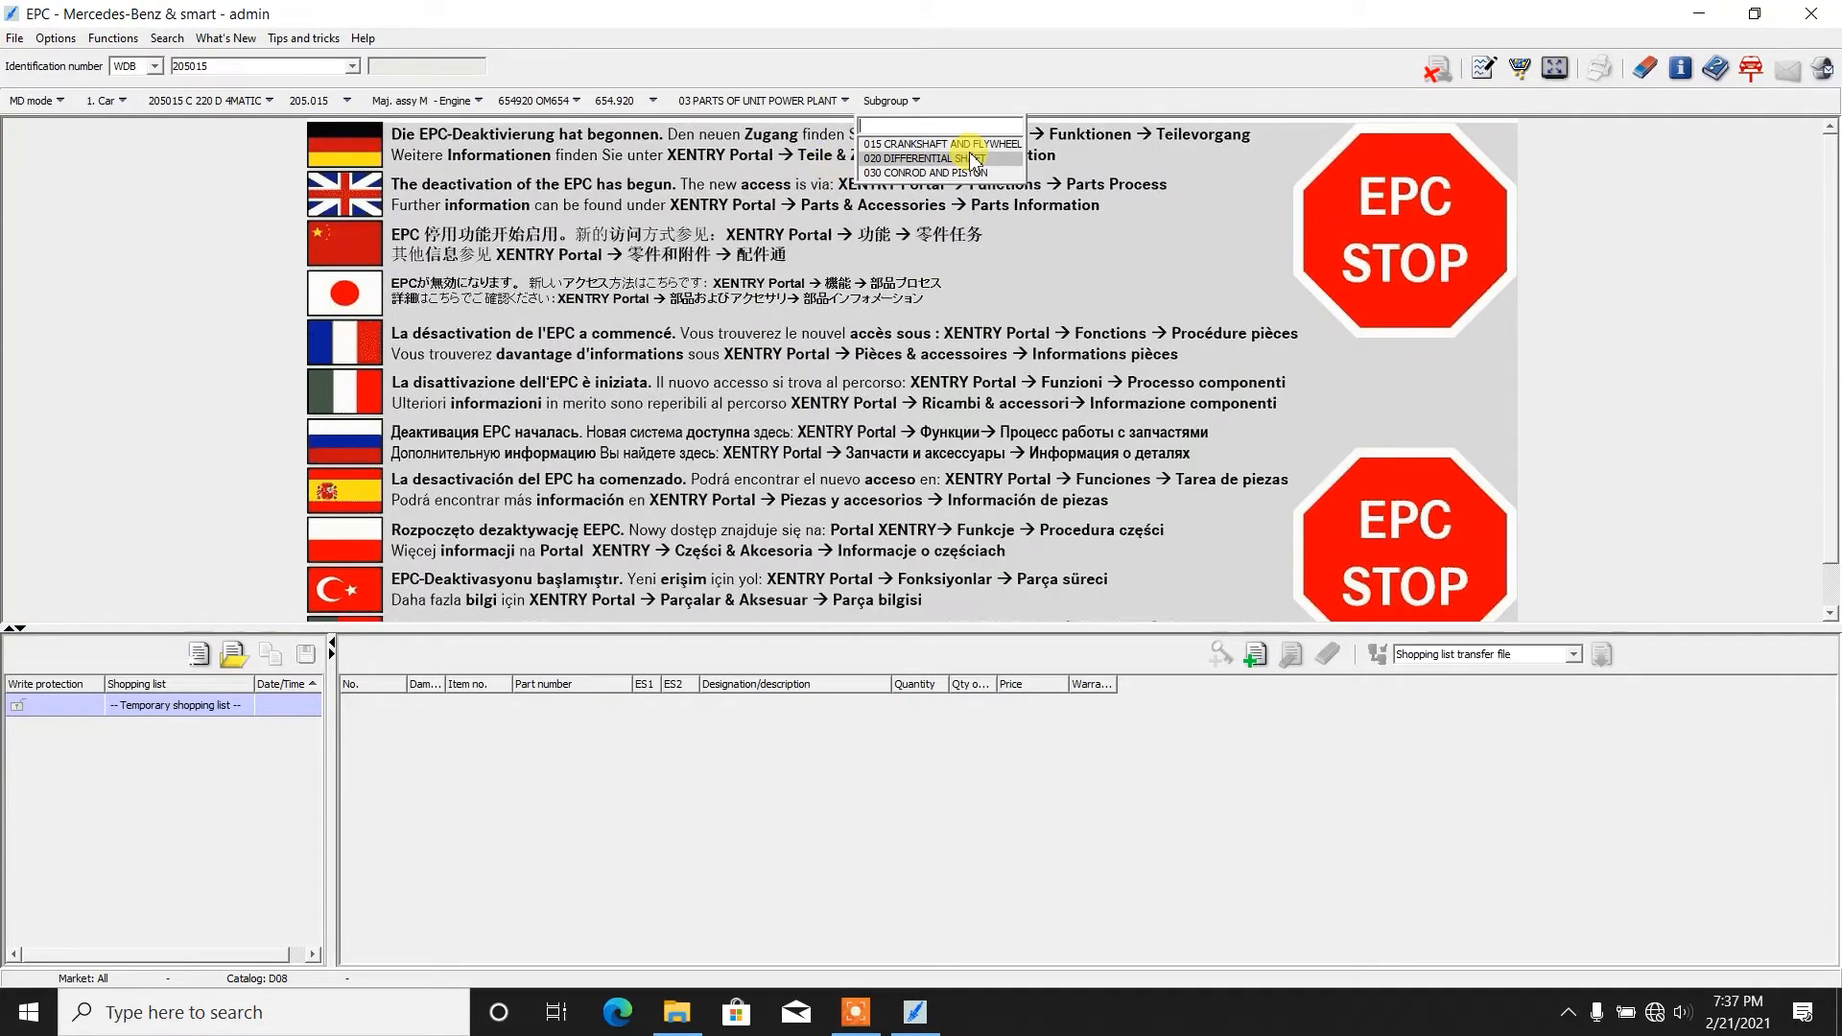
pyautogui.click(940, 144)
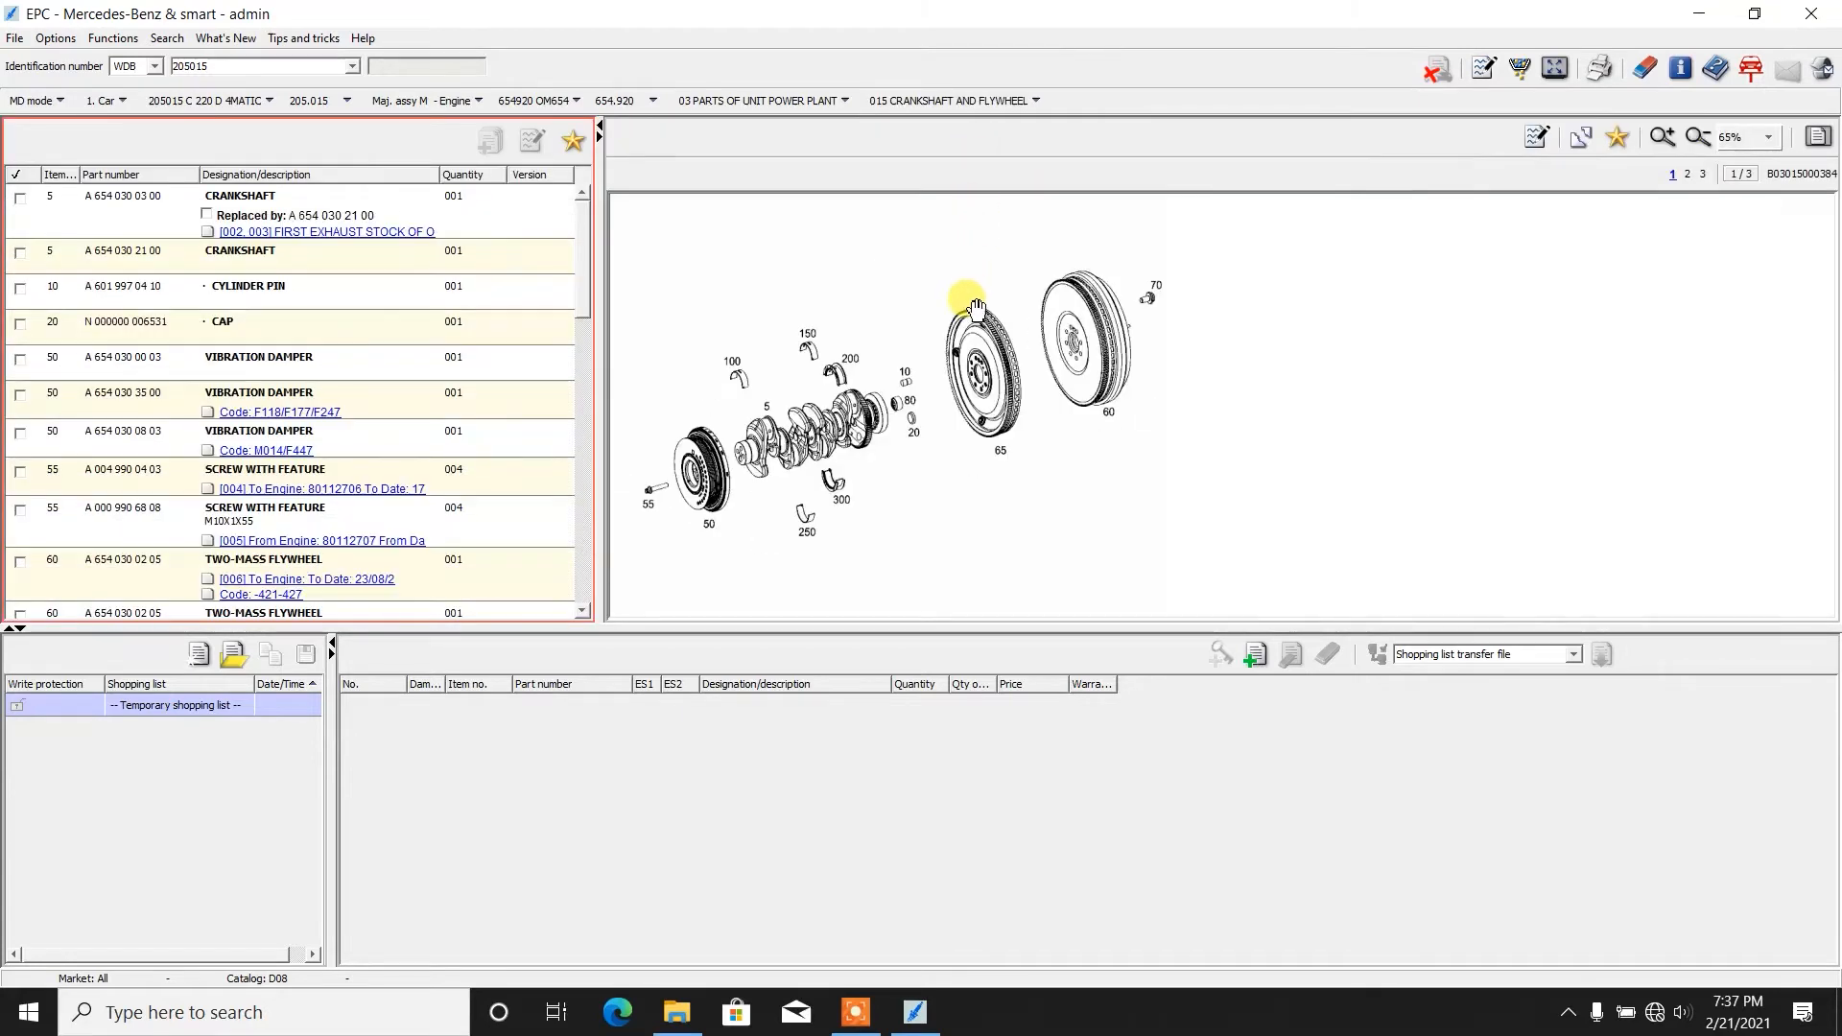
pyautogui.moveTo(892, 453)
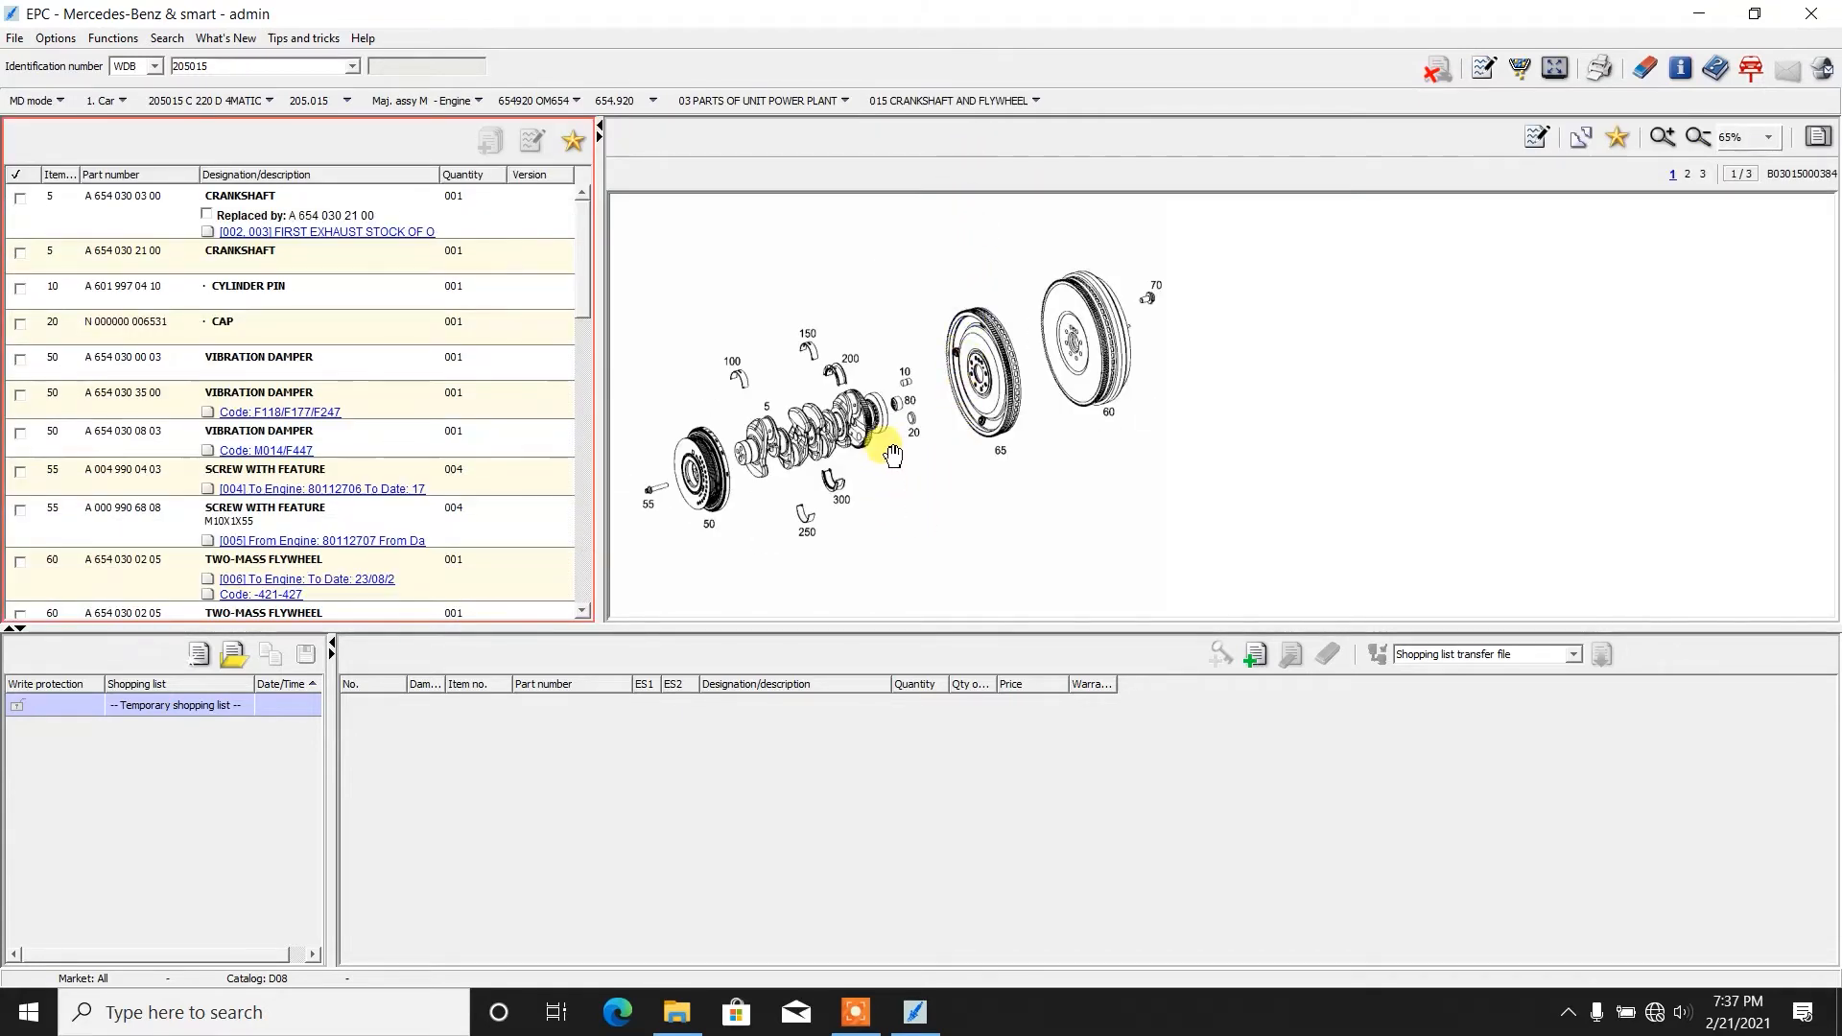
pyautogui.moveTo(875, 421)
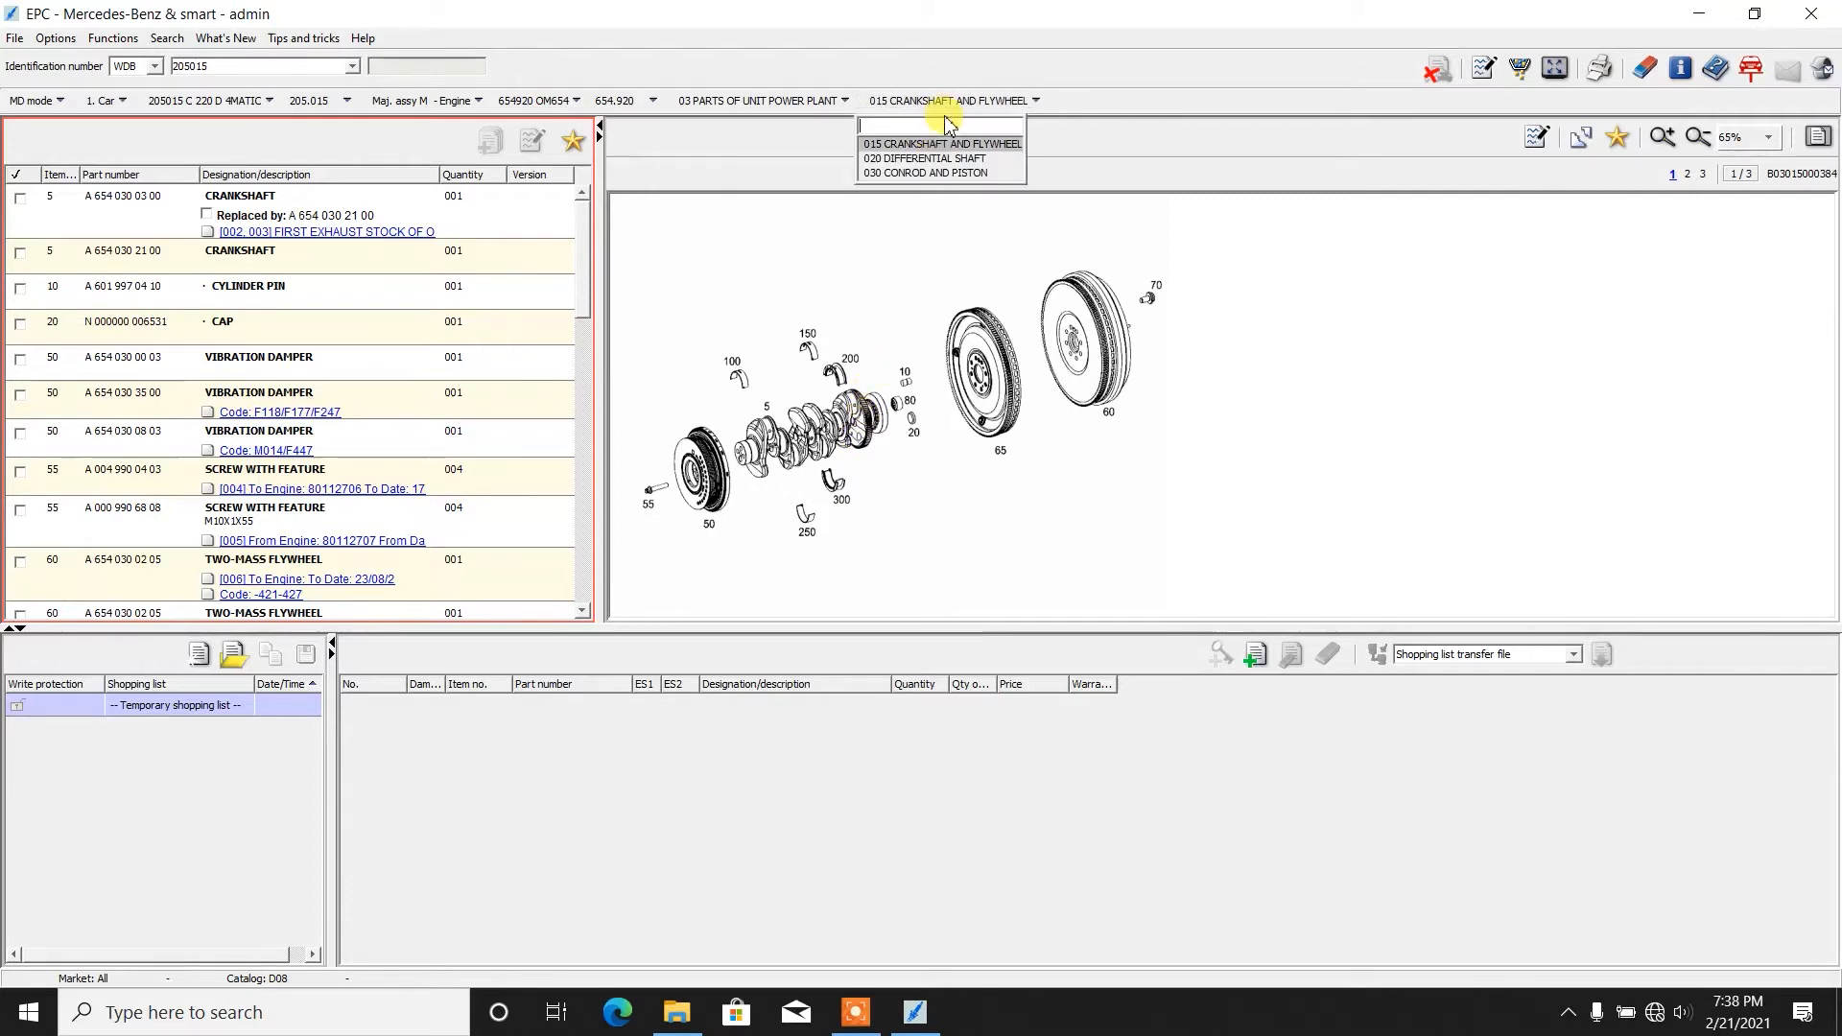
# Step: Show subgroup 020 DIFFERENTIAL SHAFT and look up the left balance shaft, item 50
pyautogui.click(925, 158)
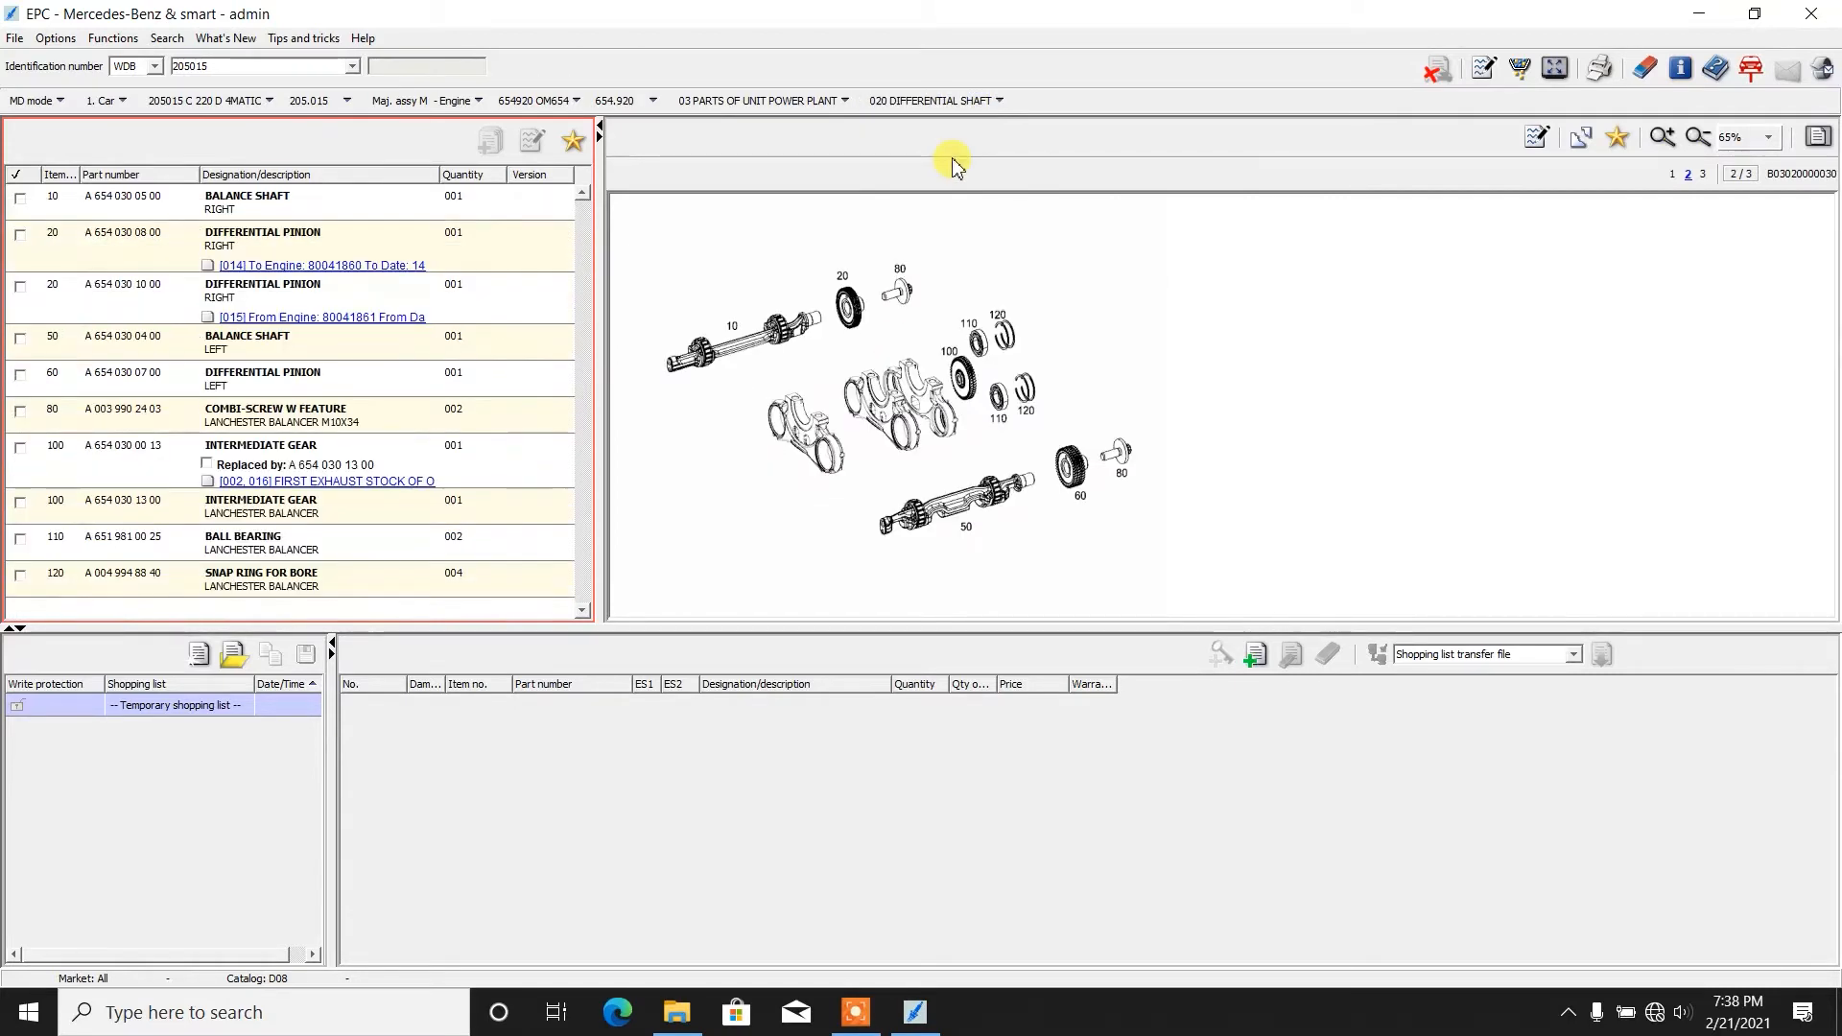
pyautogui.click(962, 527)
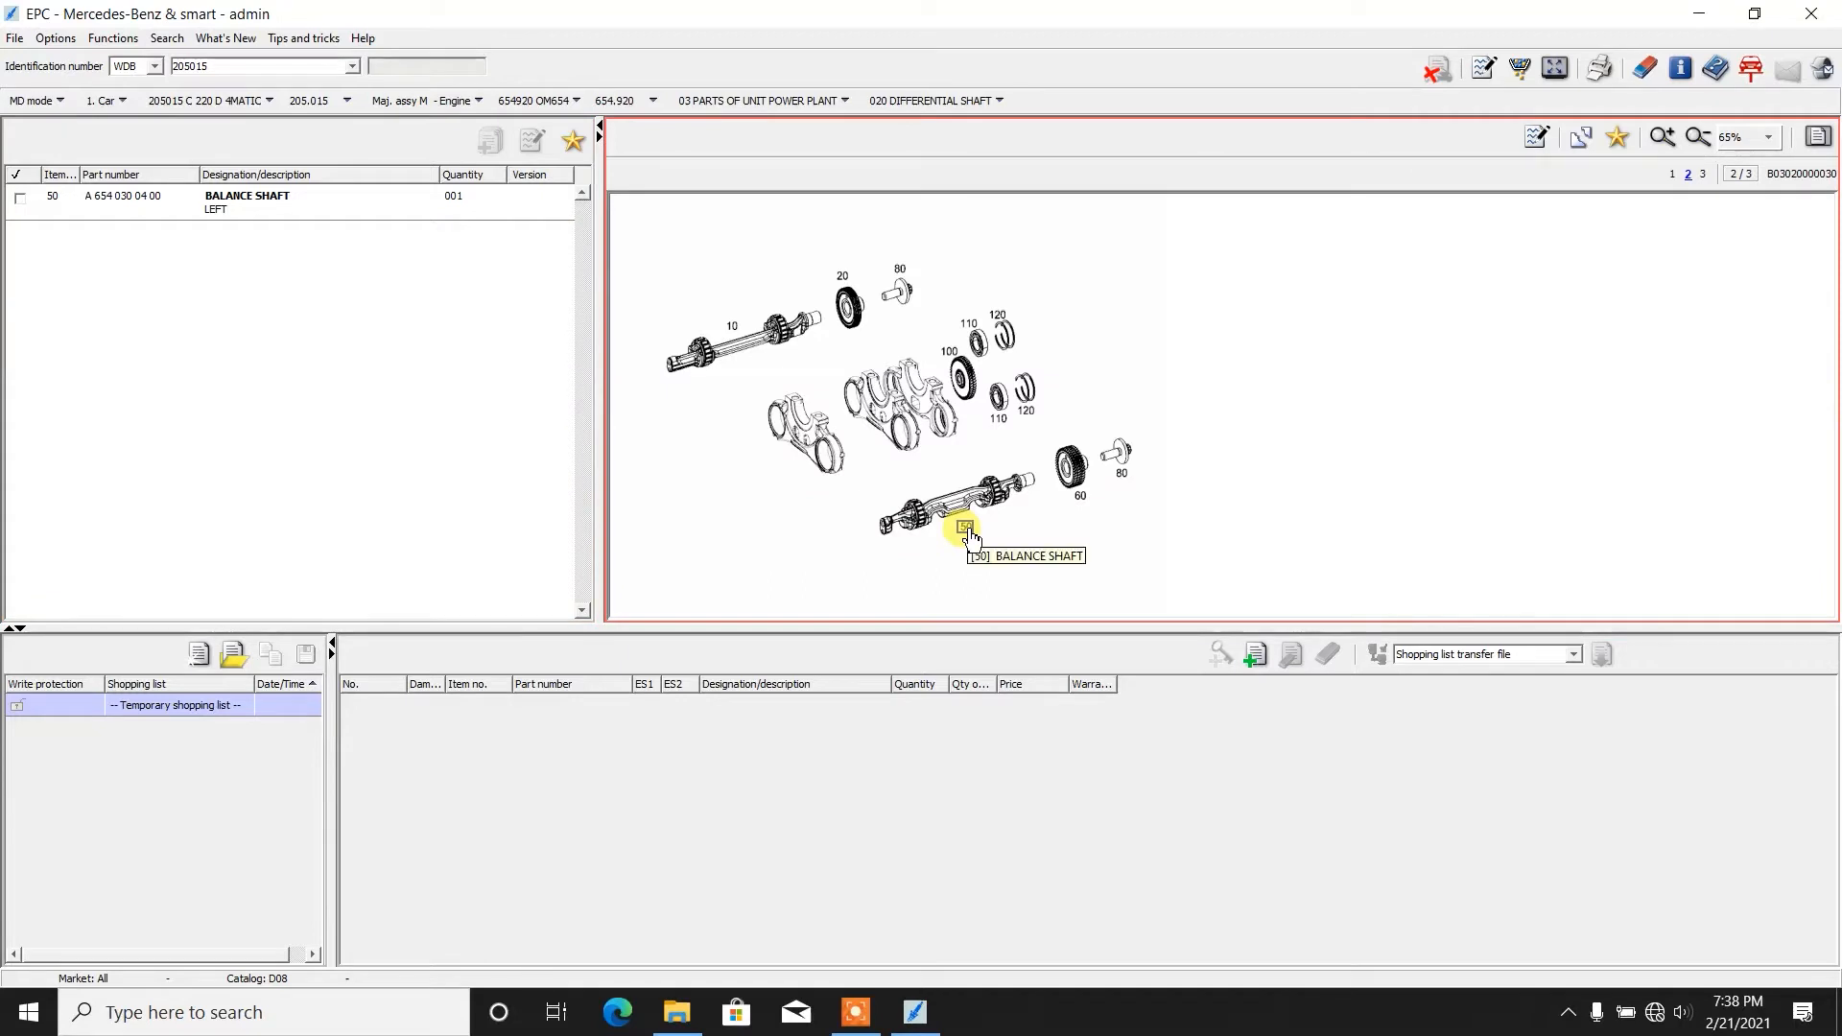
pyautogui.click(735, 328)
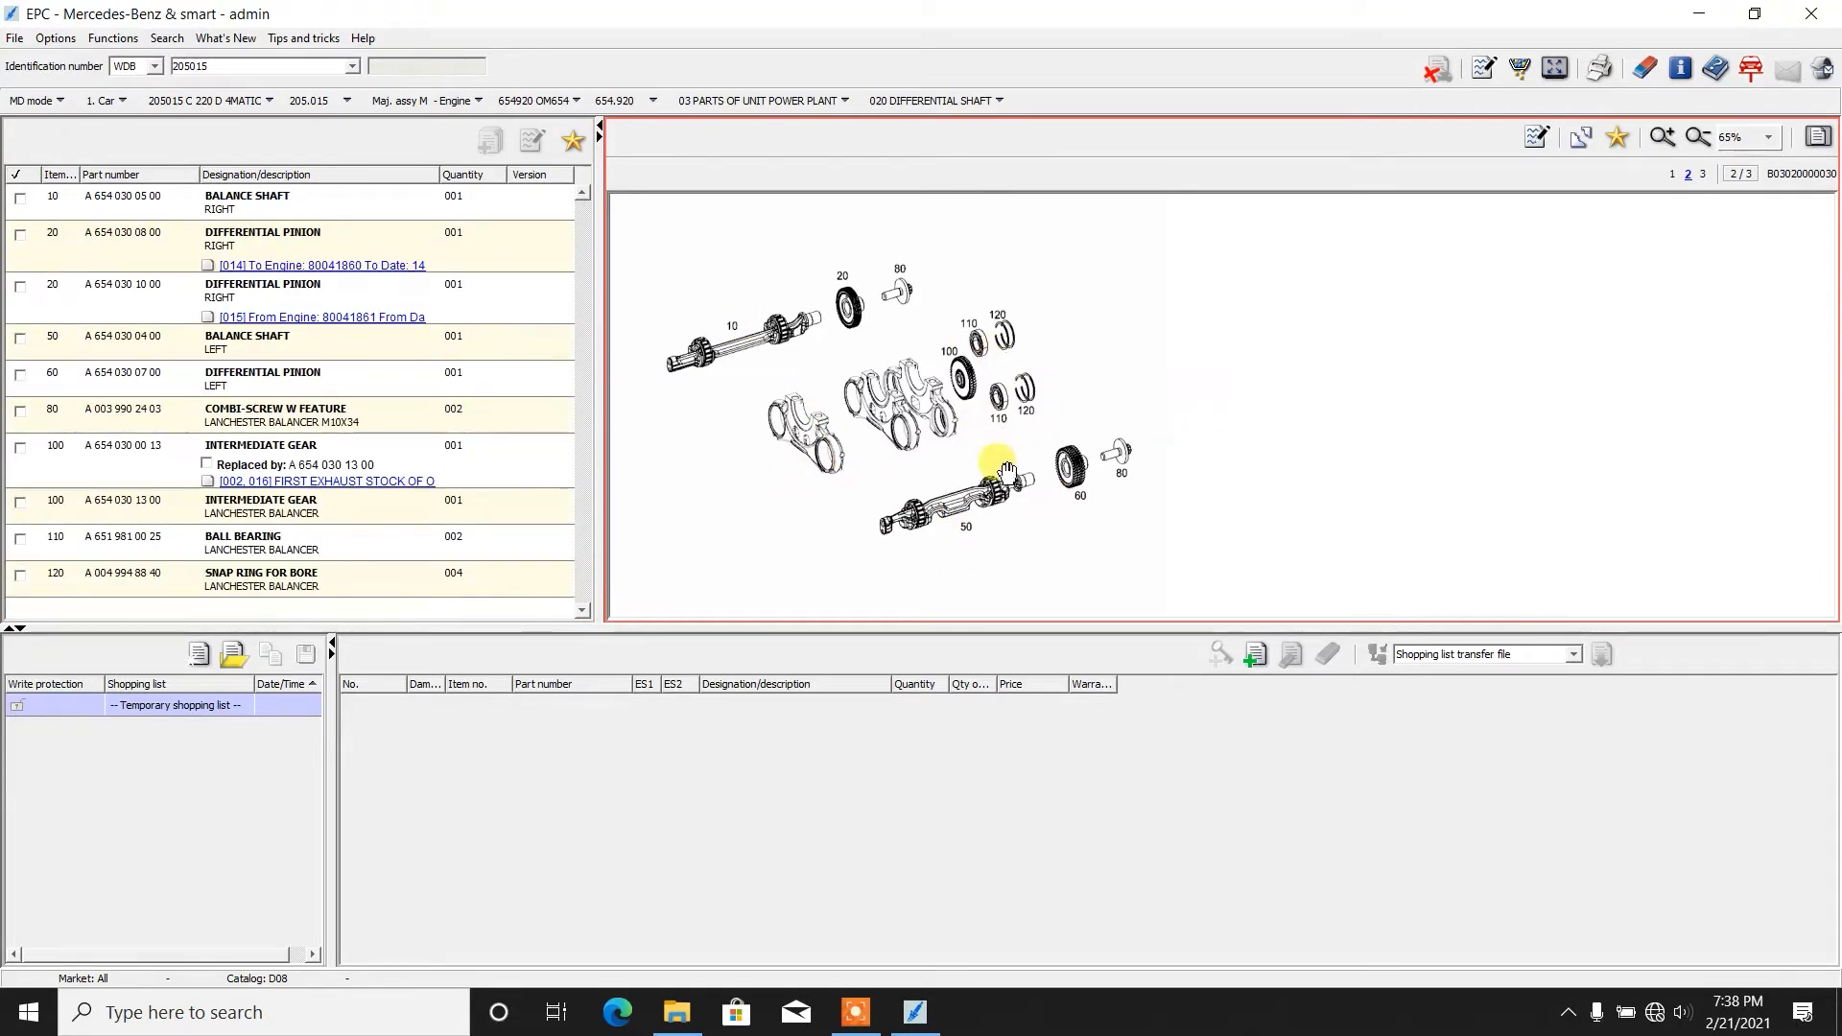
pyautogui.click(1000, 99)
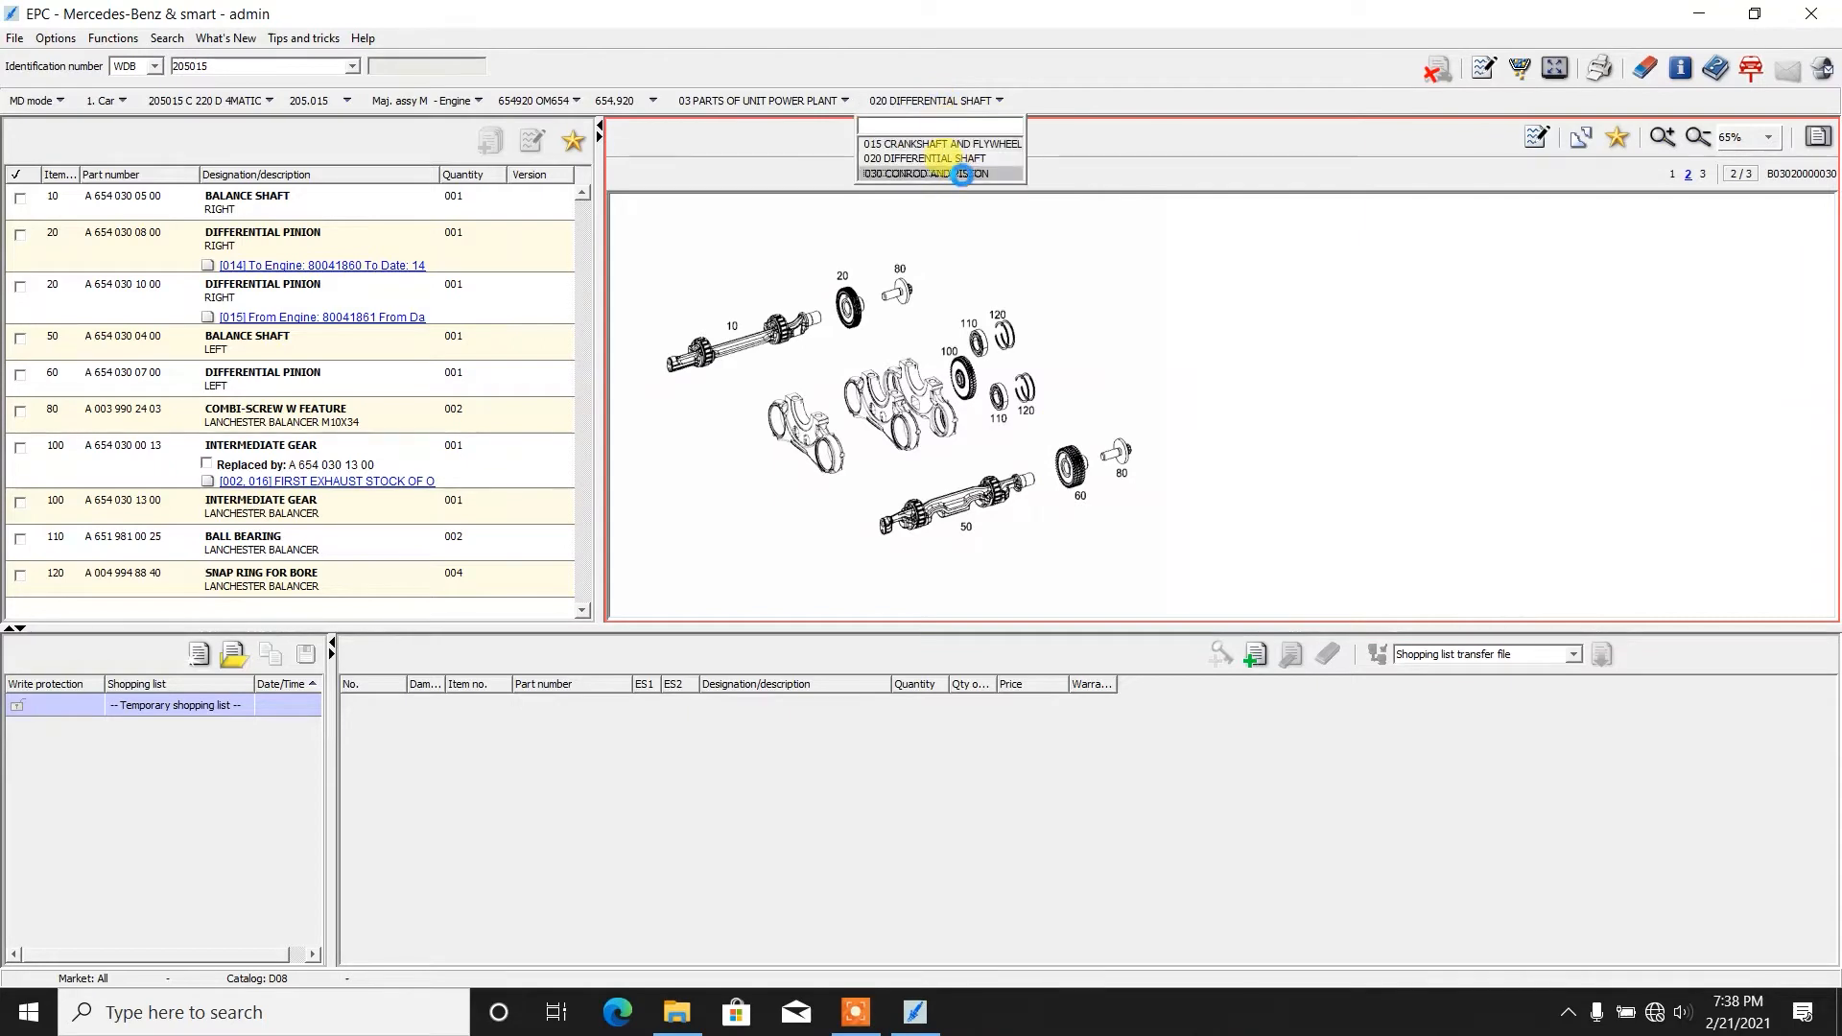
# Step: Show subgroup 030 CONROD AND PISTON narrowed to the connecting rods, item 10
pyautogui.click(940, 173)
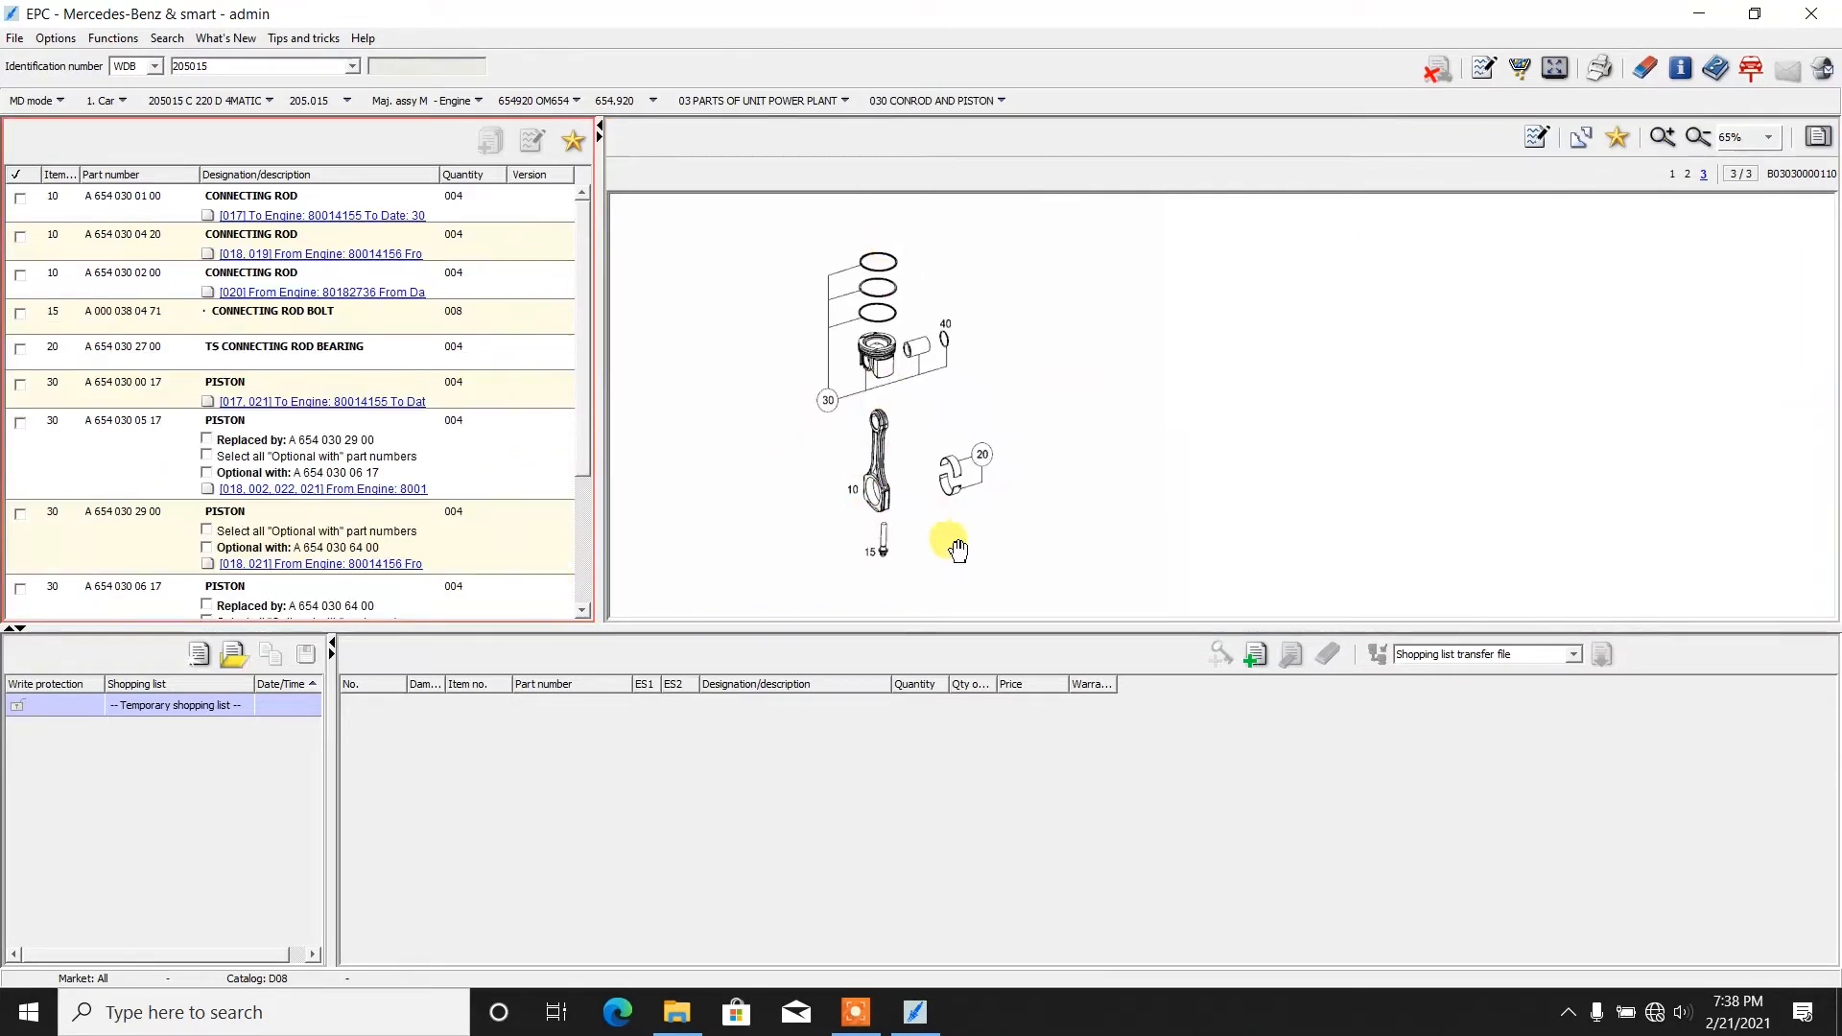
pyautogui.click(852, 489)
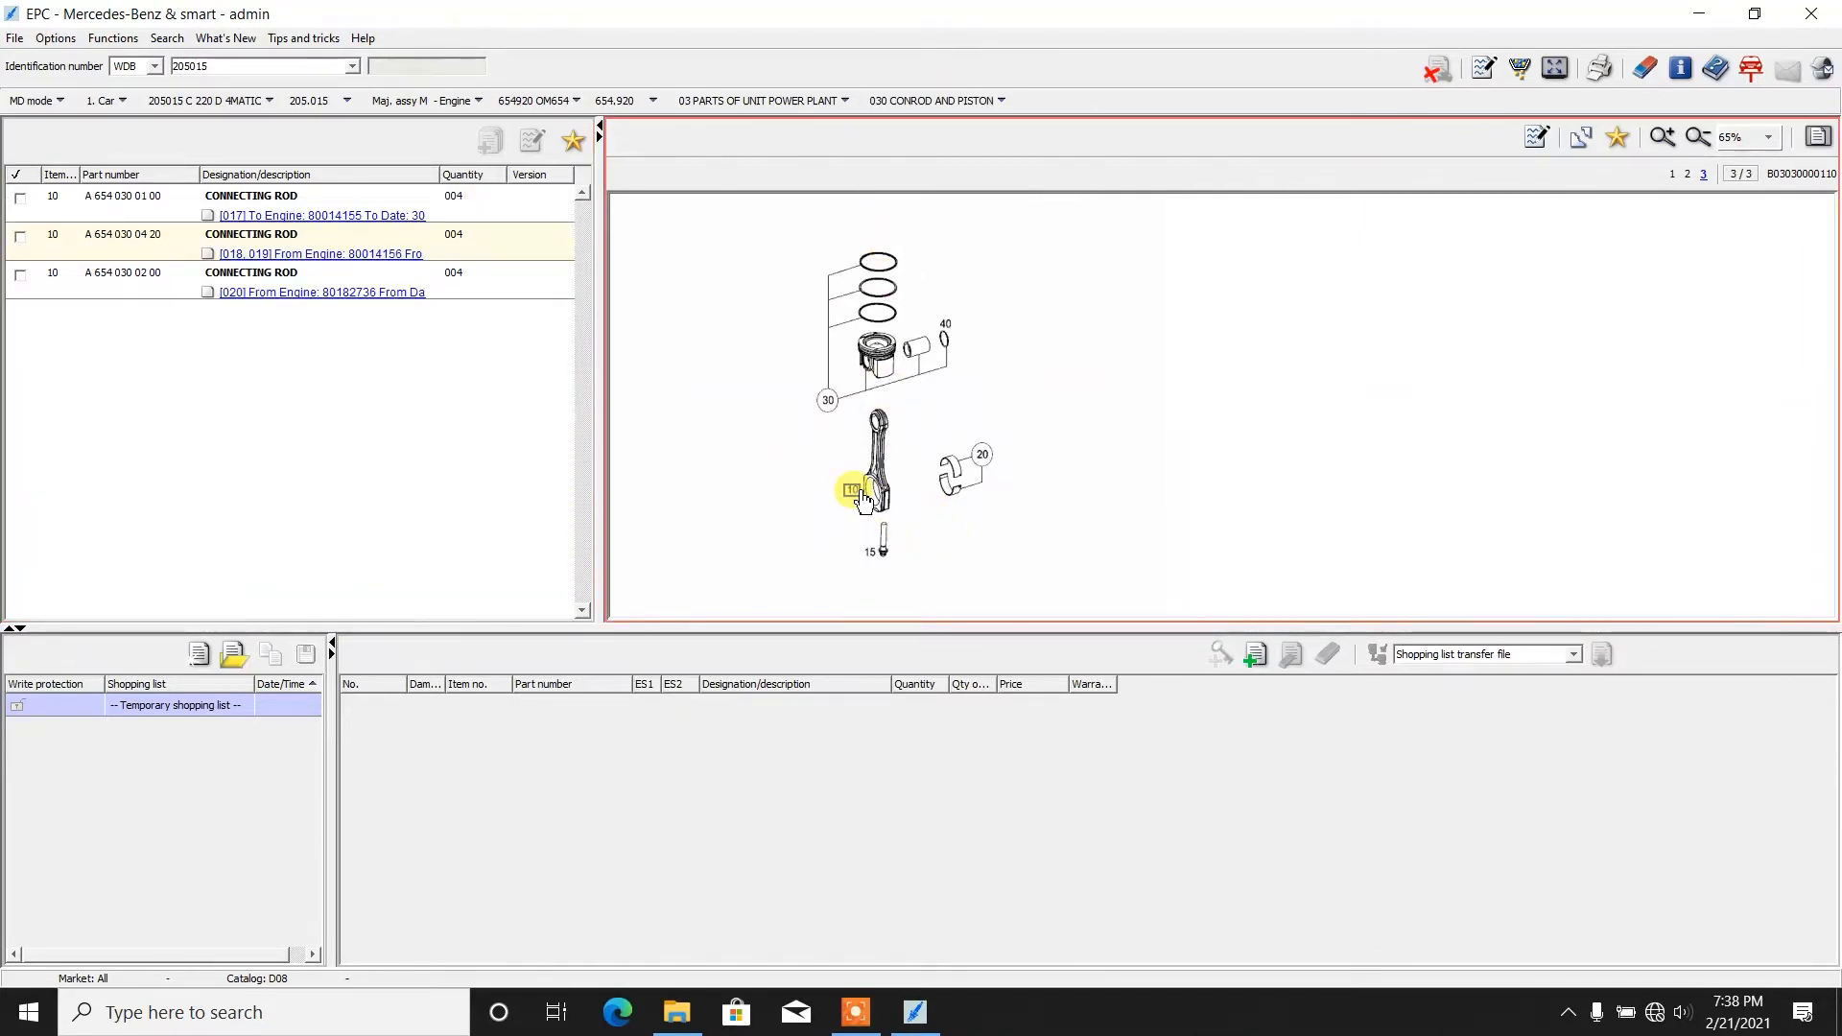
pyautogui.moveTo(858, 515)
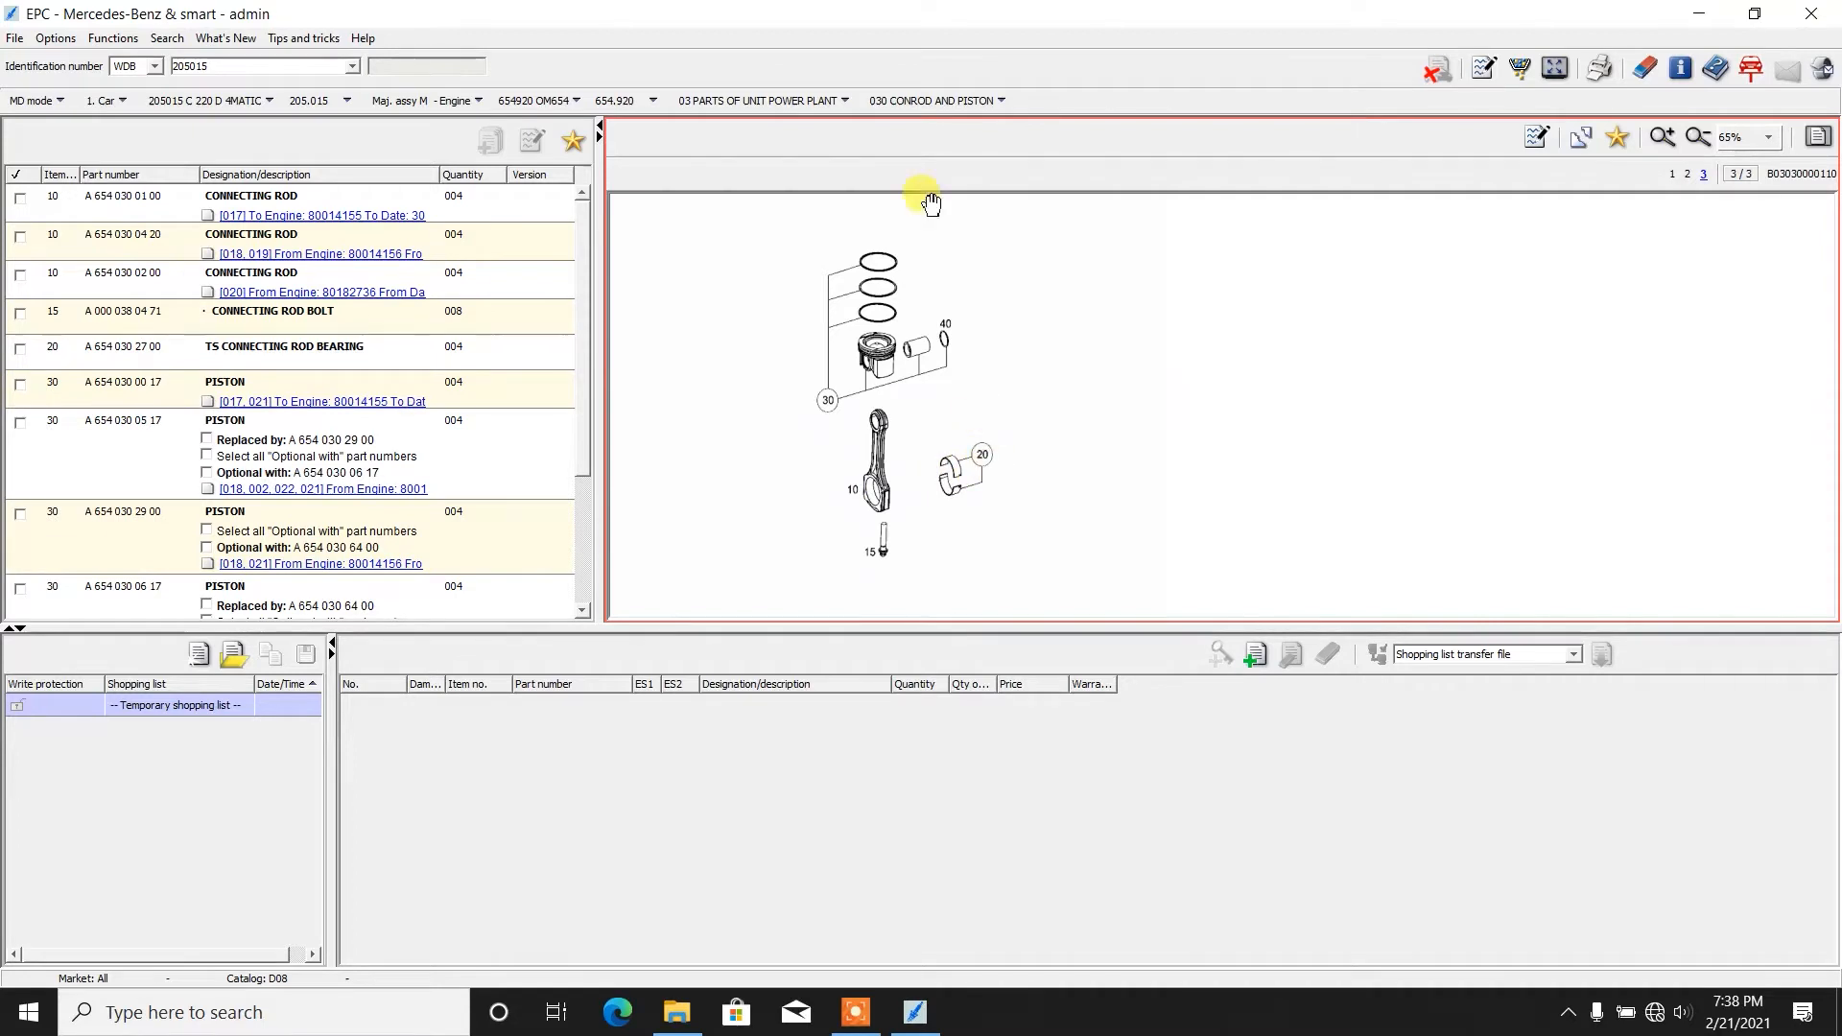
pyautogui.moveTo(935, 100)
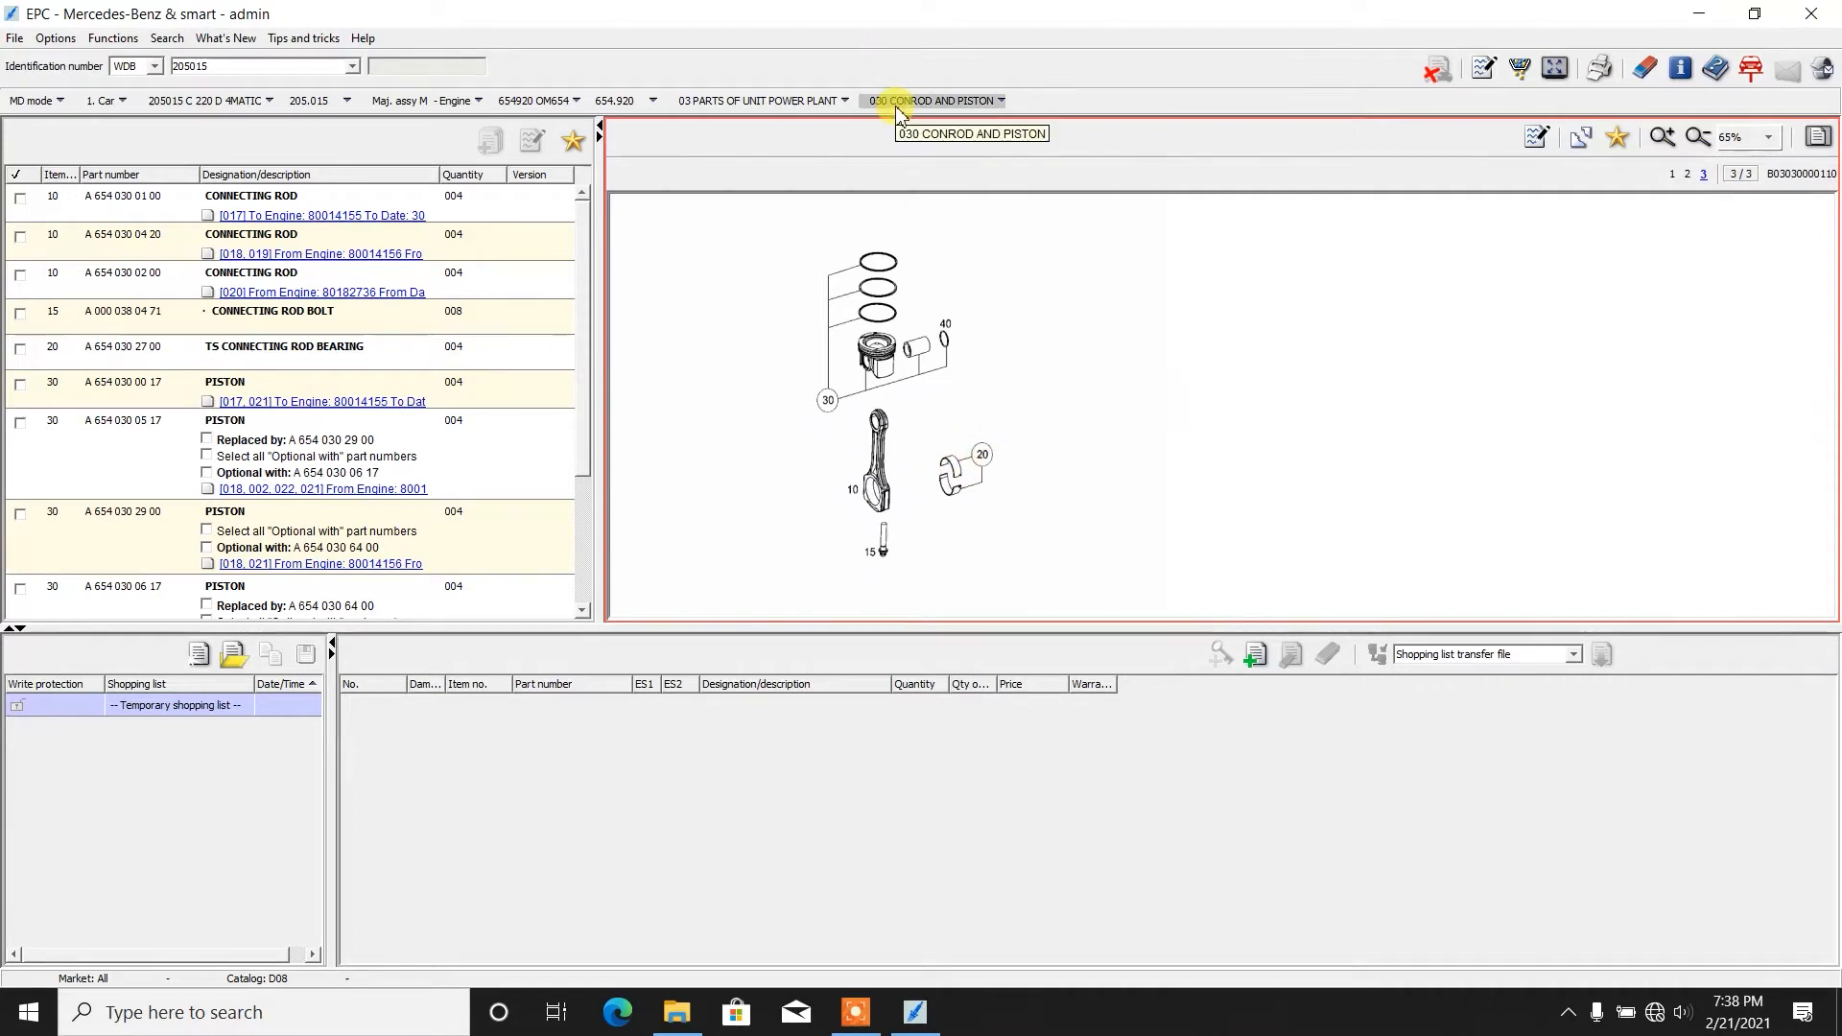
pyautogui.click(762, 100)
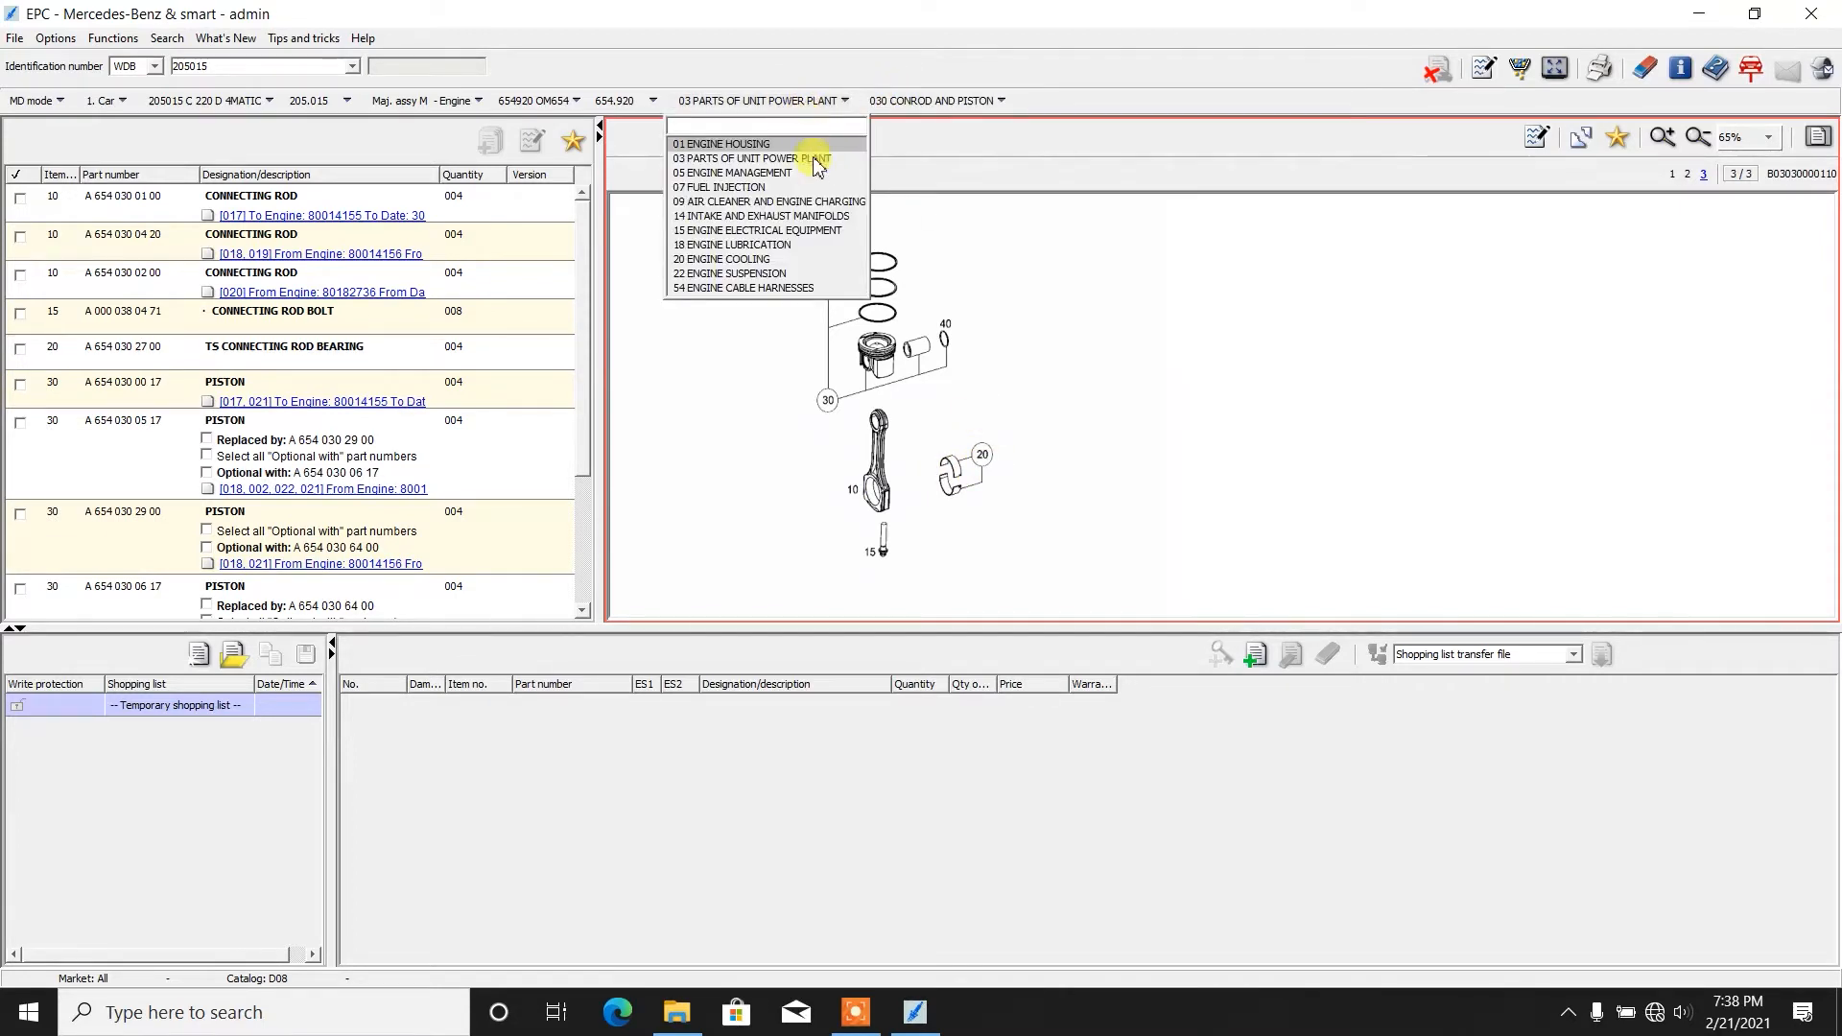
# Step: Show group 07 FUEL INJECTION, subgroup 013 FUEL-INJECTION SYSTEM with the high-pressure pumps
pyautogui.click(720, 186)
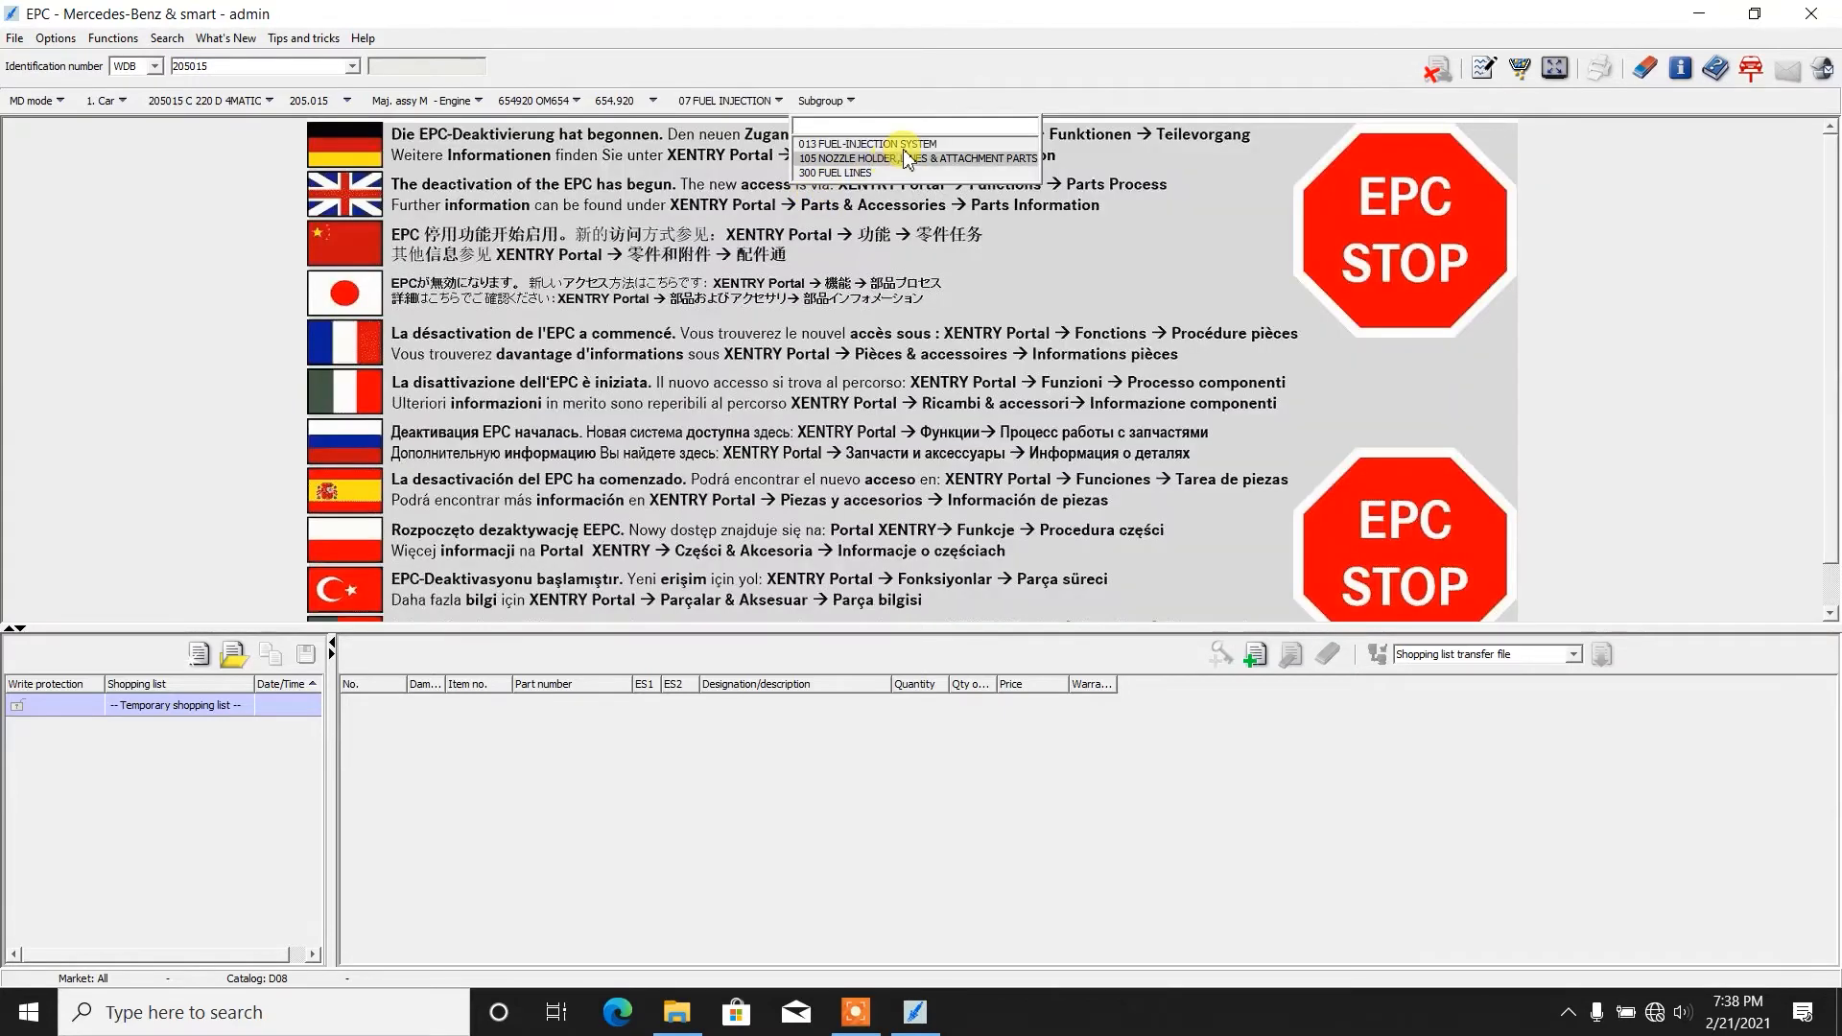
pyautogui.click(868, 144)
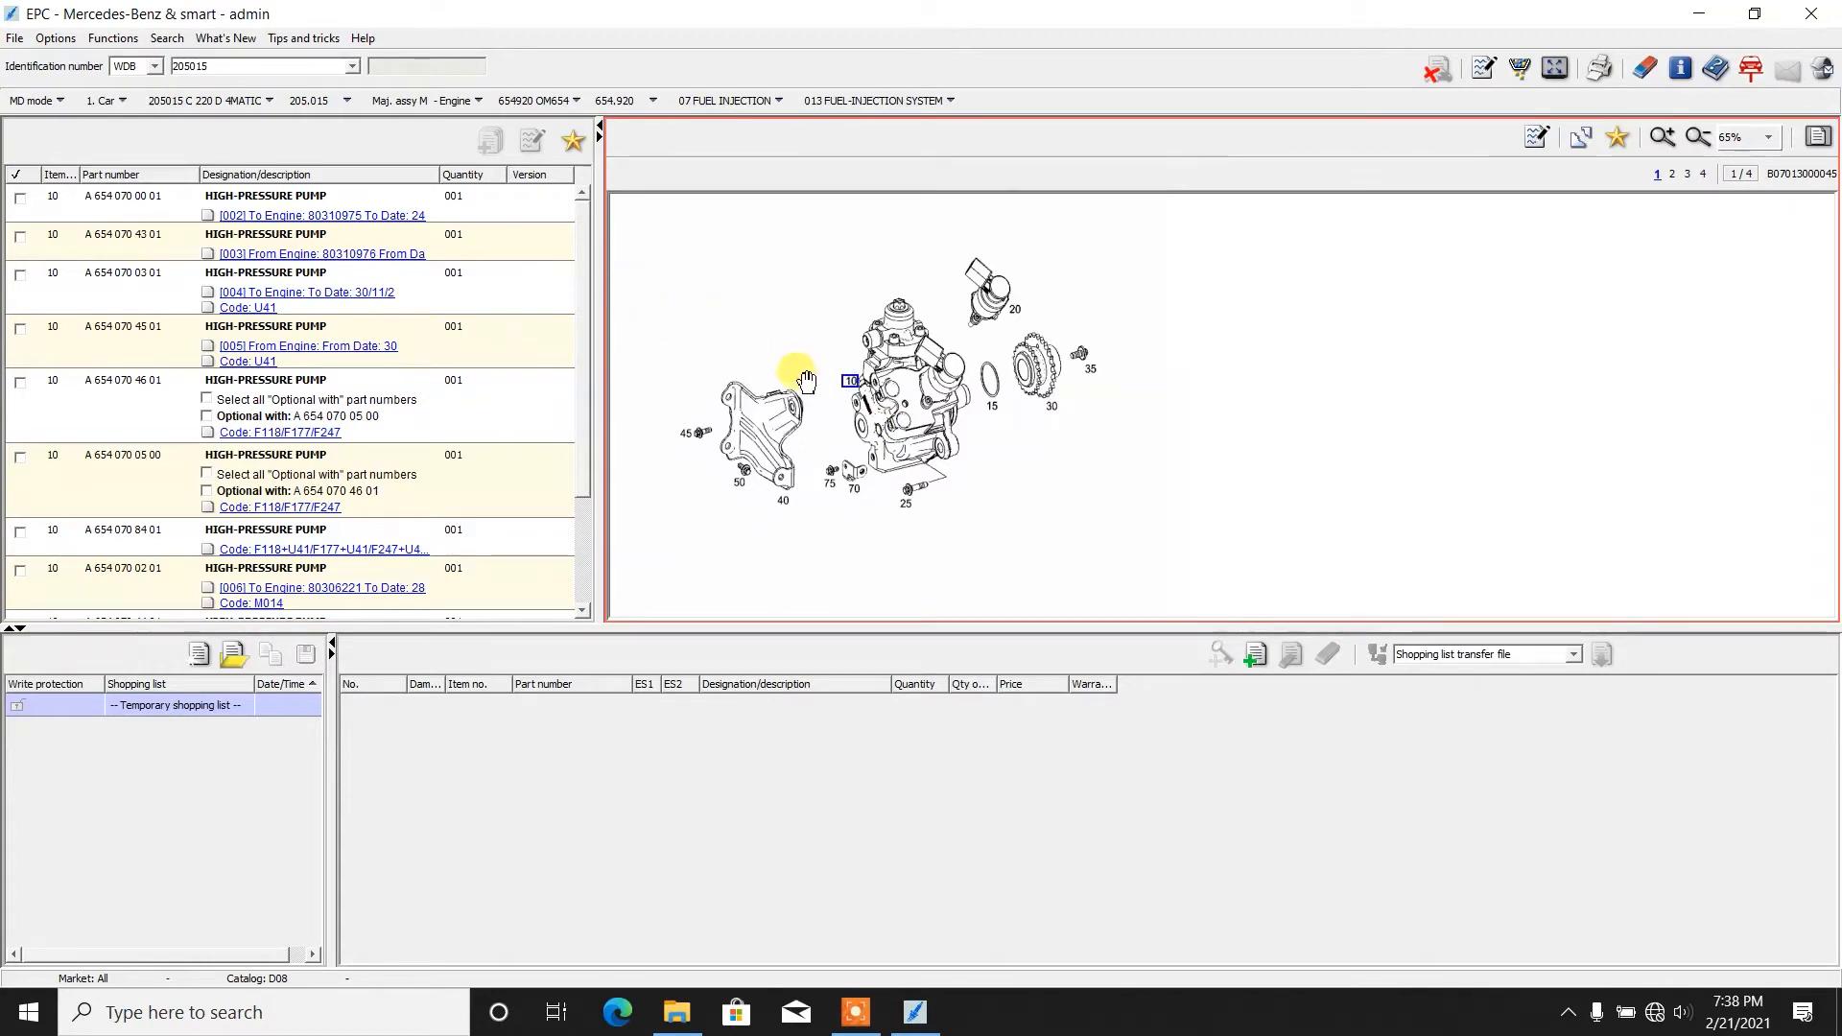
pyautogui.moveTo(909, 472)
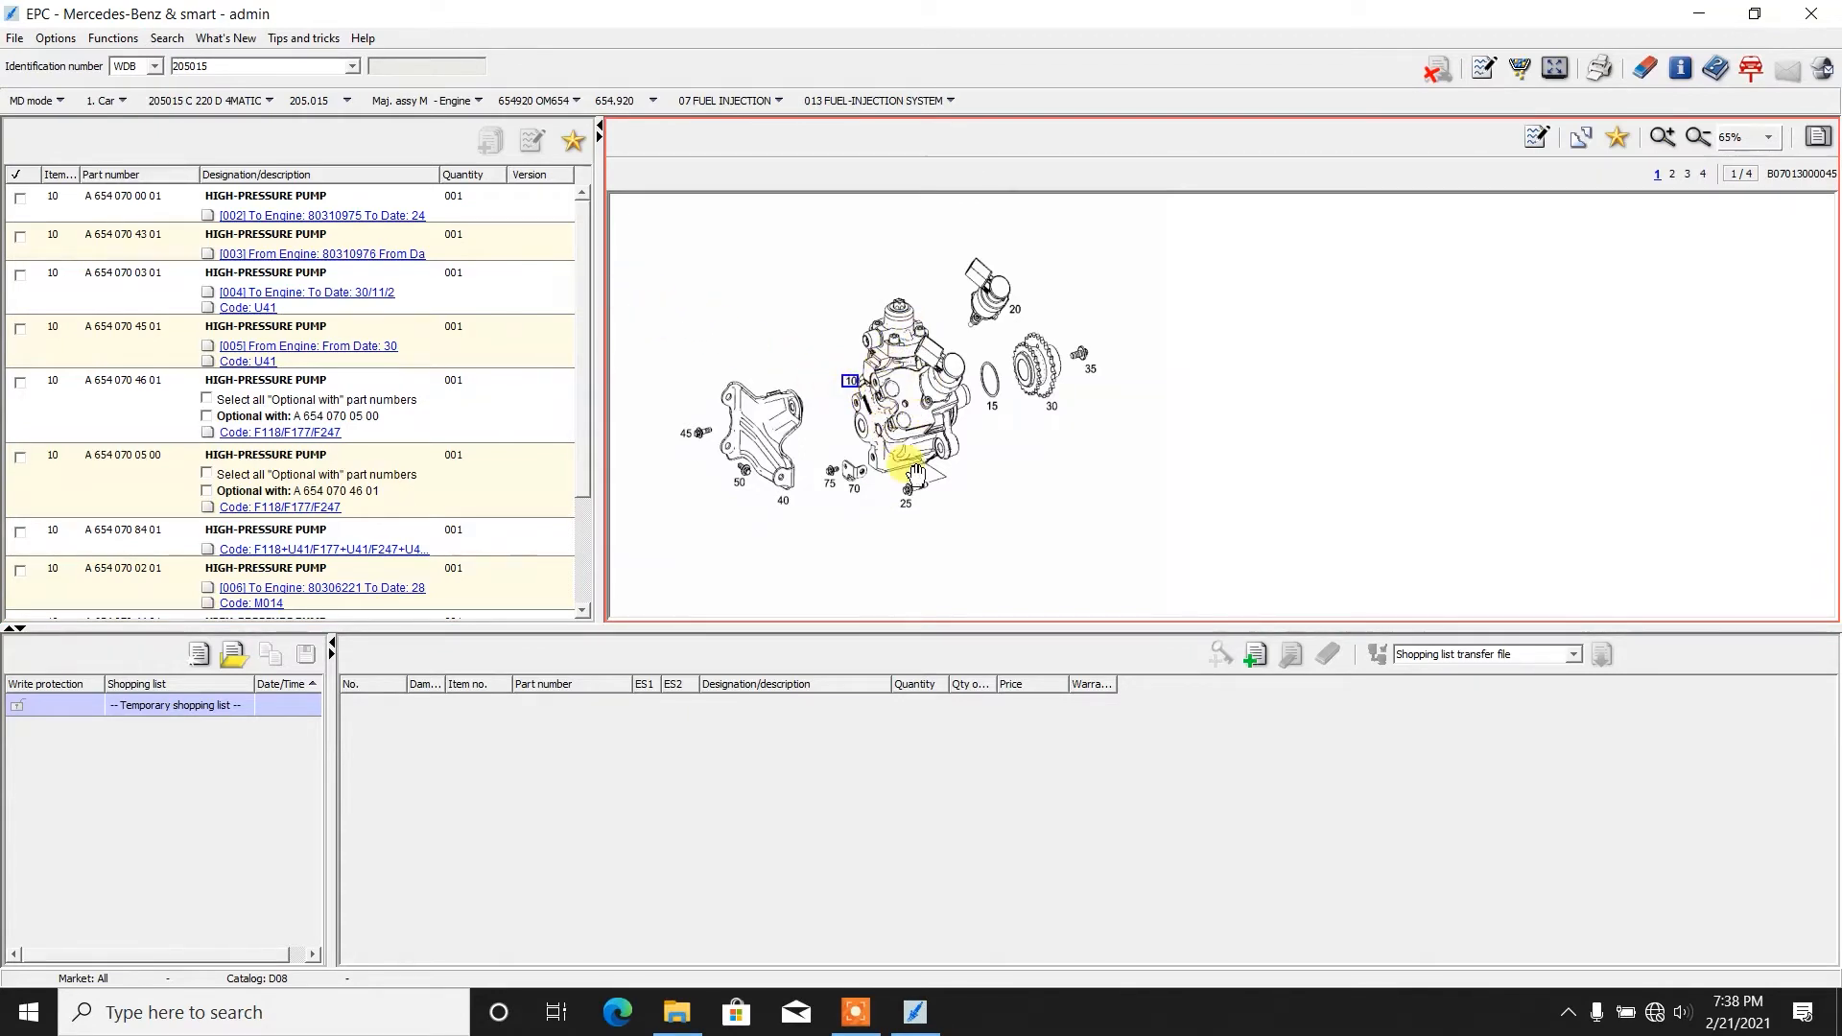
pyautogui.click(874, 100)
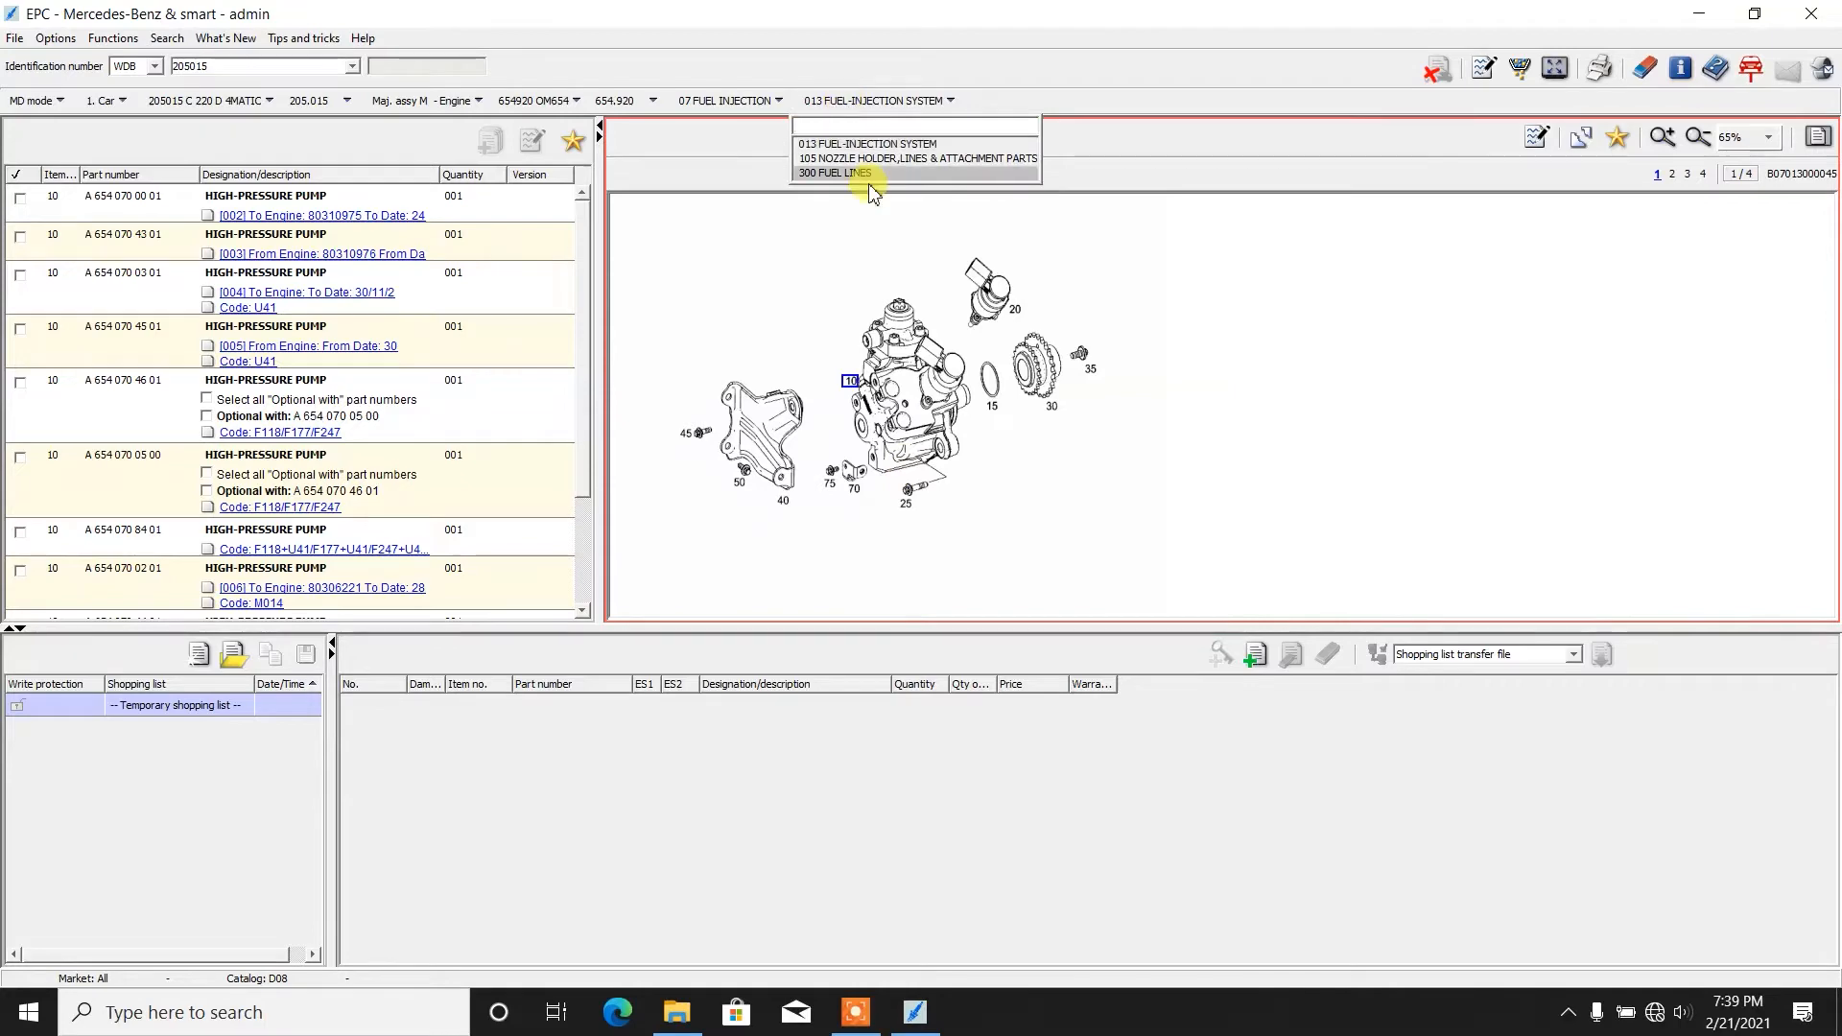
# Step: Show subgroup 105 NOZZLE HOLDER, LINES & ATTACHMENT PARTS narrowed to the common-rail injectors, item 10
pyautogui.click(837, 173)
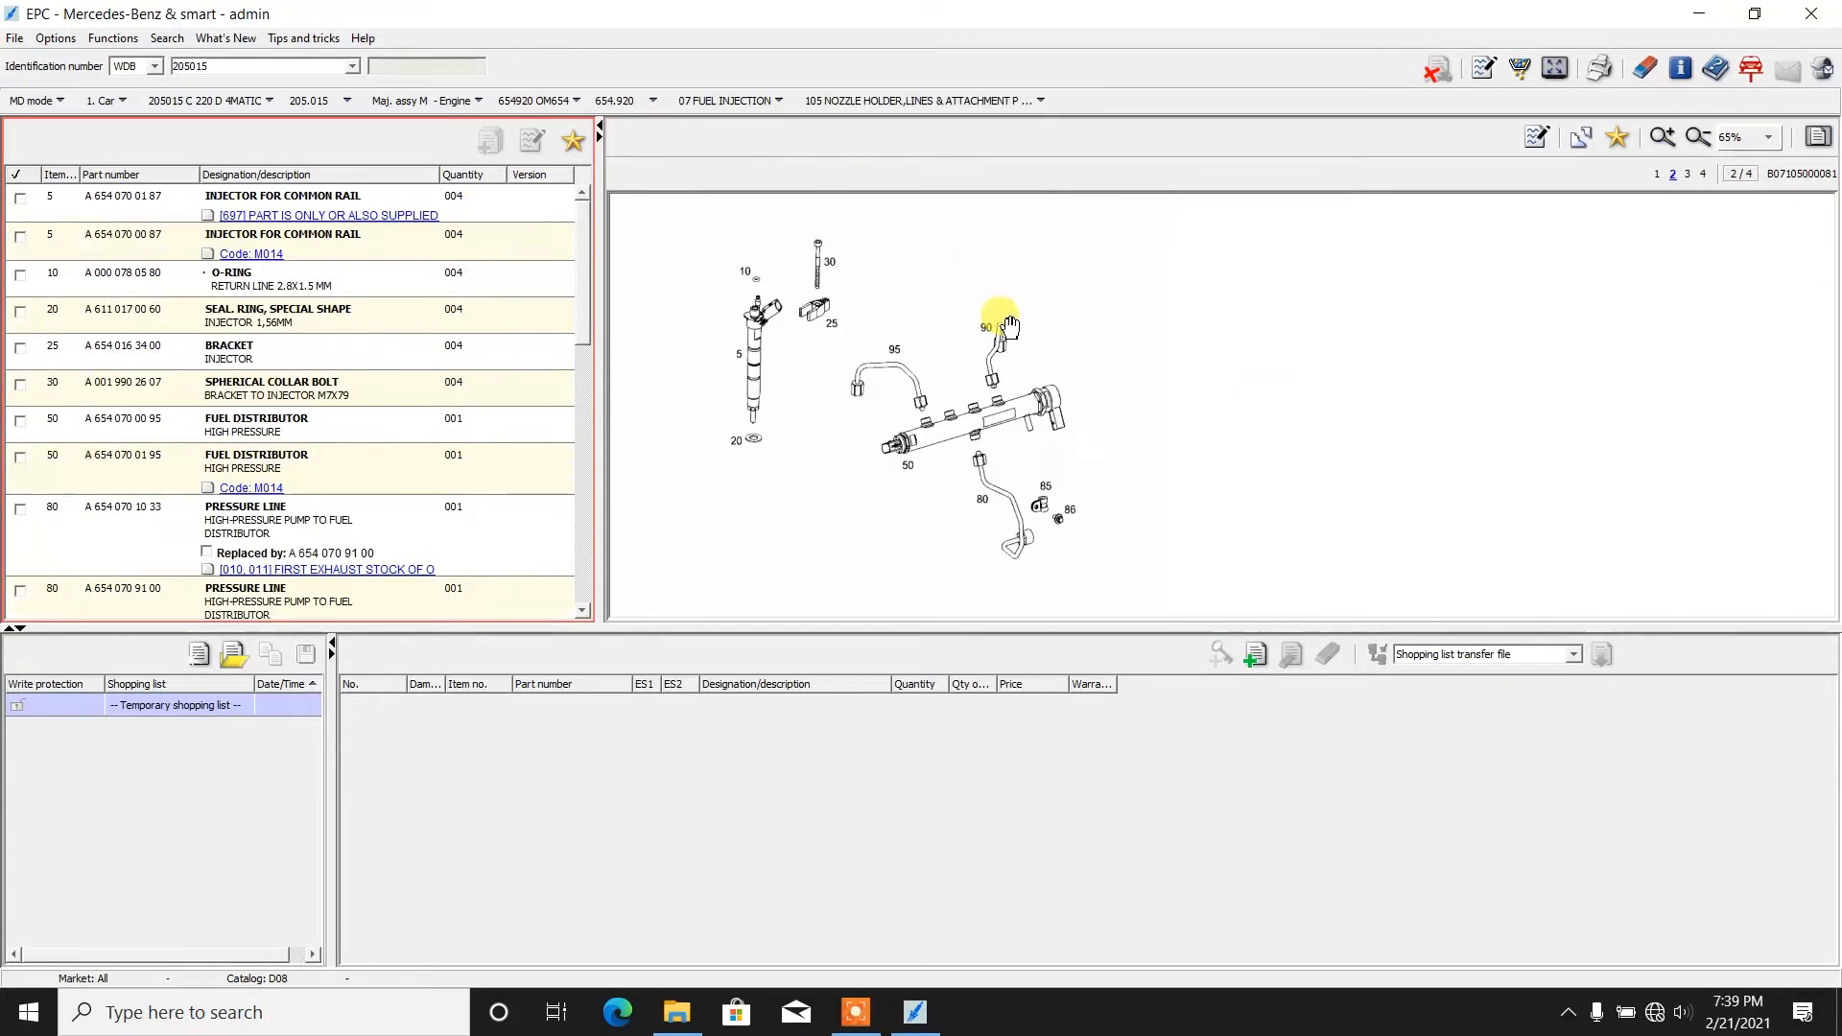
pyautogui.click(747, 353)
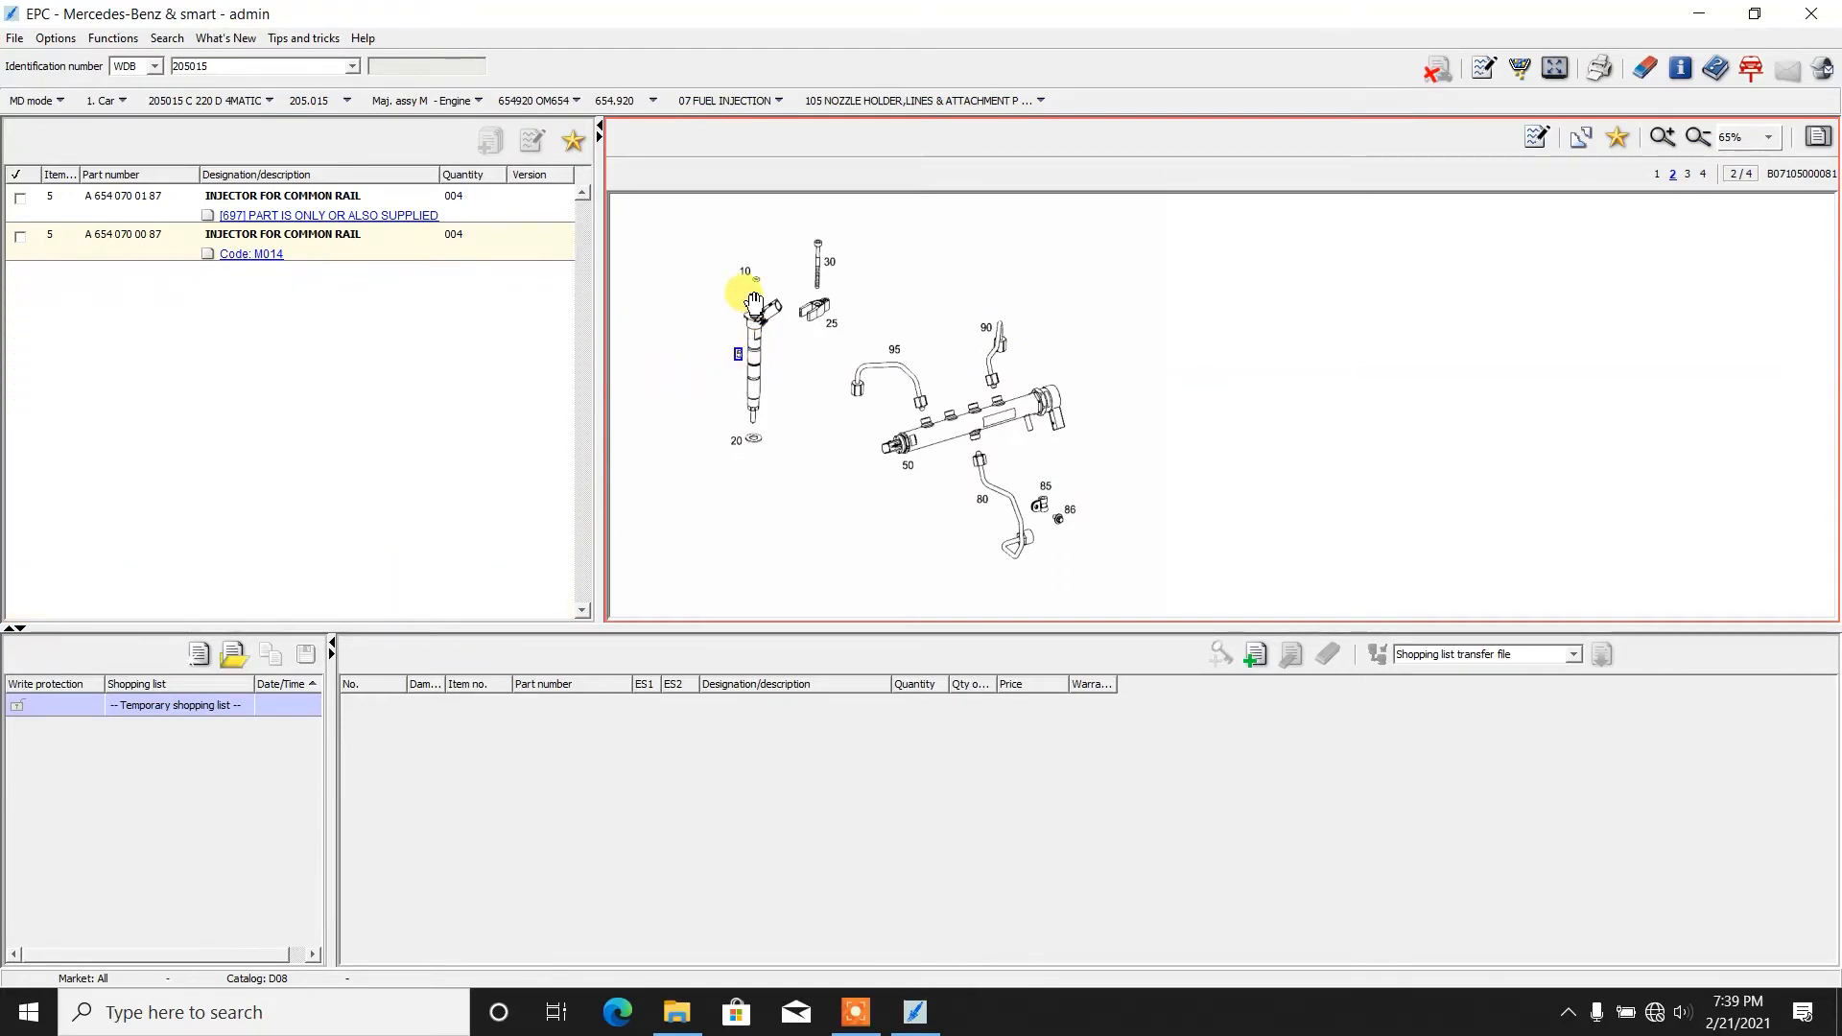
pyautogui.moveTo(731, 483)
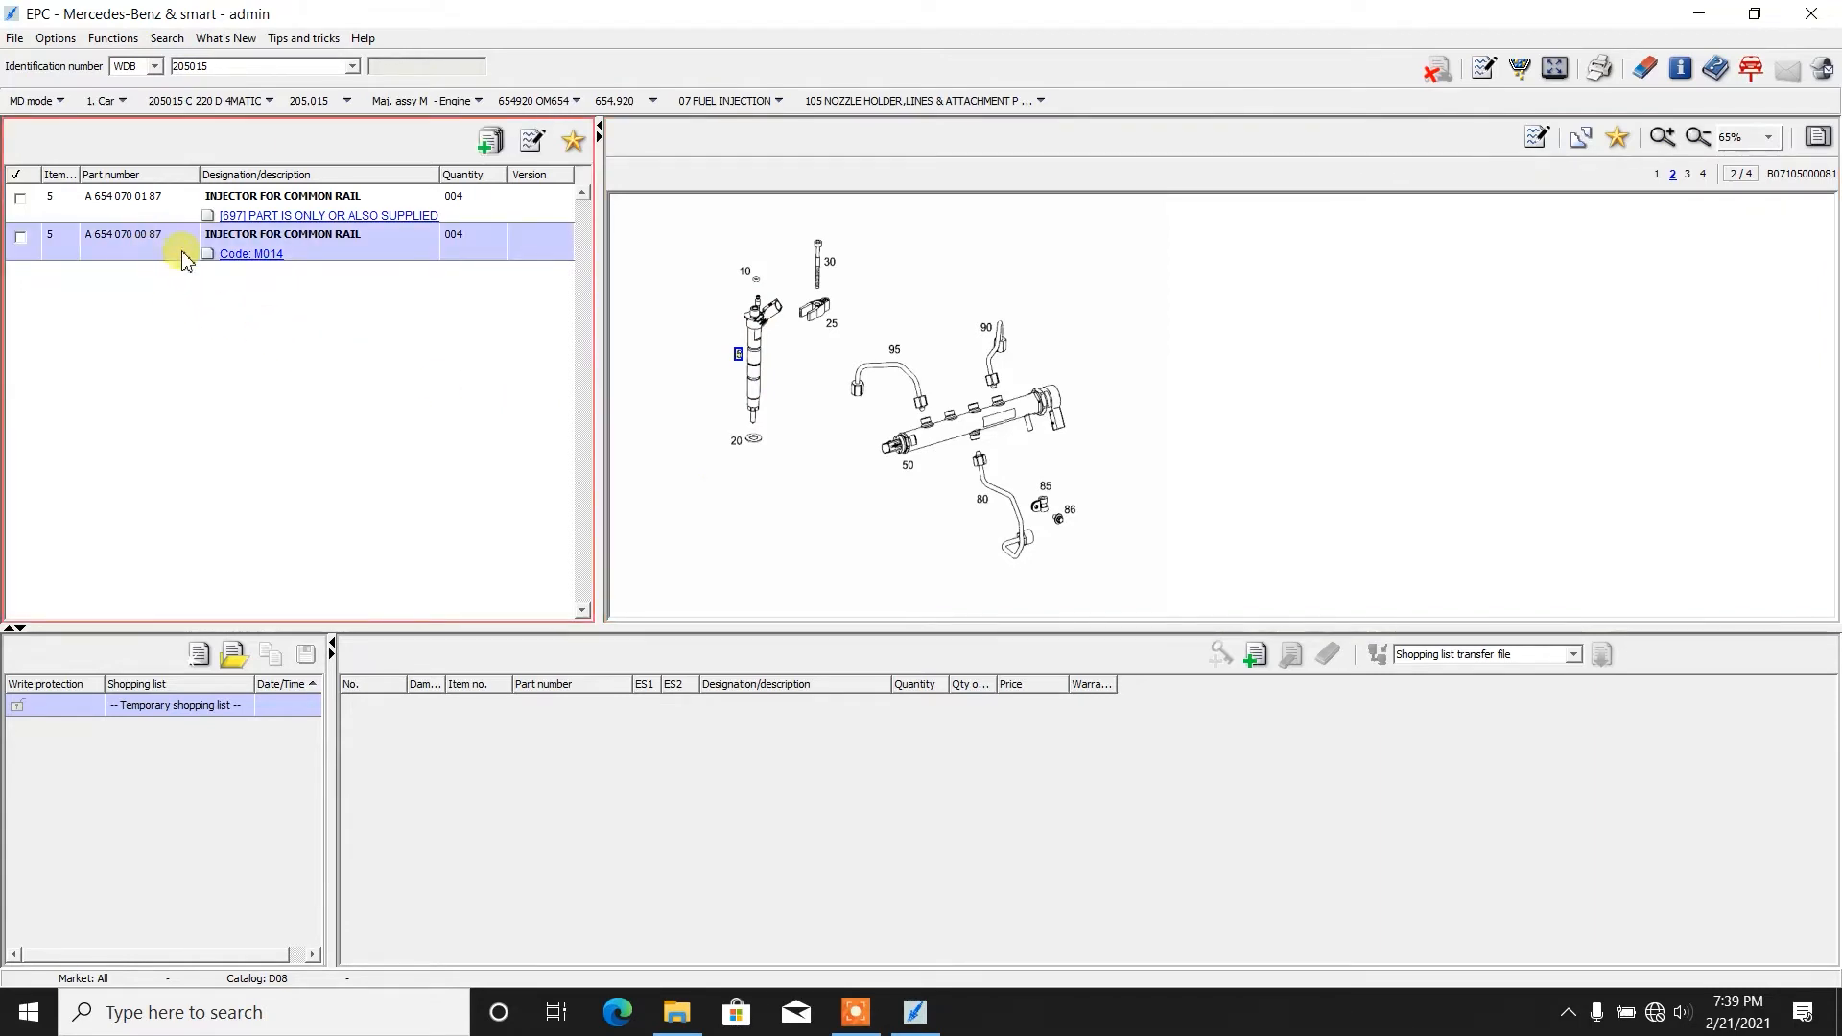
pyautogui.moveTo(185, 244)
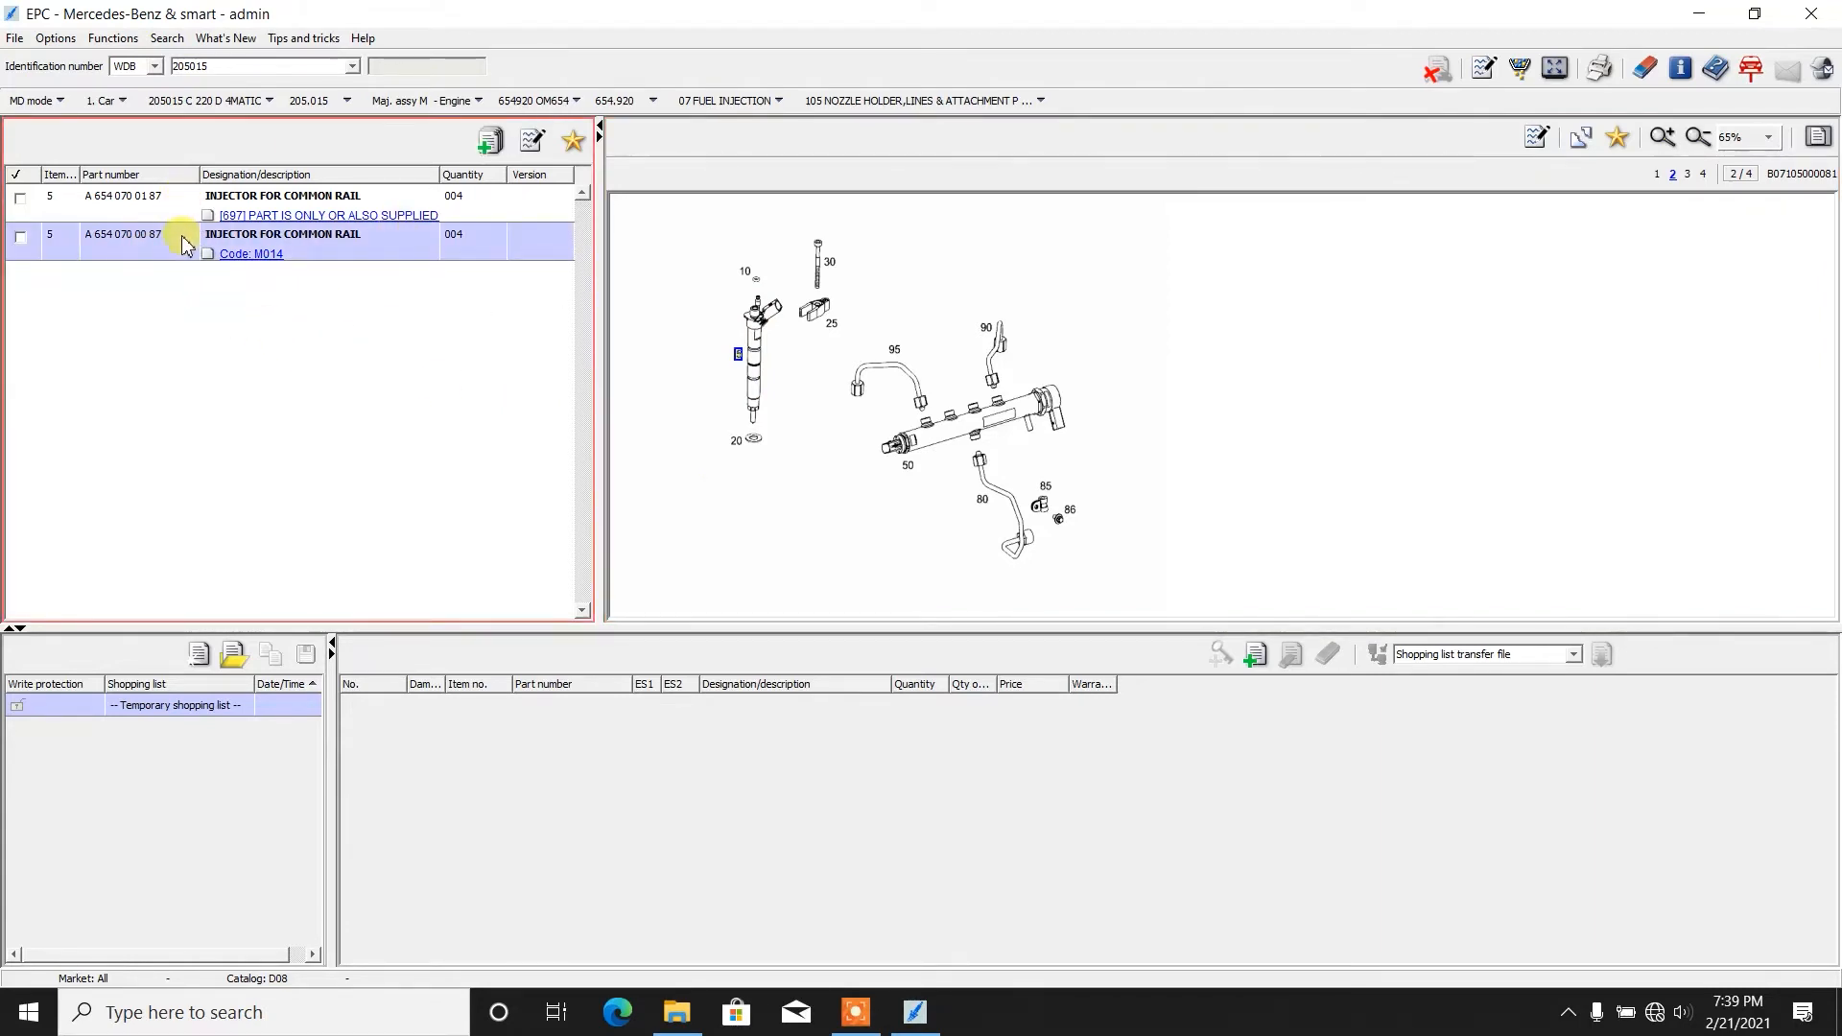
pyautogui.moveTo(746, 99)
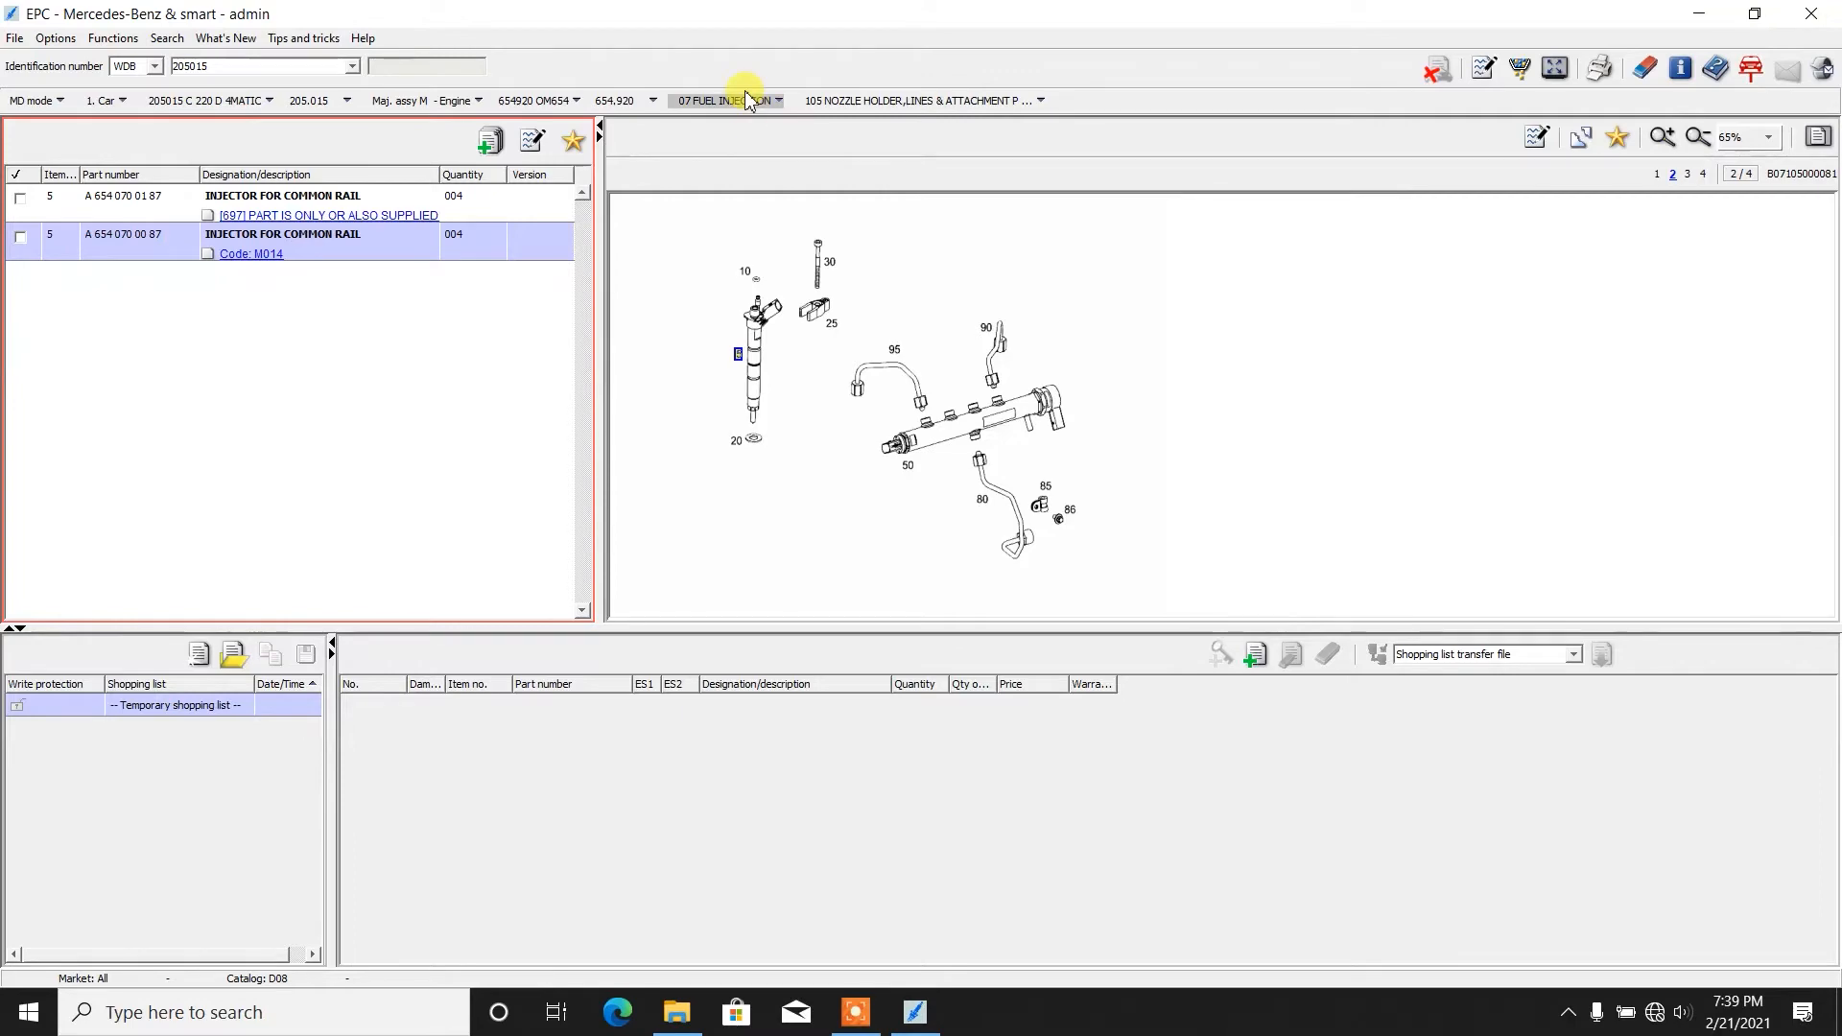
# Step: Switch to the engine management main group and filter the chain drive list to item 210, the chain tensioning rail
pyautogui.click(729, 100)
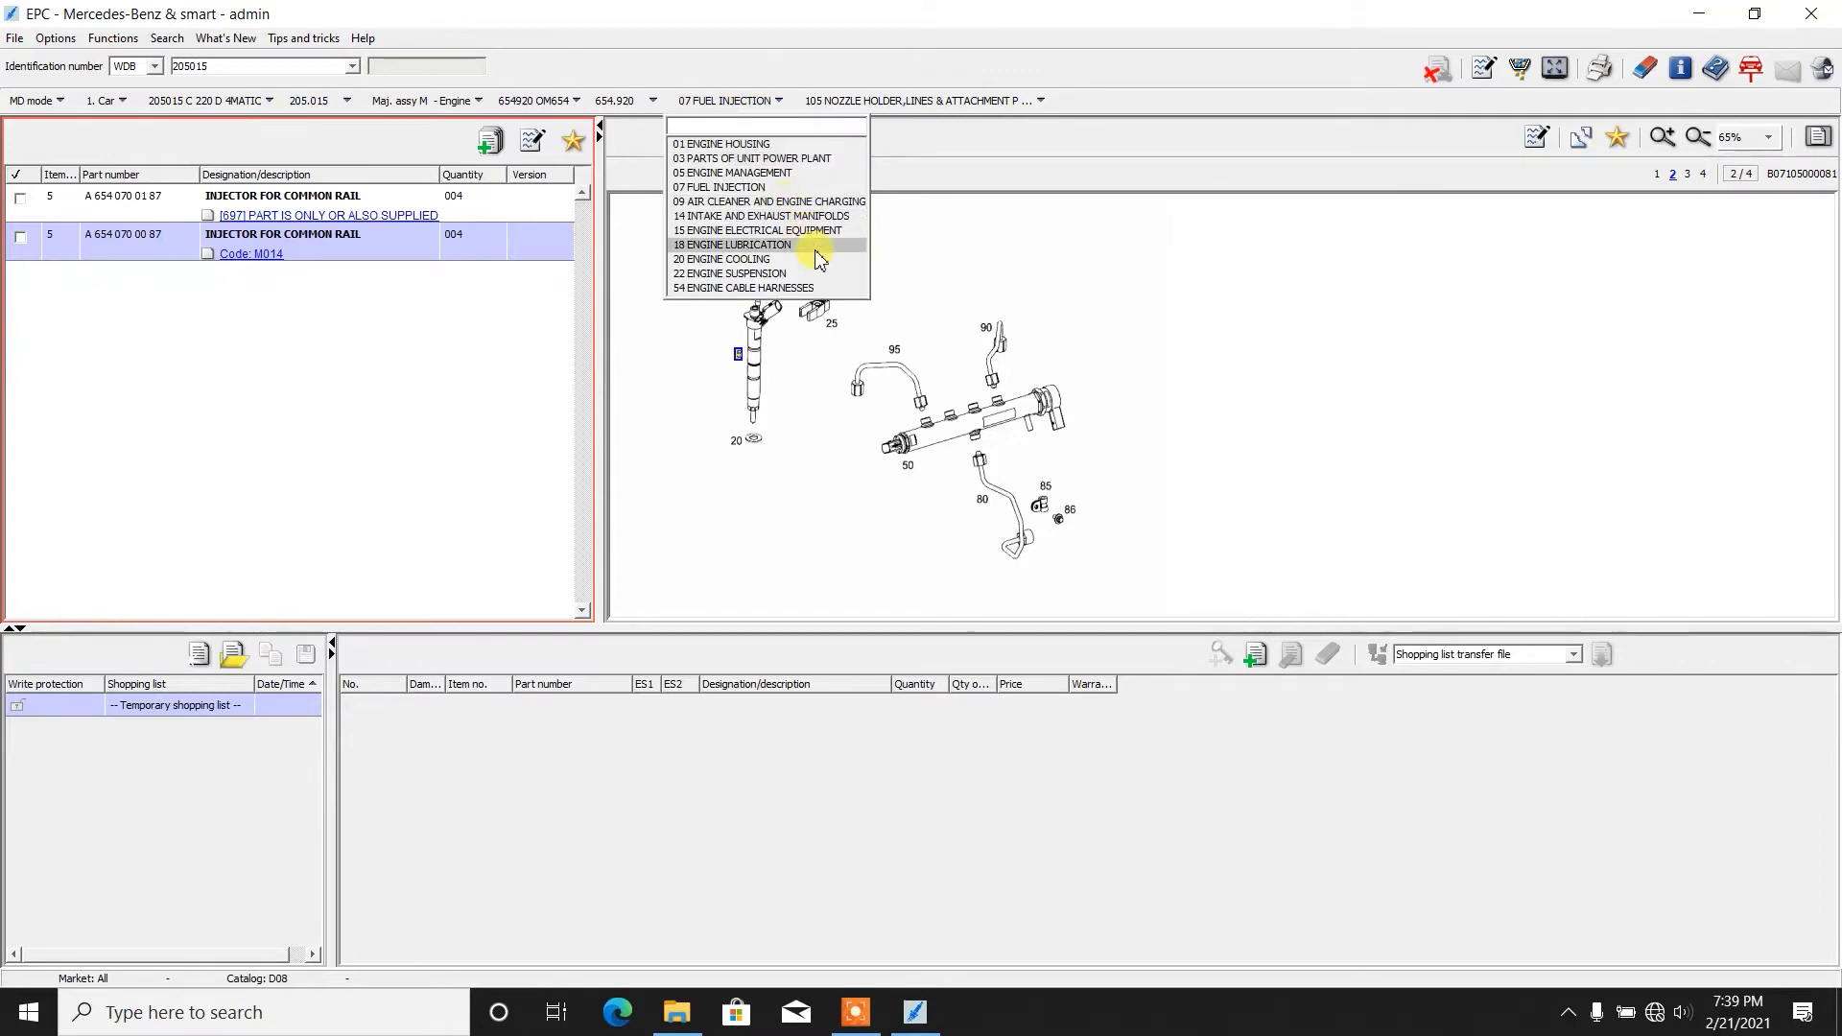
pyautogui.moveTo(819, 176)
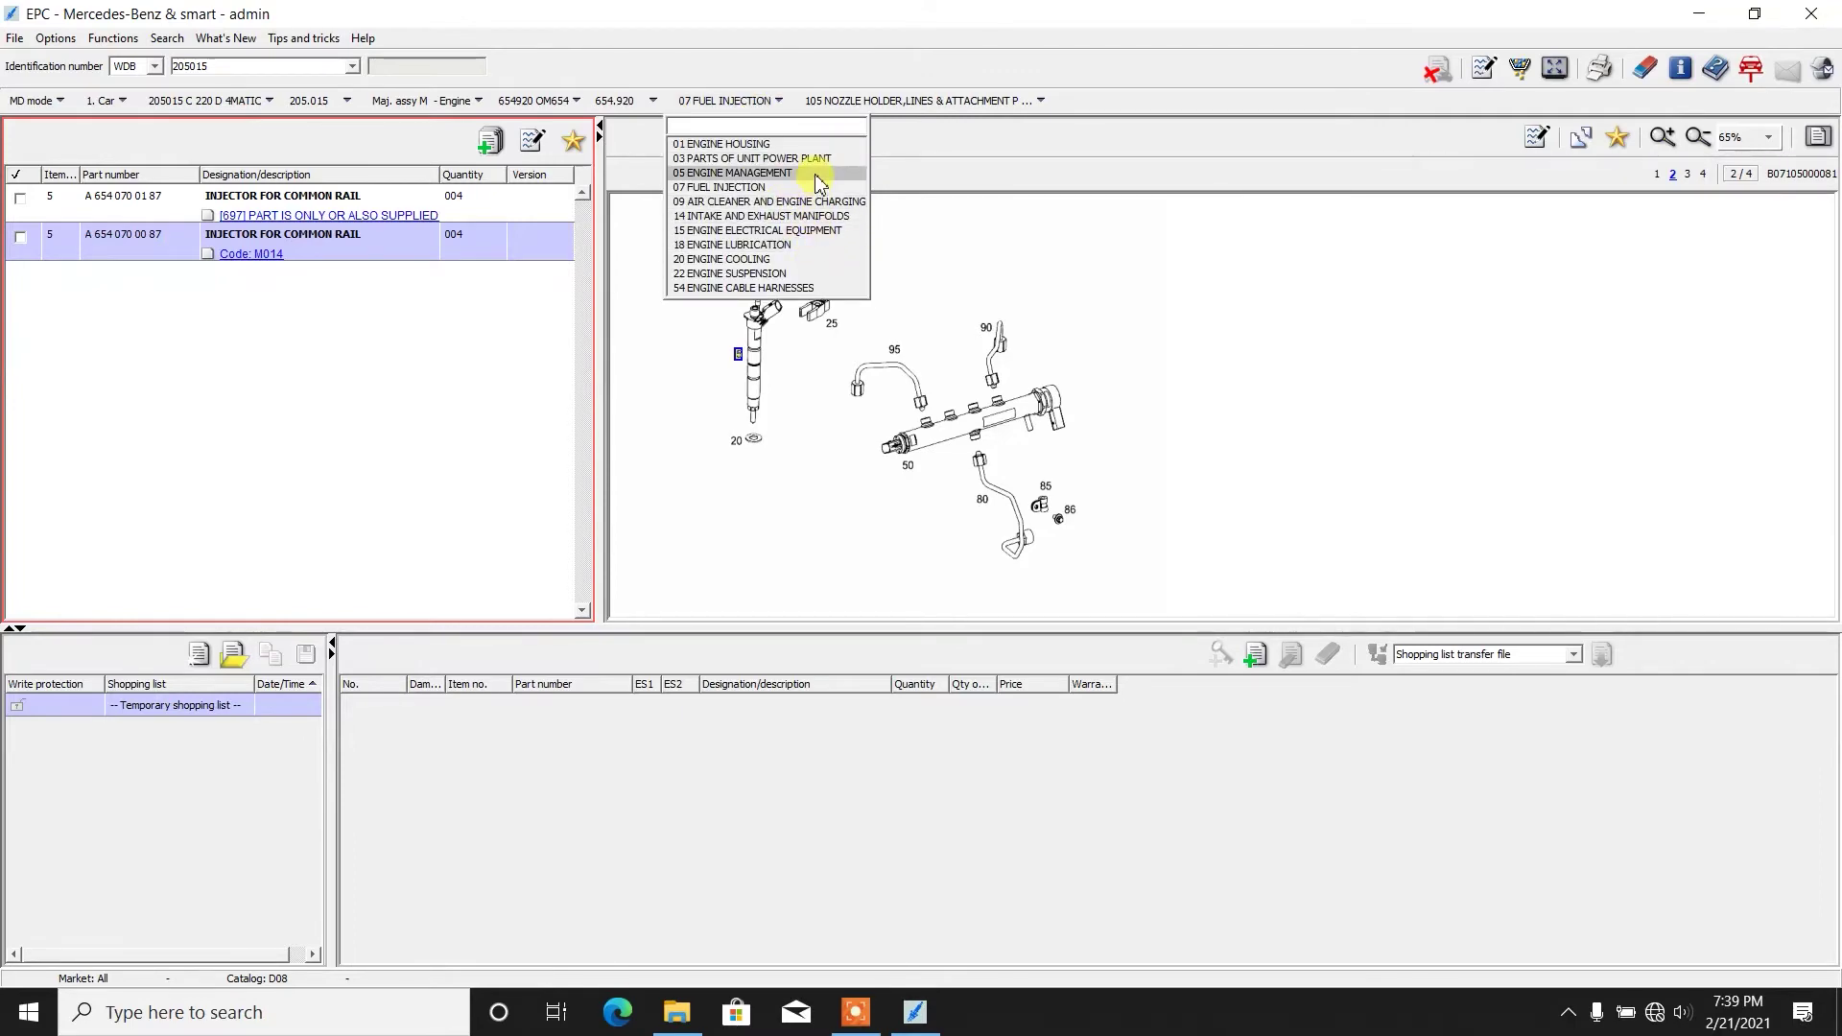
pyautogui.click(729, 173)
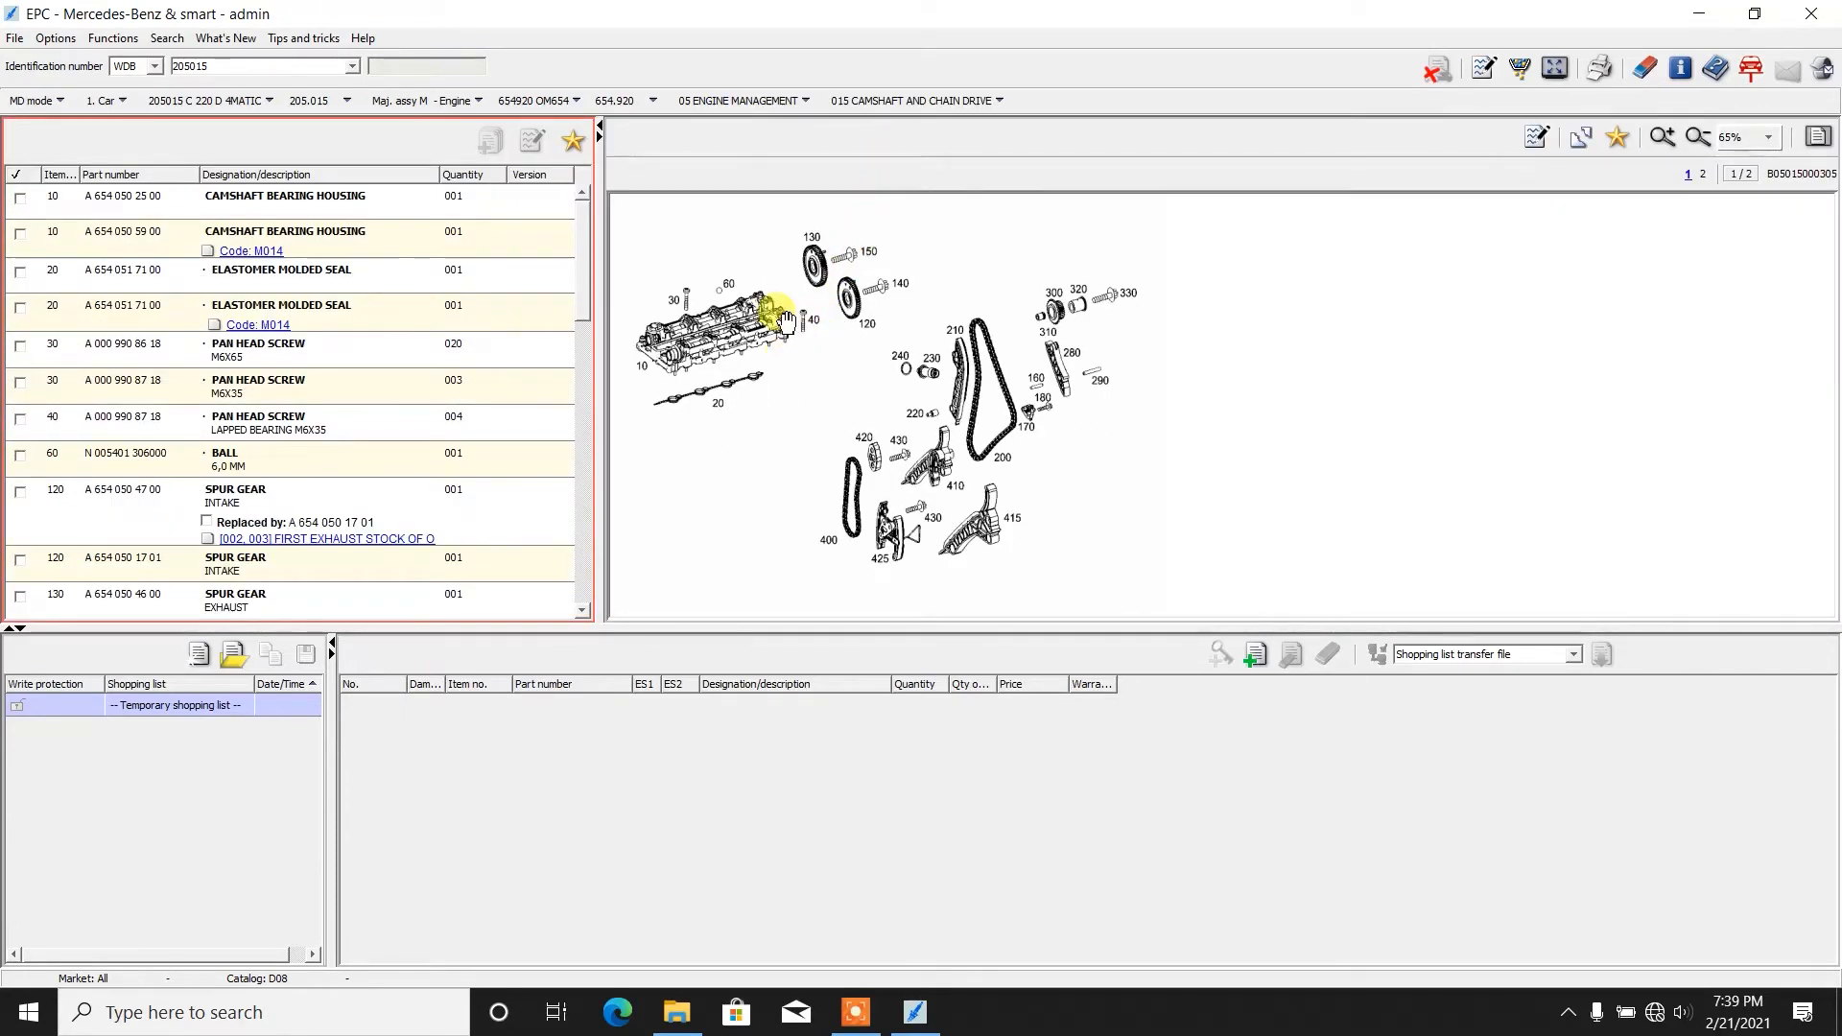
pyautogui.moveTo(1151, 499)
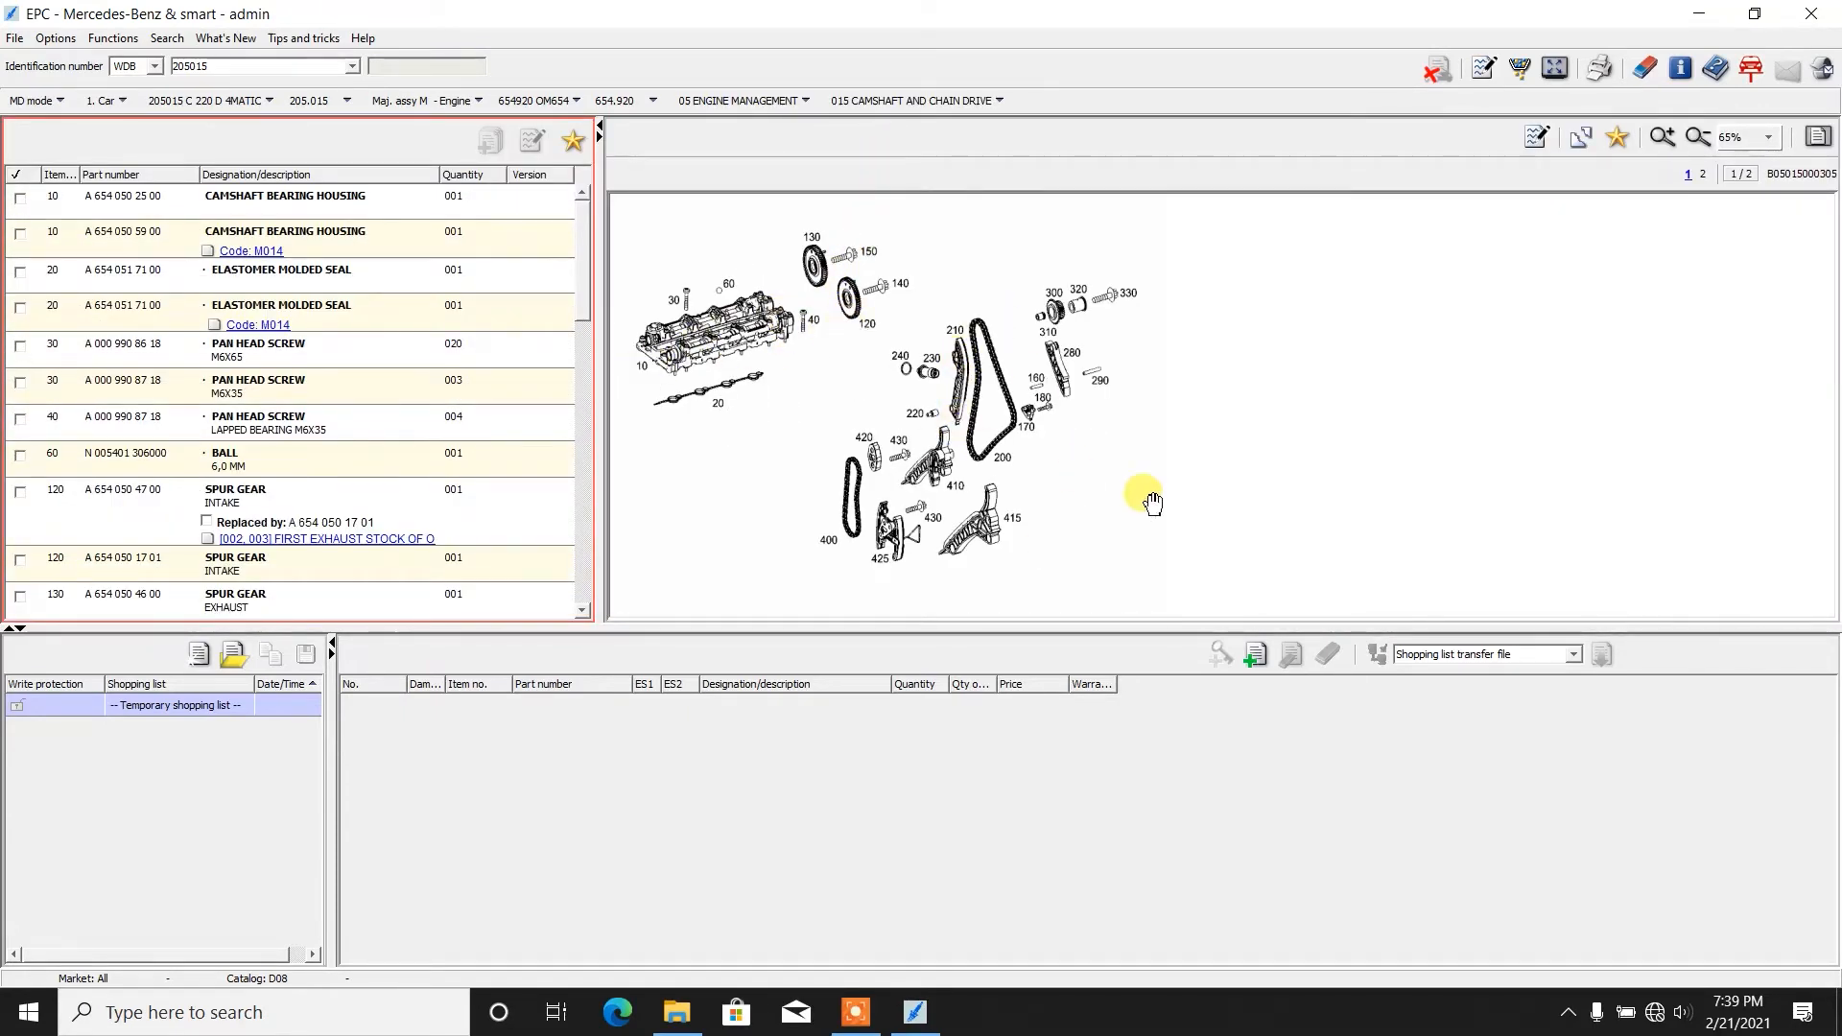
pyautogui.moveTo(769, 290)
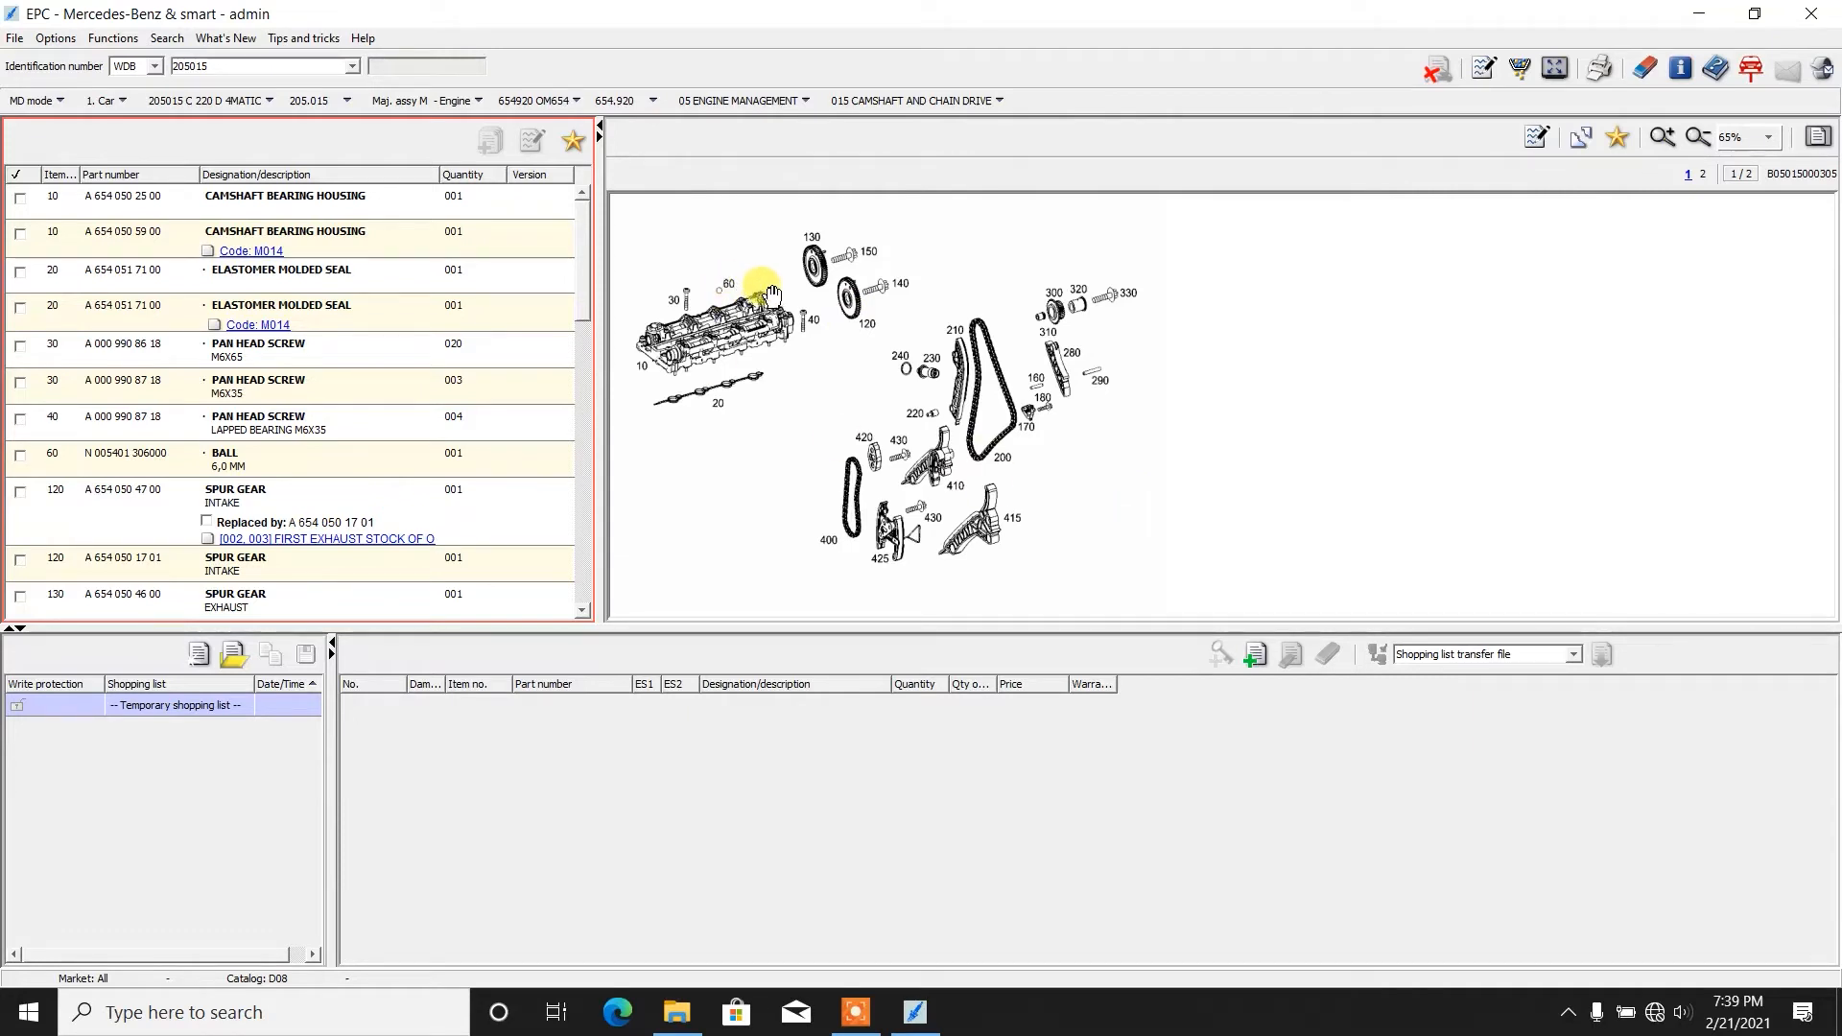
pyautogui.moveTo(775, 357)
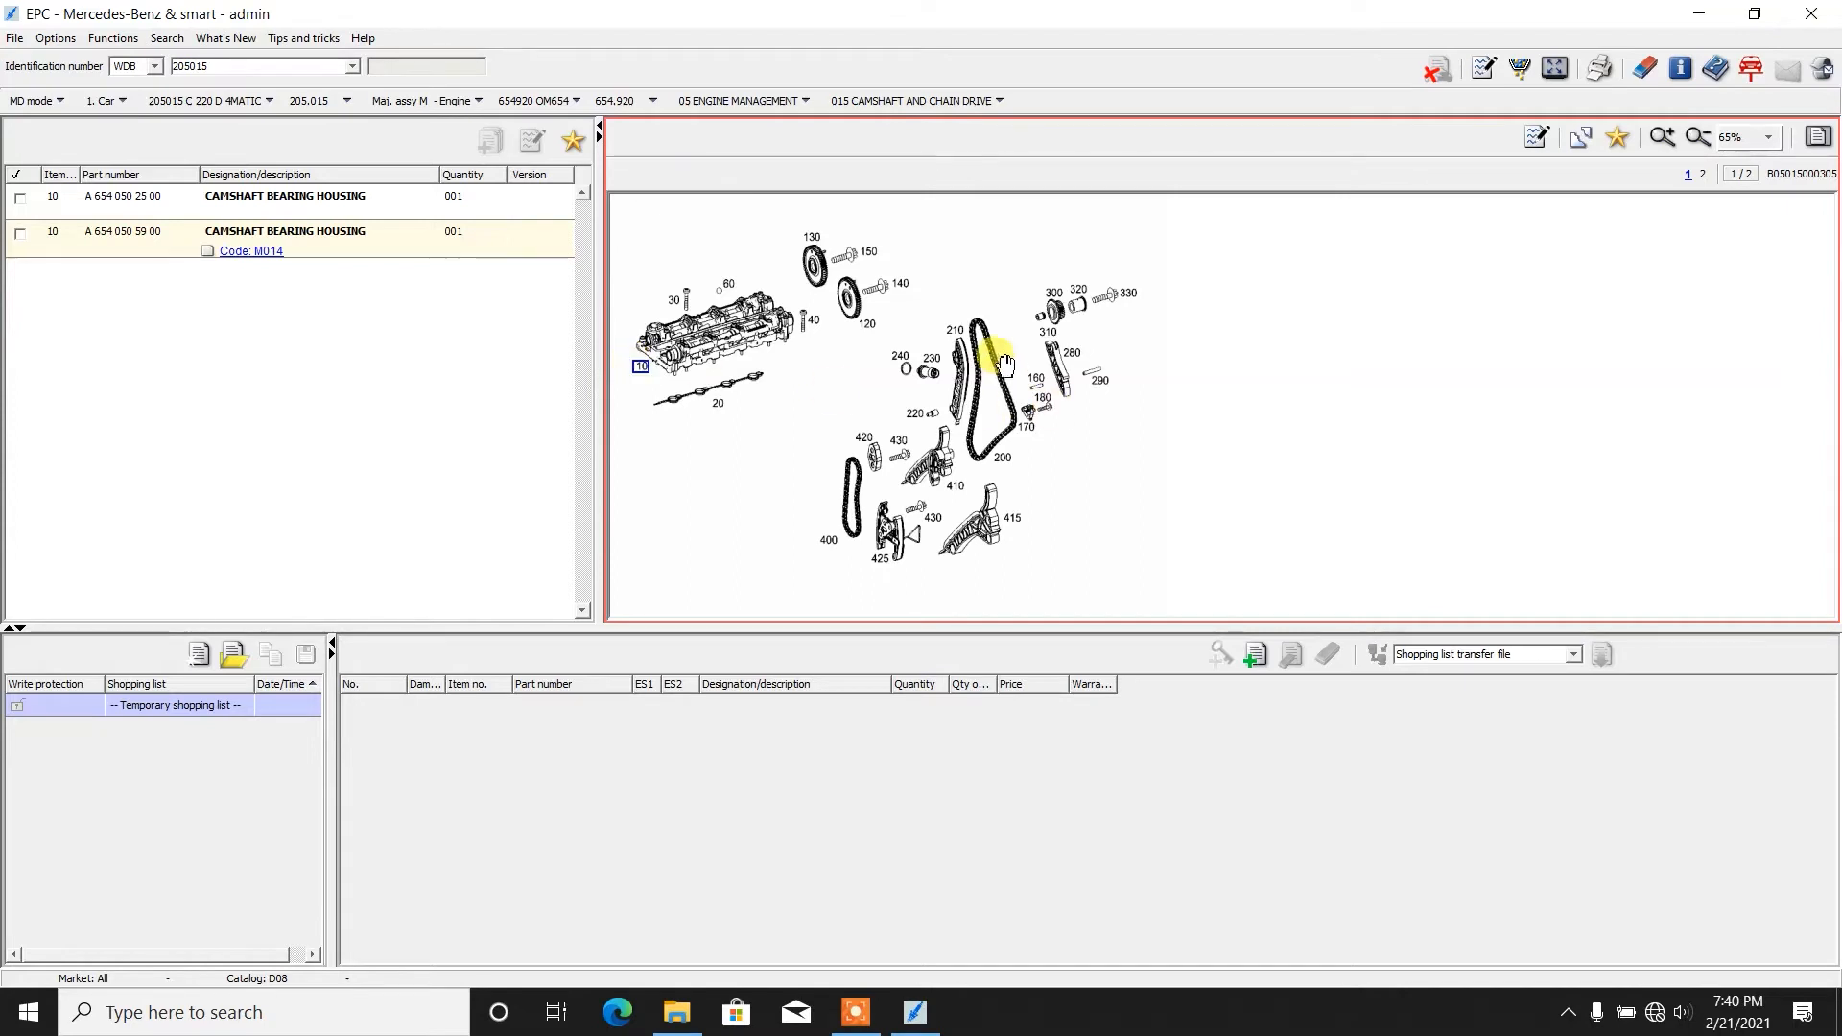
pyautogui.click(967, 328)
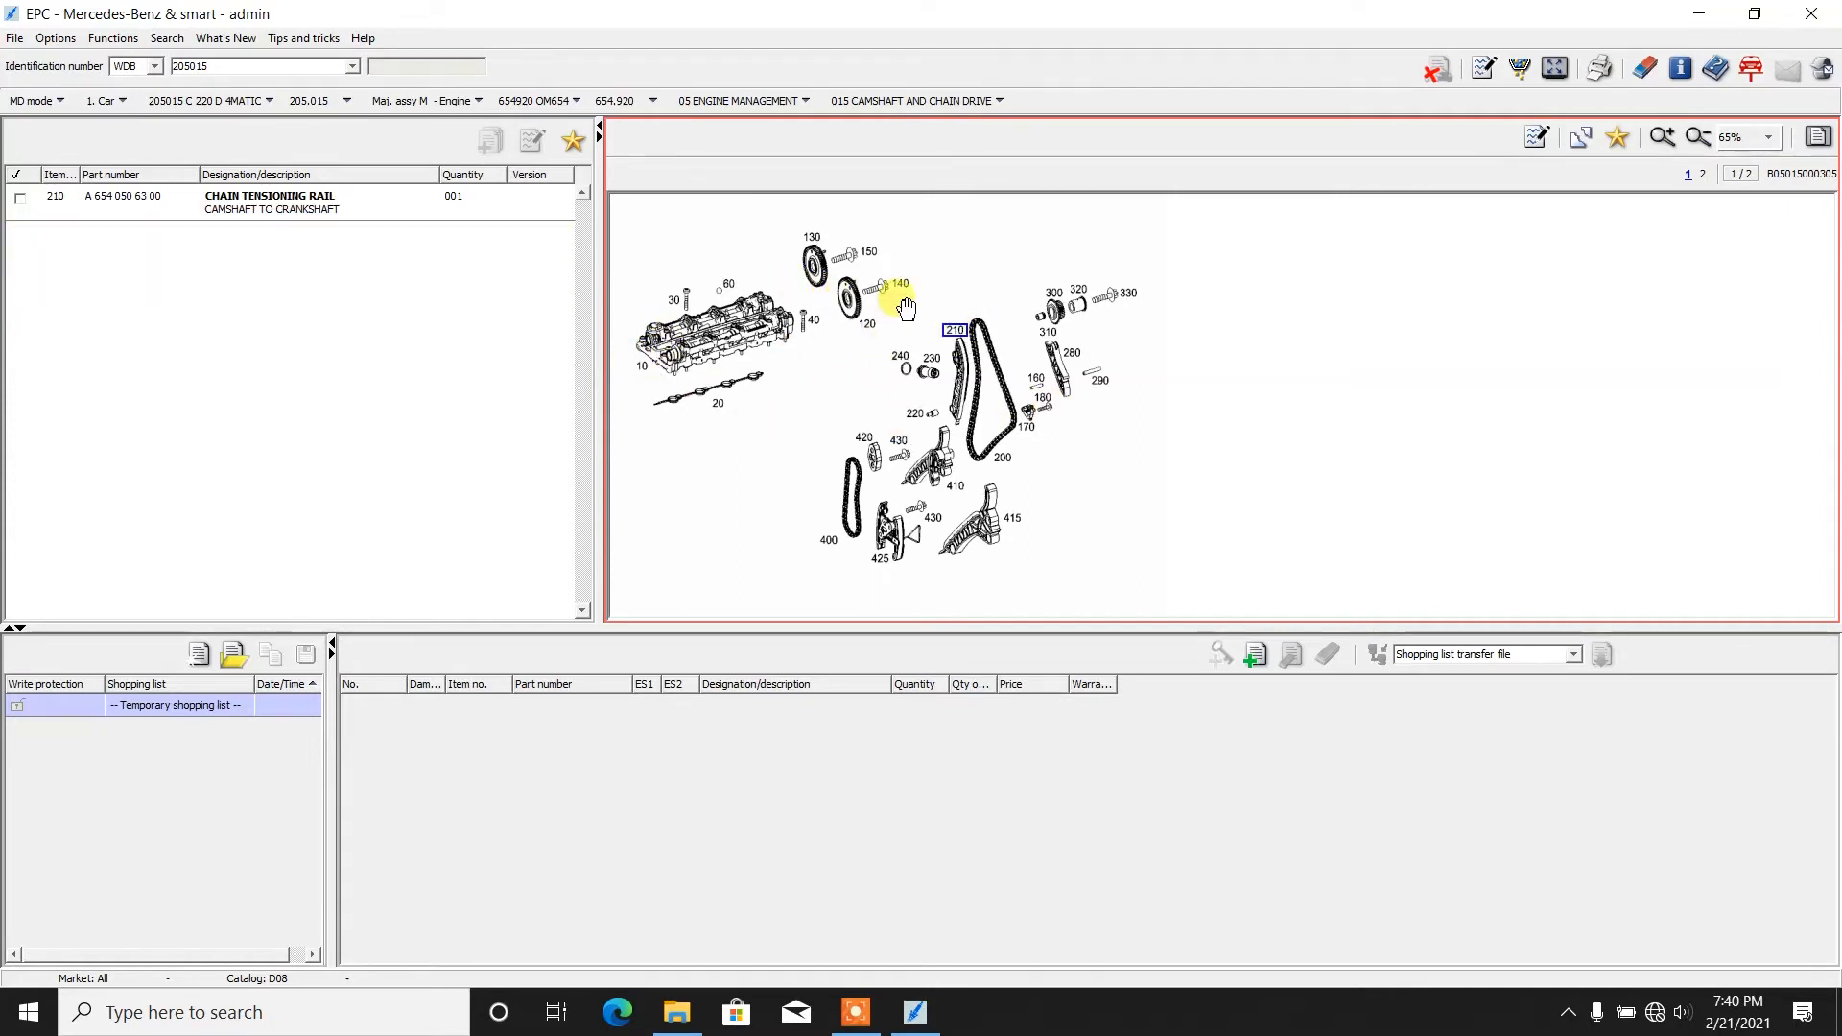
pyautogui.moveTo(848, 326)
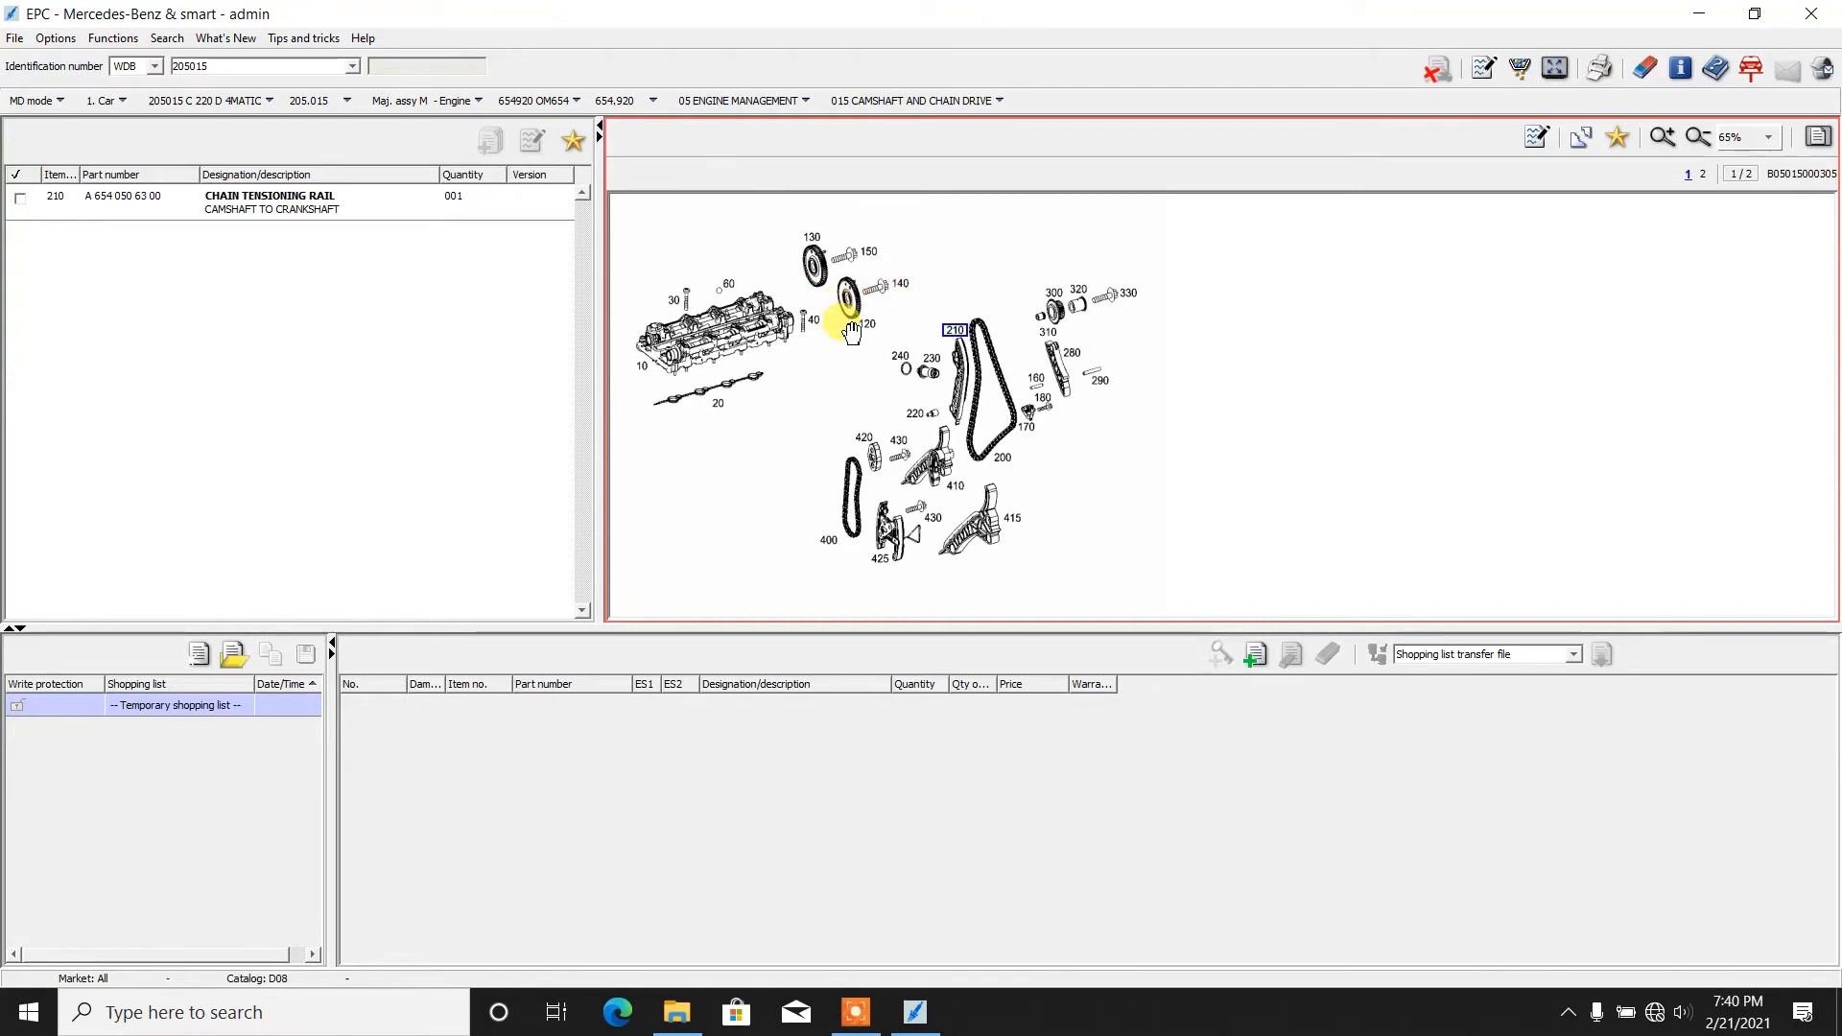
pyautogui.click(857, 322)
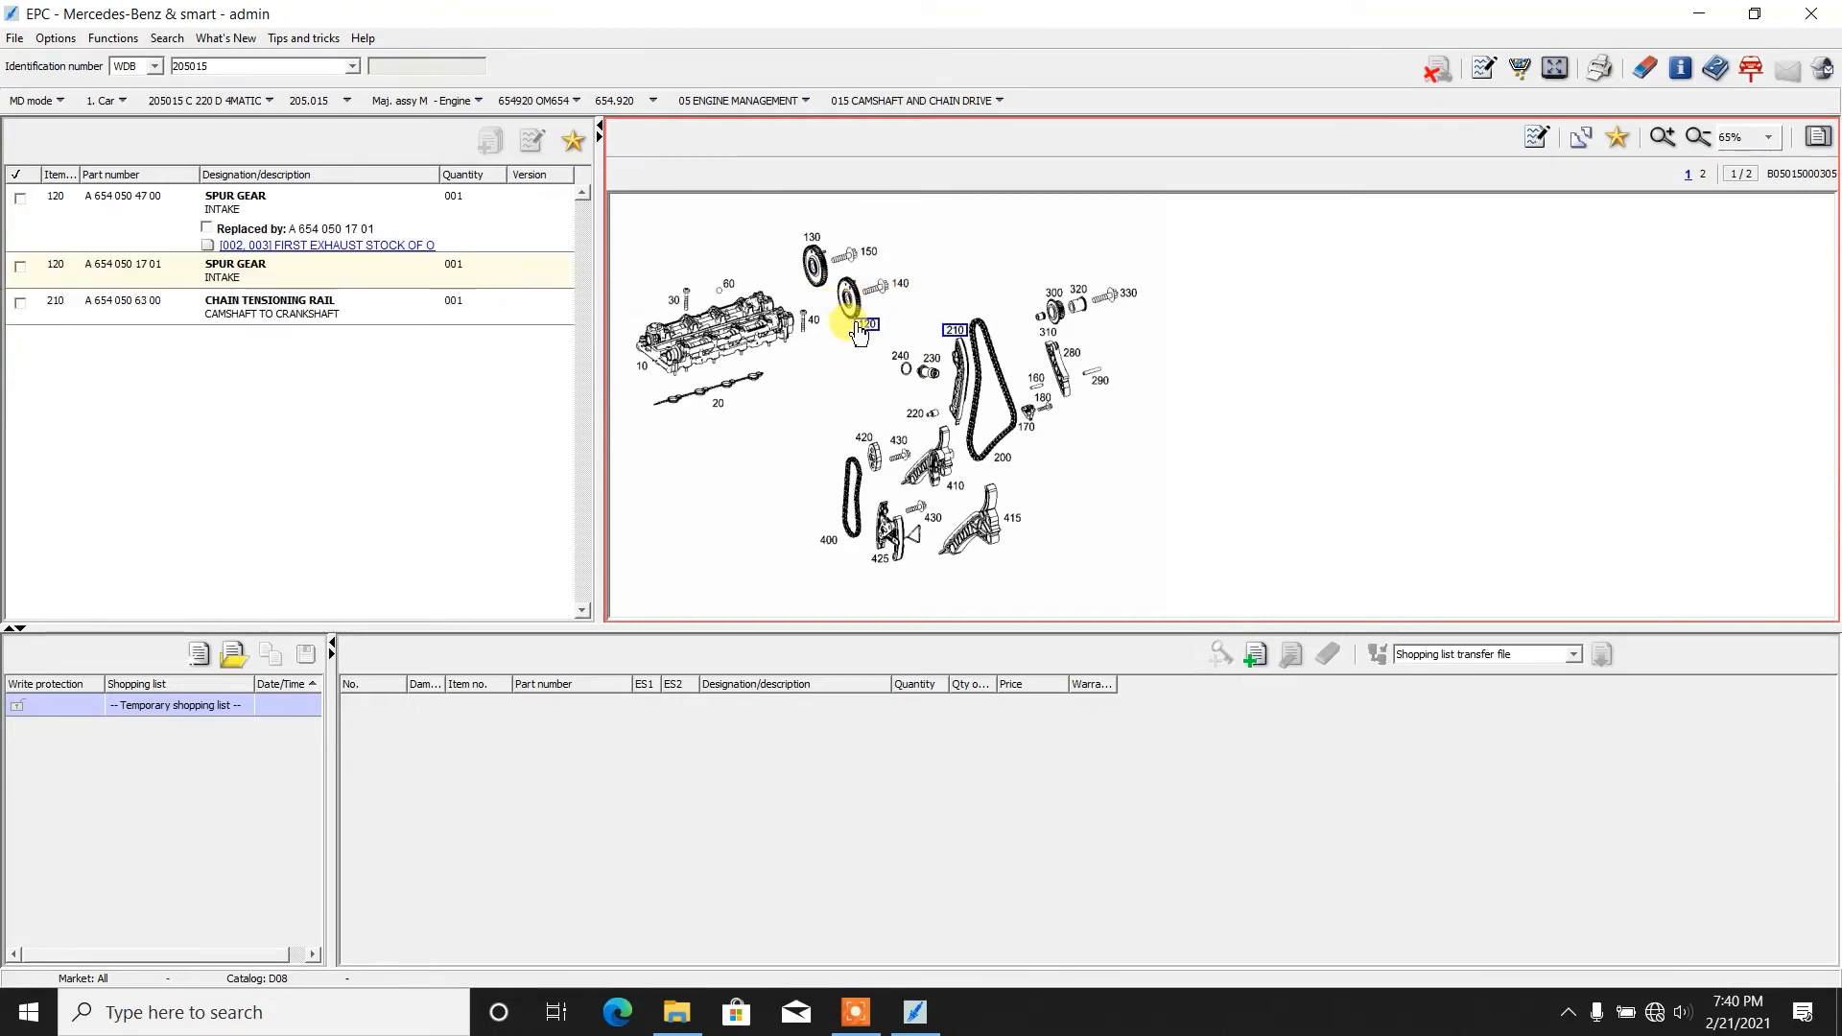
pyautogui.click(1024, 420)
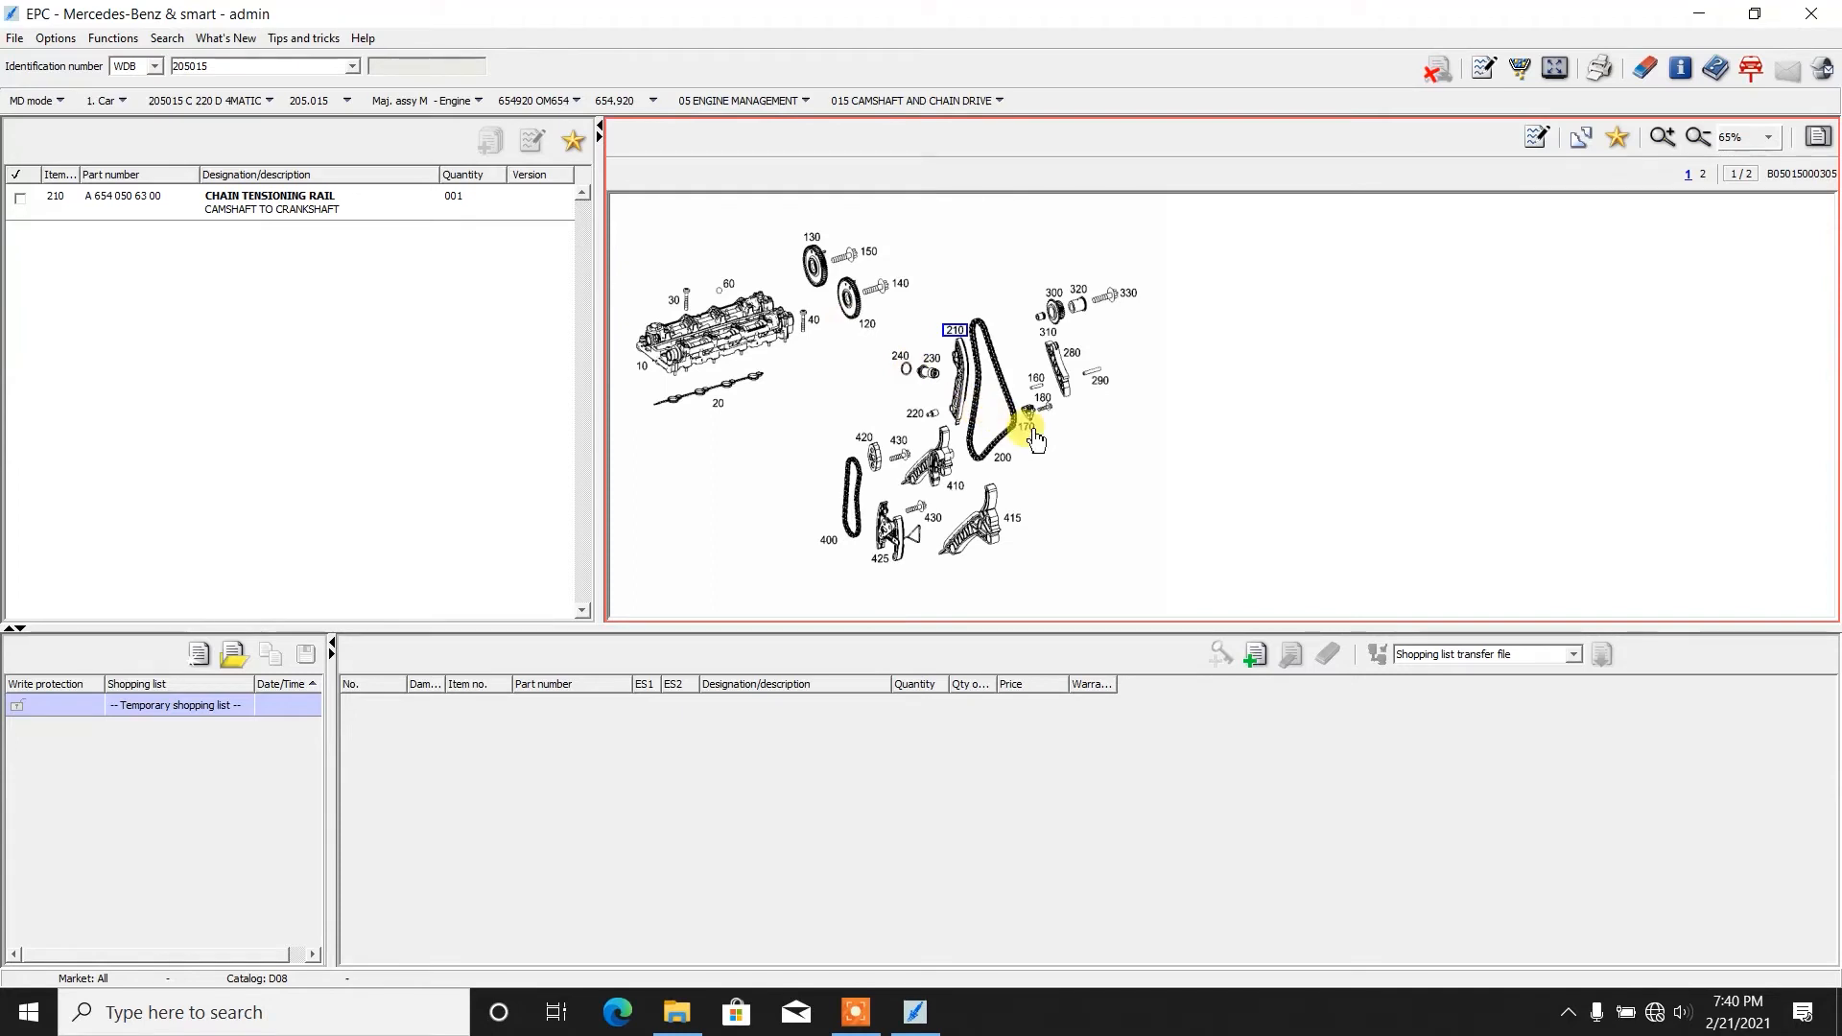
pyautogui.moveTo(940, 438)
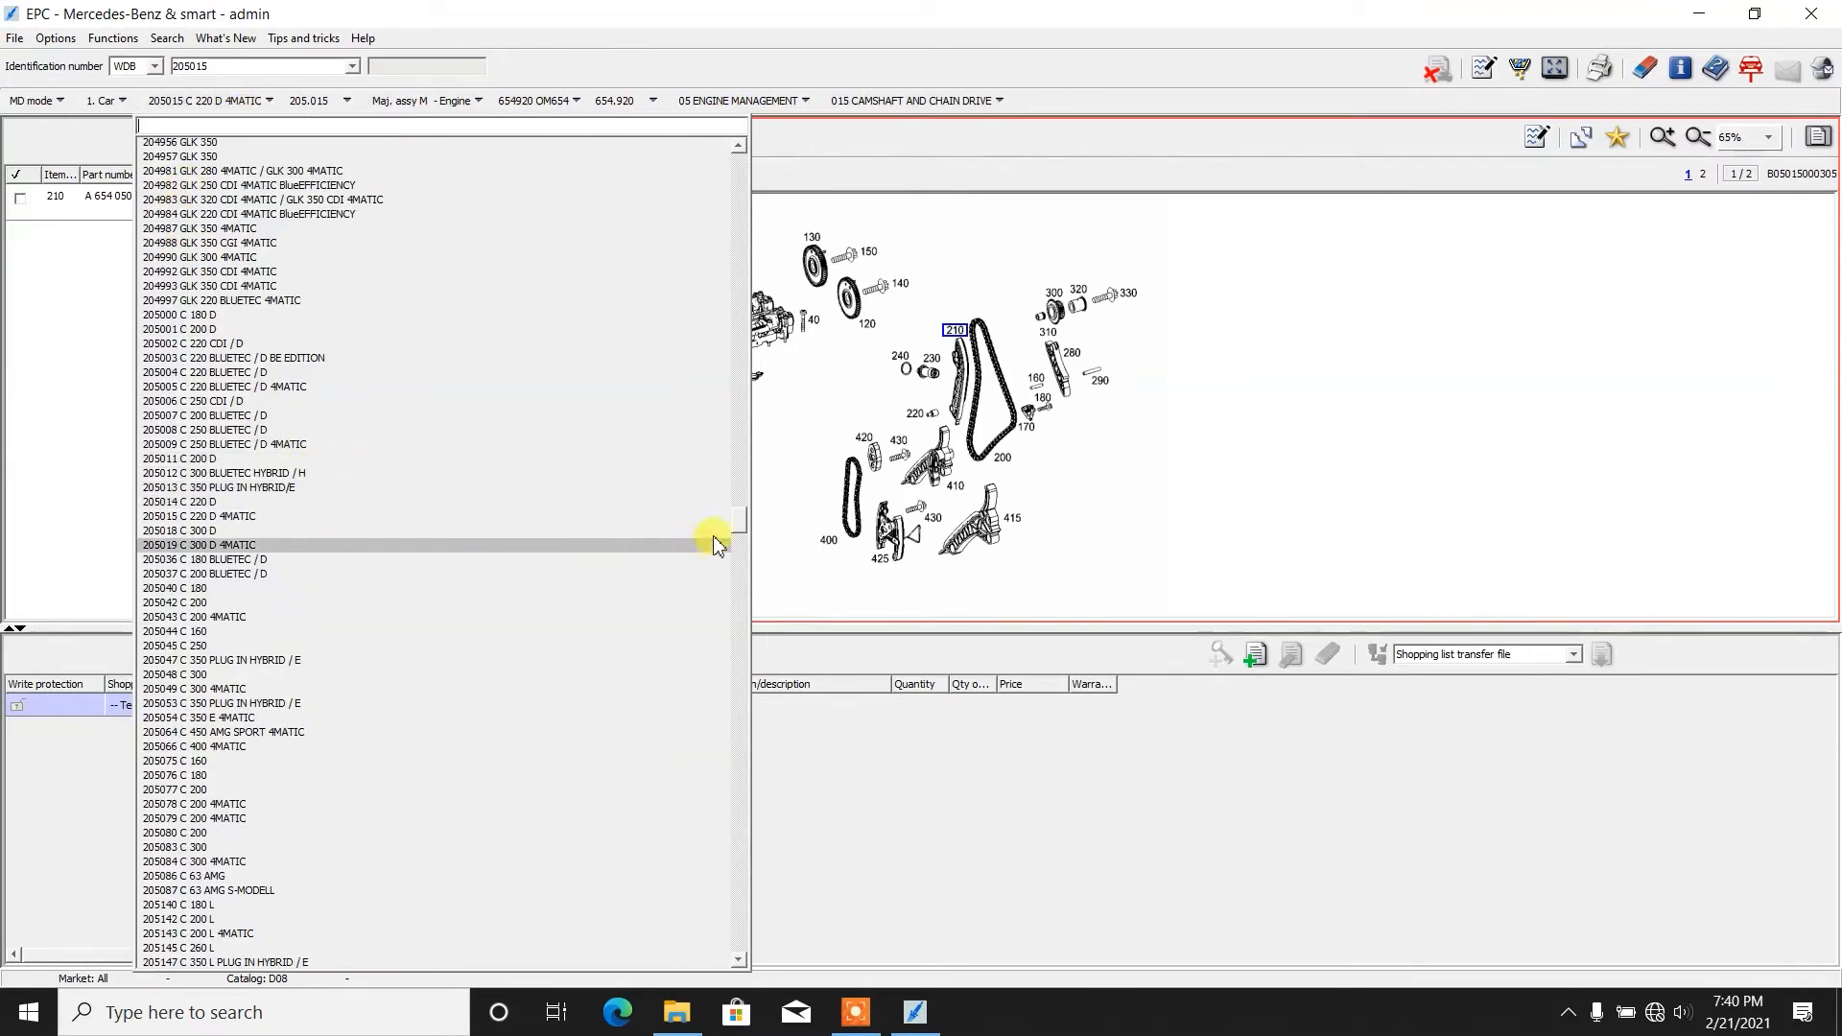
# Step: Scroll the vehicle model list down to the 213 E-Class entries
pyautogui.scroll(-3)
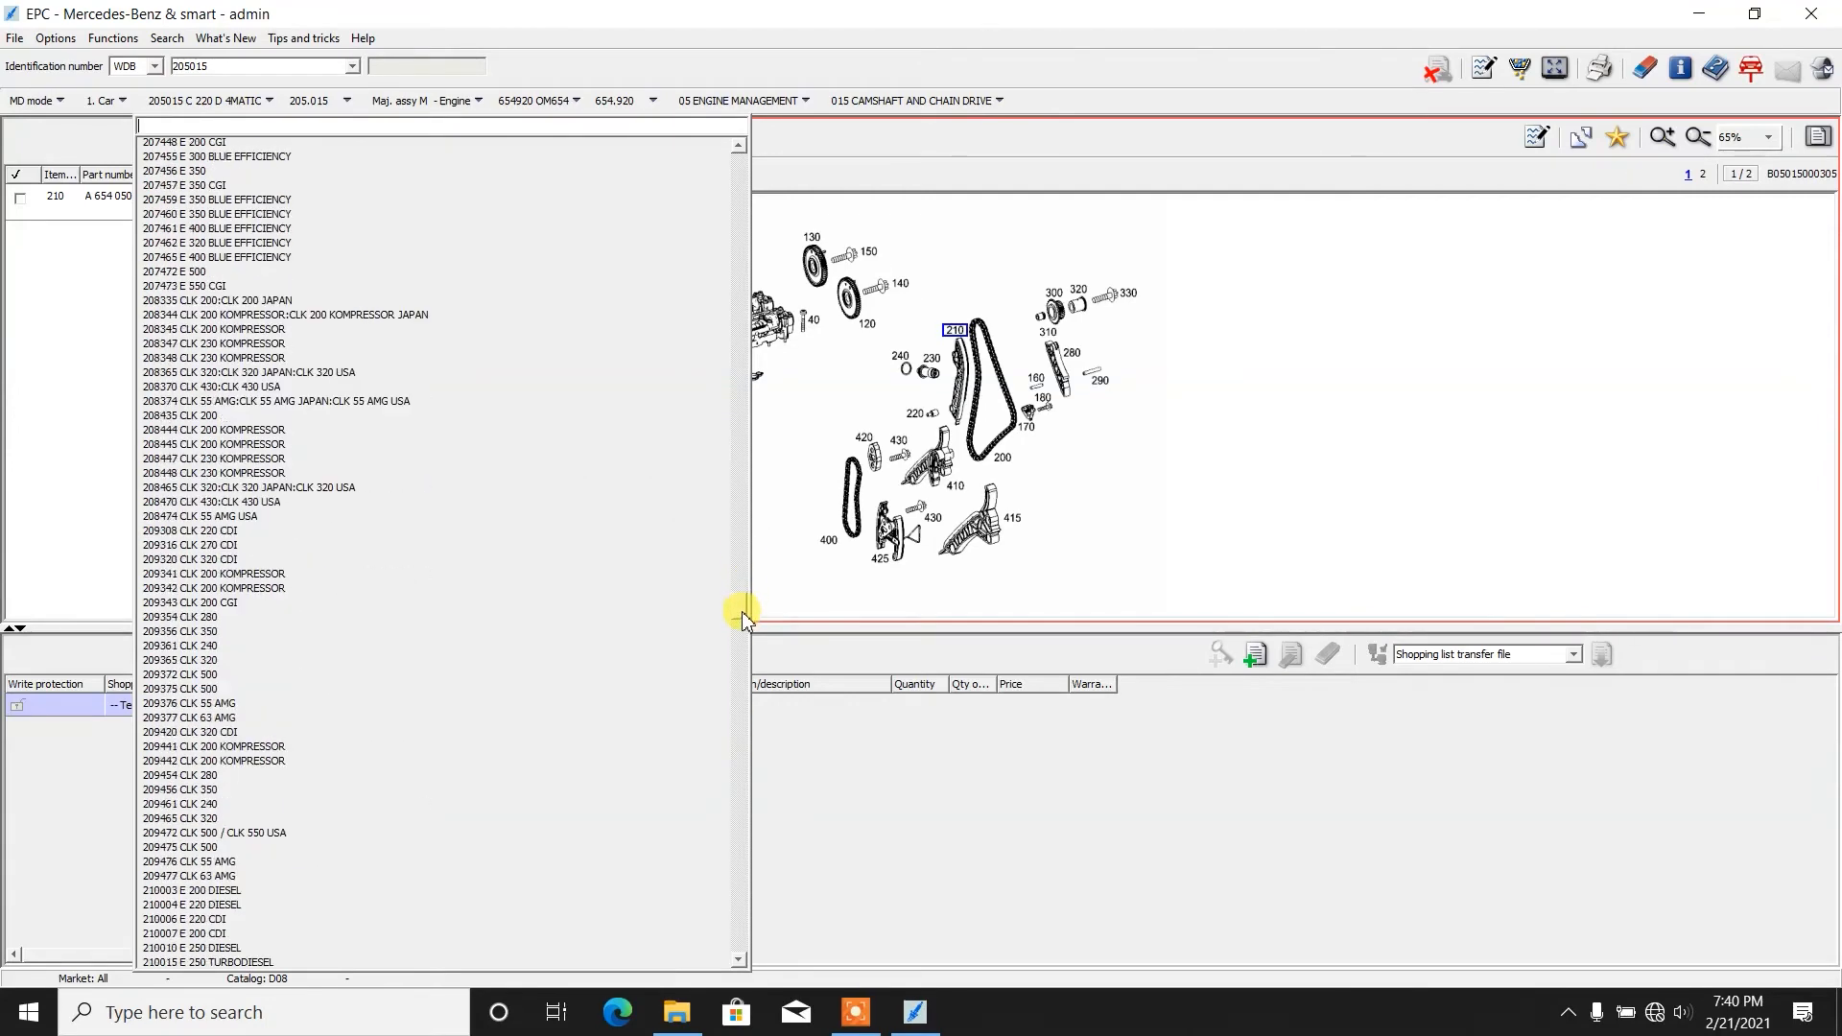
pyautogui.scroll(-3)
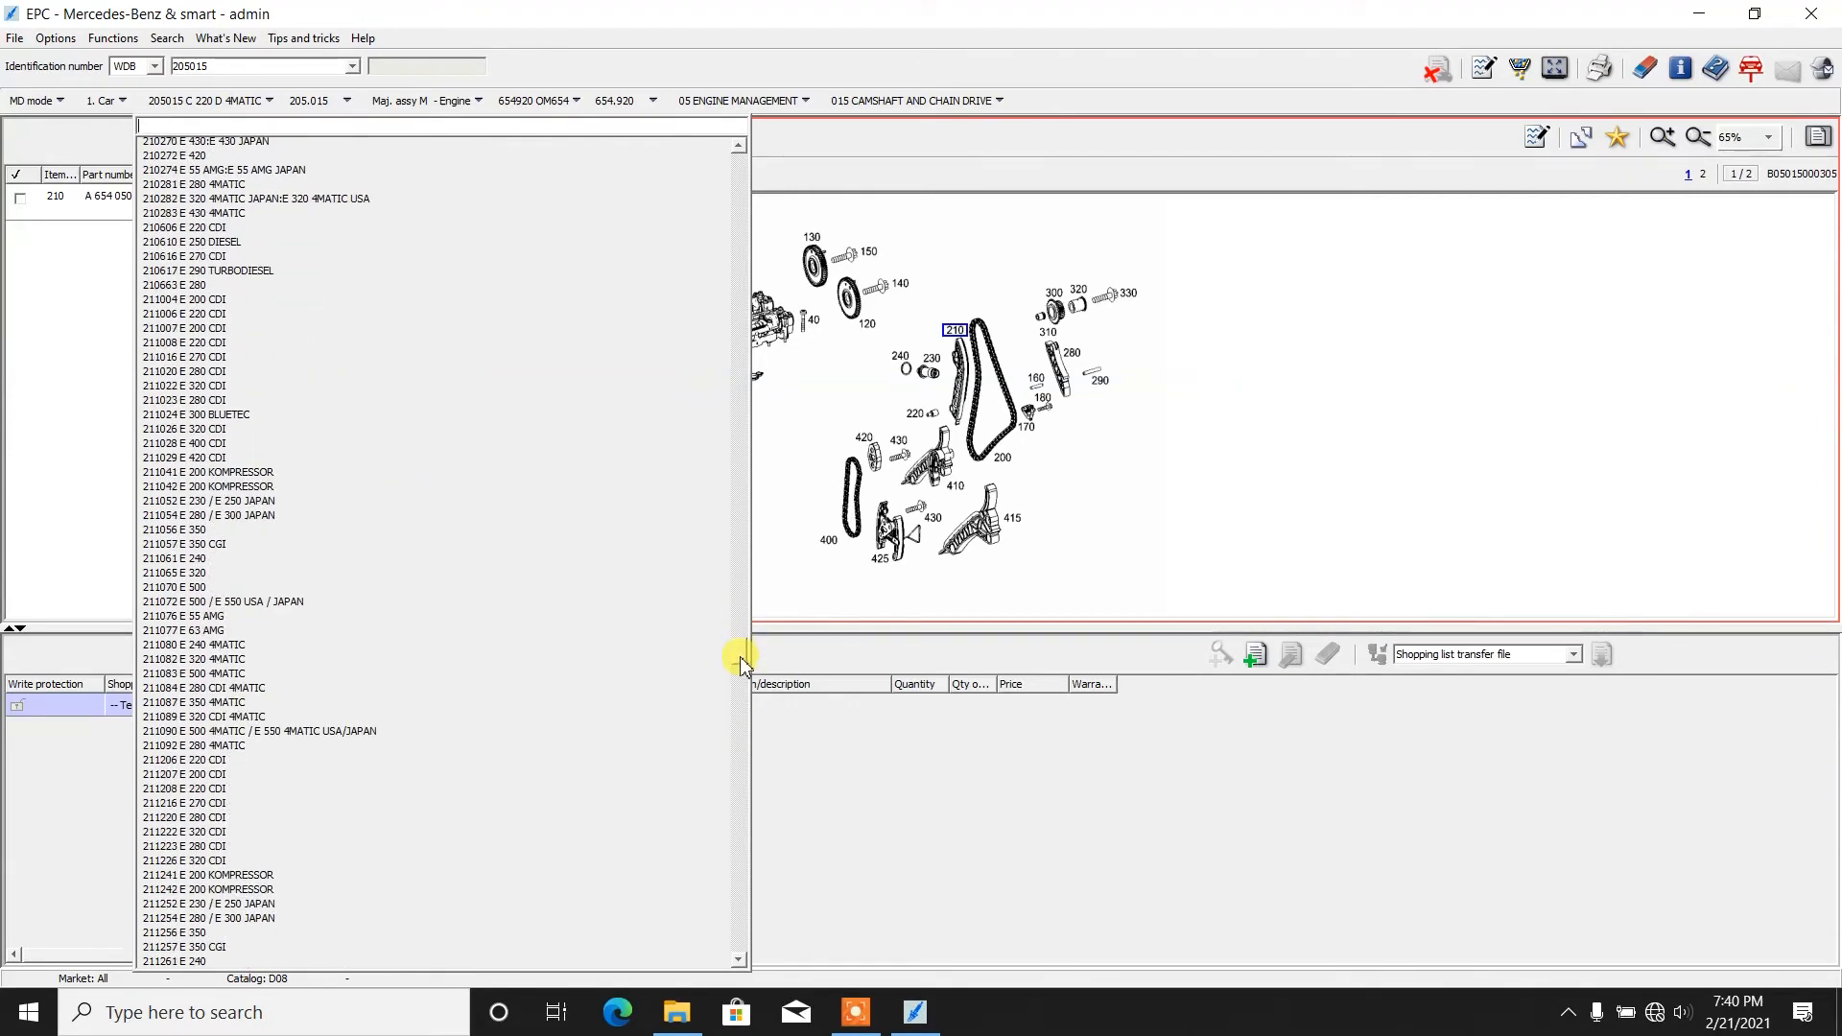
pyautogui.scroll(-3)
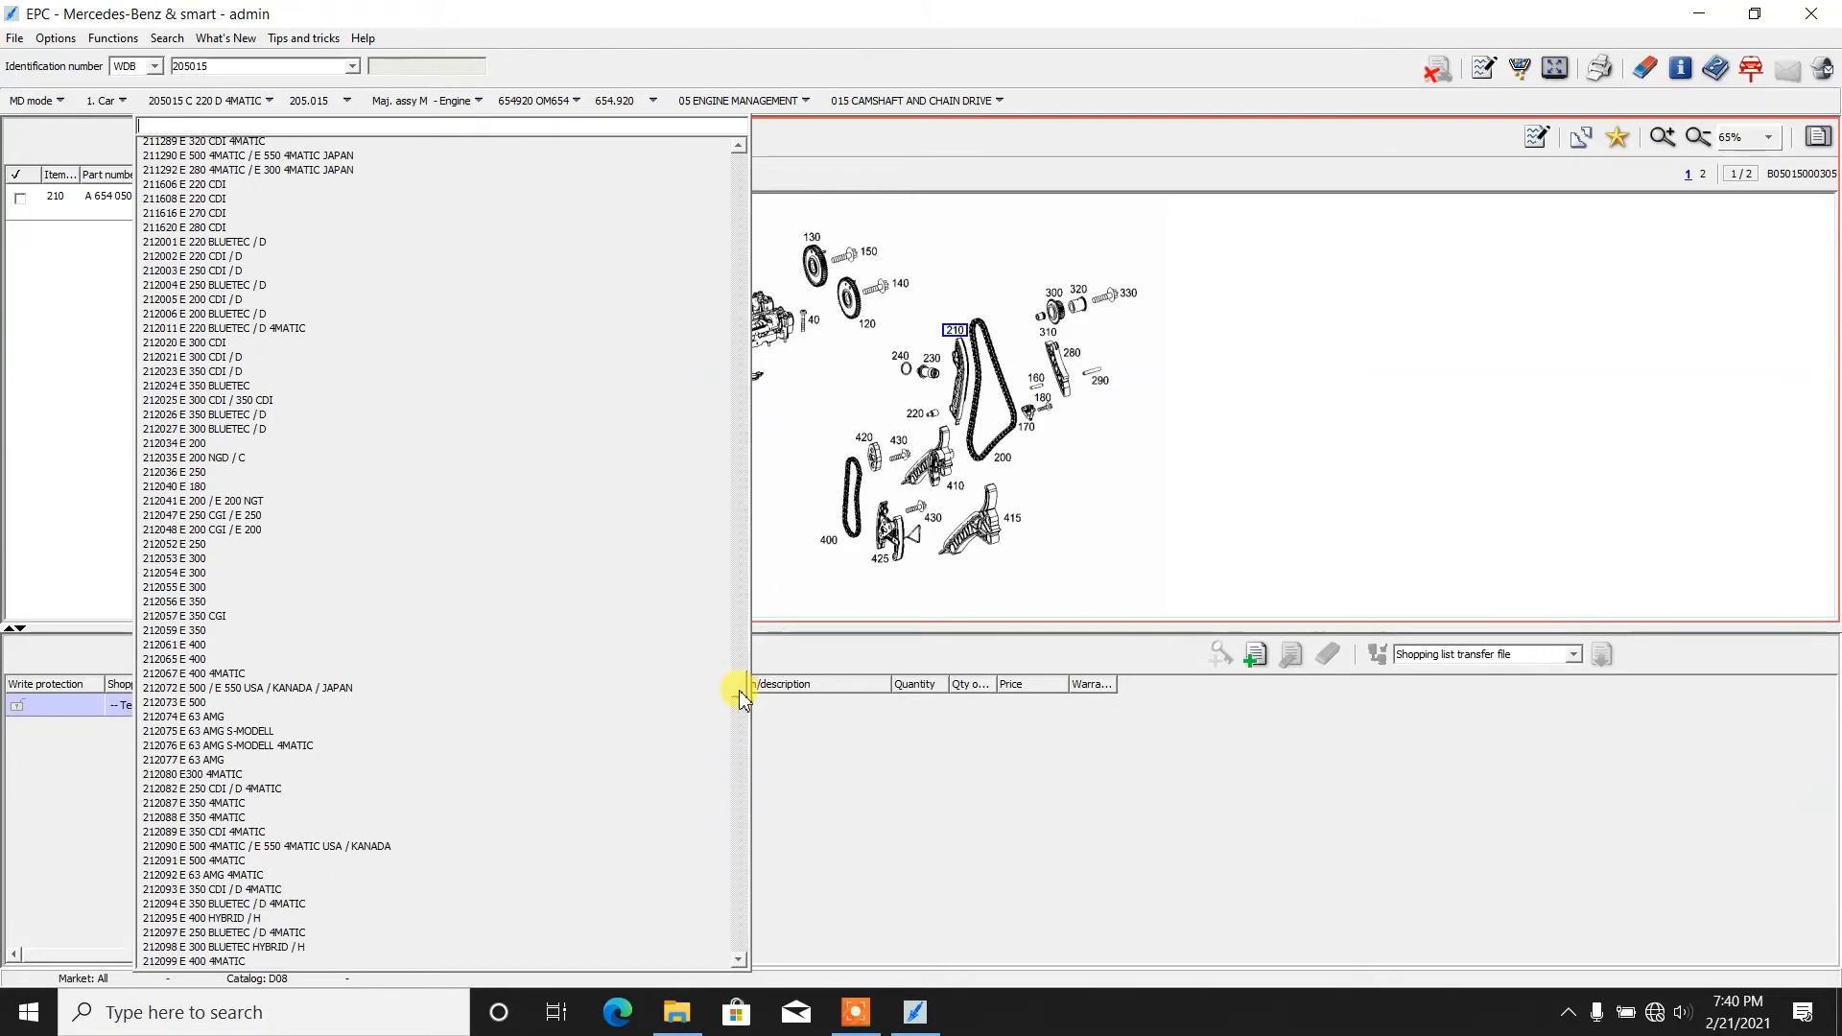
pyautogui.scroll(-3)
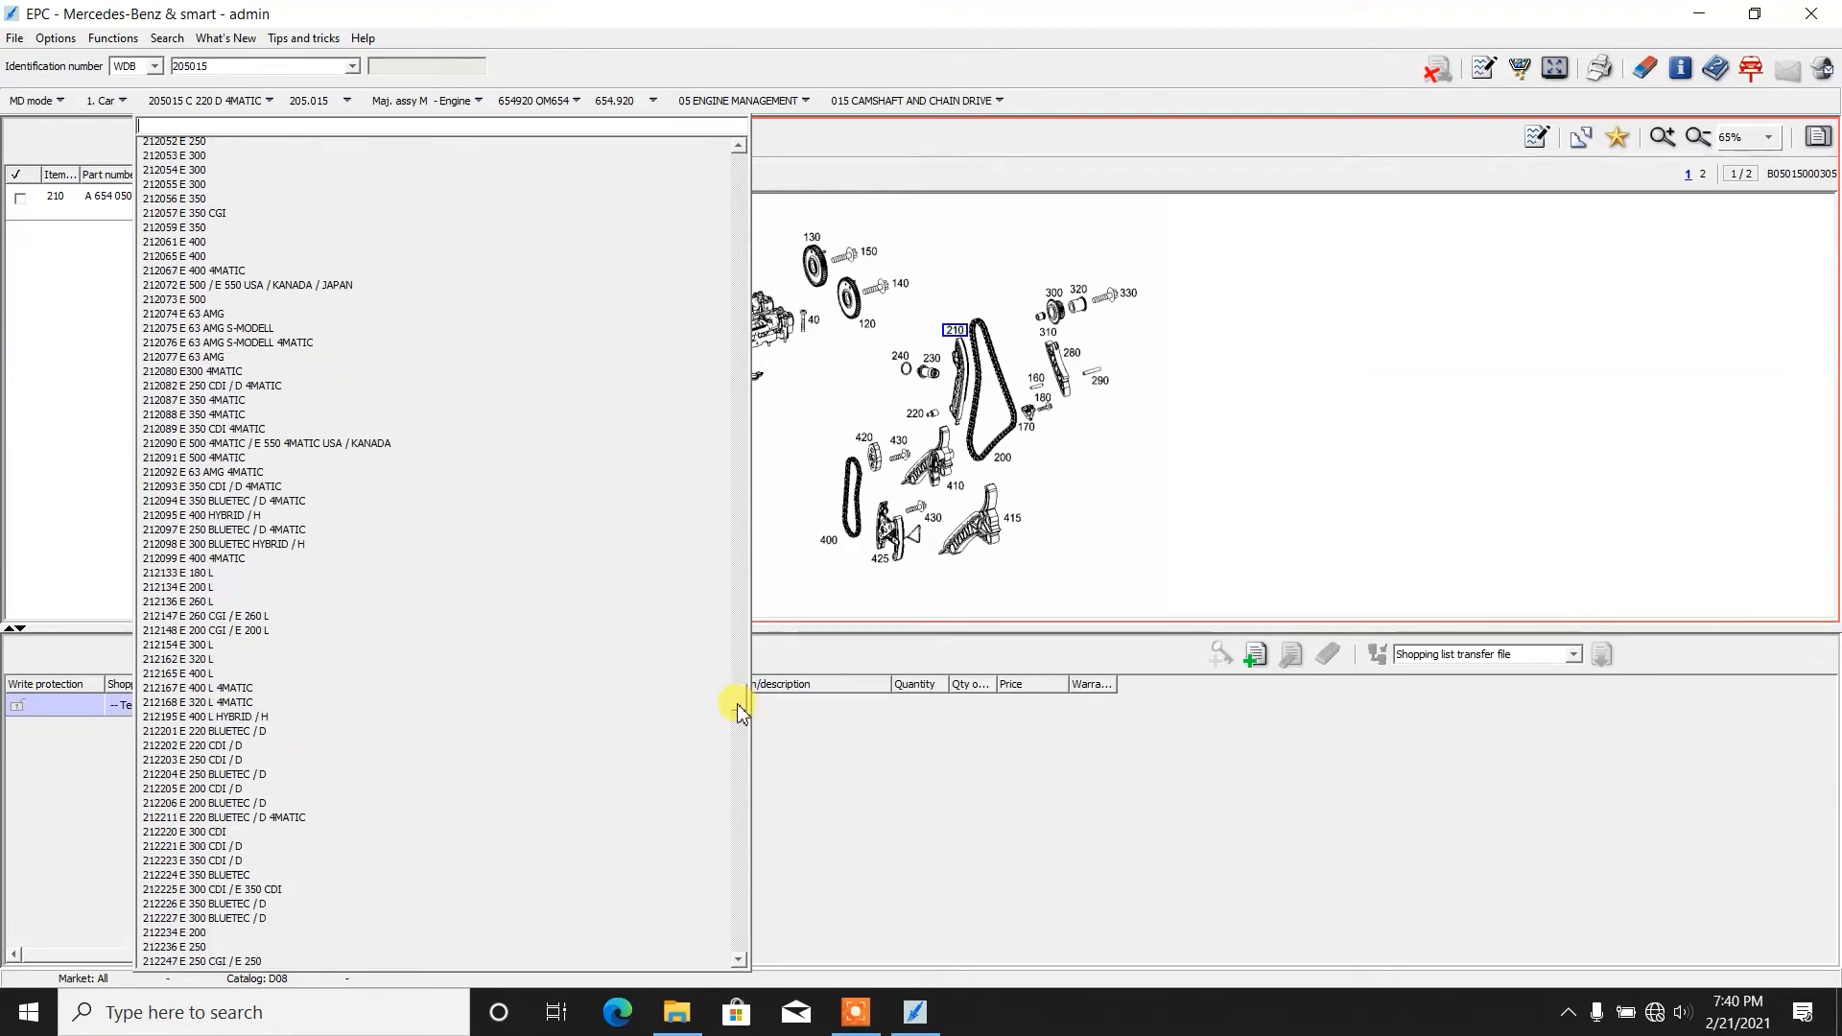
pyautogui.scroll(-3)
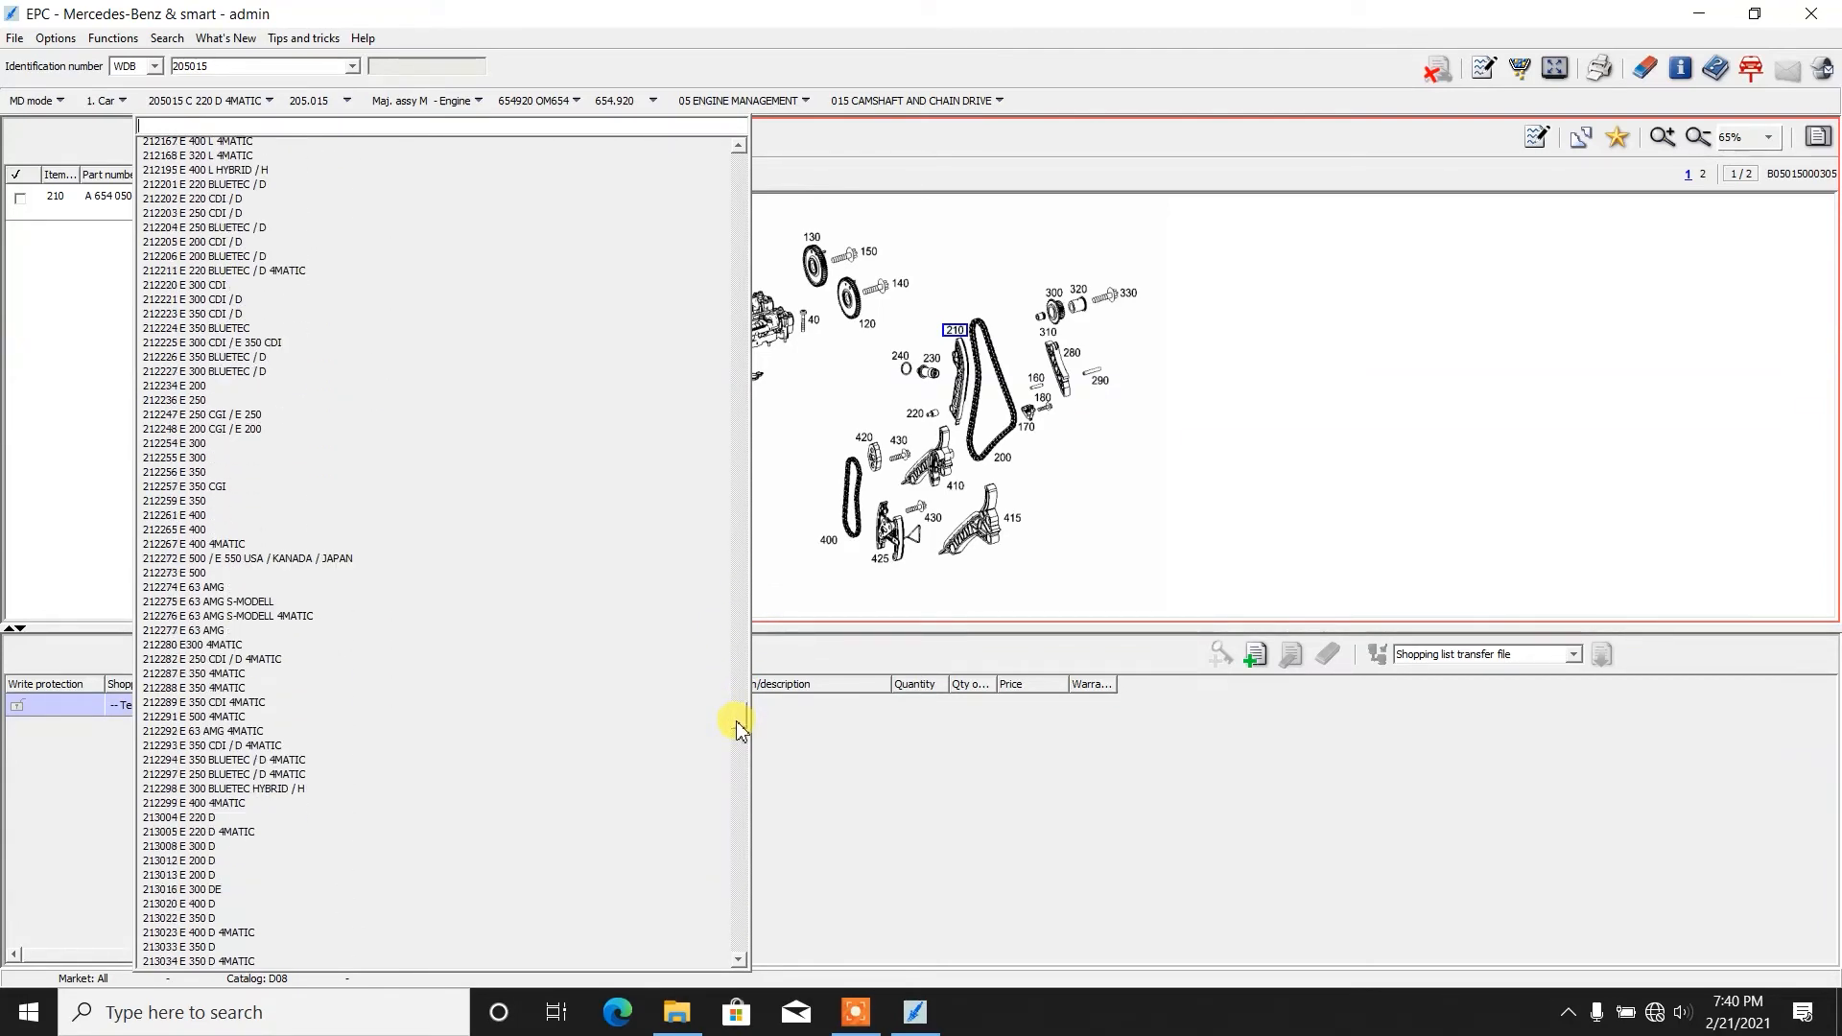
pyautogui.scroll(-3)
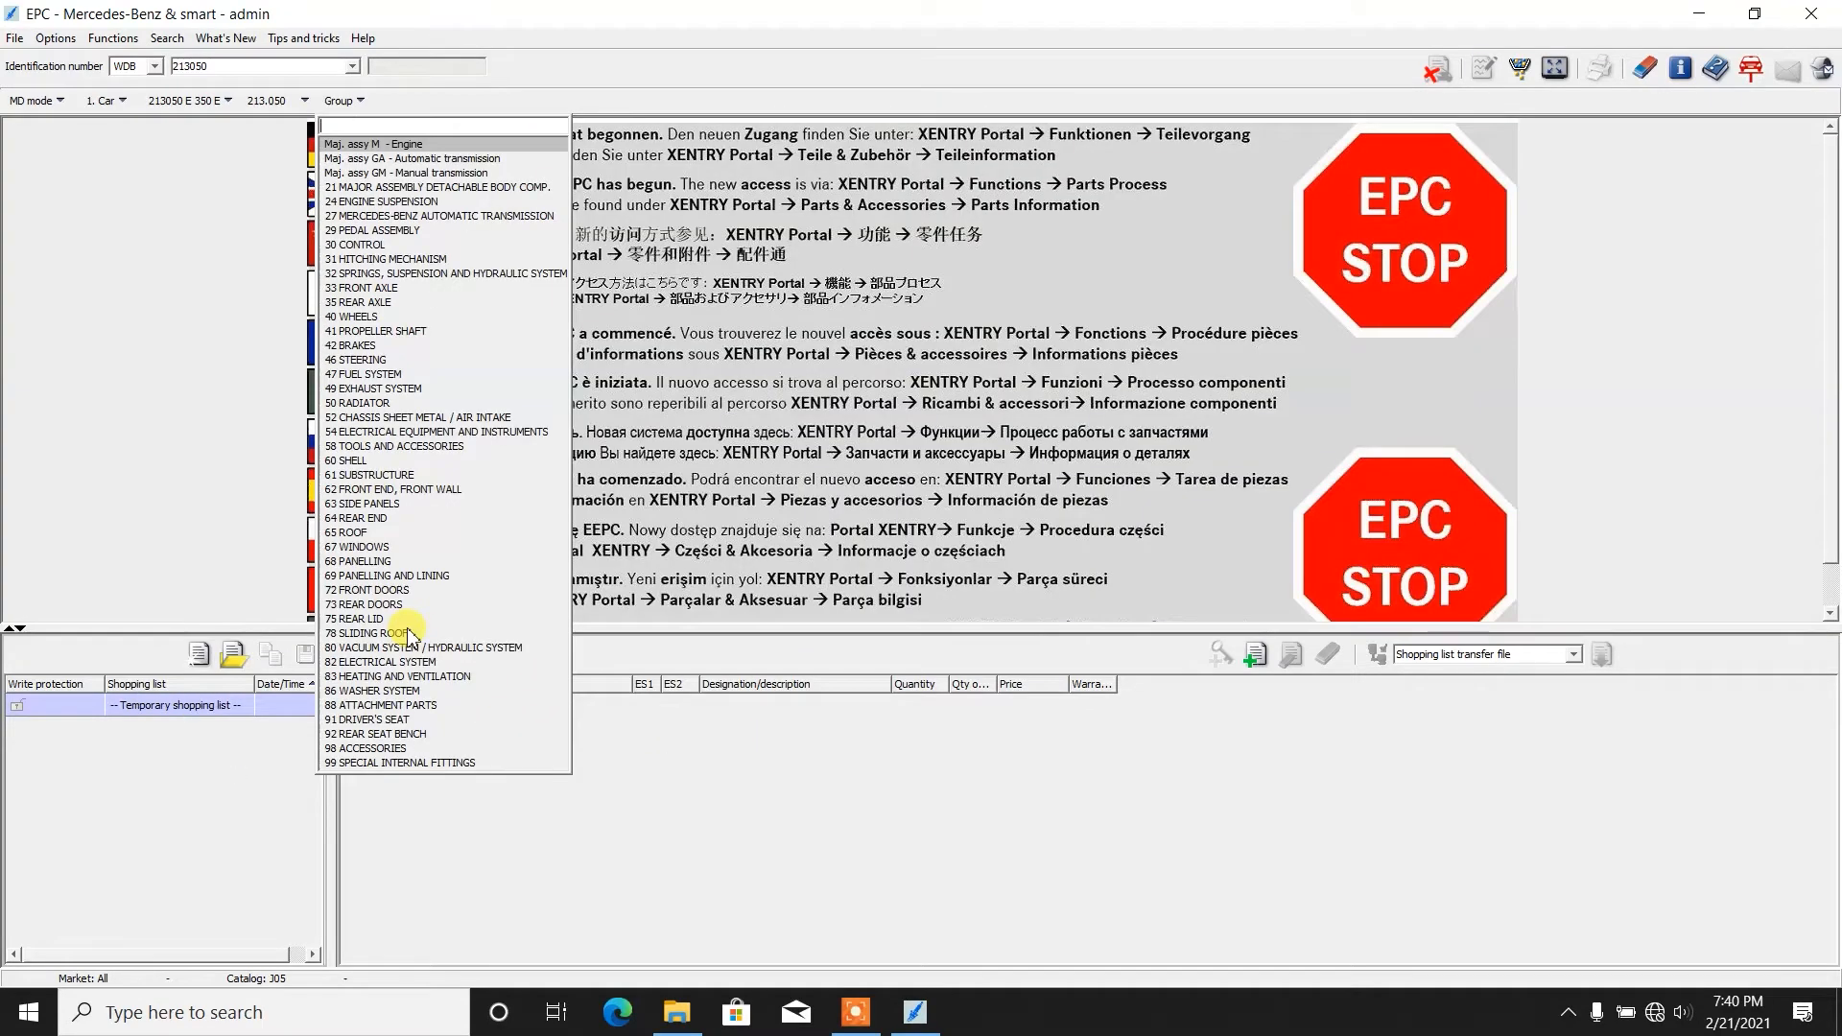
# Step: Select the M274 engine assembly, group 01 Engine Housing, subgroup 010 Engine
pyautogui.click(374, 143)
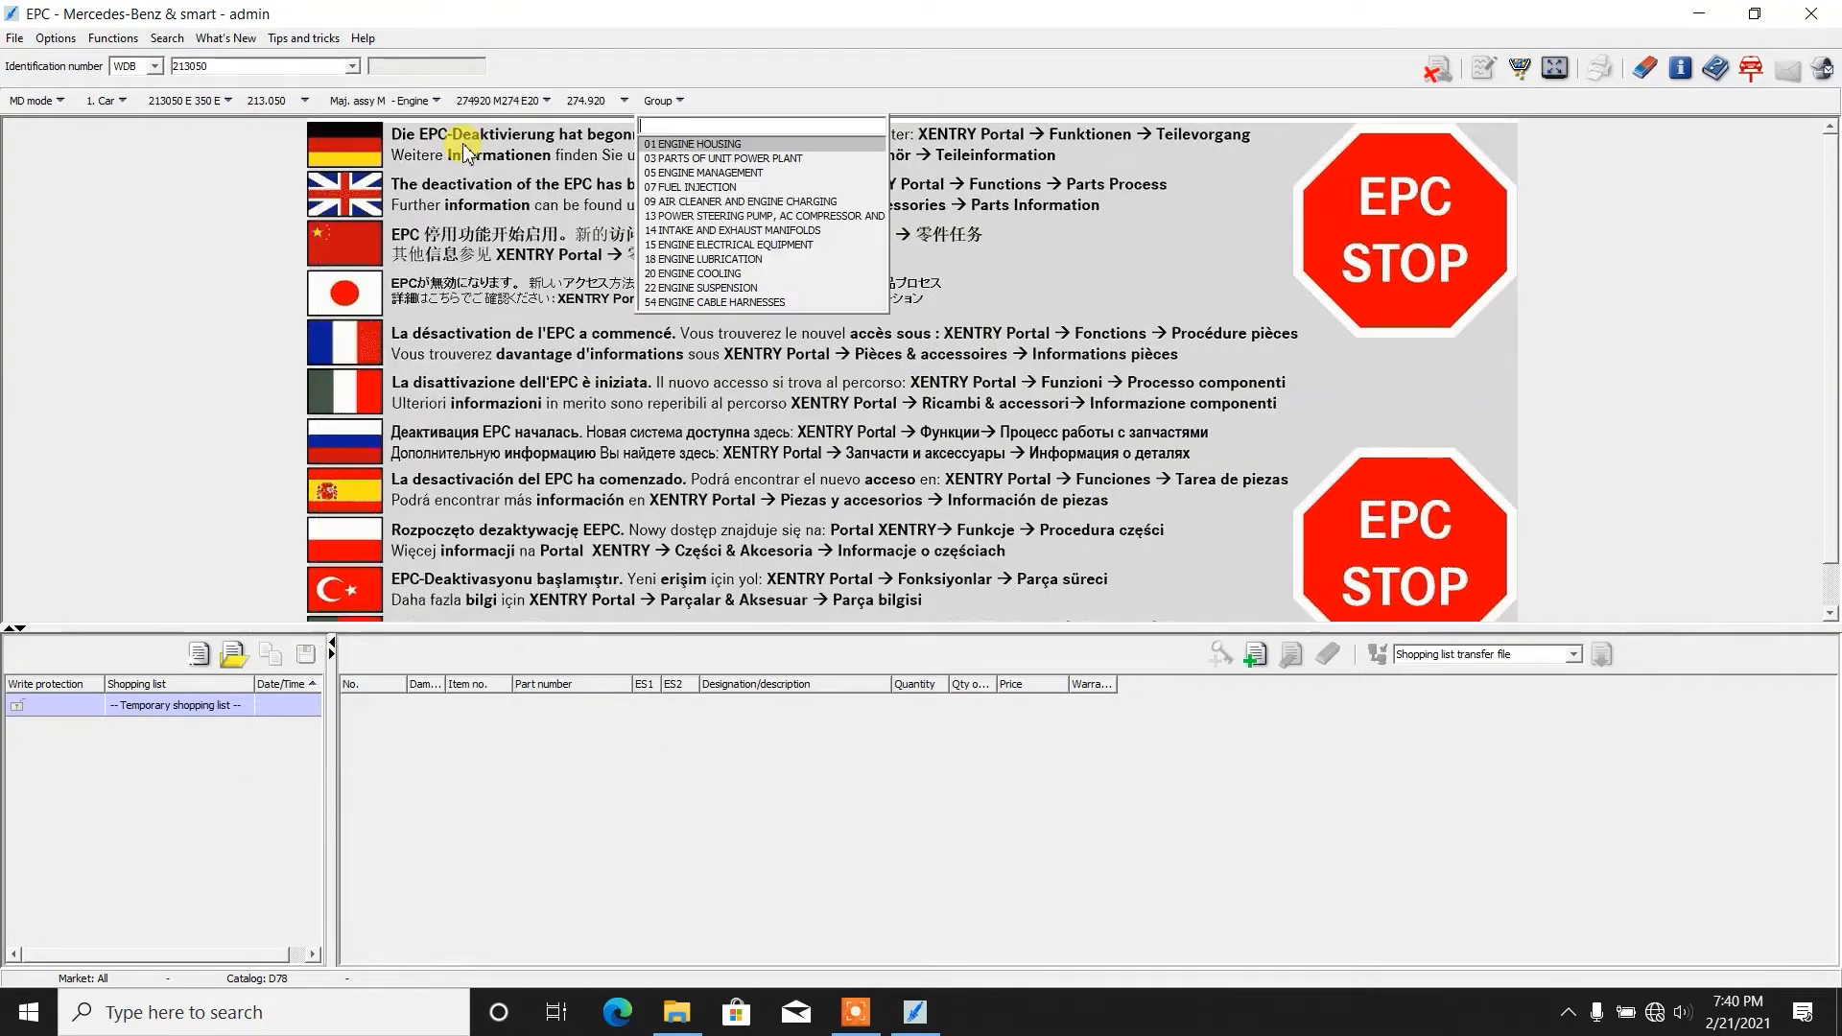
pyautogui.click(708, 144)
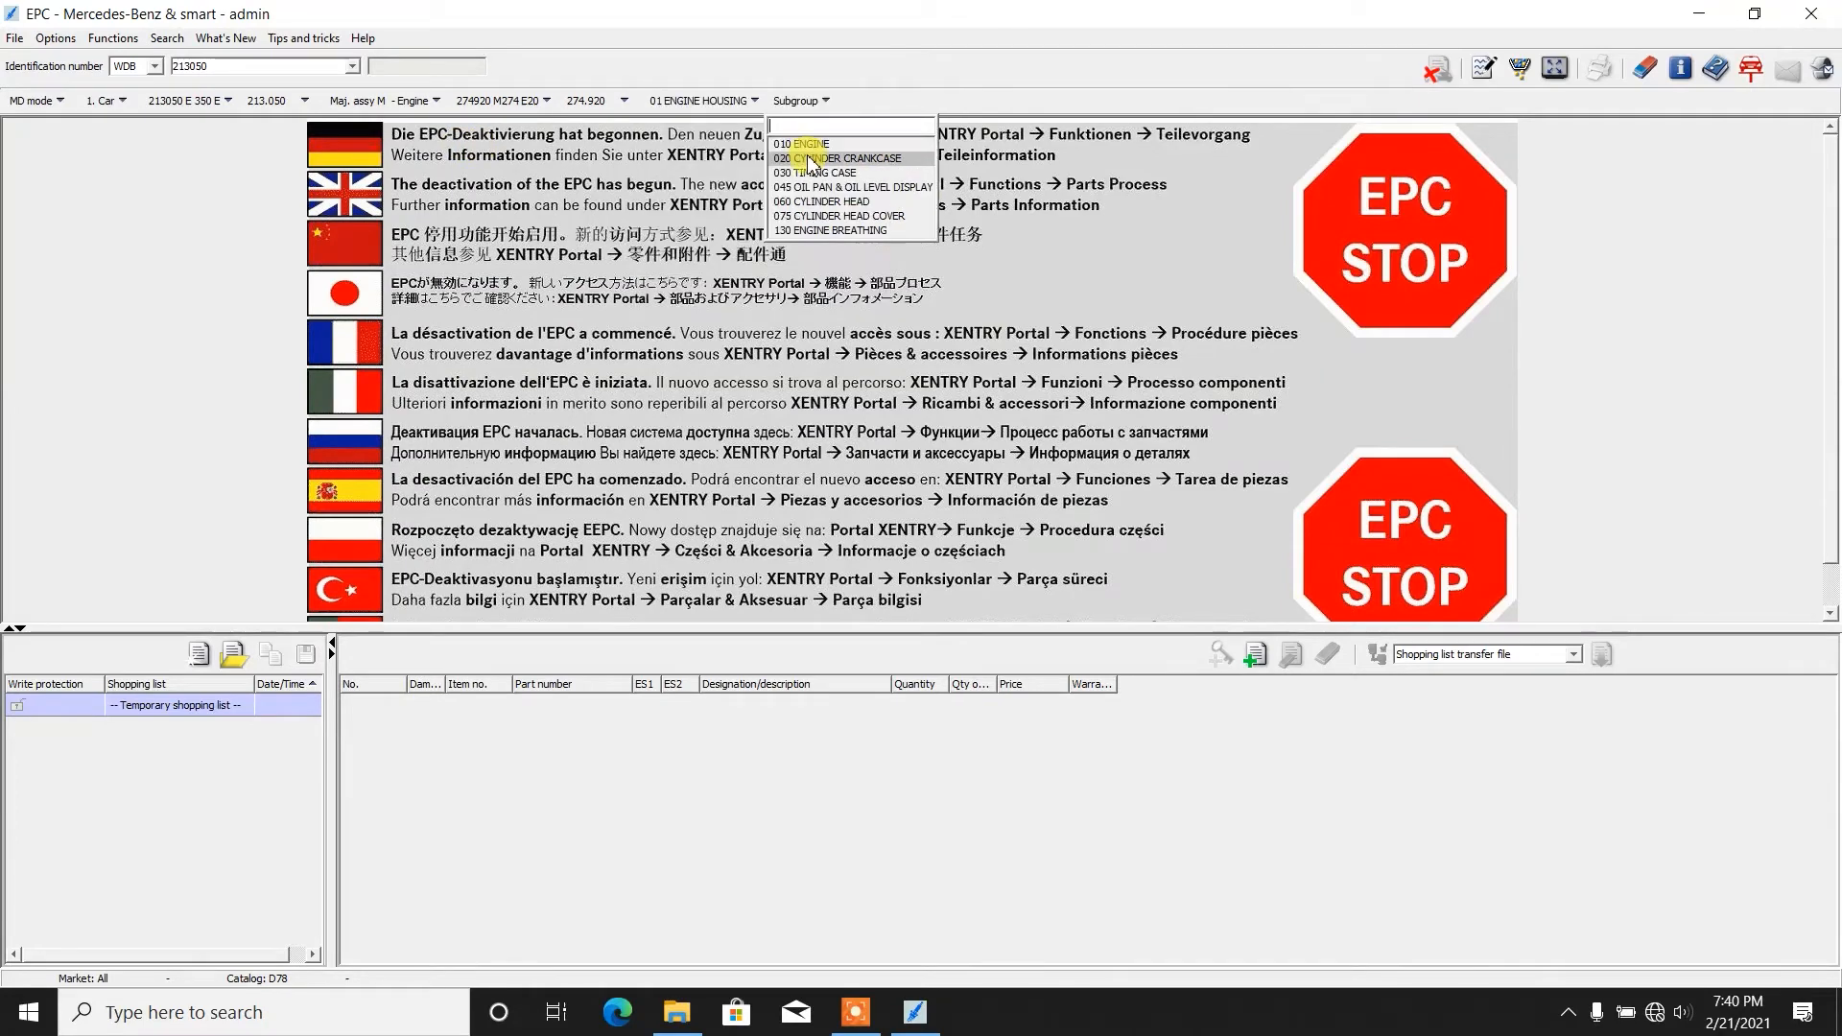
pyautogui.click(802, 144)
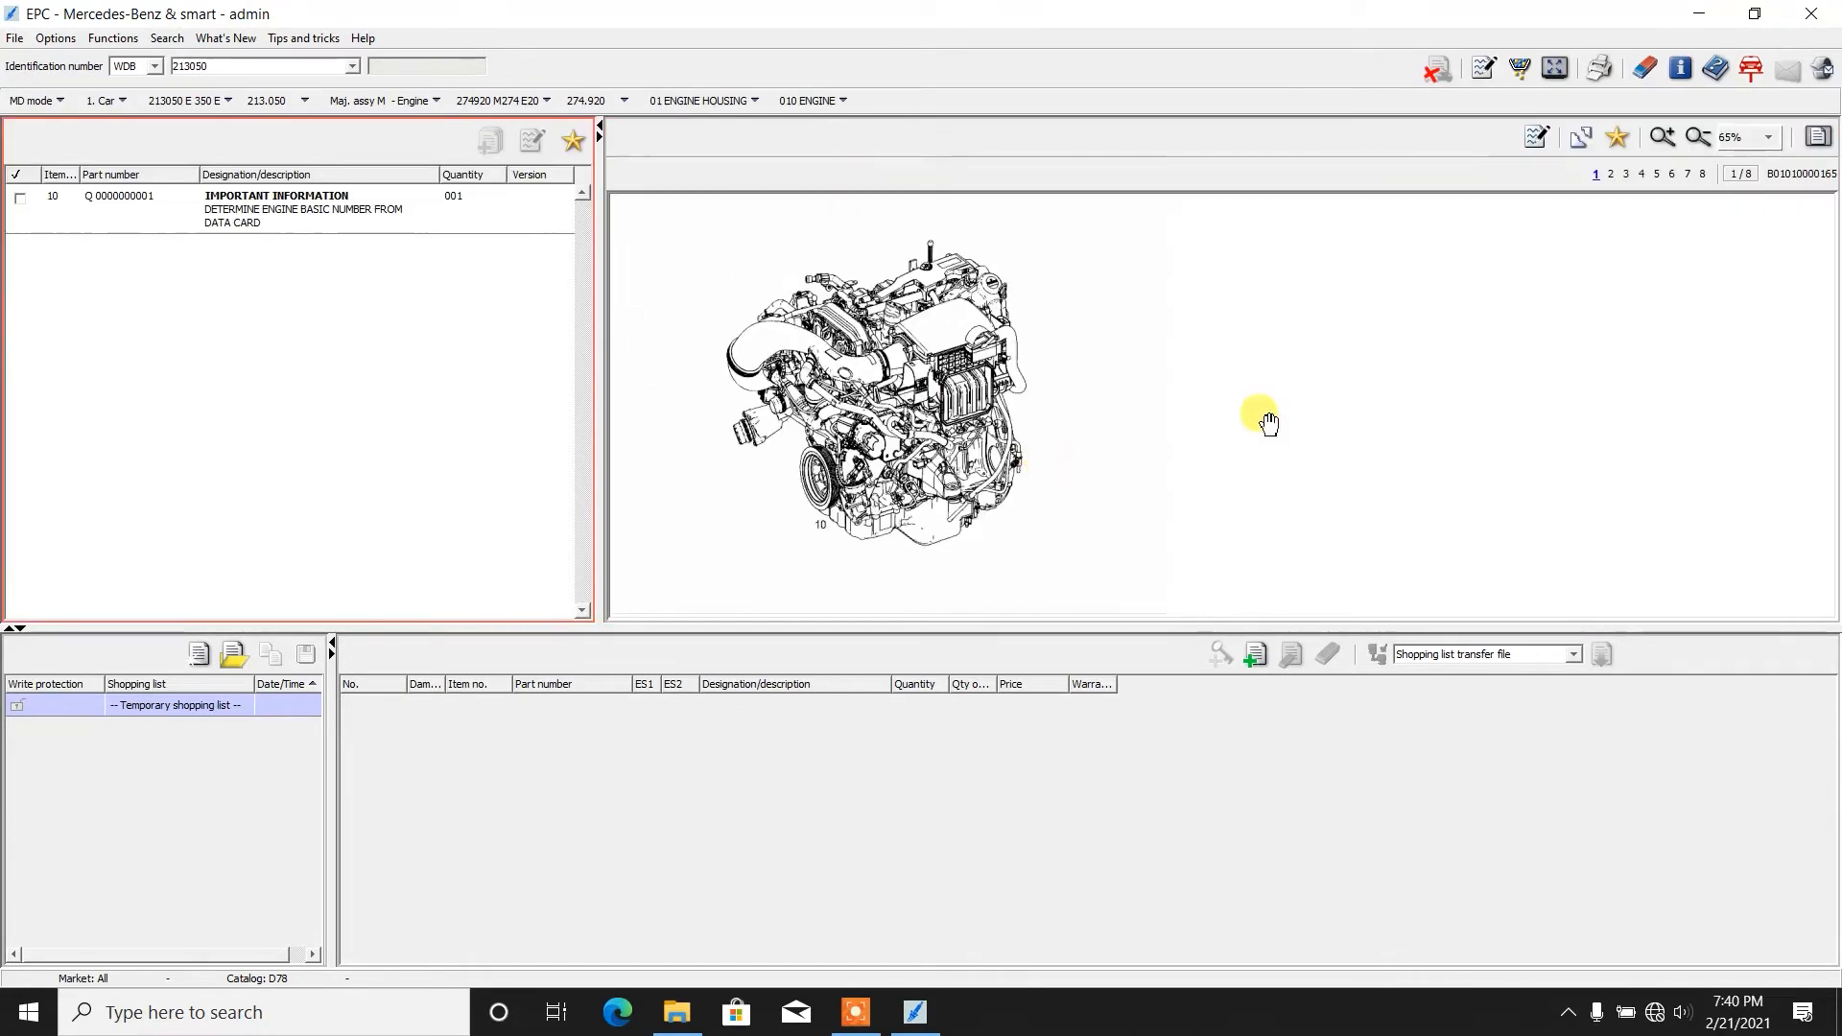
# Step: Page through crankcase, timing case, oil pan, cylinder head and cover to 130 Engine Breathing
pyautogui.click(1610, 175)
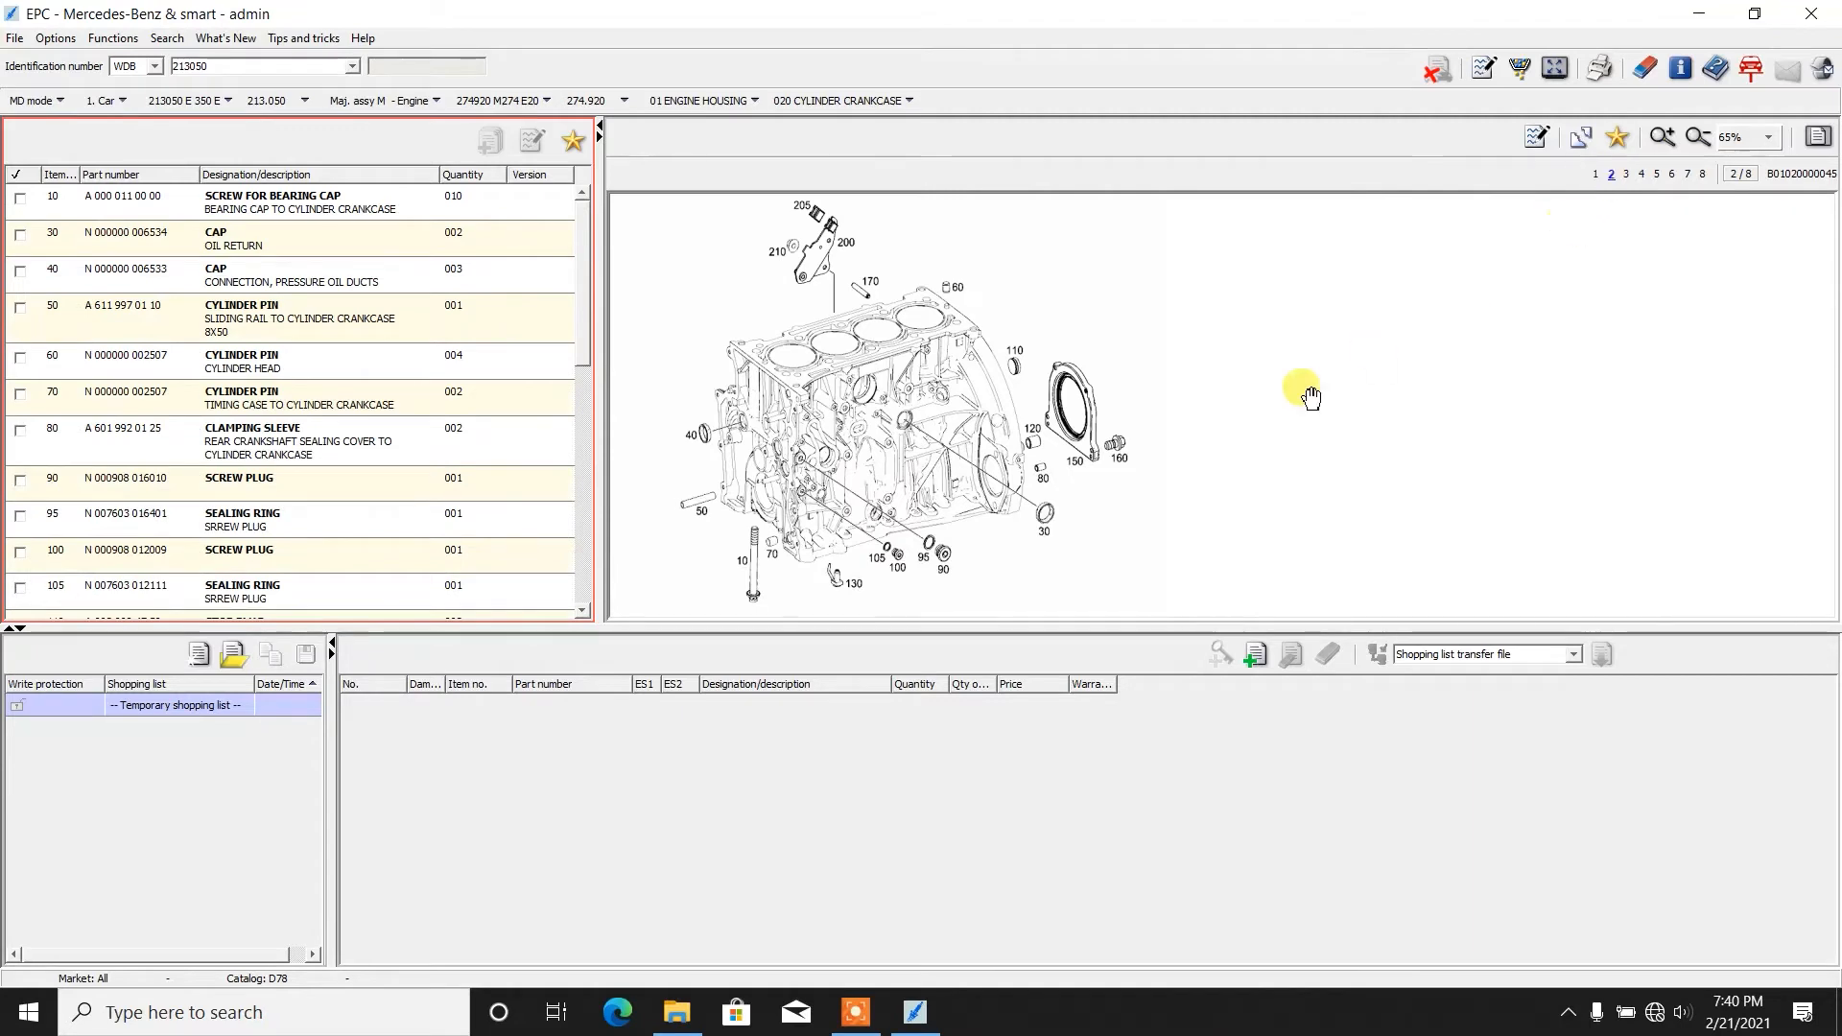
pyautogui.moveTo(1667, 253)
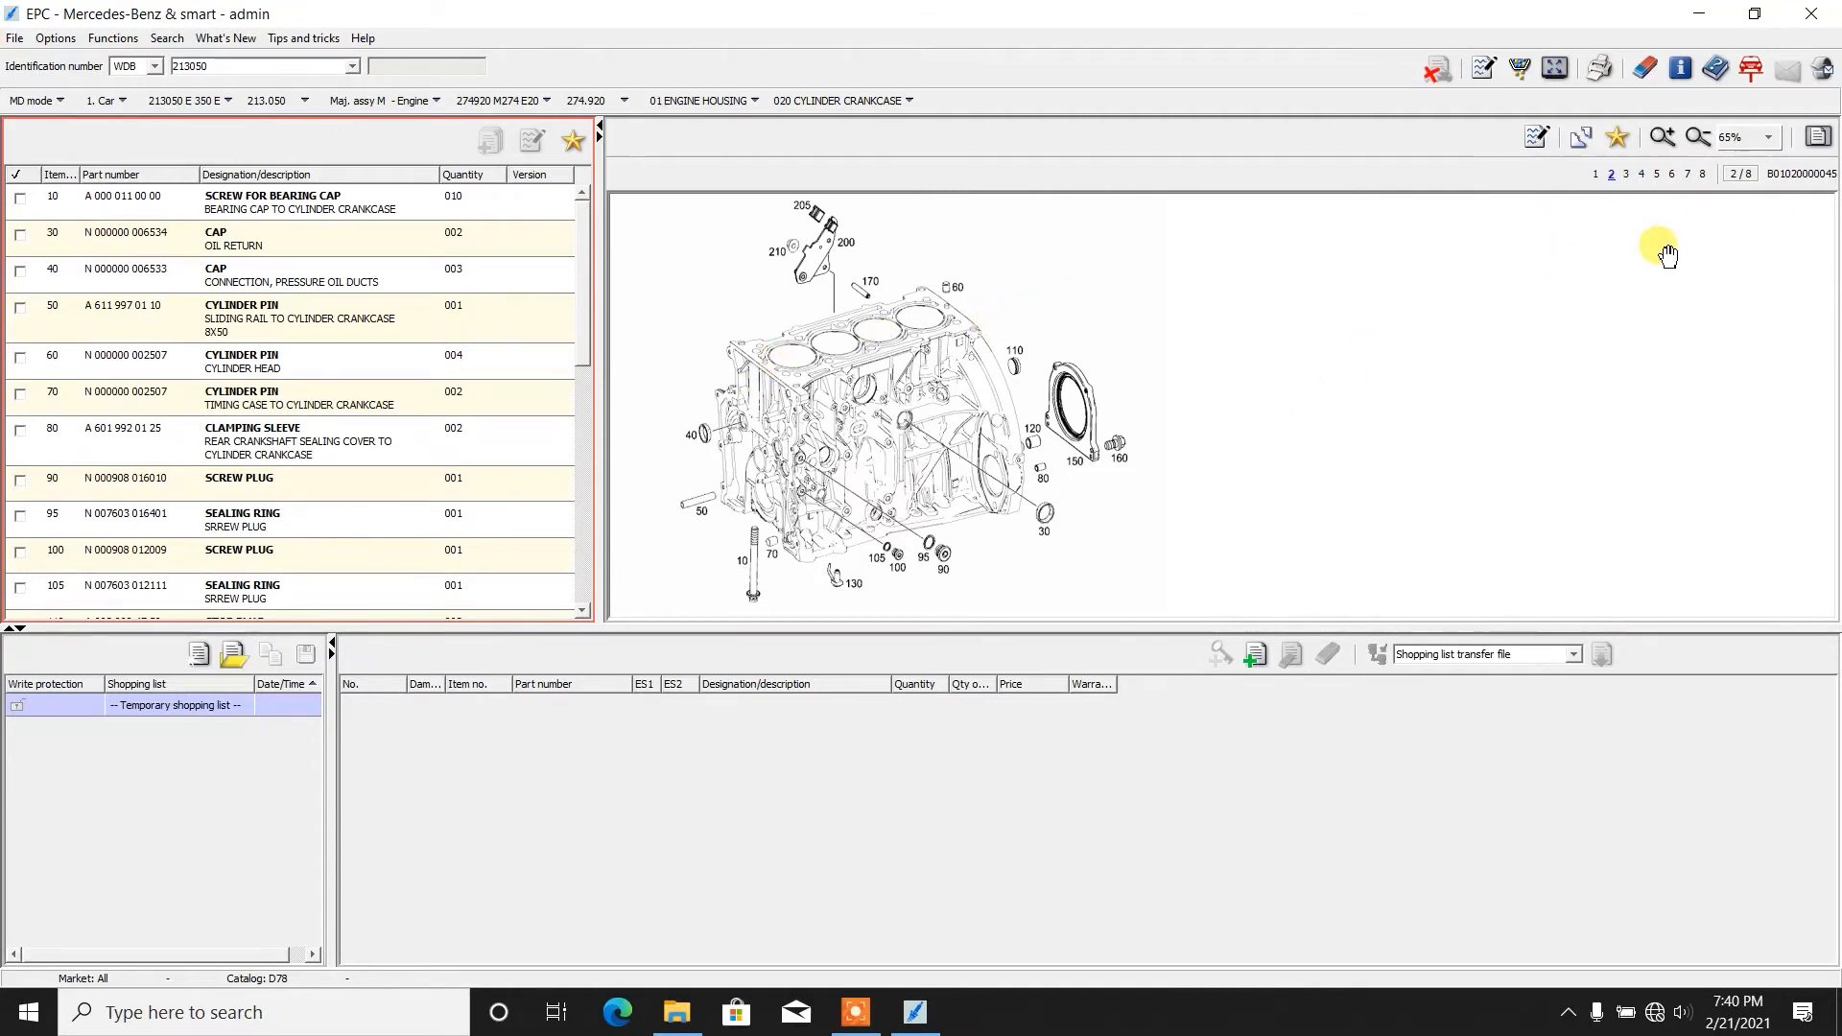
pyautogui.moveTo(1627, 175)
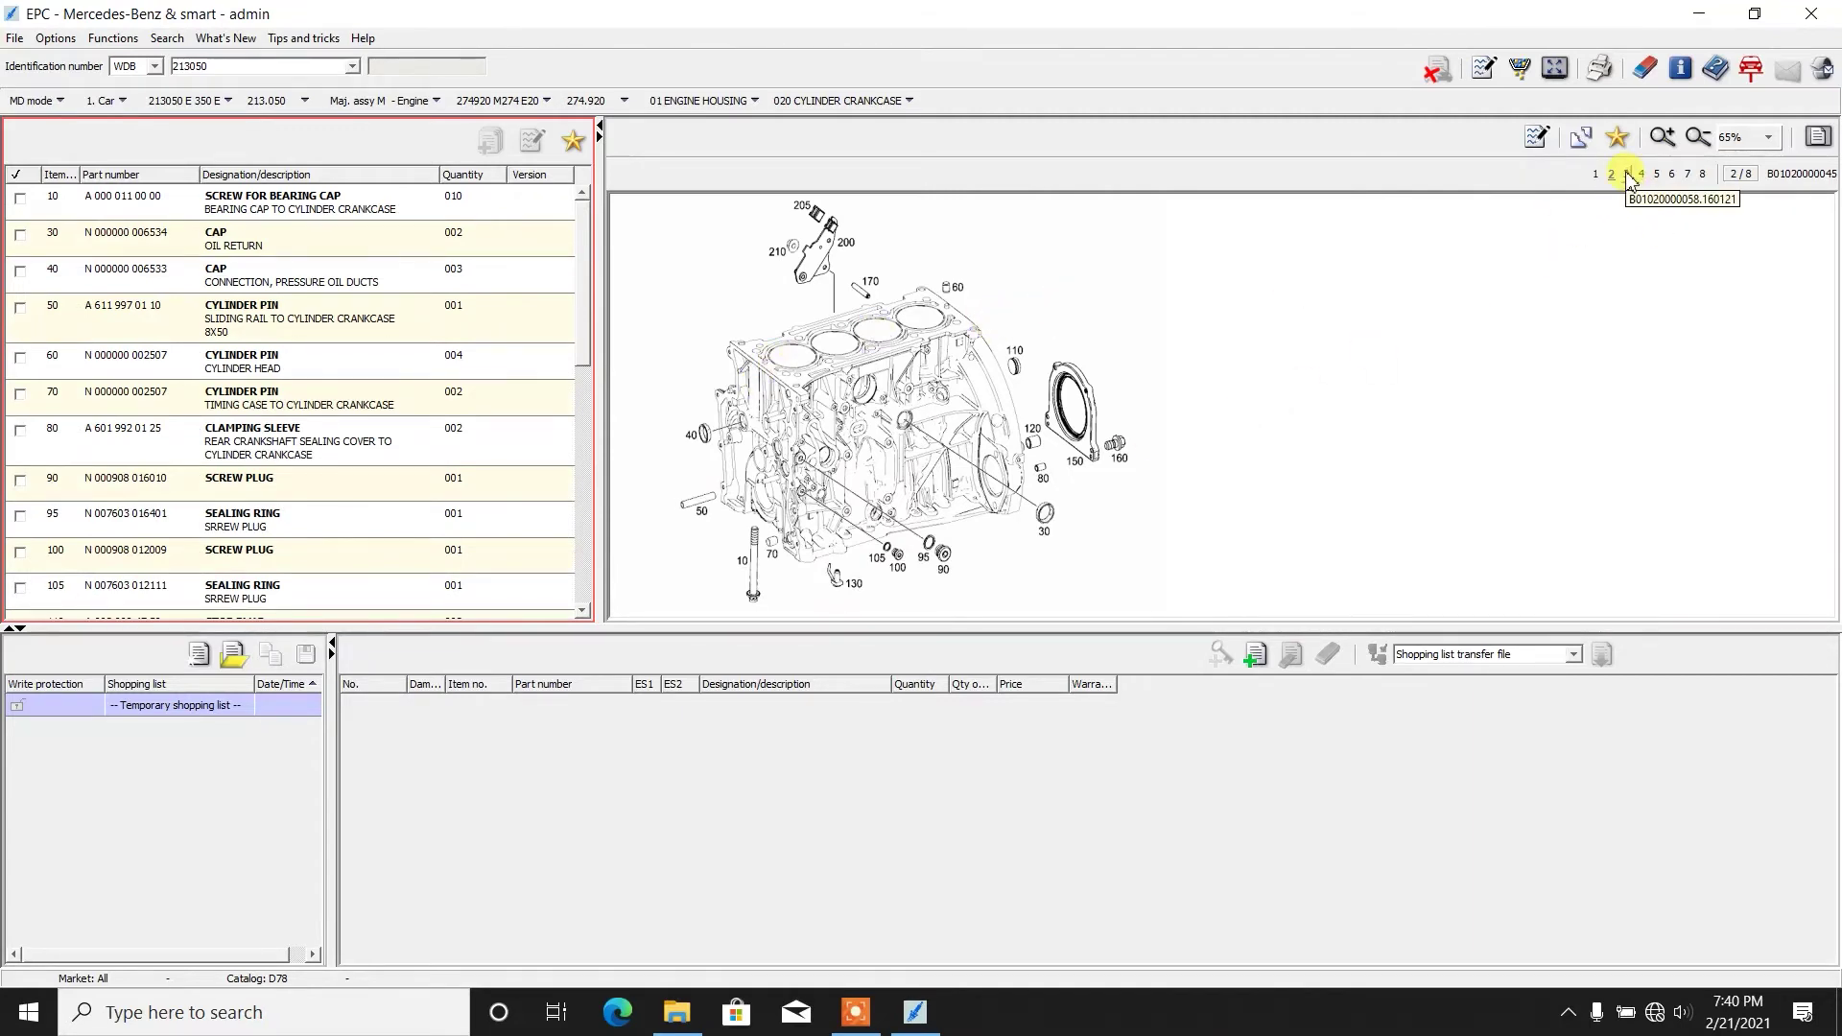
pyautogui.click(1625, 174)
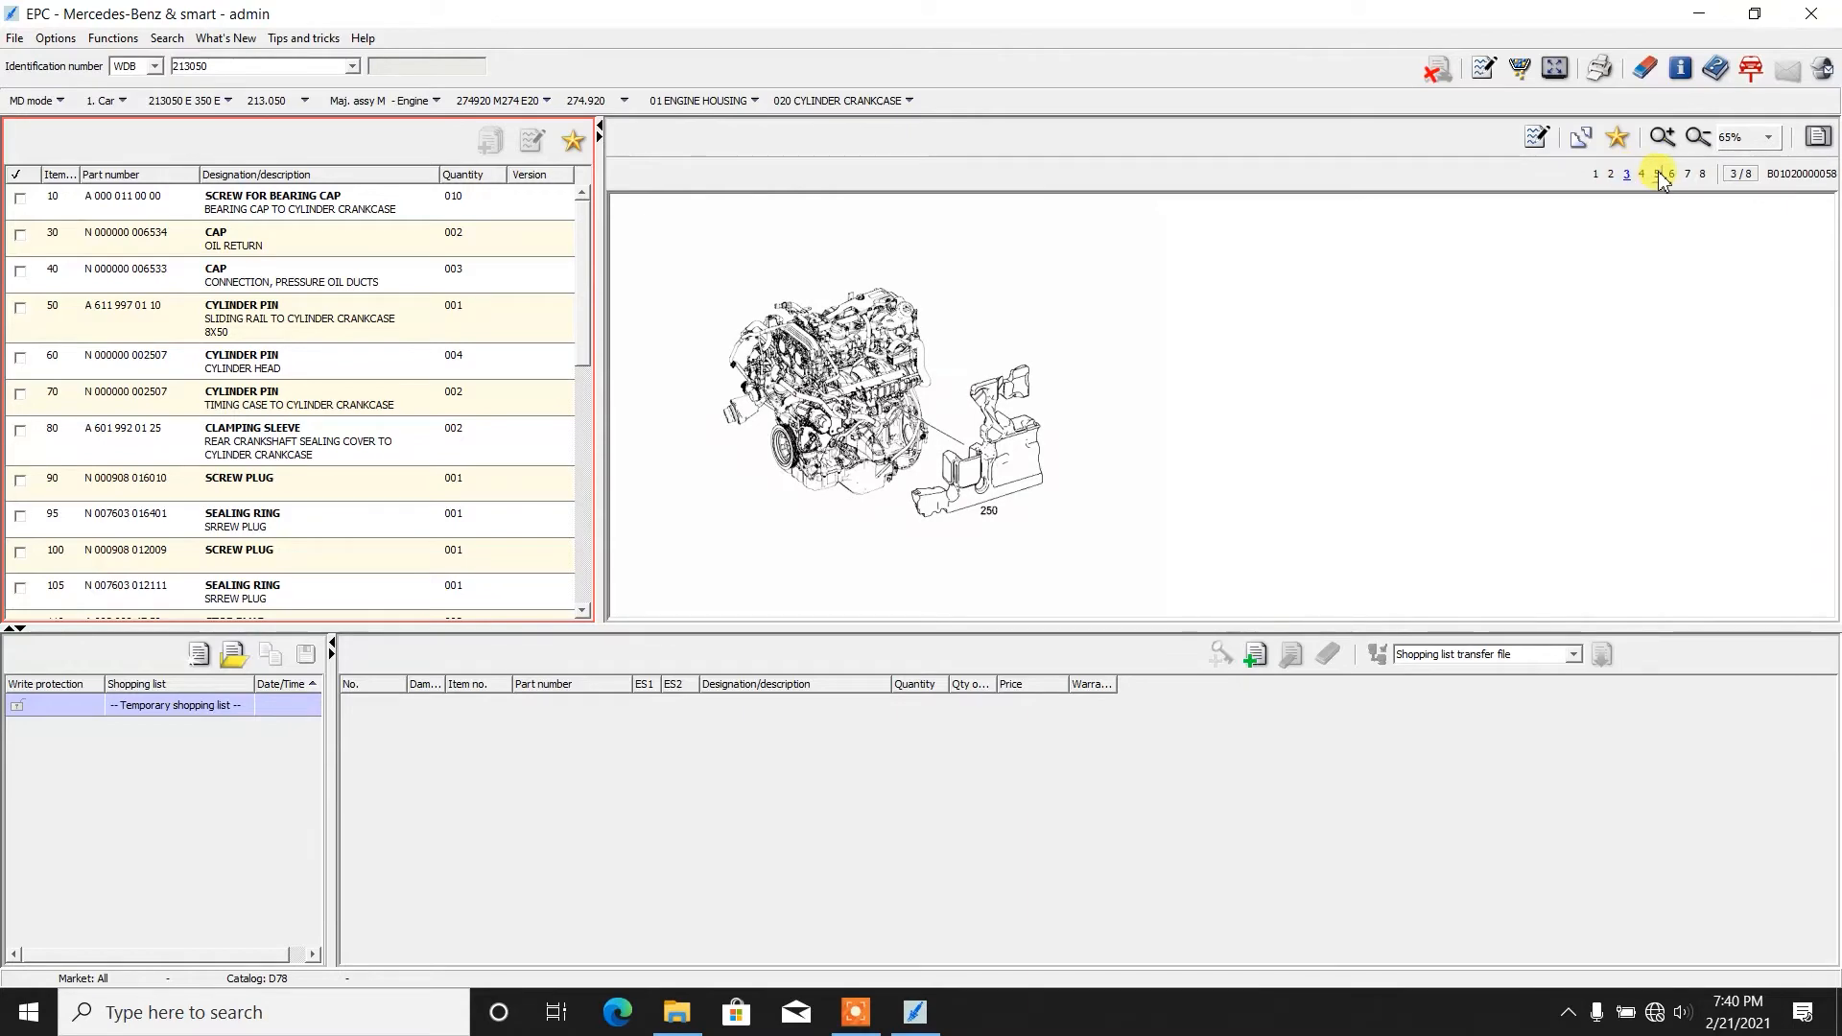
pyautogui.click(1641, 173)
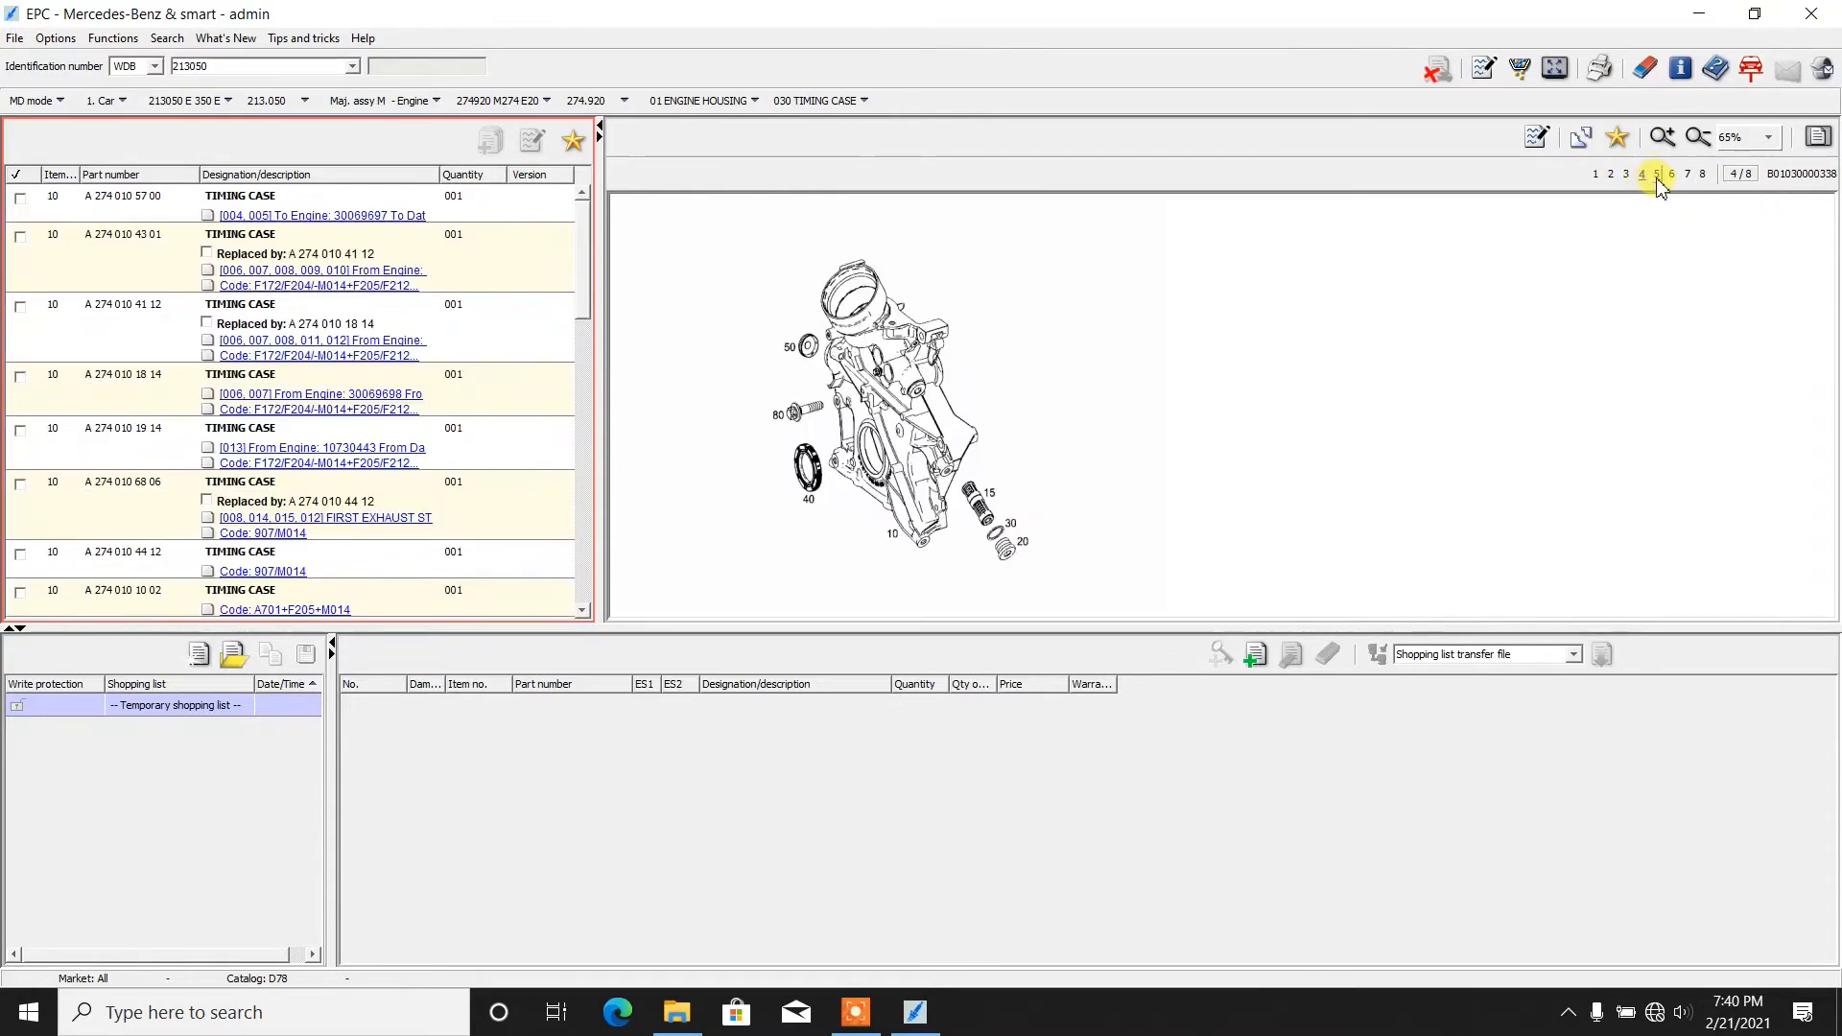
pyautogui.click(1656, 175)
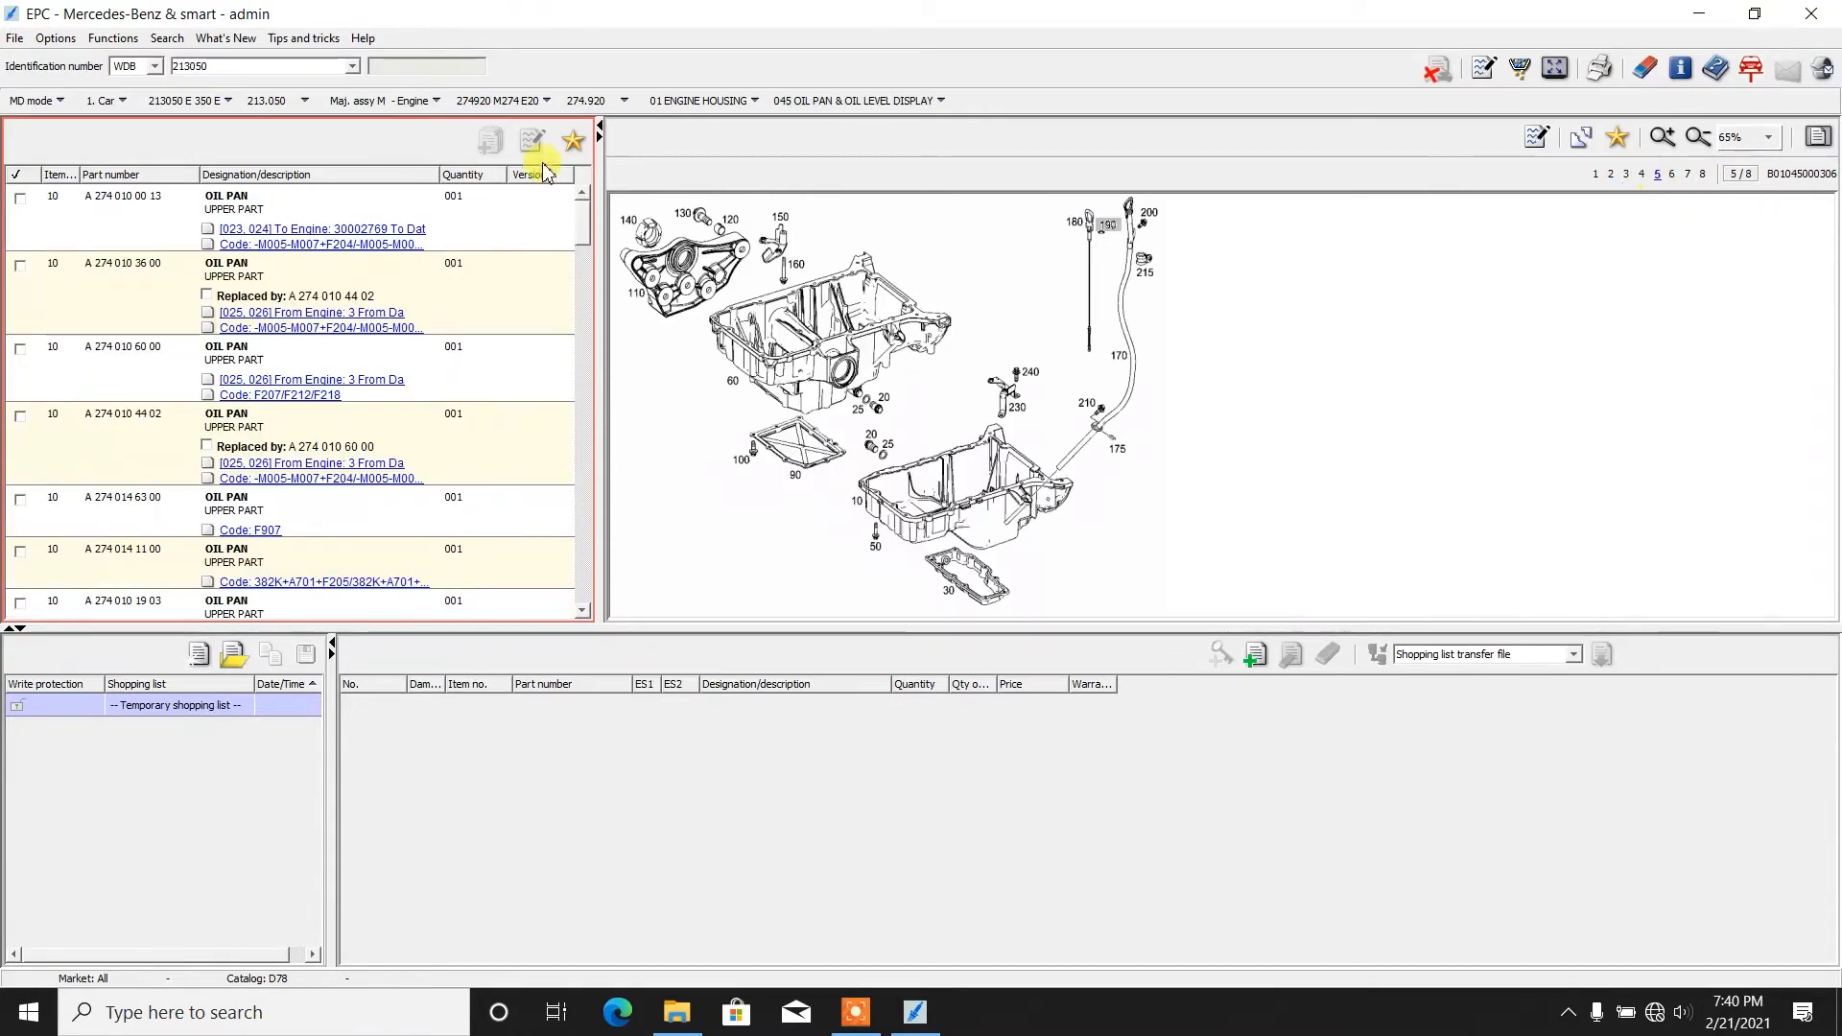
pyautogui.moveTo(1402, 359)
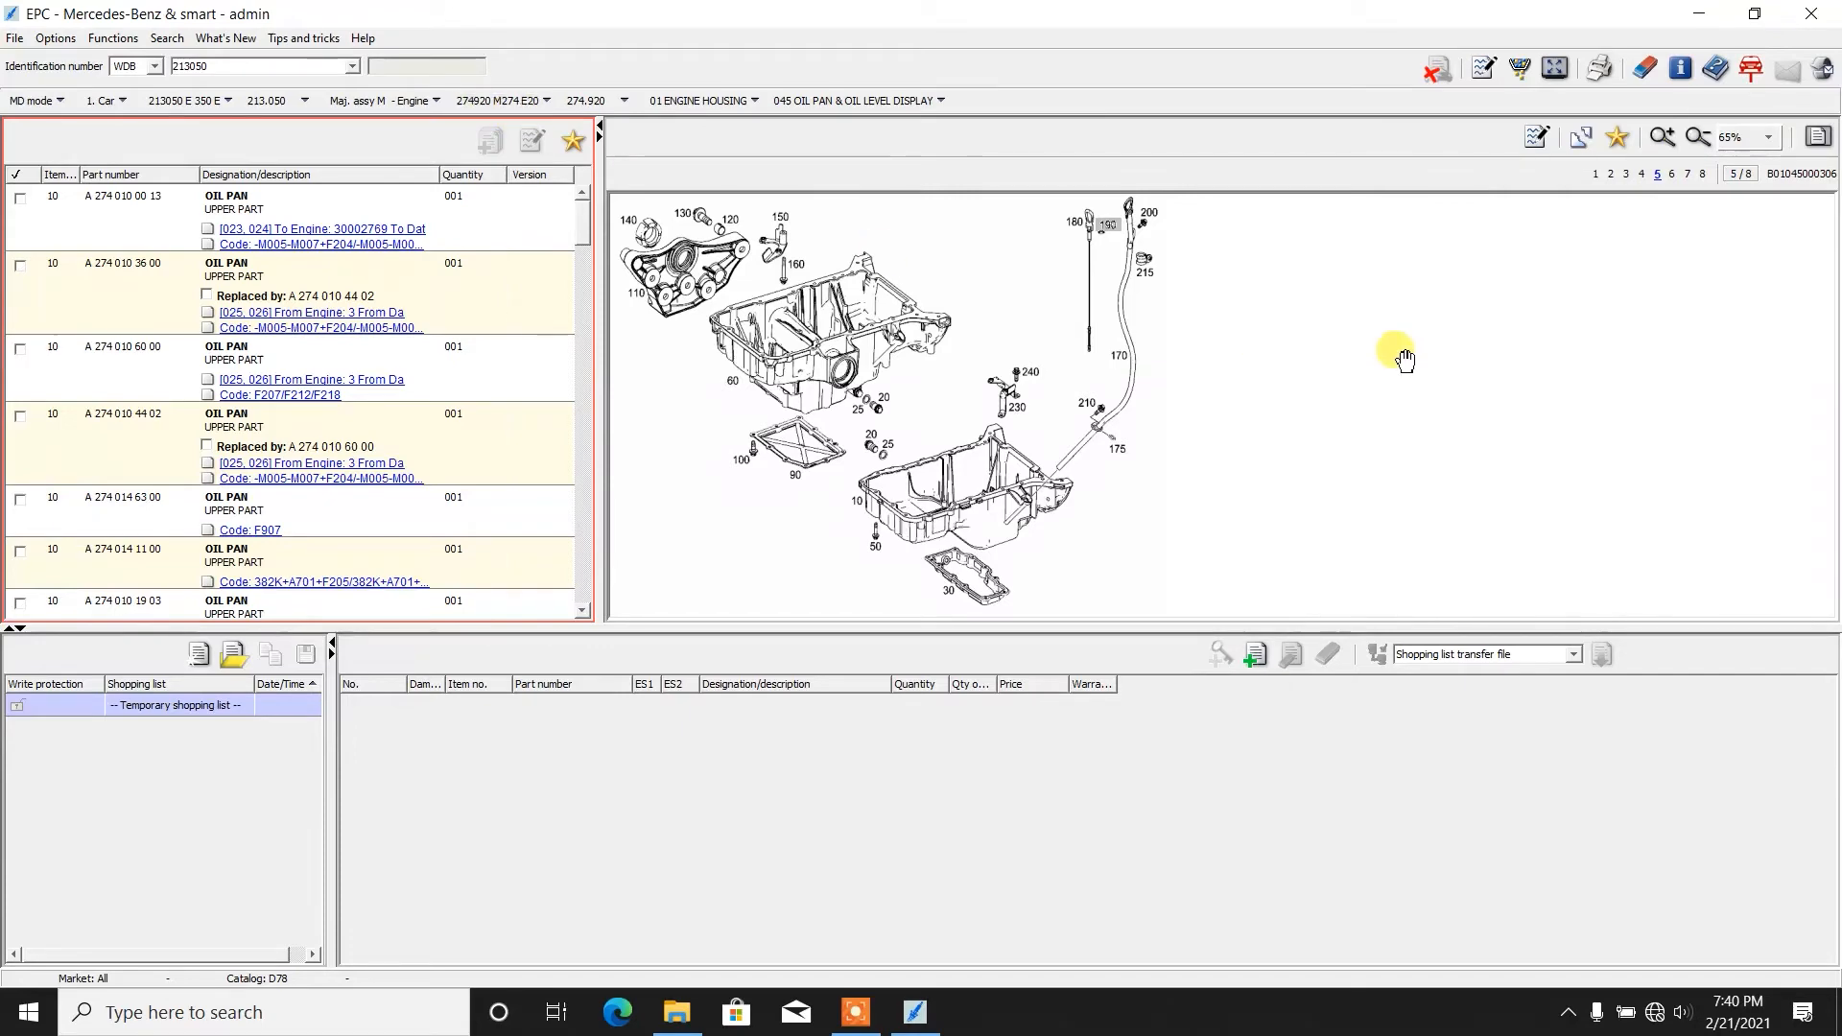
pyautogui.moveTo(1671, 175)
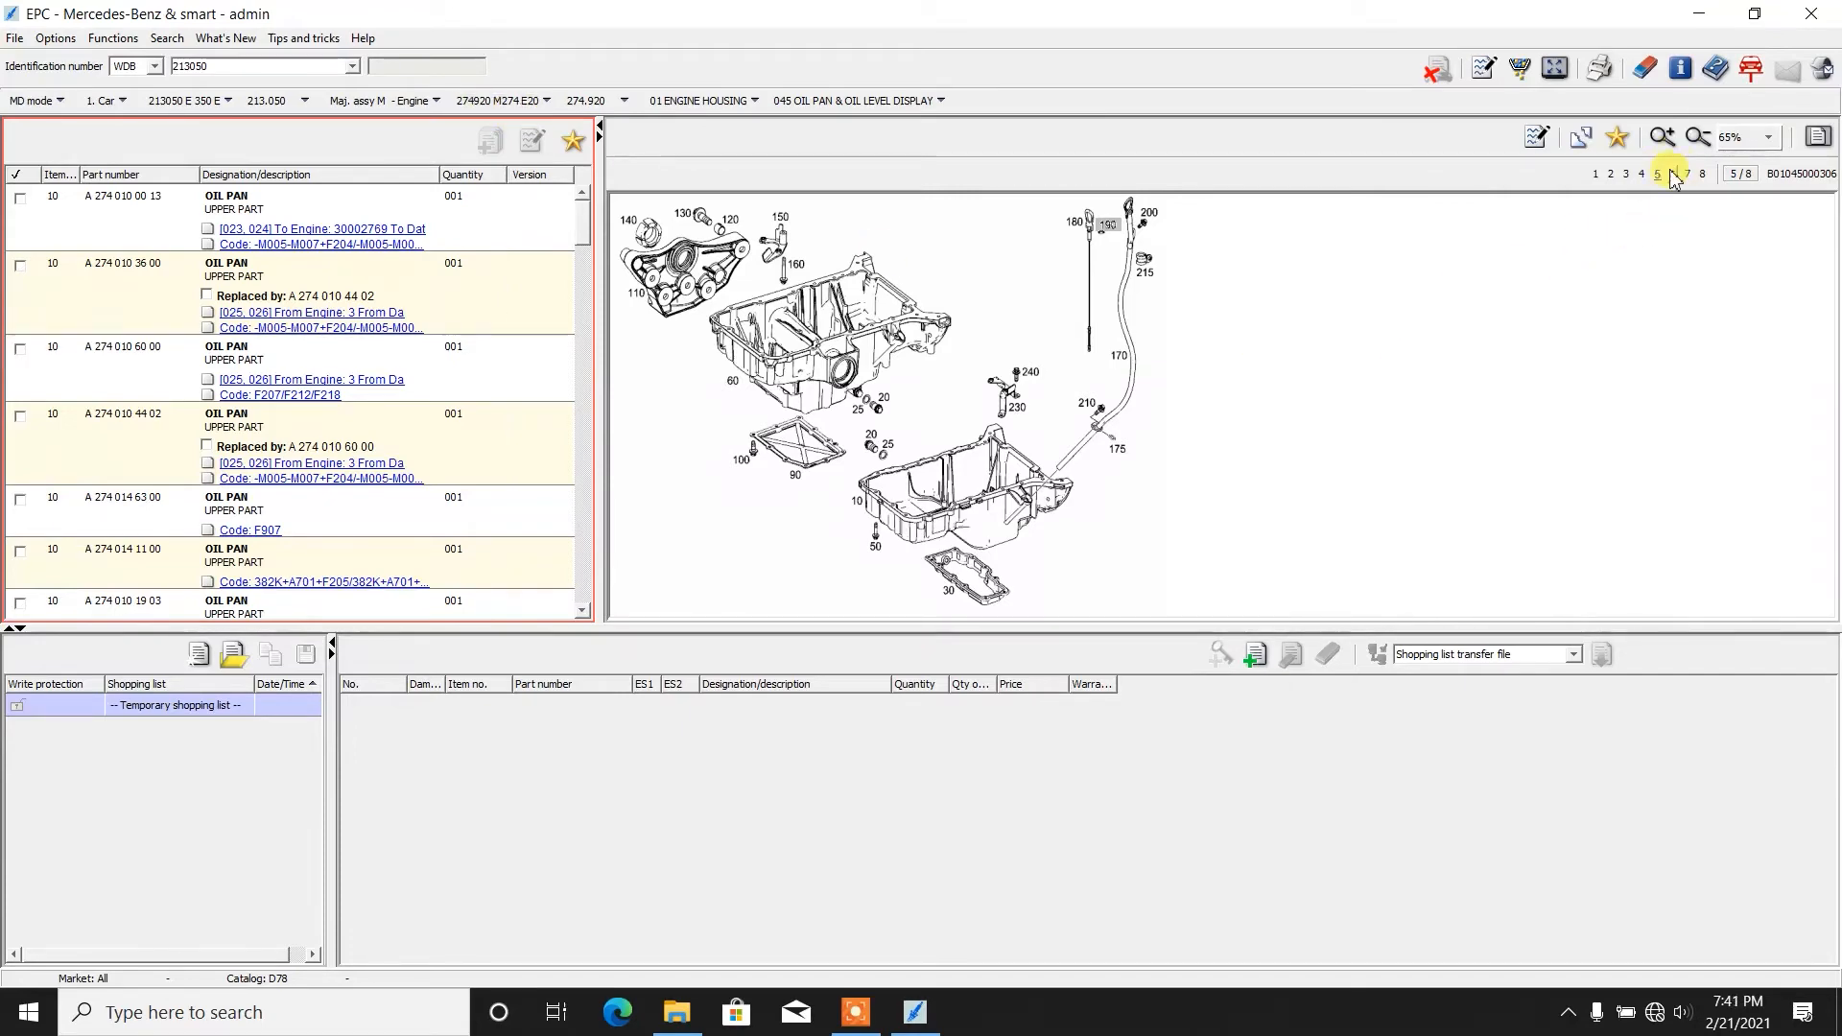
pyautogui.click(1670, 175)
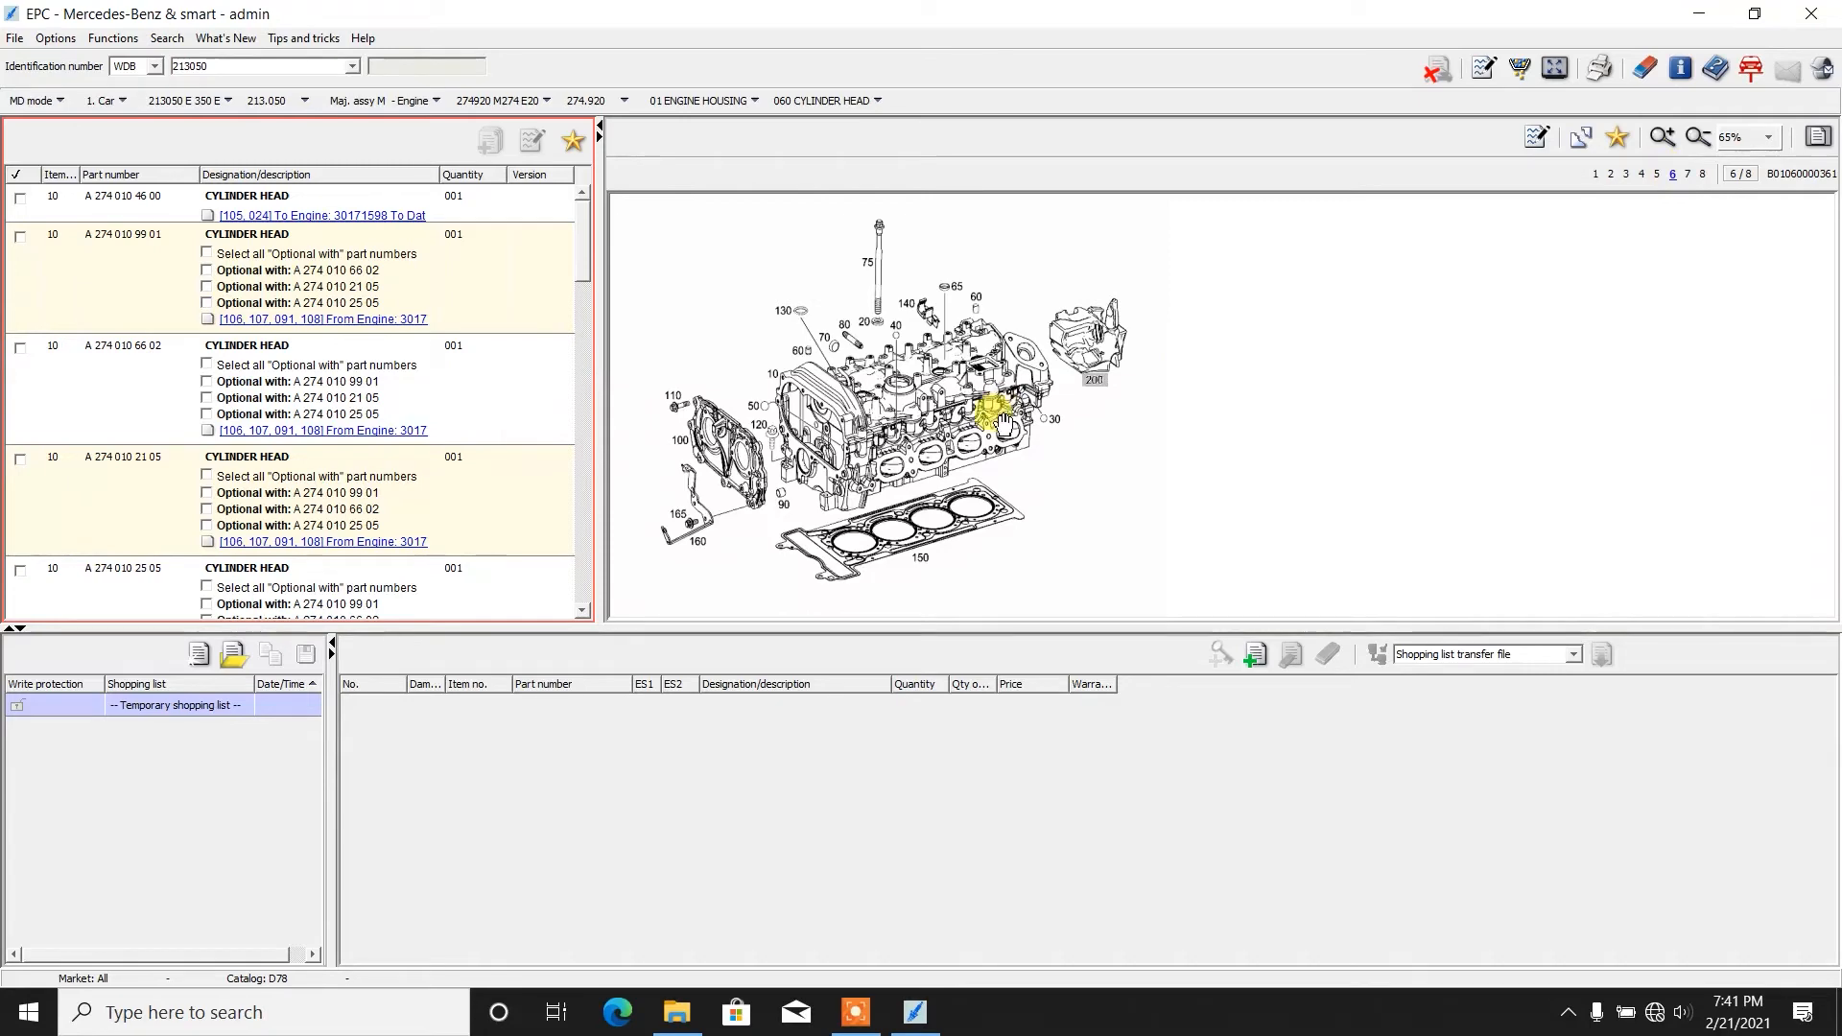
pyautogui.click(997, 411)
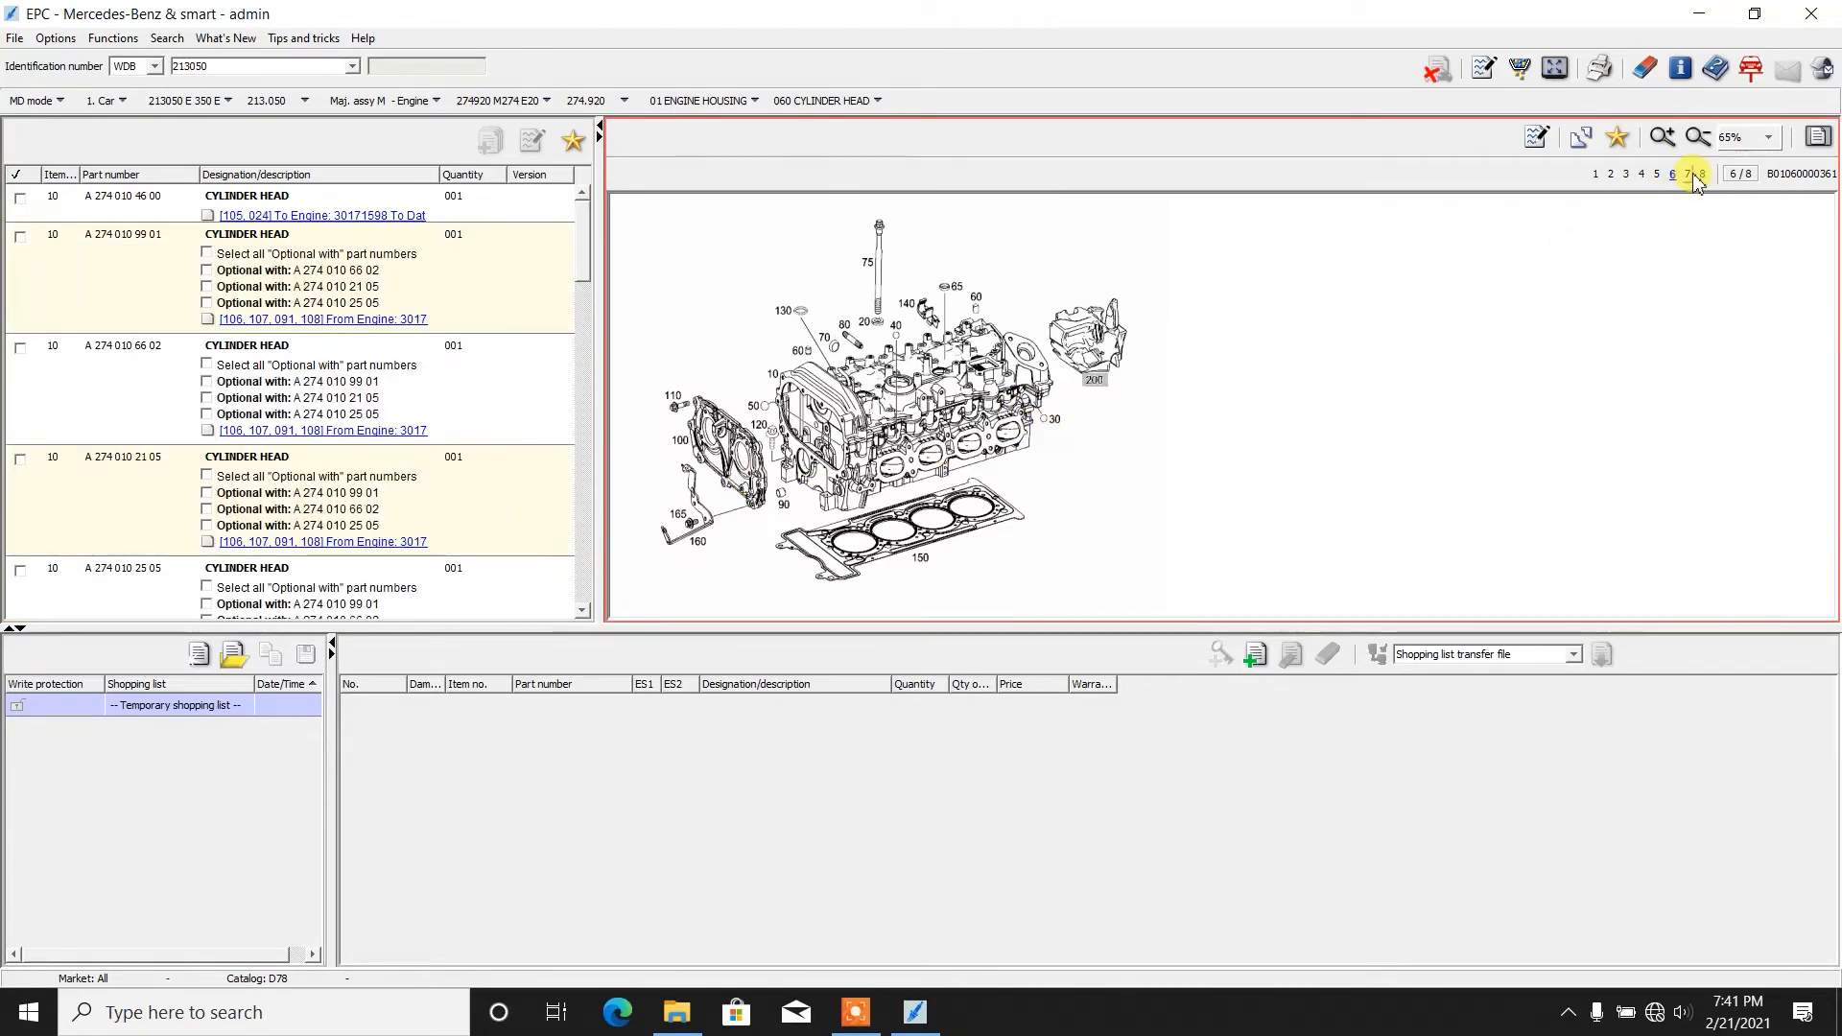
pyautogui.click(1689, 175)
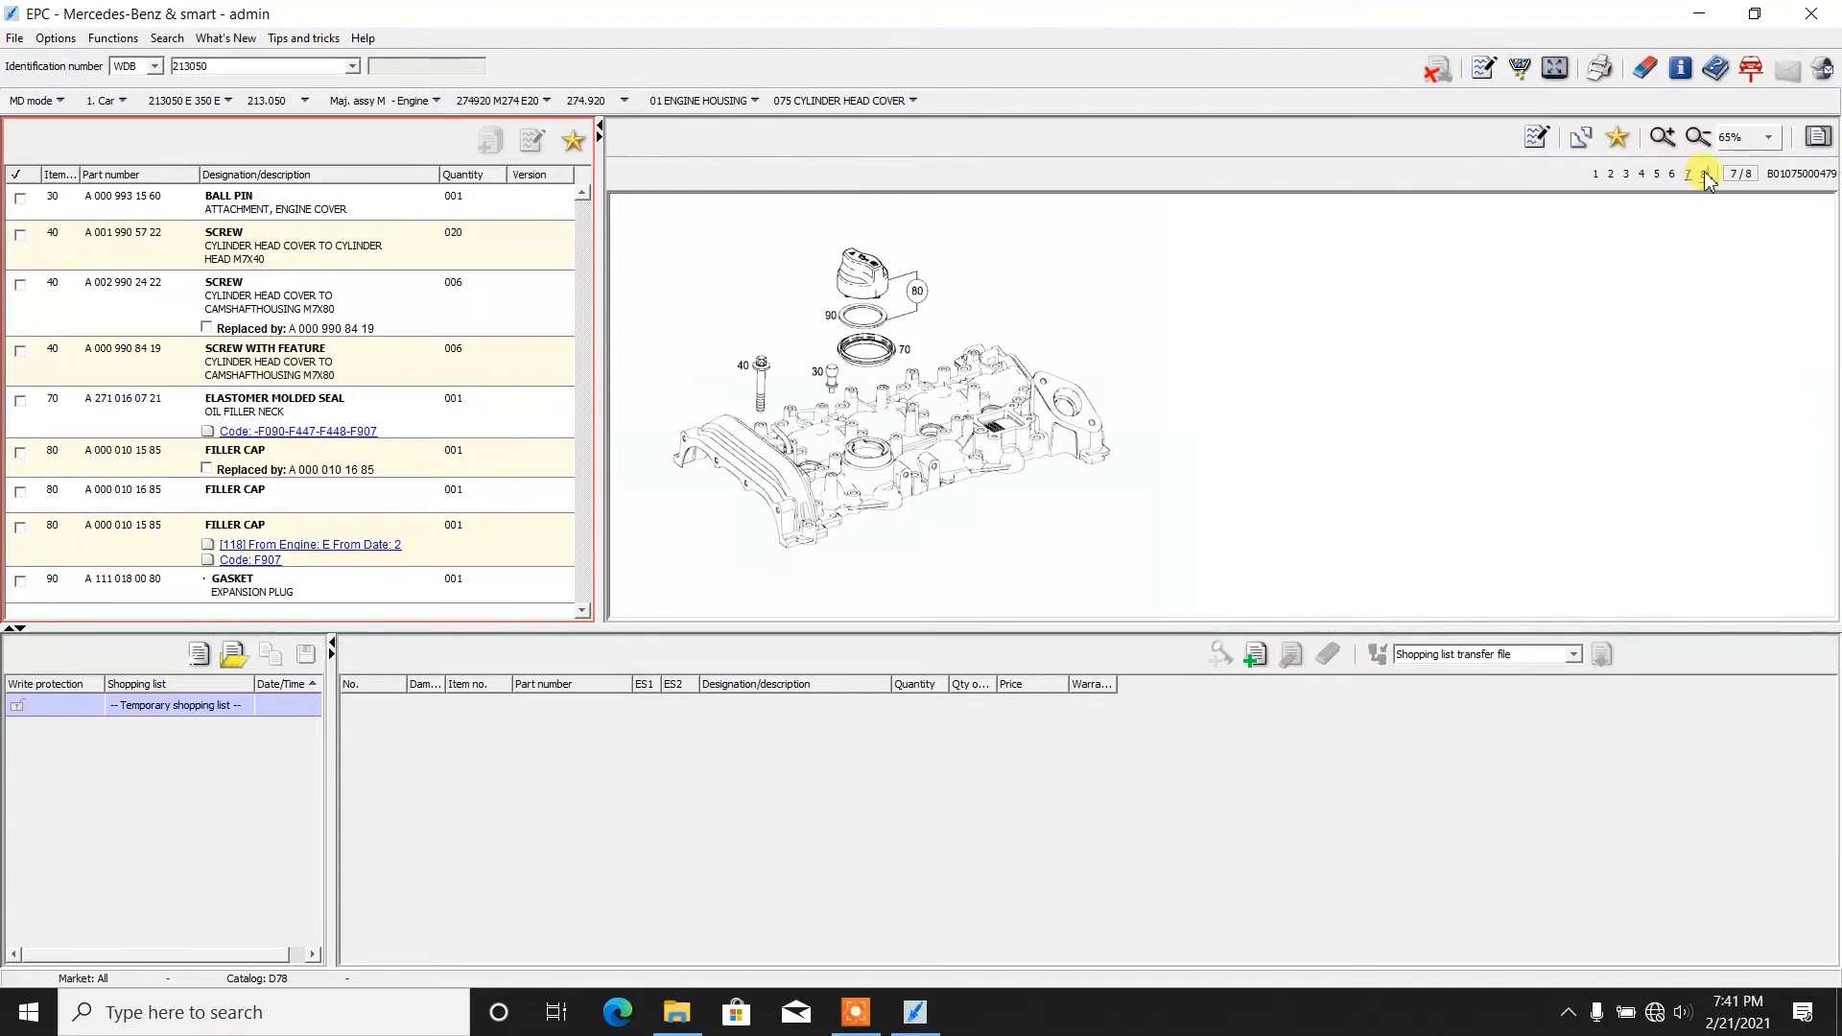
pyautogui.click(1702, 175)
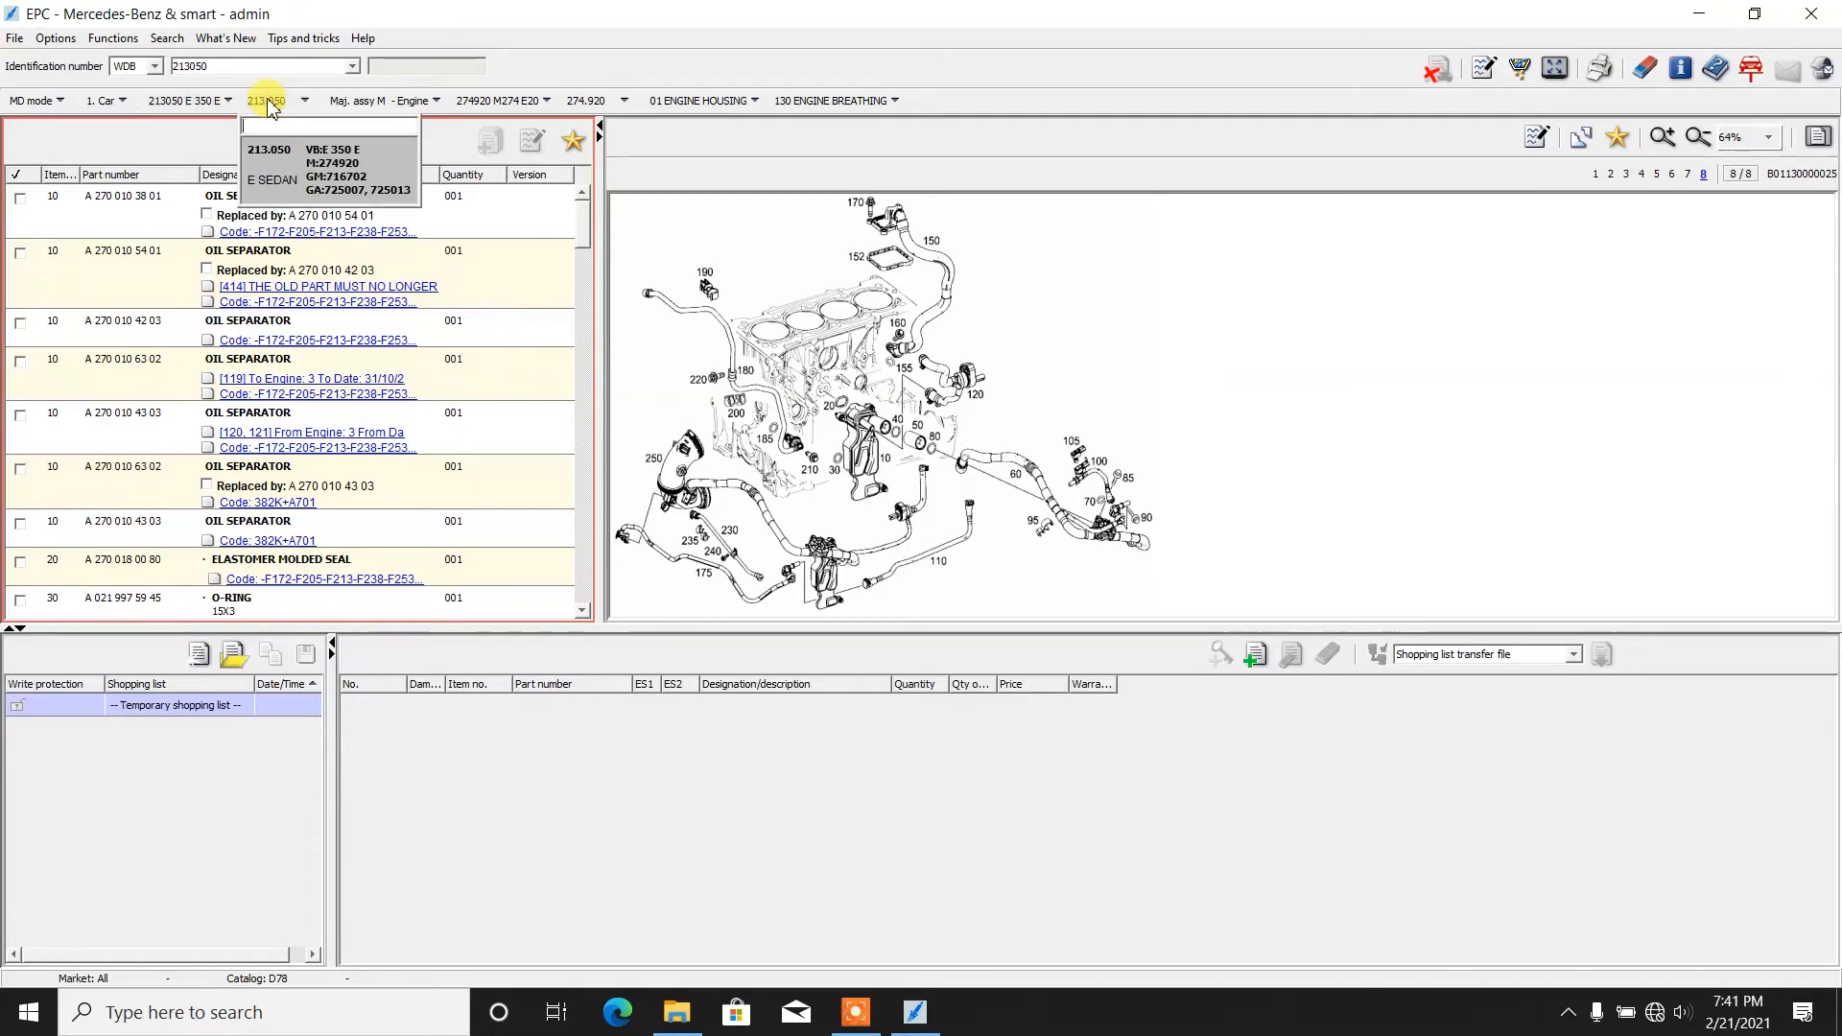
# Step: Switch to the E 400 d and show its engine housing subgroup 010 Engine parts page
pyautogui.click(305, 100)
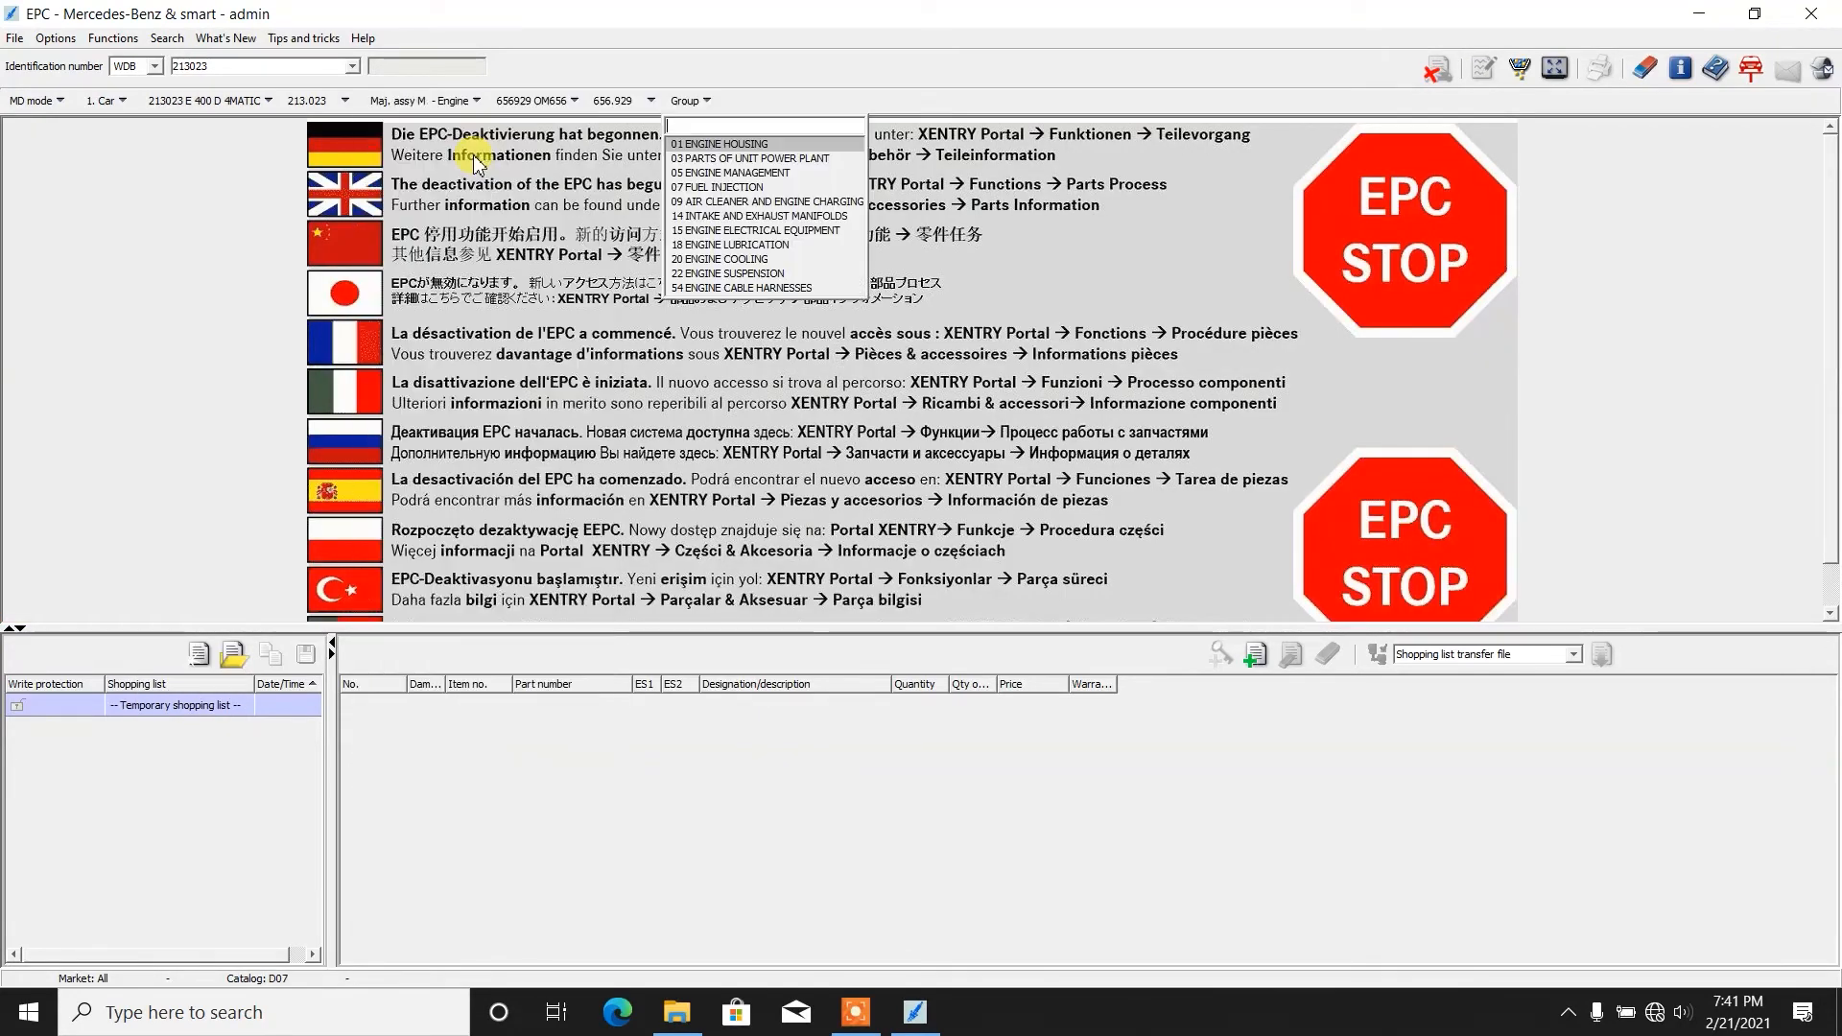
pyautogui.click(720, 144)
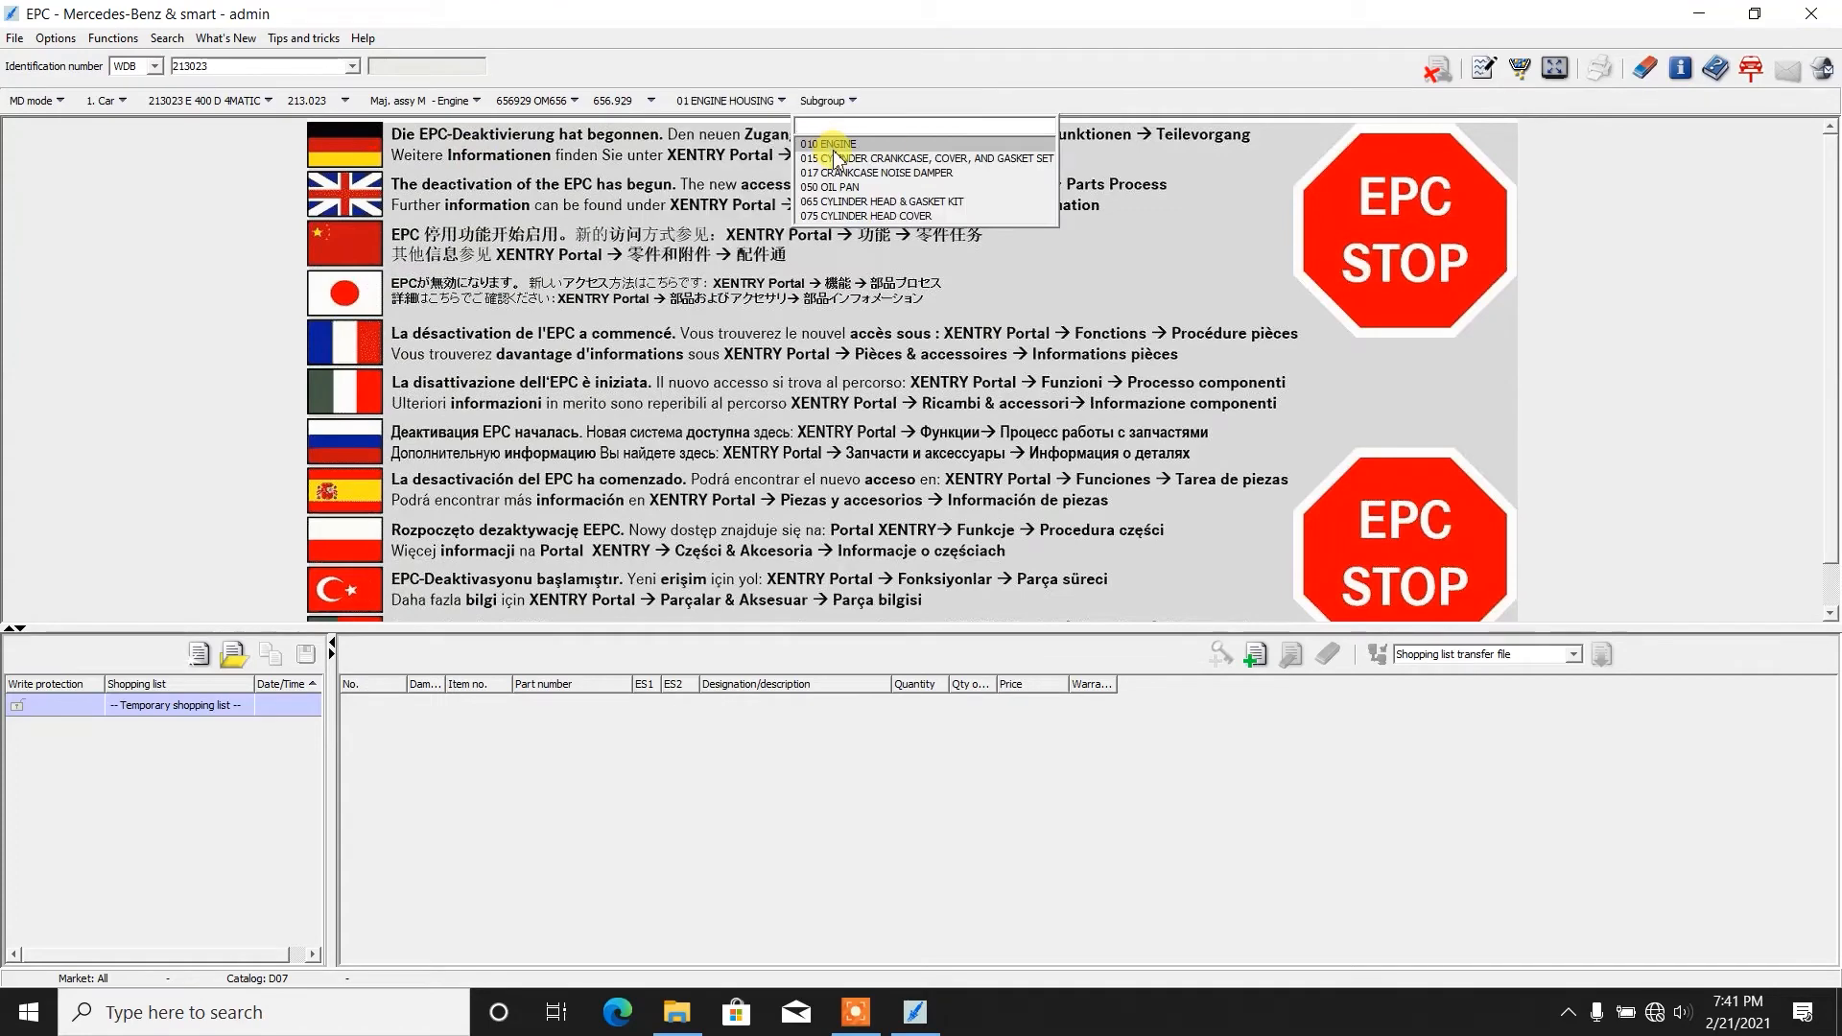
pyautogui.click(831, 144)
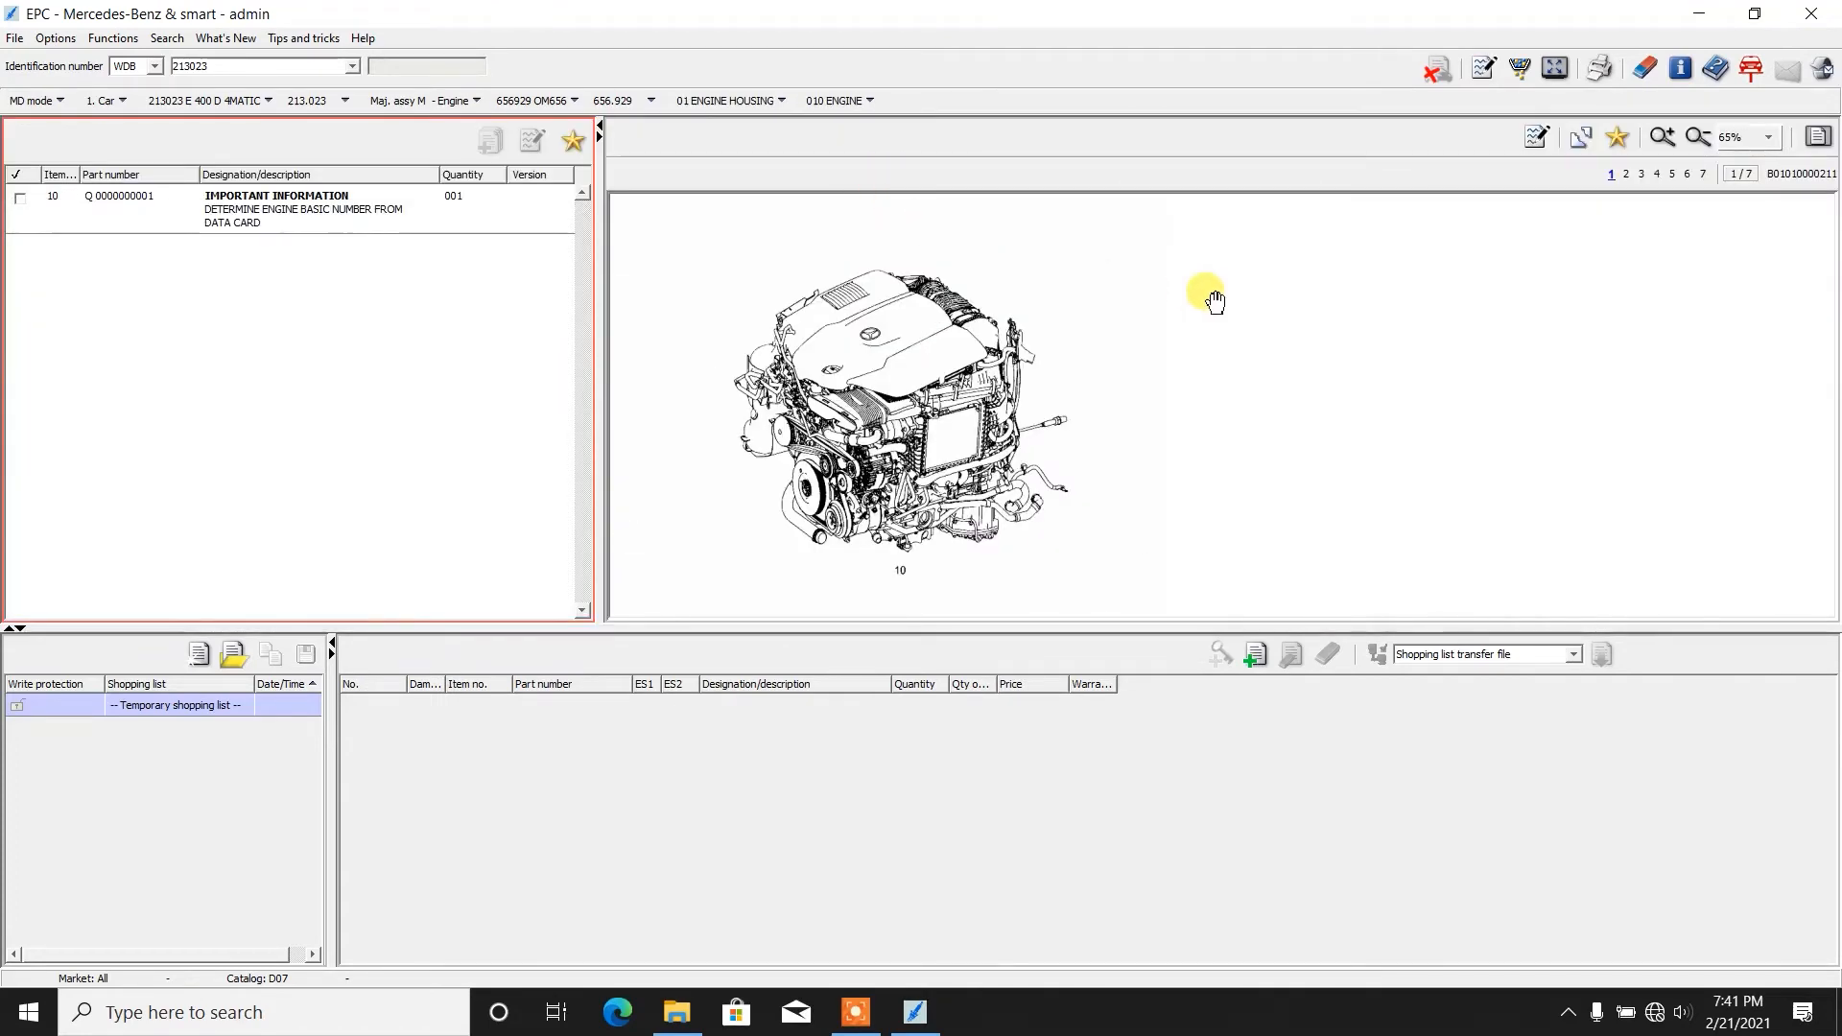
# Step: Page through crankcase, noise damper, oil pan and cylinder head, then move to group 05 Engine Management
pyautogui.click(1625, 174)
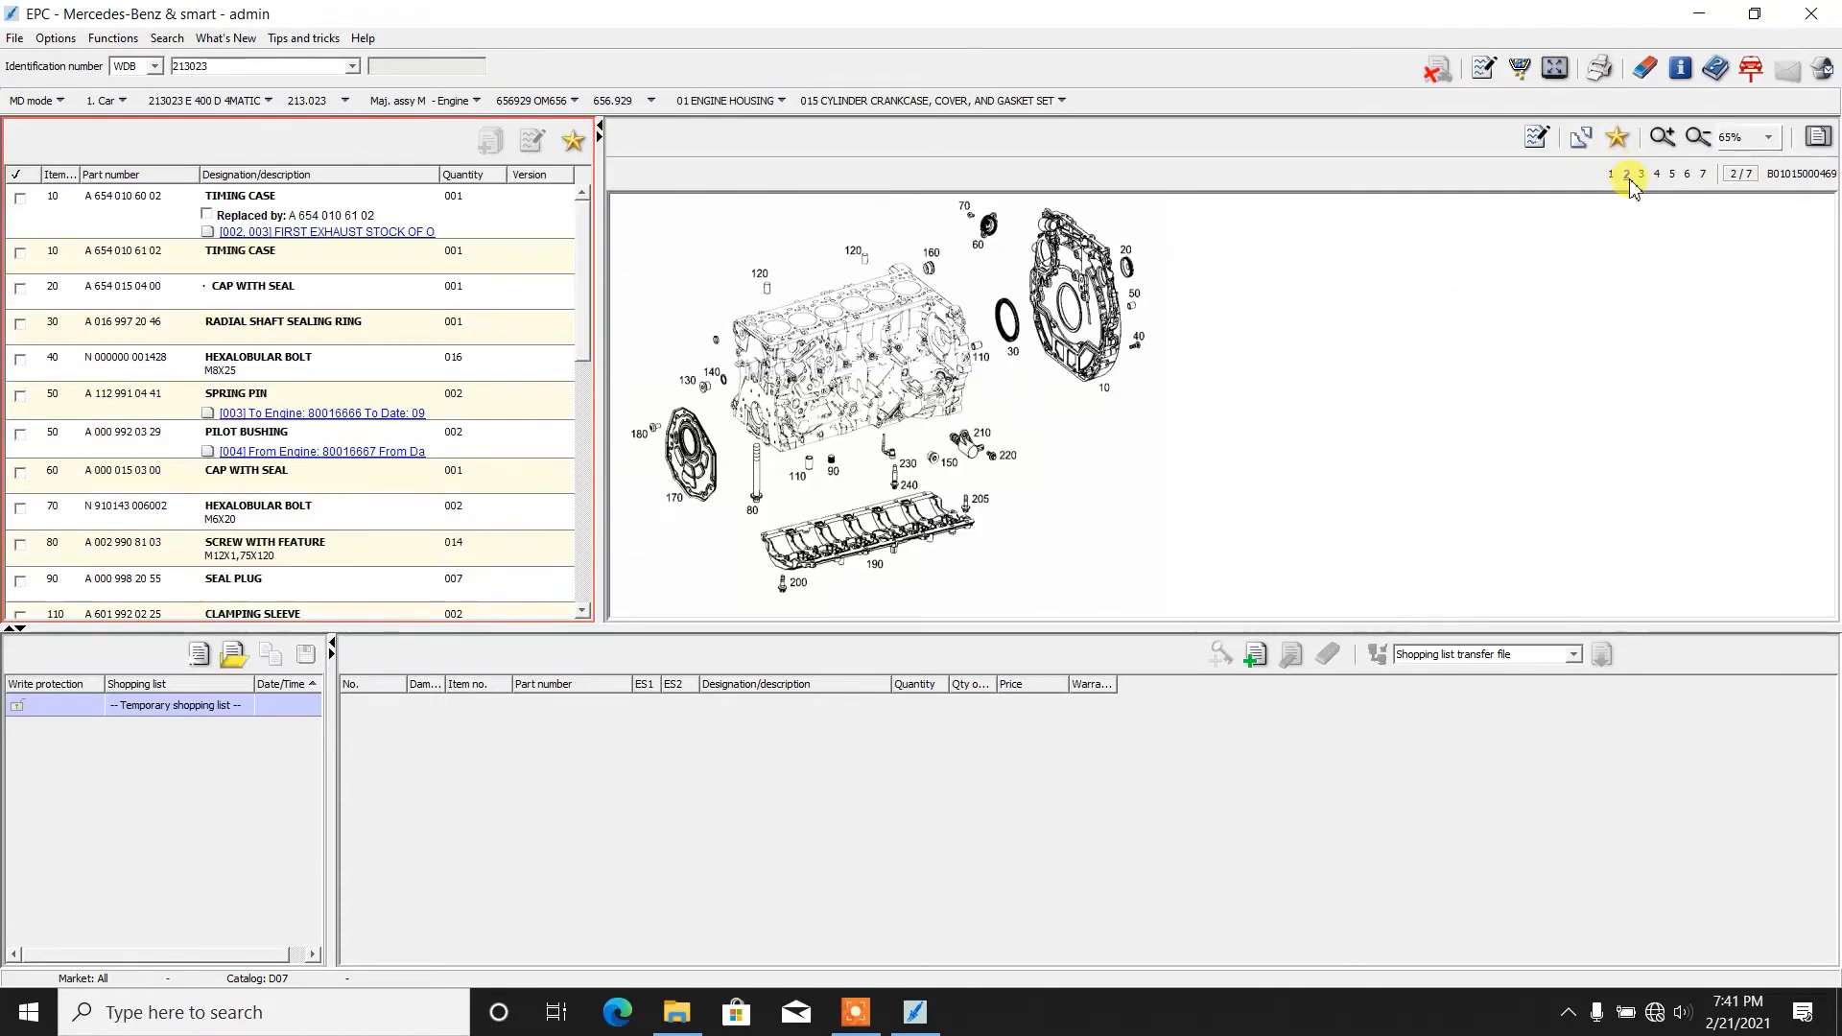
pyautogui.moveTo(1630, 192)
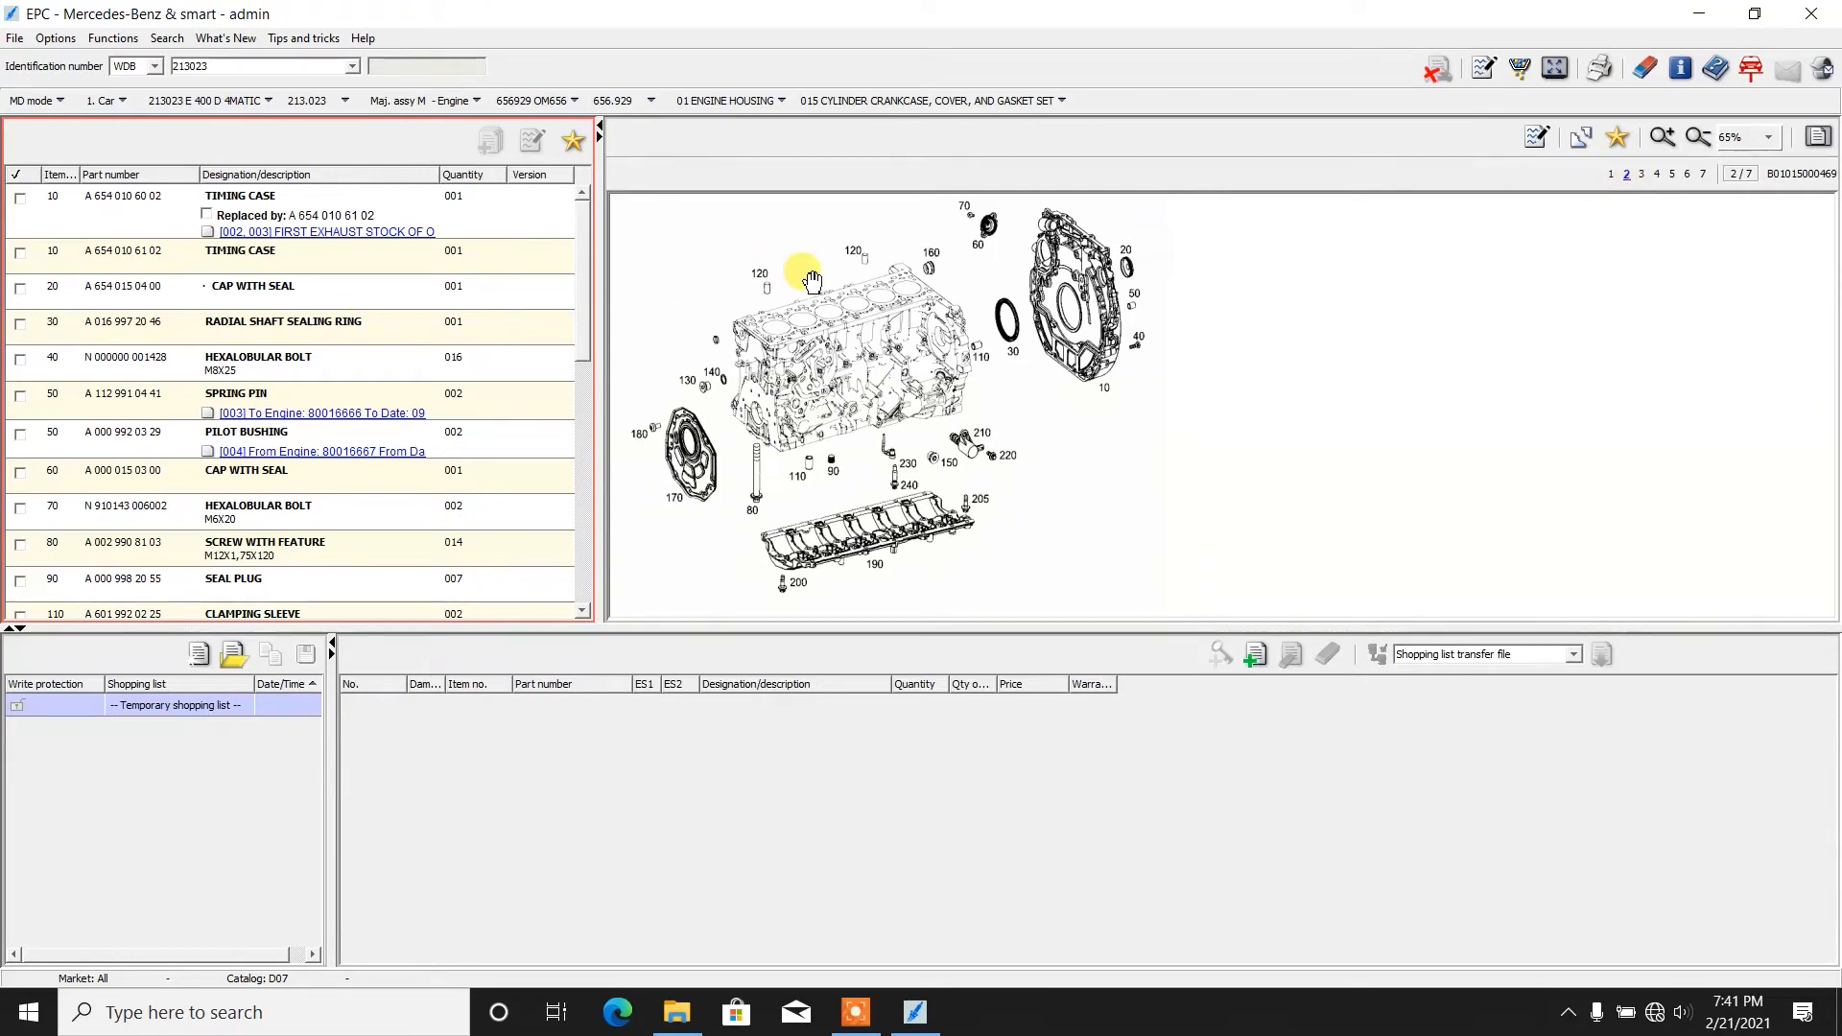
pyautogui.moveTo(808, 363)
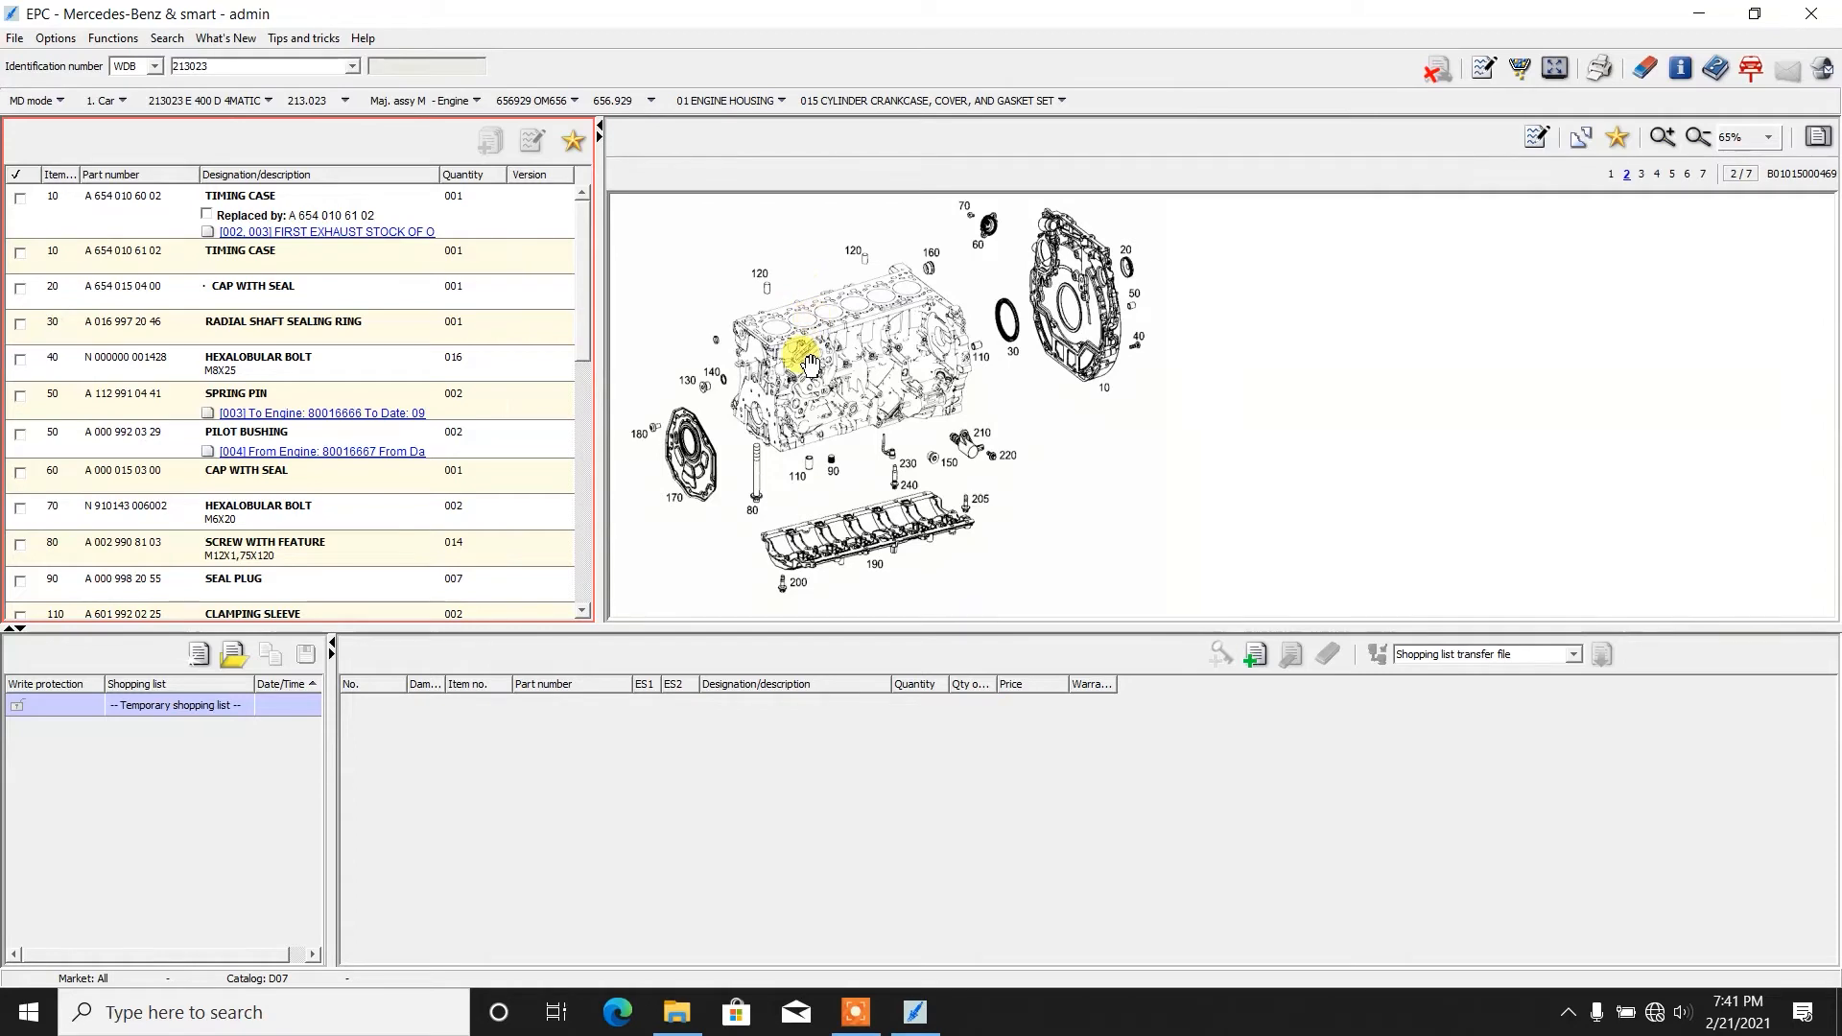
pyautogui.moveTo(647, 174)
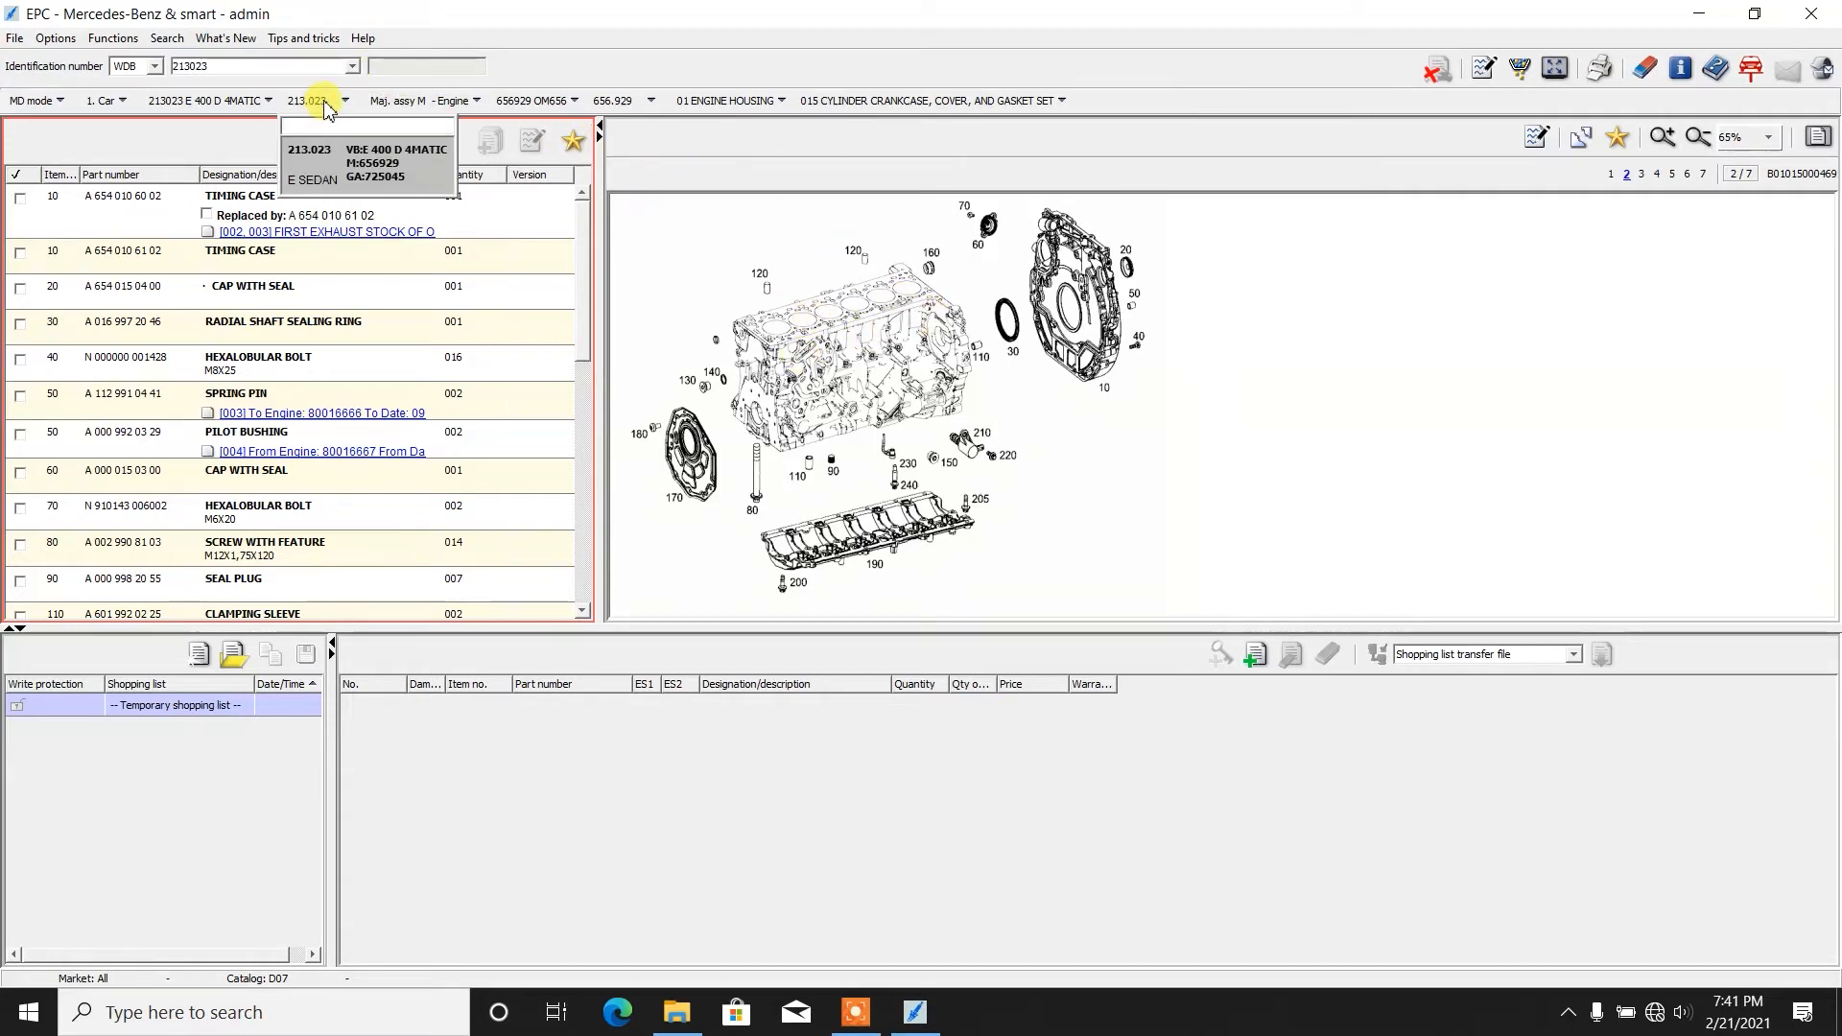
pyautogui.moveTo(415, 155)
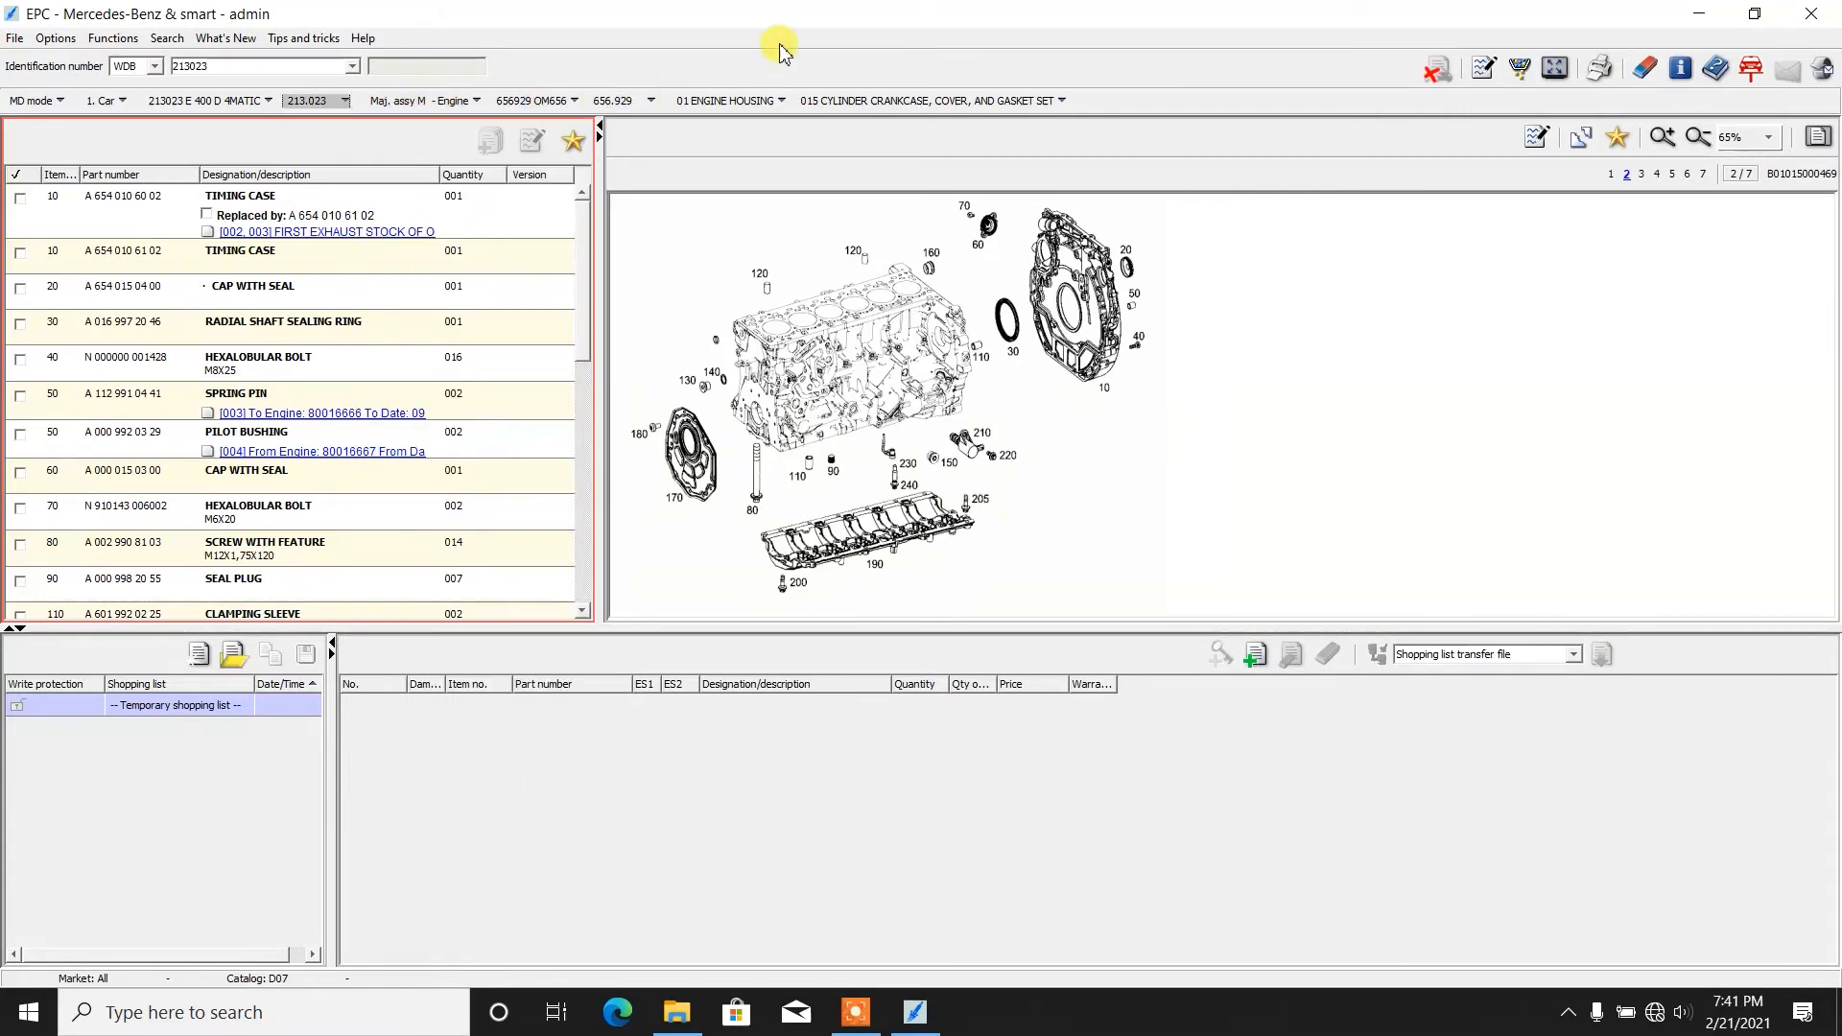
pyautogui.moveTo(1641, 175)
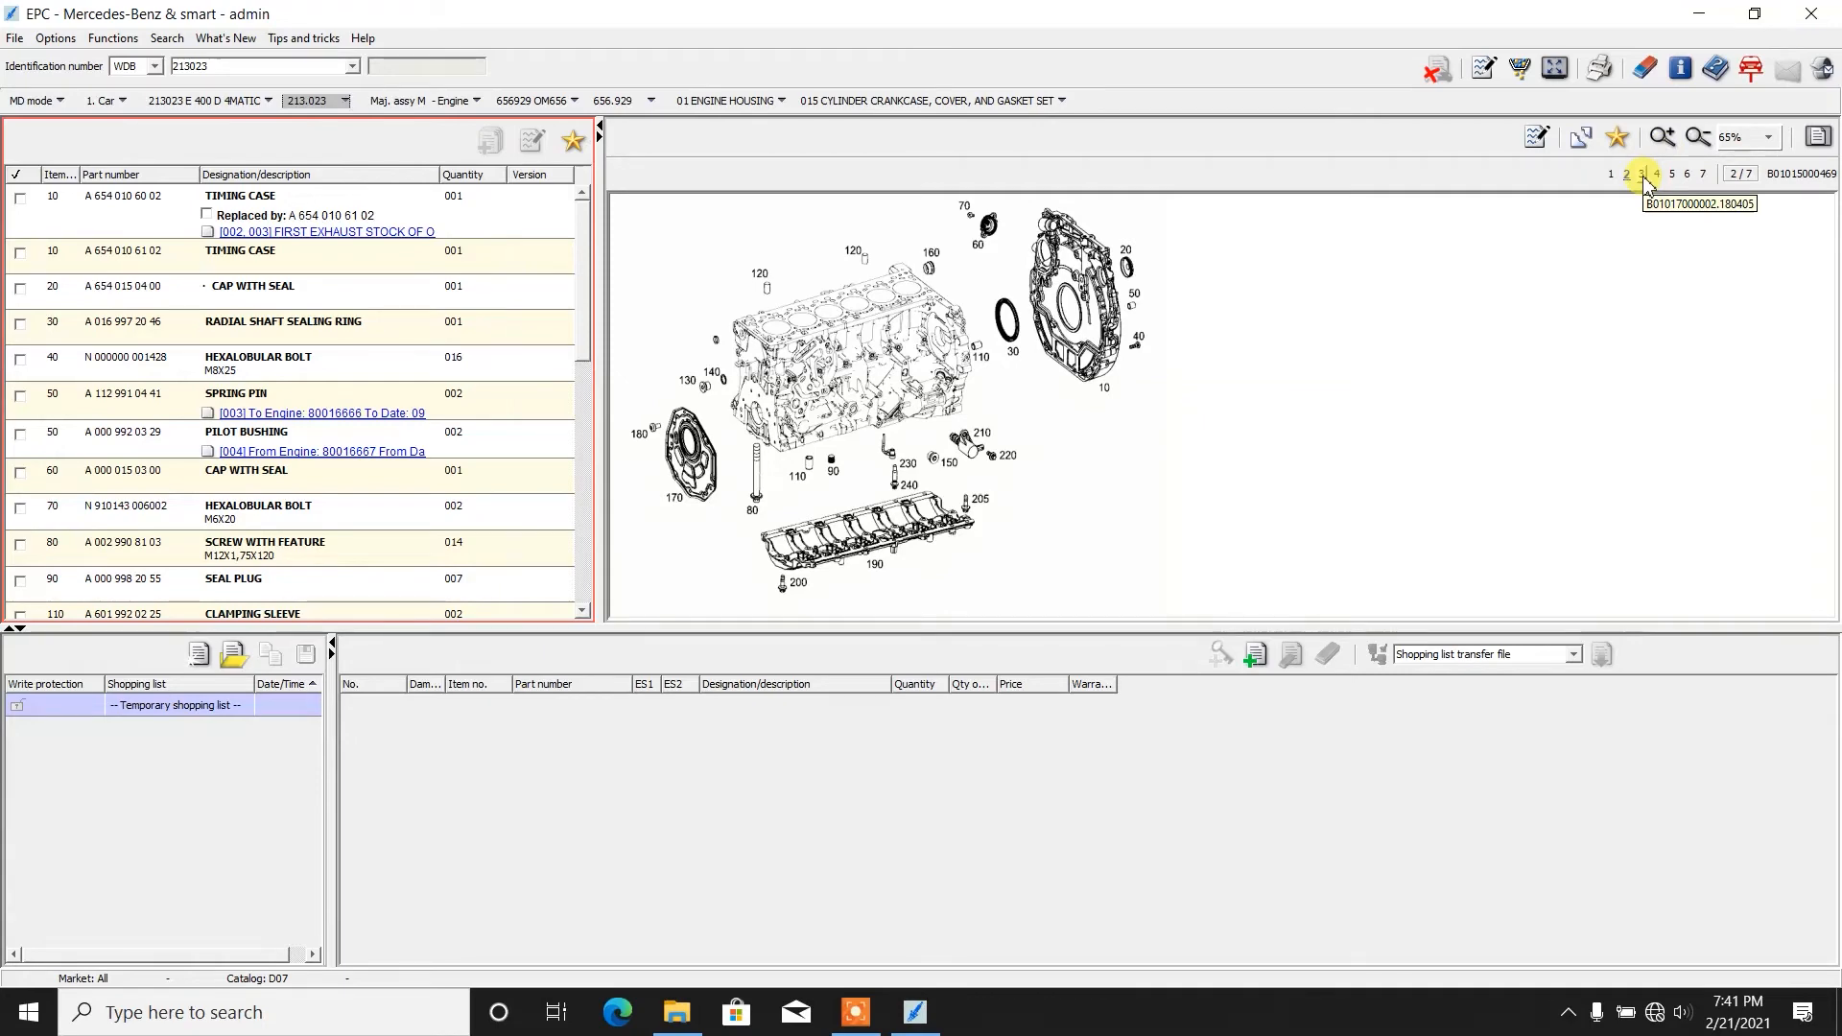
pyautogui.moveTo(1645, 182)
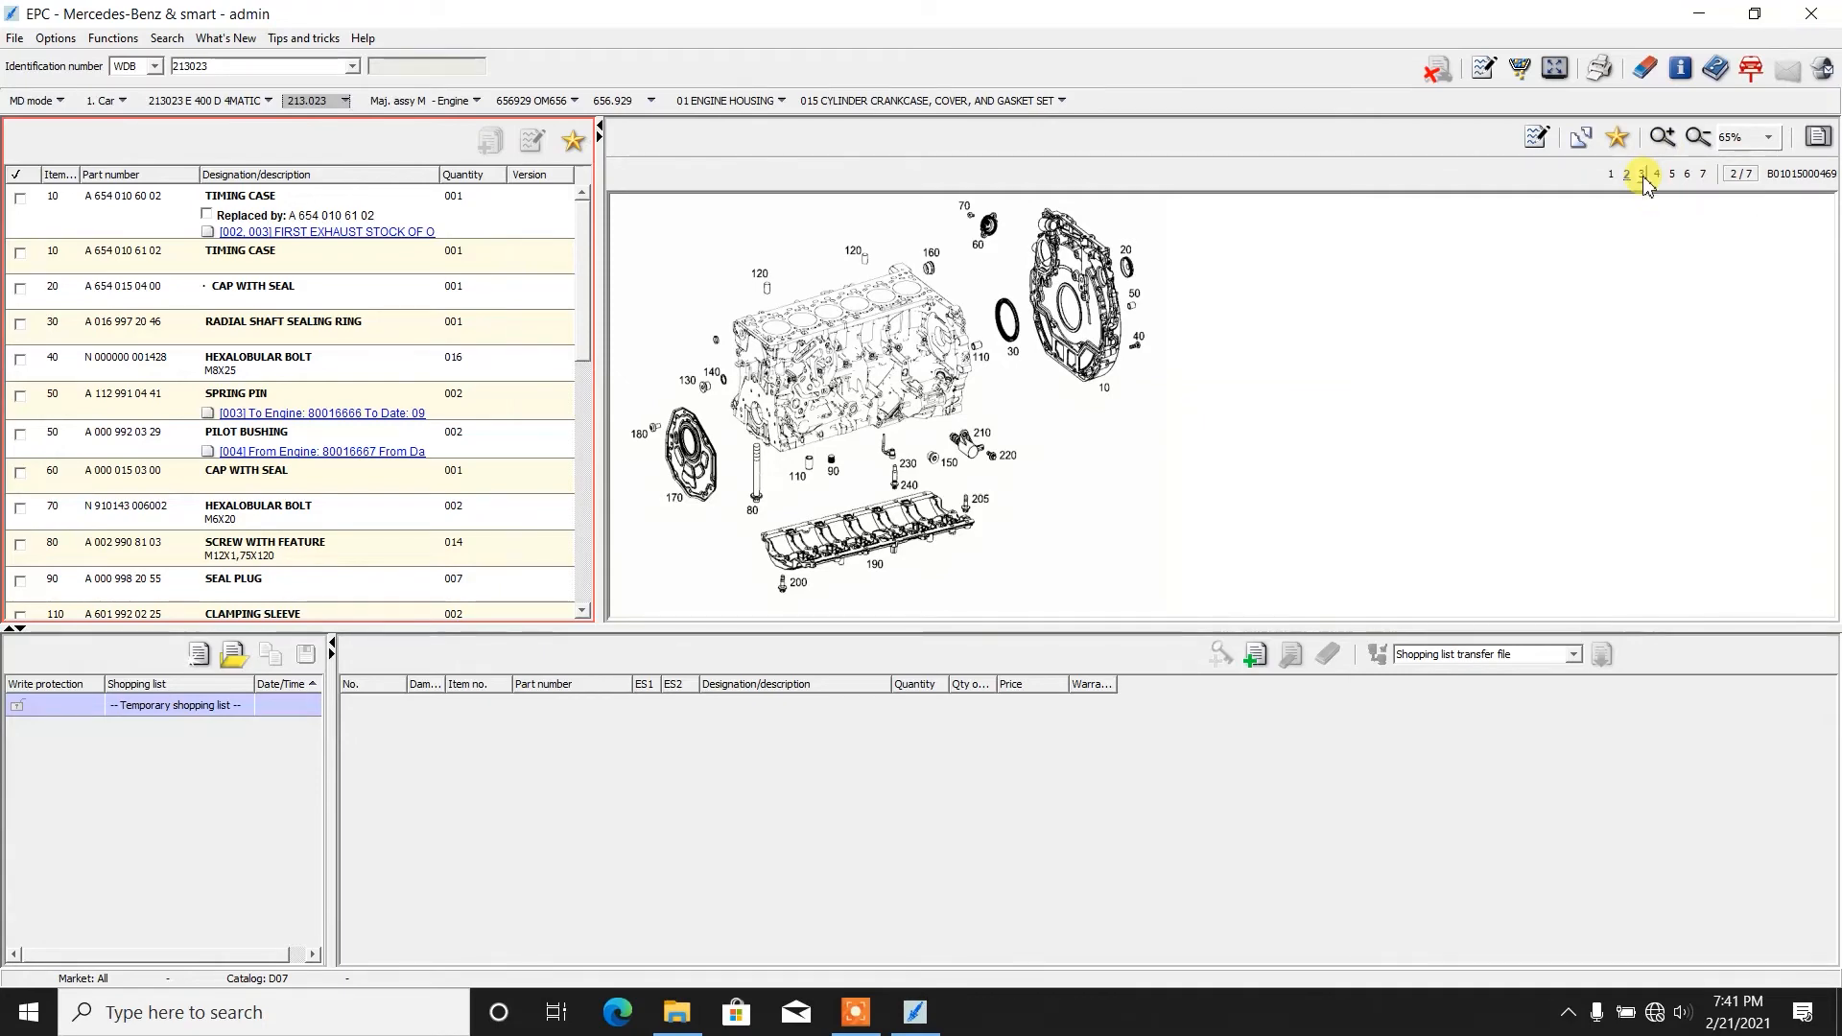
pyautogui.click(1641, 175)
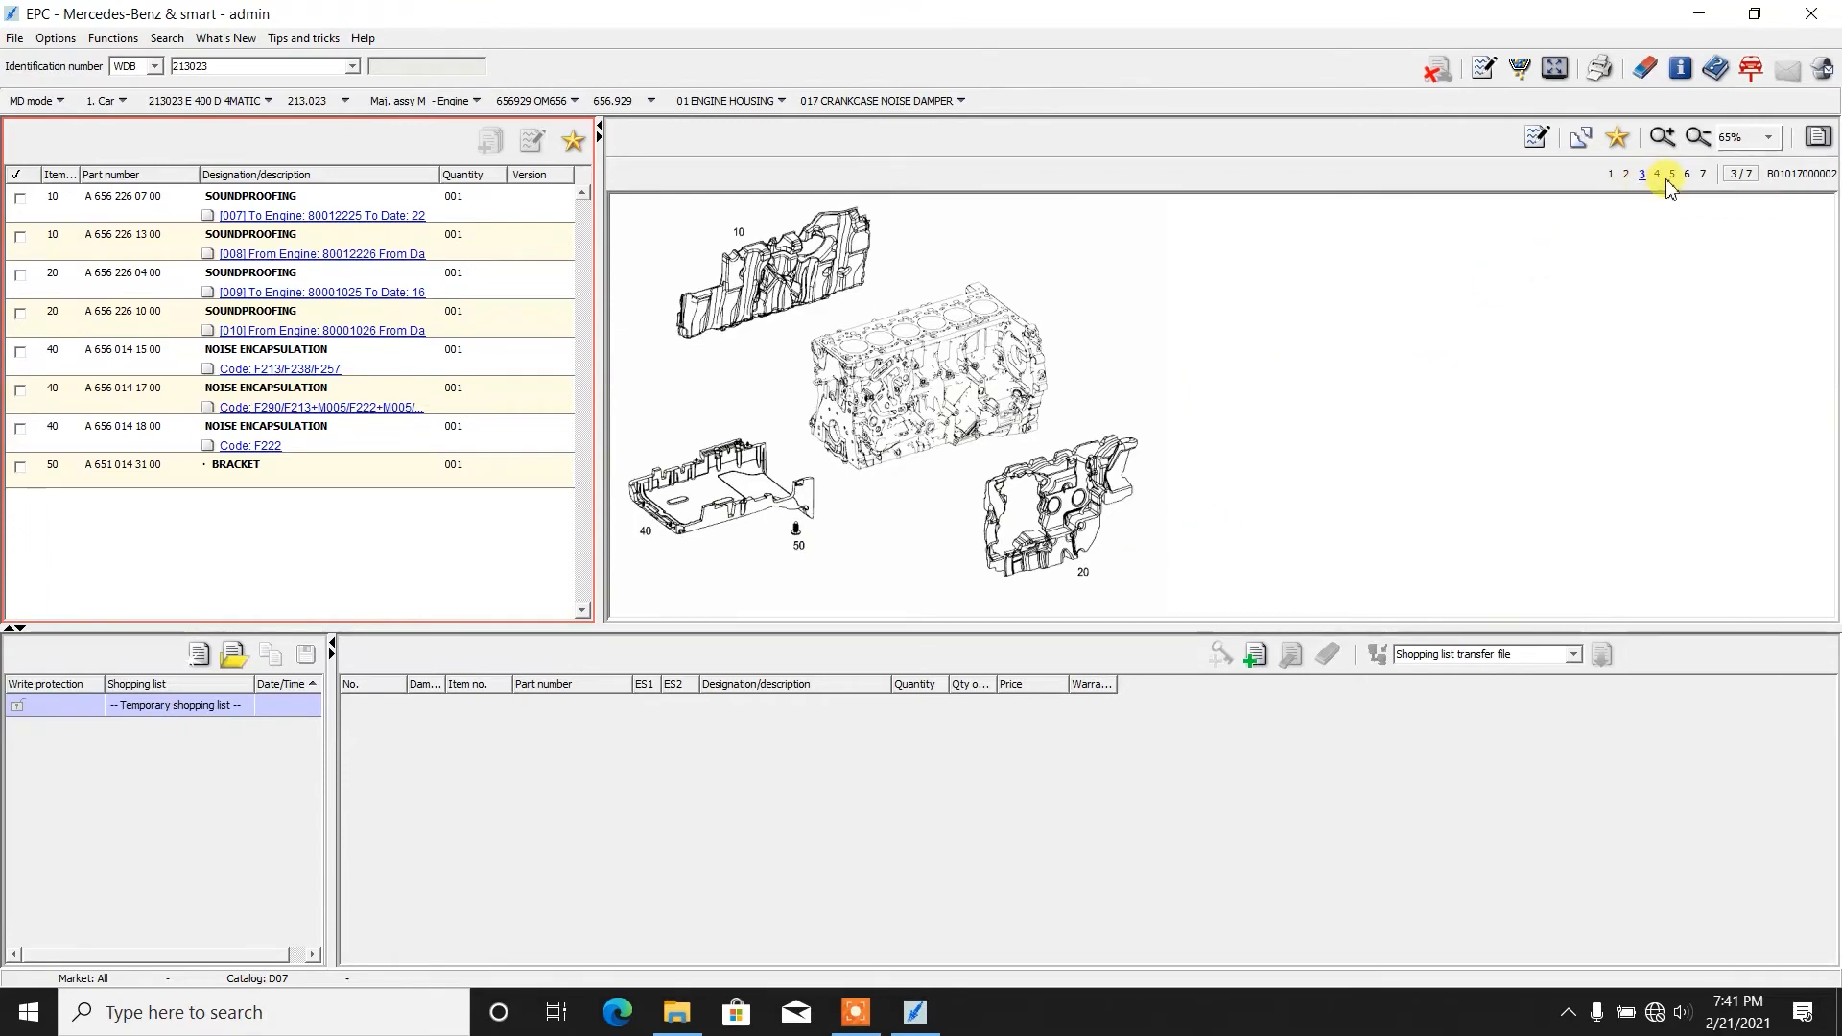
pyautogui.click(1704, 174)
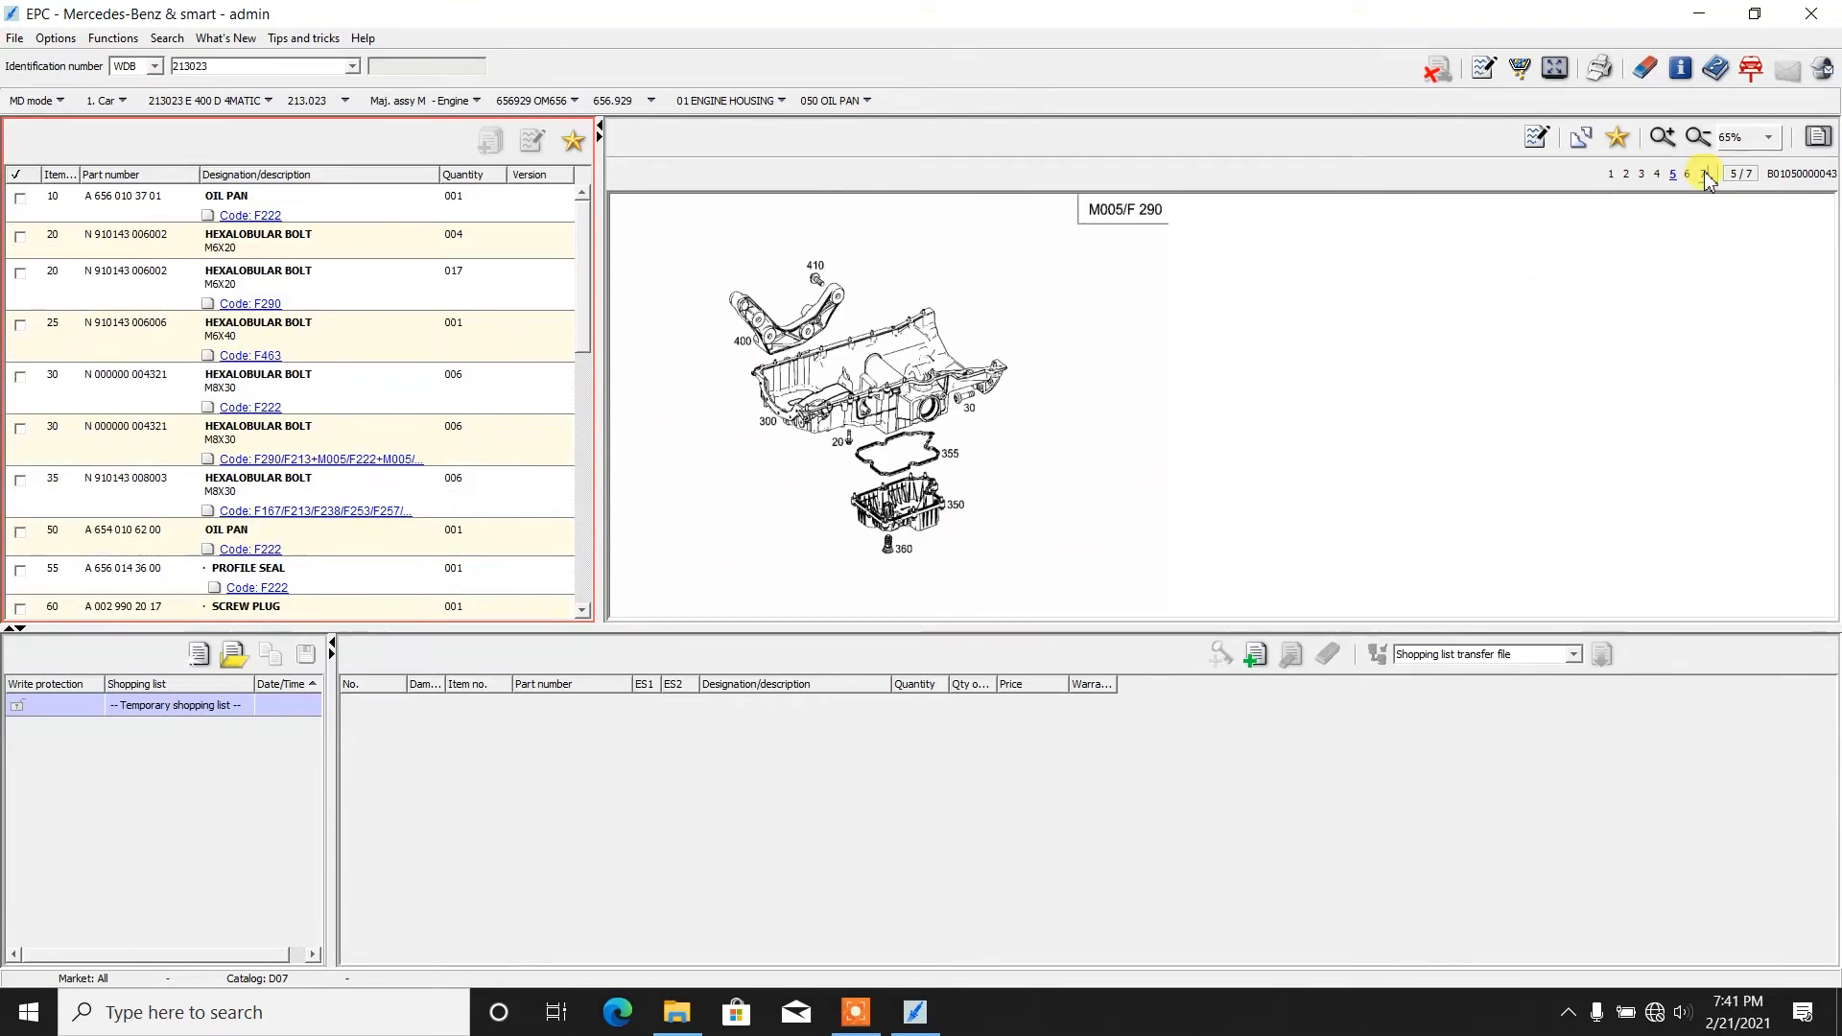
pyautogui.click(1702, 175)
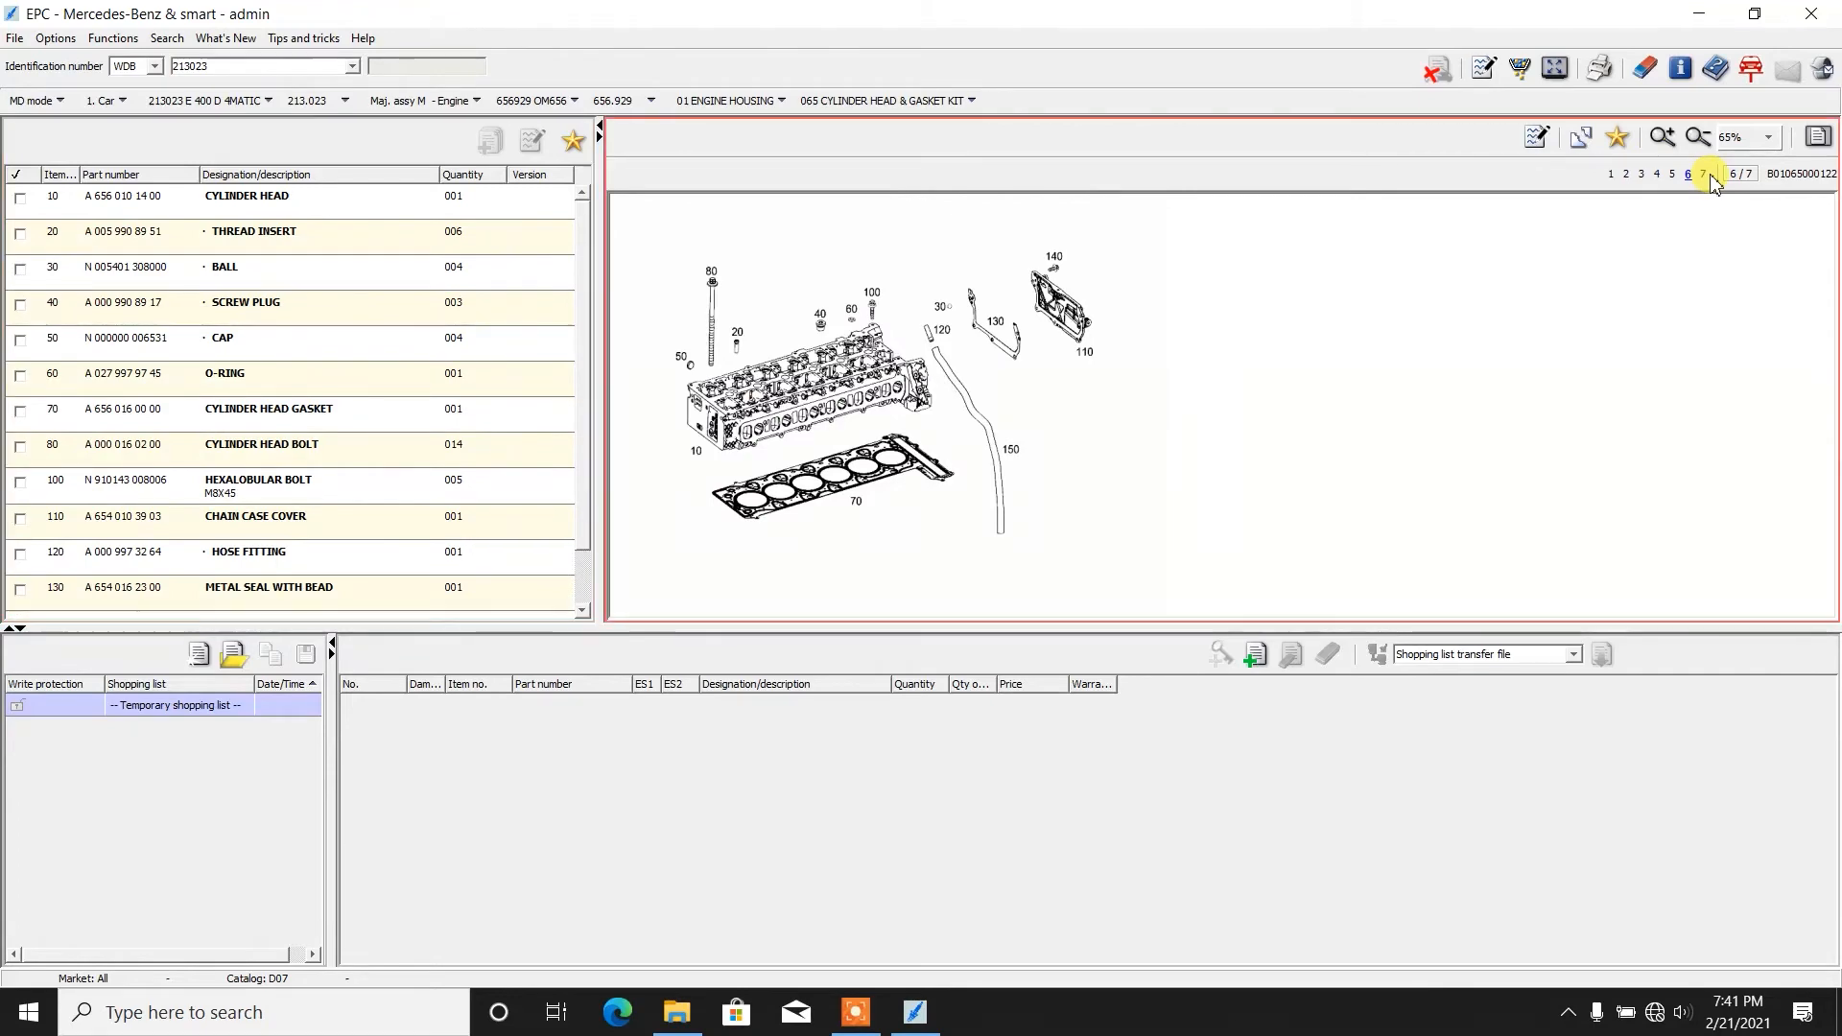
pyautogui.click(1704, 175)
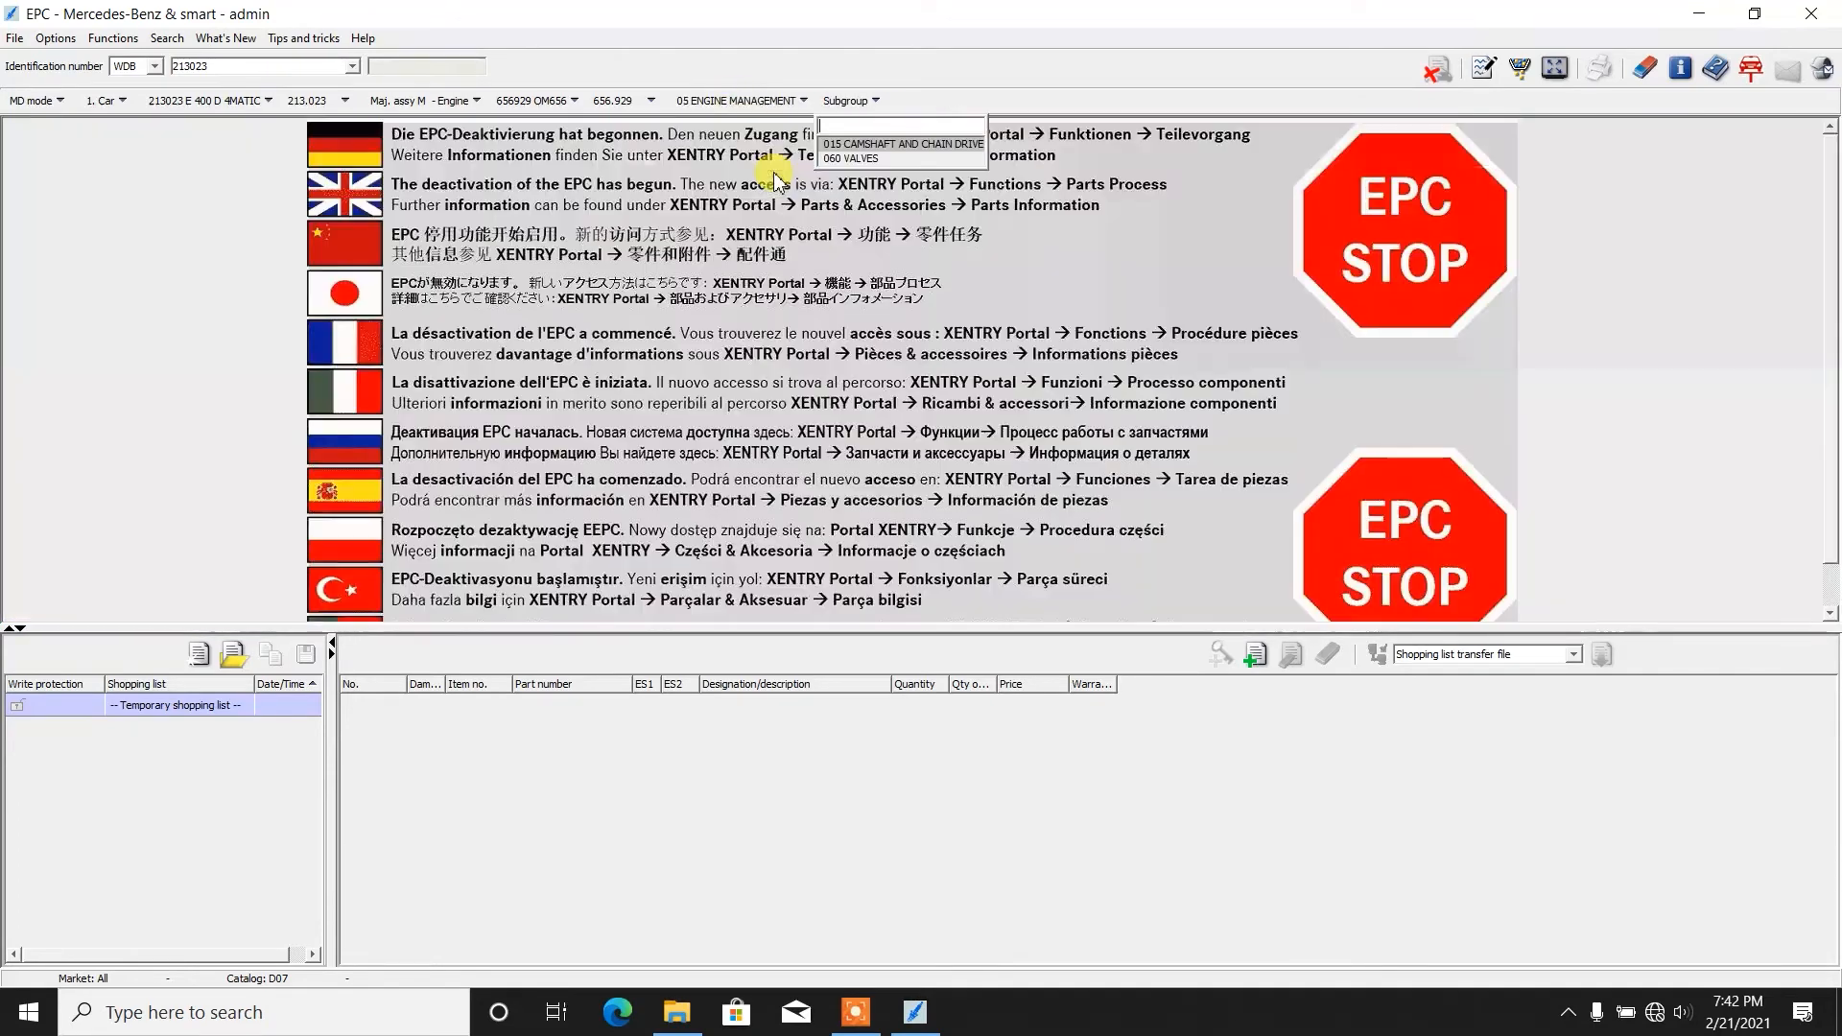
# Step: Show the camshaft and chain drive subgroup 015 and move on to the 060 Valves page
pyautogui.click(902, 144)
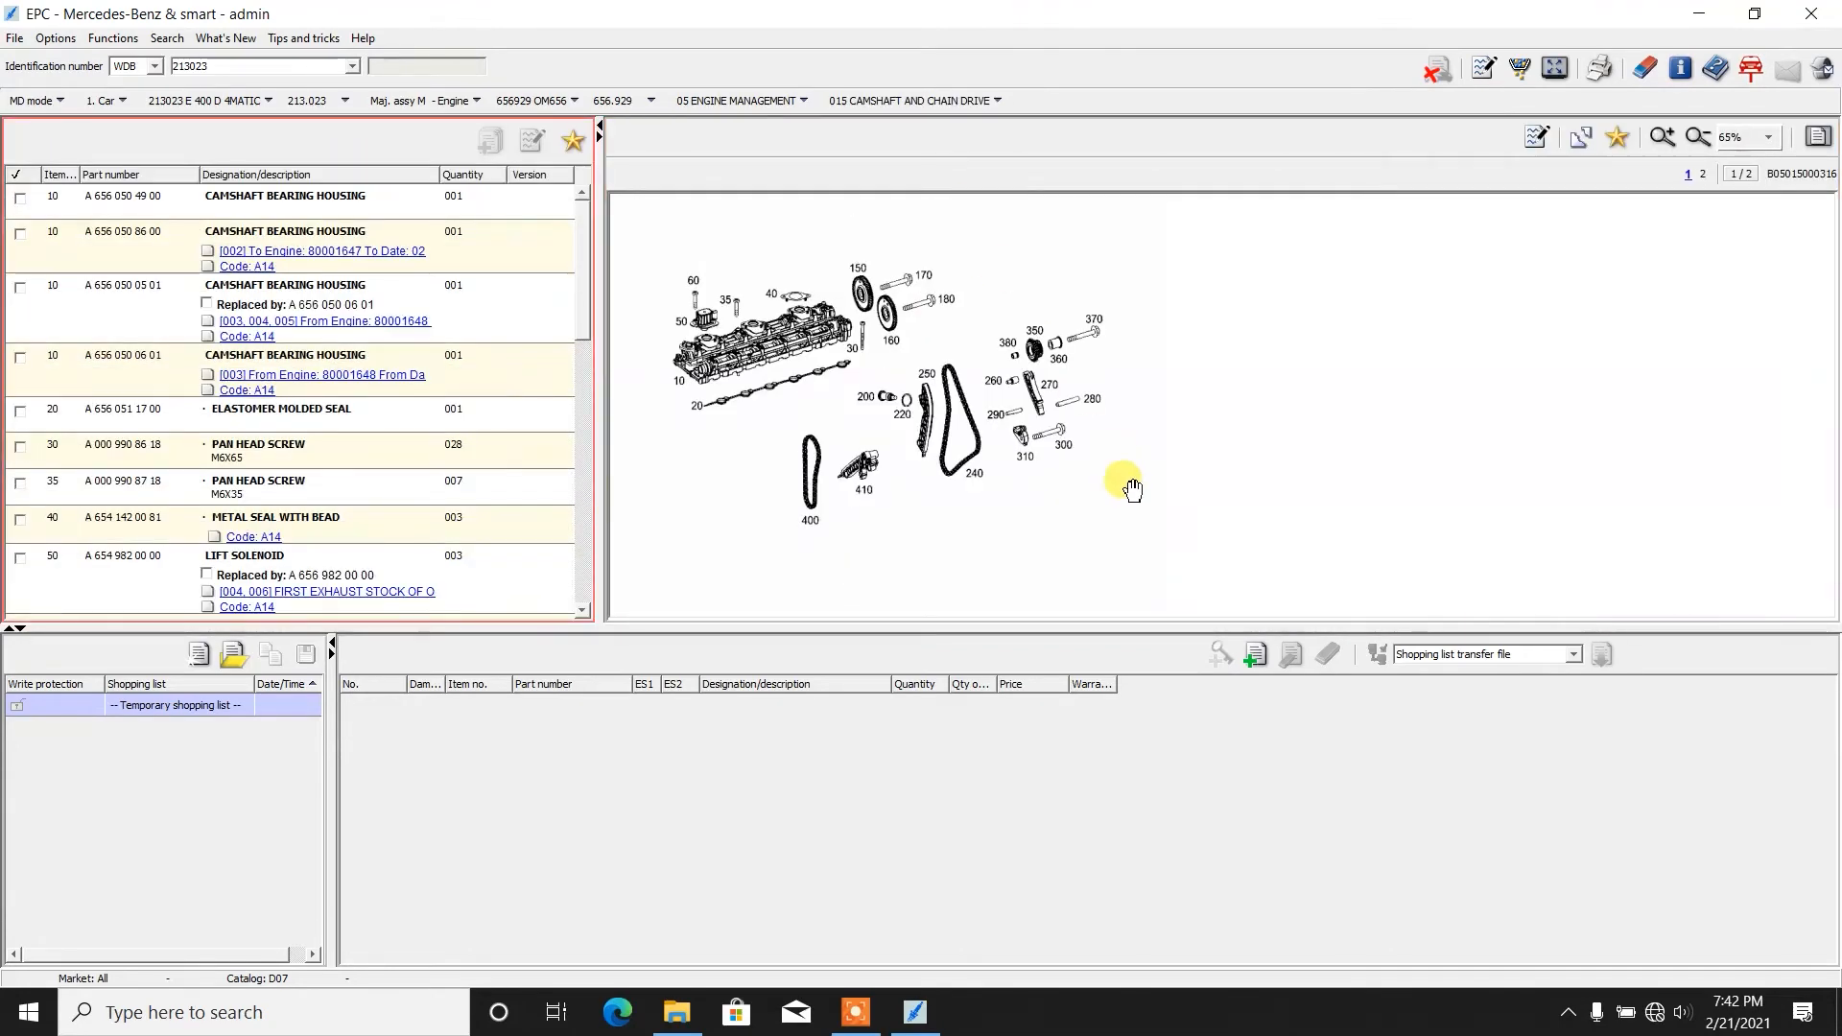
pyautogui.moveTo(946, 520)
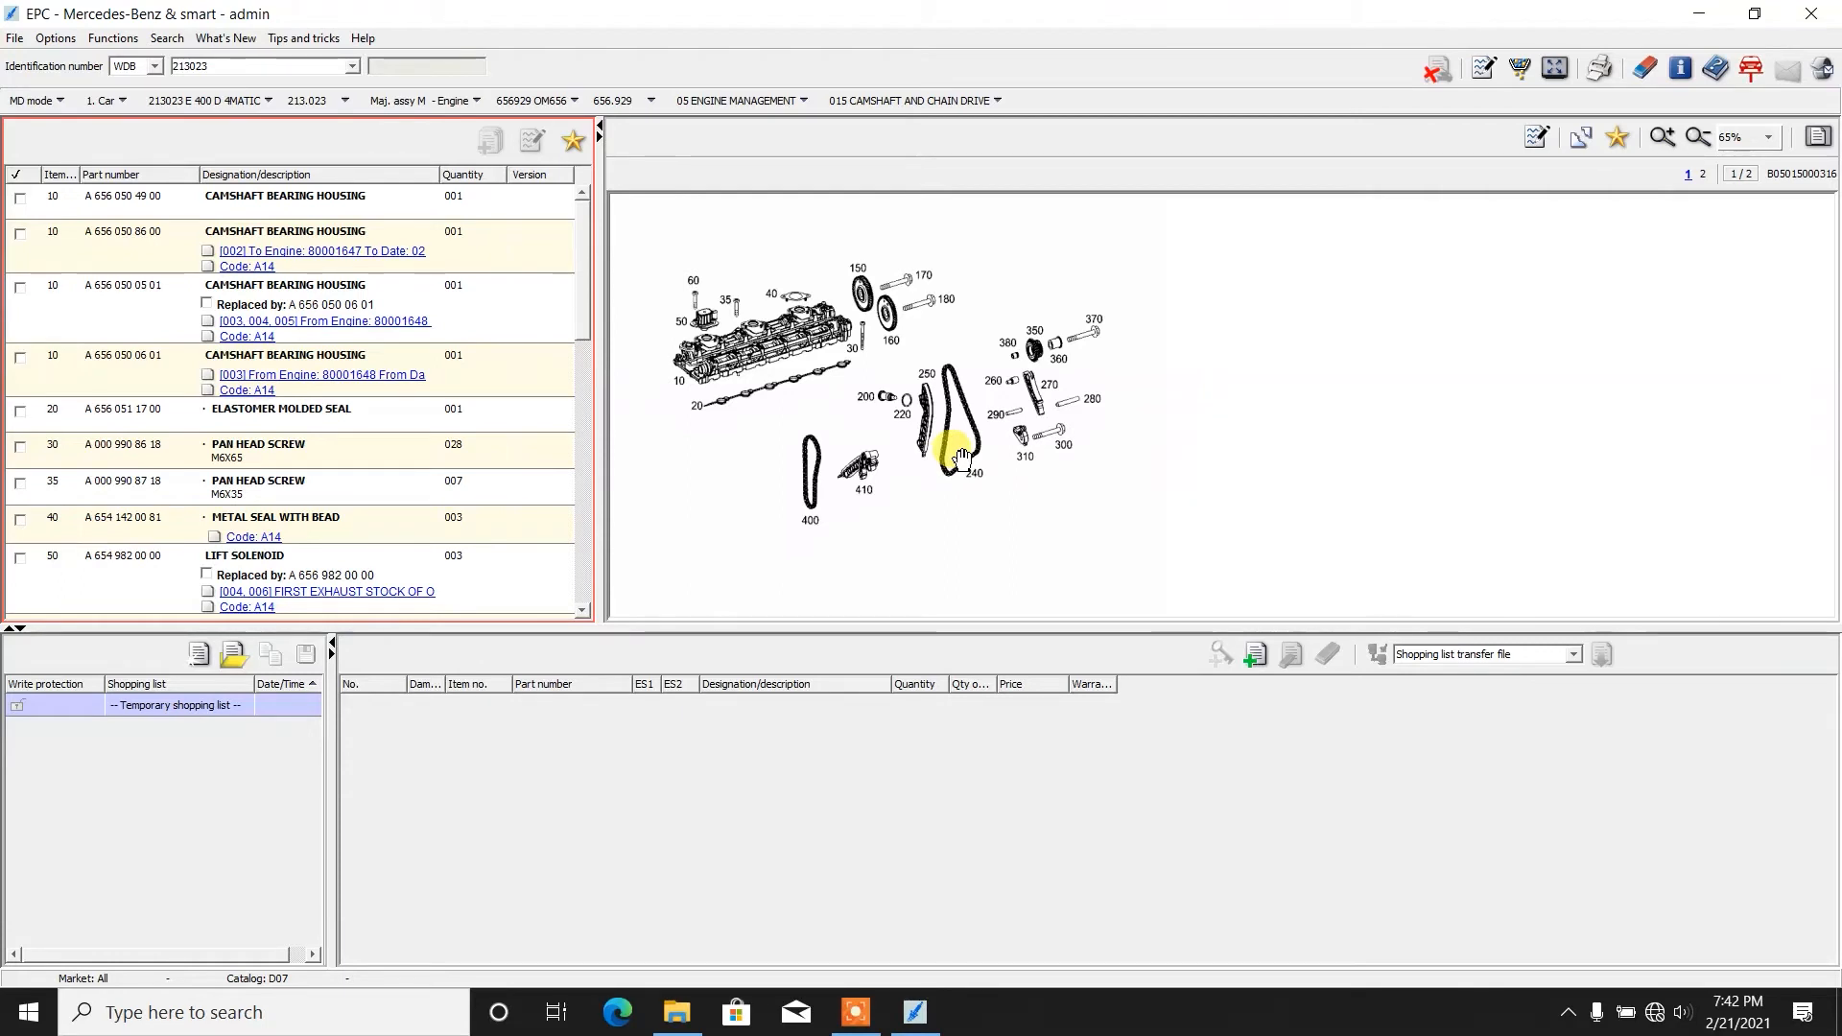
pyautogui.click(1702, 175)
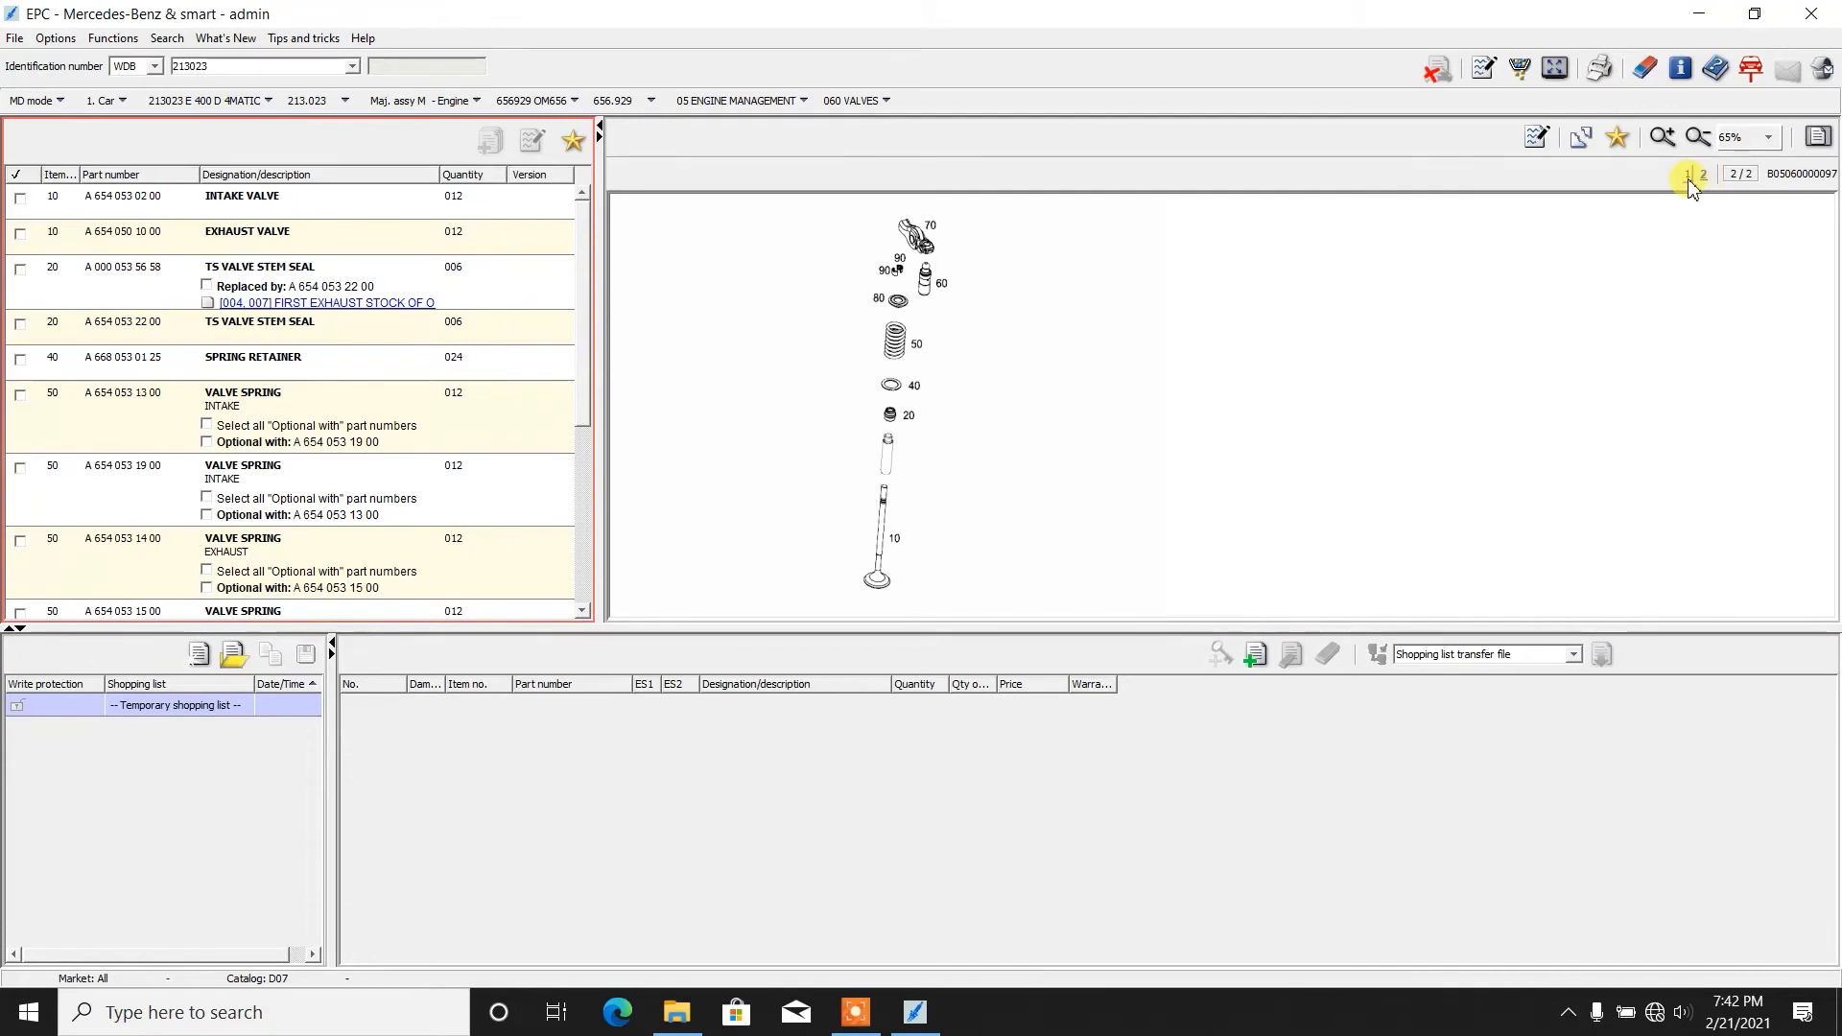
pyautogui.moveTo(1688, 180)
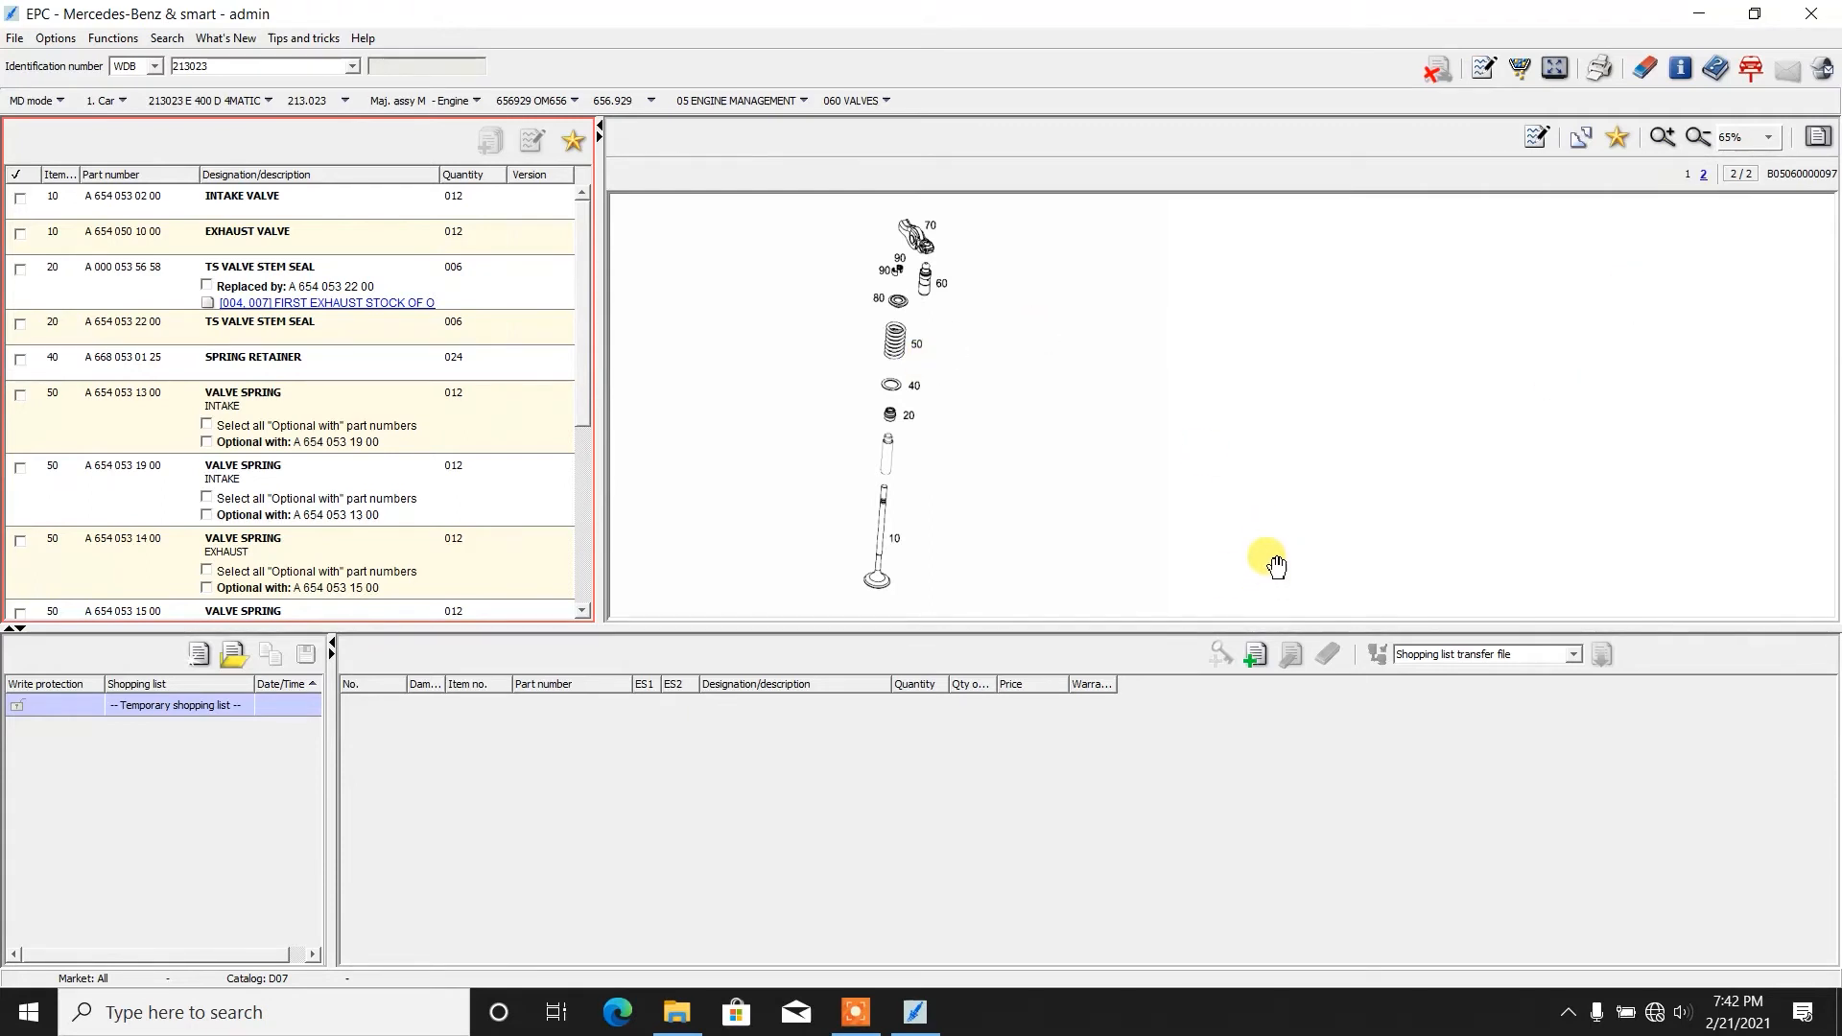
pyautogui.moveTo(1063, 282)
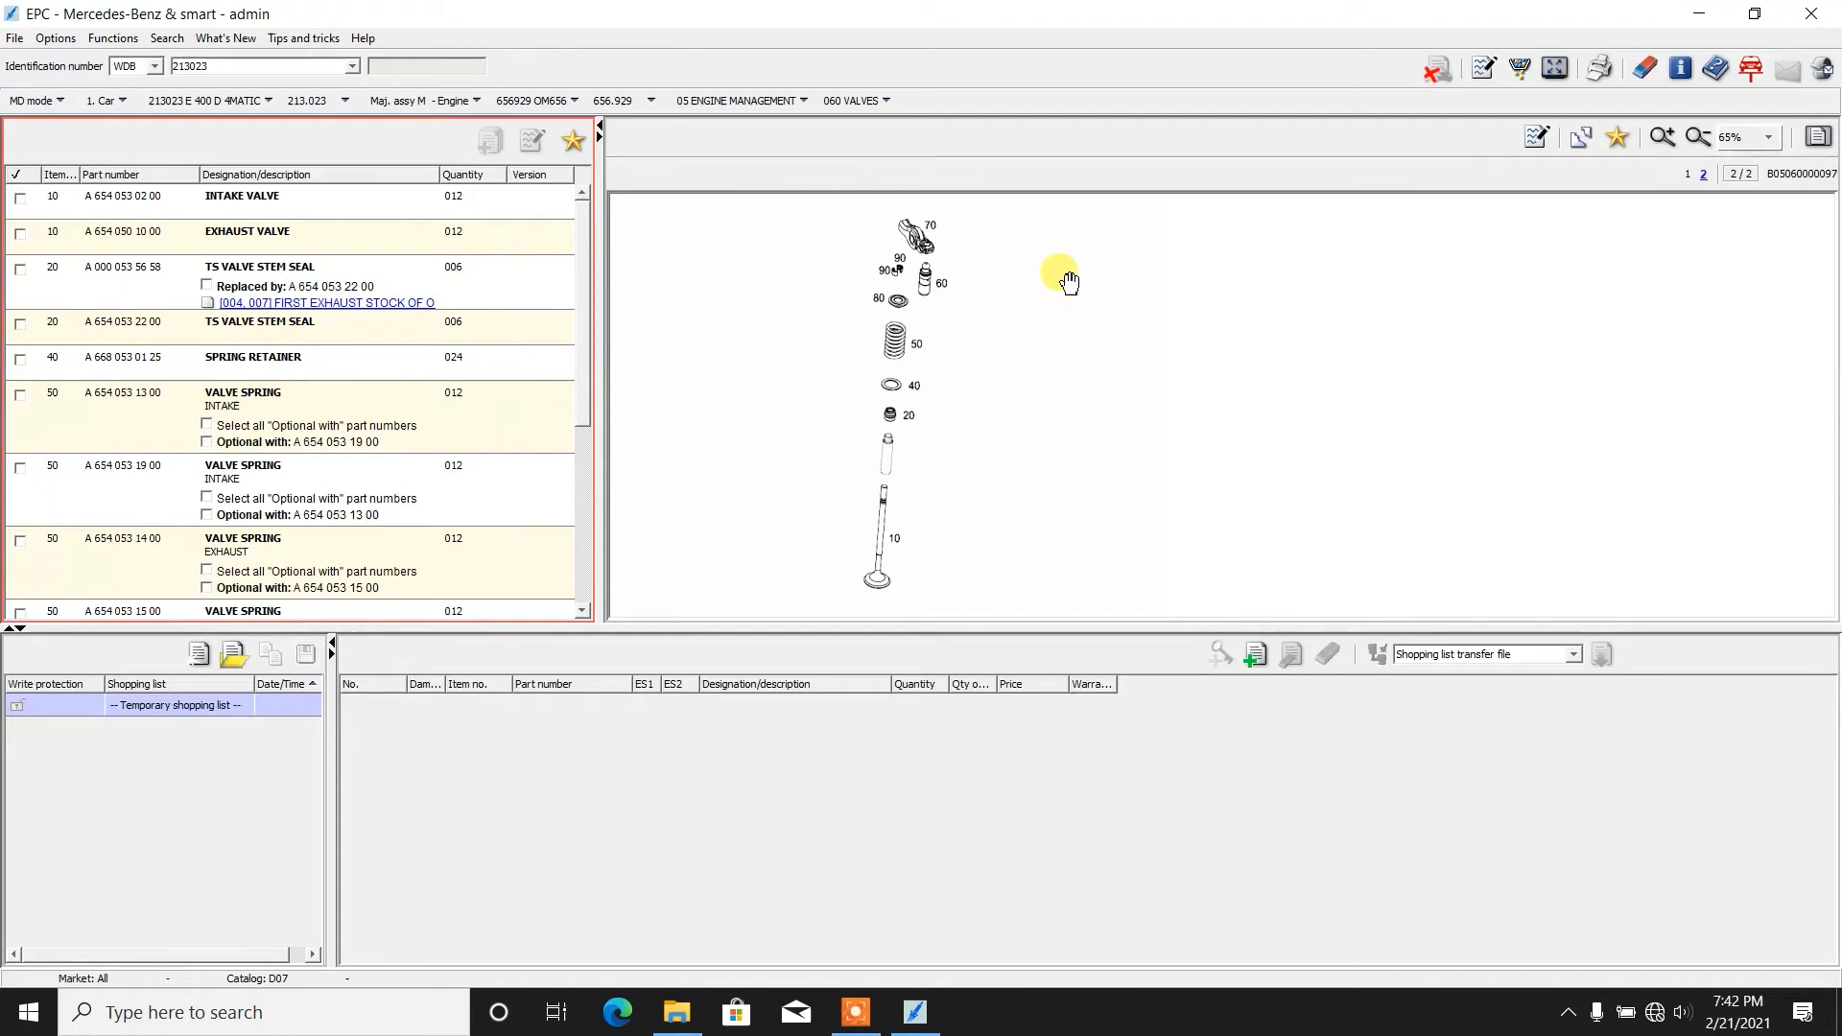
pyautogui.moveTo(1051, 282)
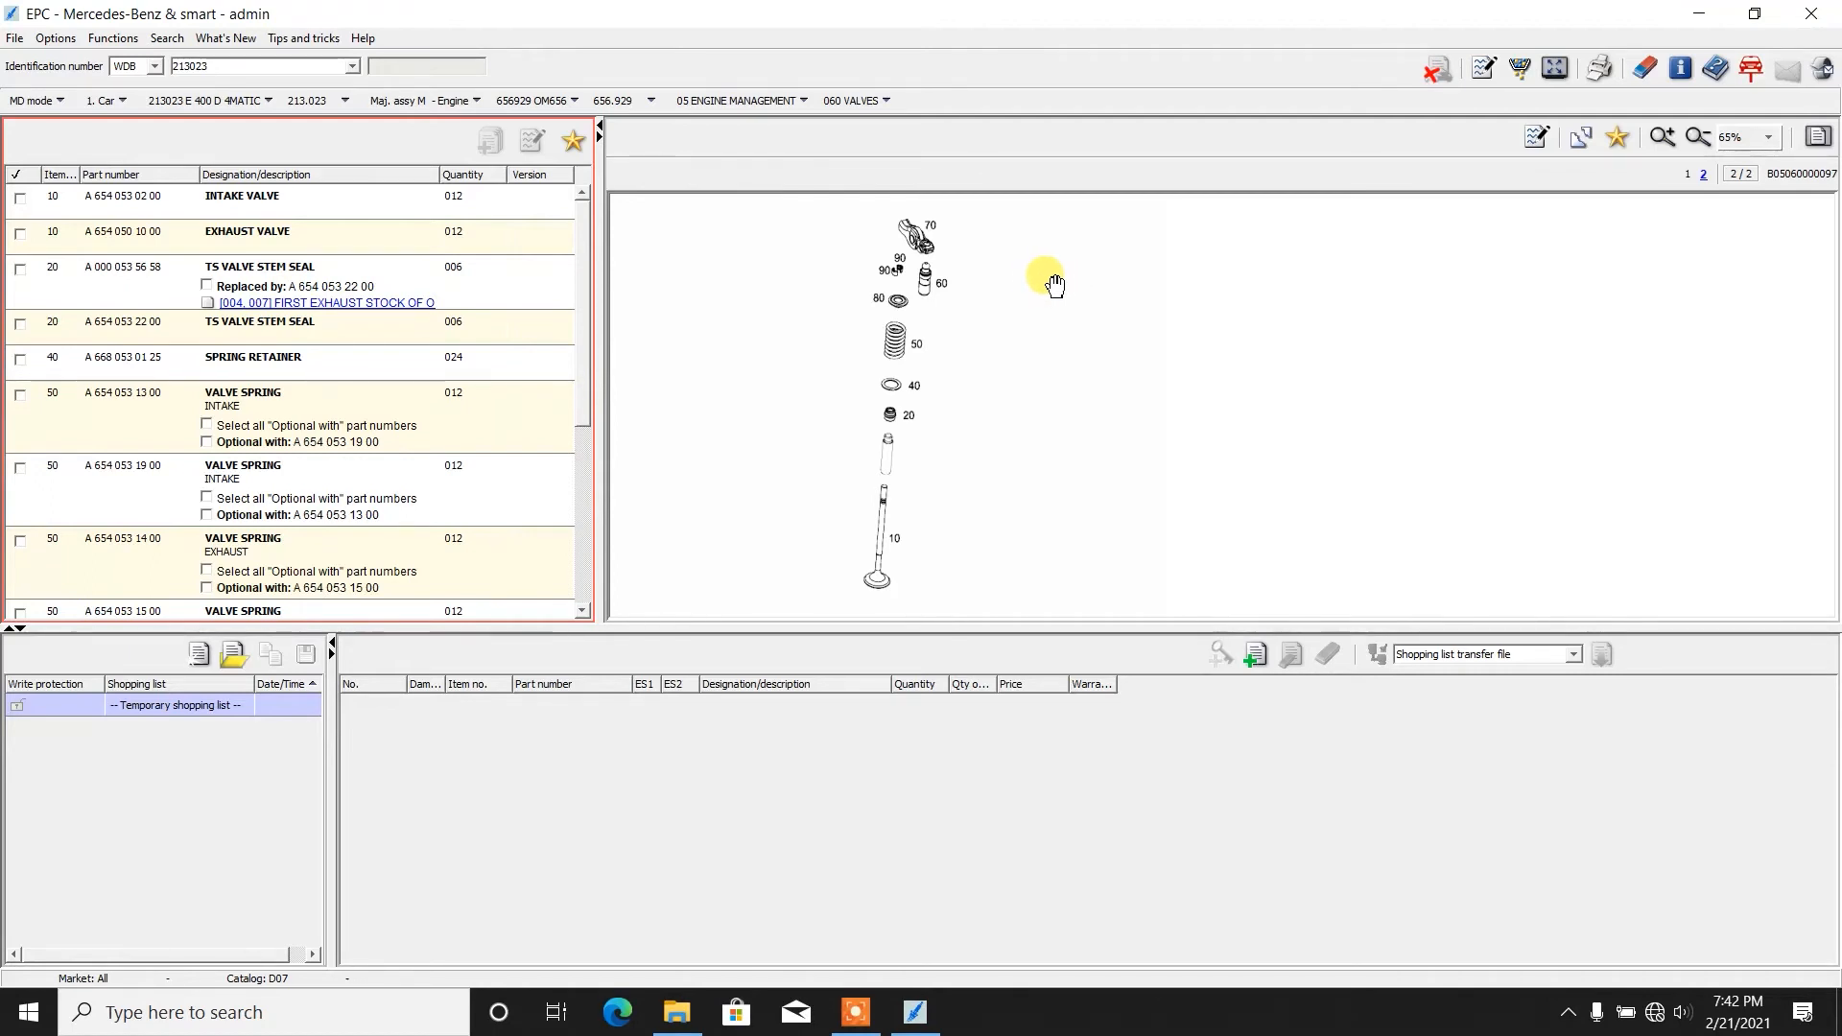
pyautogui.moveTo(948, 292)
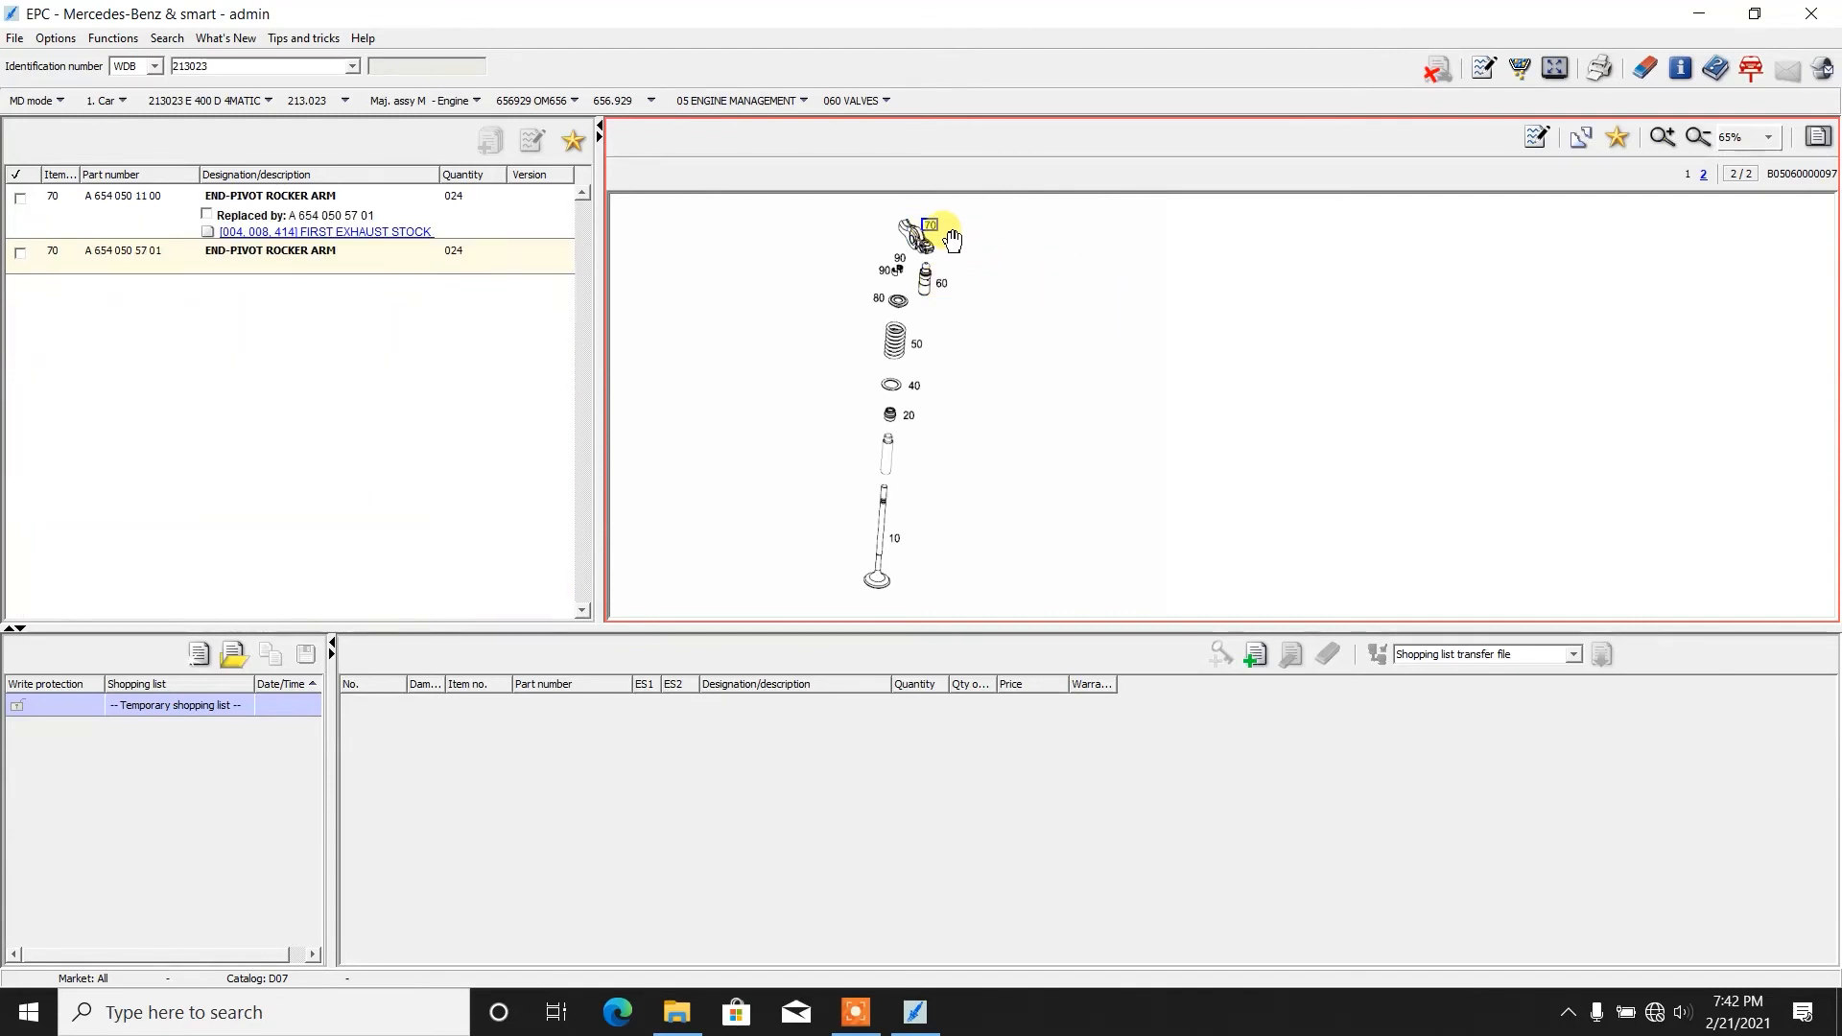
pyautogui.moveTo(929, 228)
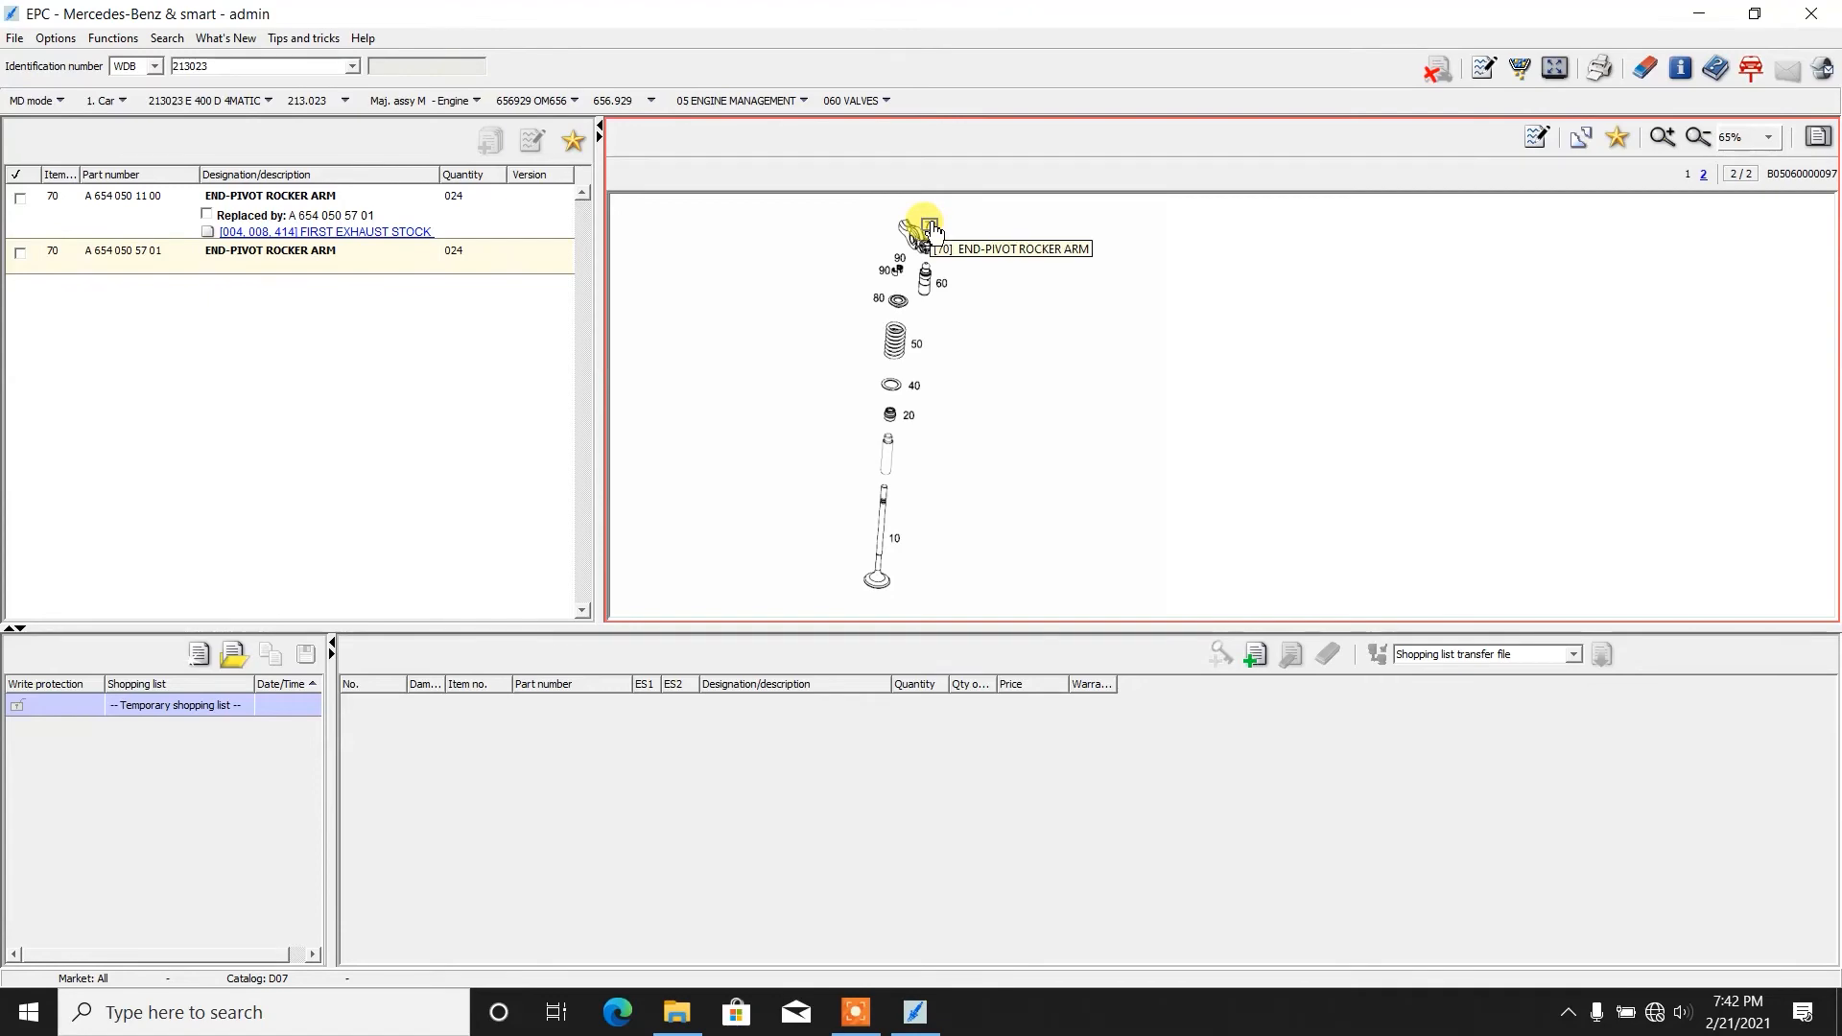
# Step: Select major assembly 60 Shell and its subgroup 015 Shell bodyshell parts page
pyautogui.click(416, 99)
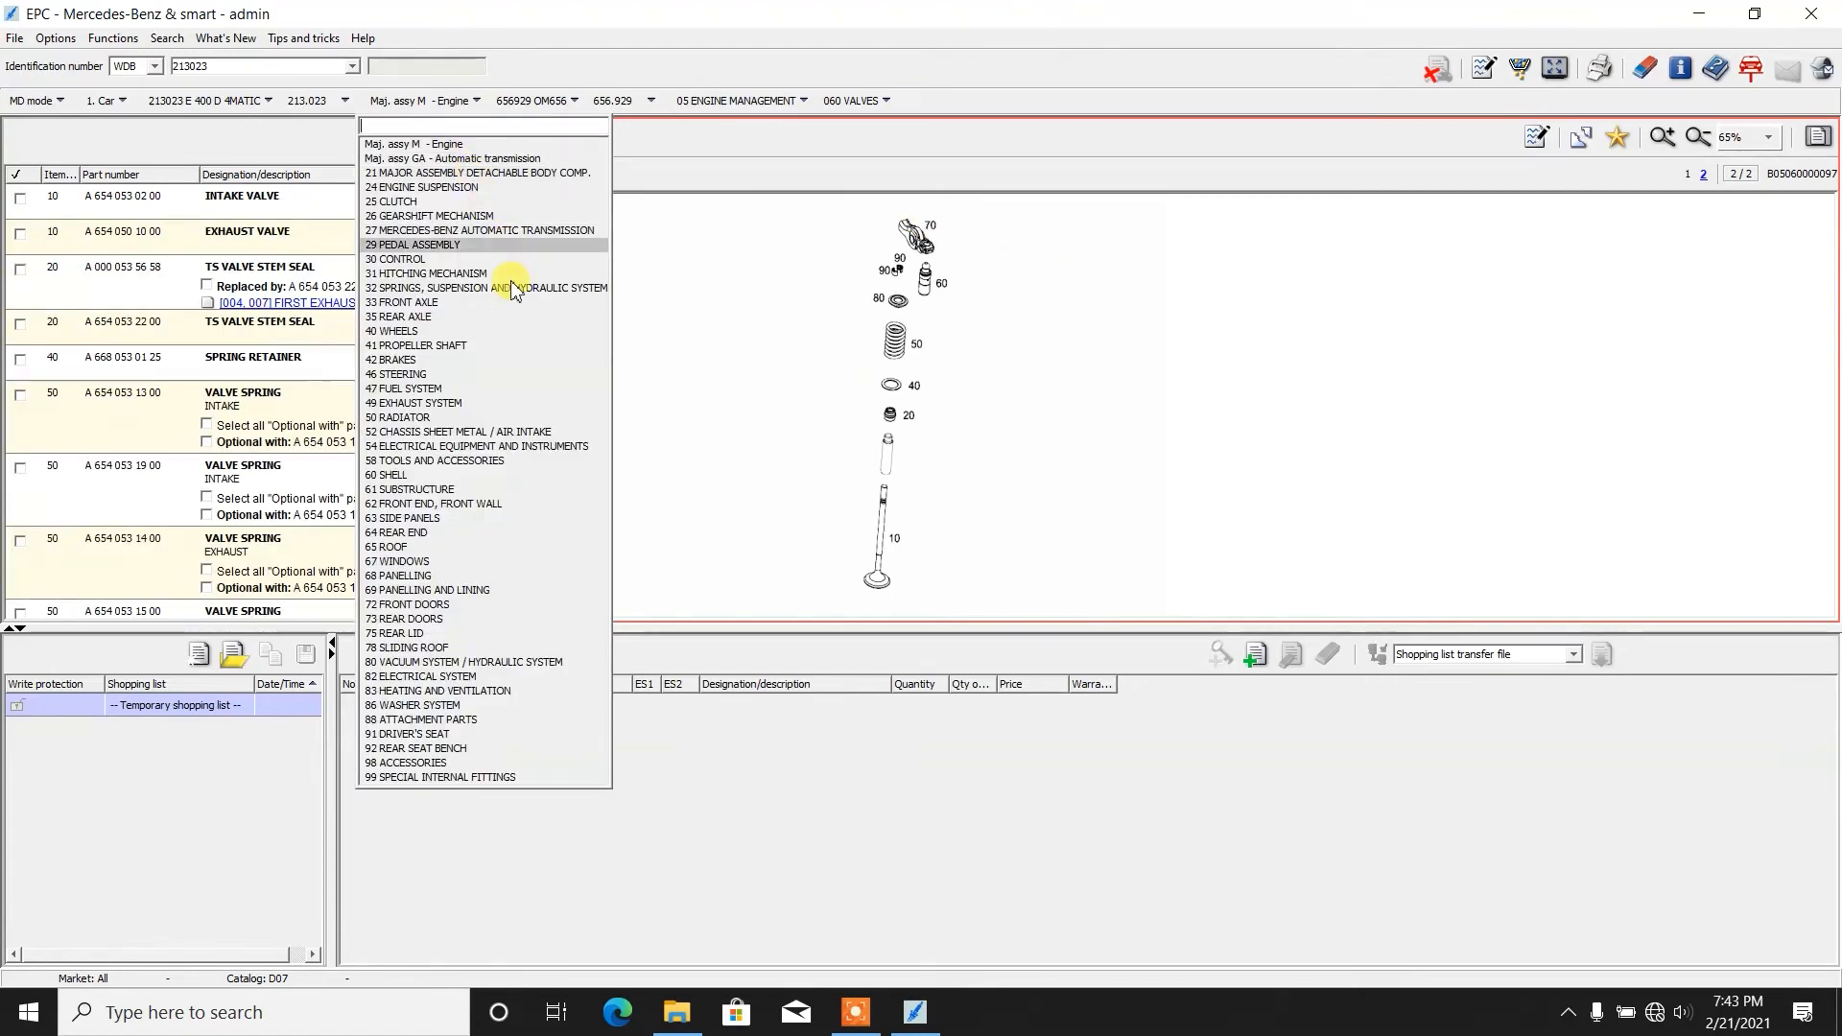
pyautogui.click(387, 474)
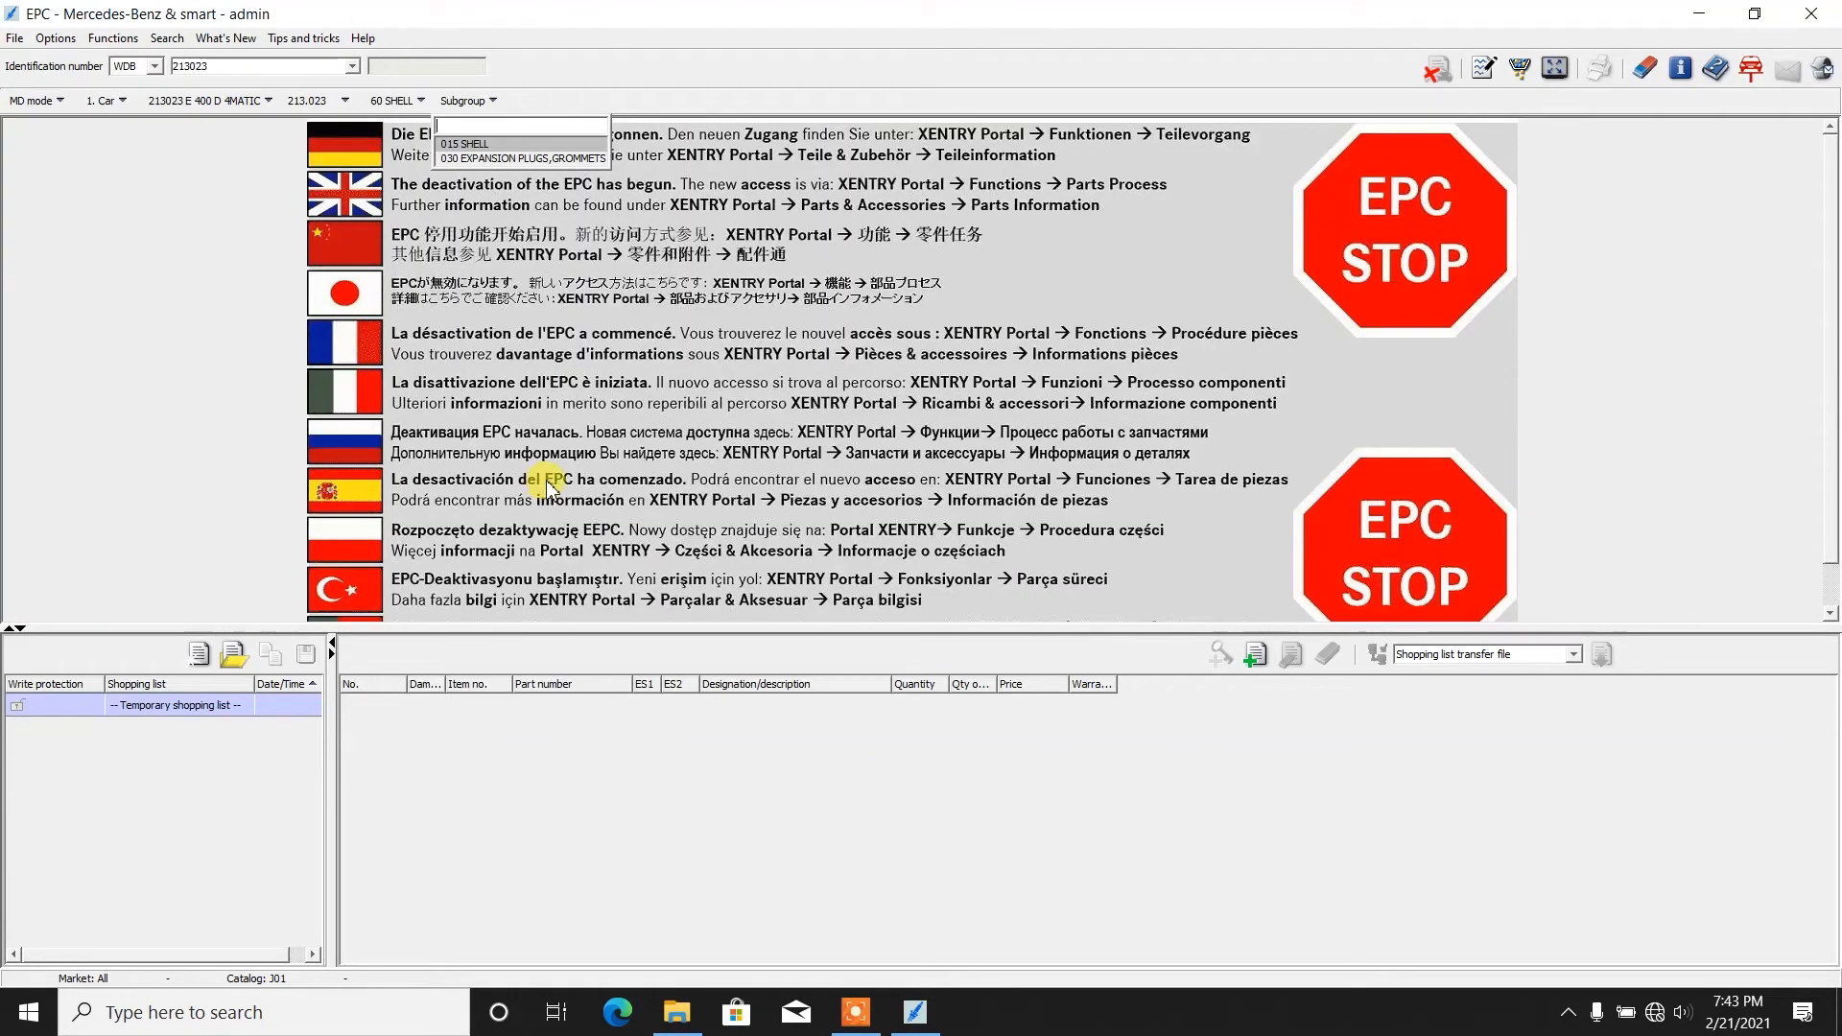
pyautogui.click(464, 144)
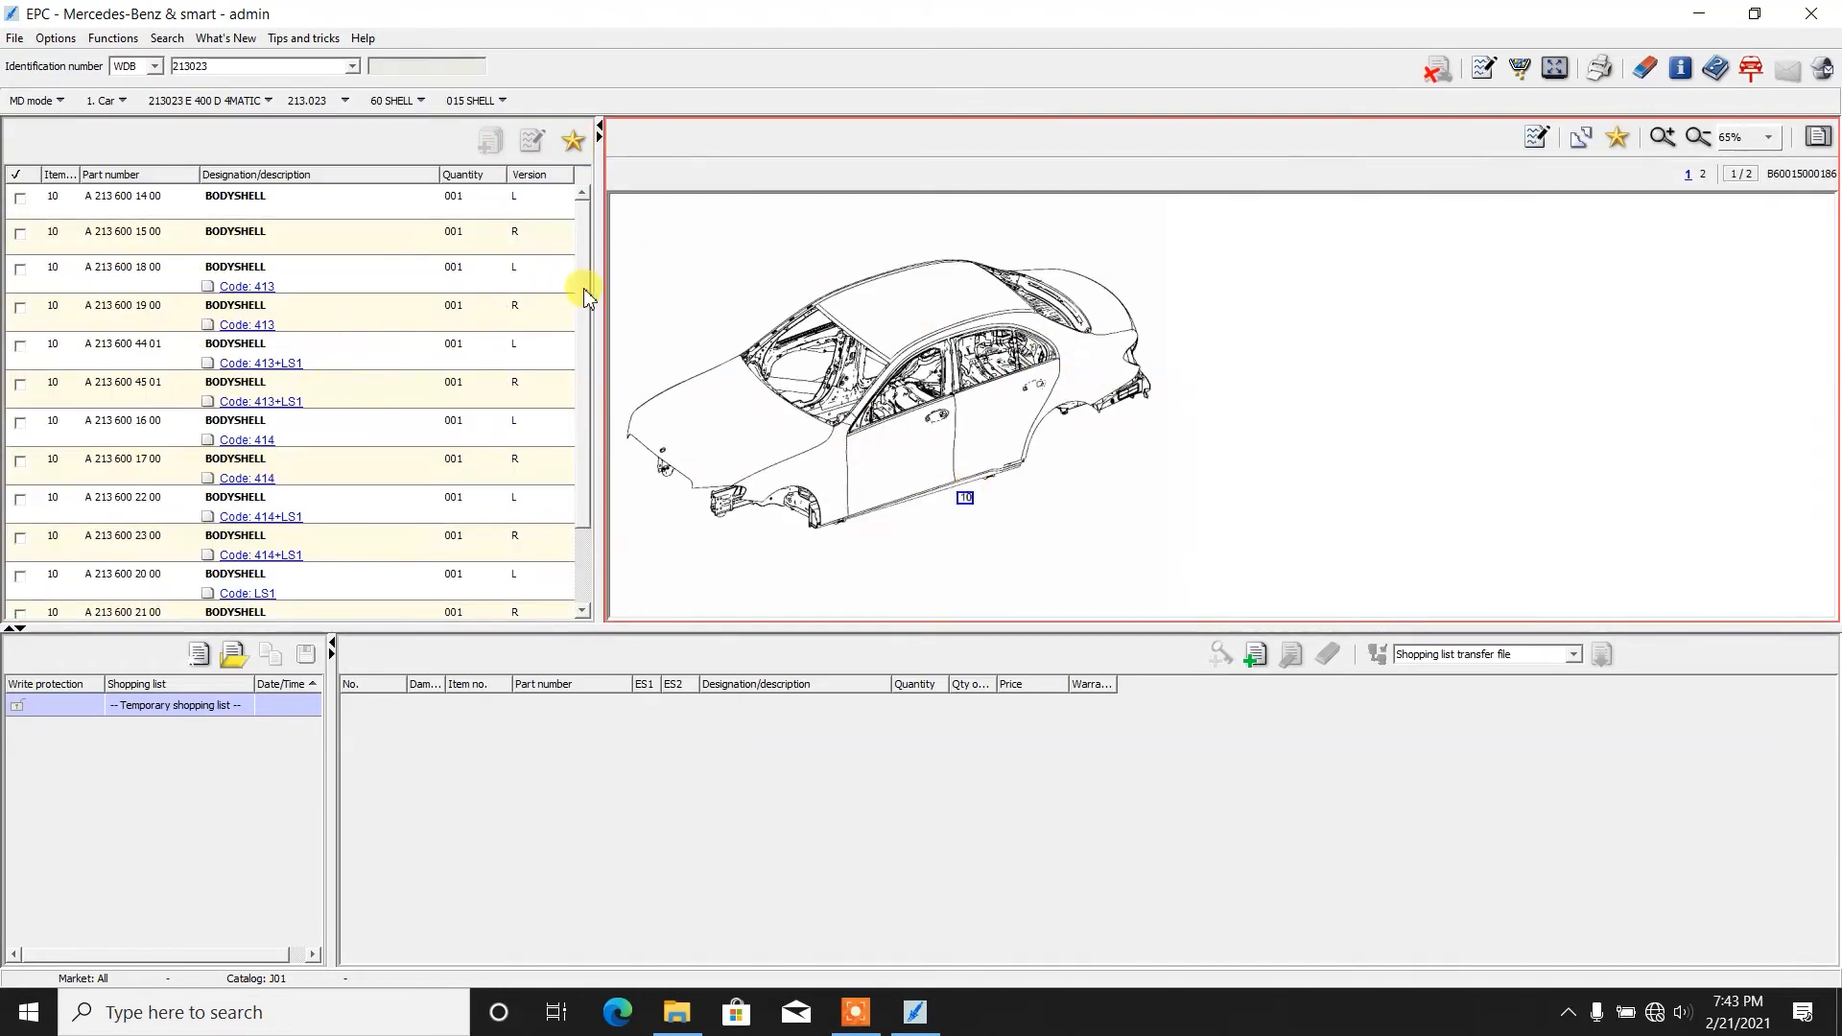
# Step: Go to 030 Expansion Plugs, Grommets, filter to callout 200 stop plugs, then restore the full list
pyautogui.scroll(-3)
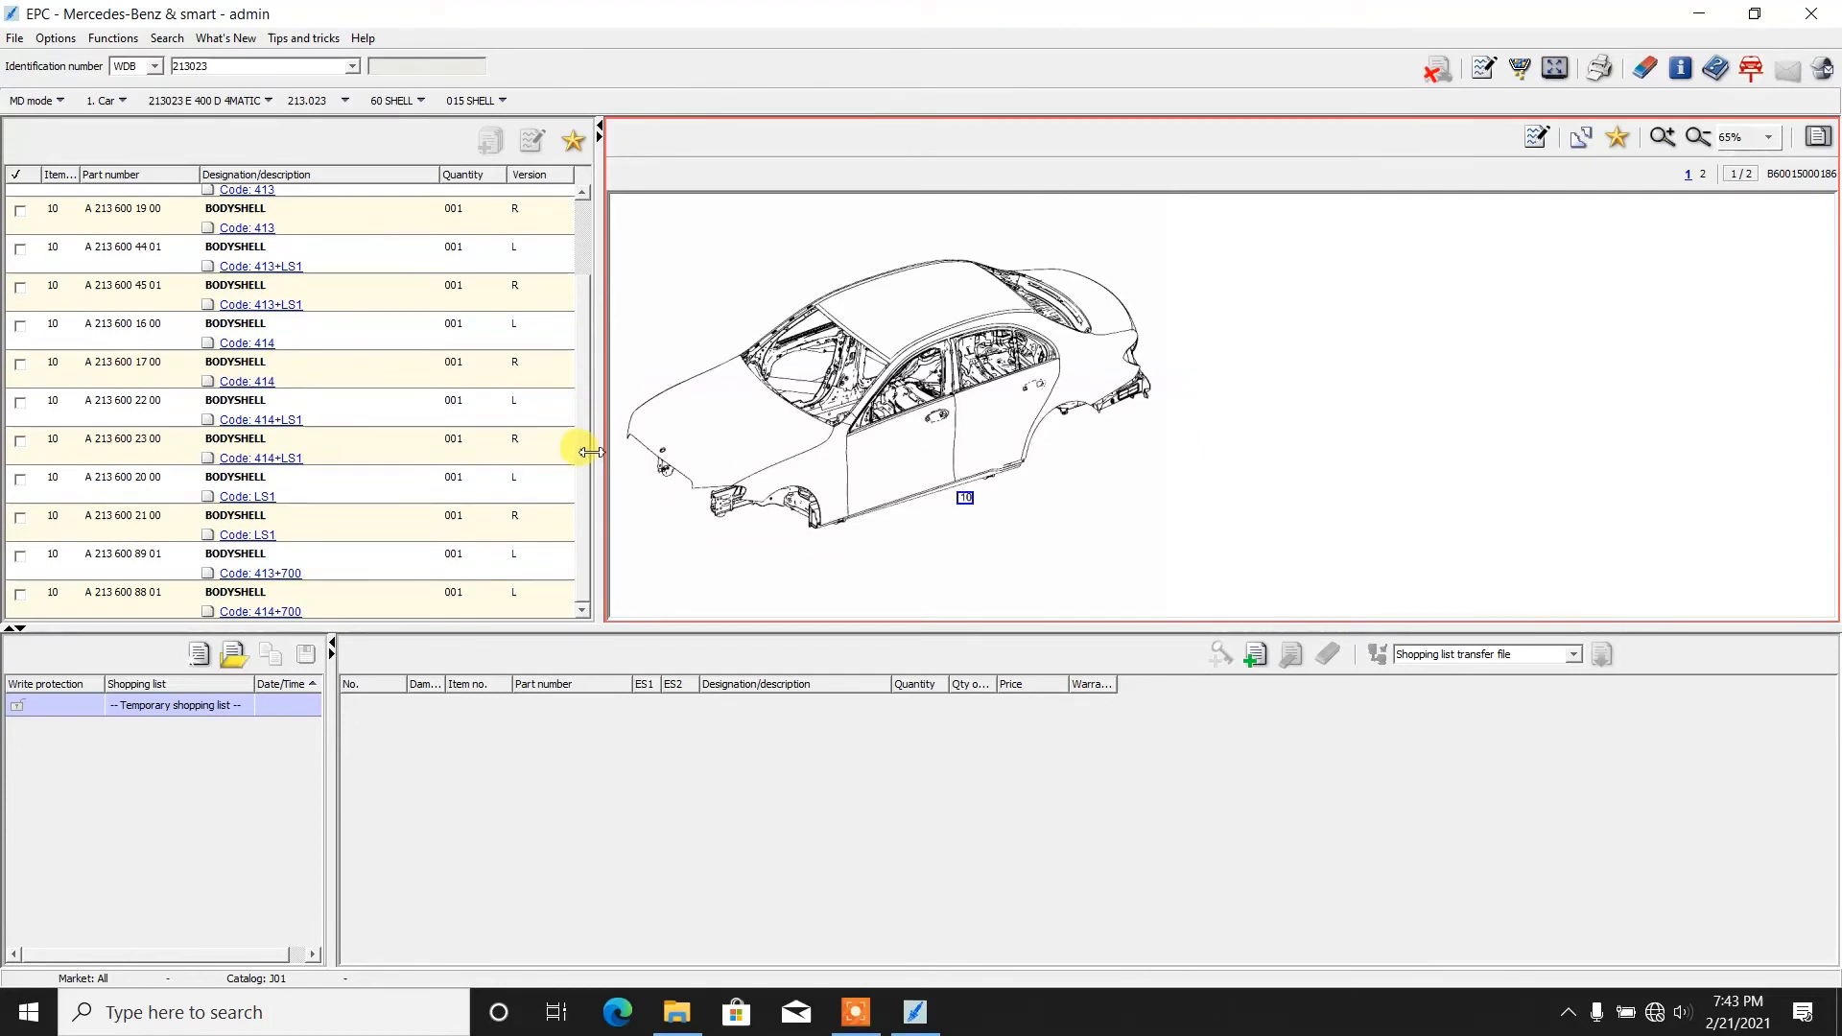
pyautogui.moveTo(368, 371)
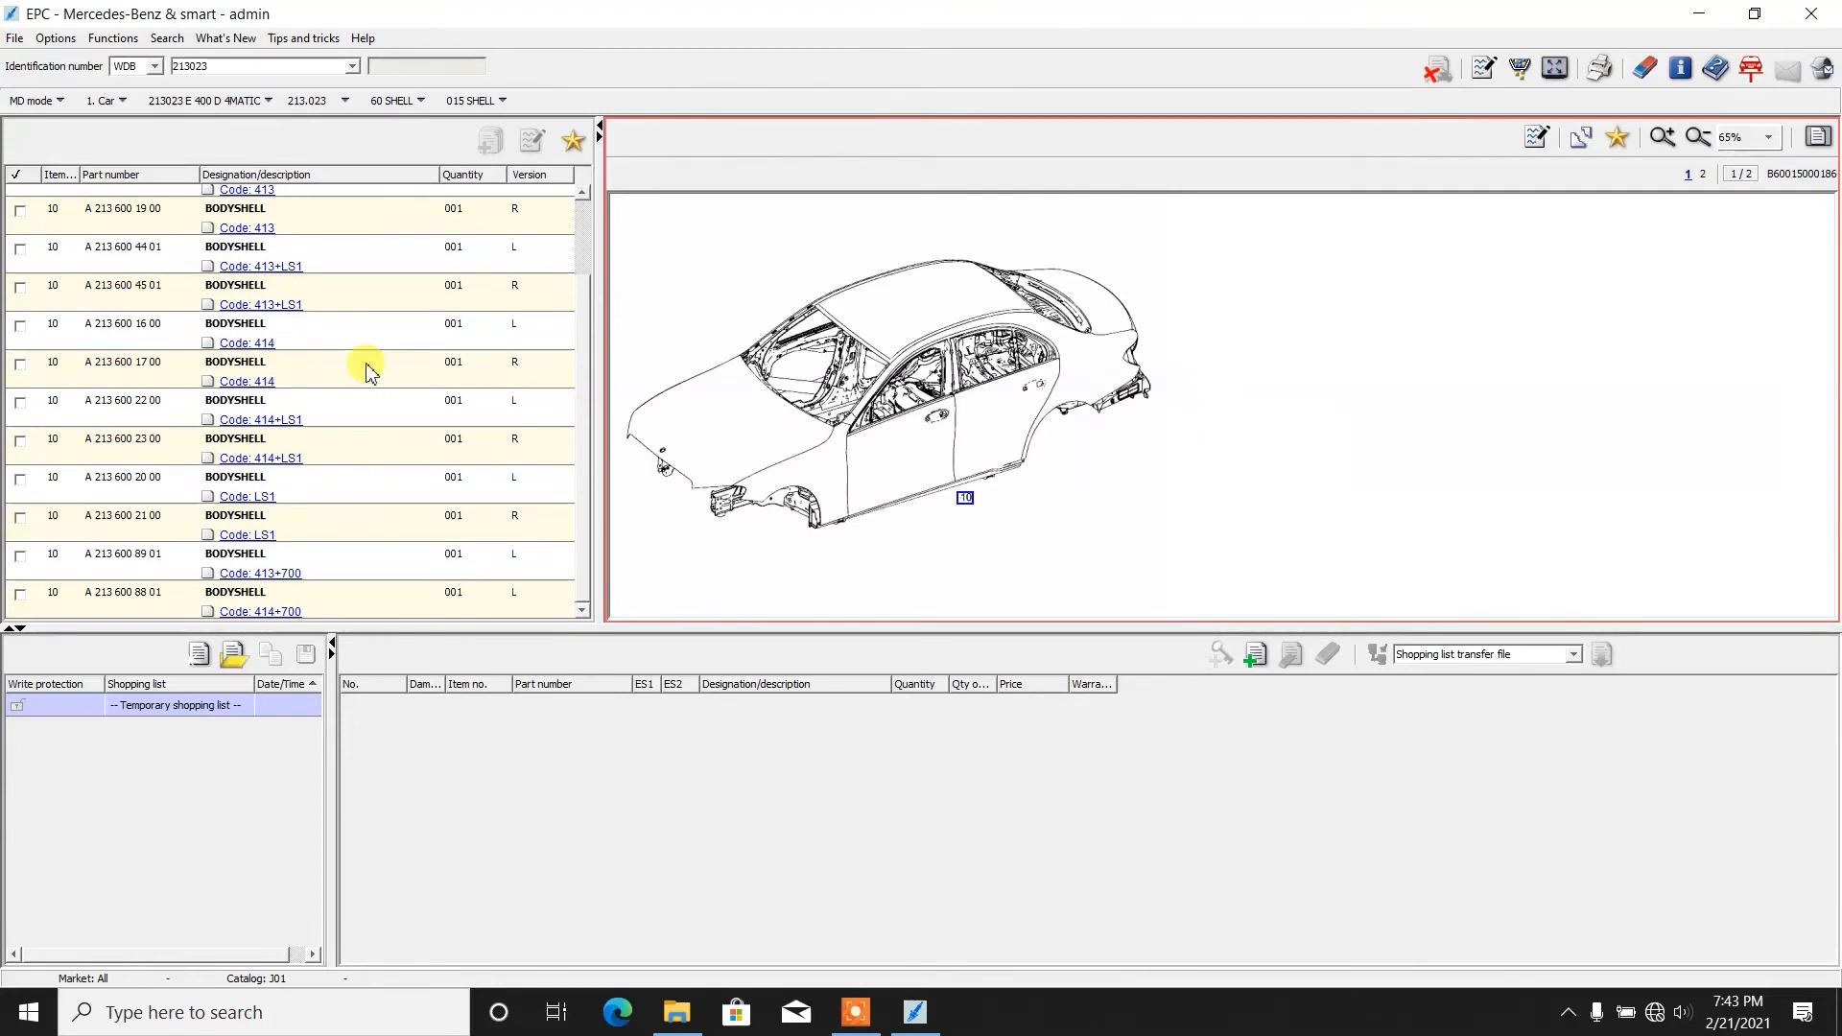
pyautogui.moveTo(587, 438)
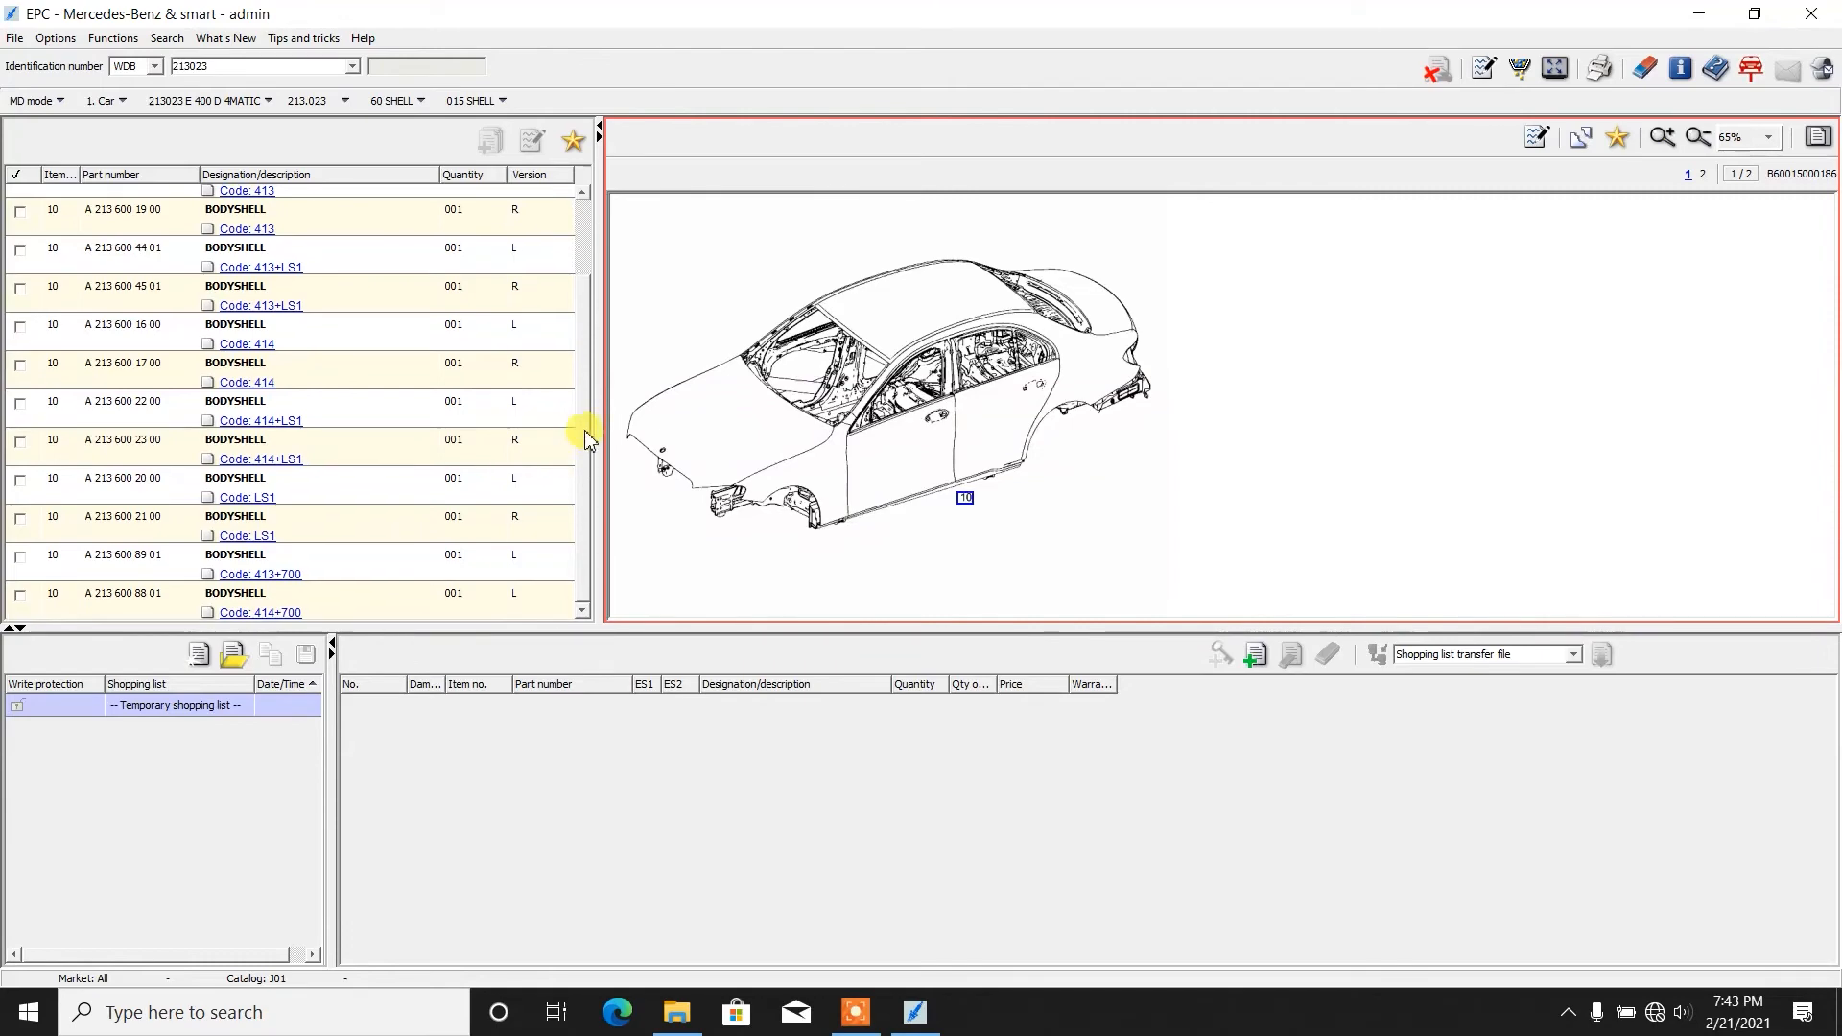
pyautogui.scroll(3)
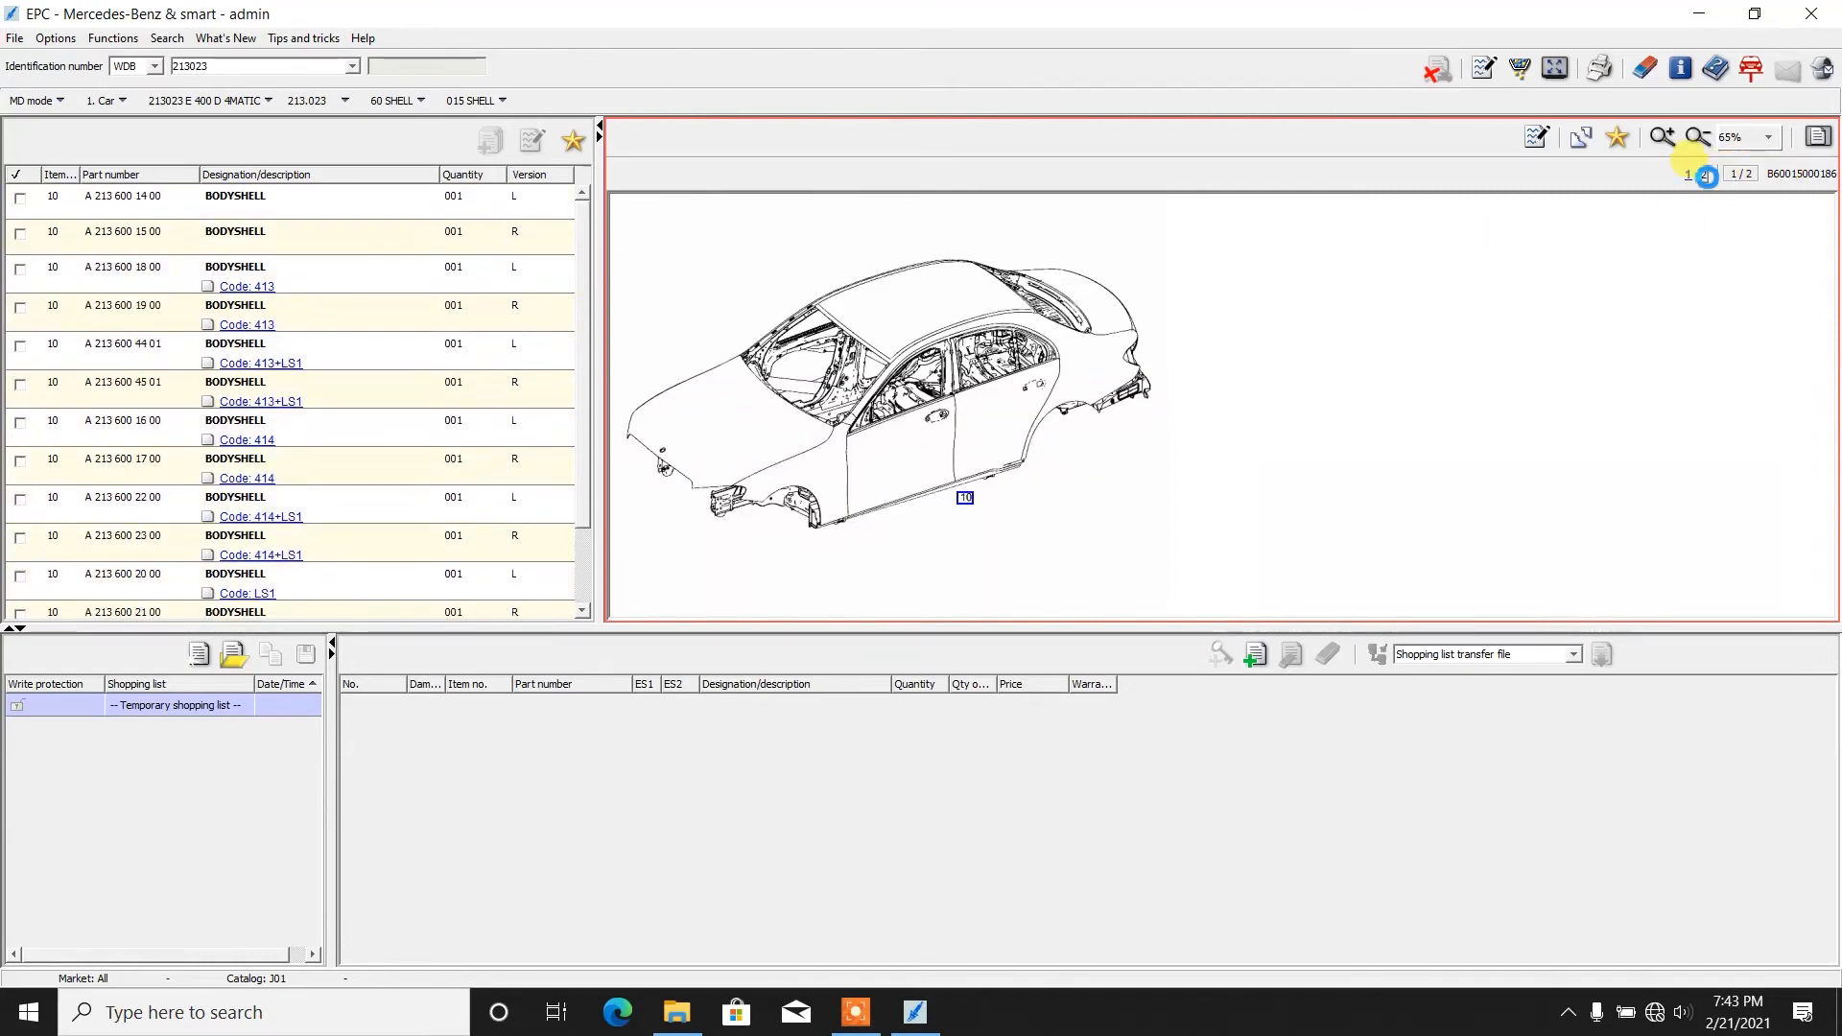
pyautogui.click(1702, 174)
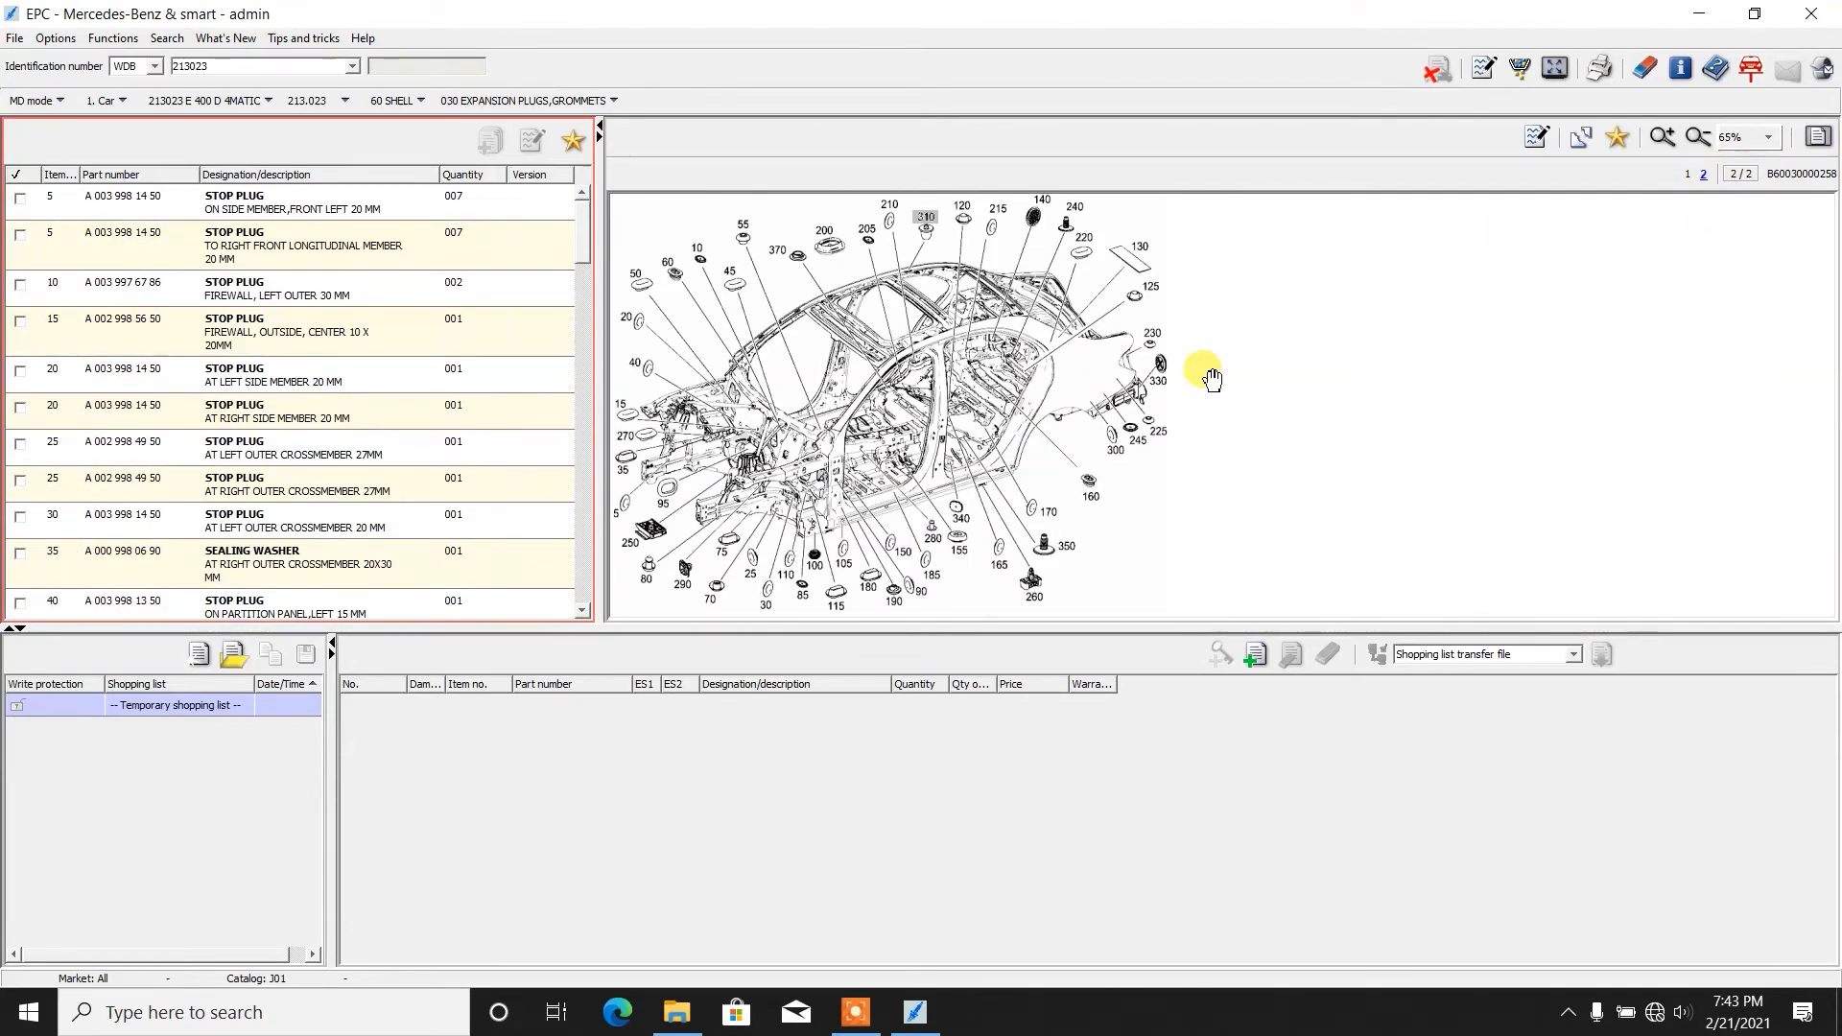
pyautogui.moveTo(1079, 553)
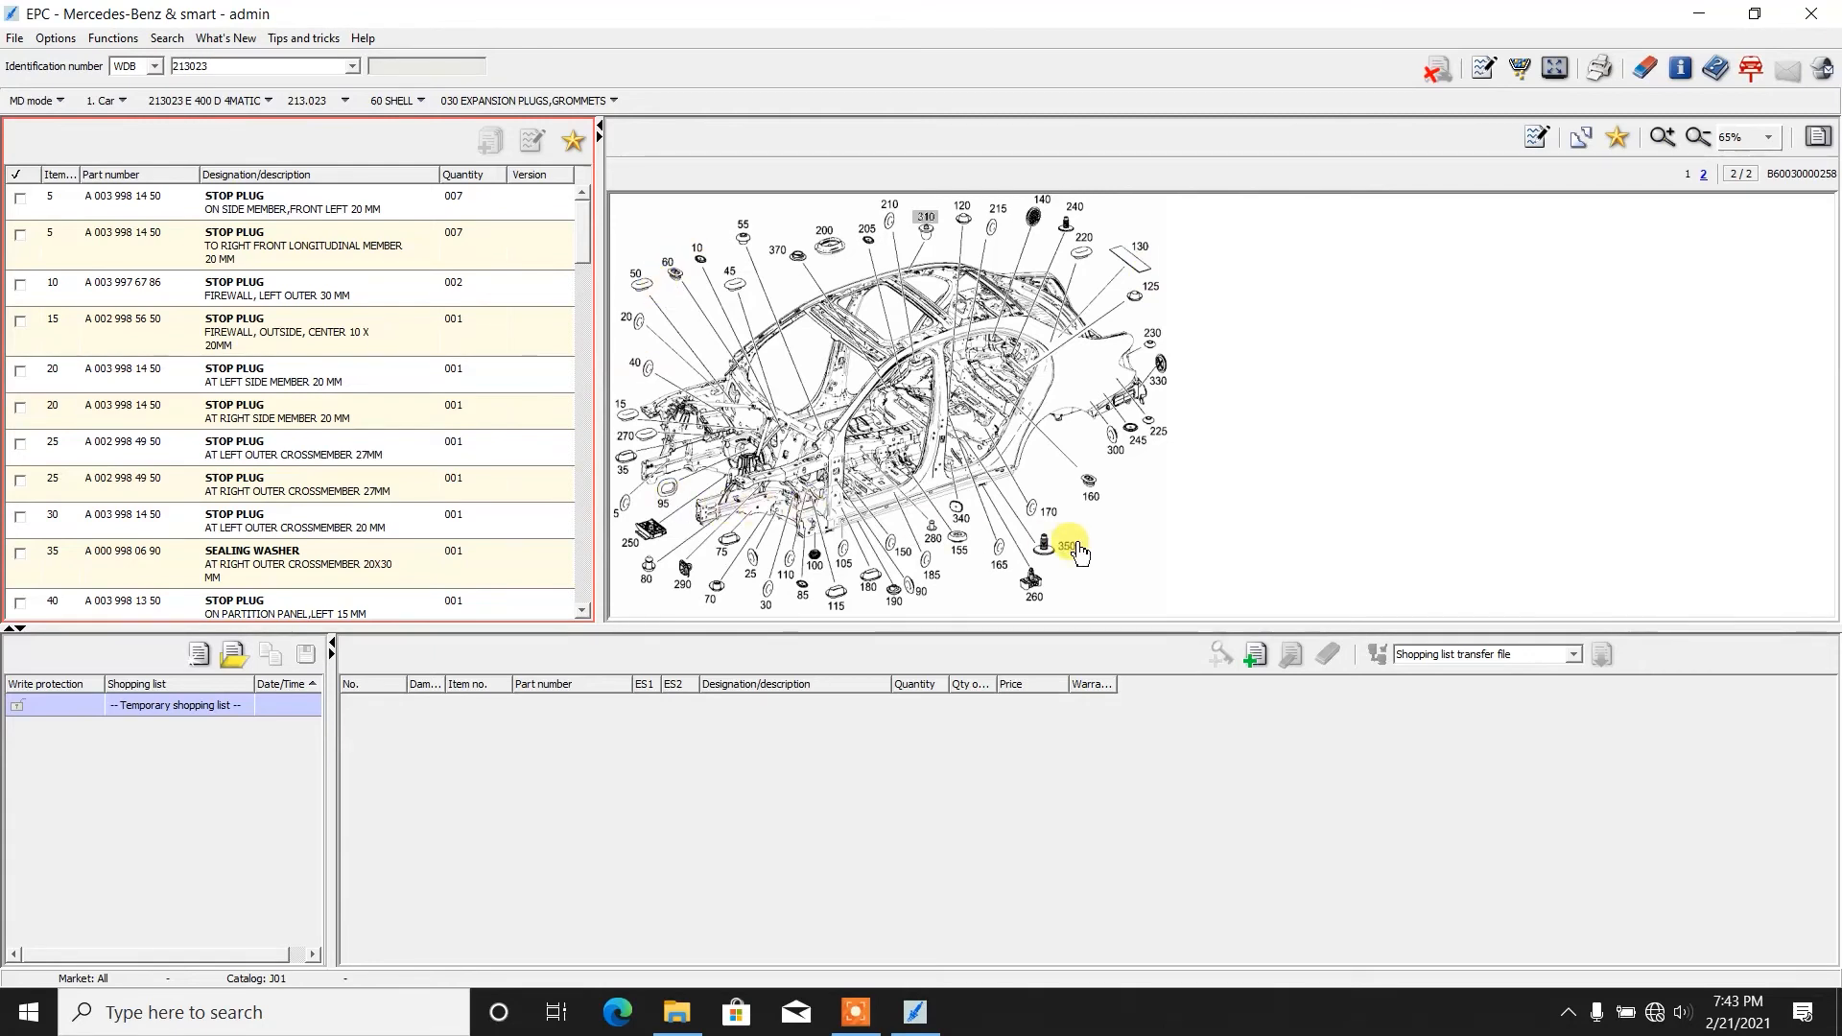
pyautogui.moveTo(715, 316)
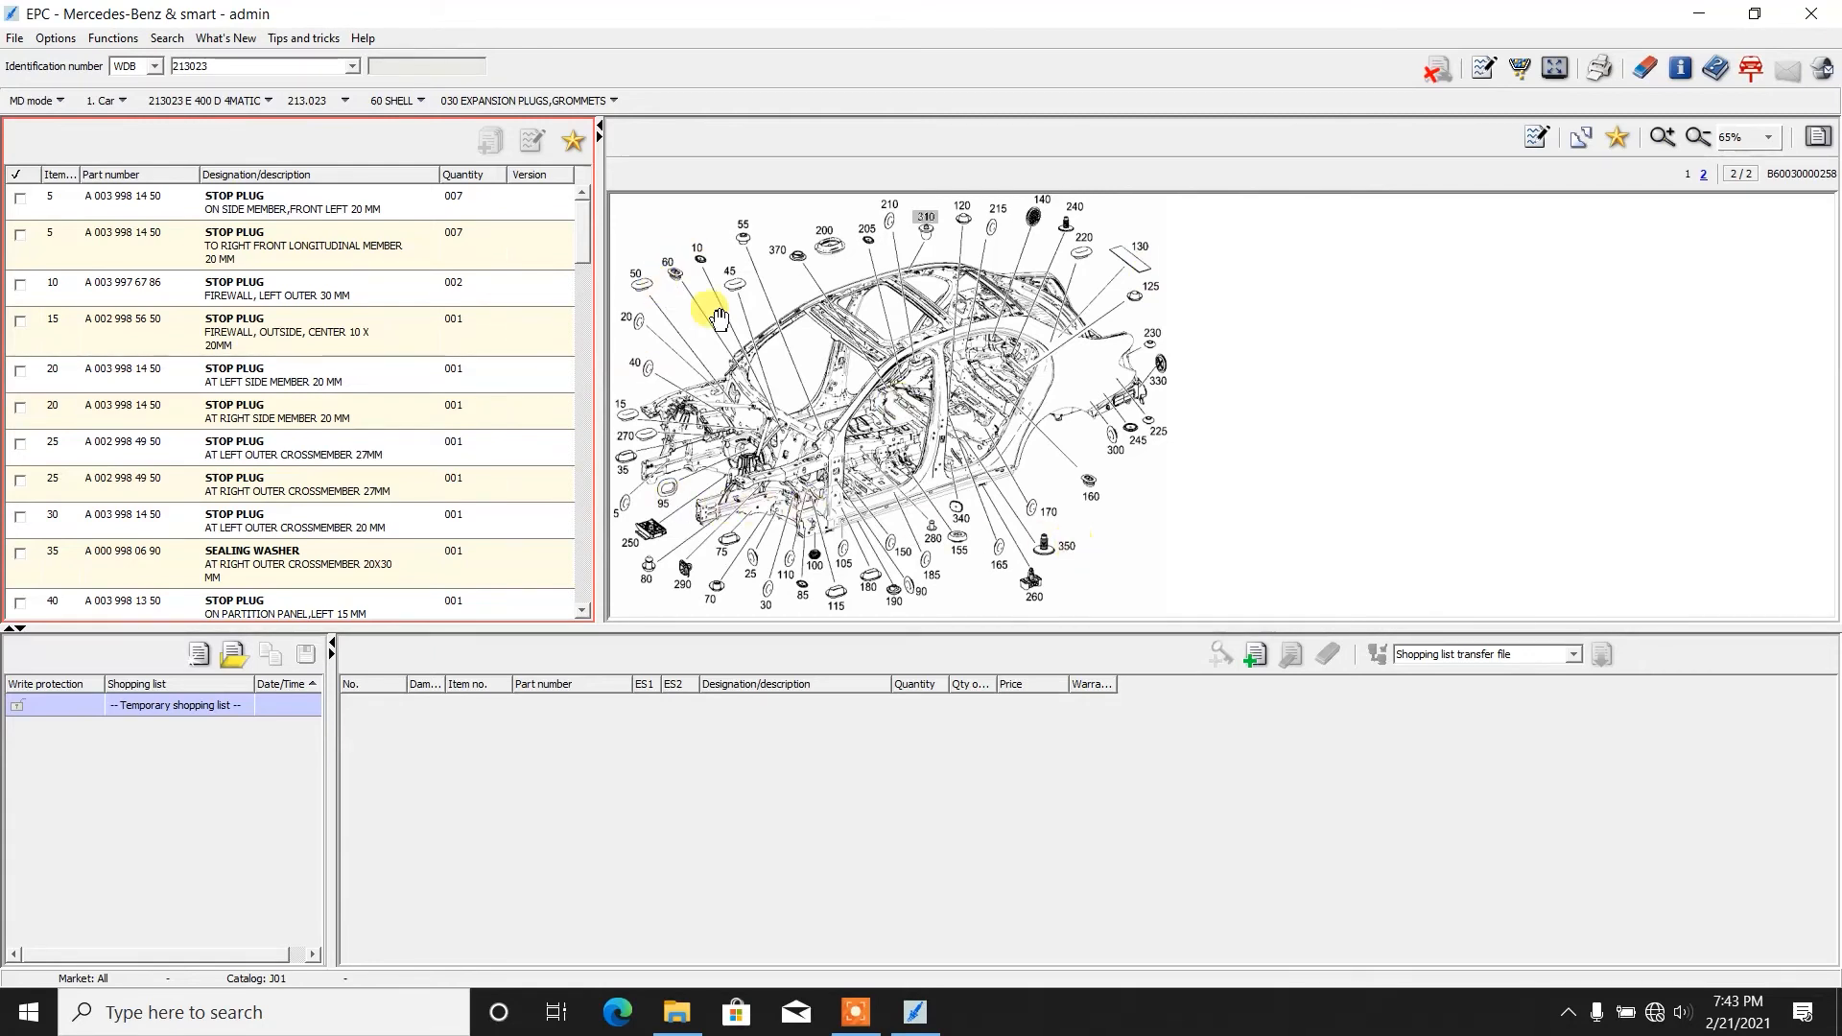
pyautogui.click(823, 230)
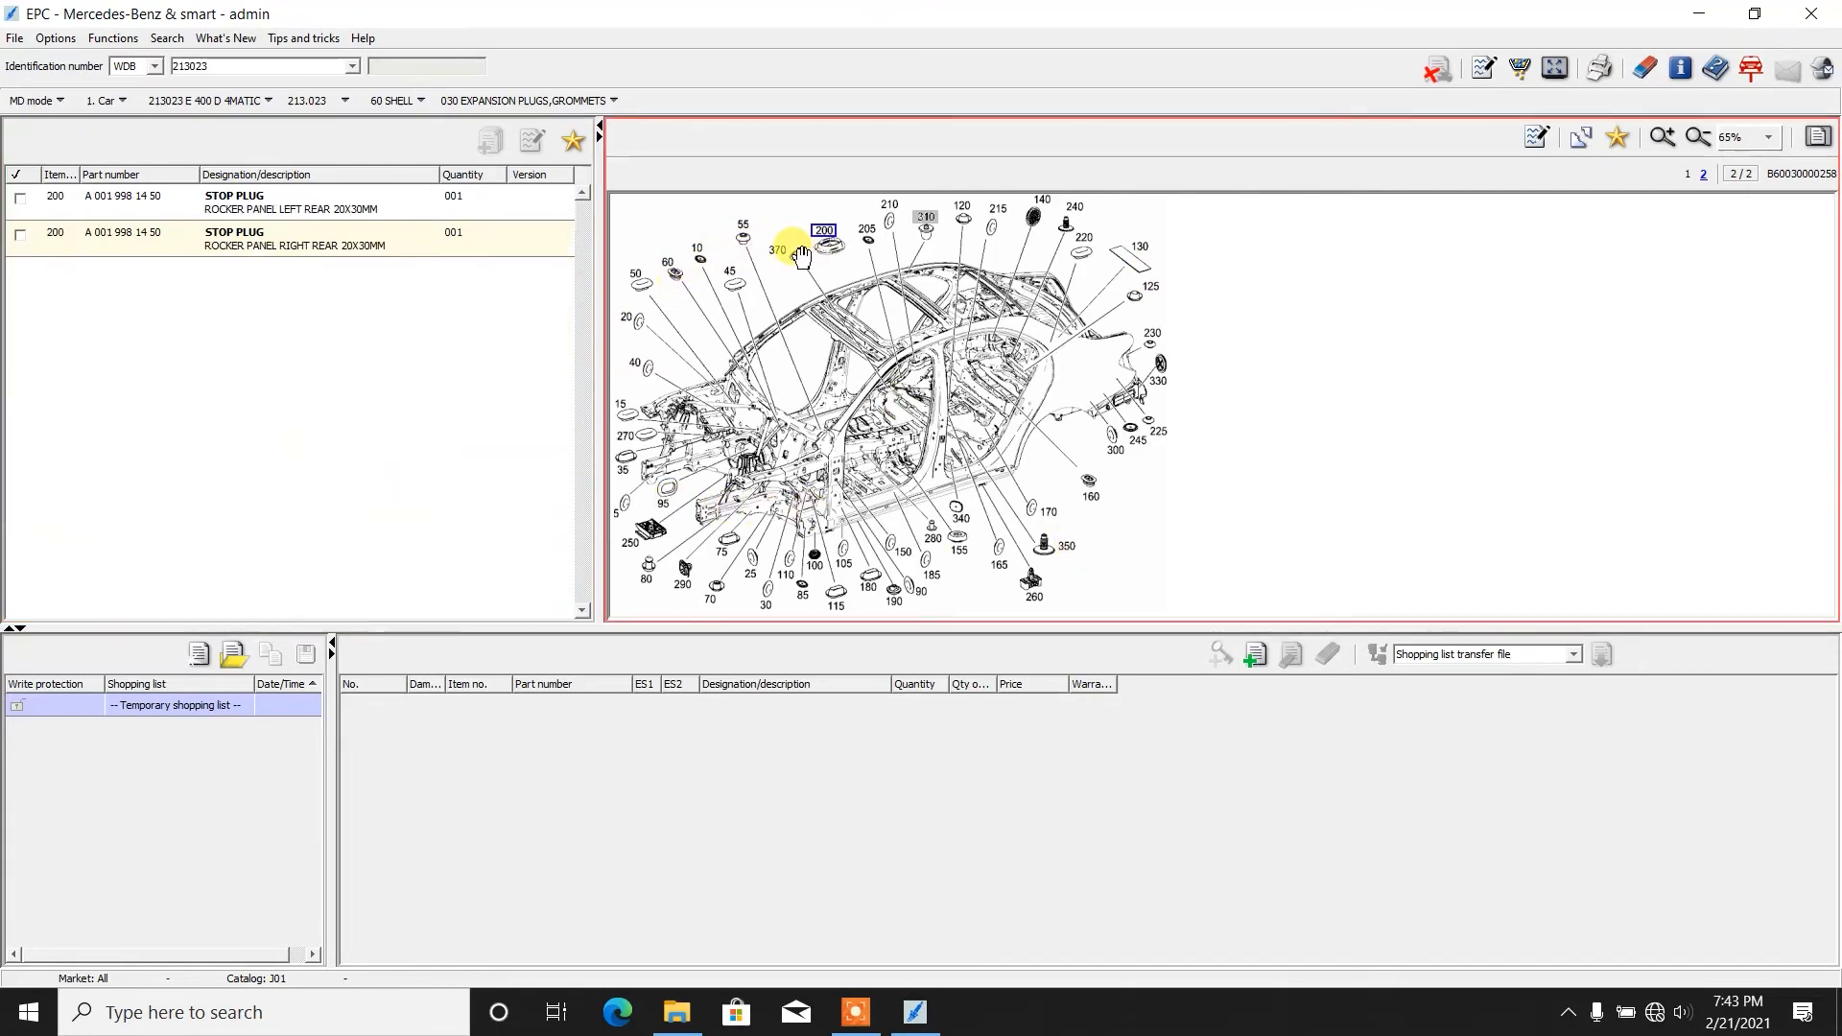
pyautogui.click(775, 250)
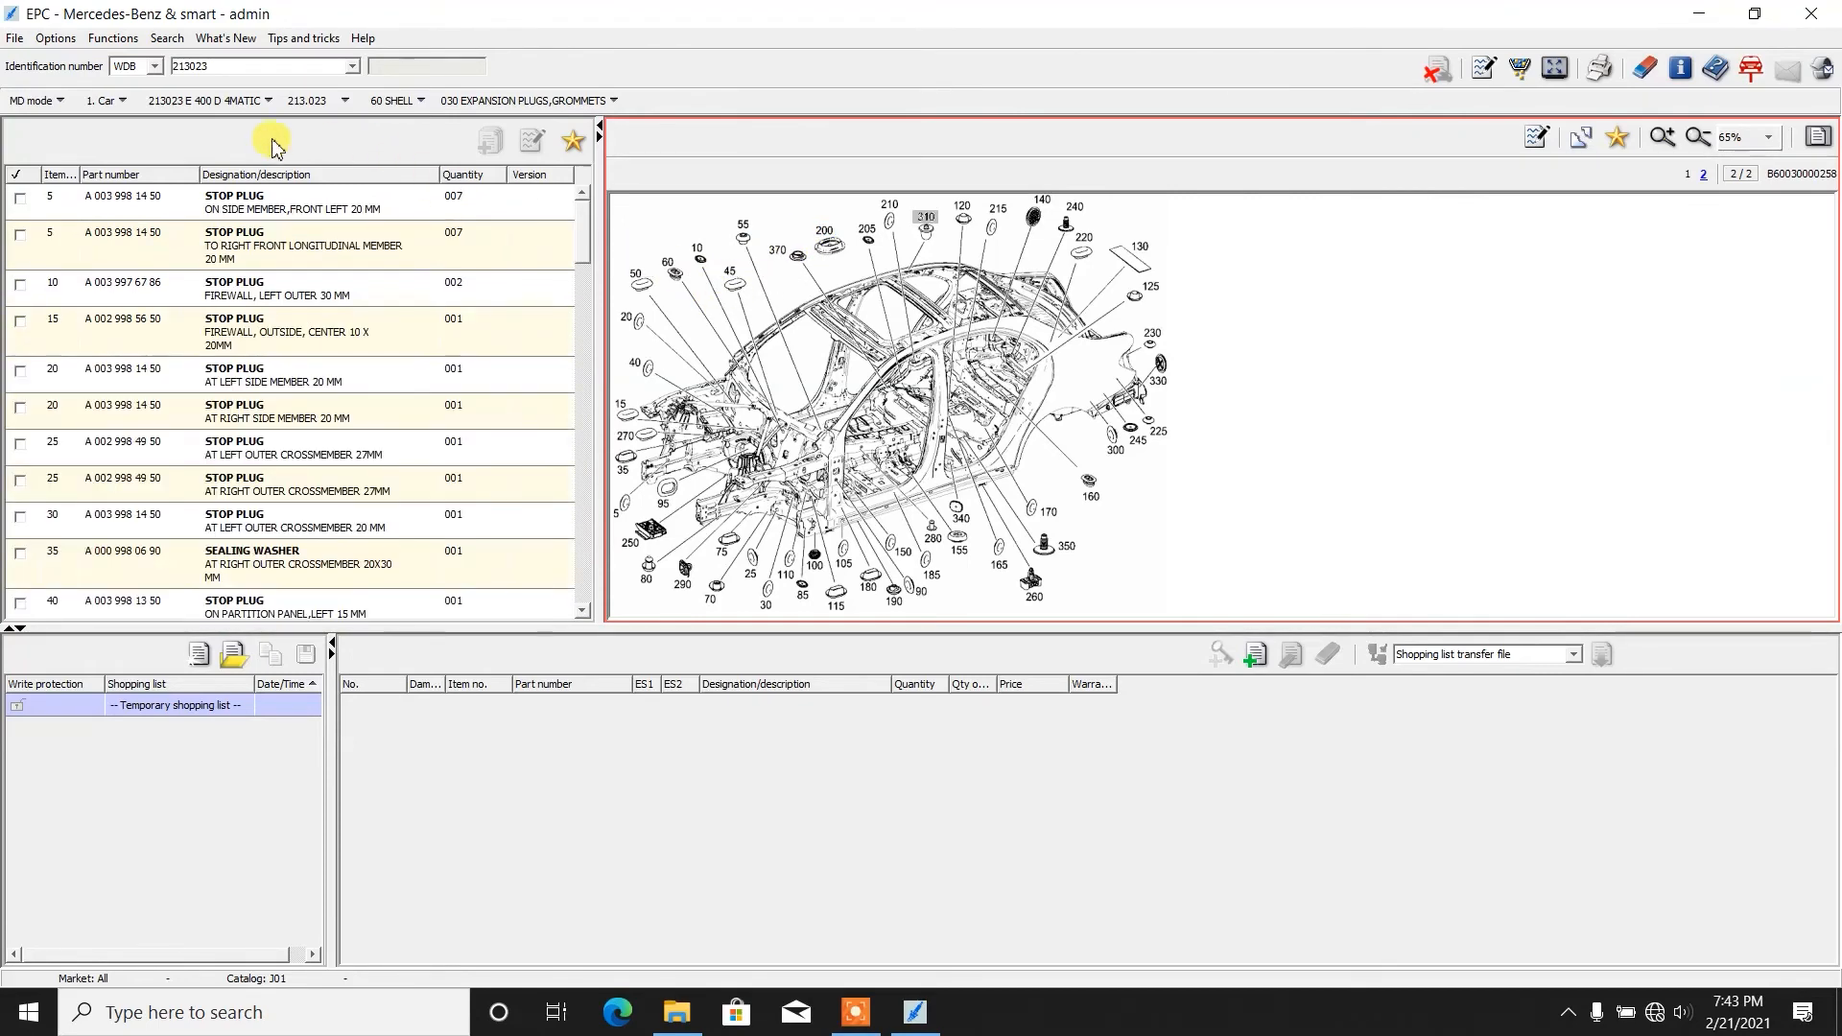
pyautogui.moveTo(205, 100)
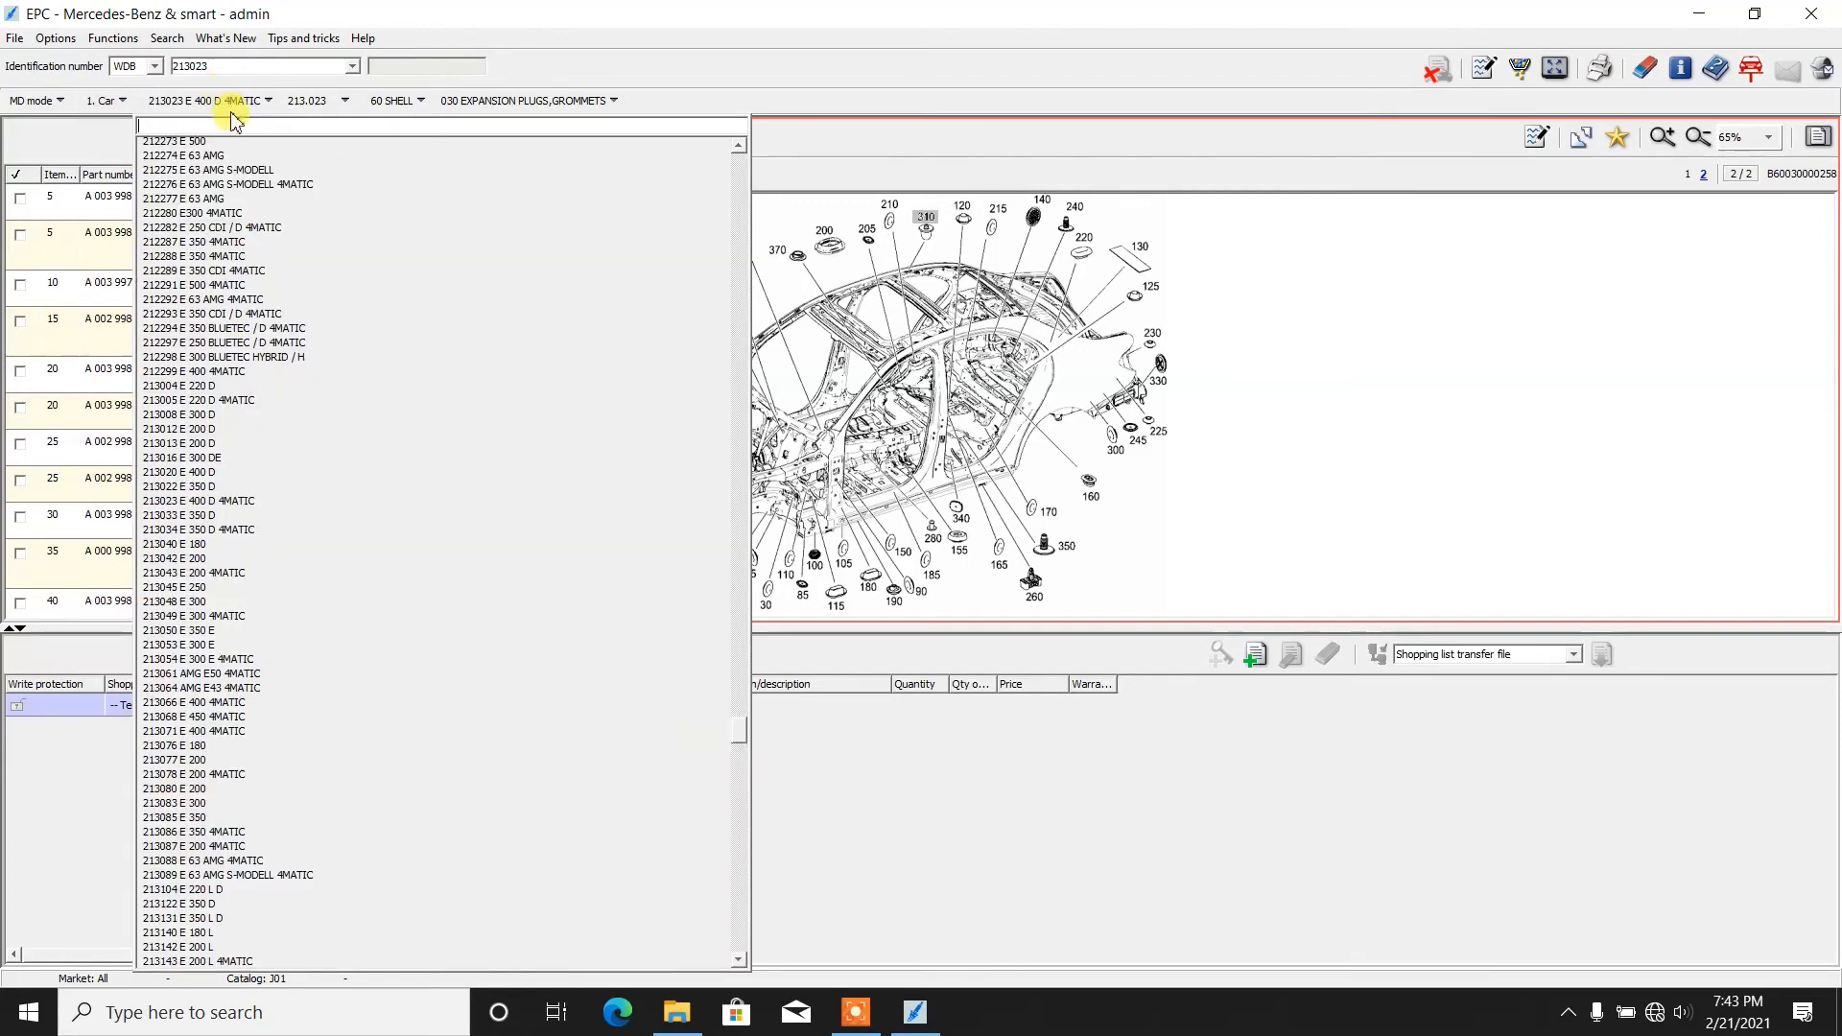
# Step: Scroll the model list down to the 222135 S 400 D 4MATIC entry
pyautogui.scroll(-3)
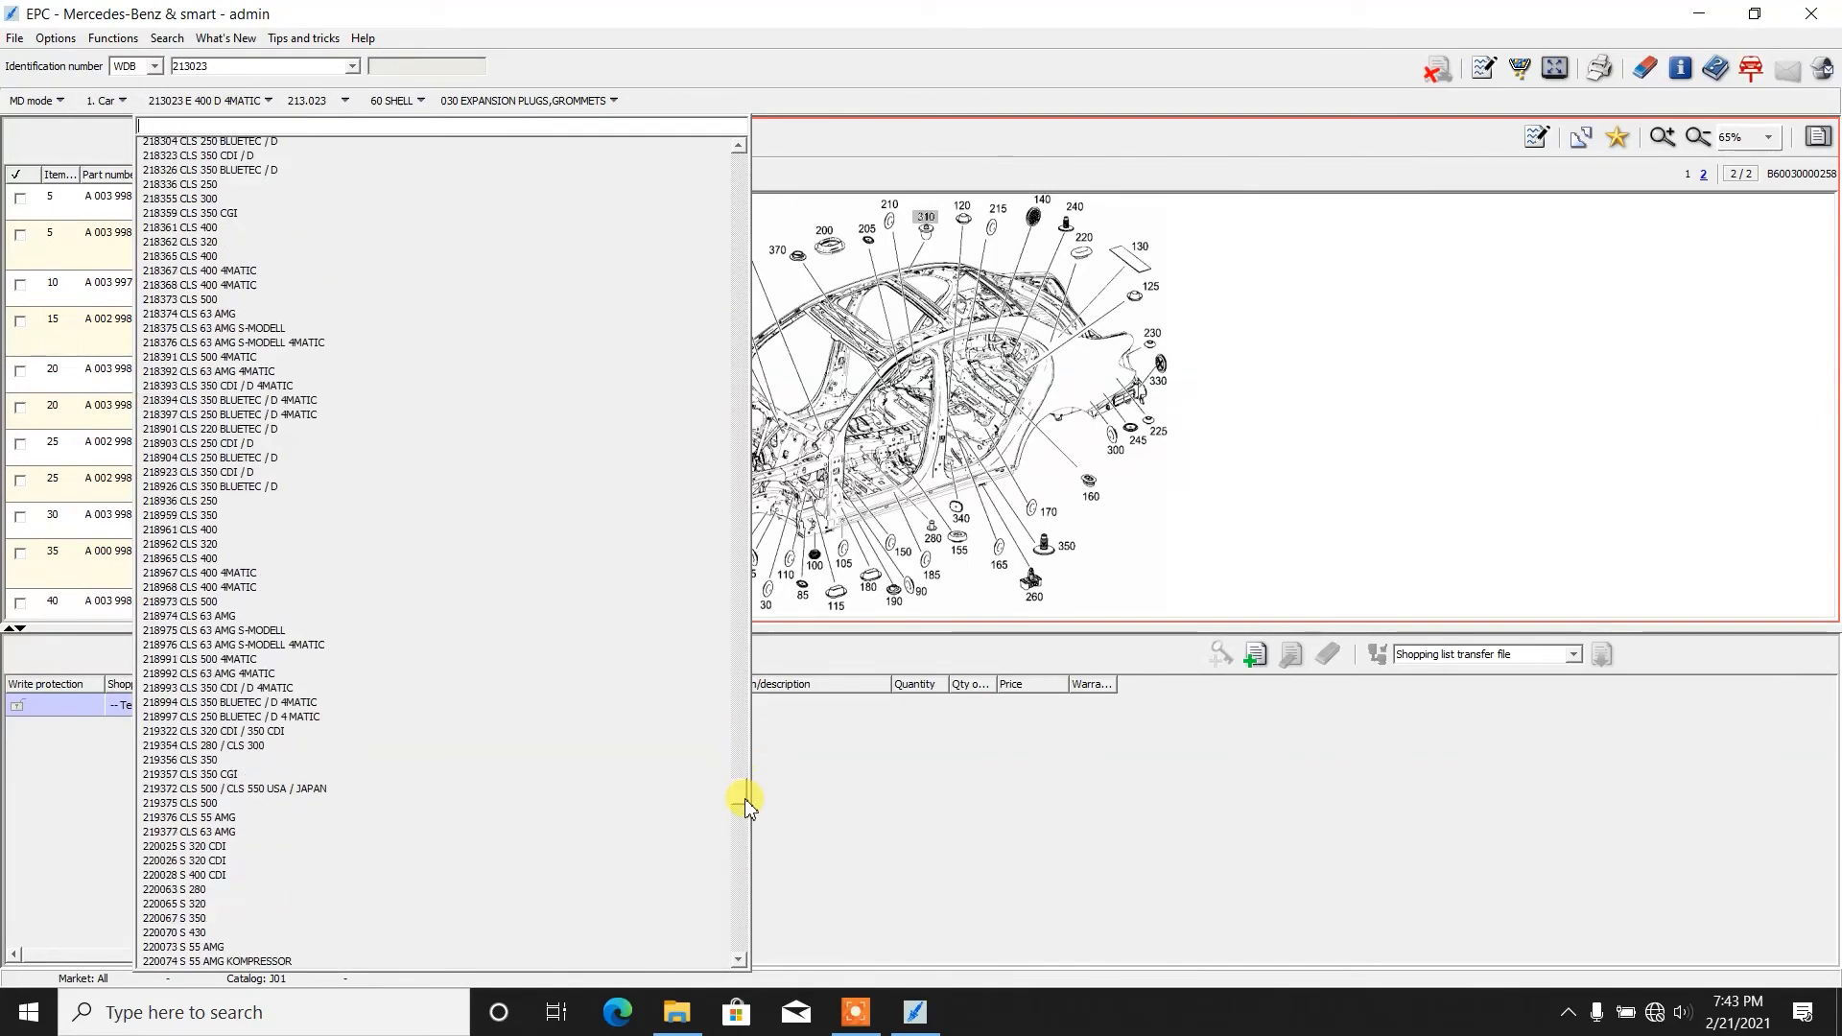
pyautogui.scroll(-3)
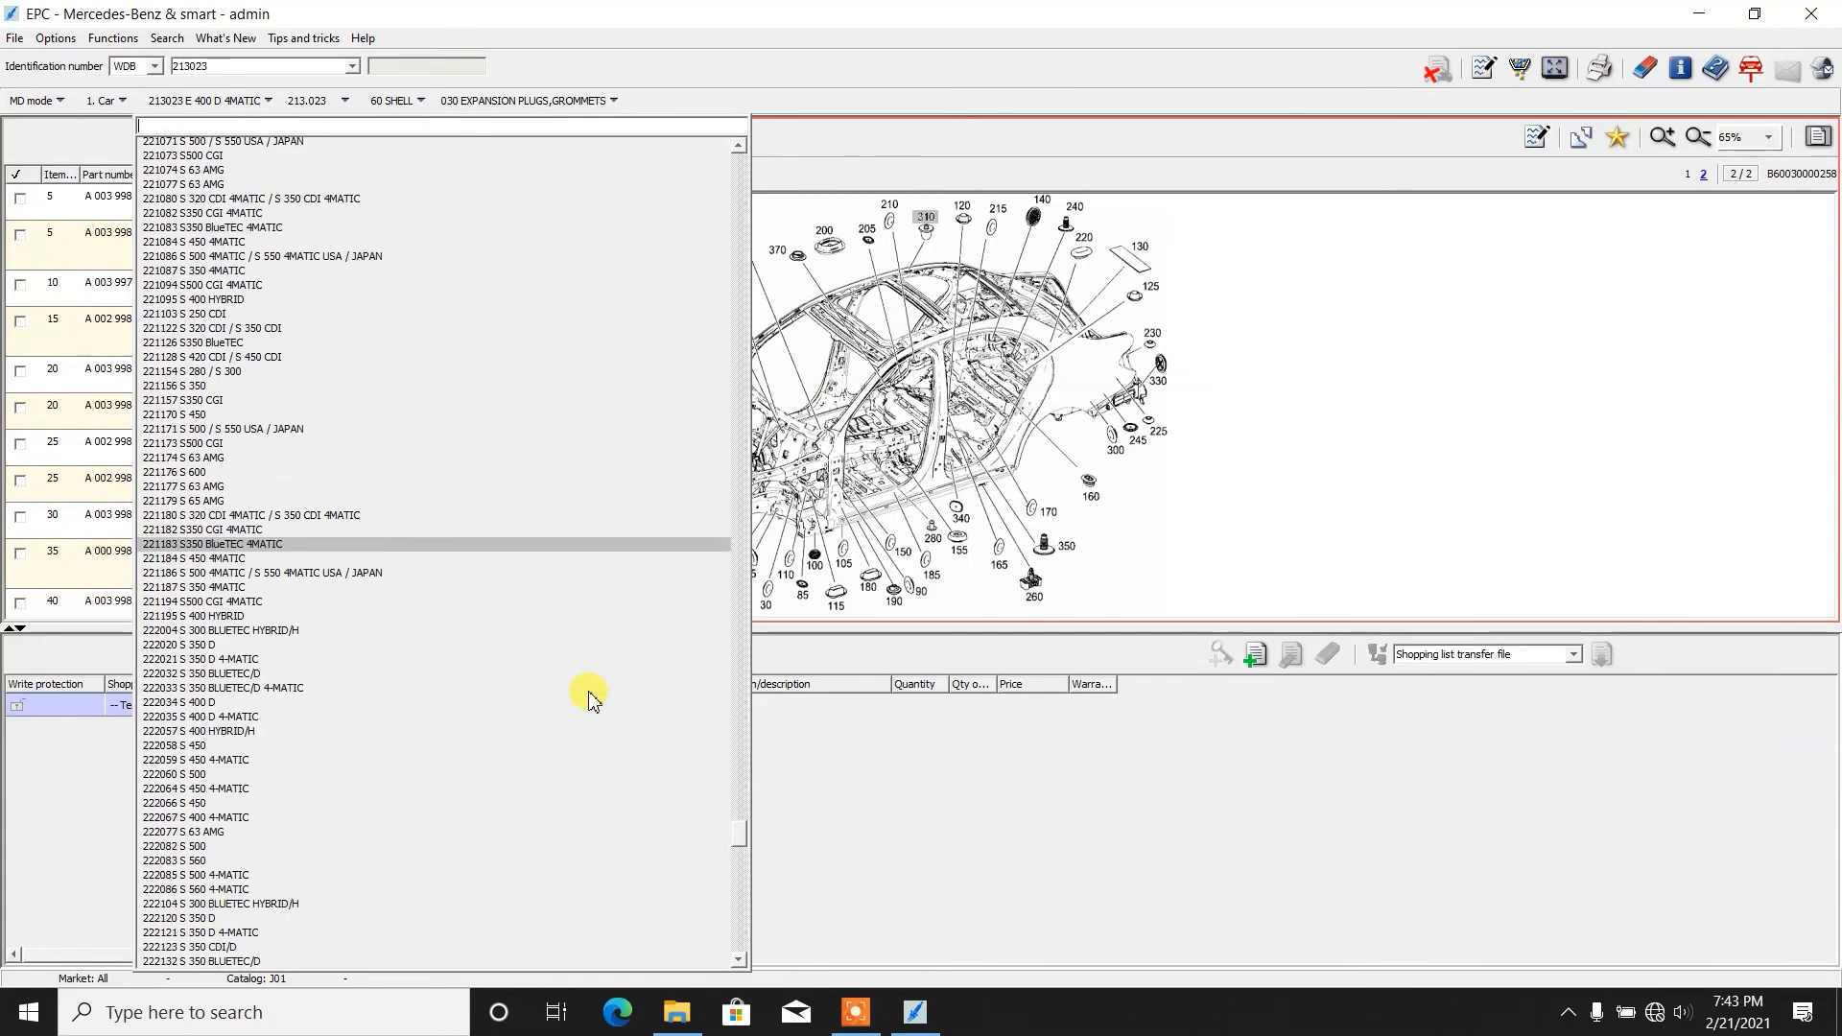
pyautogui.scroll(-3)
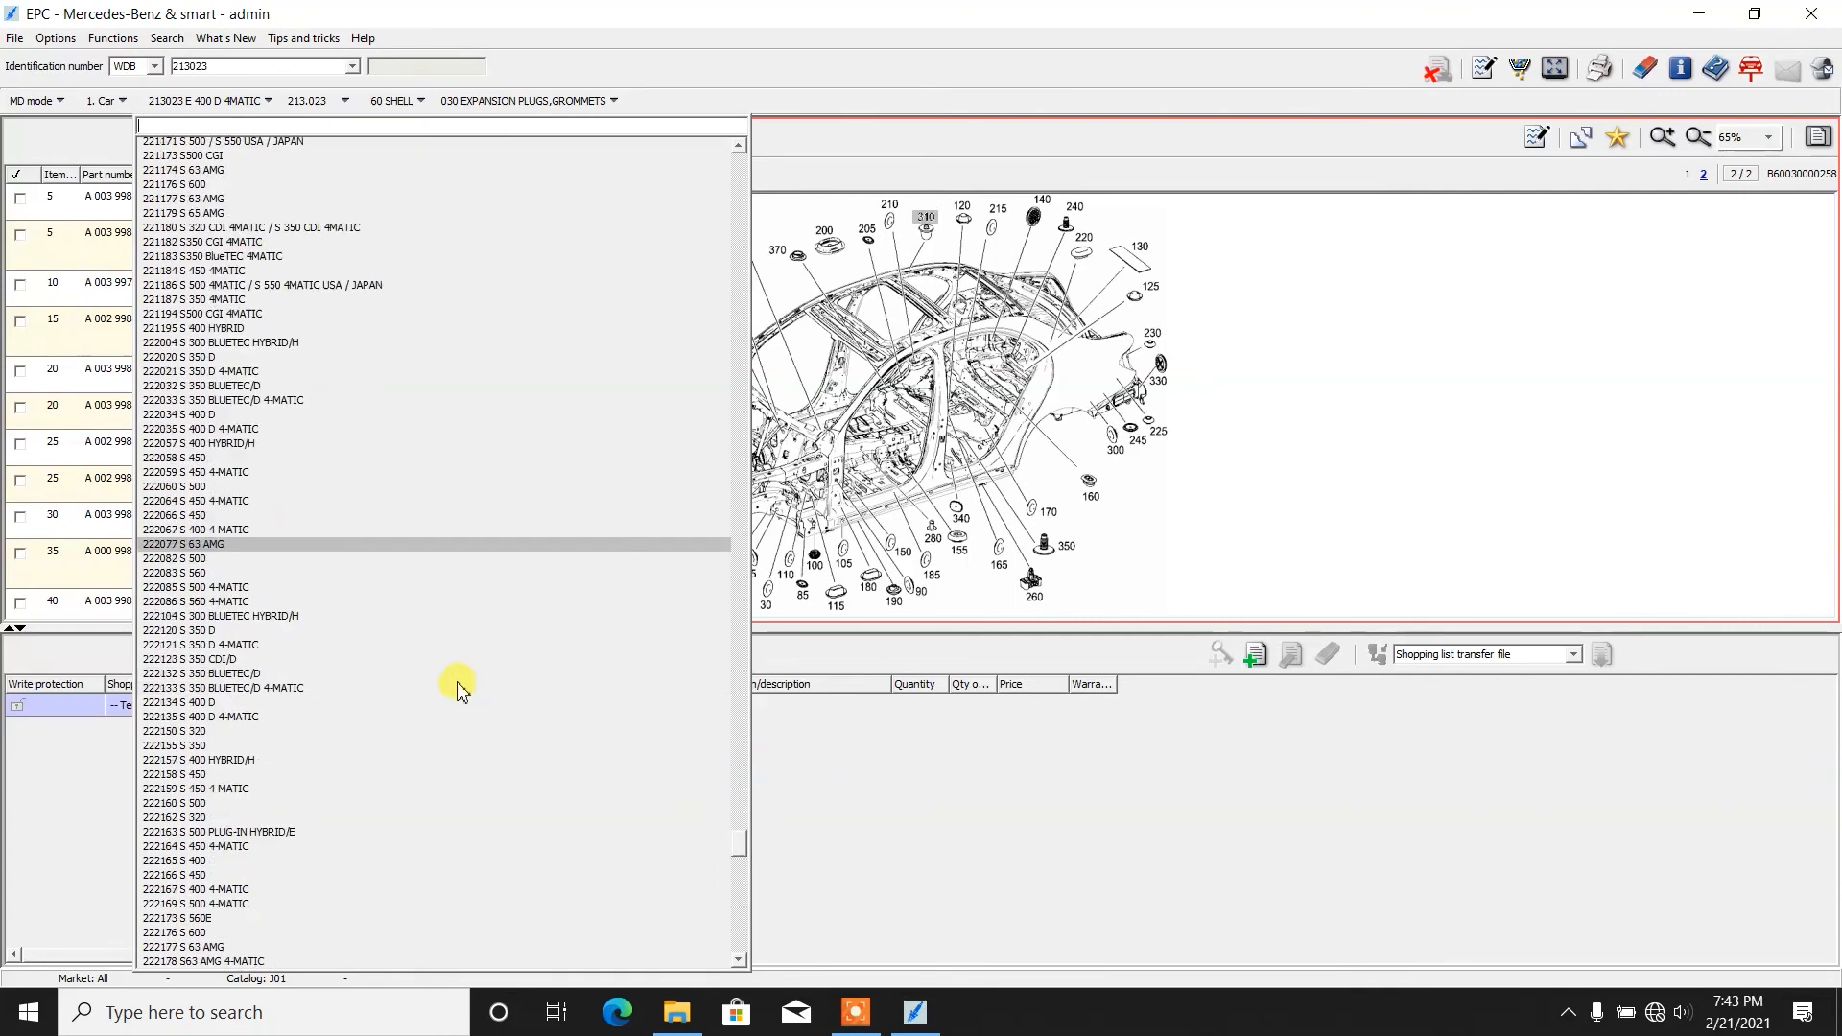
pyautogui.scroll(-3)
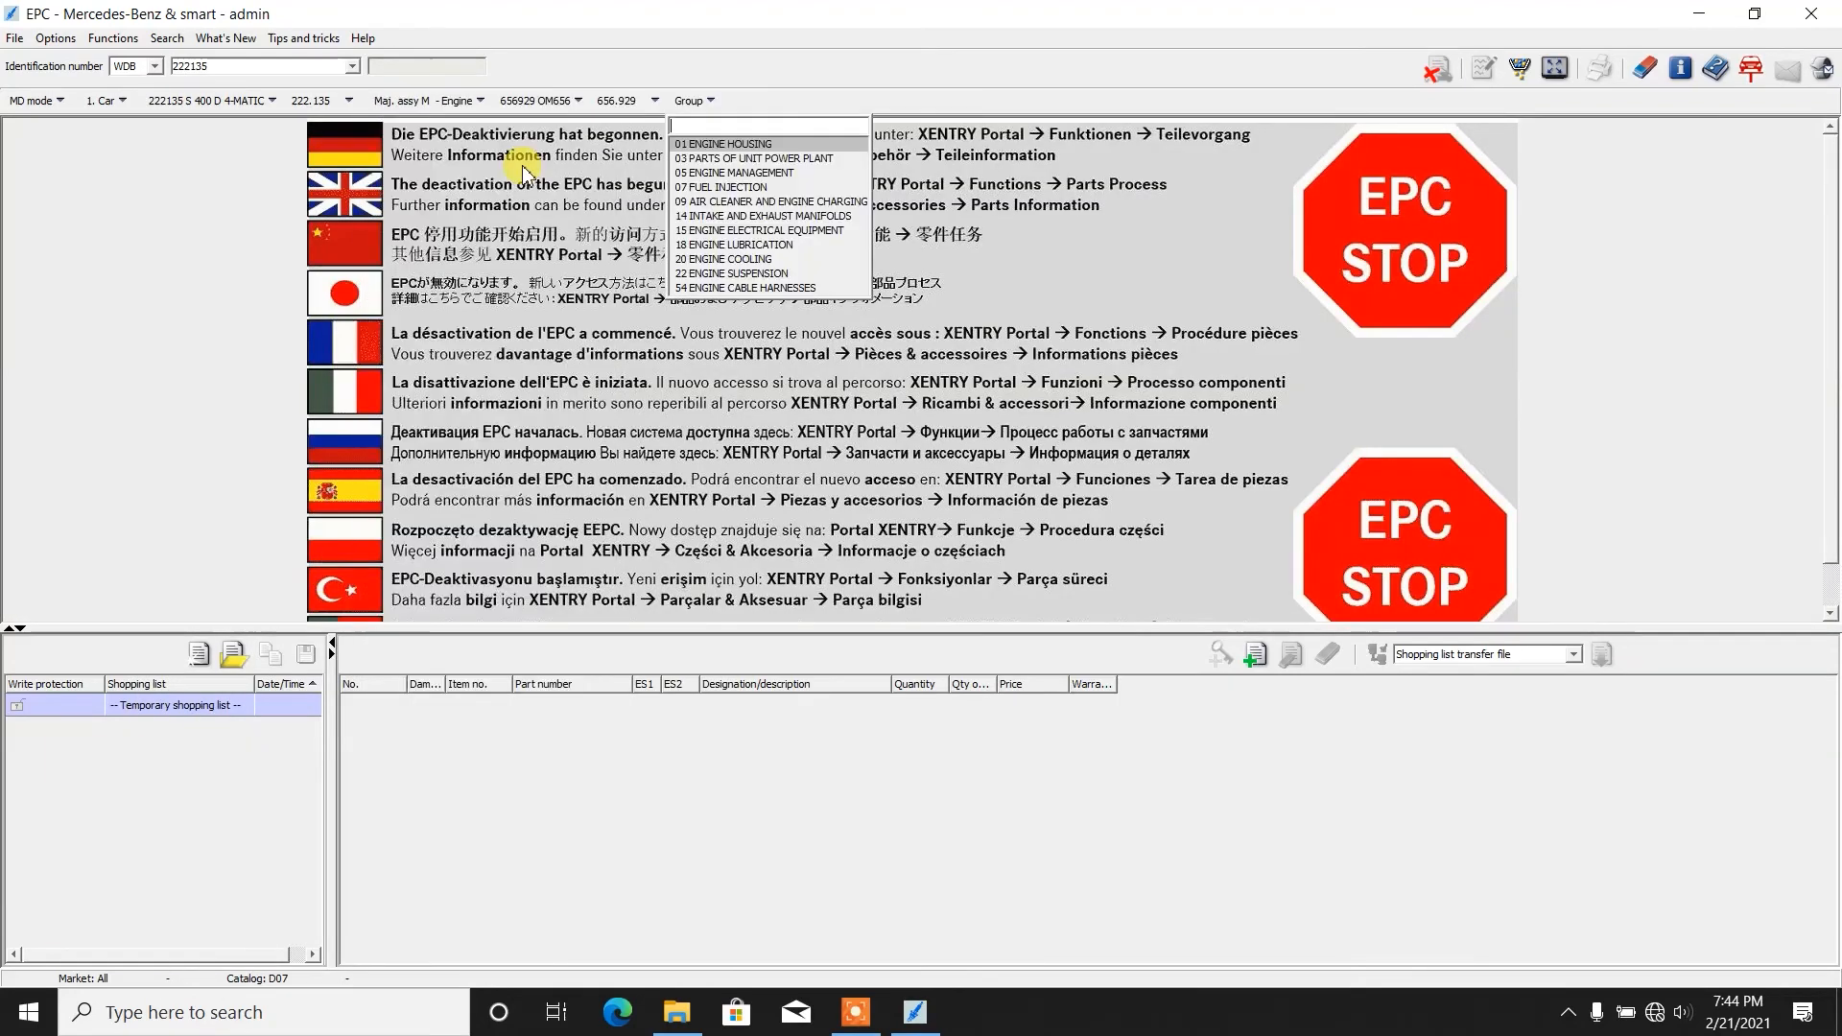
# Step: Show OM656 engine housing 010 Engine, page through crankcase and noise damper to 050 Oil Pan, and reopen the model list
pyautogui.click(723, 144)
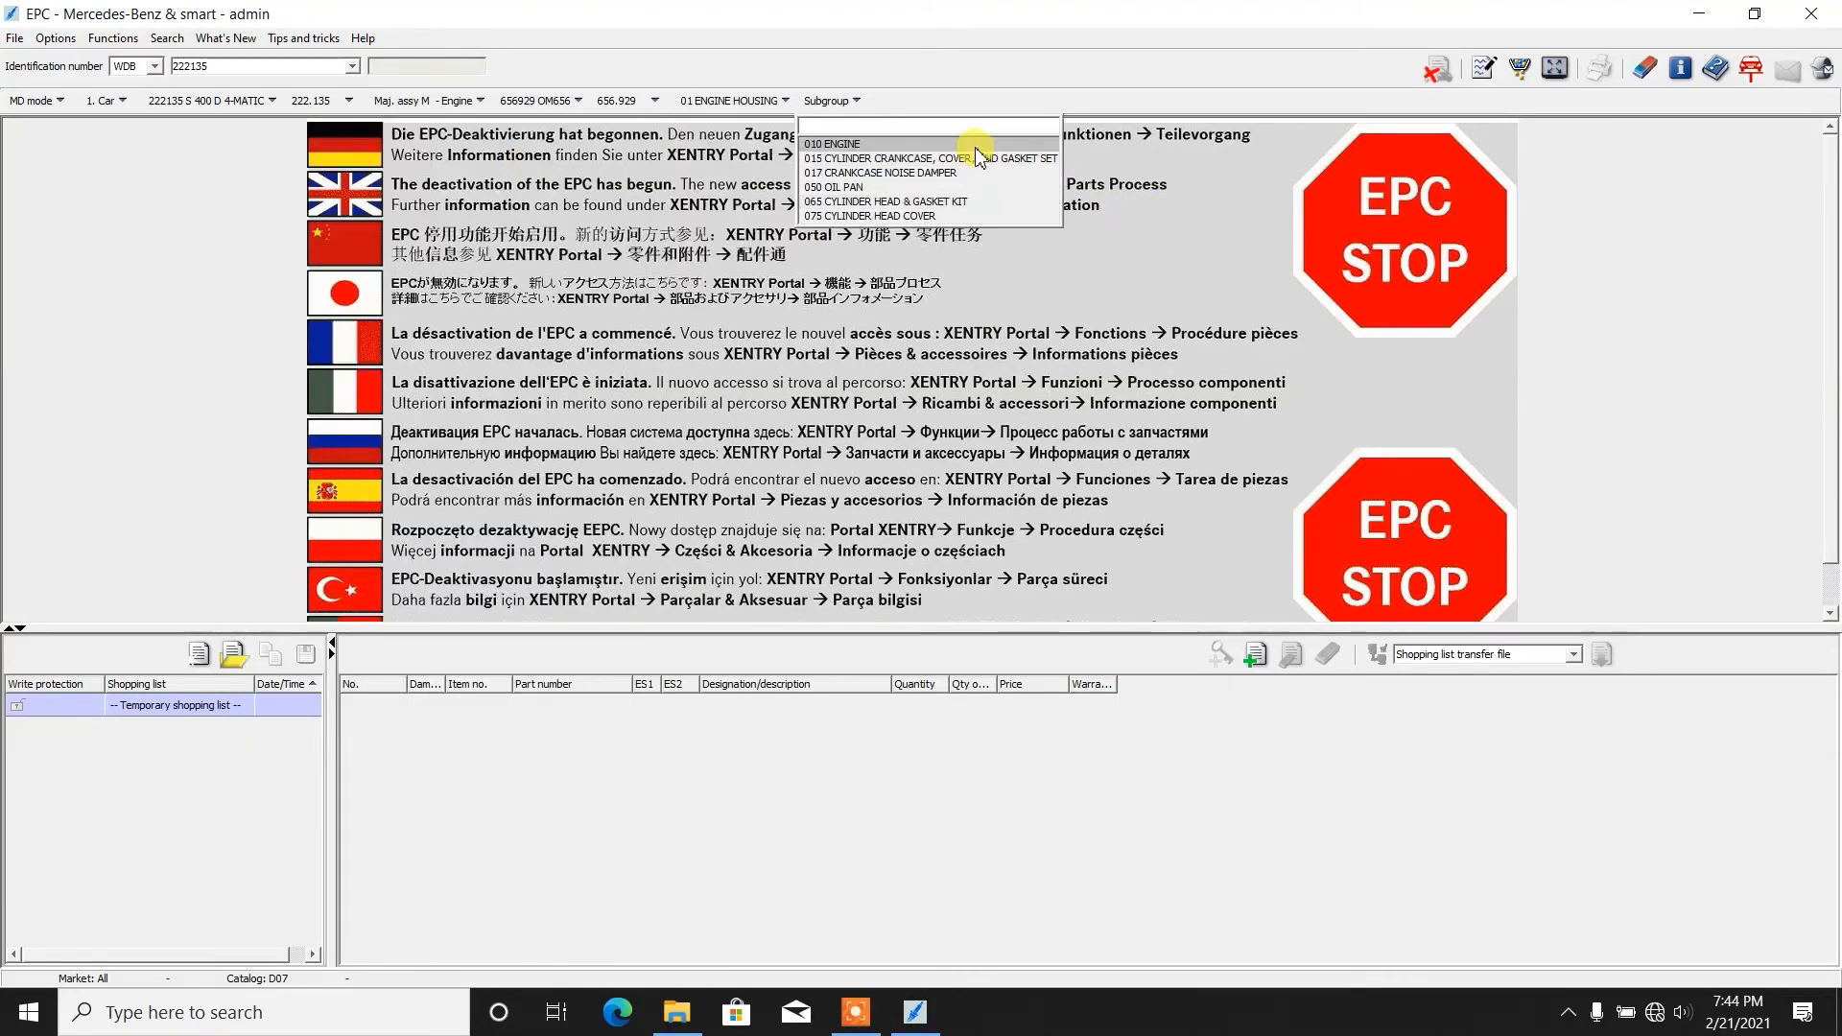
pyautogui.click(831, 143)
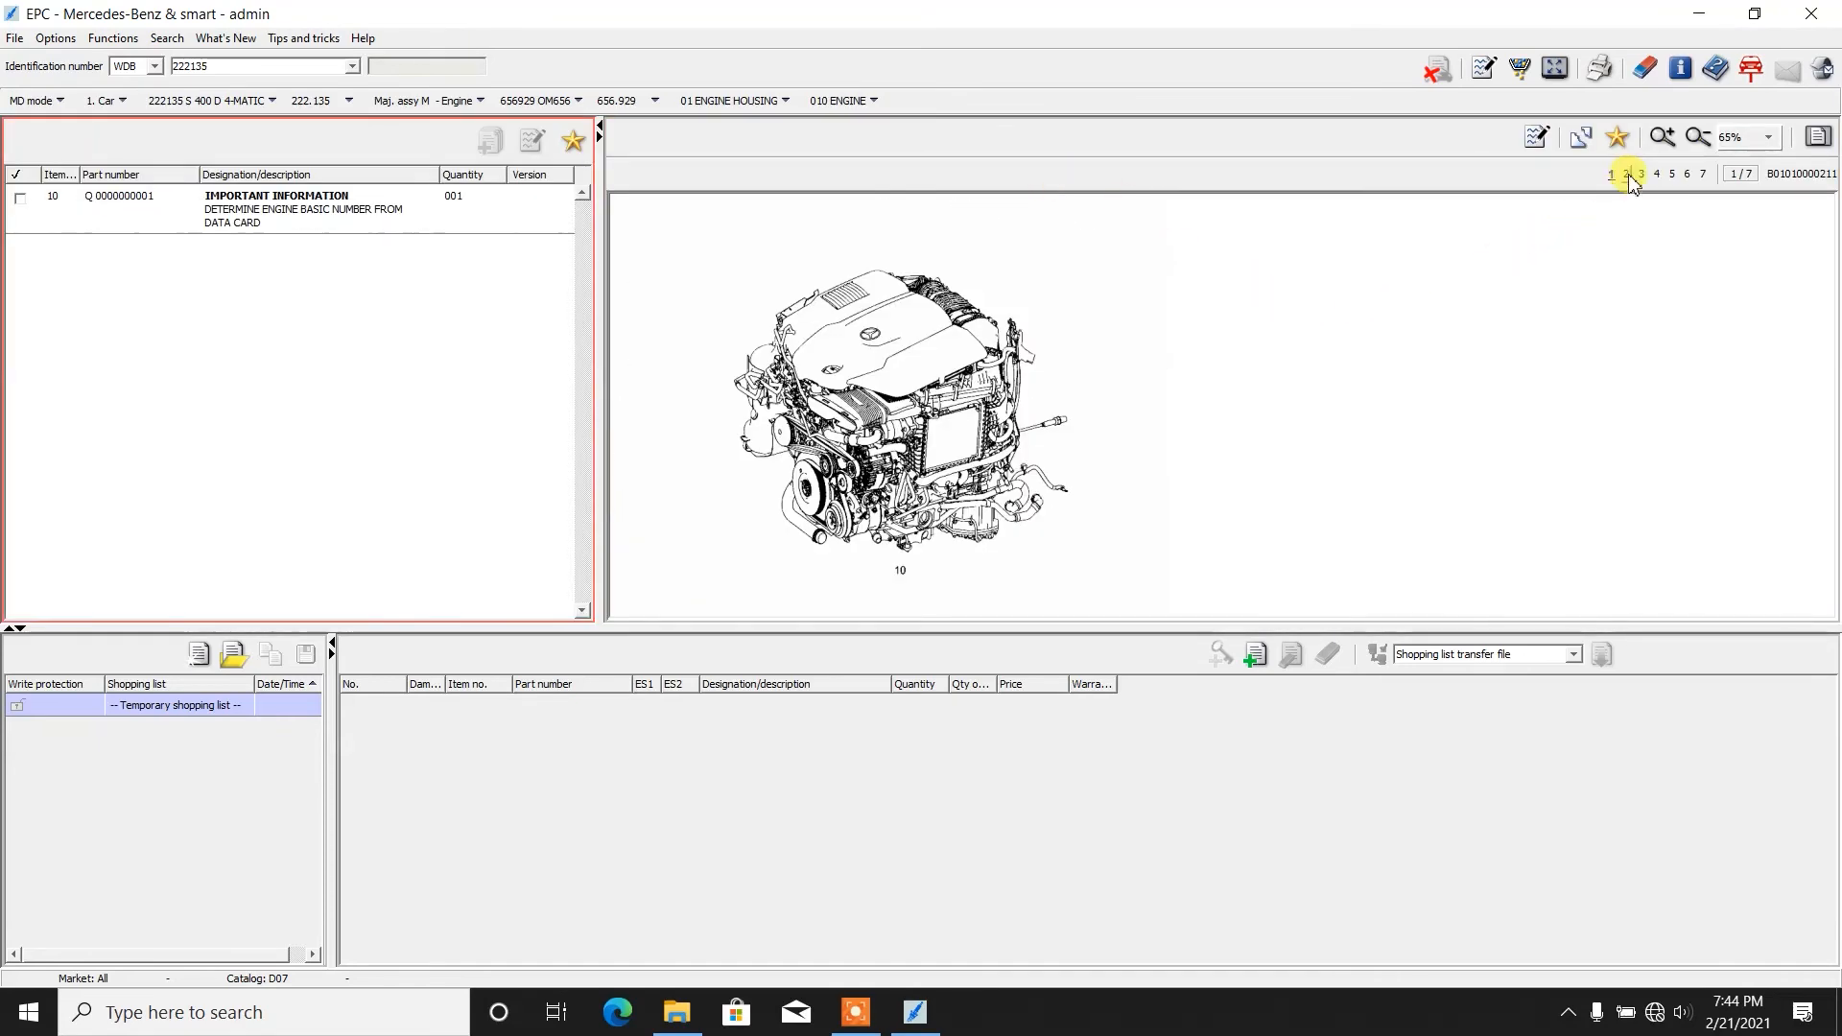
pyautogui.click(1625, 175)
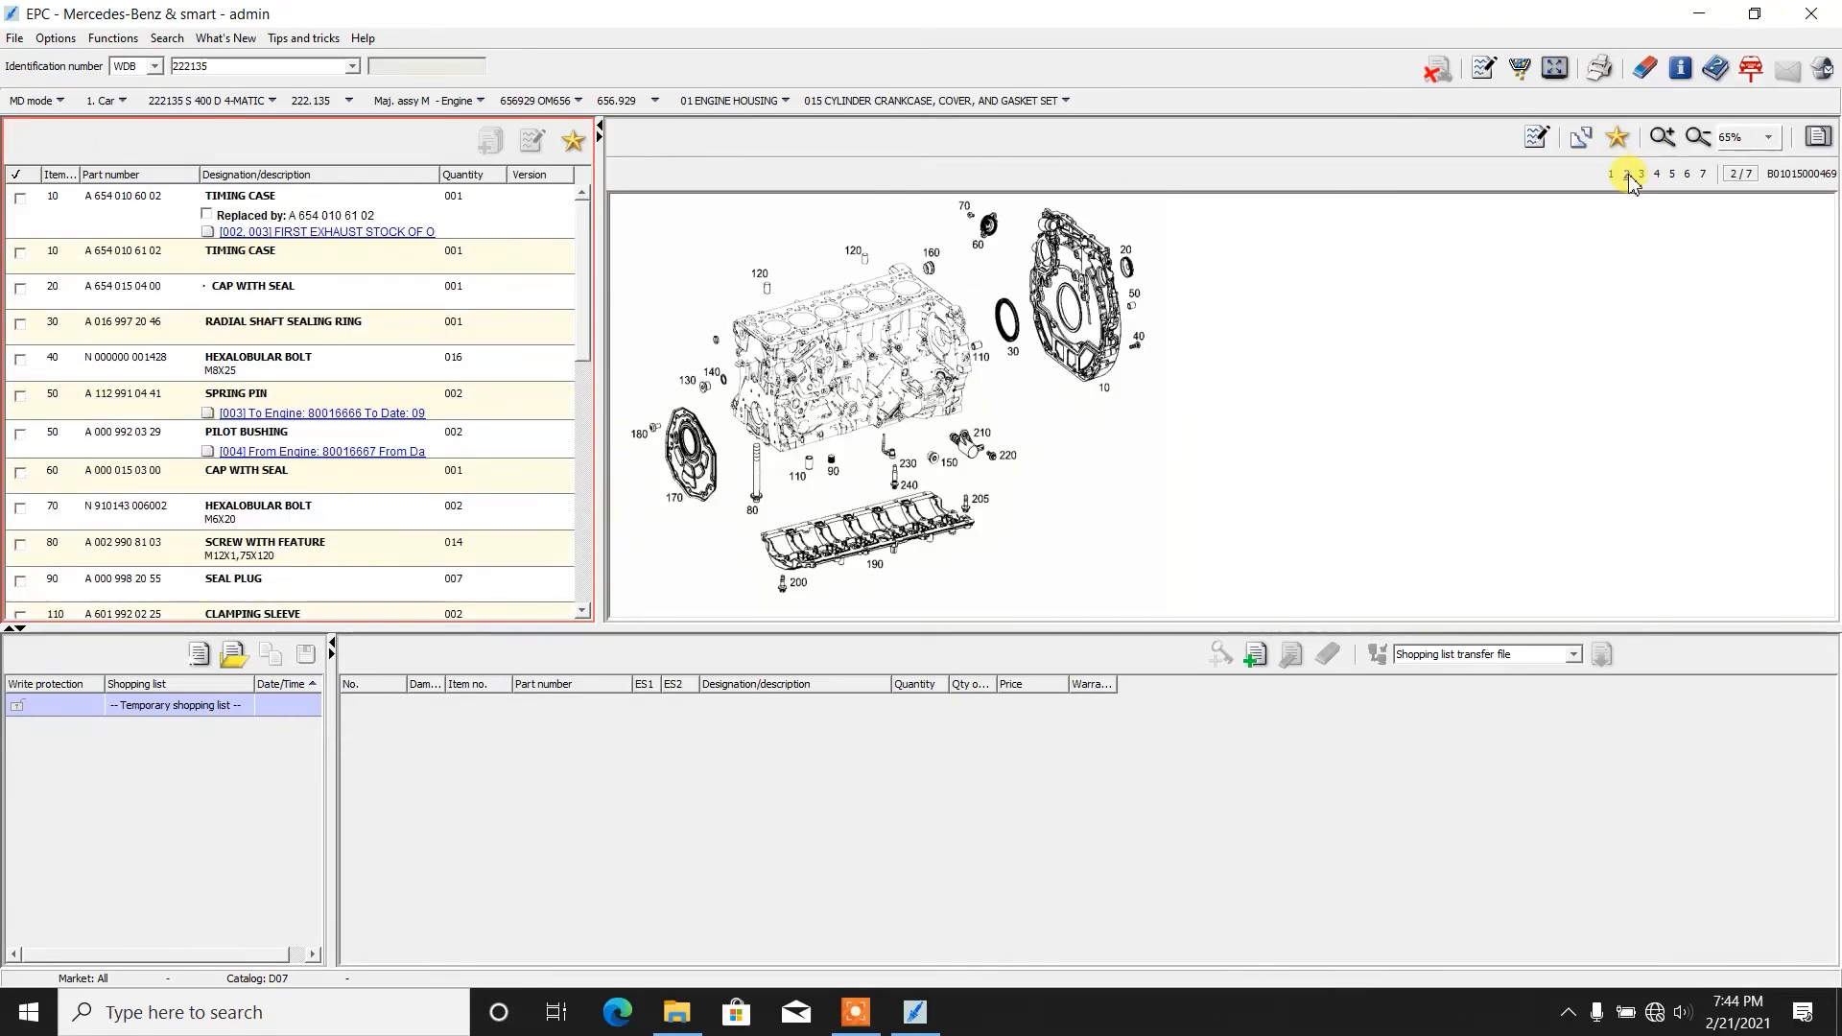
pyautogui.click(1641, 175)
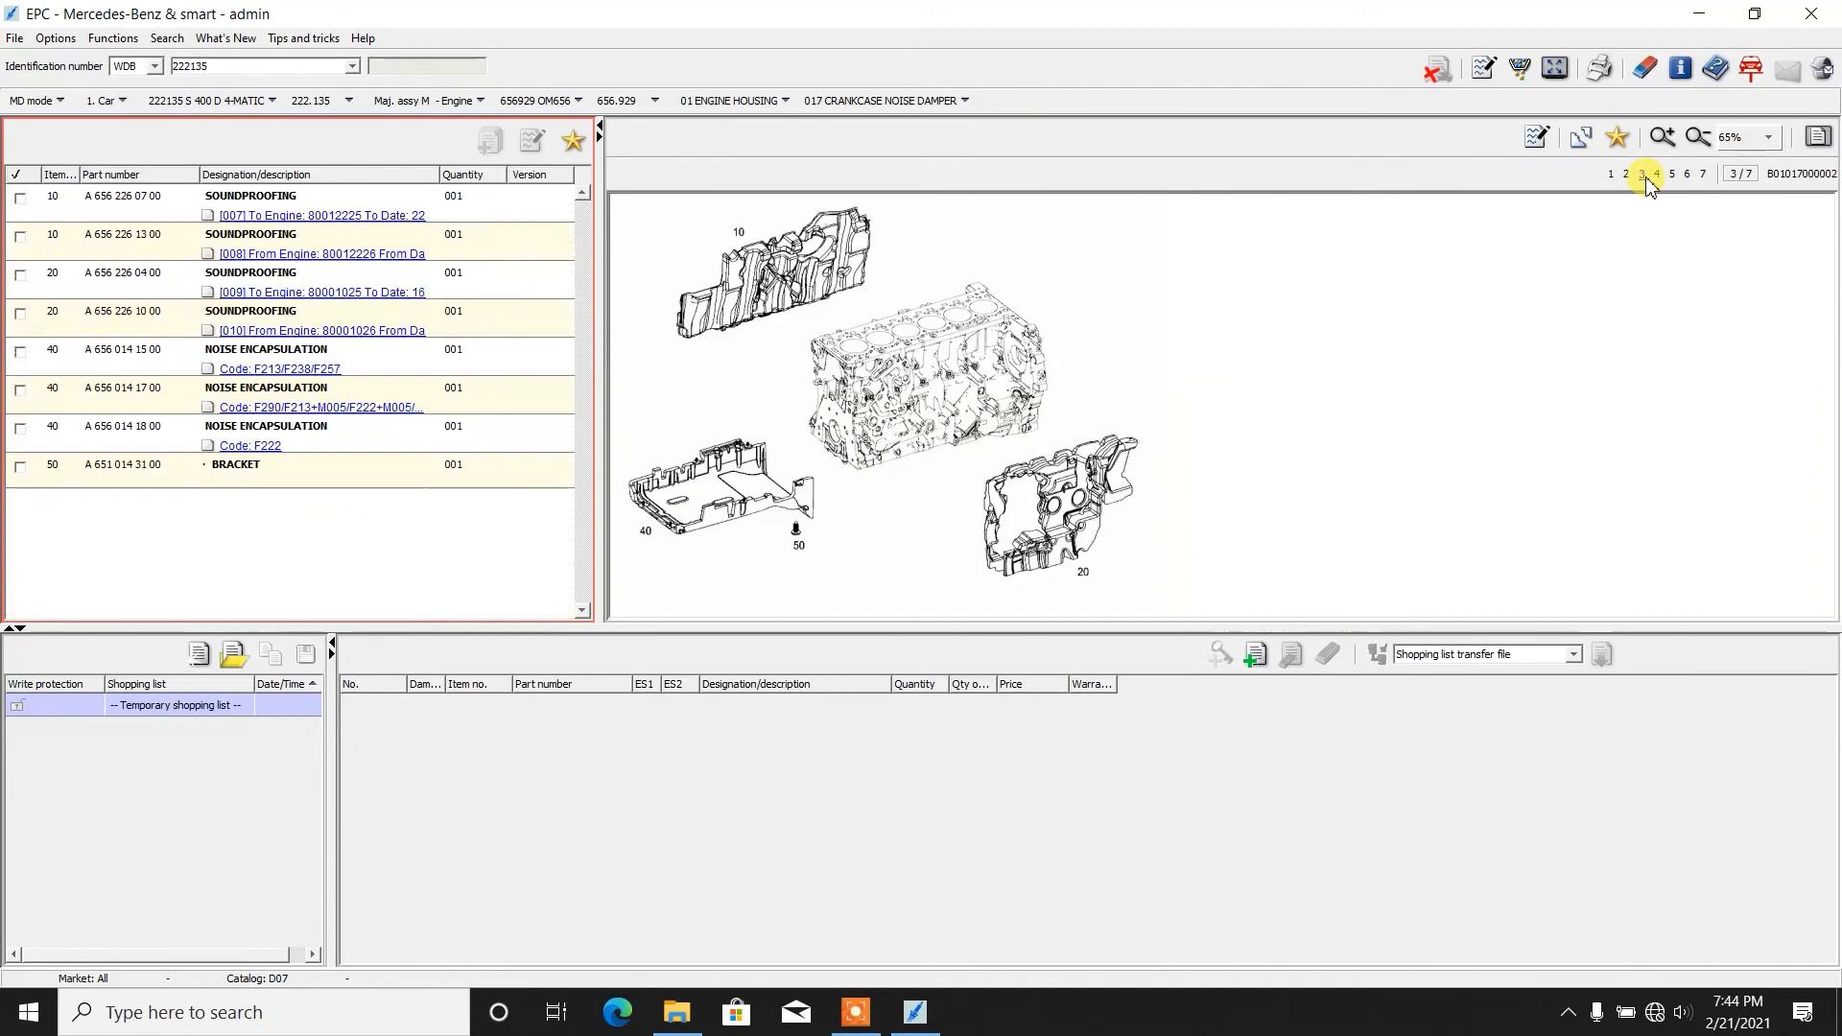
pyautogui.click(1656, 174)
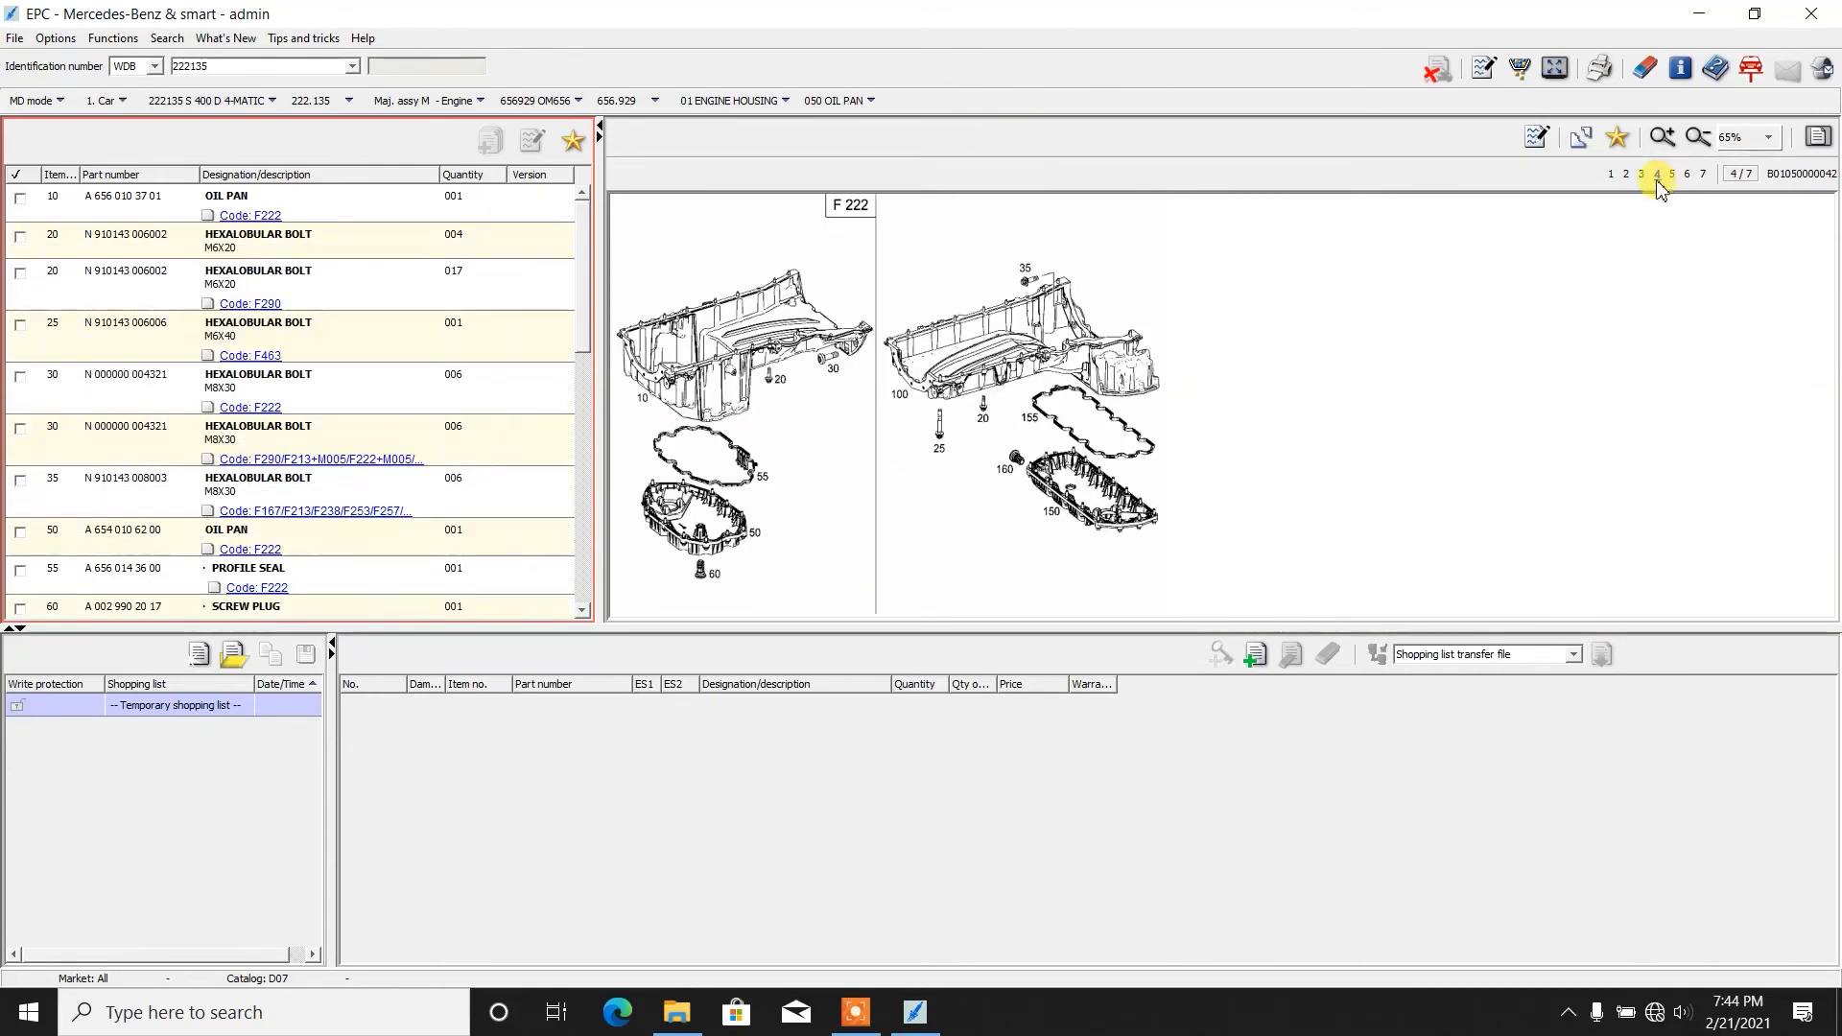
pyautogui.click(312, 100)
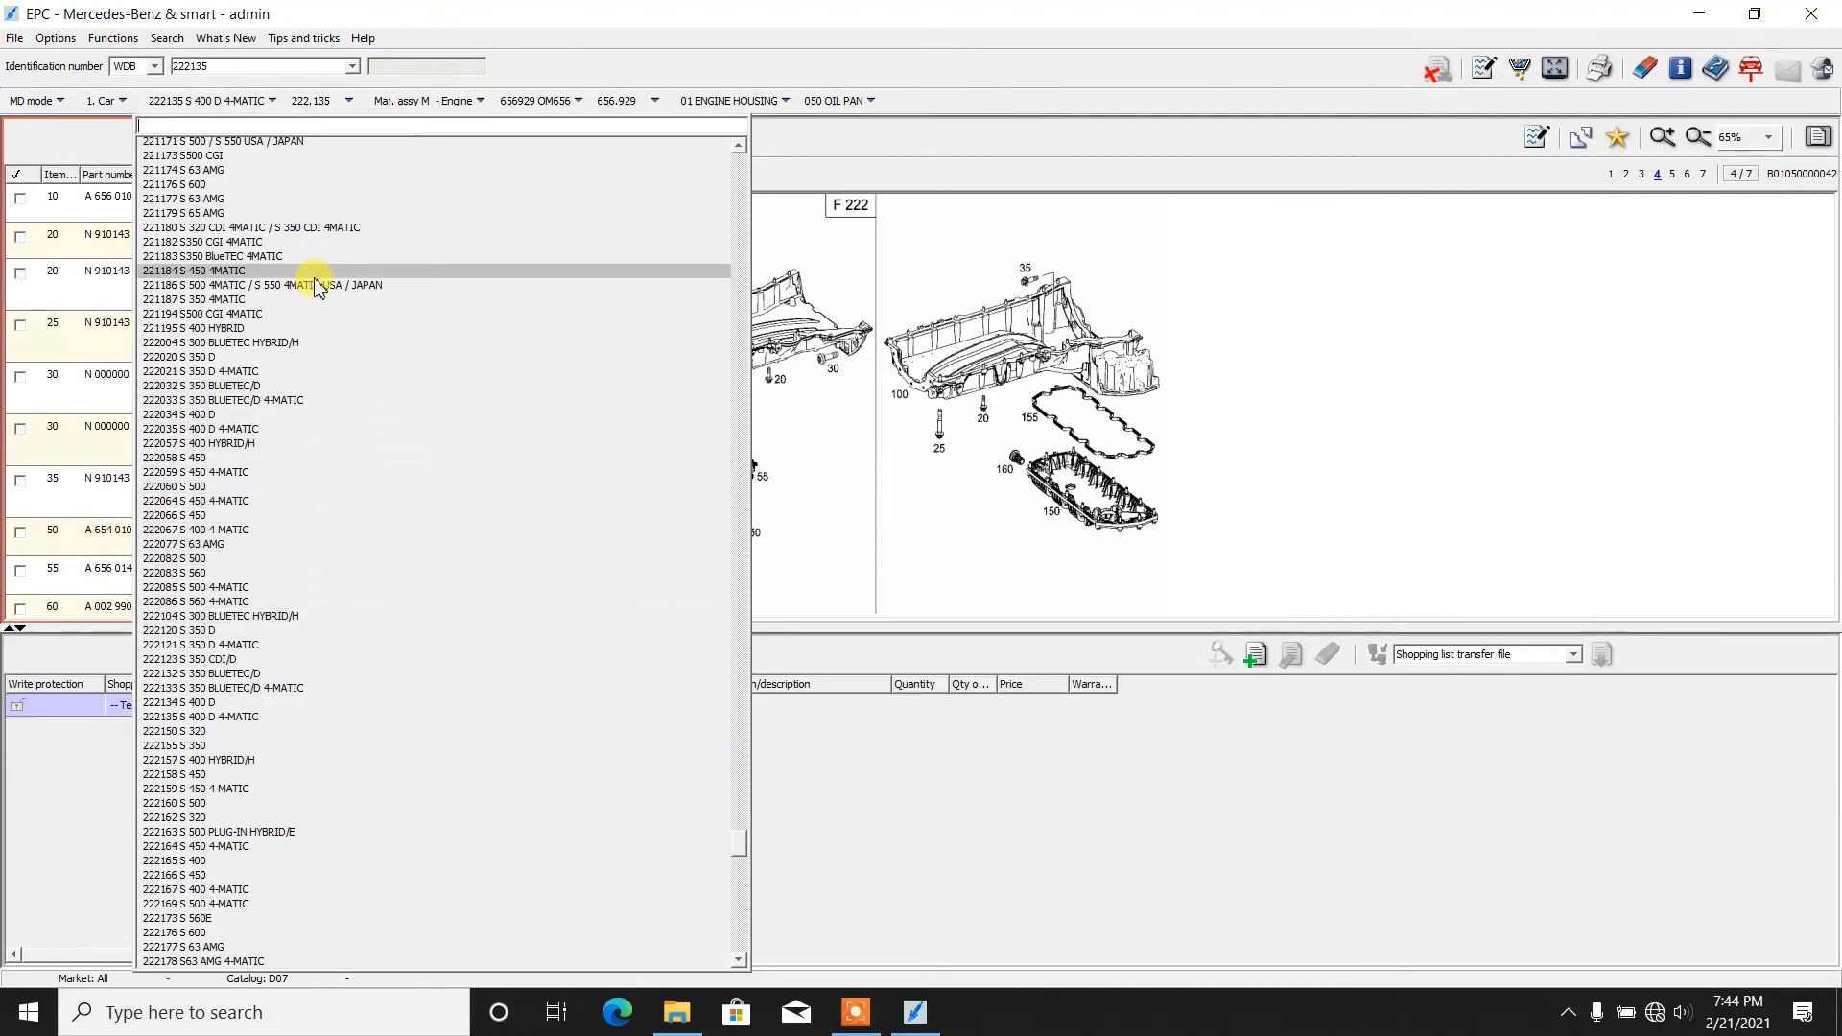
pyautogui.moveTo(315, 242)
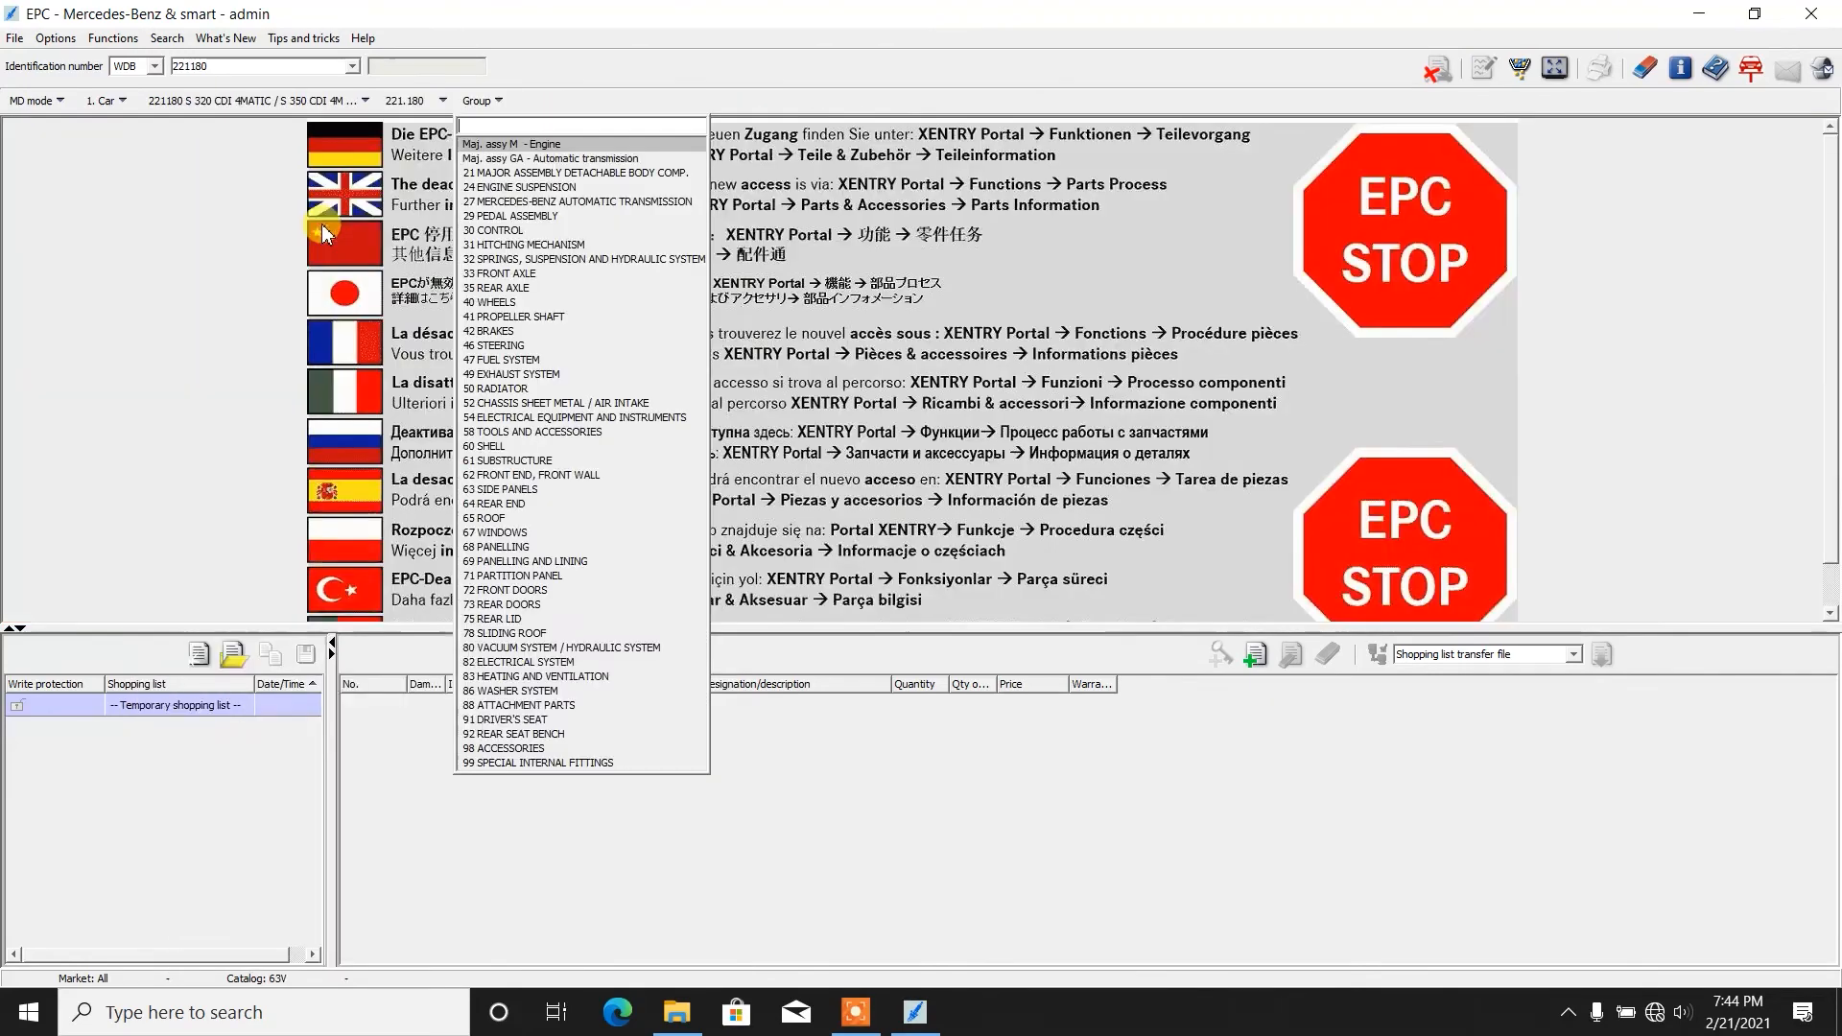
# Step: Select the S 320 CDI's OM642 engine assembly, group 01 Engine Housing, subgroup 010 Engine
pyautogui.click(533, 144)
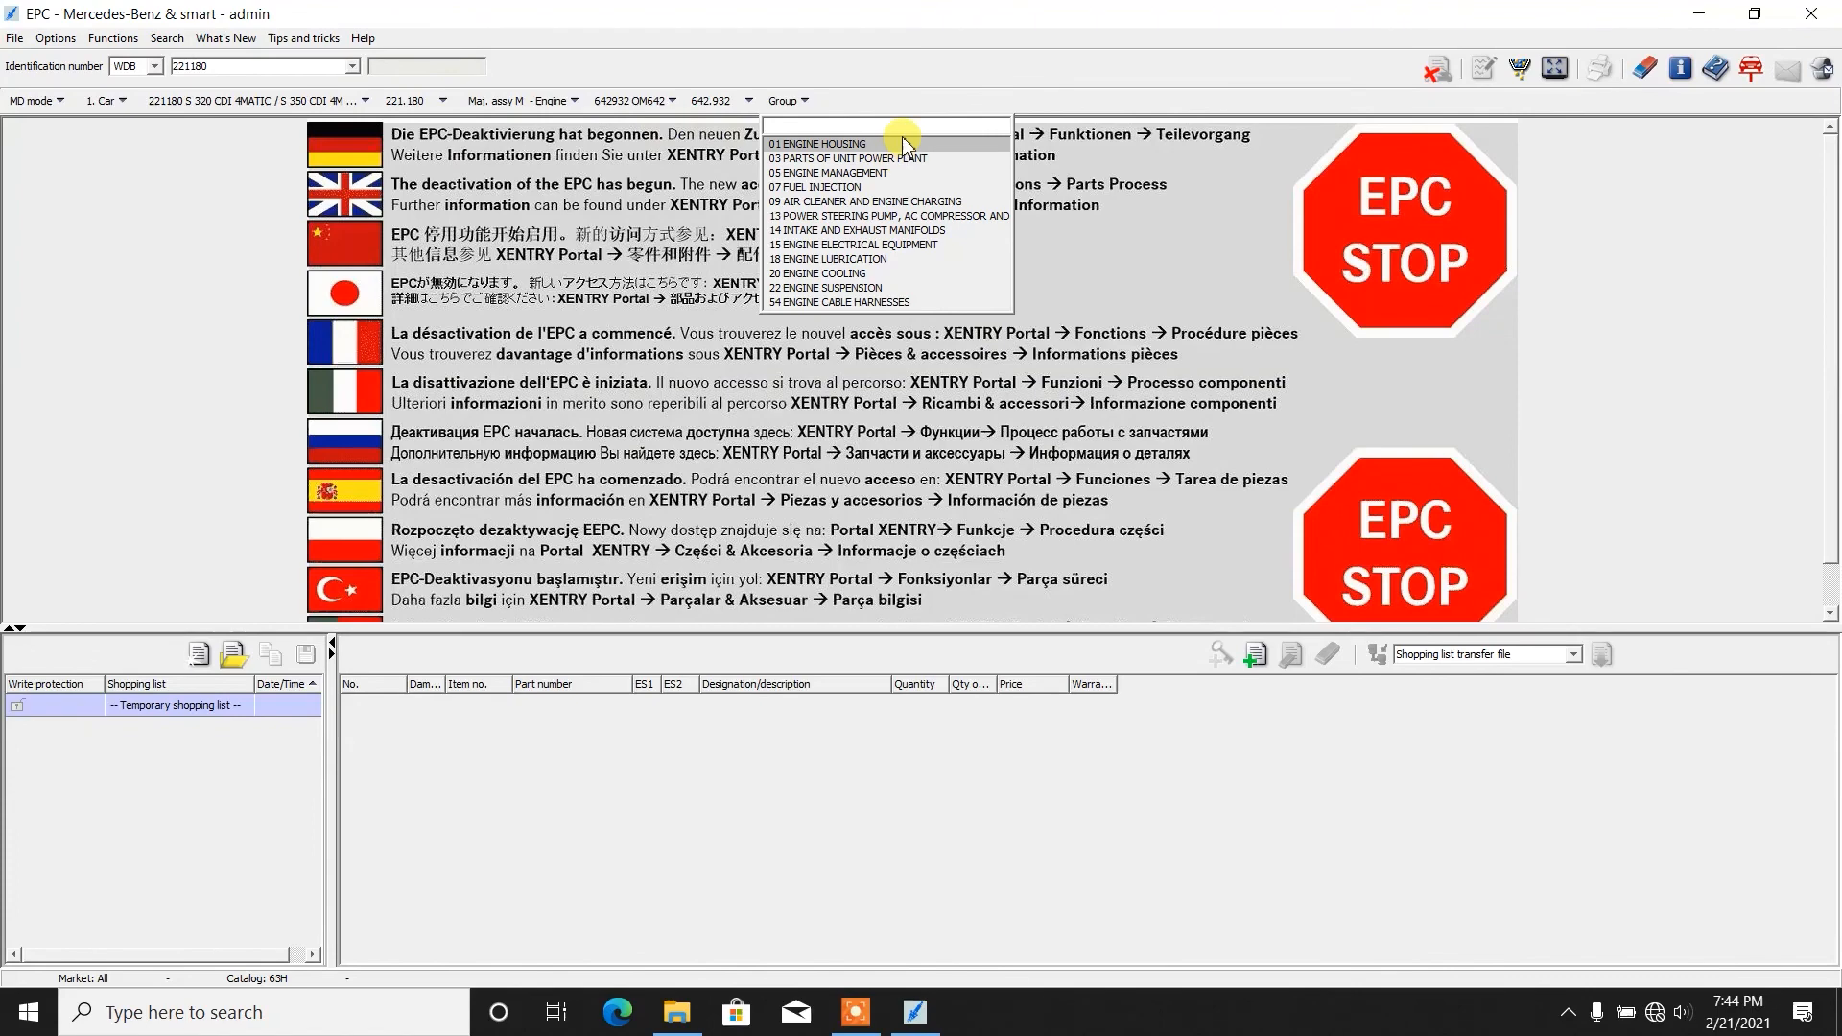
pyautogui.click(818, 144)
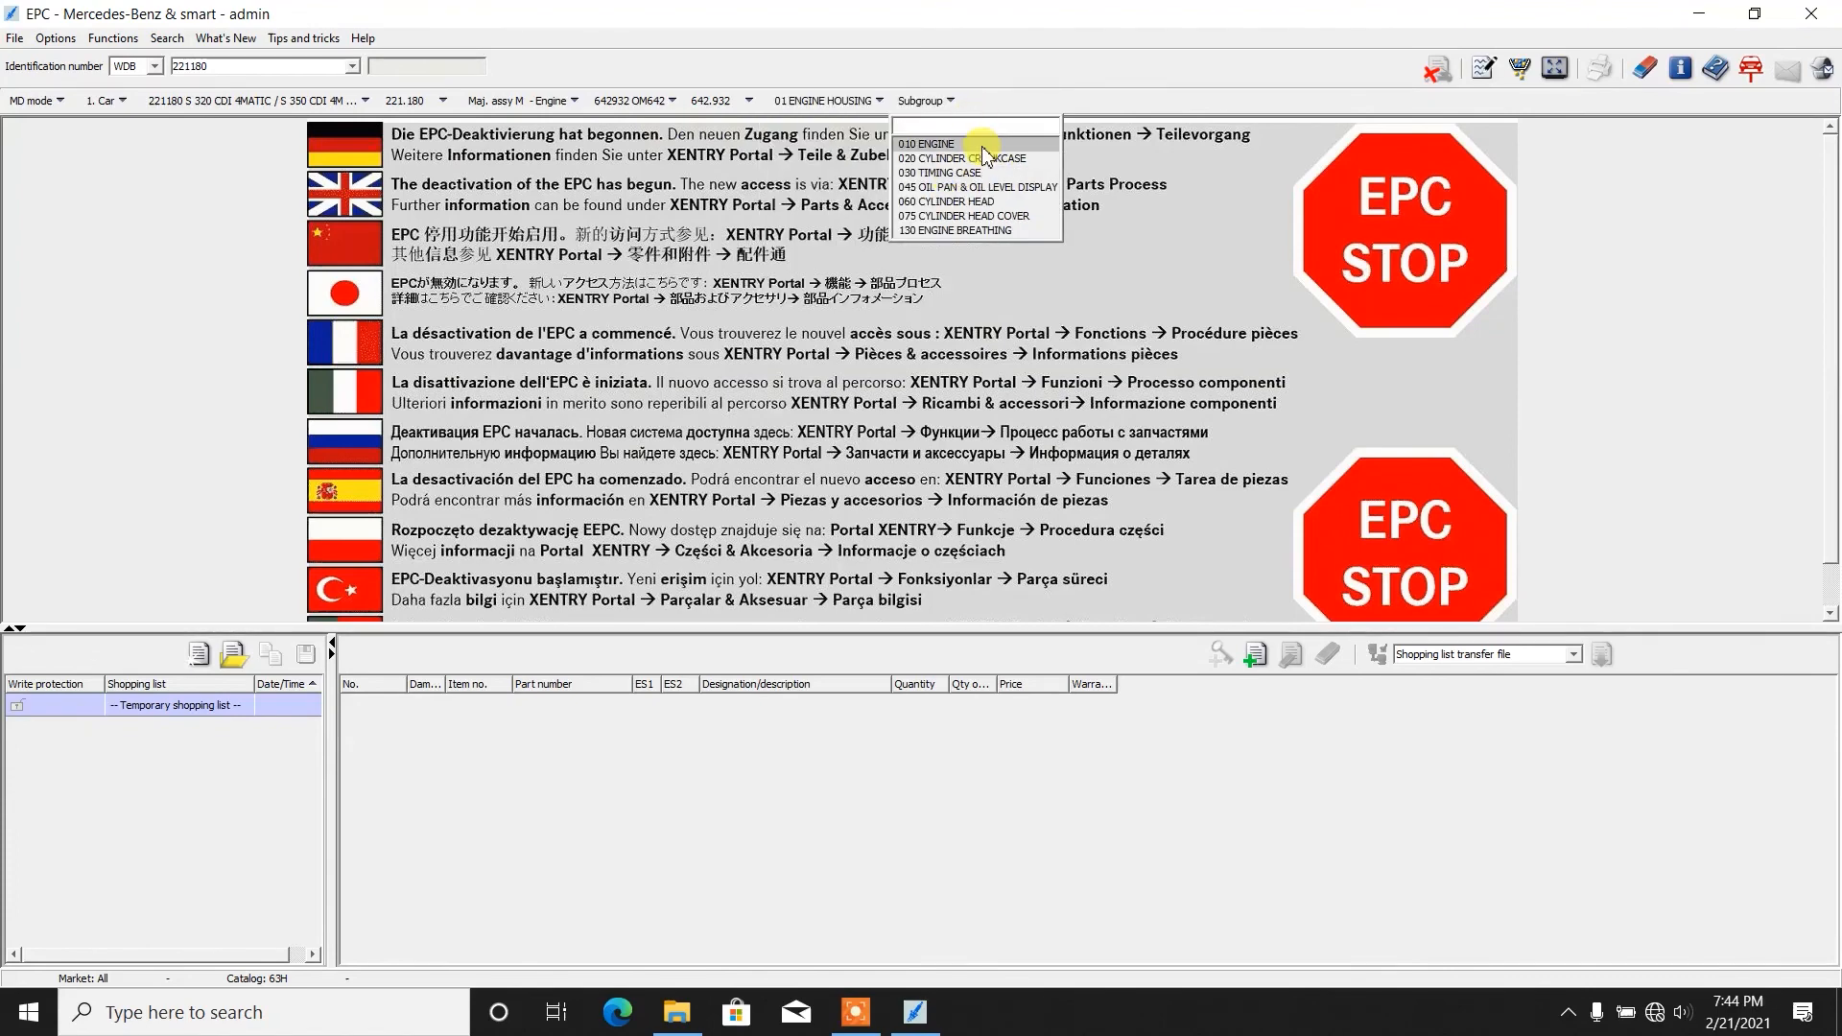
pyautogui.click(927, 144)
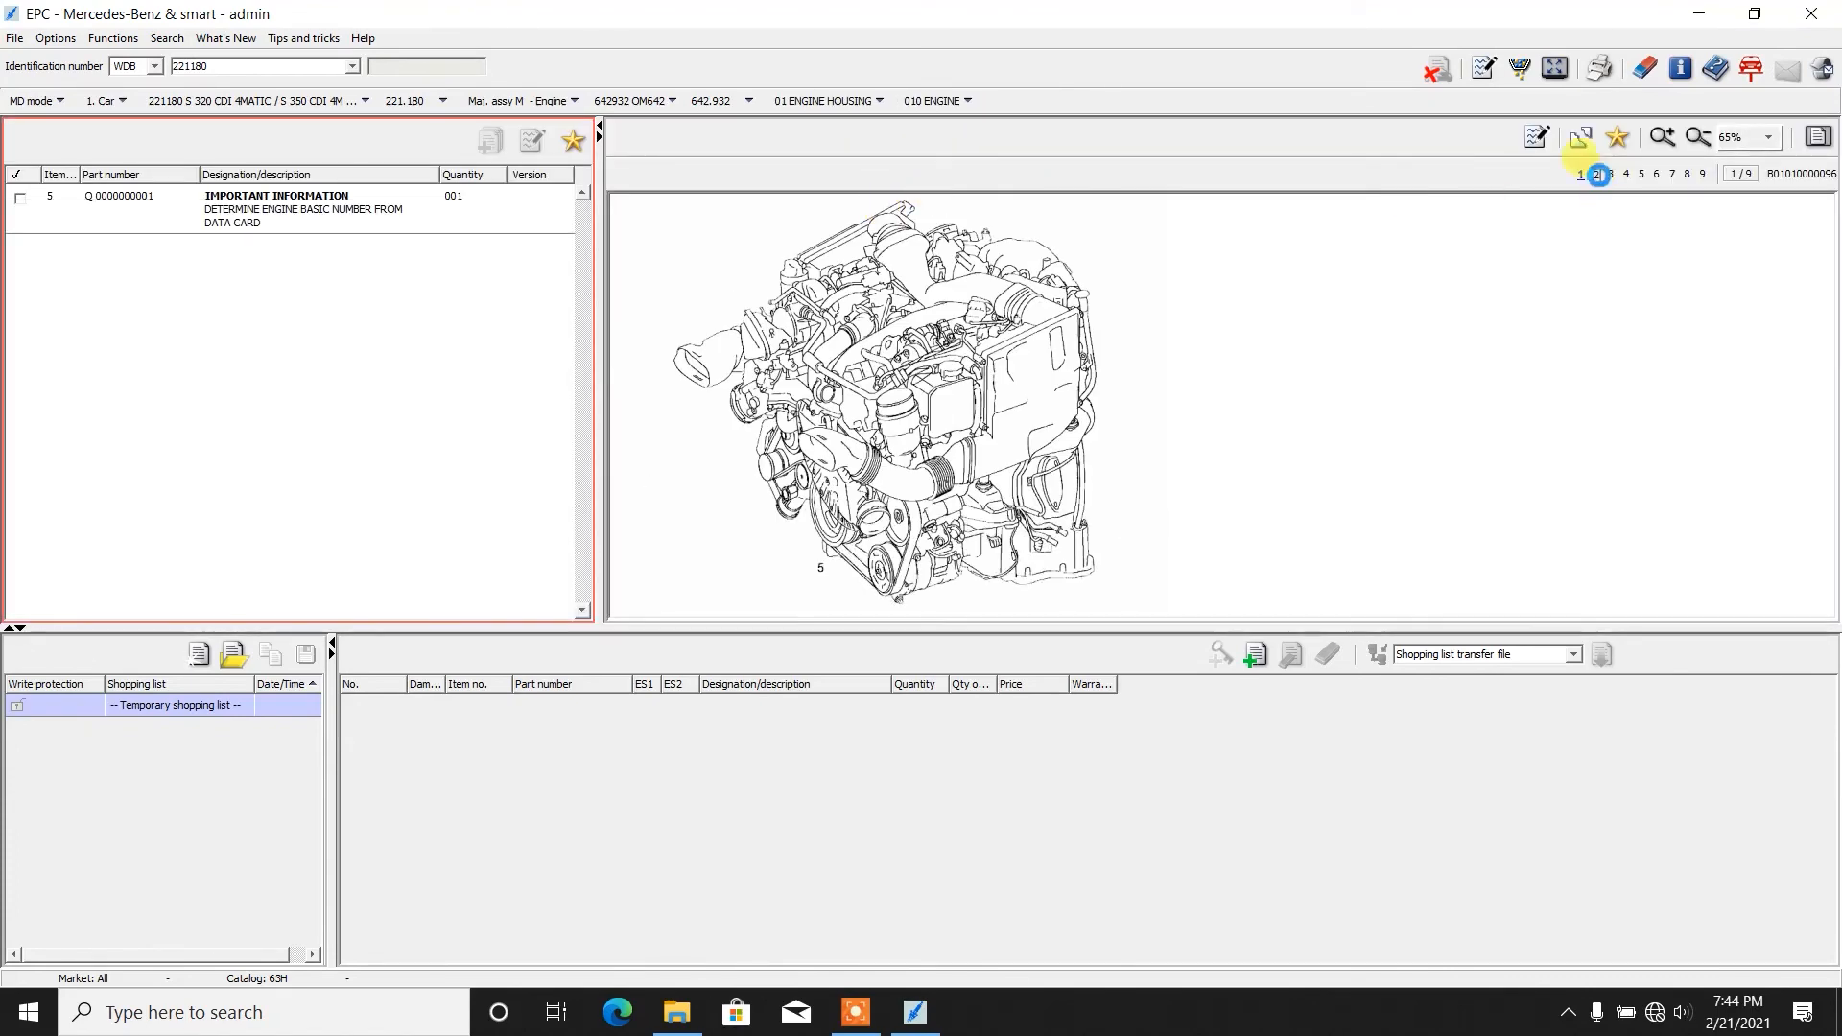
# Step: Page through the OM642 oil pan, cylinder head, head cover and engine breathing parts pages
pyautogui.click(1626, 174)
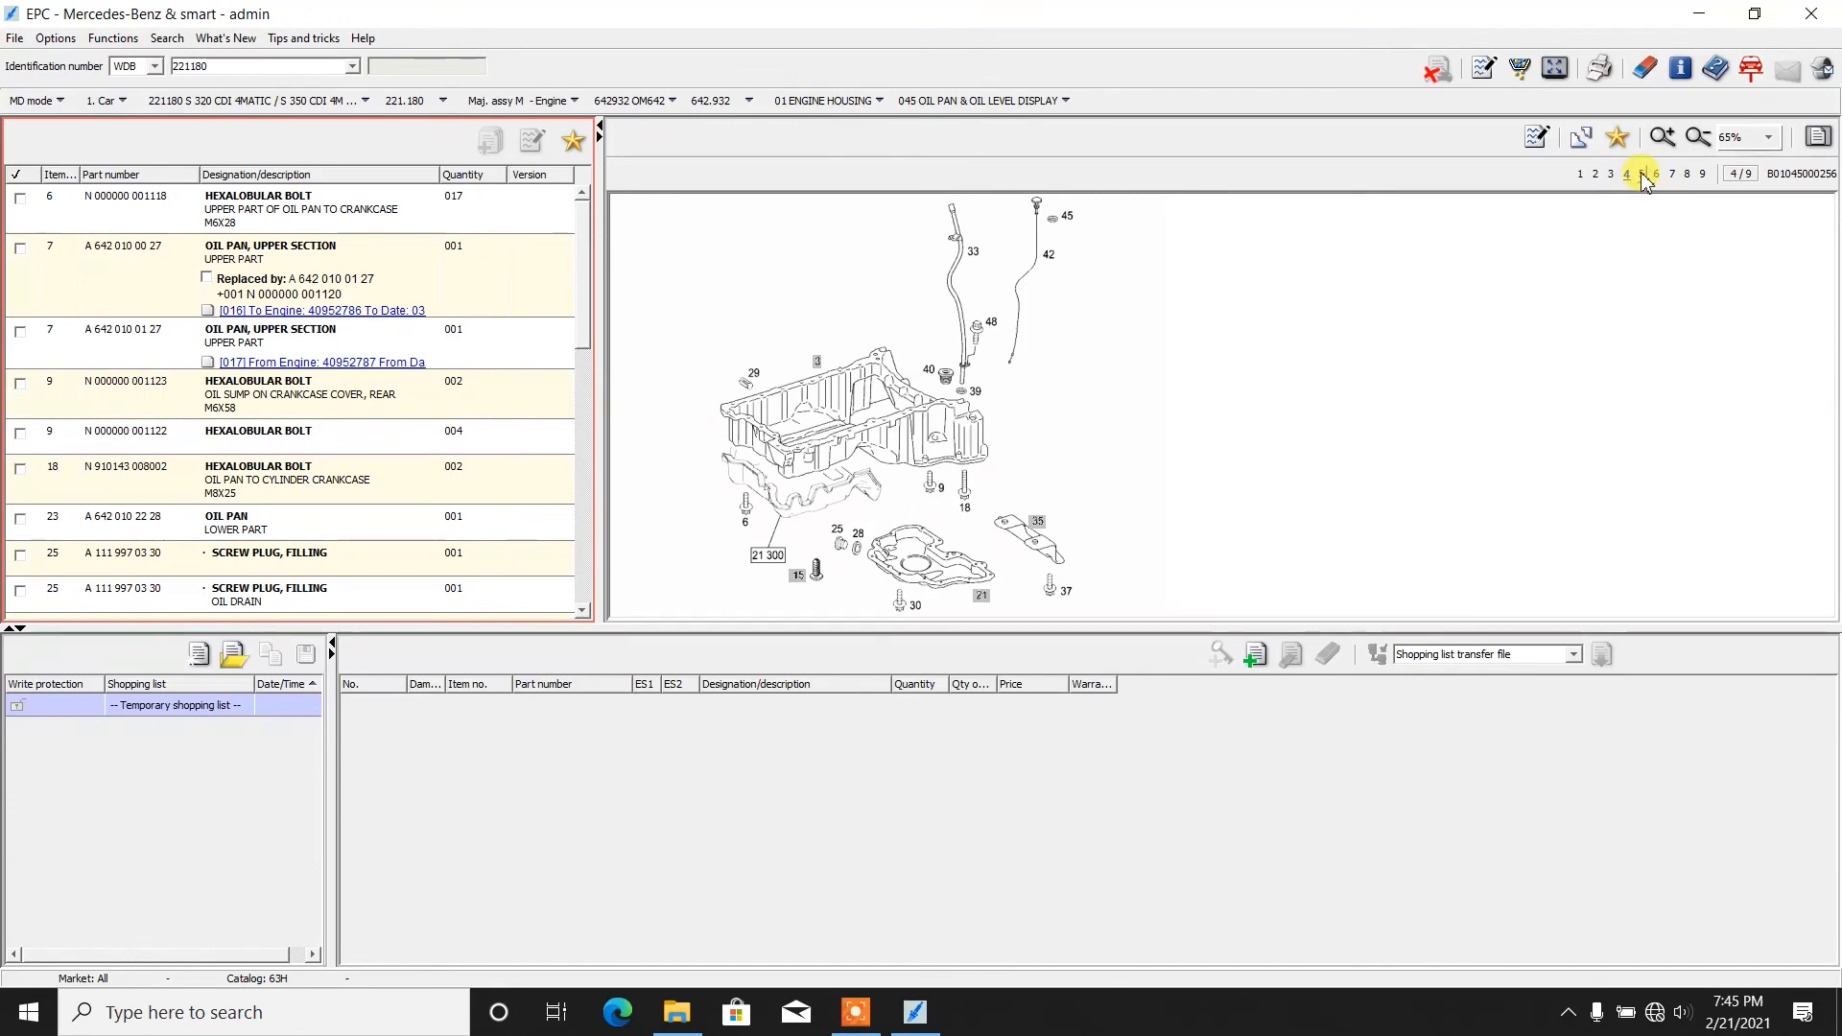
pyautogui.click(1641, 175)
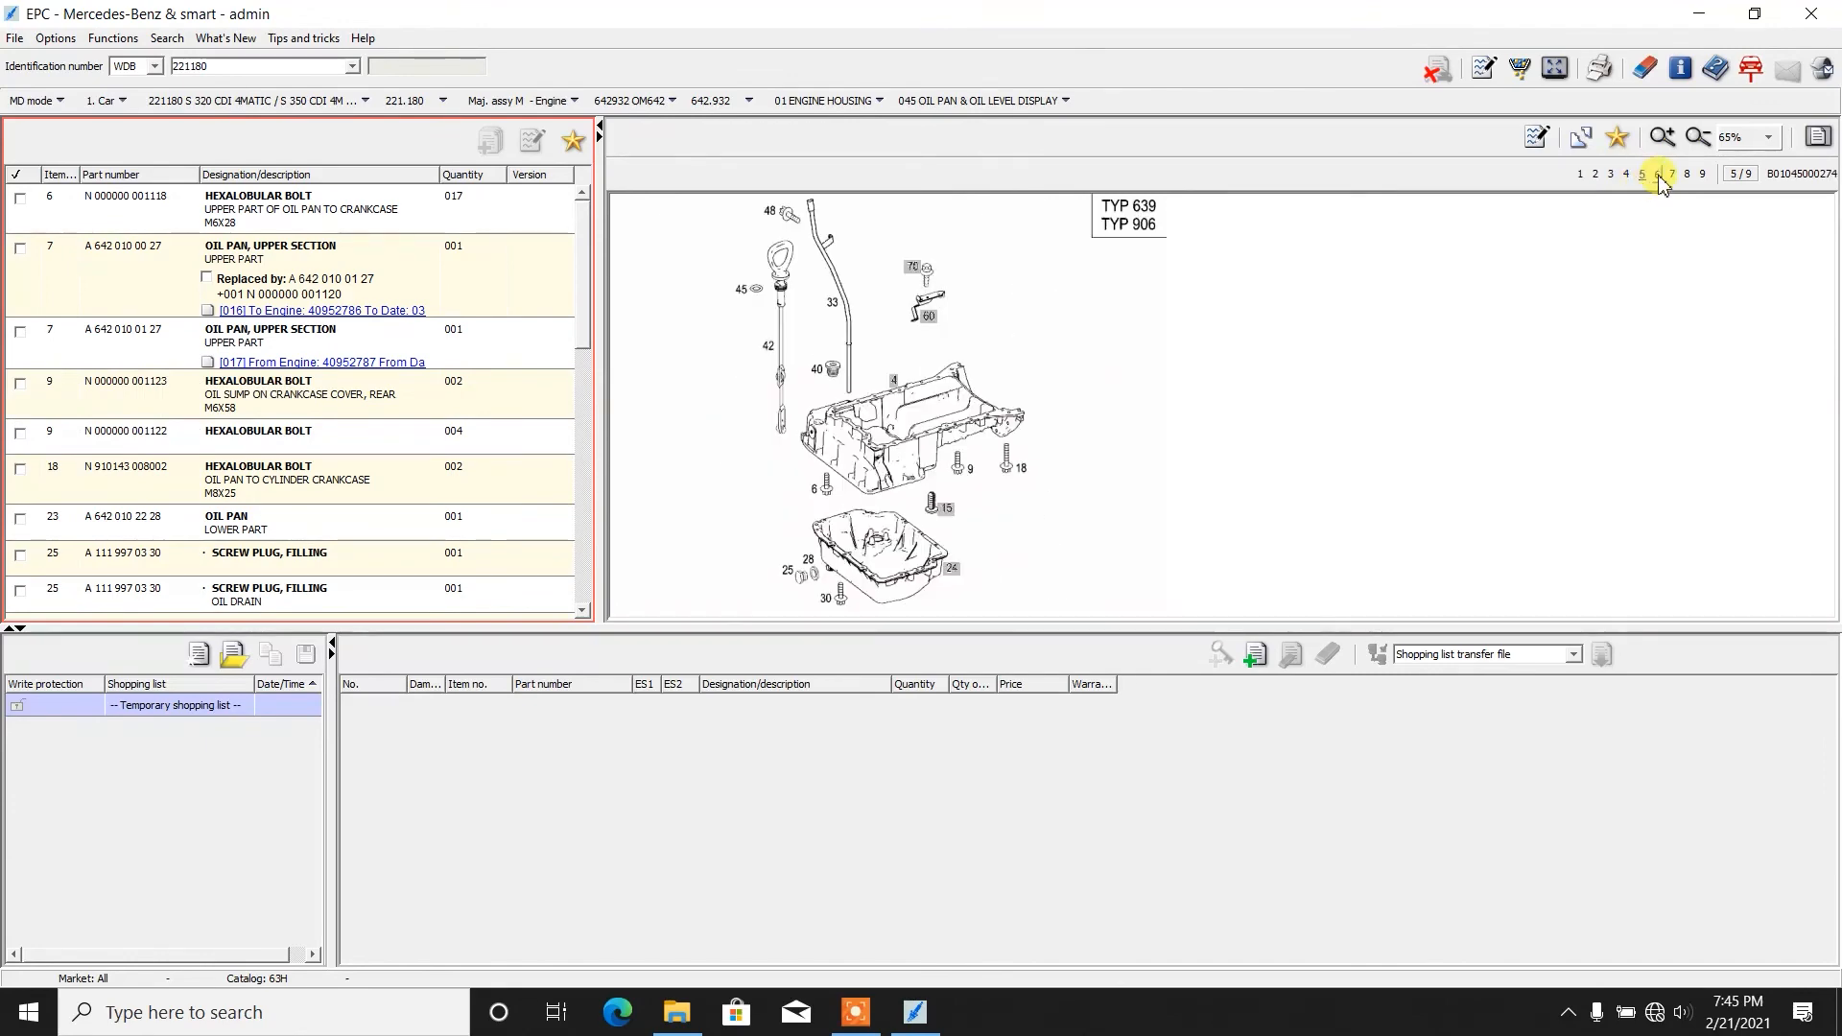
pyautogui.click(1687, 175)
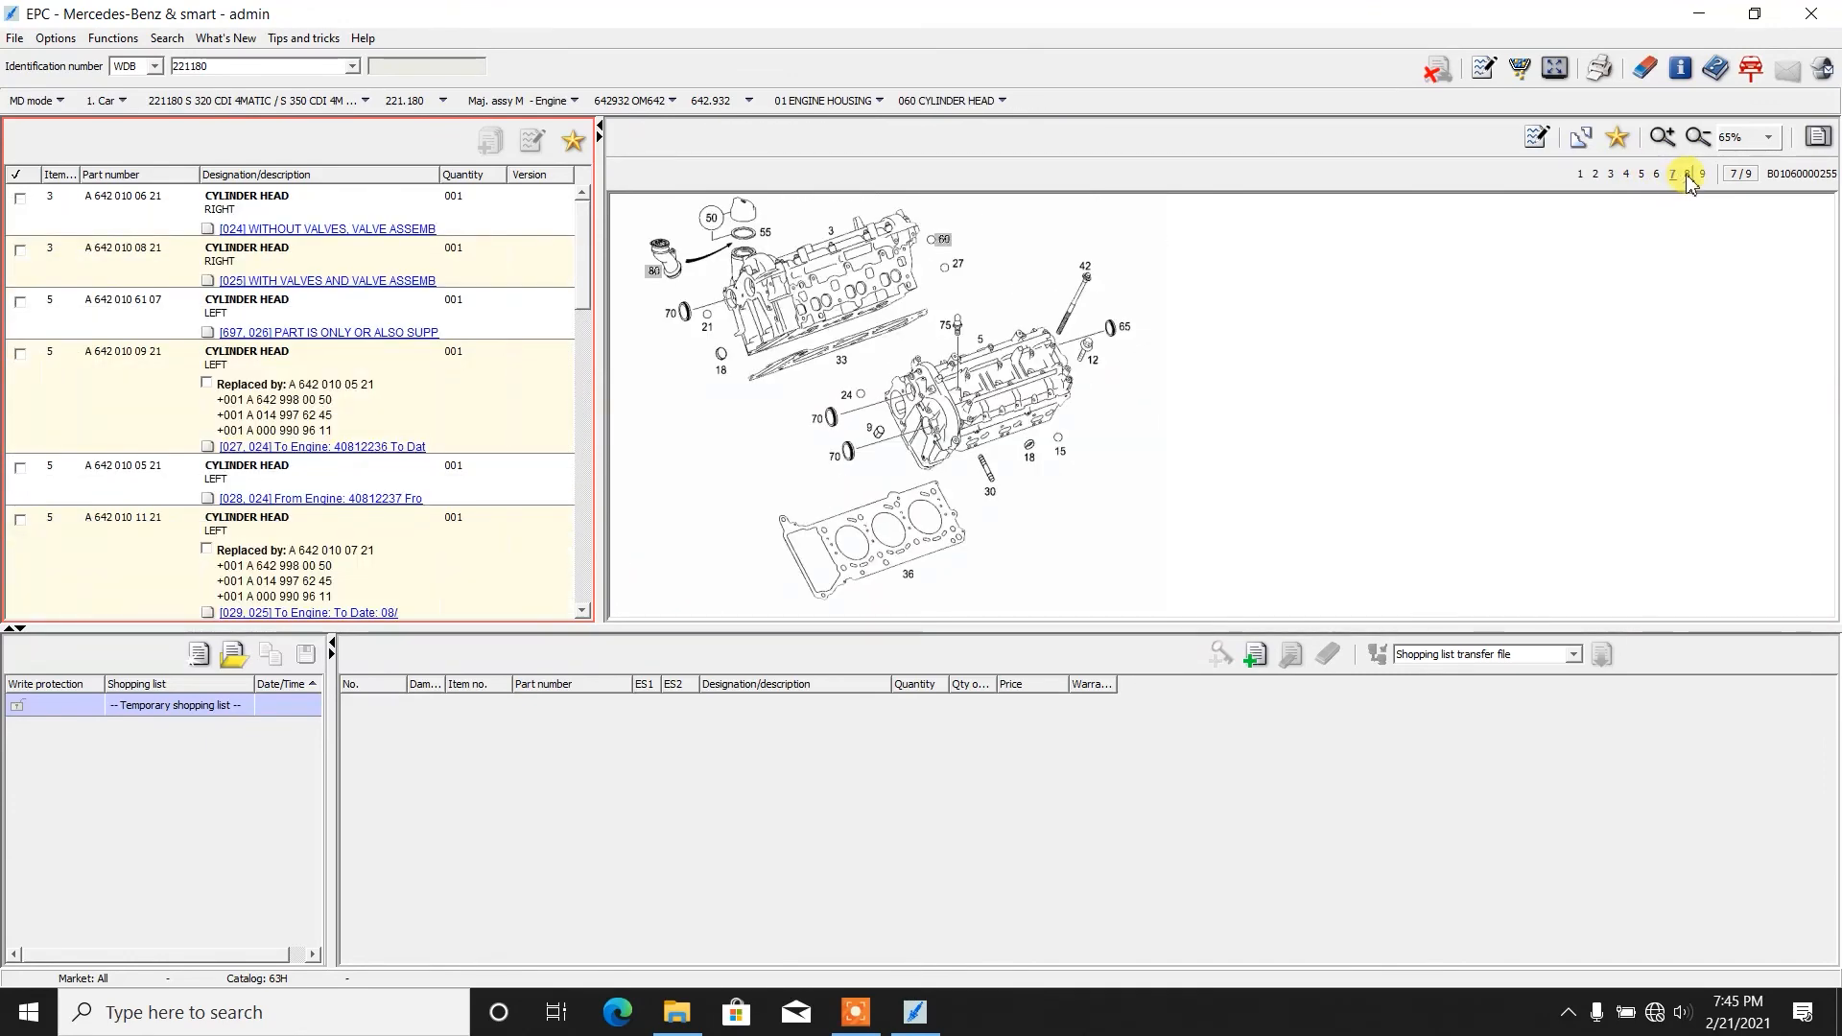
pyautogui.moveTo(1687, 175)
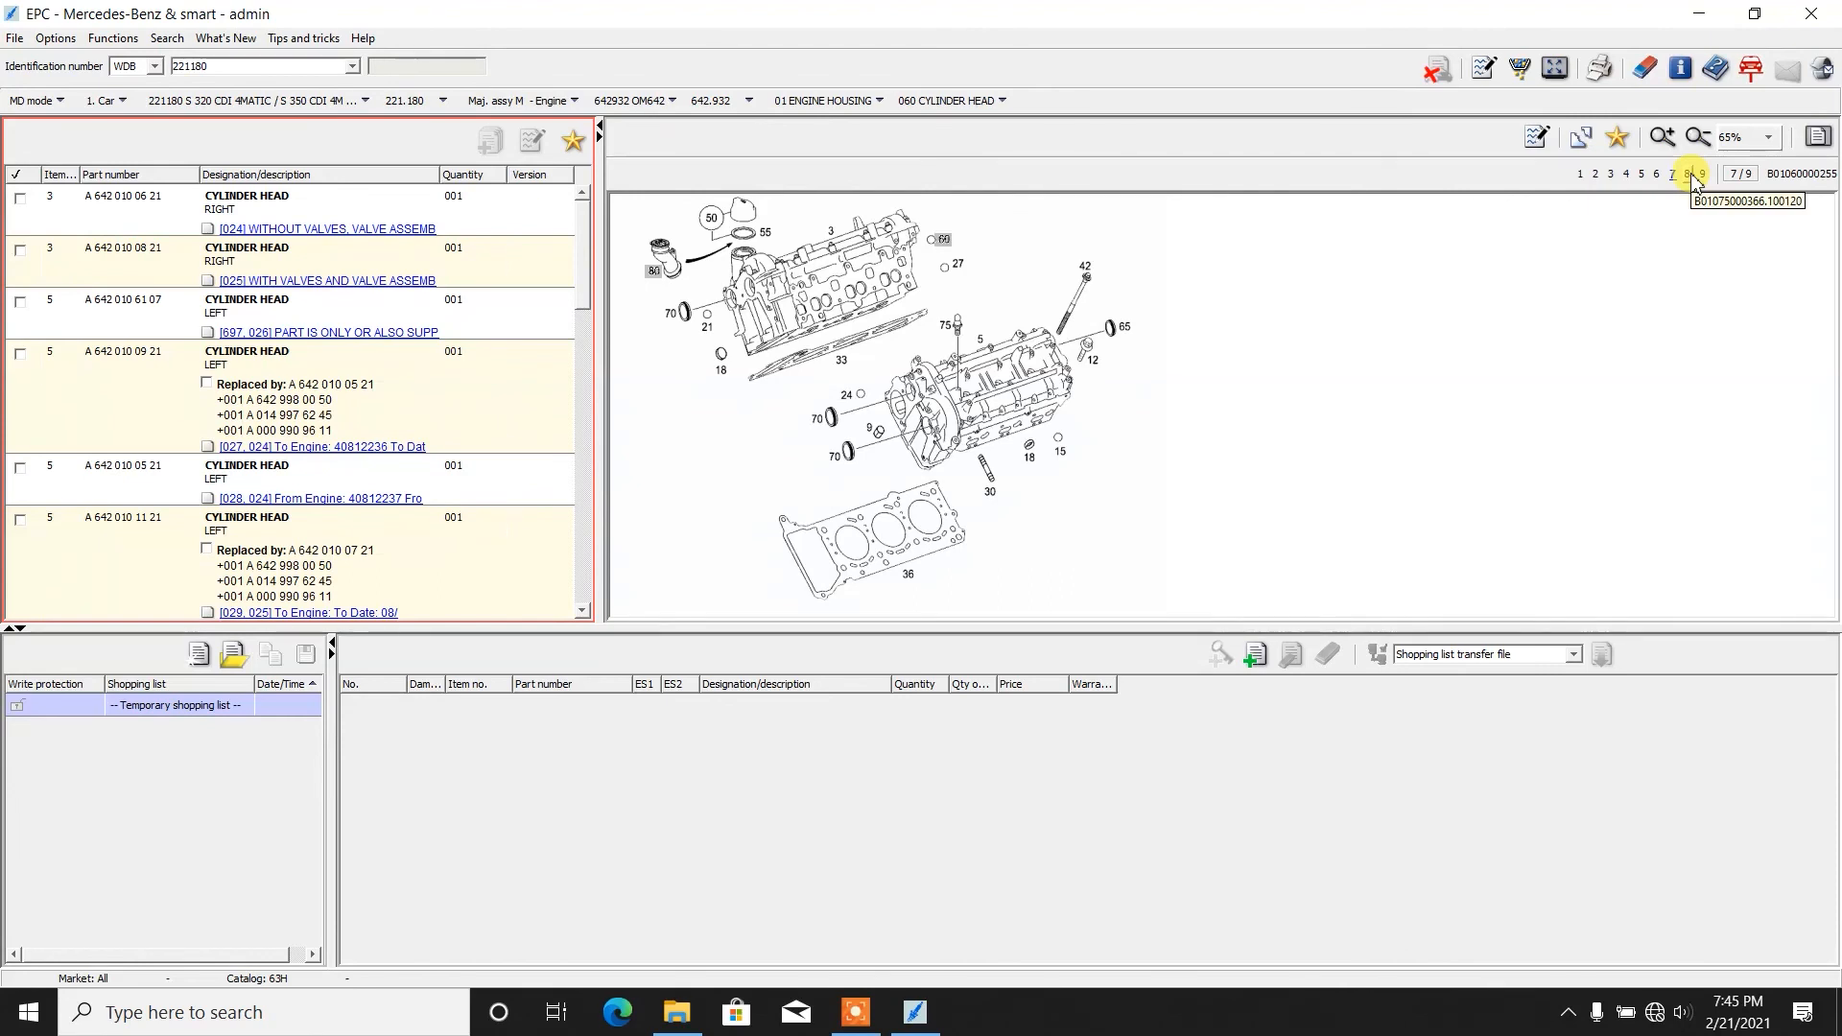
pyautogui.click(1686, 173)
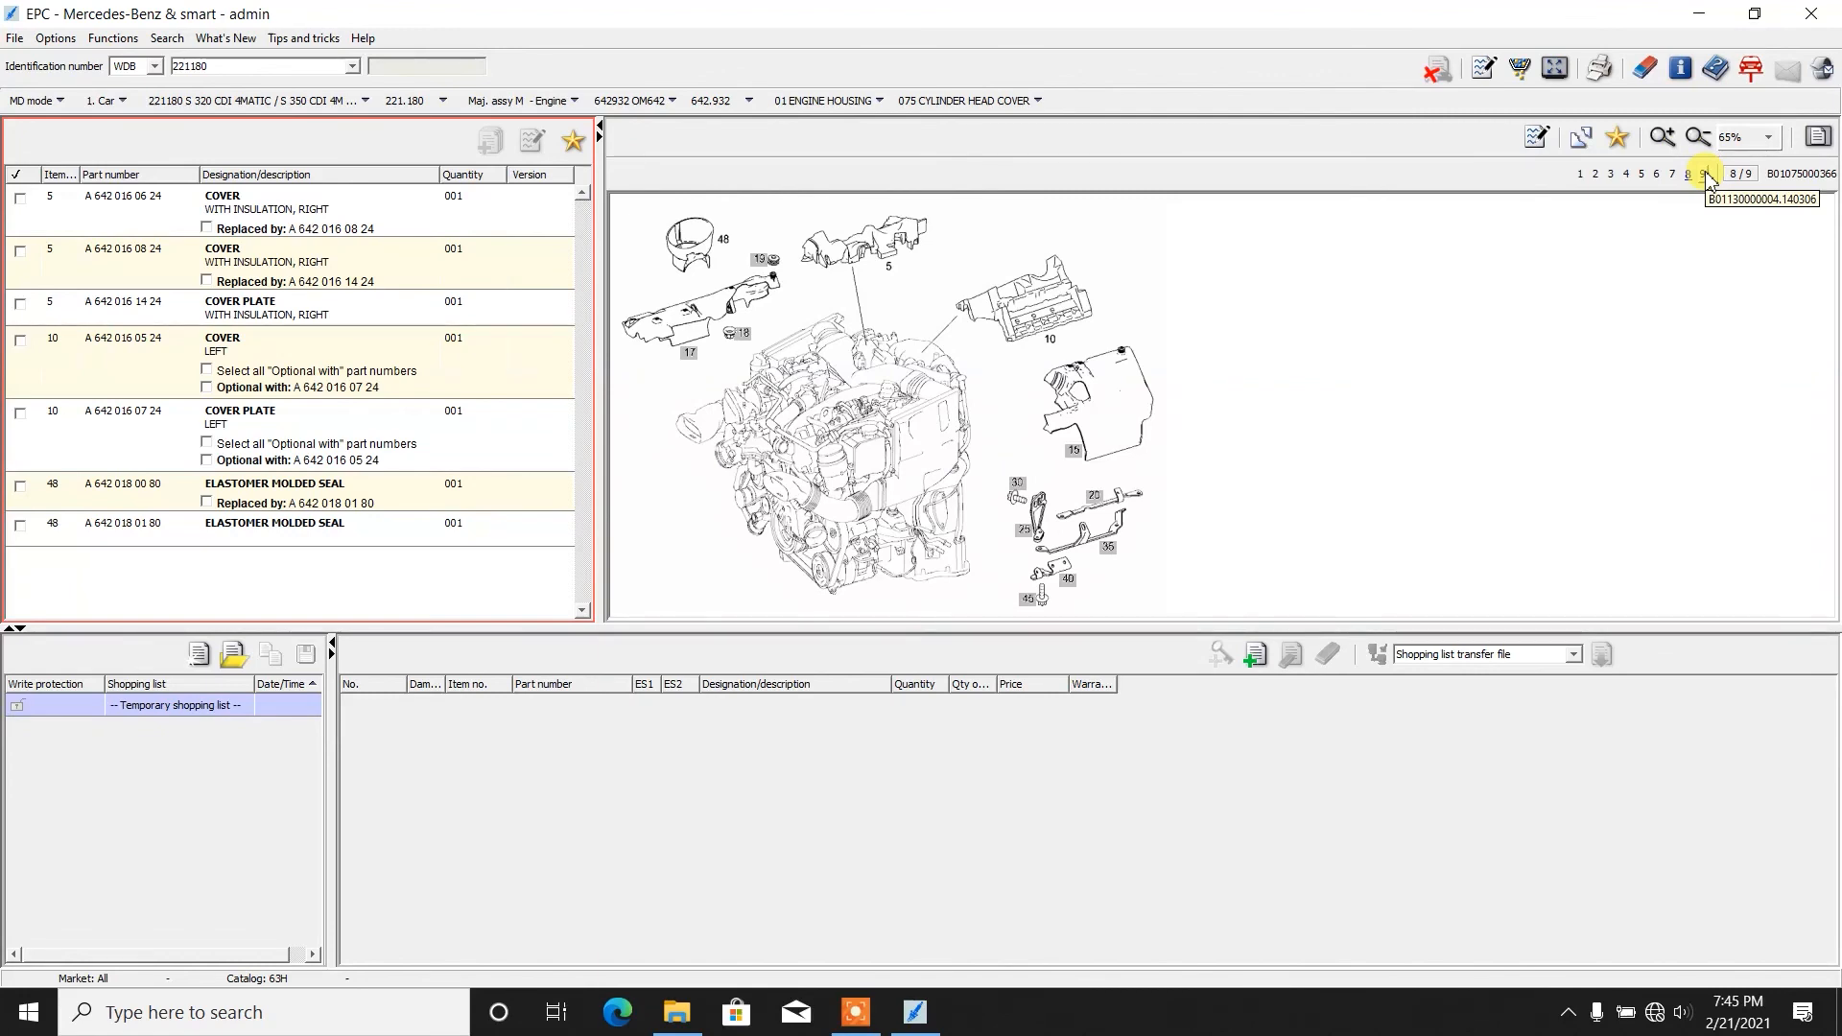
pyautogui.click(1704, 175)
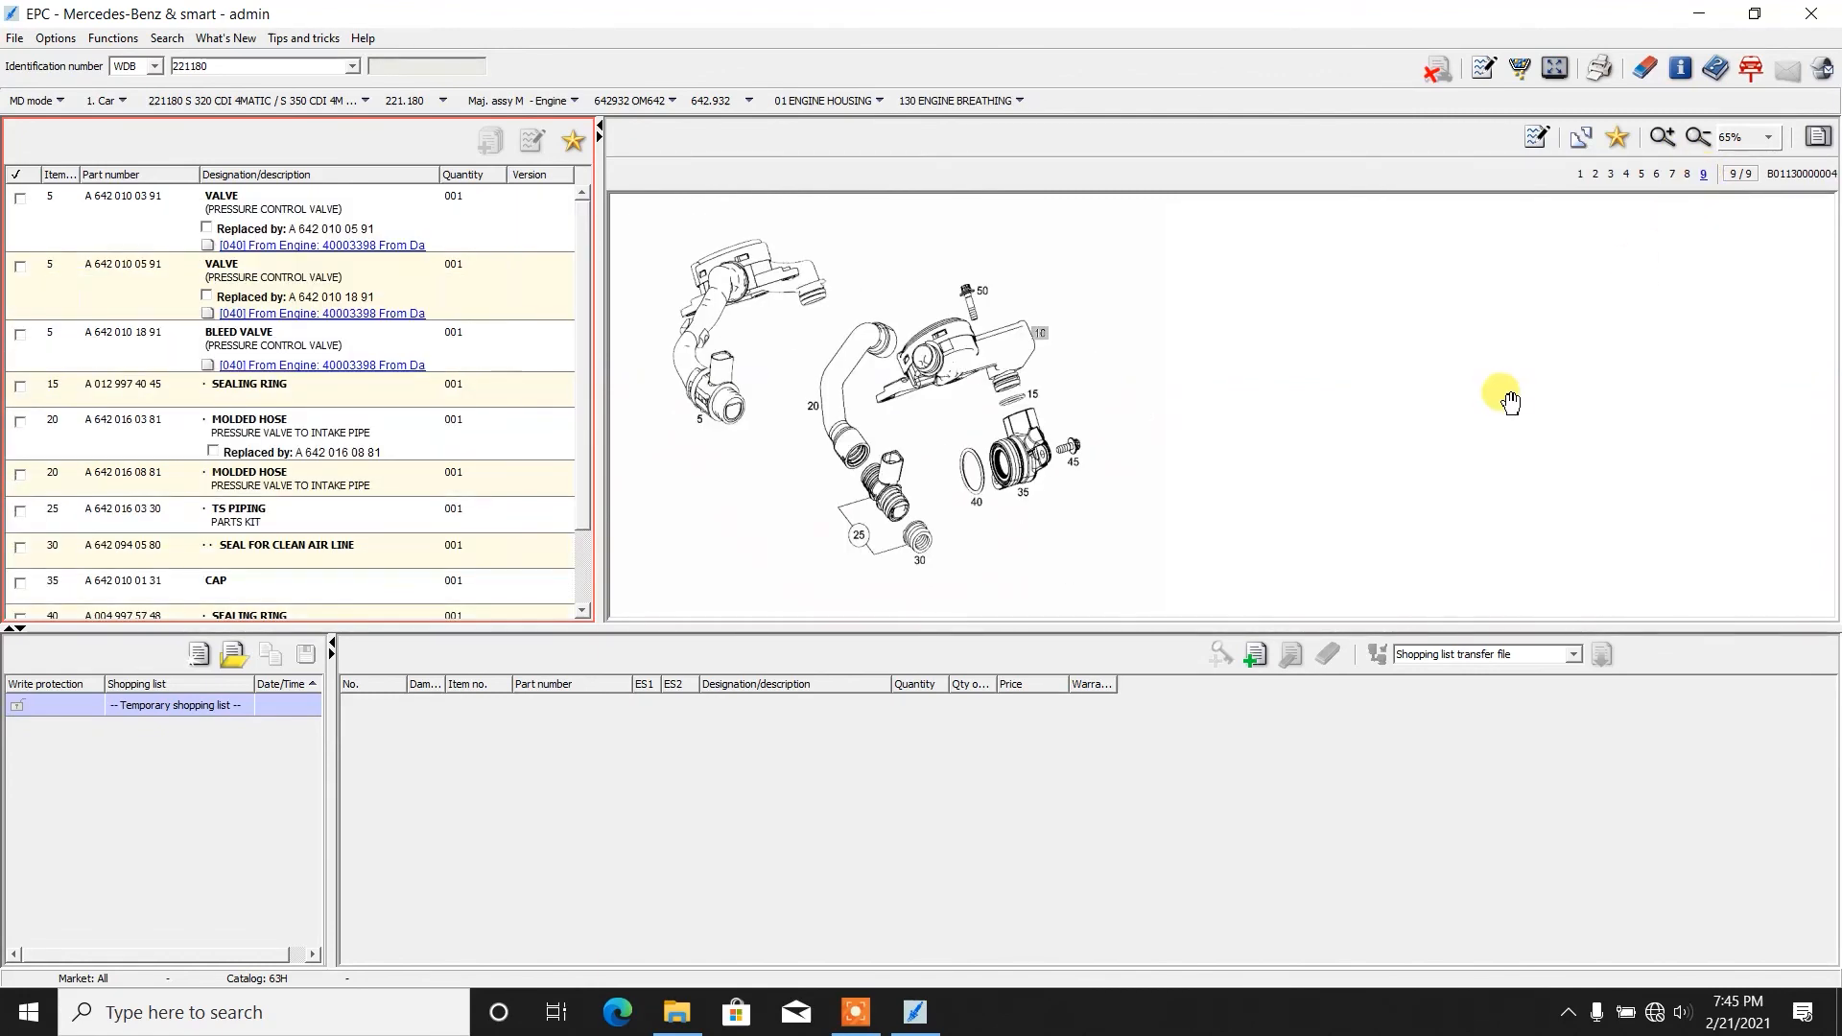
pyautogui.moveTo(270, 186)
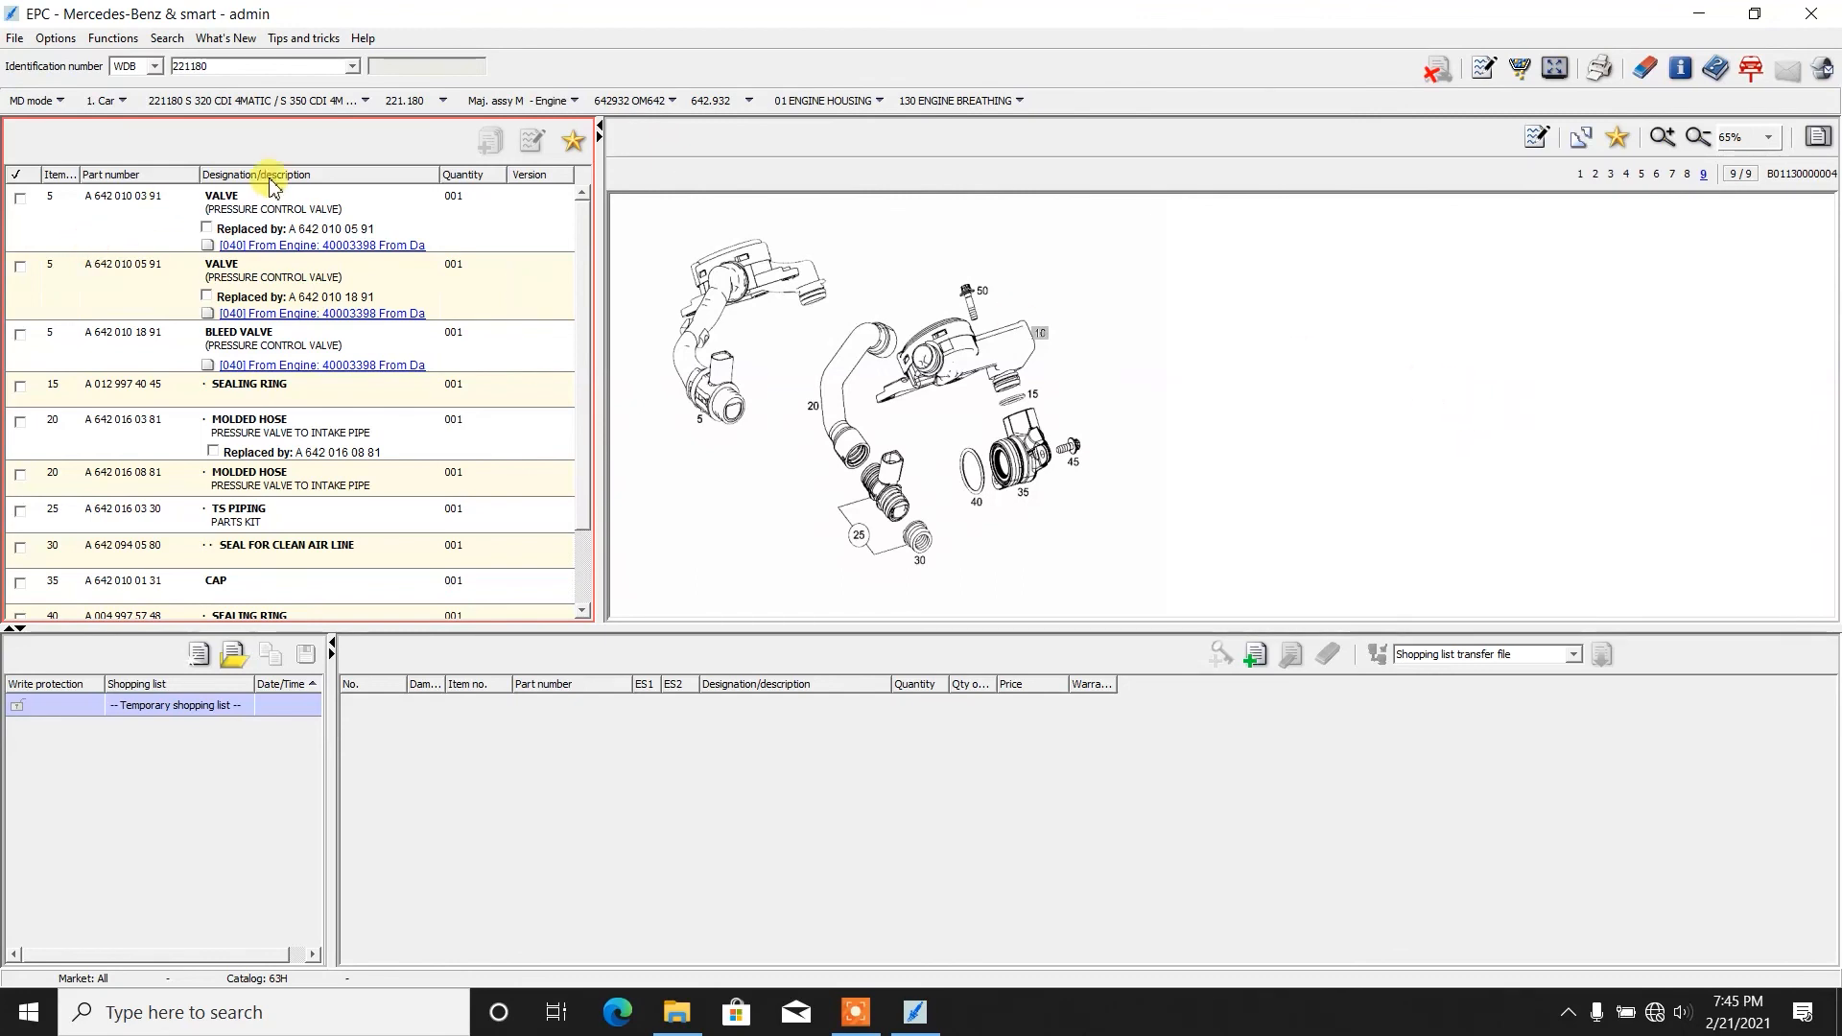
pyautogui.moveTo(98, 127)
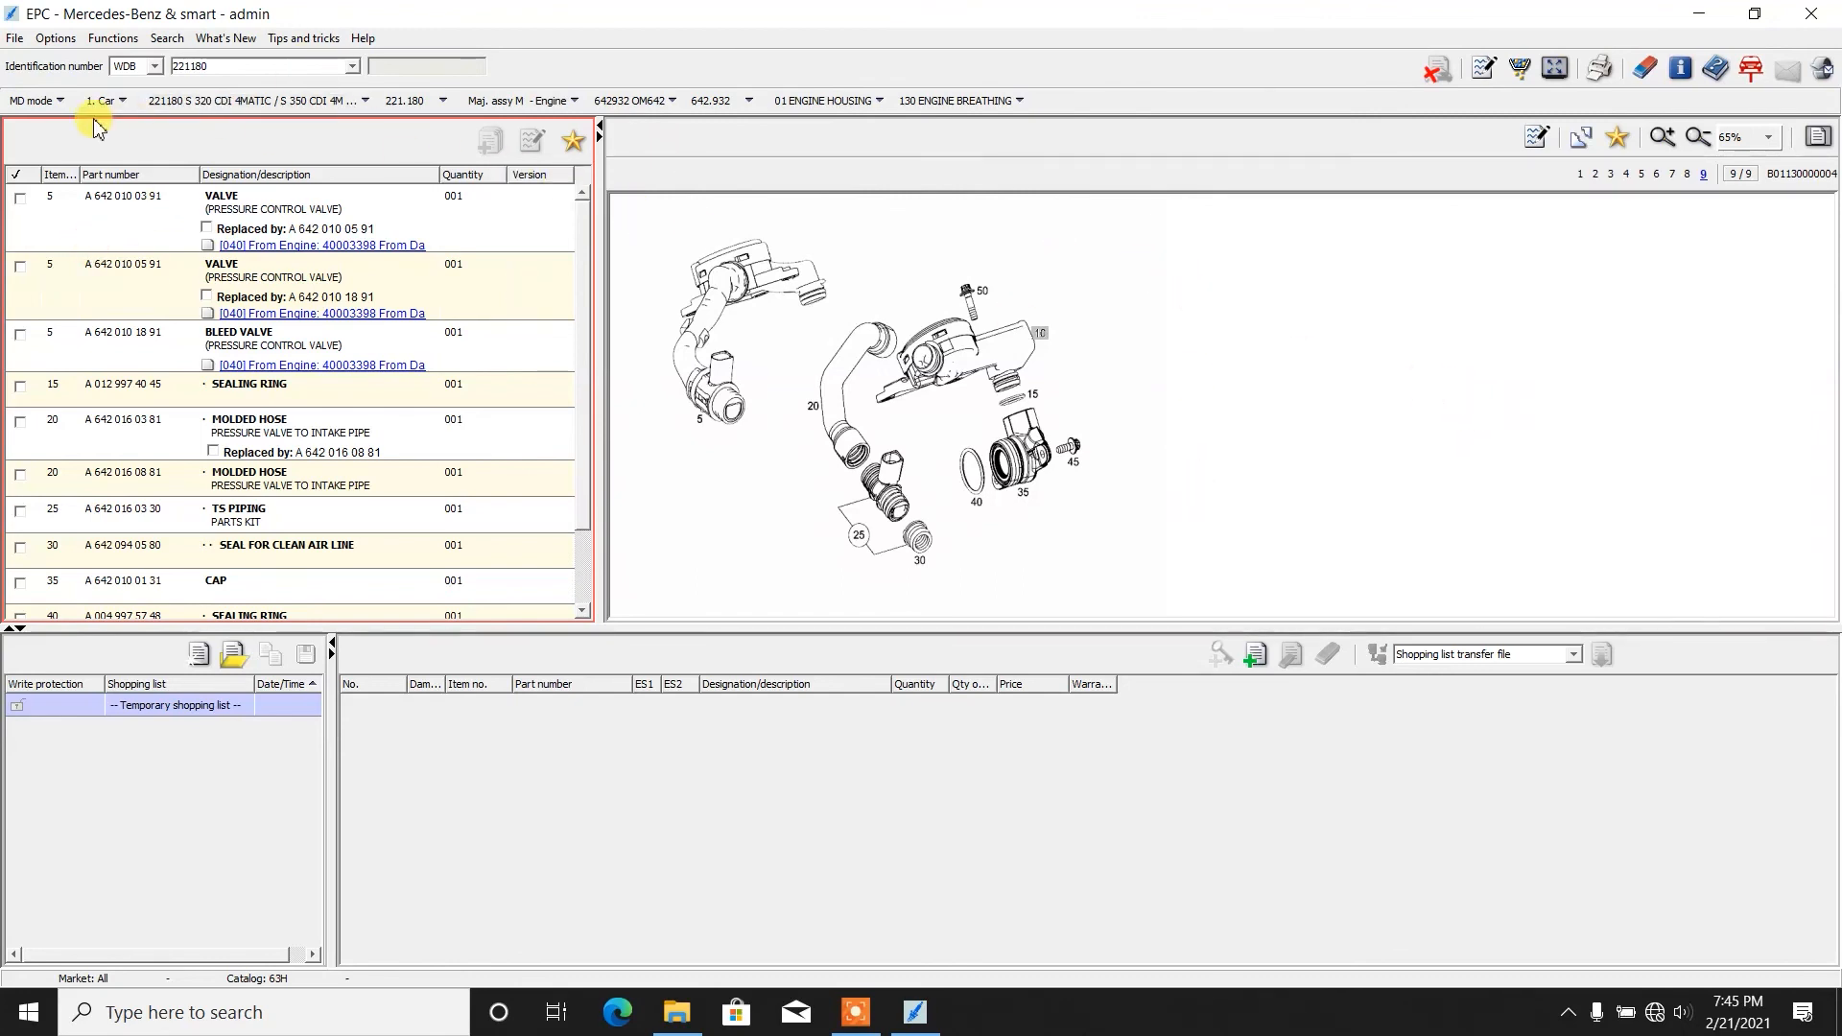
pyautogui.moveTo(831, 99)
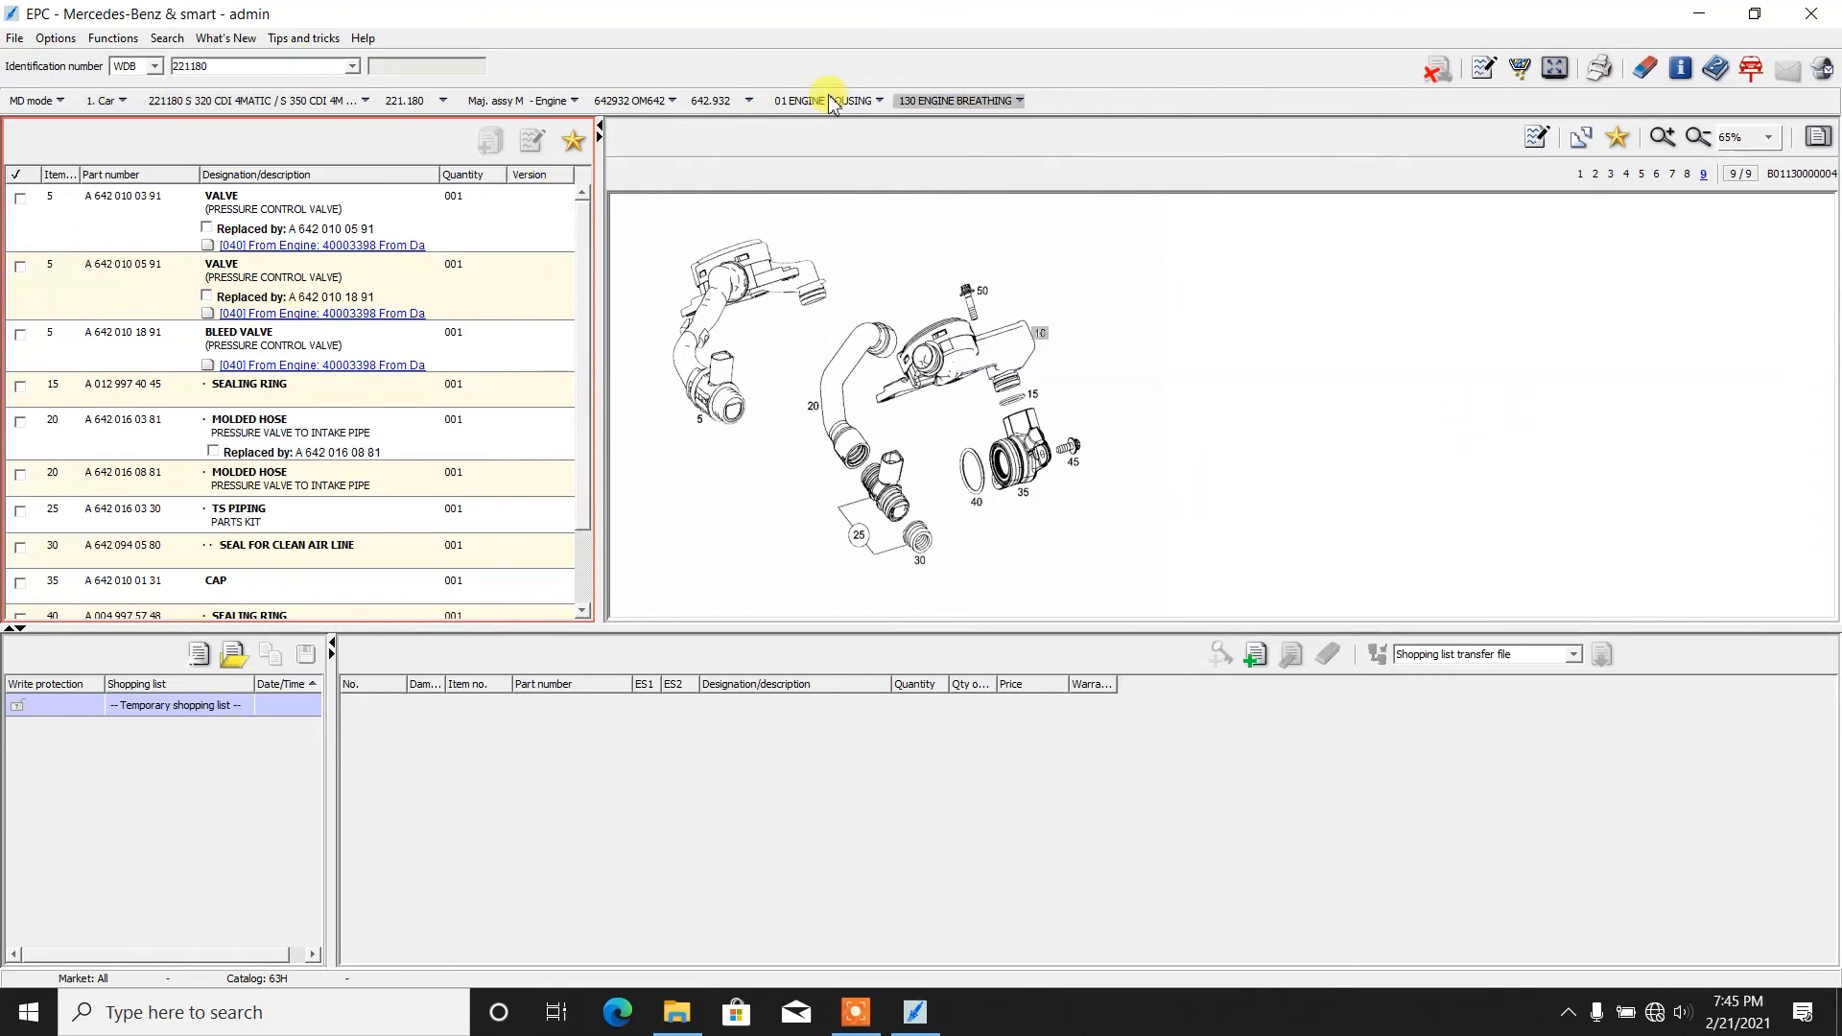
pyautogui.moveTo(1341, 282)
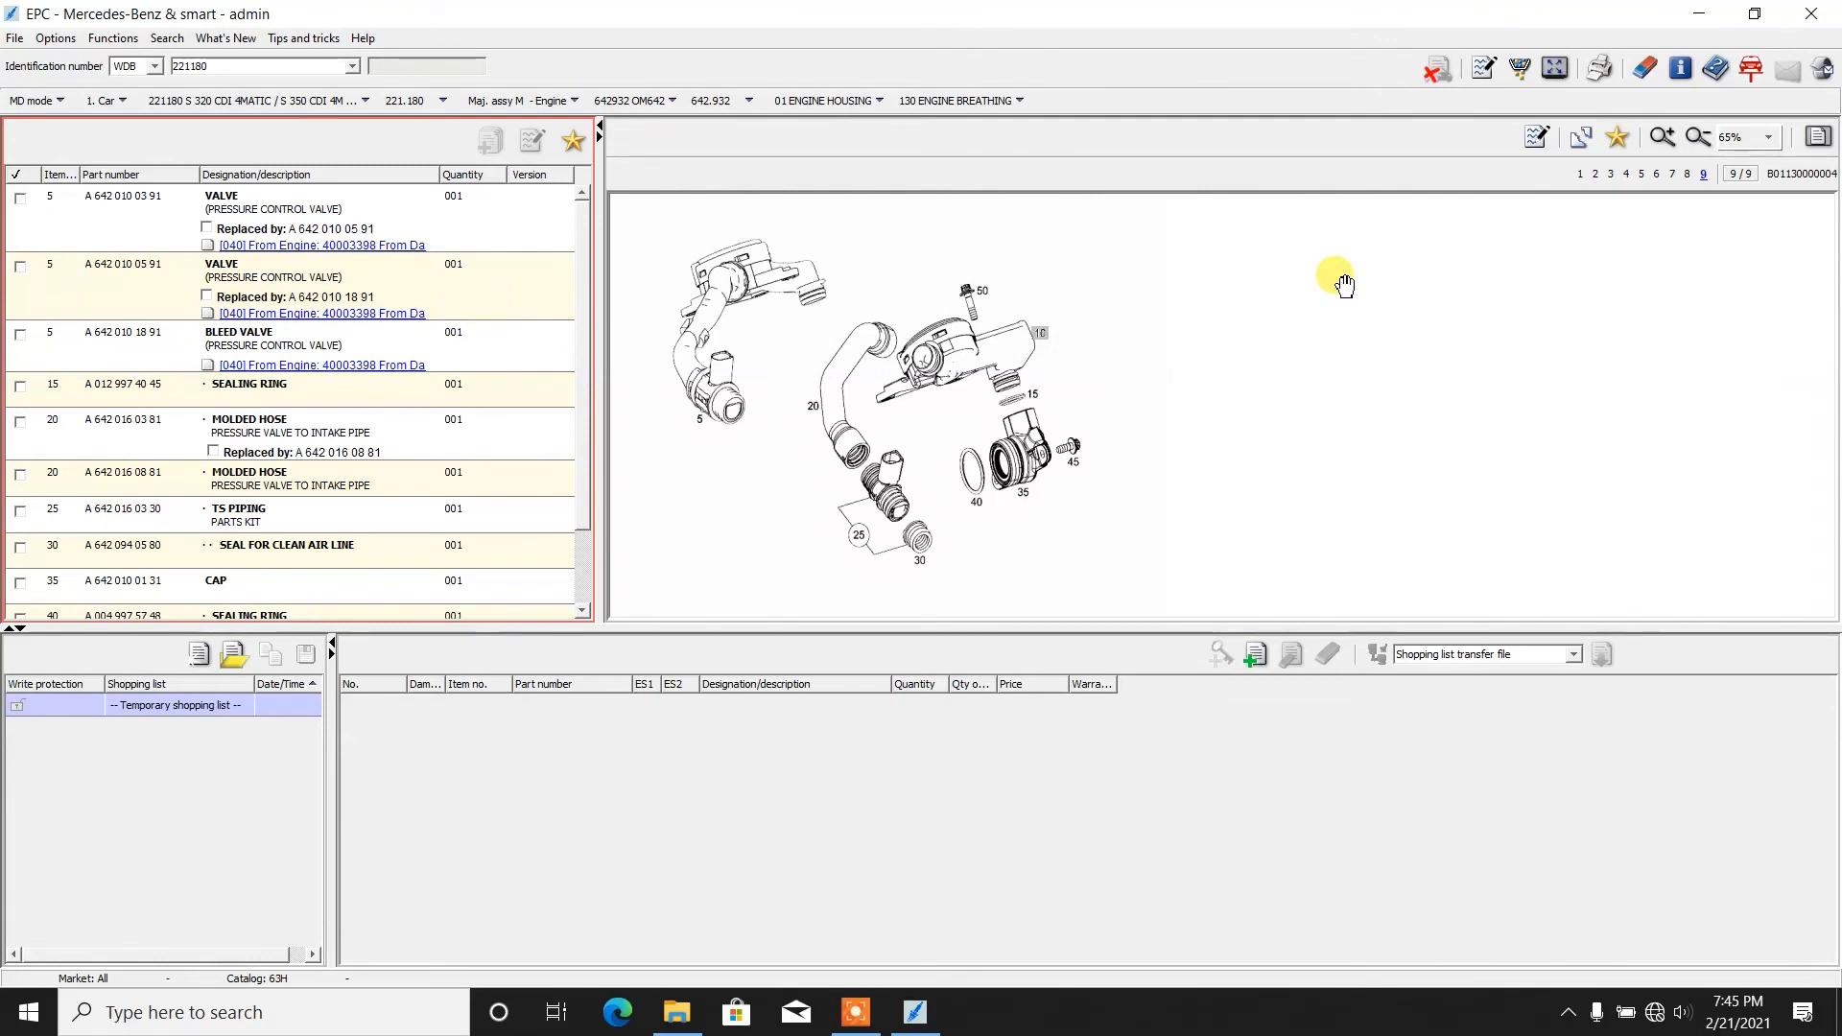
pyautogui.moveTo(1271, 286)
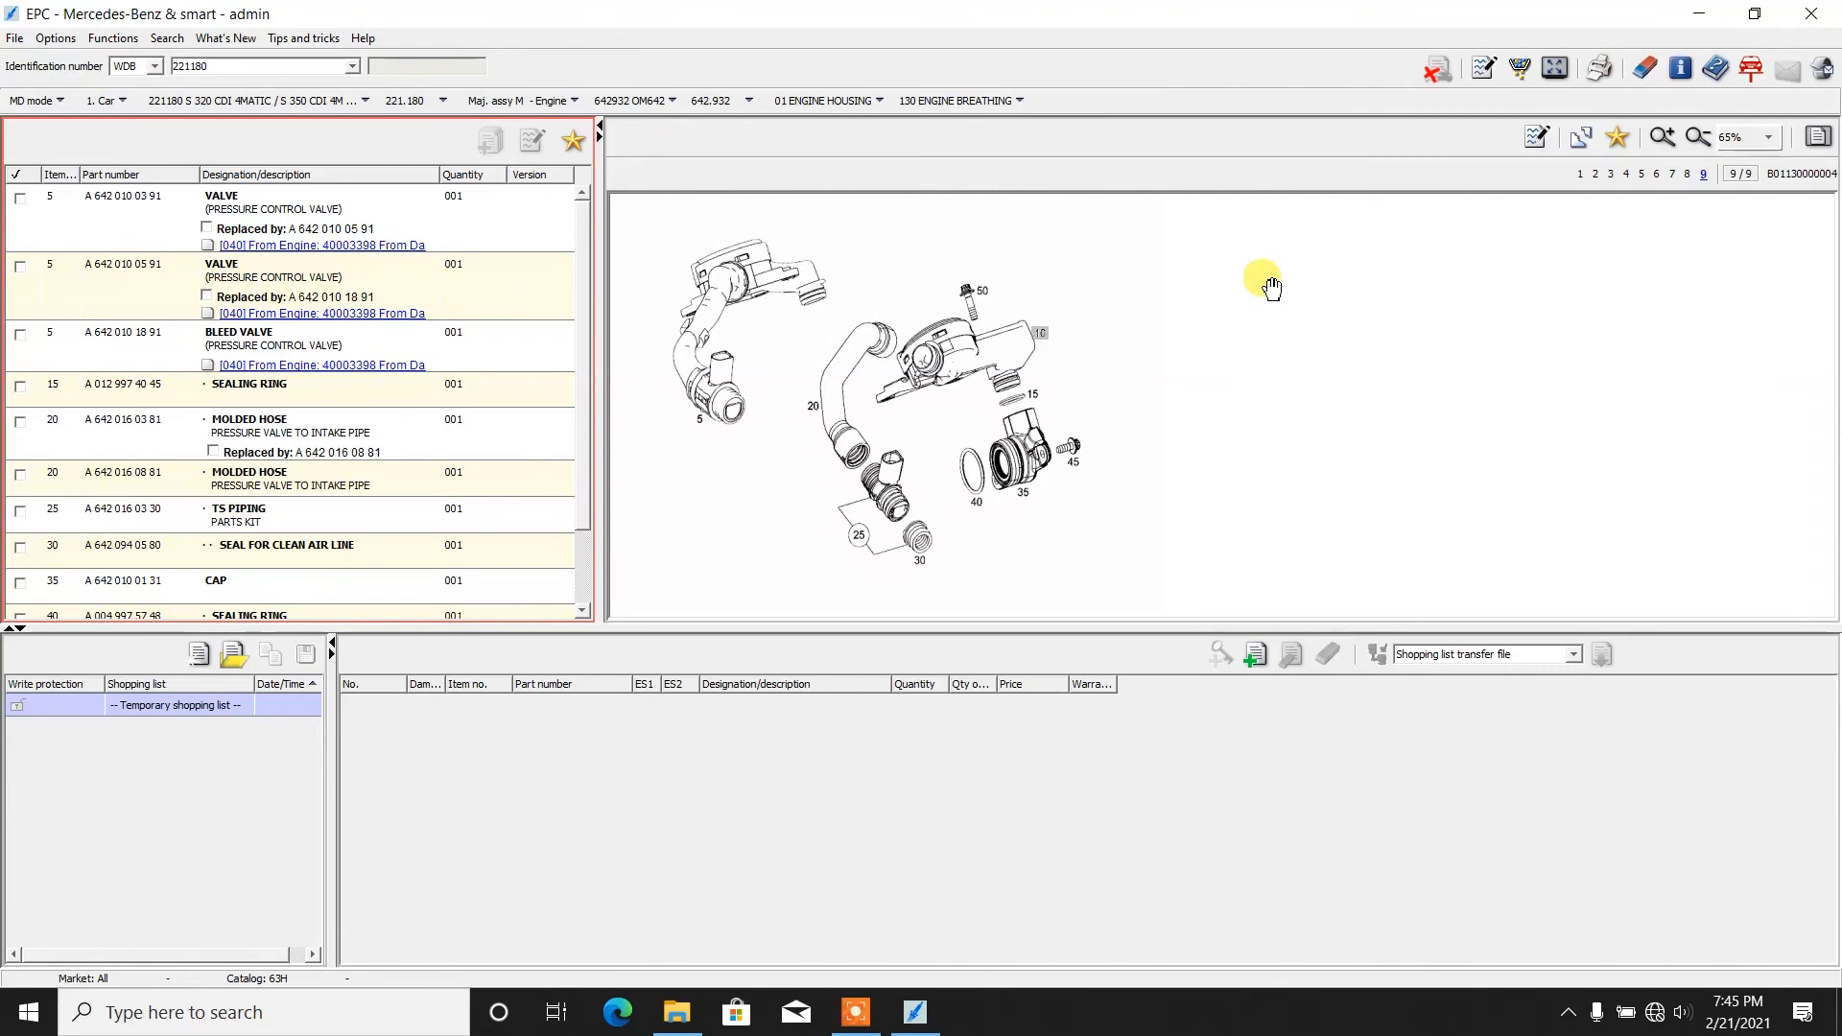
pyautogui.moveTo(1269, 295)
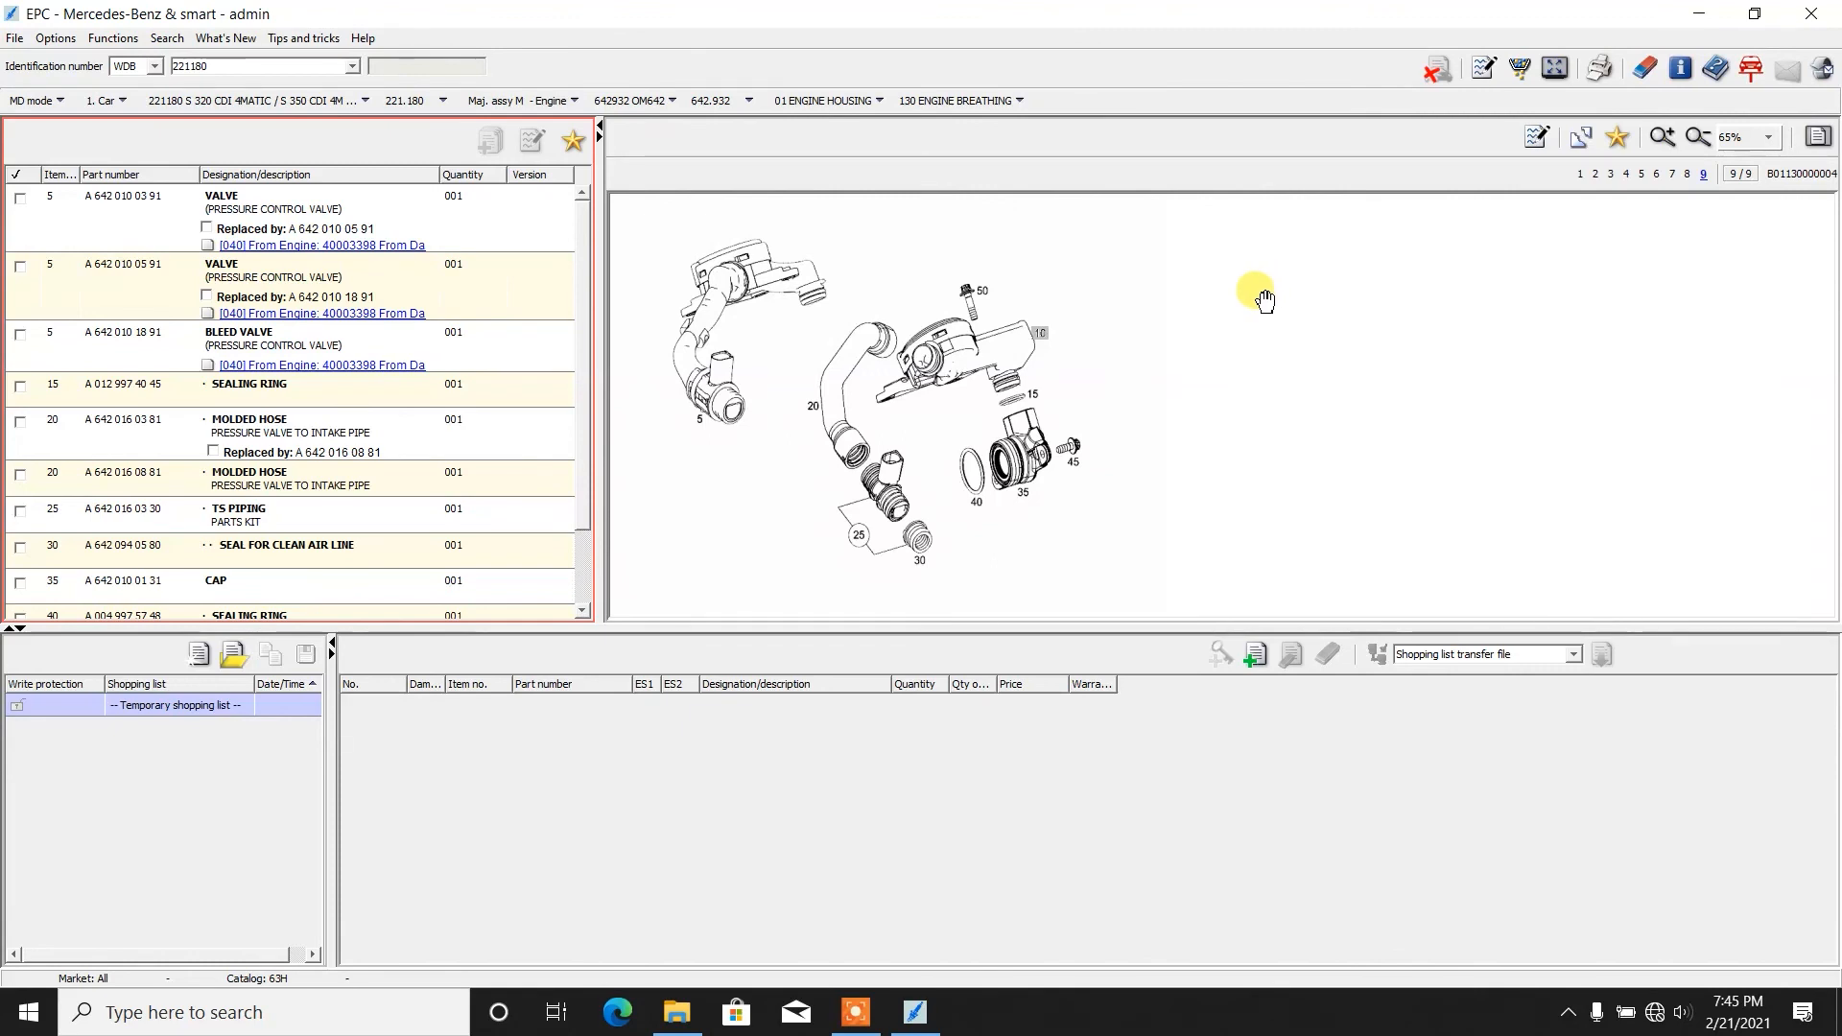